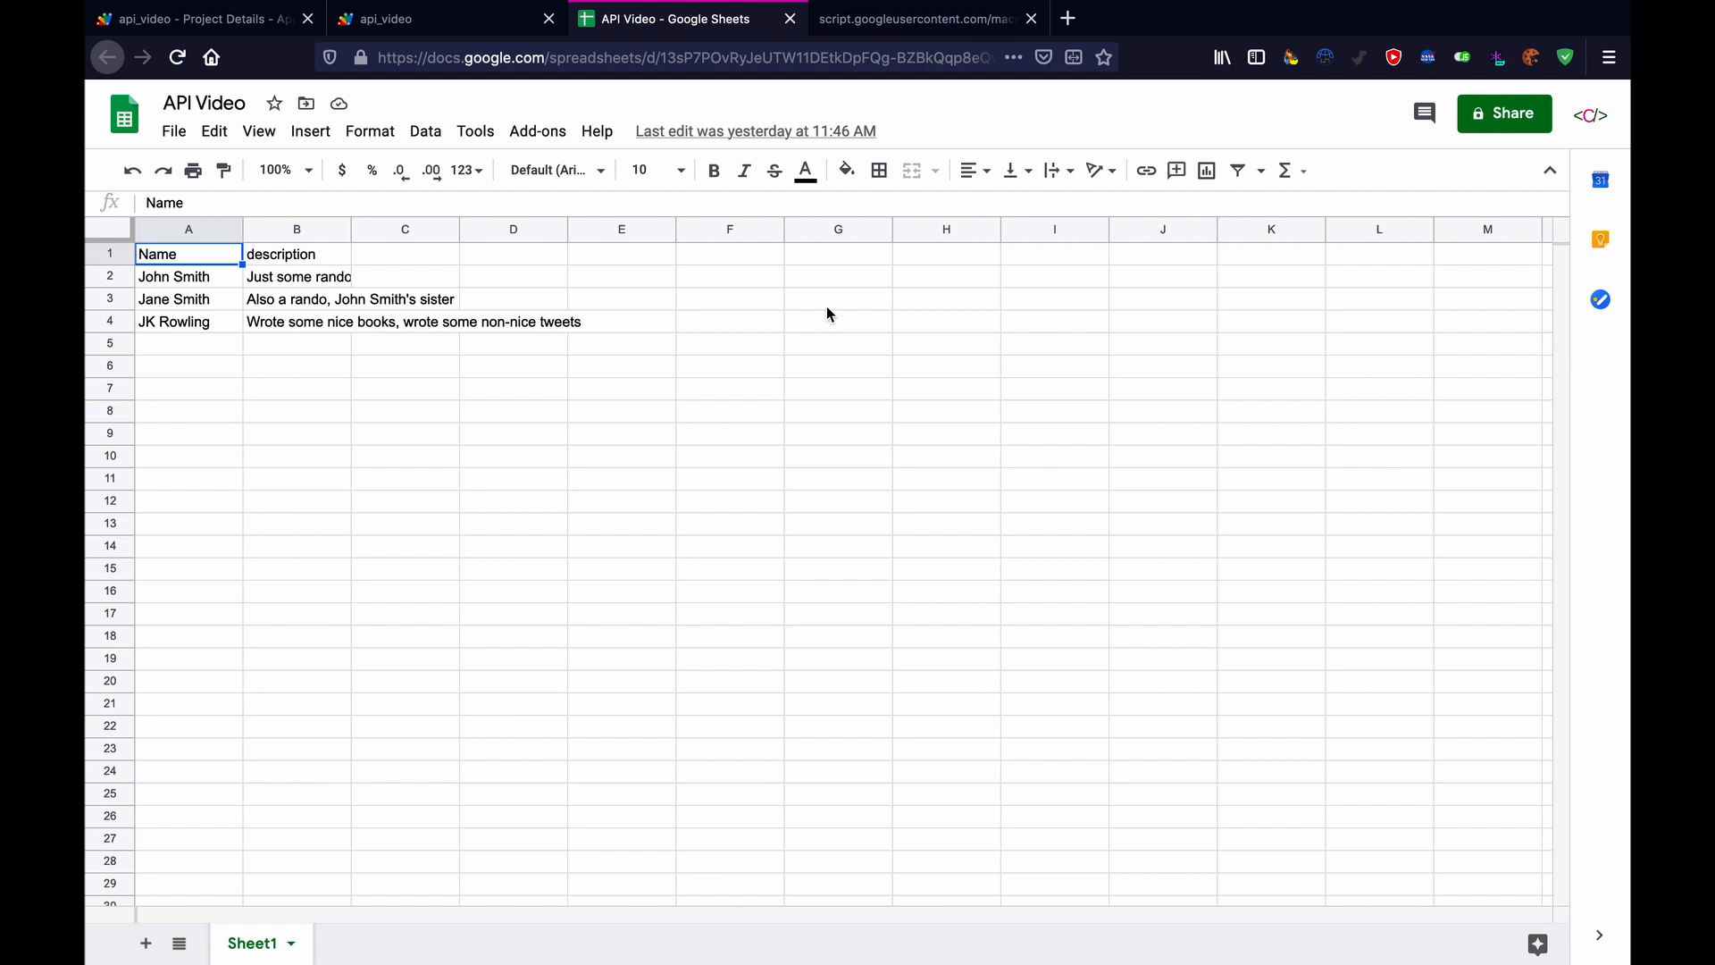
Load the exec URL with a JK Rowling q parameter and highlight the single returned row.
left_click(622, 276)
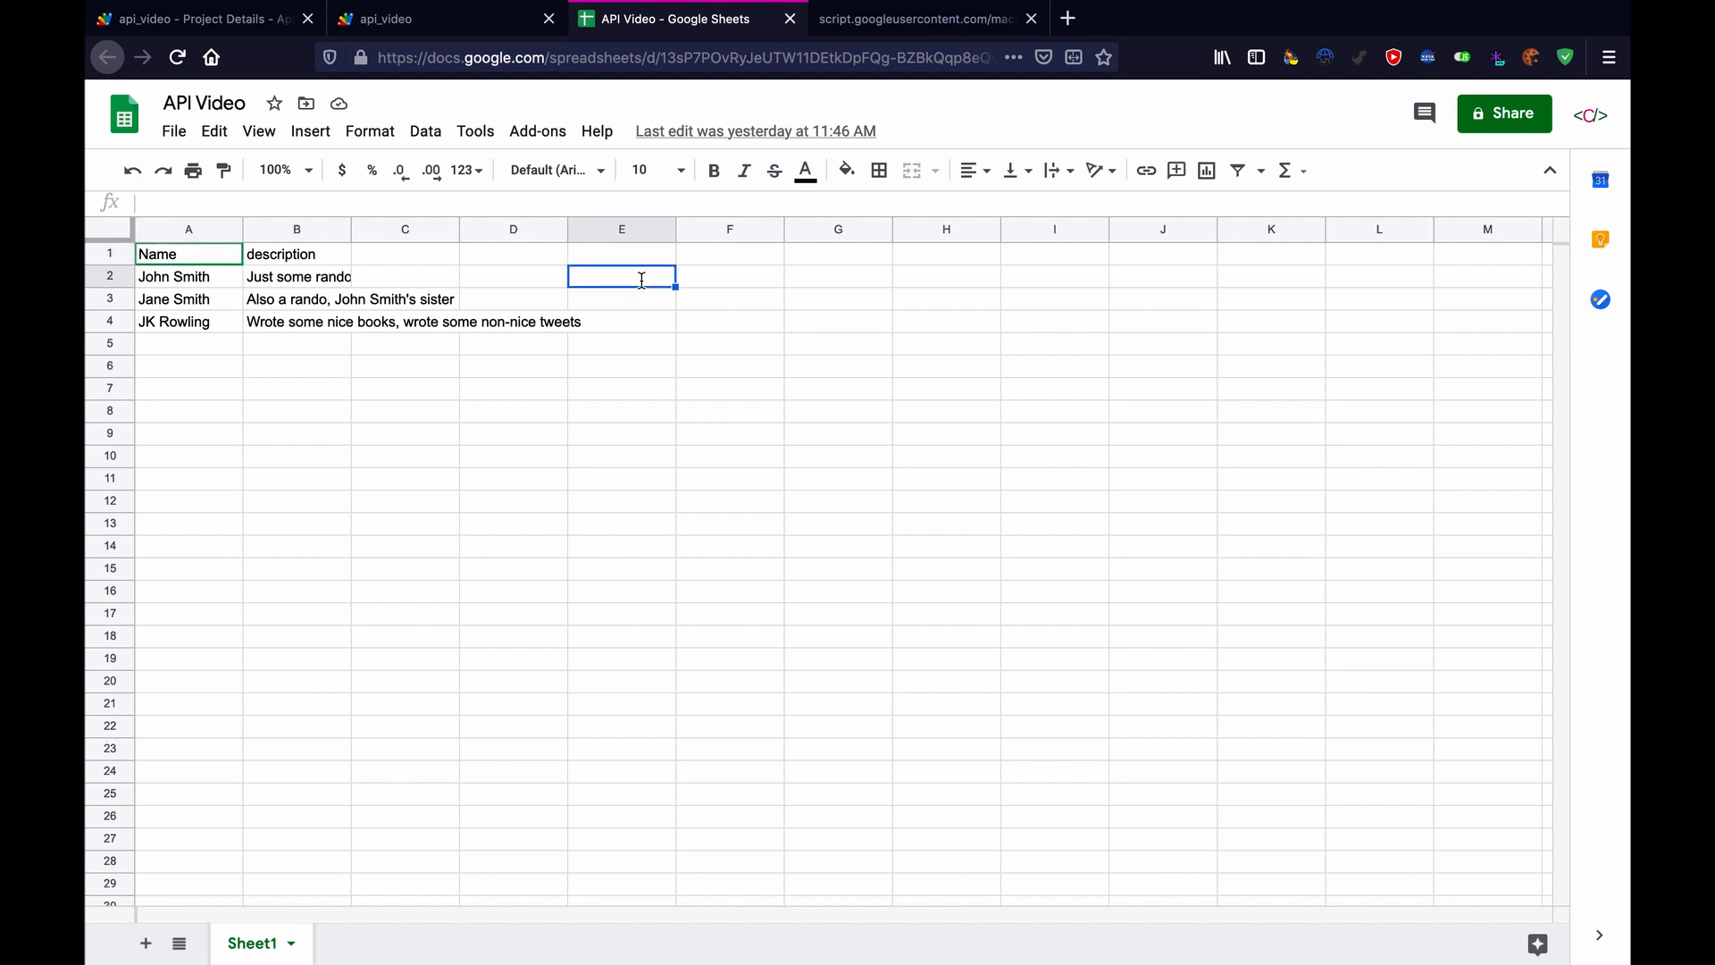
left_click(622, 299)
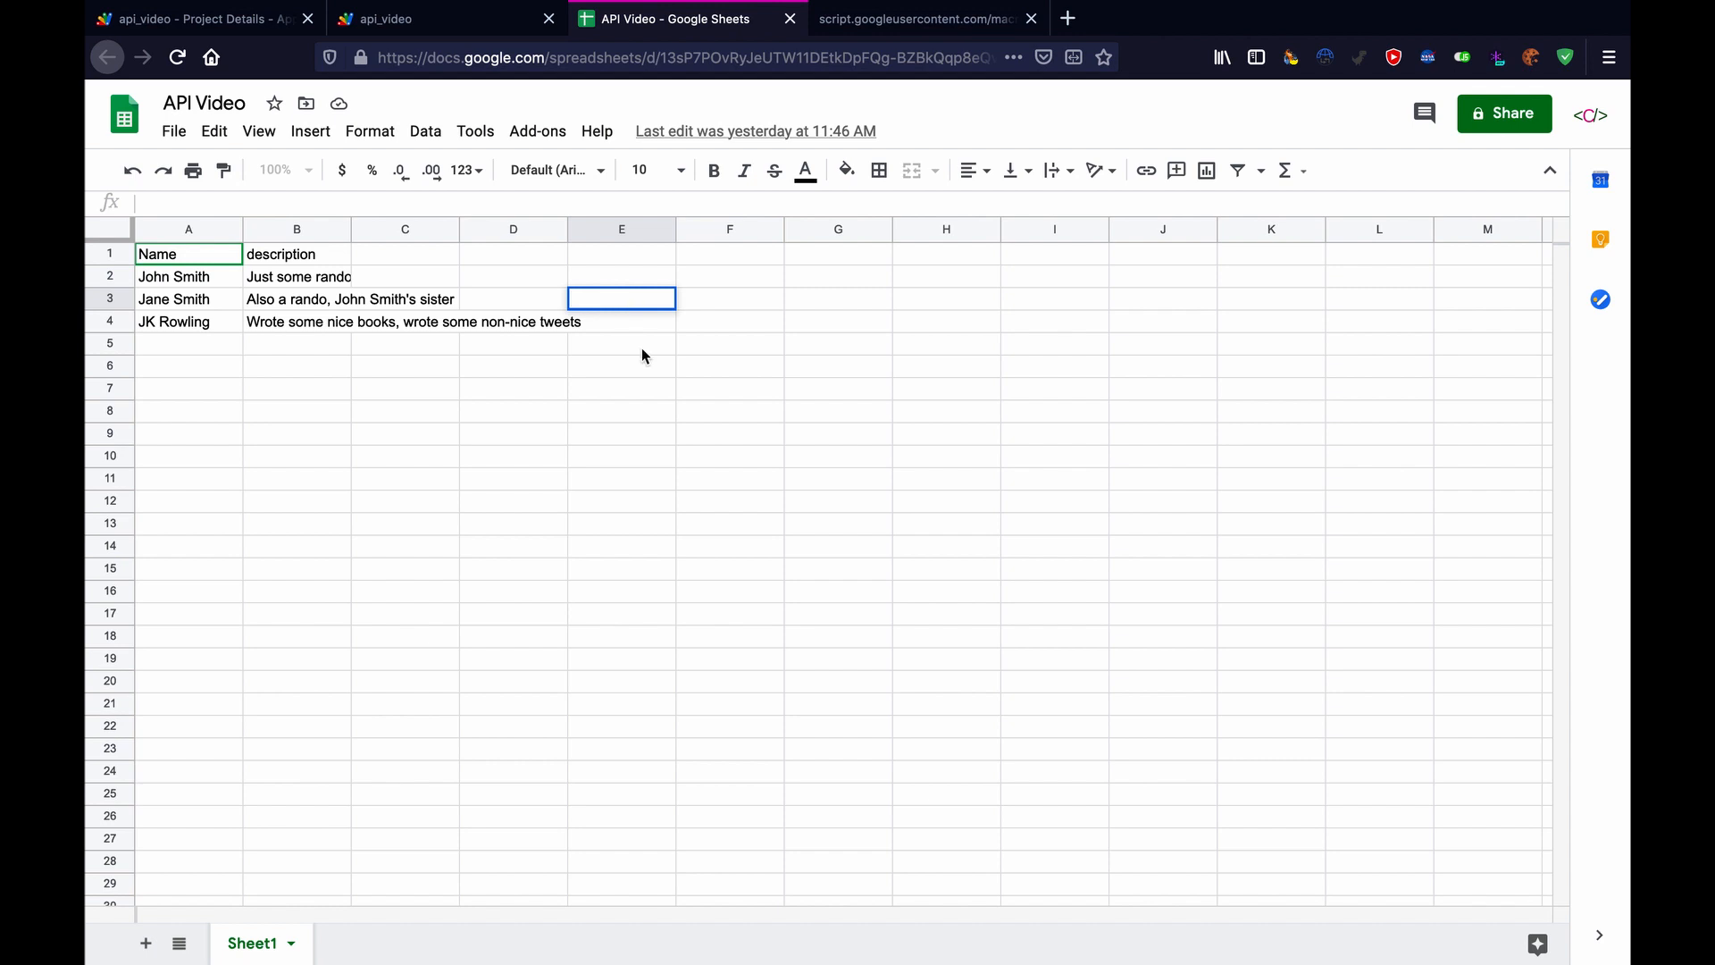
left_click(622, 322)
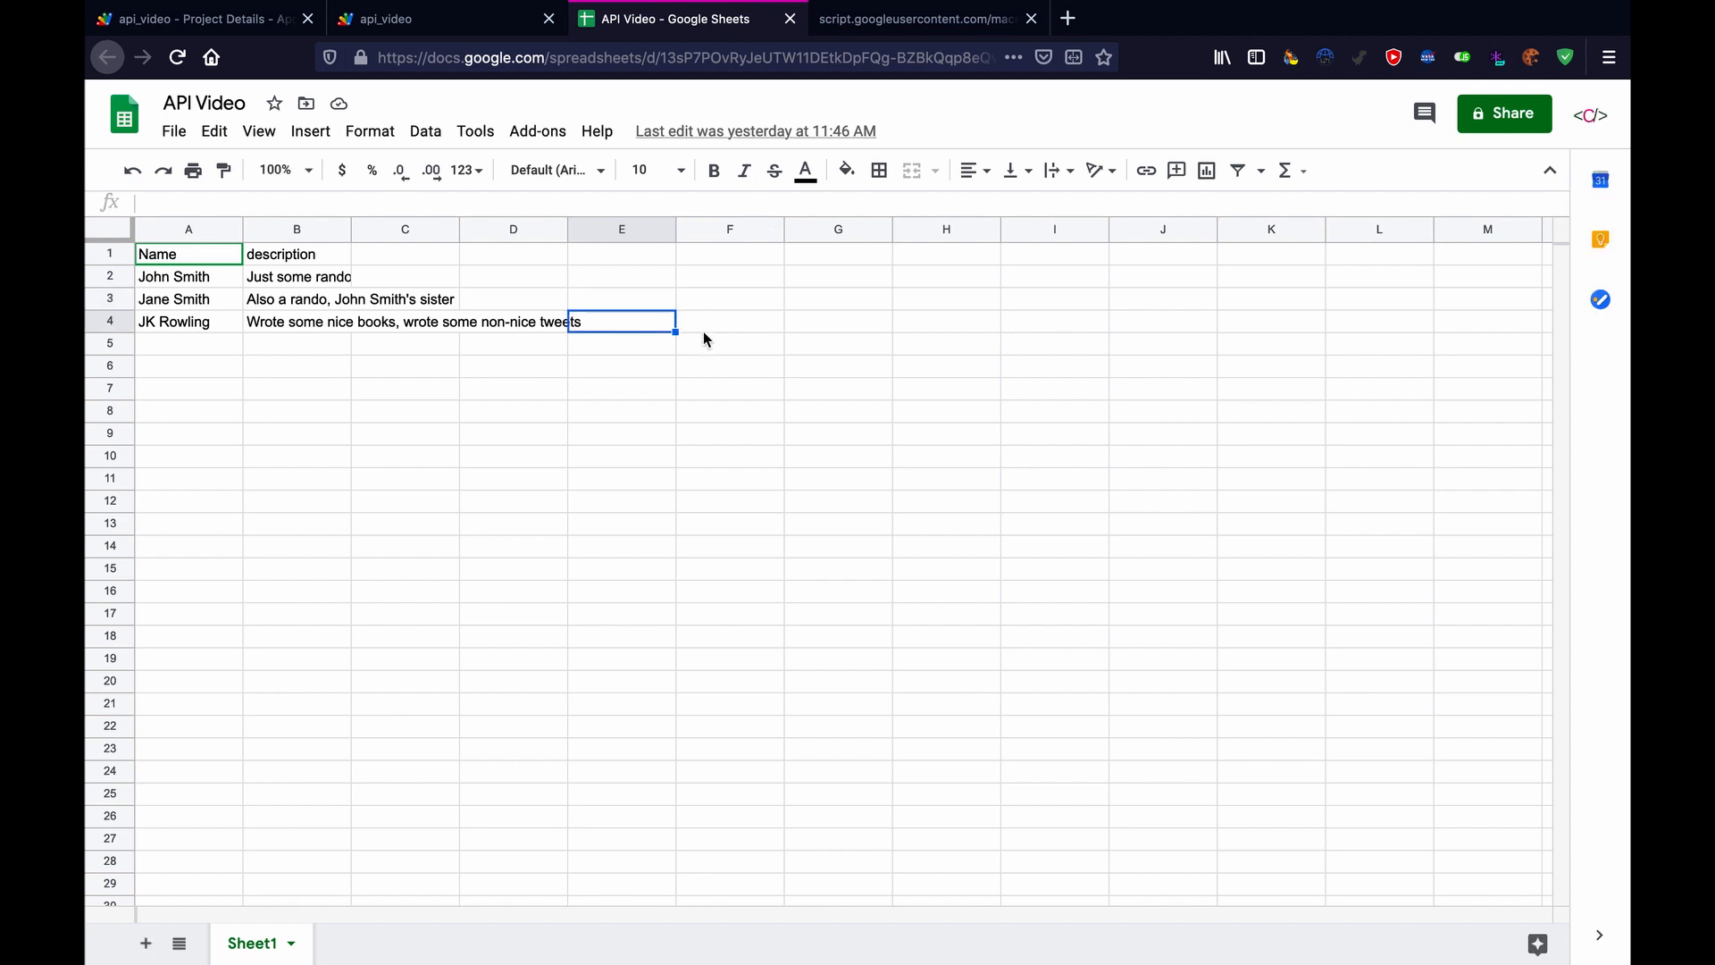
left_click_drag(252, 365, 730, 366)
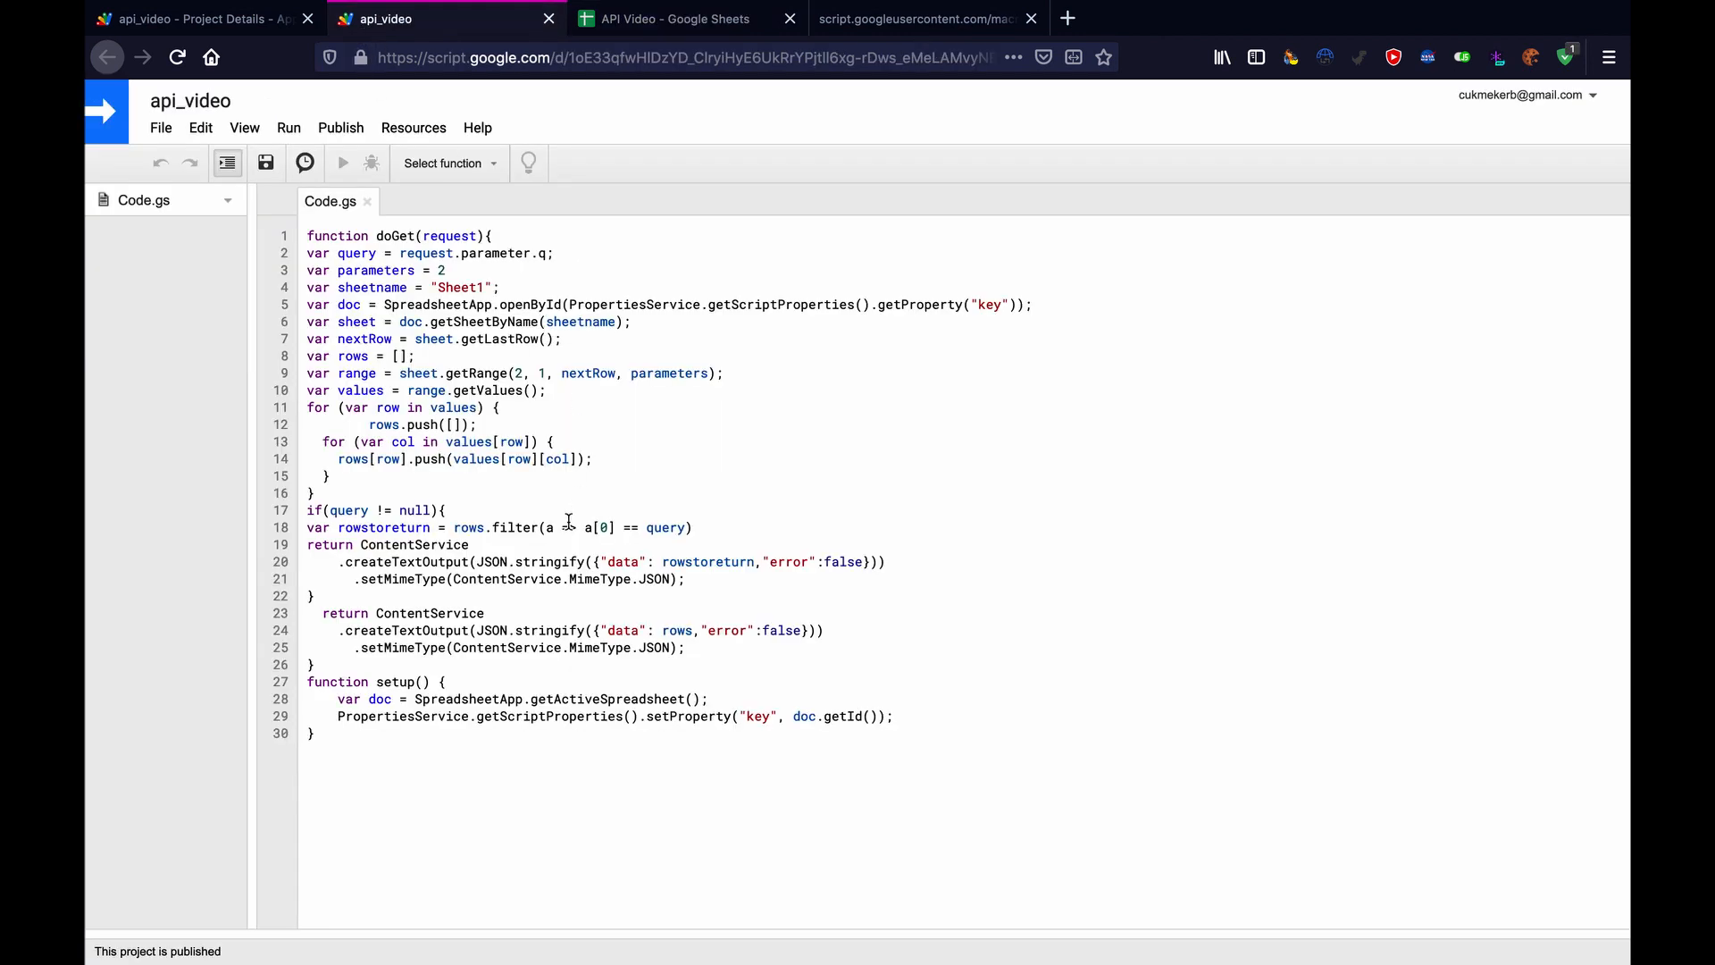
left_click(920, 19)
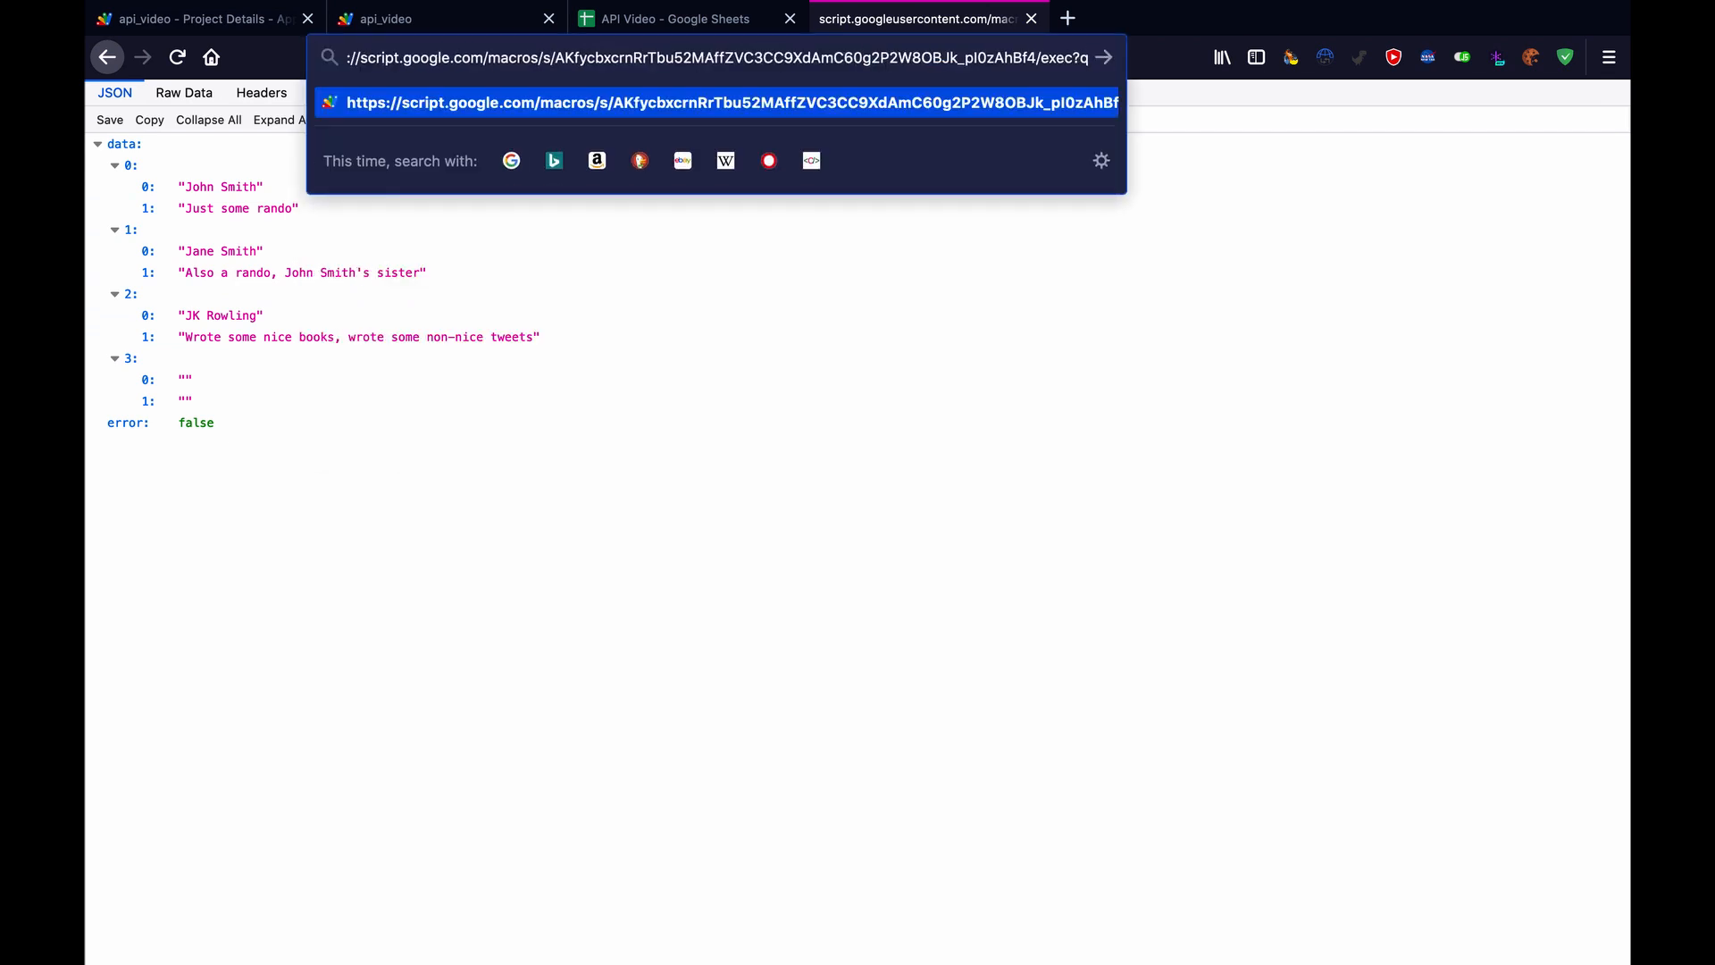
type("J")
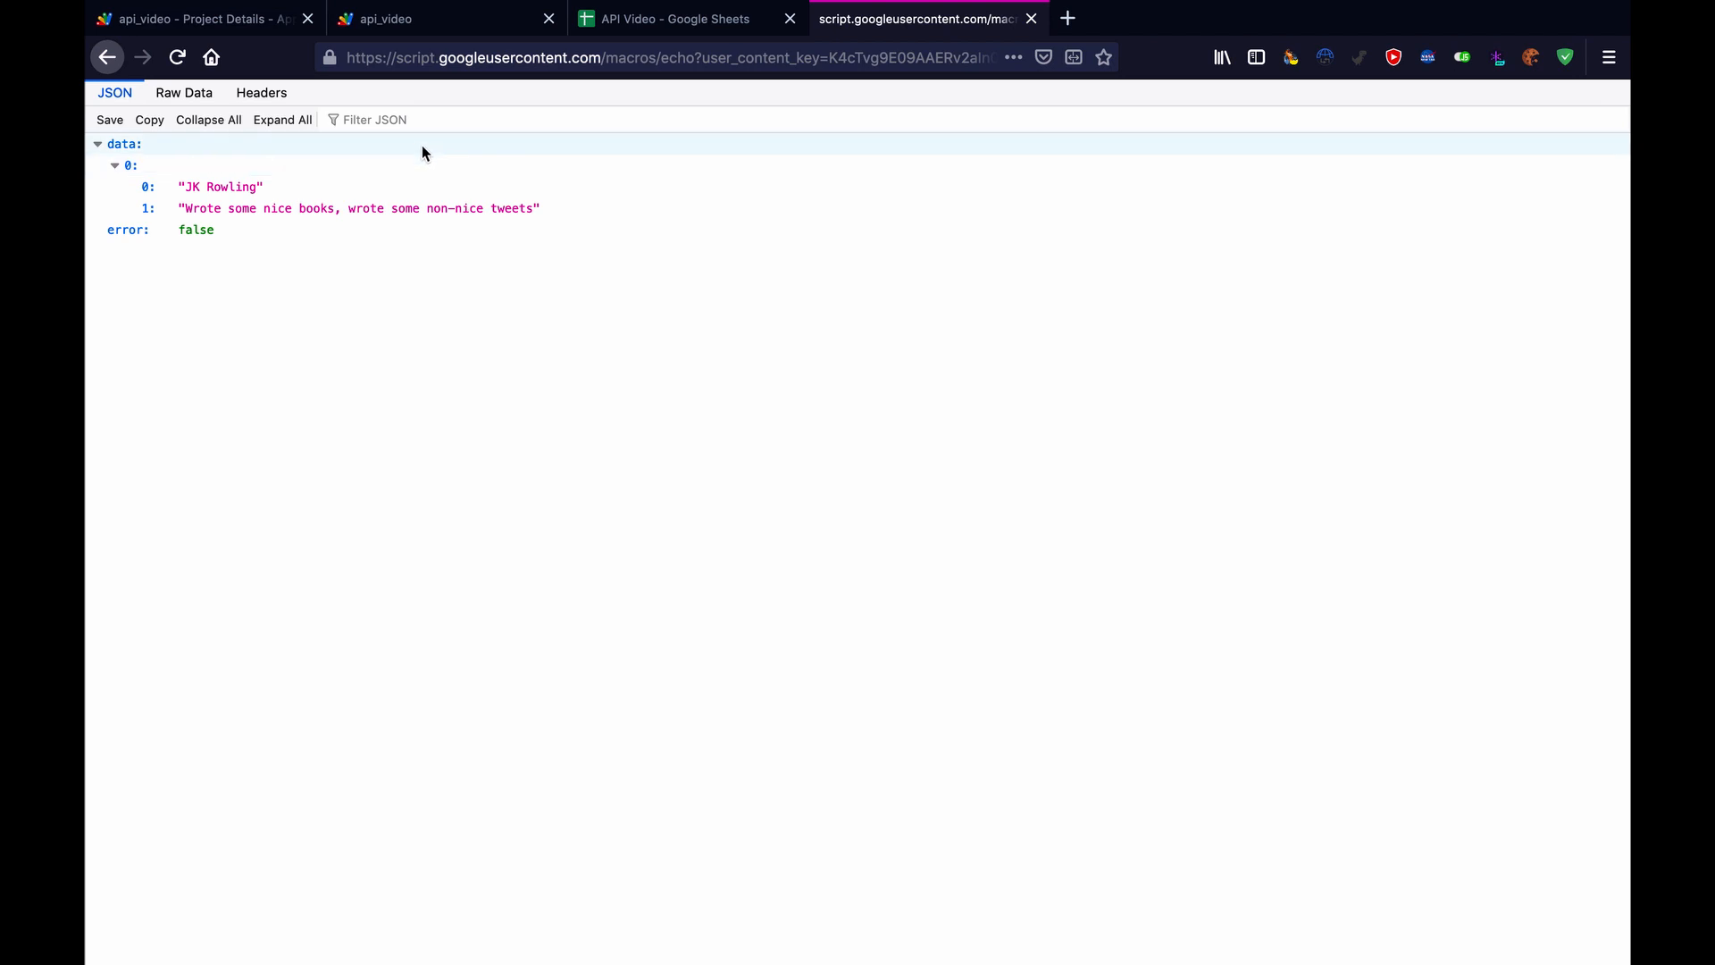
left_click(218, 186)
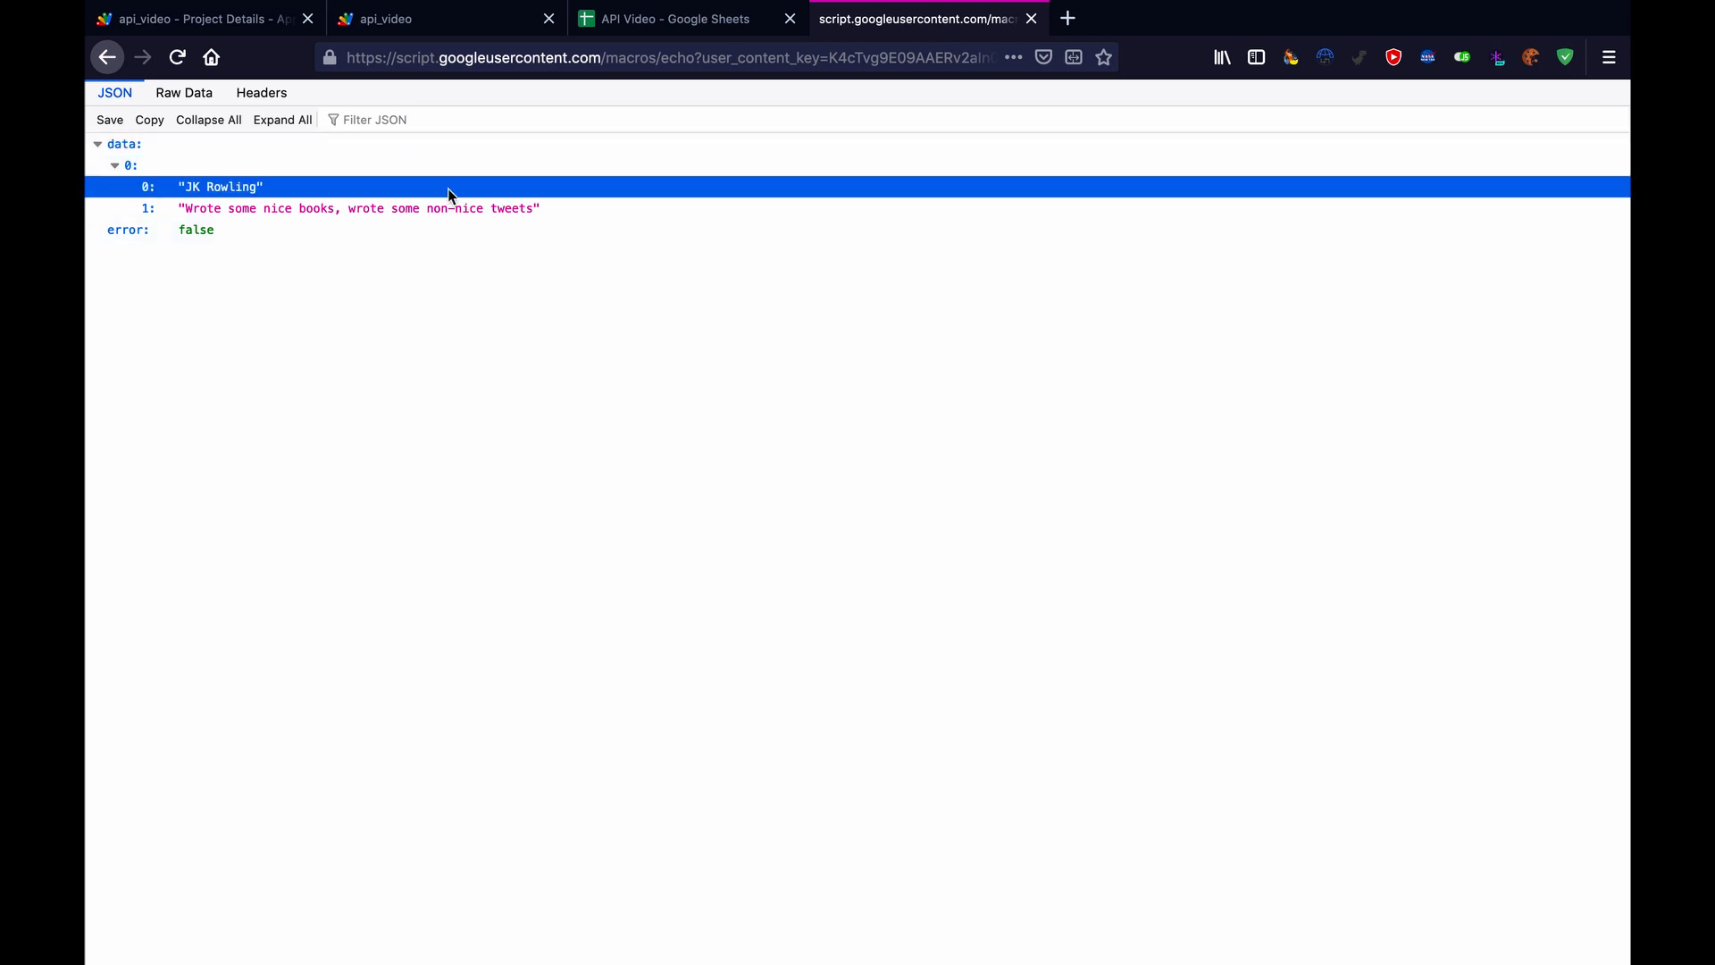
mouse_move(474, 259)
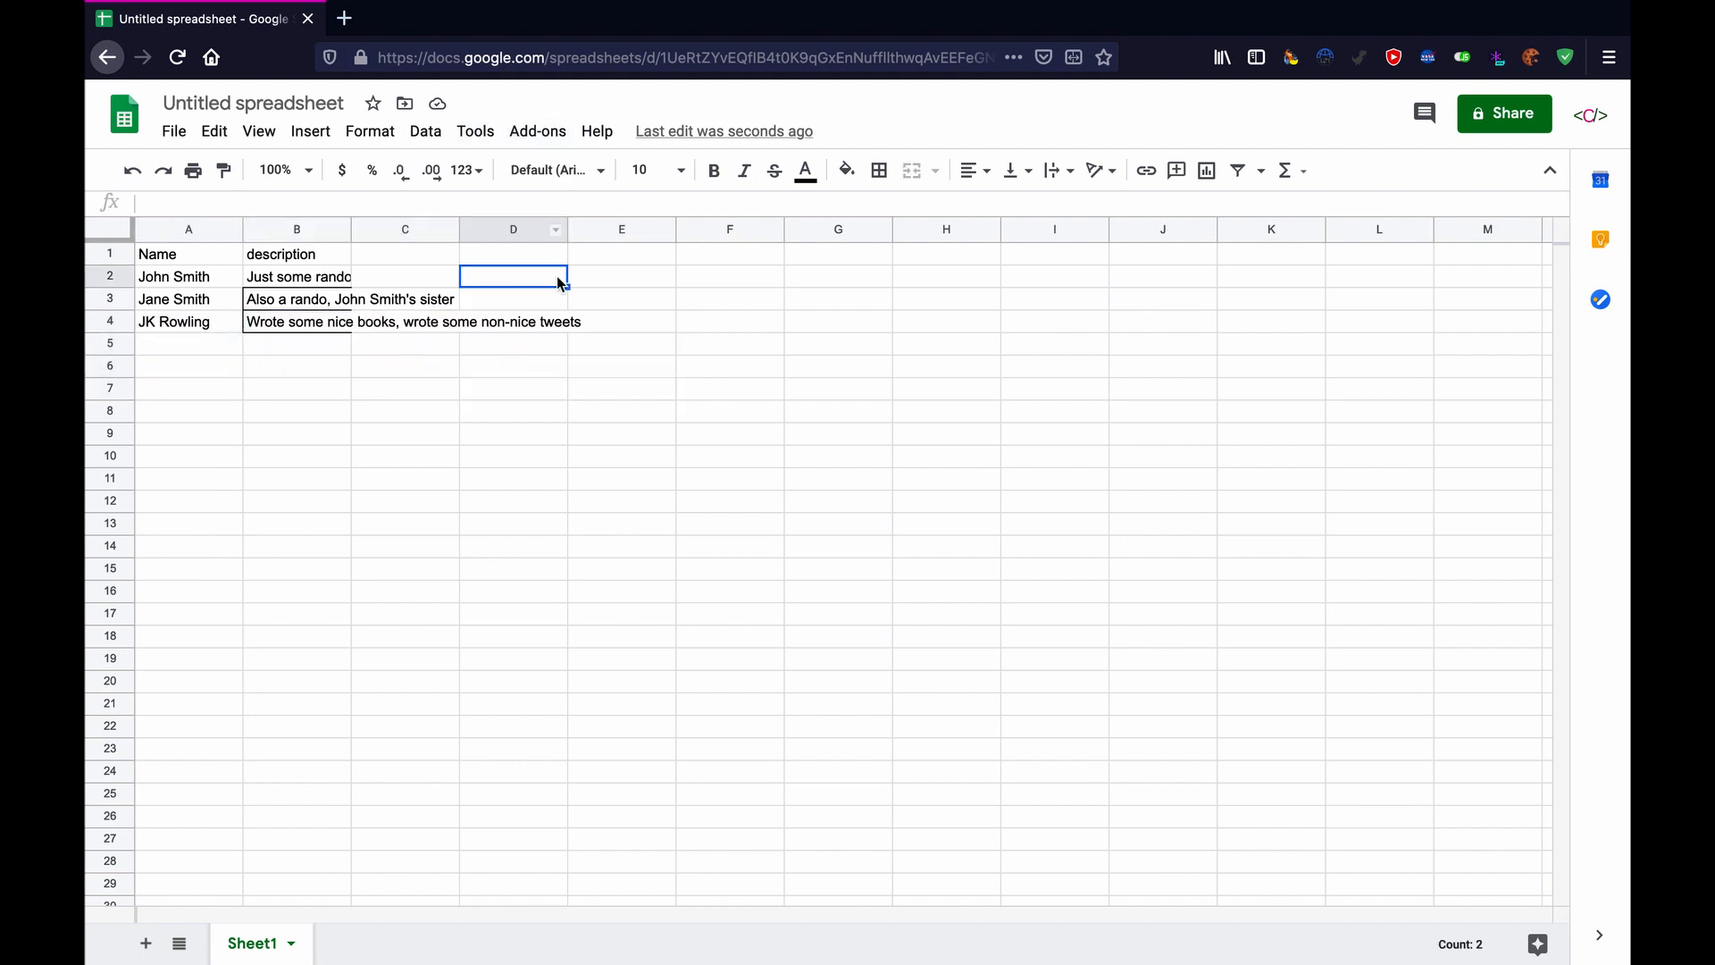
Open the Script editor from the untitled spreadsheet of names.
left_click(475, 130)
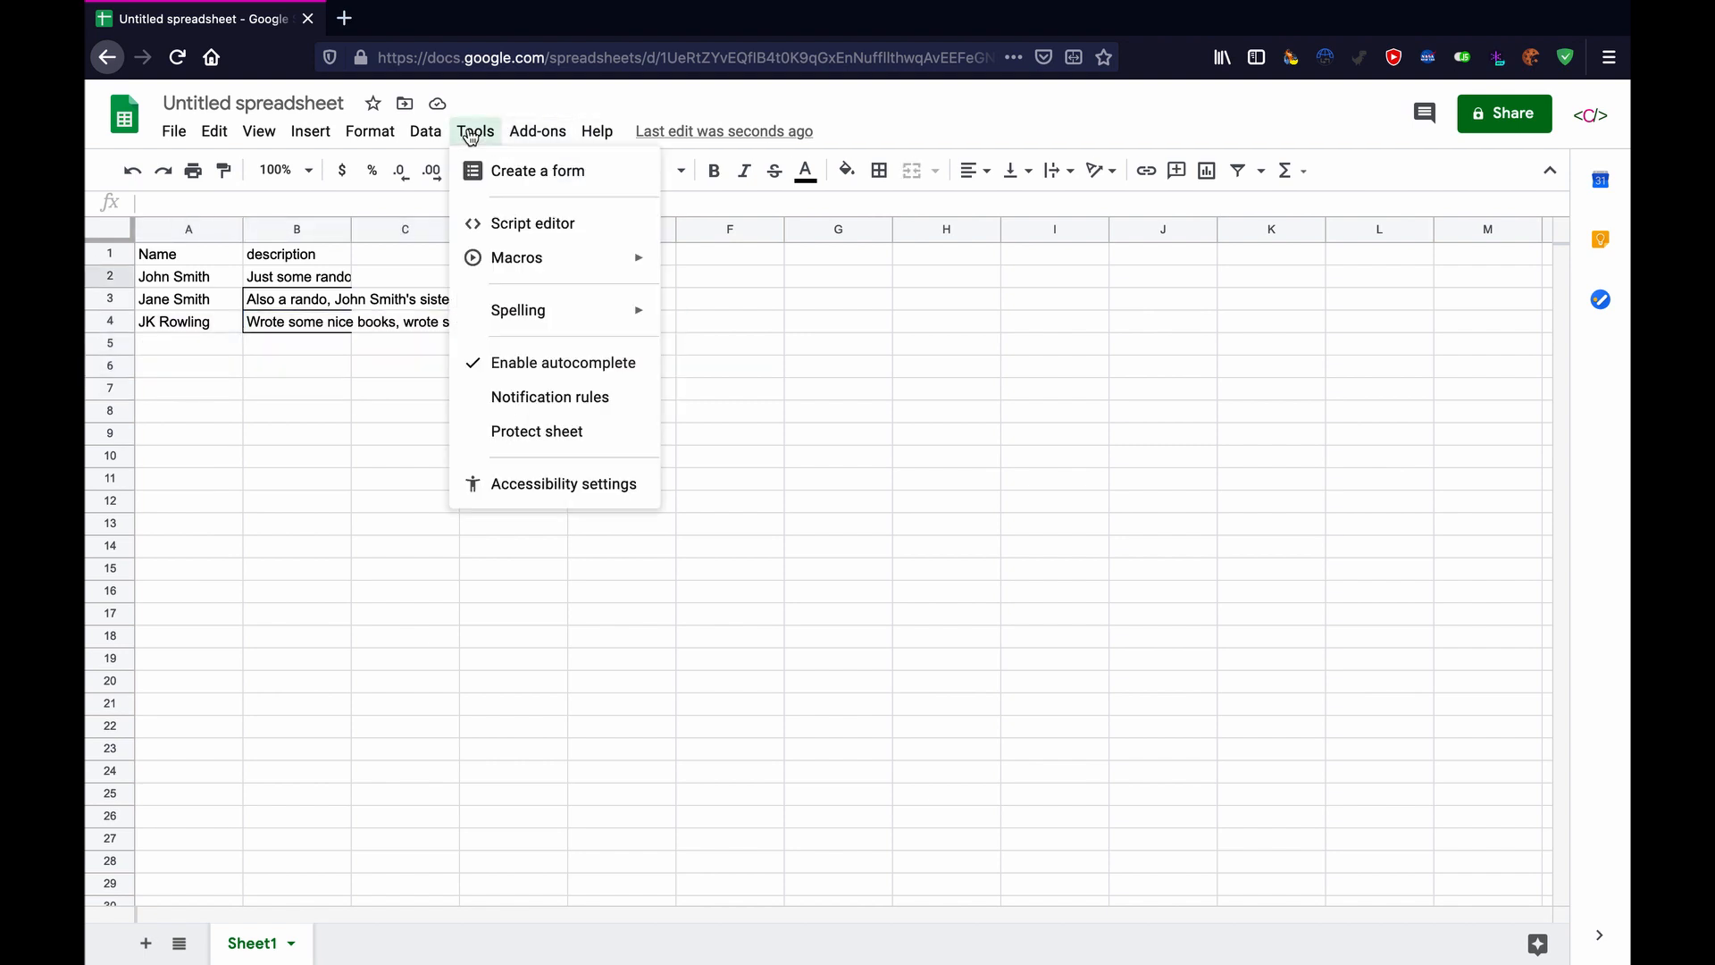
left_click(532, 224)
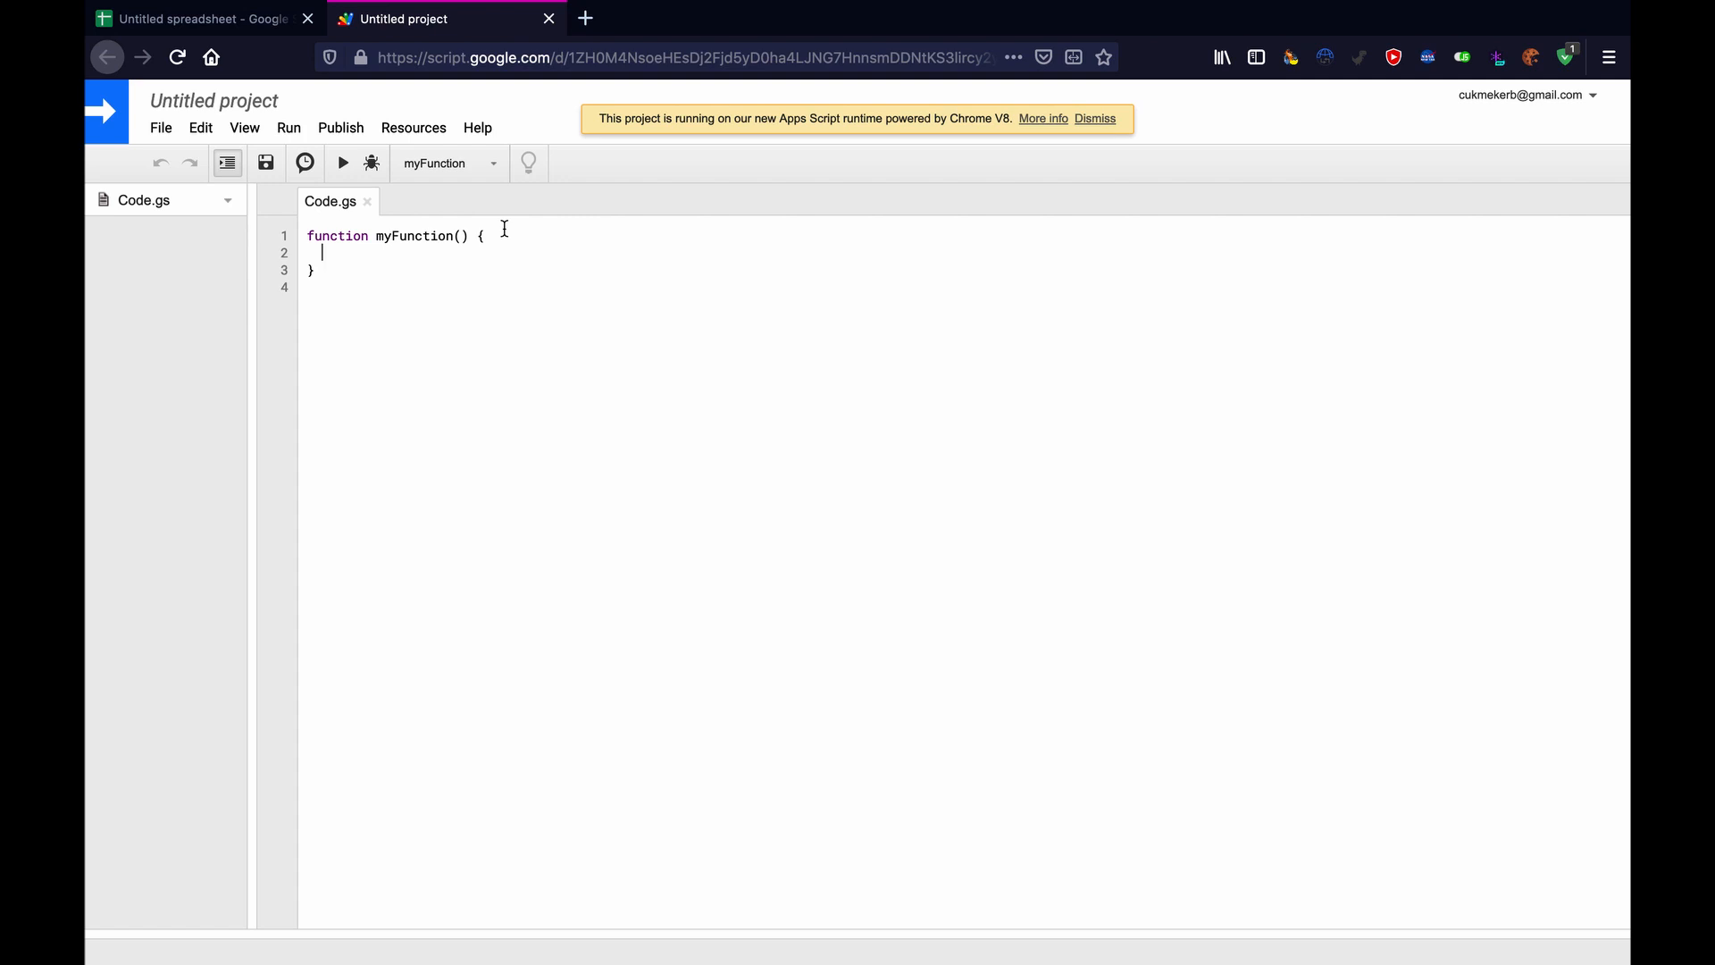
Clear the default myFunction code and start writing function setup(){ on a new line.
key("ctrl+a")
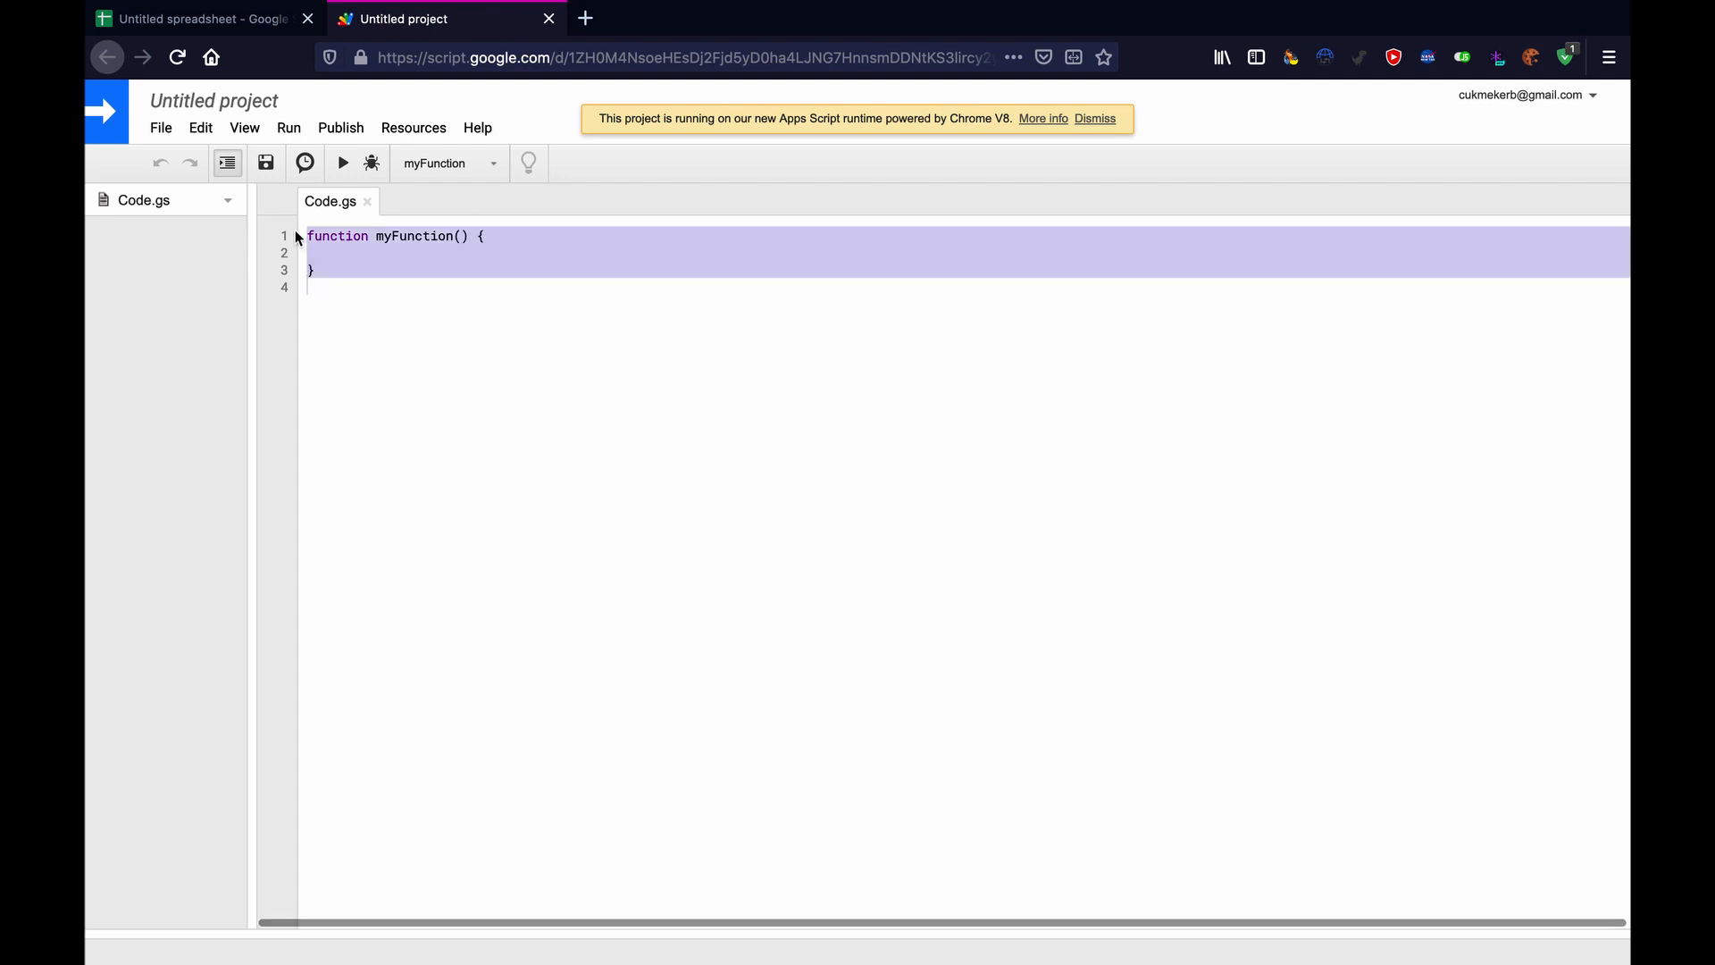
key("Delete")
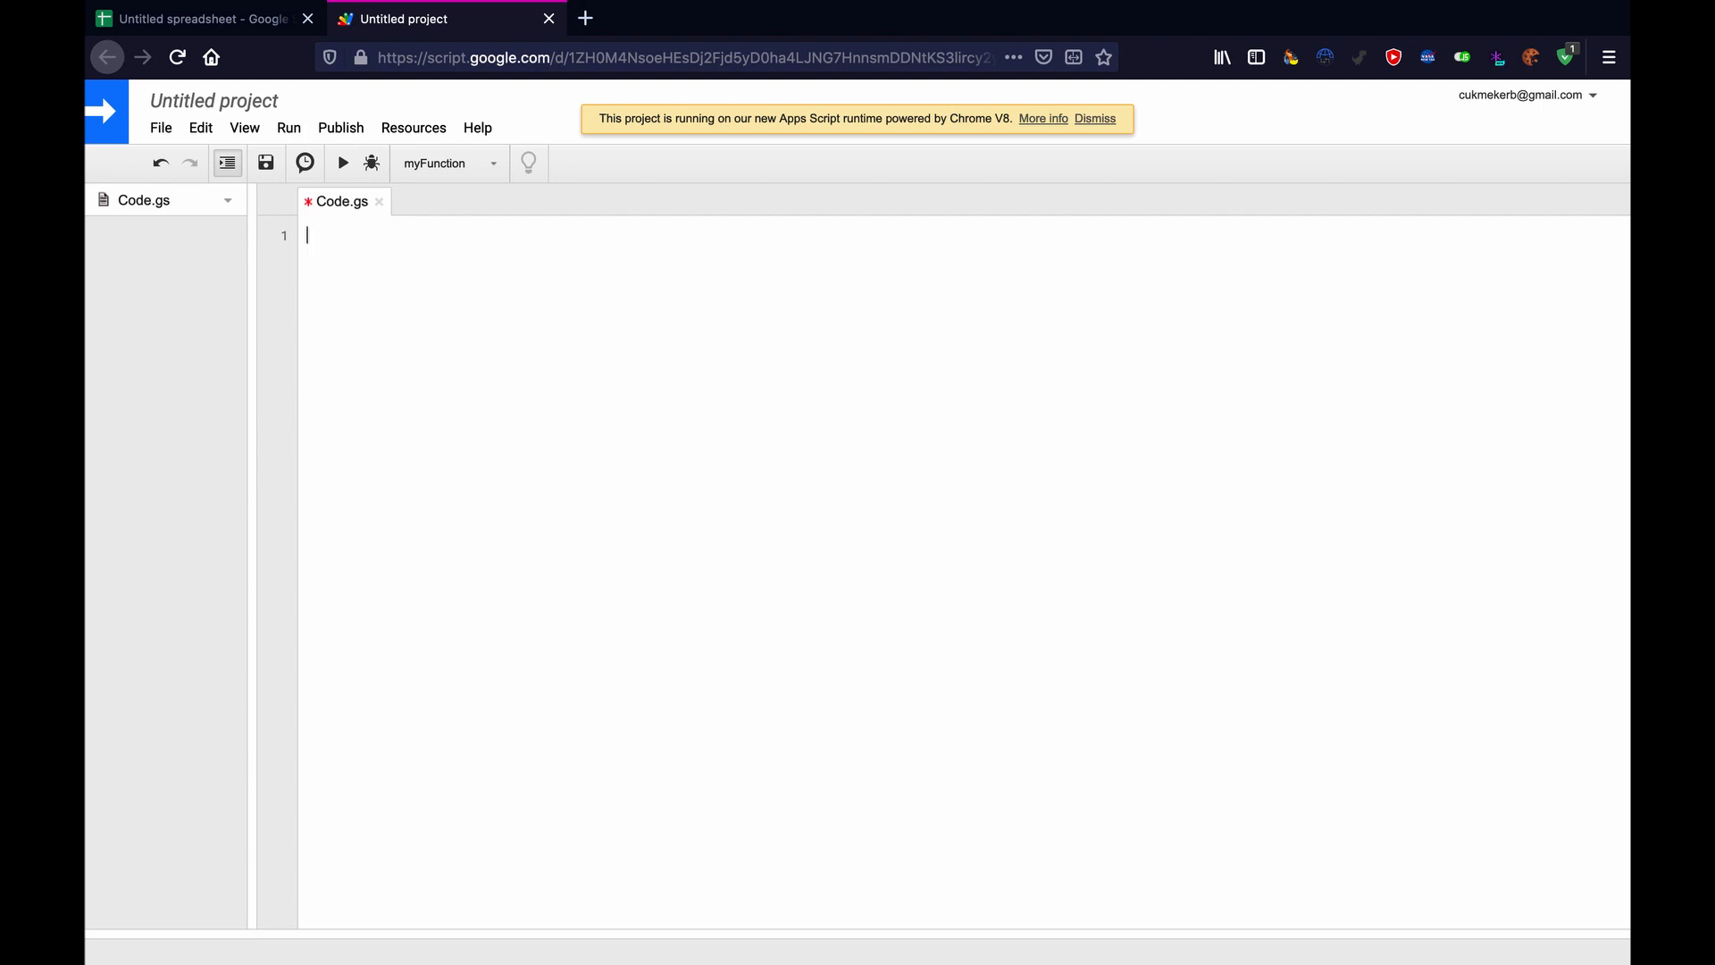
type("func")
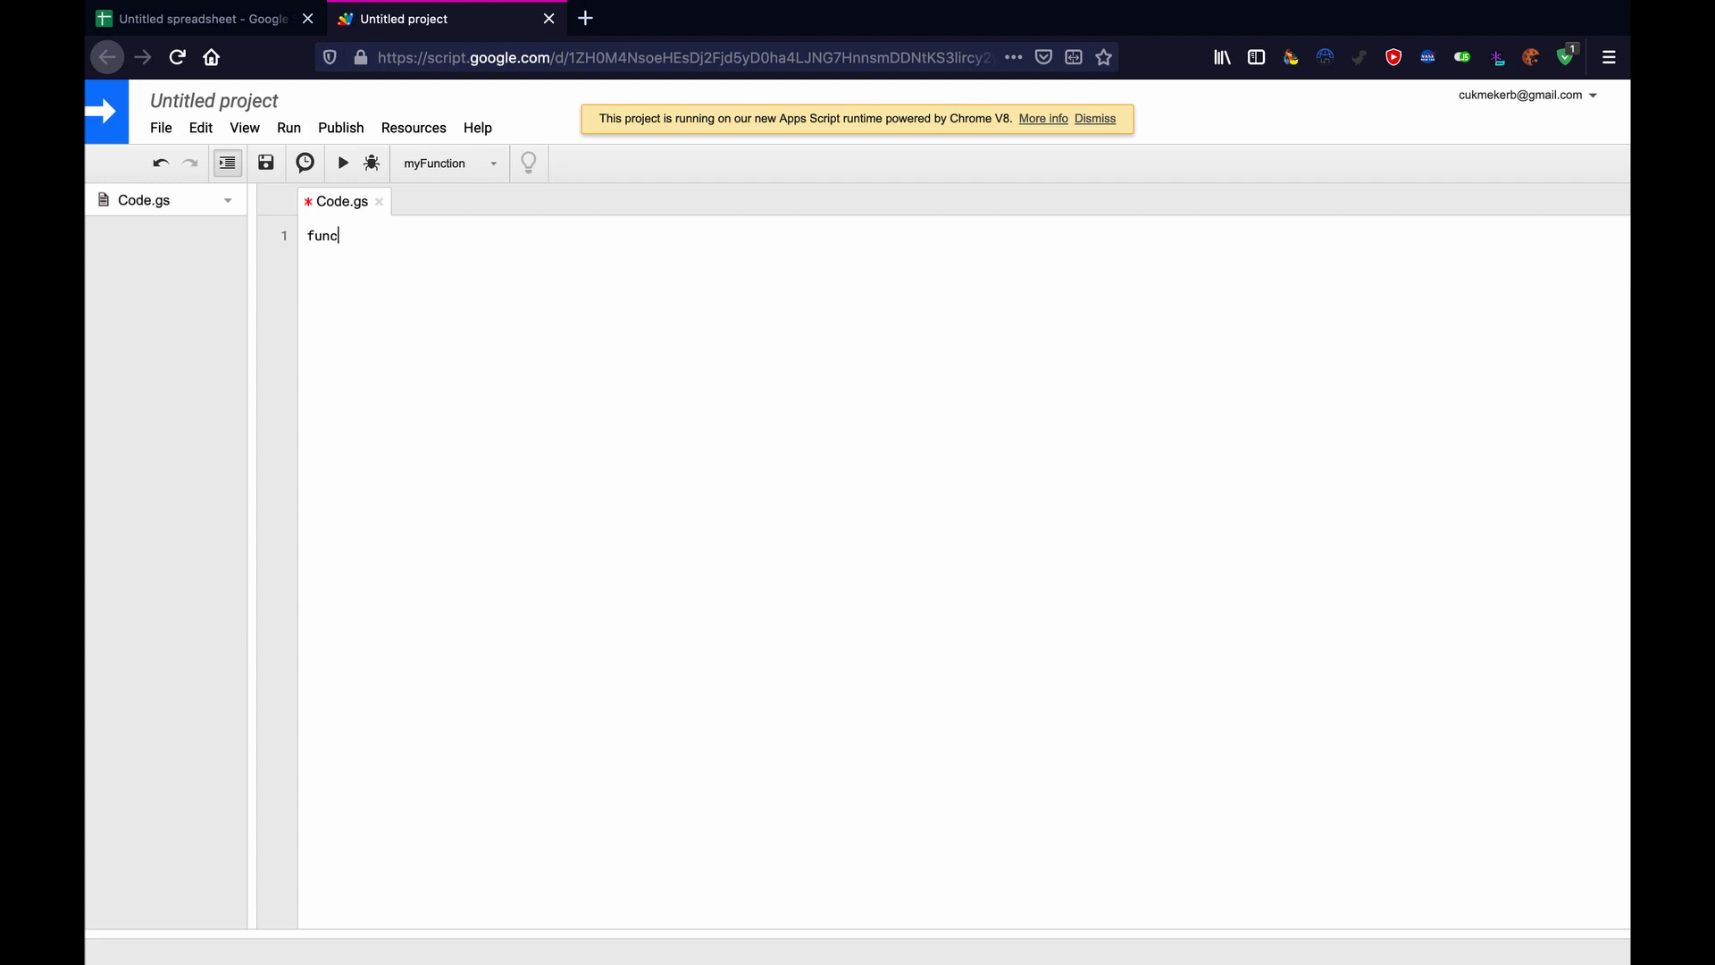
type("tion set")
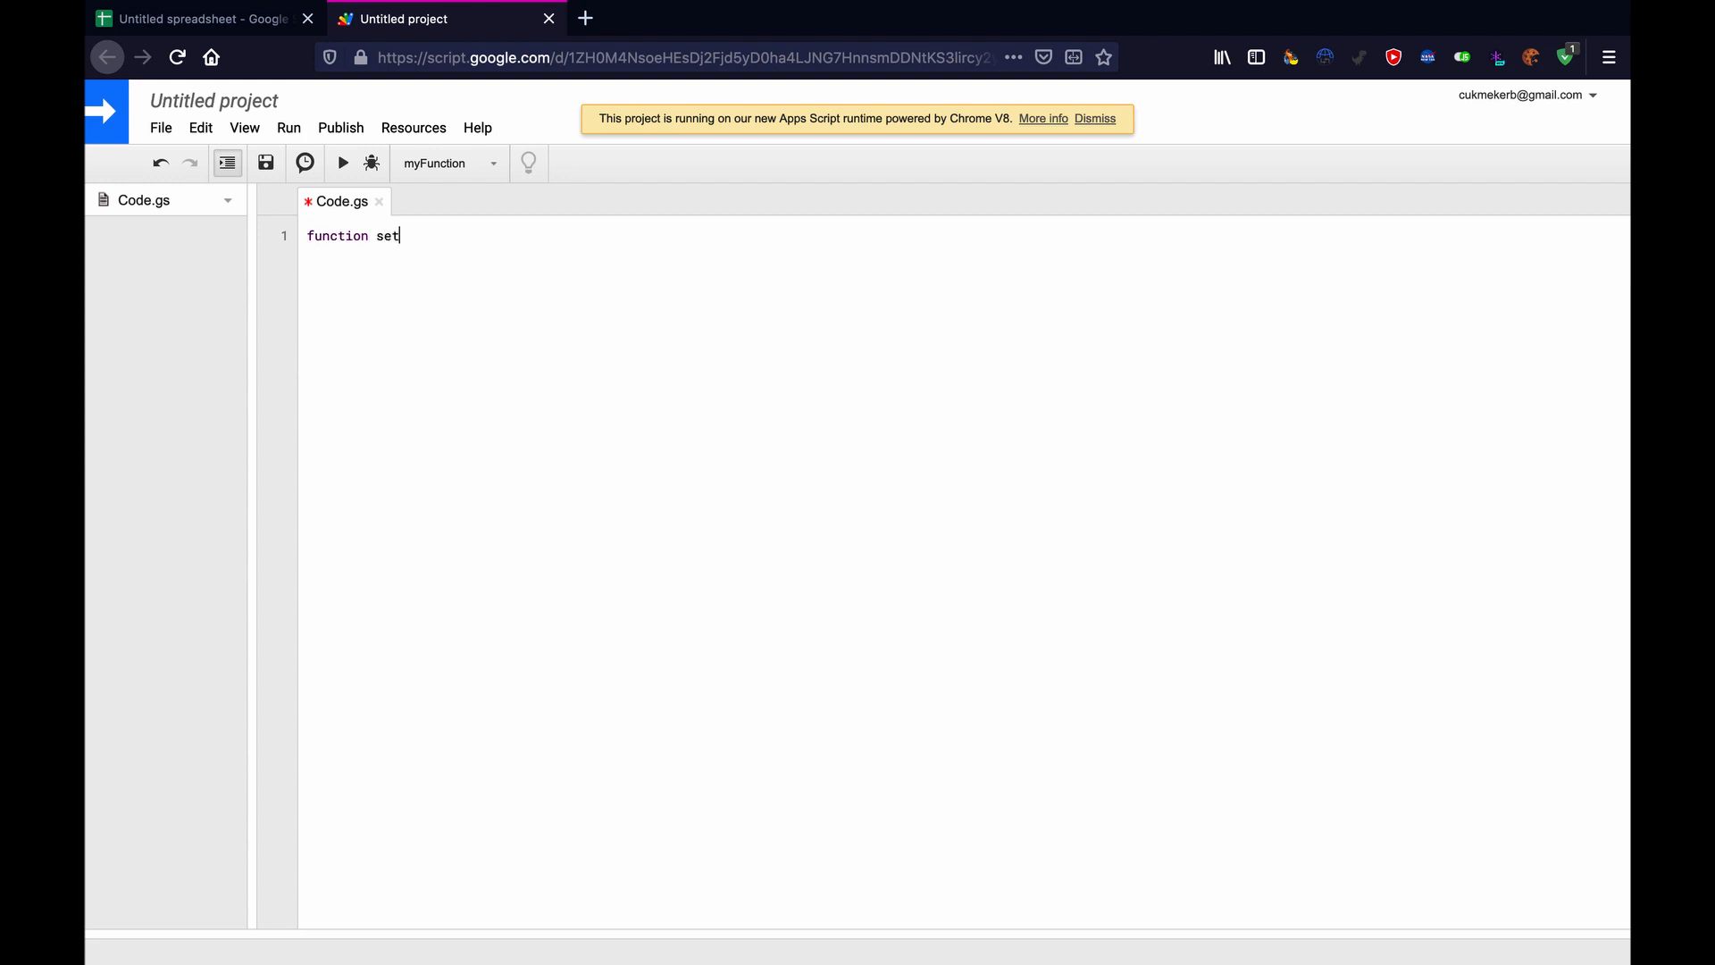
type("up()")
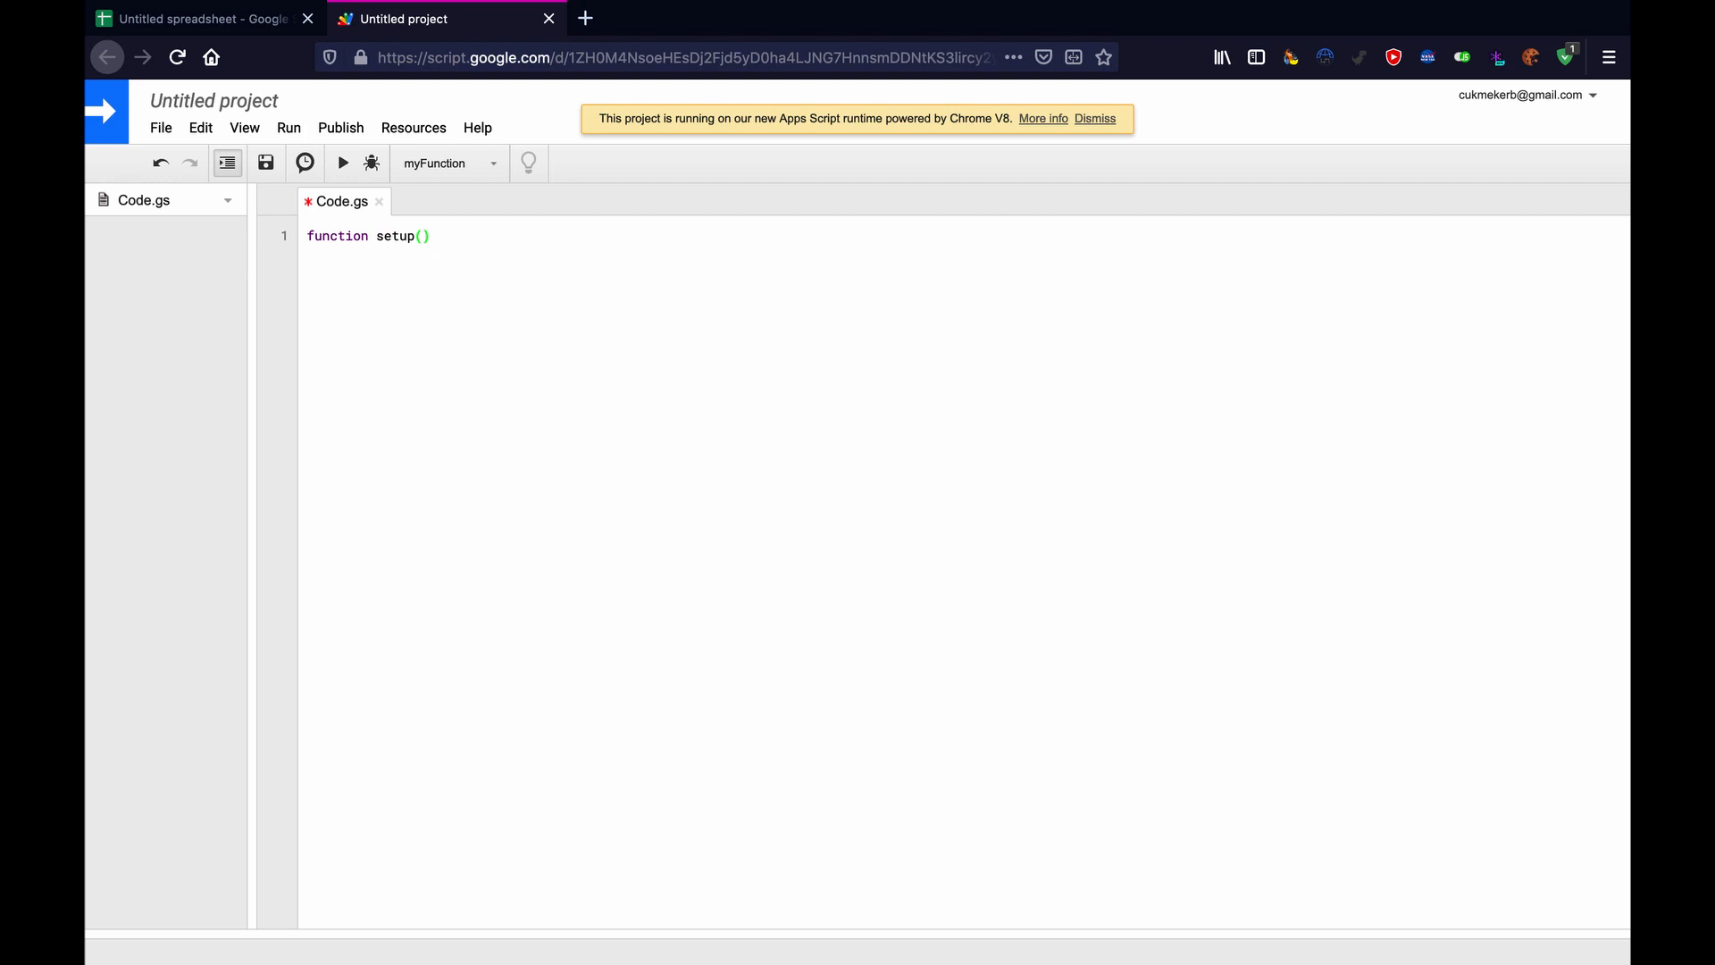
type("{")
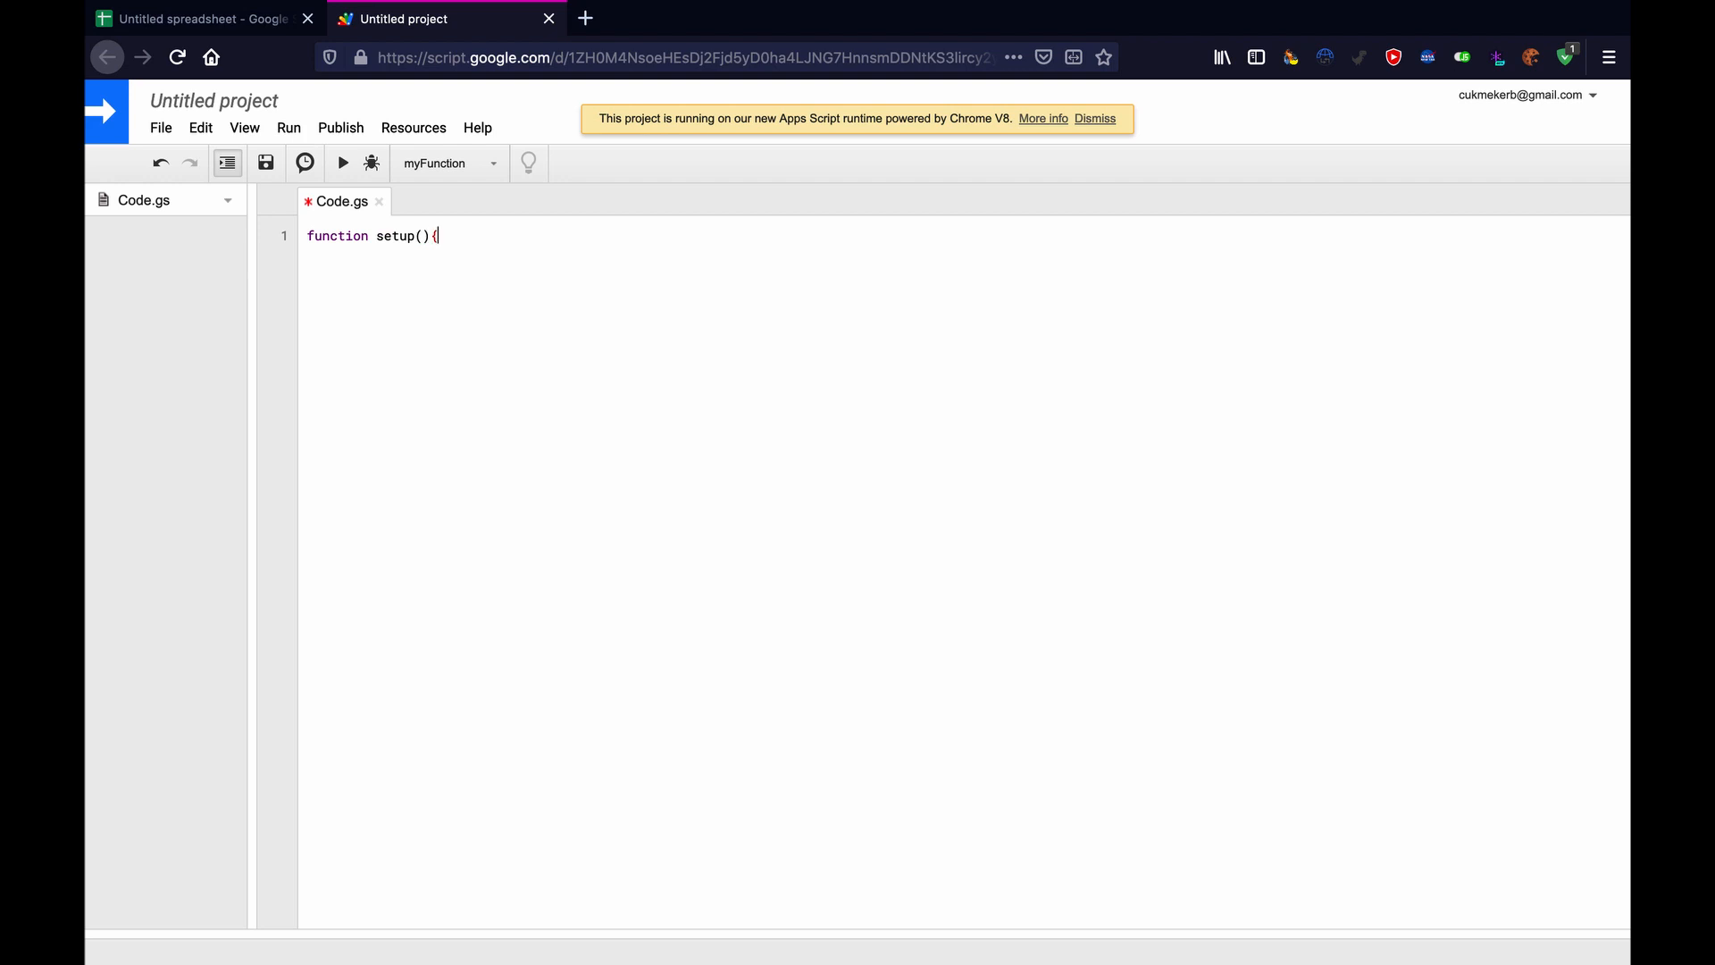
key("Enter")
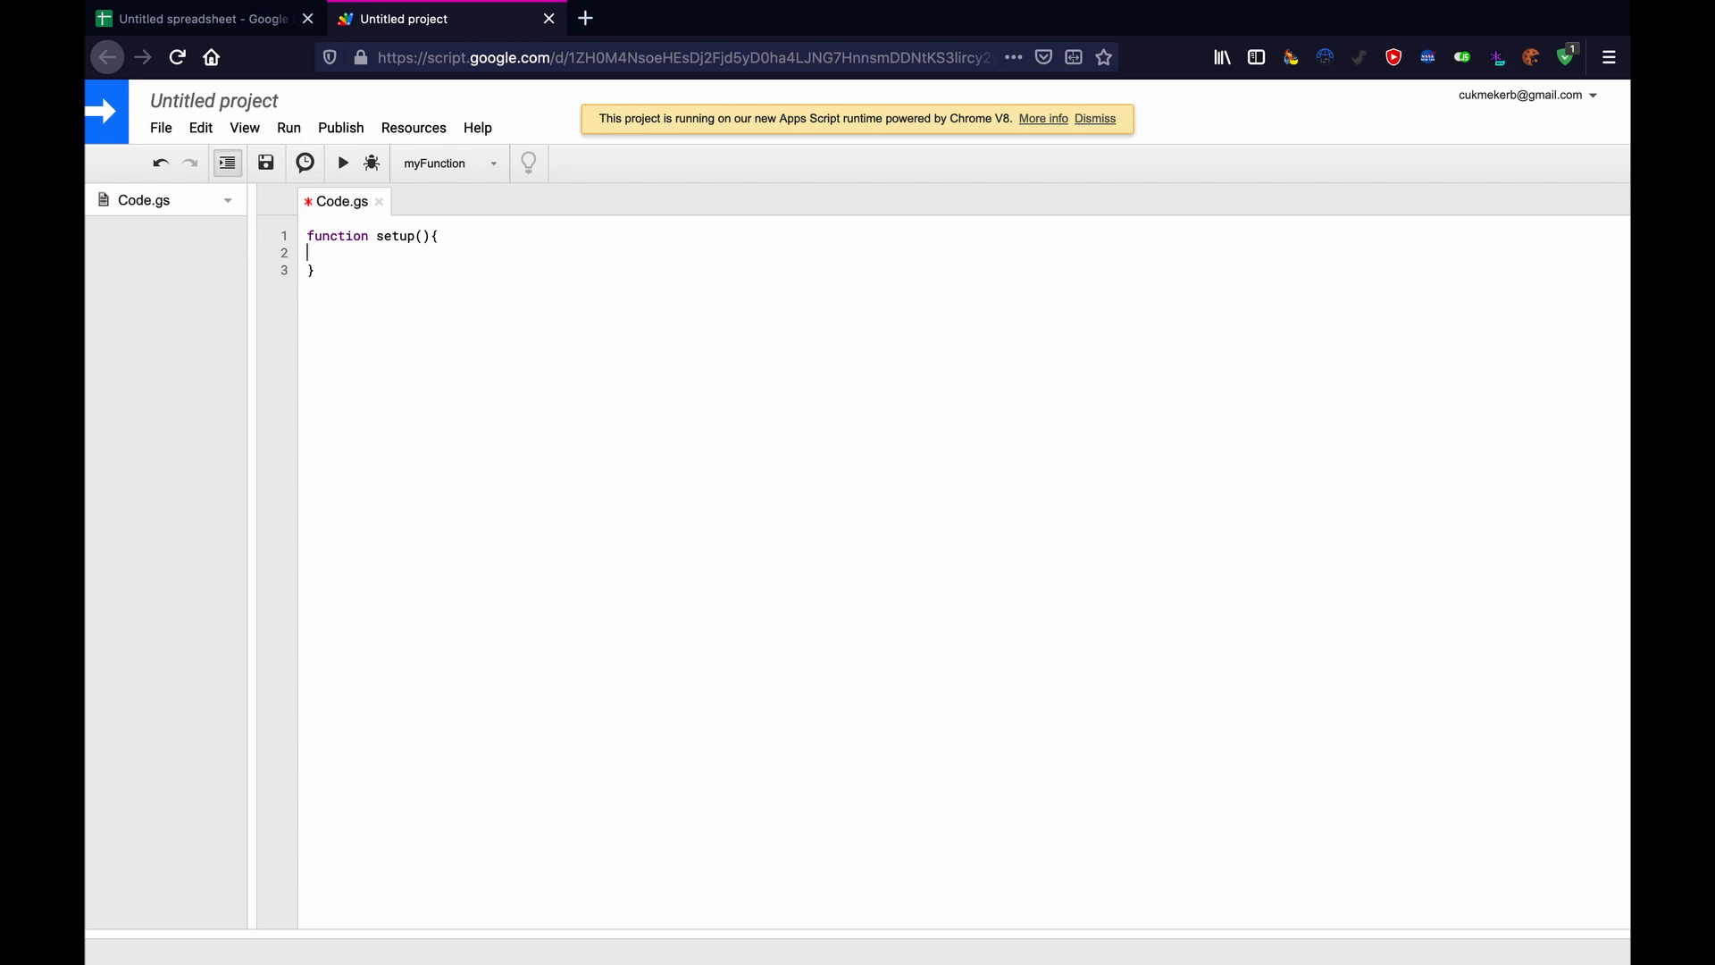
Add var doc = SpreadsheetApp.getActiveSpreadsheet(); inside setup.
type("VAR")
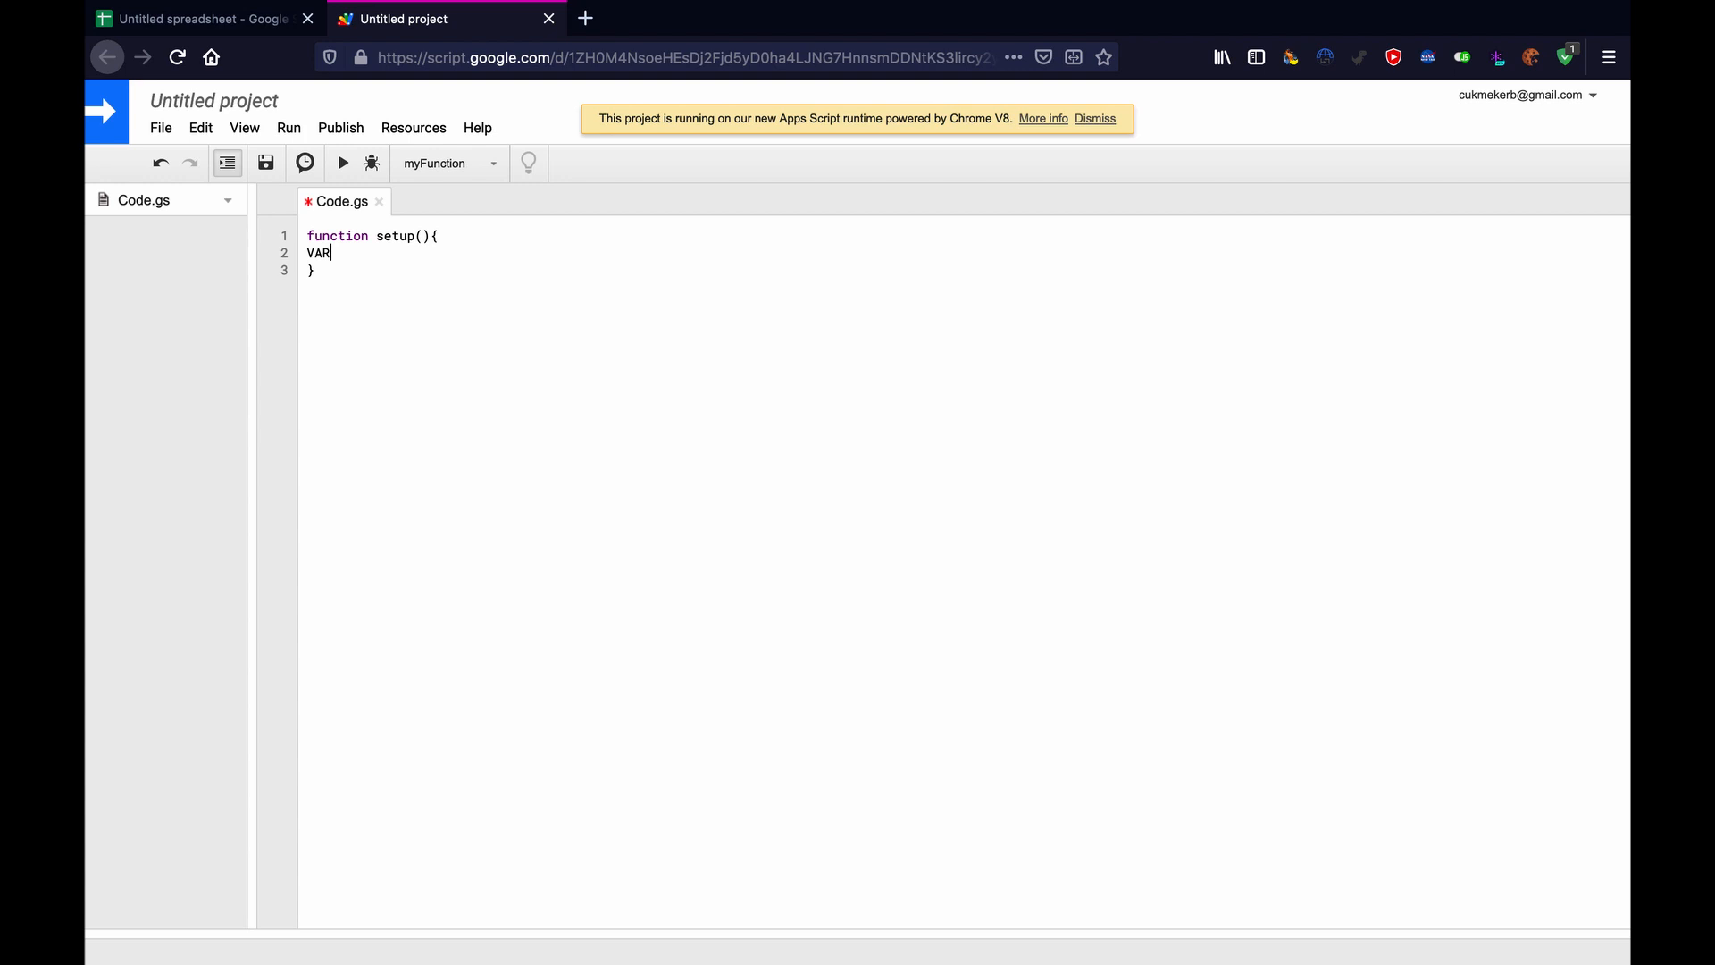
key("Backspace")
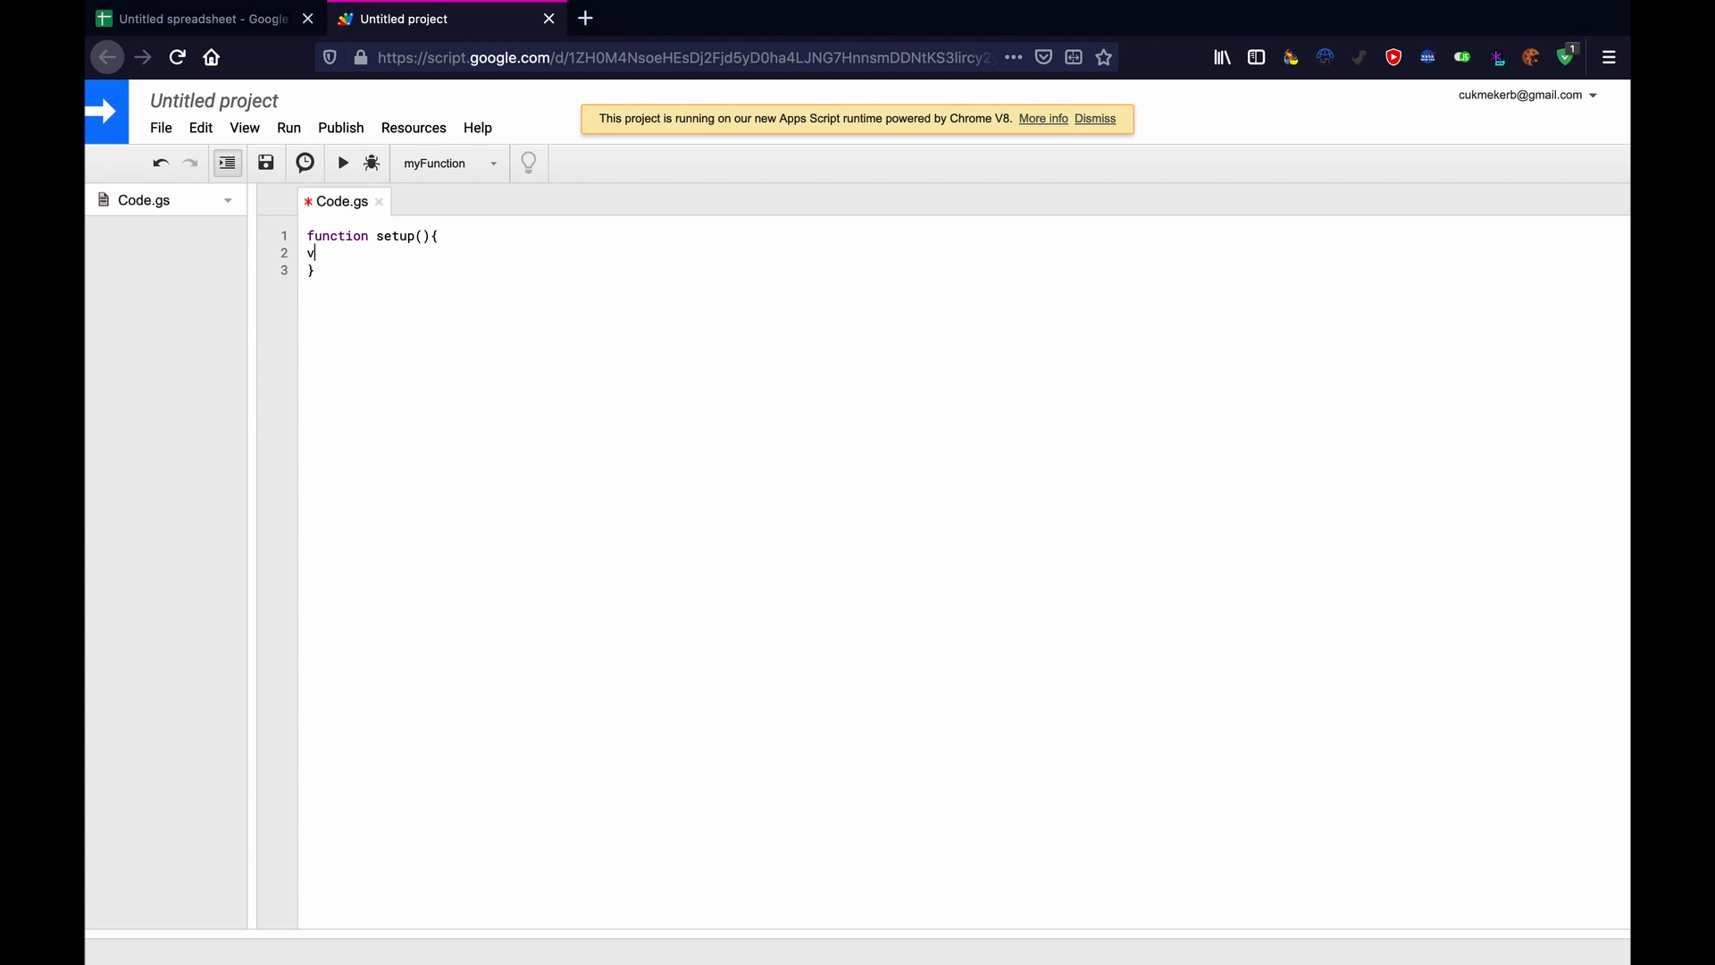
type("ar doc")
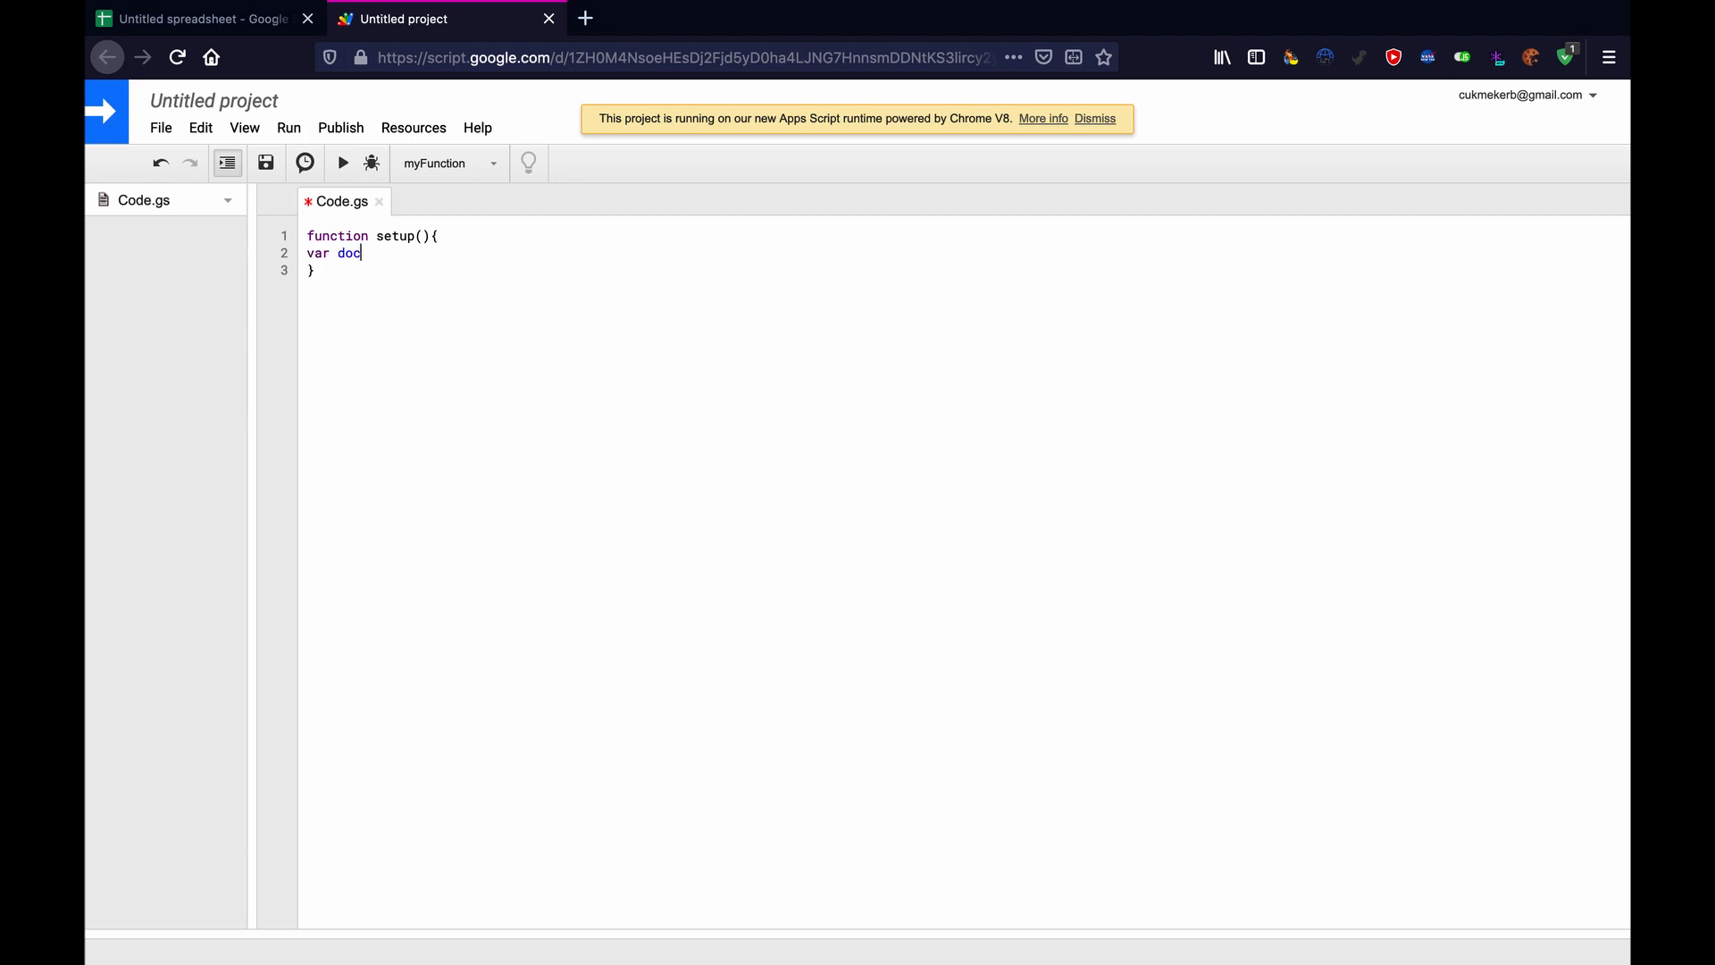
type("= S")
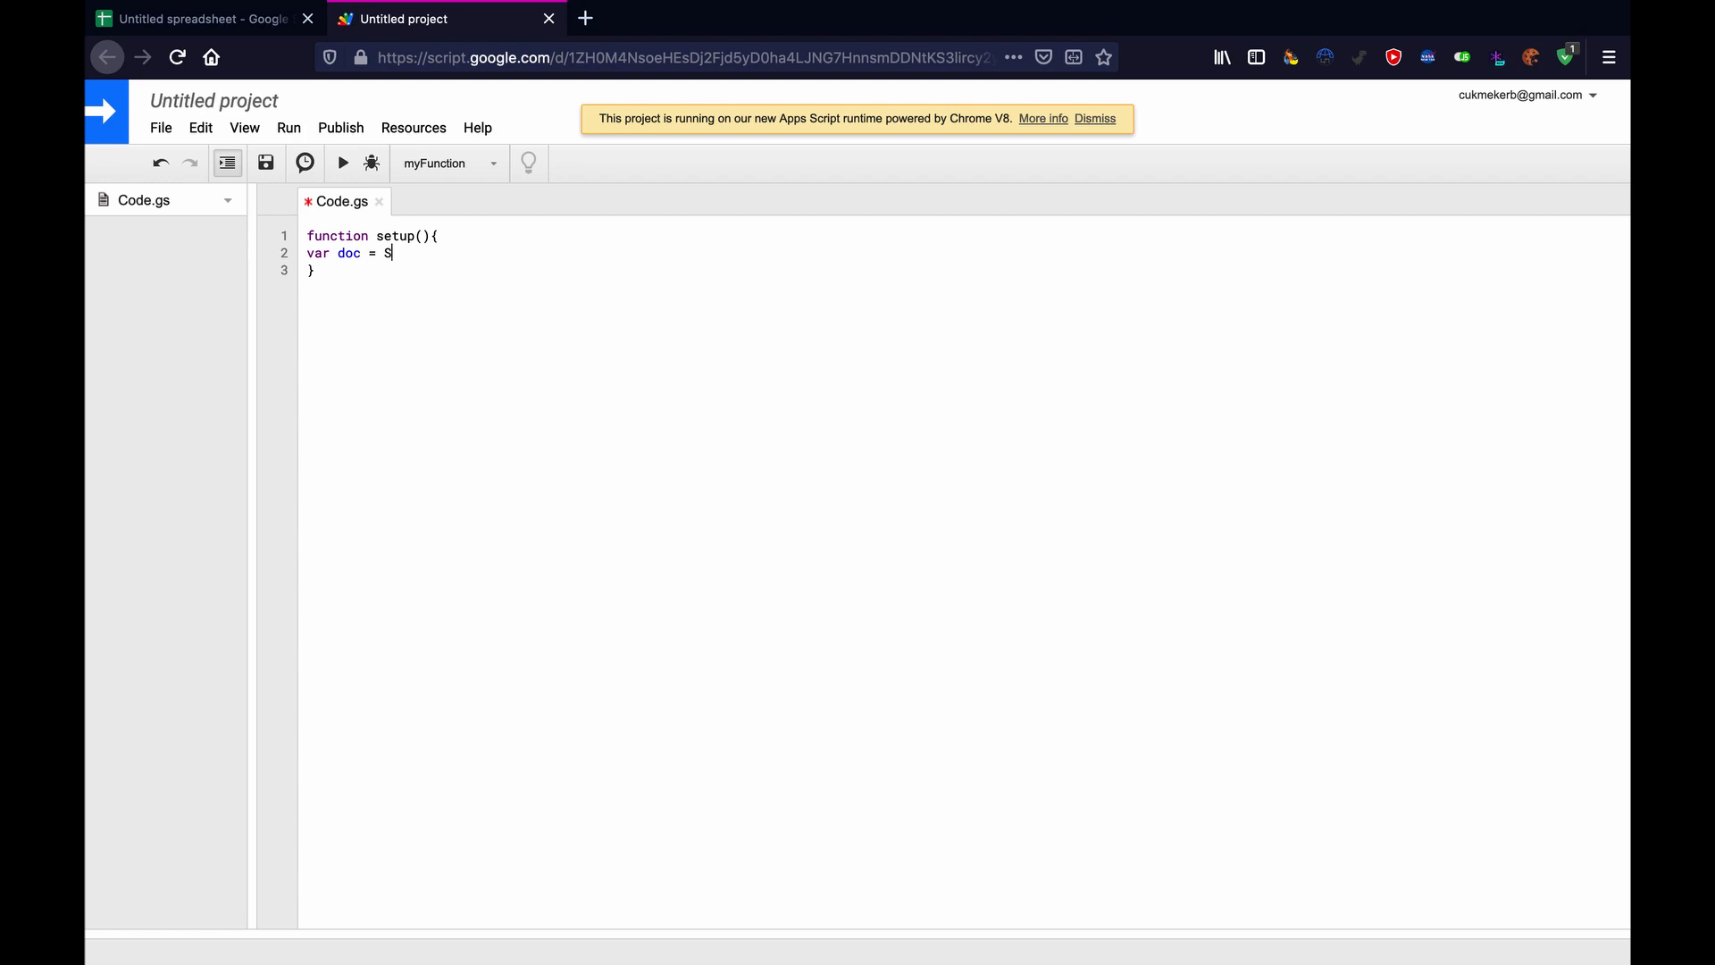
type("prea")
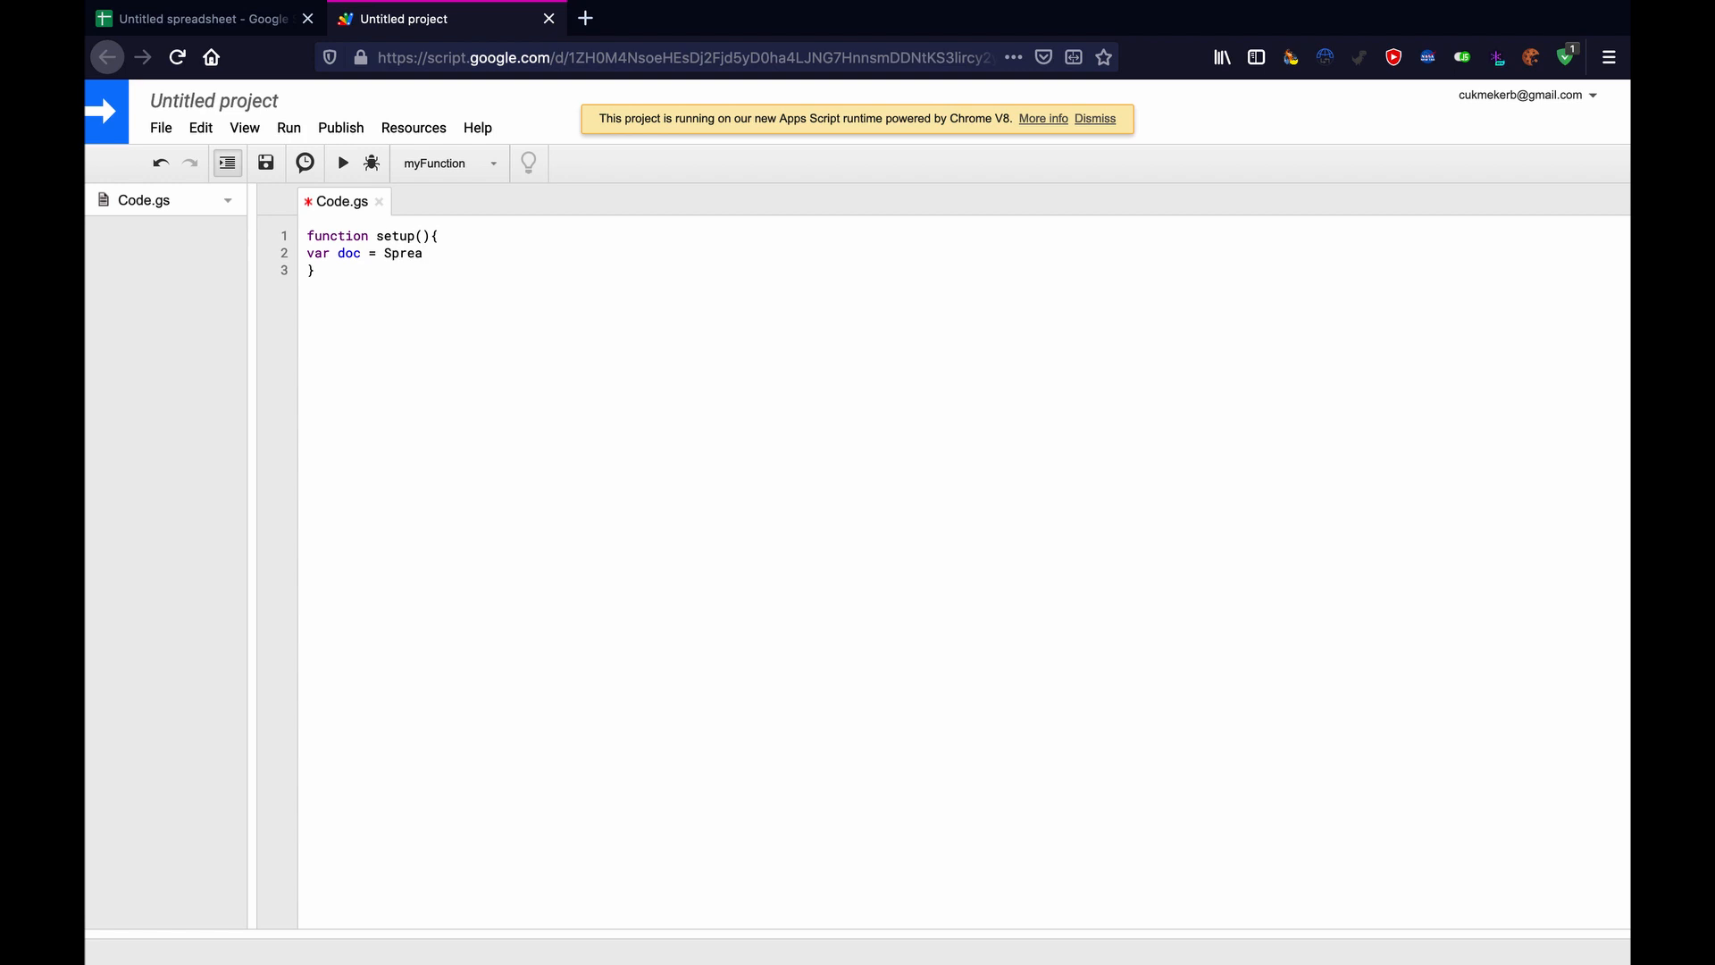
type("dsheet")
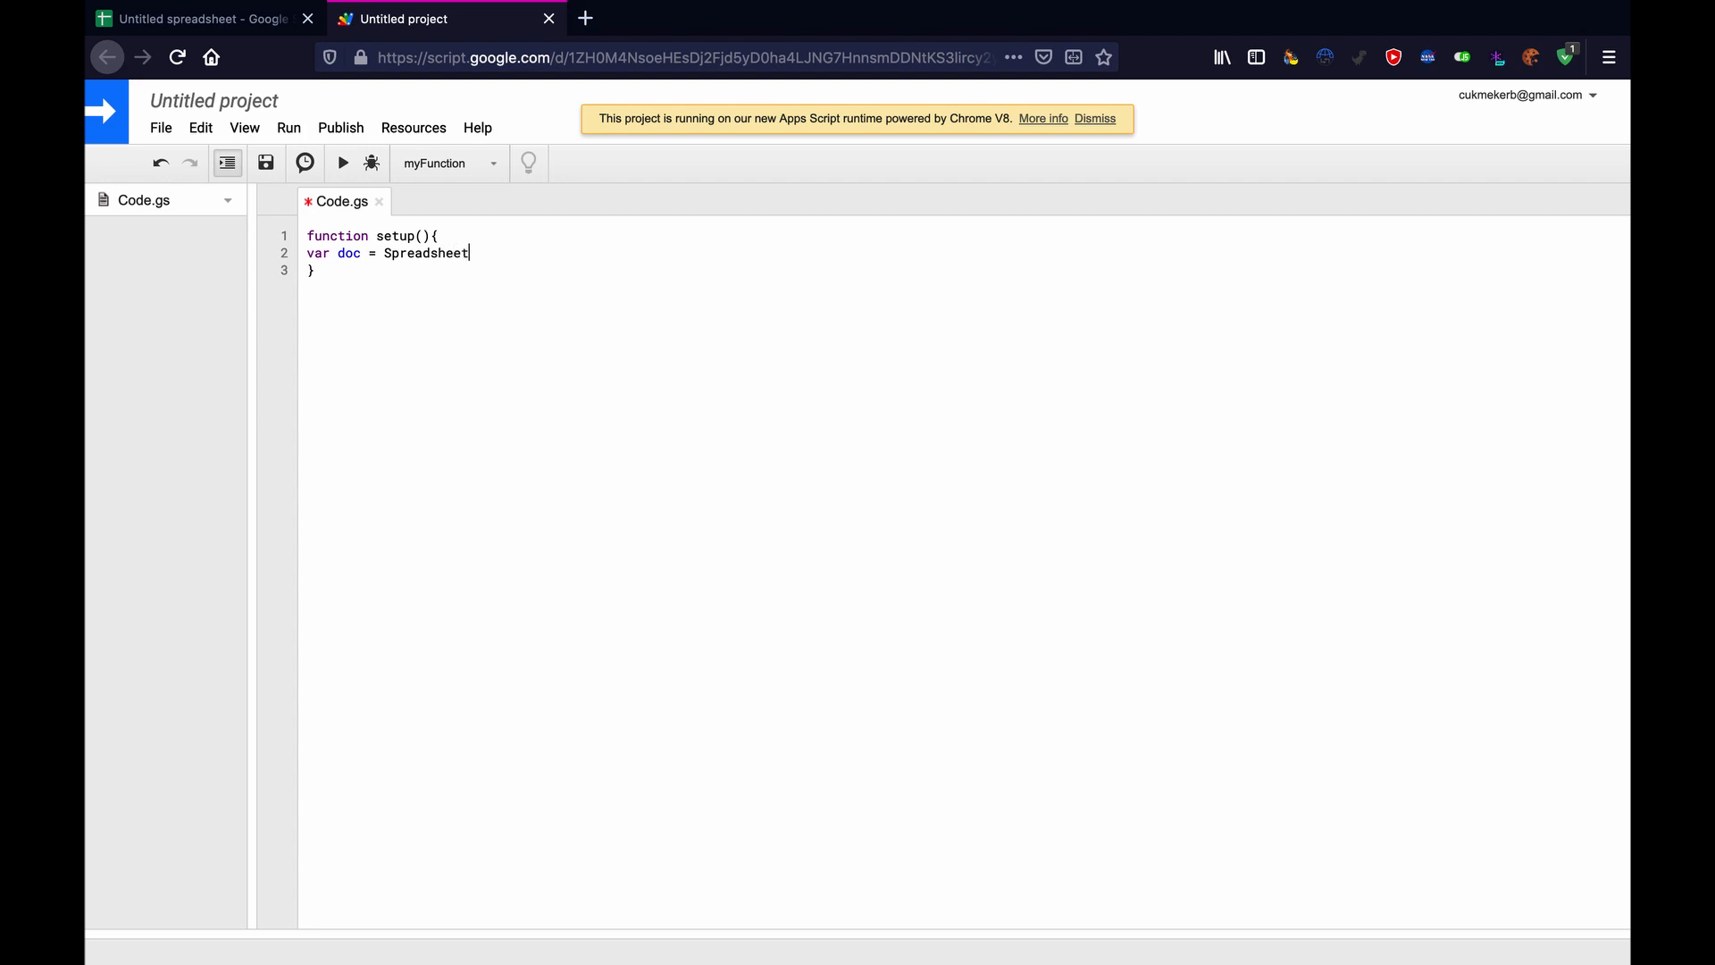
type("A")
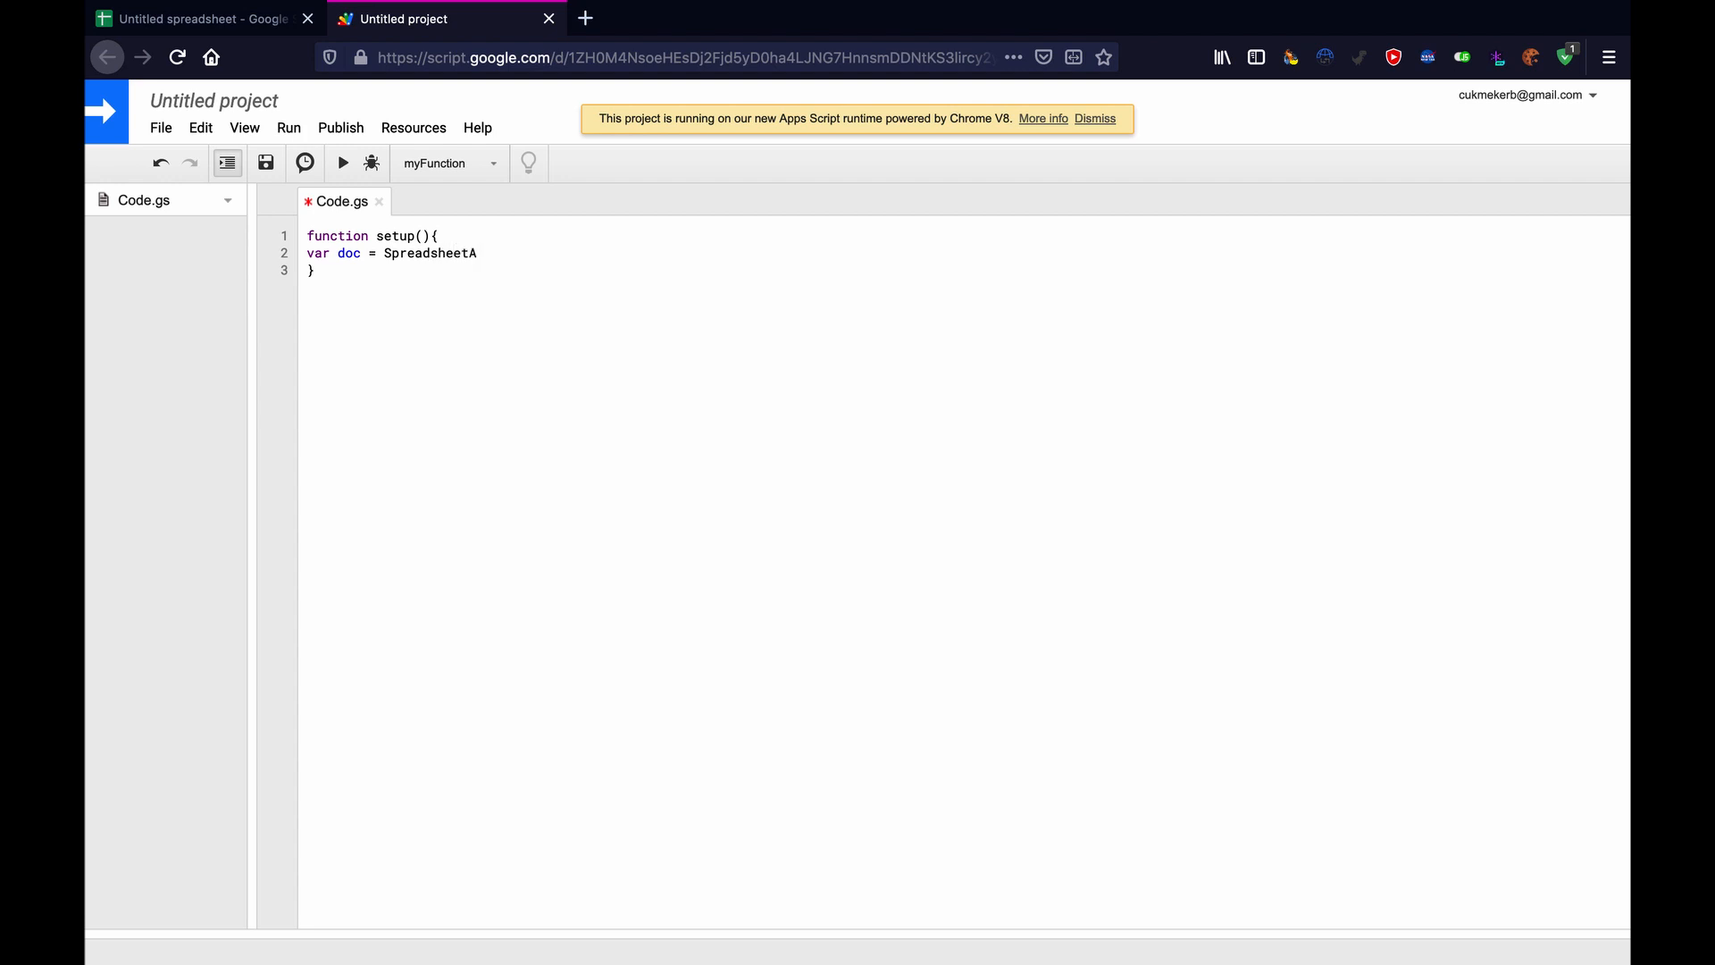
type("pp")
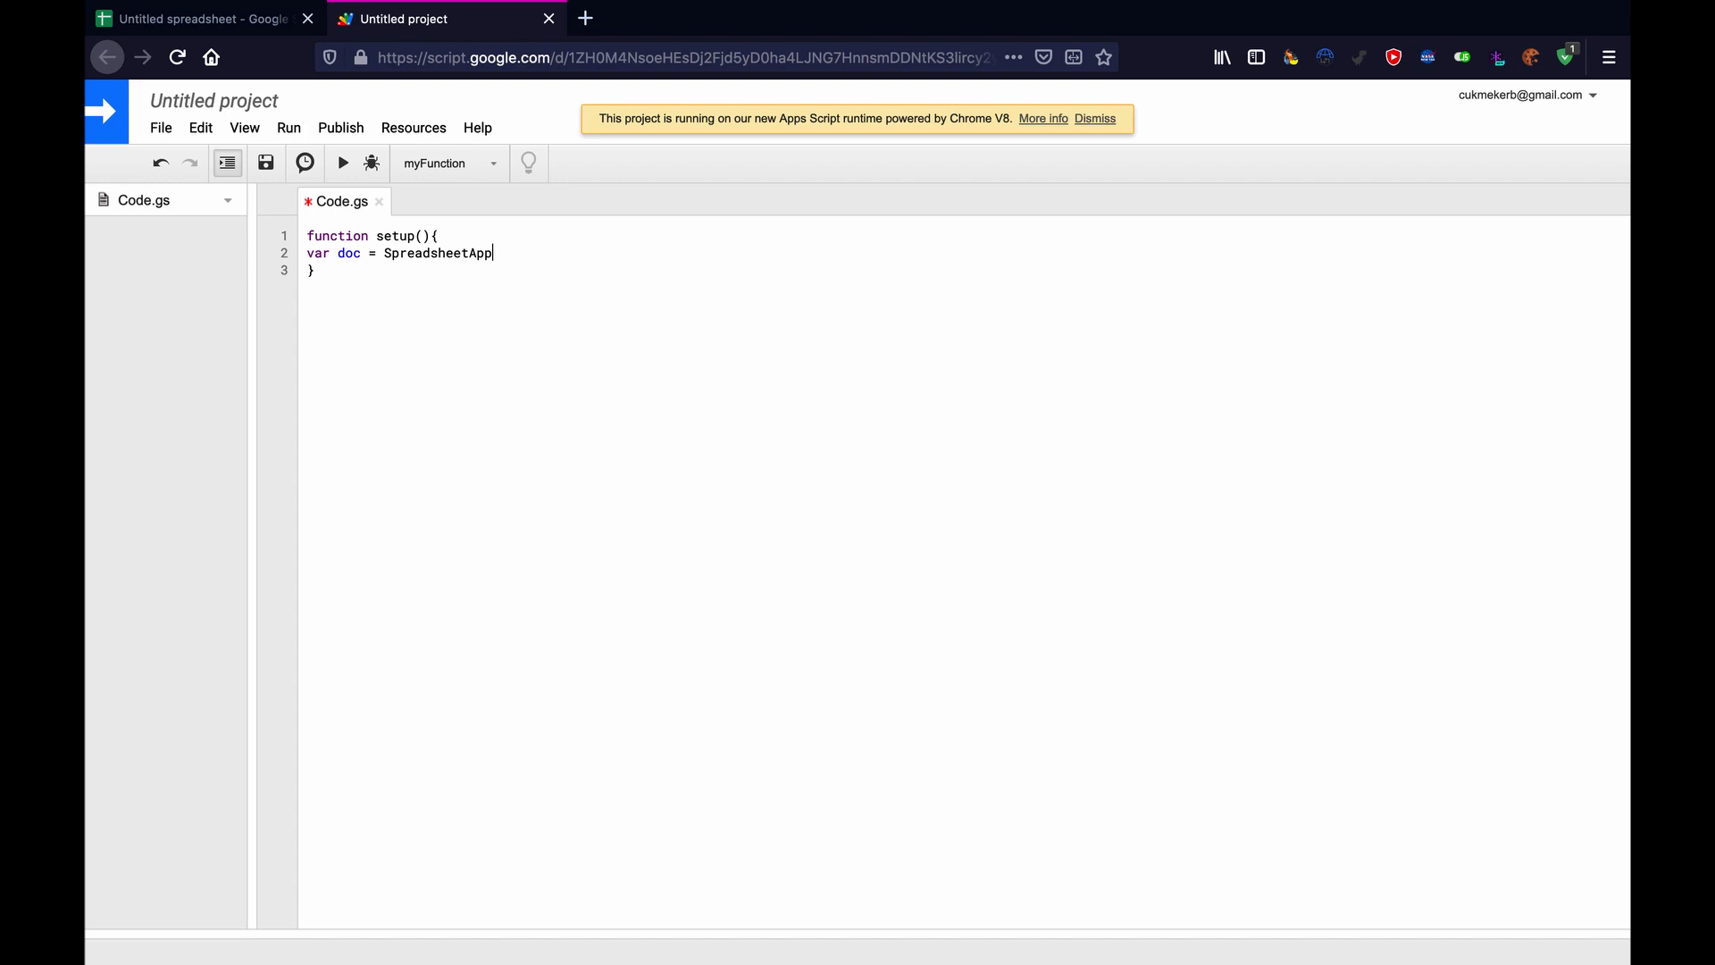
type(".get")
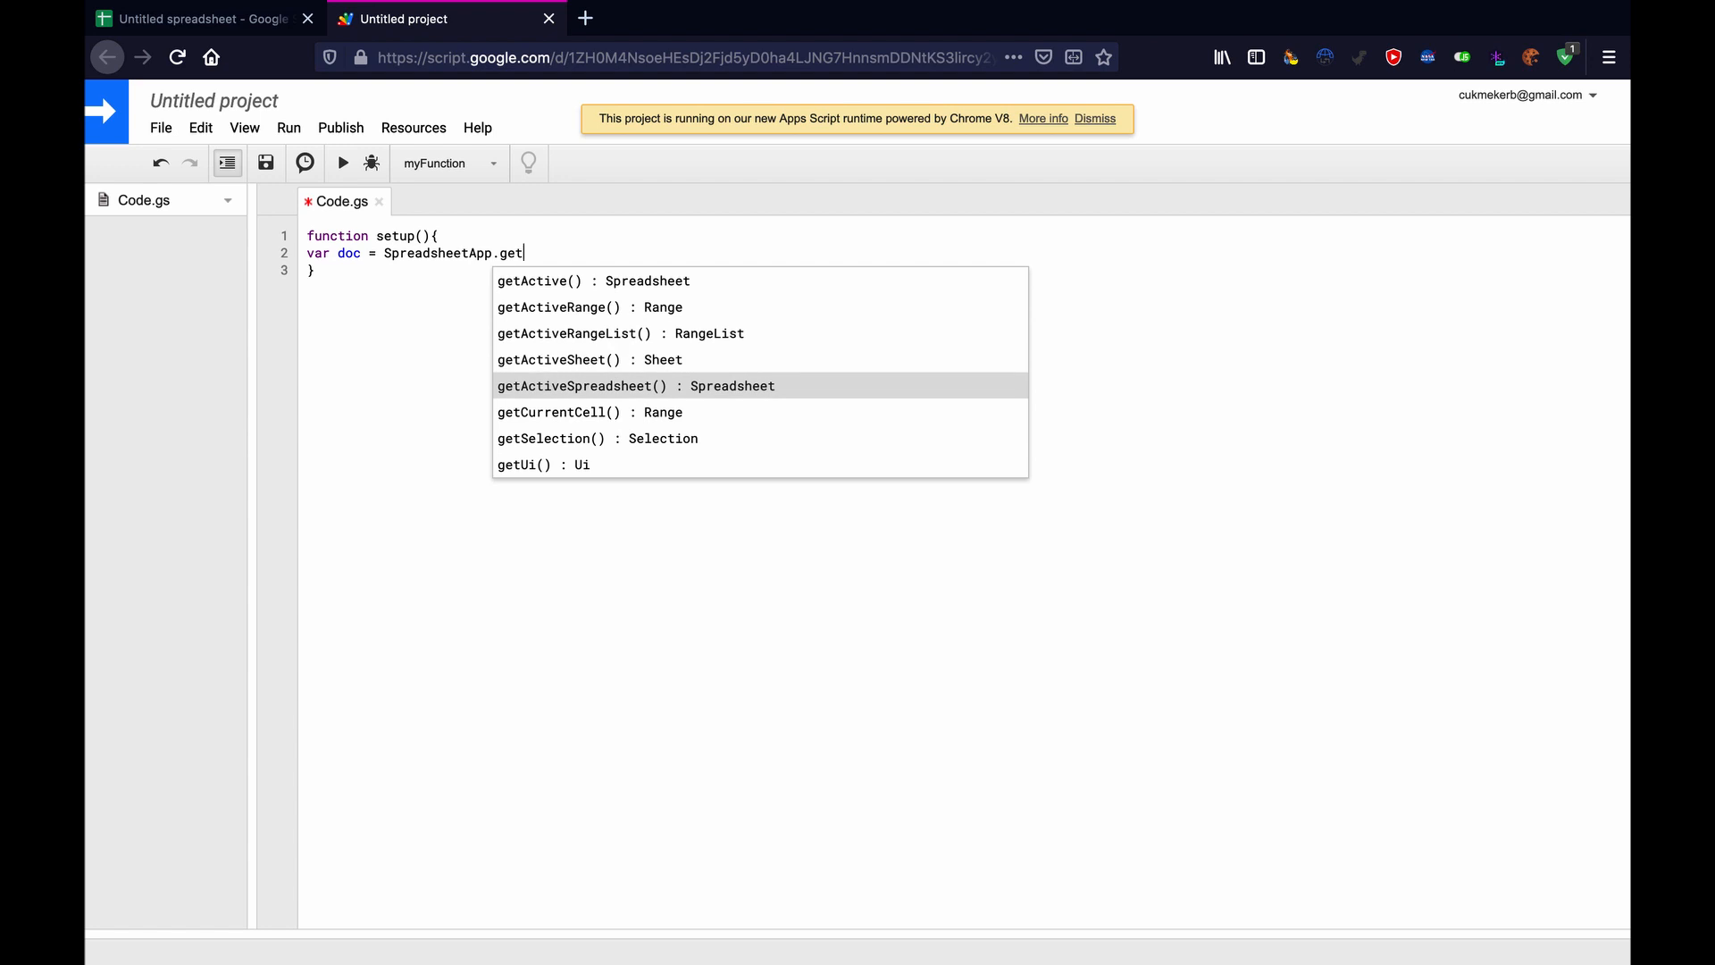
left_click(581, 385)
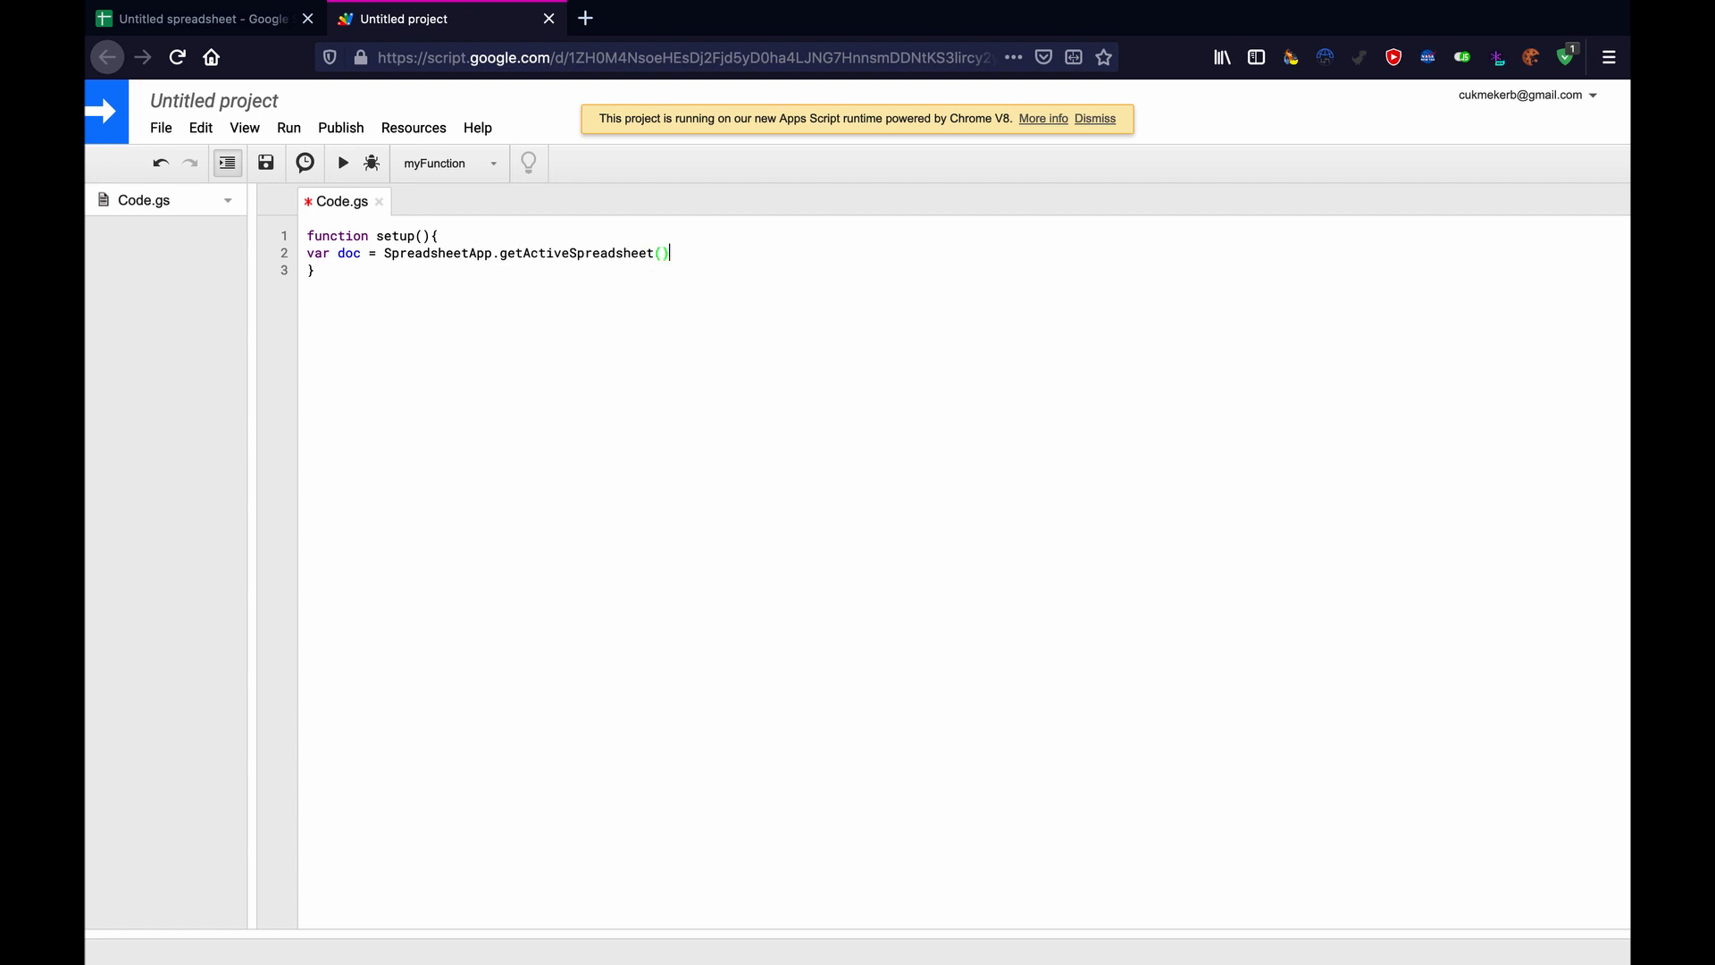
type(";")
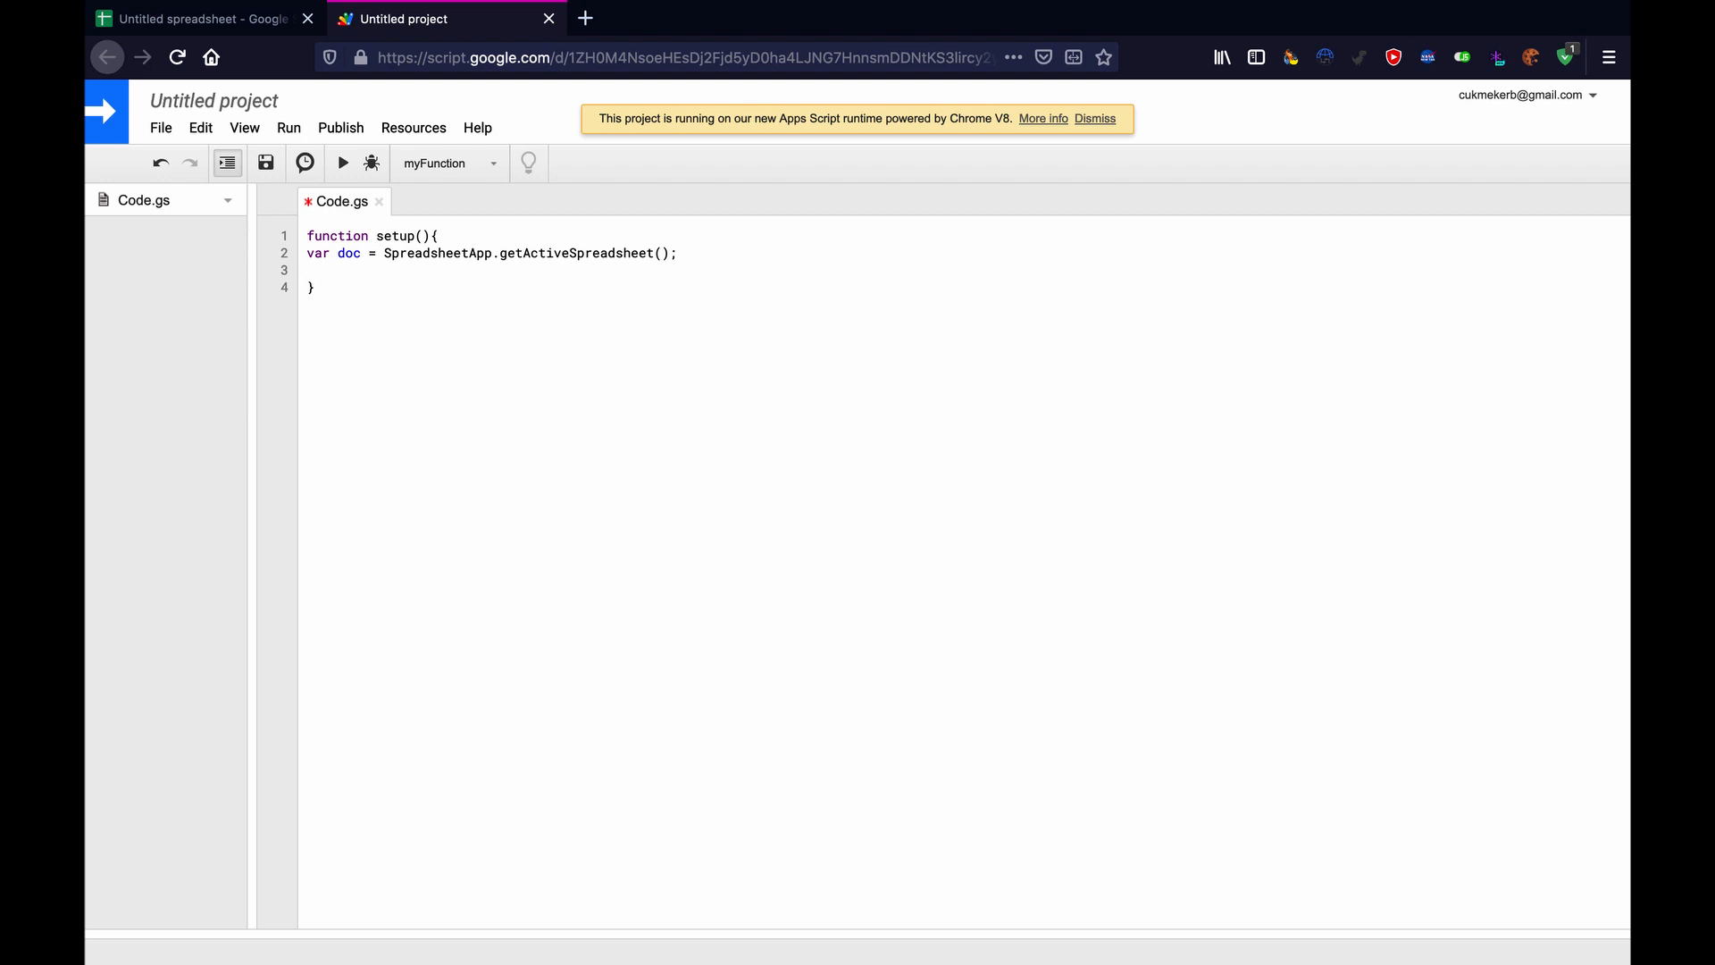
Write PropertiesService.getScriptProperties().setProperty on line 3 using autocomplete.
type("P")
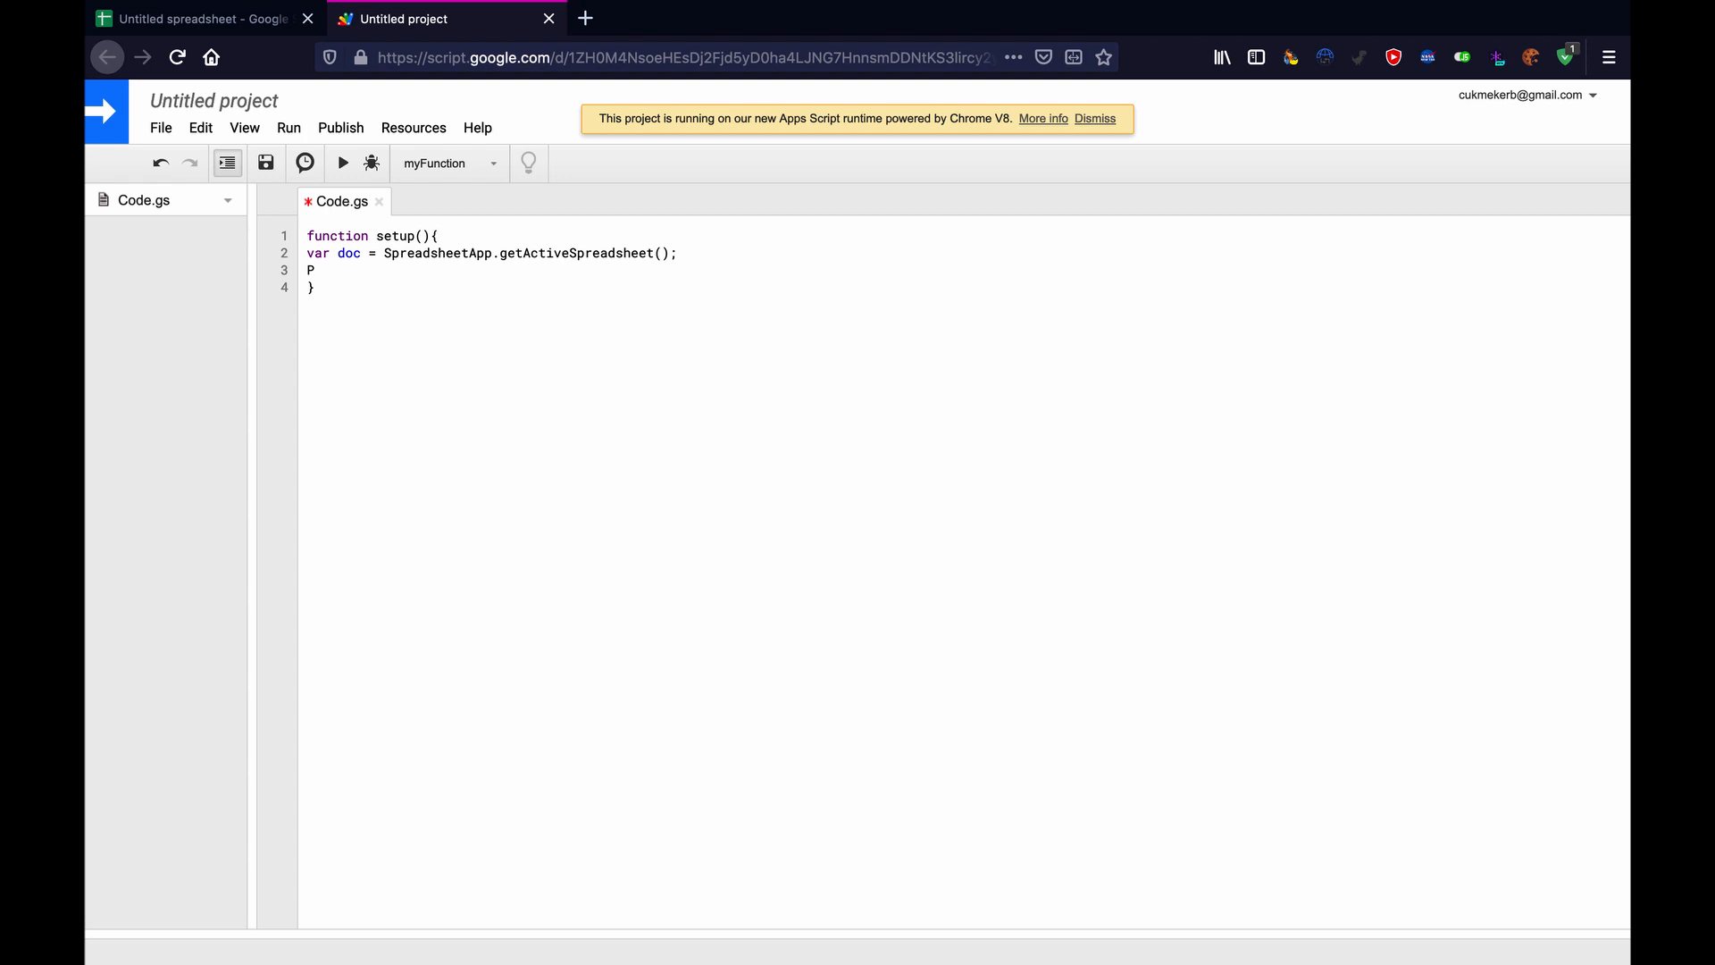
type("rop")
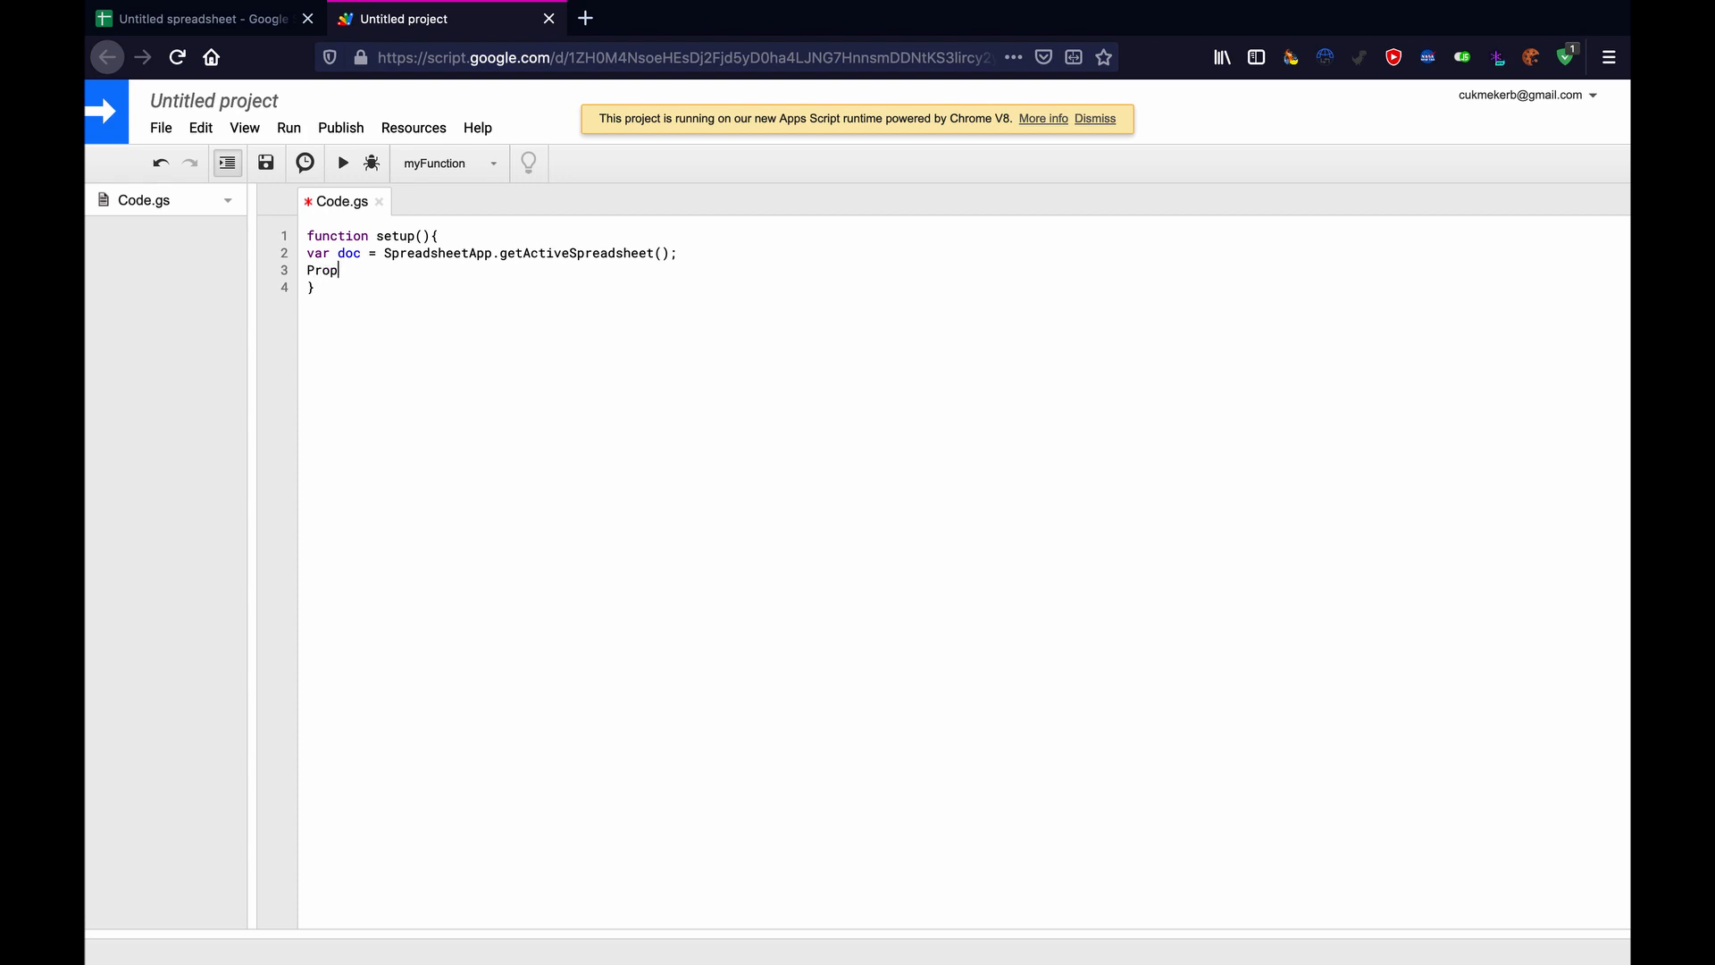
type("erties")
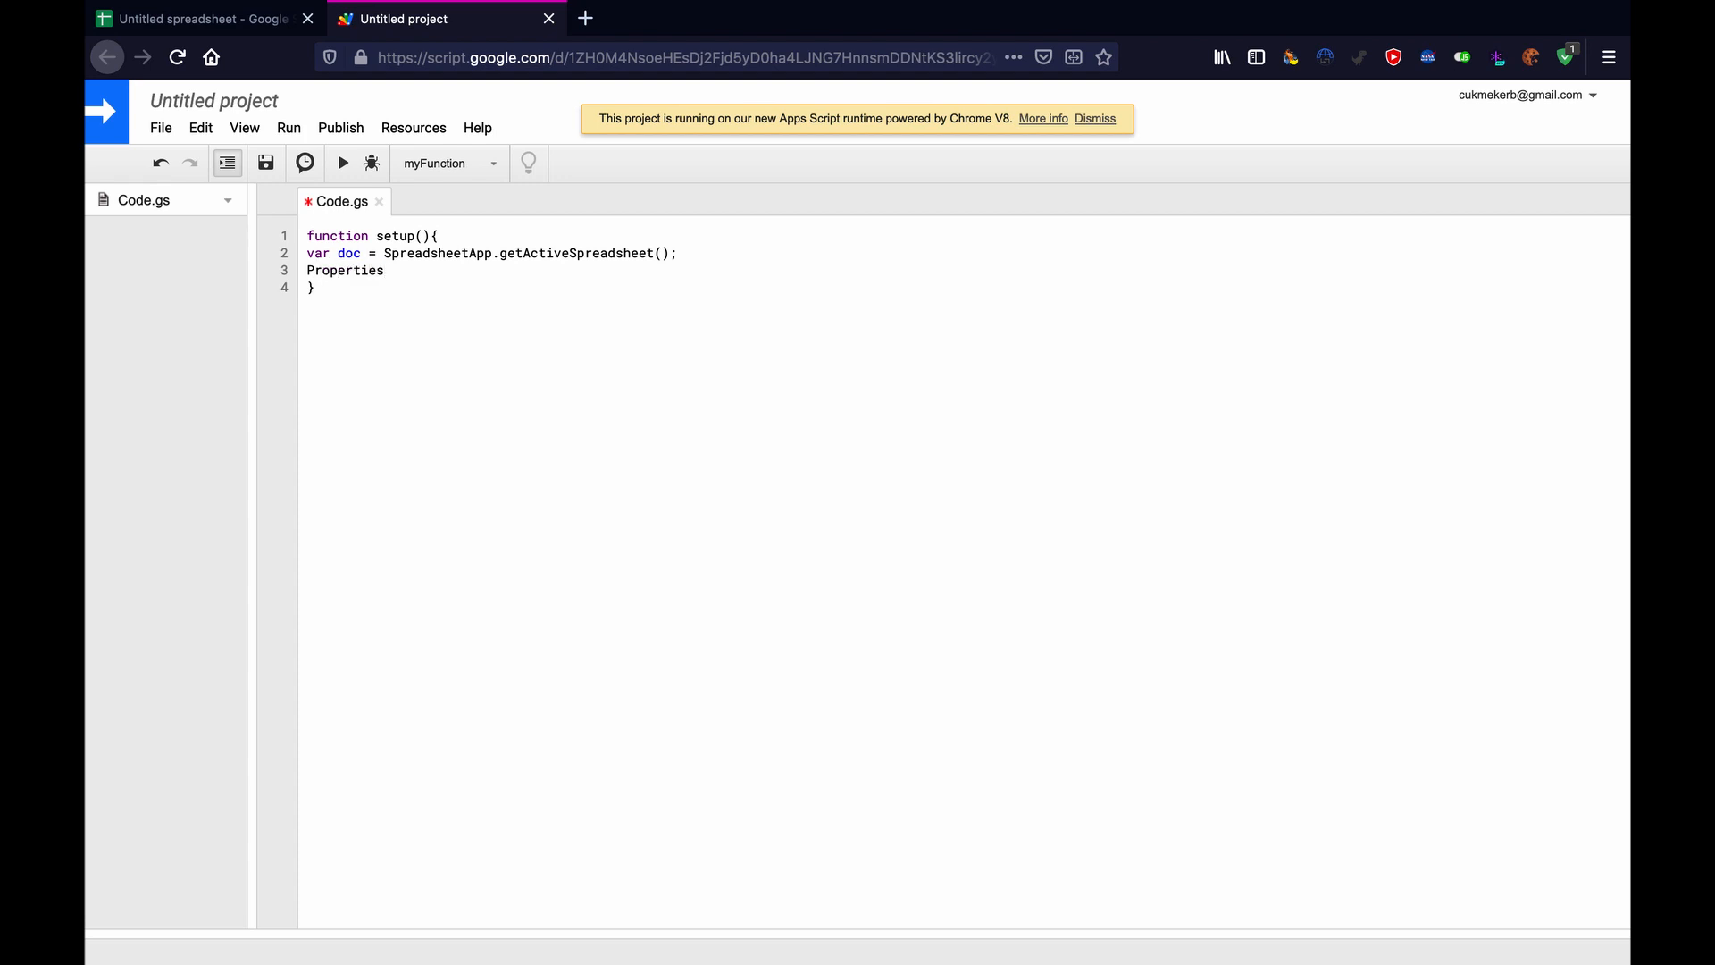
type("Ser")
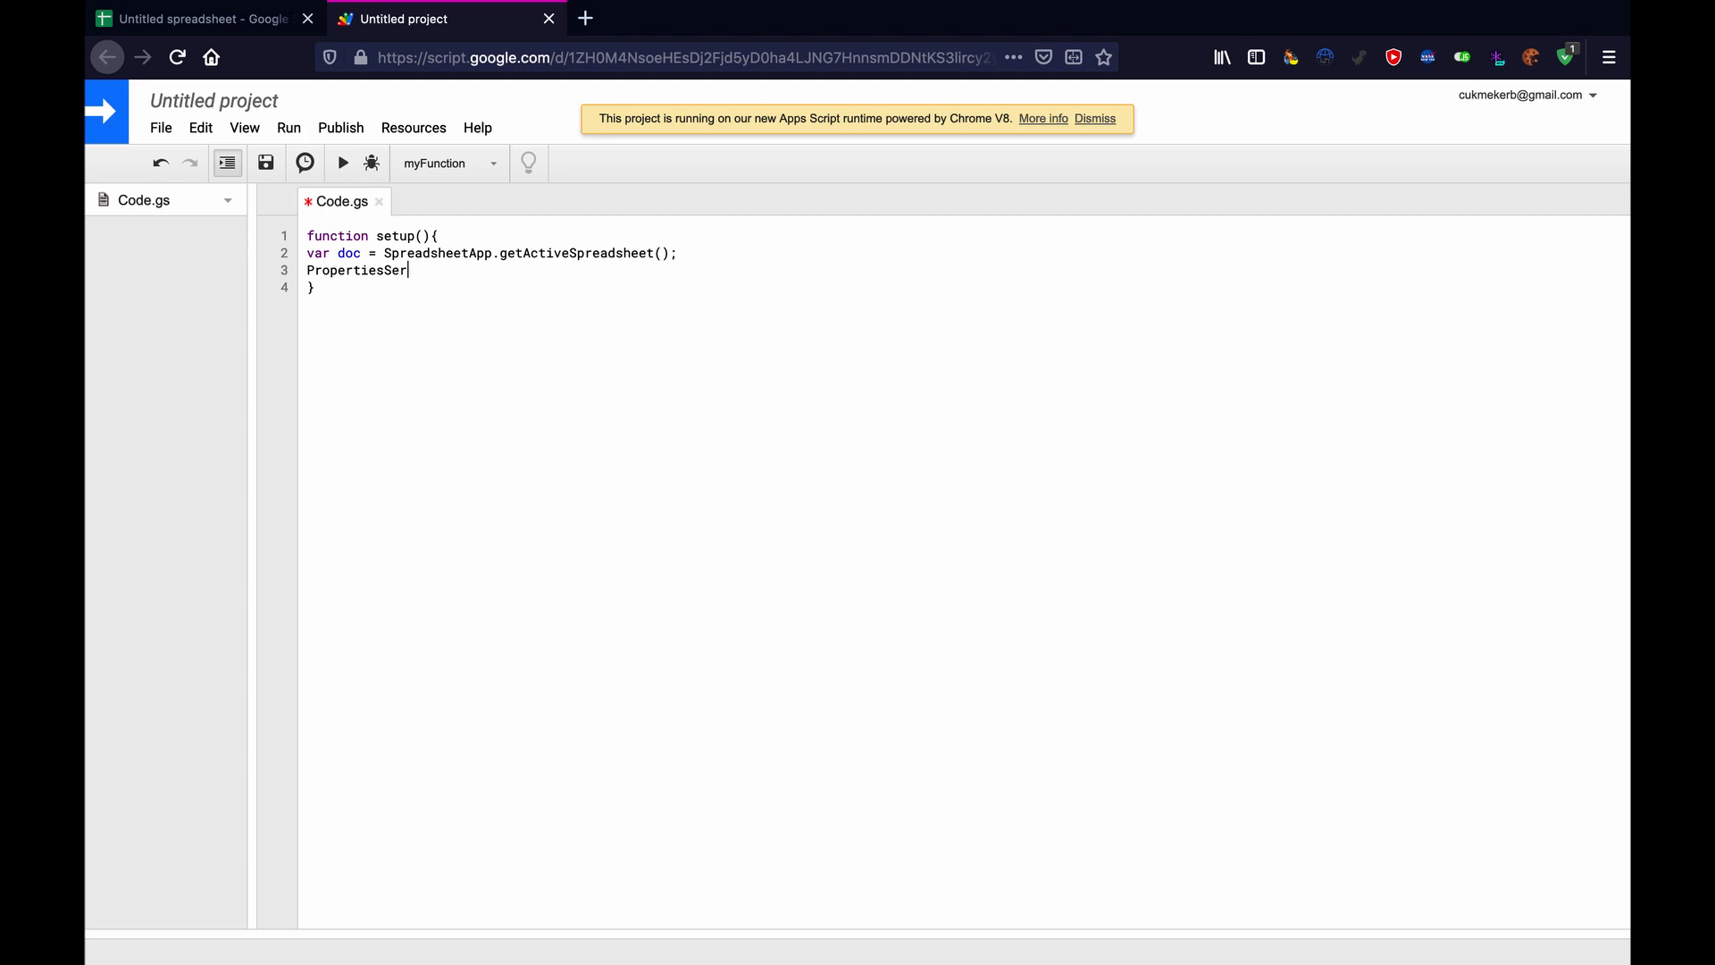
type("vice")
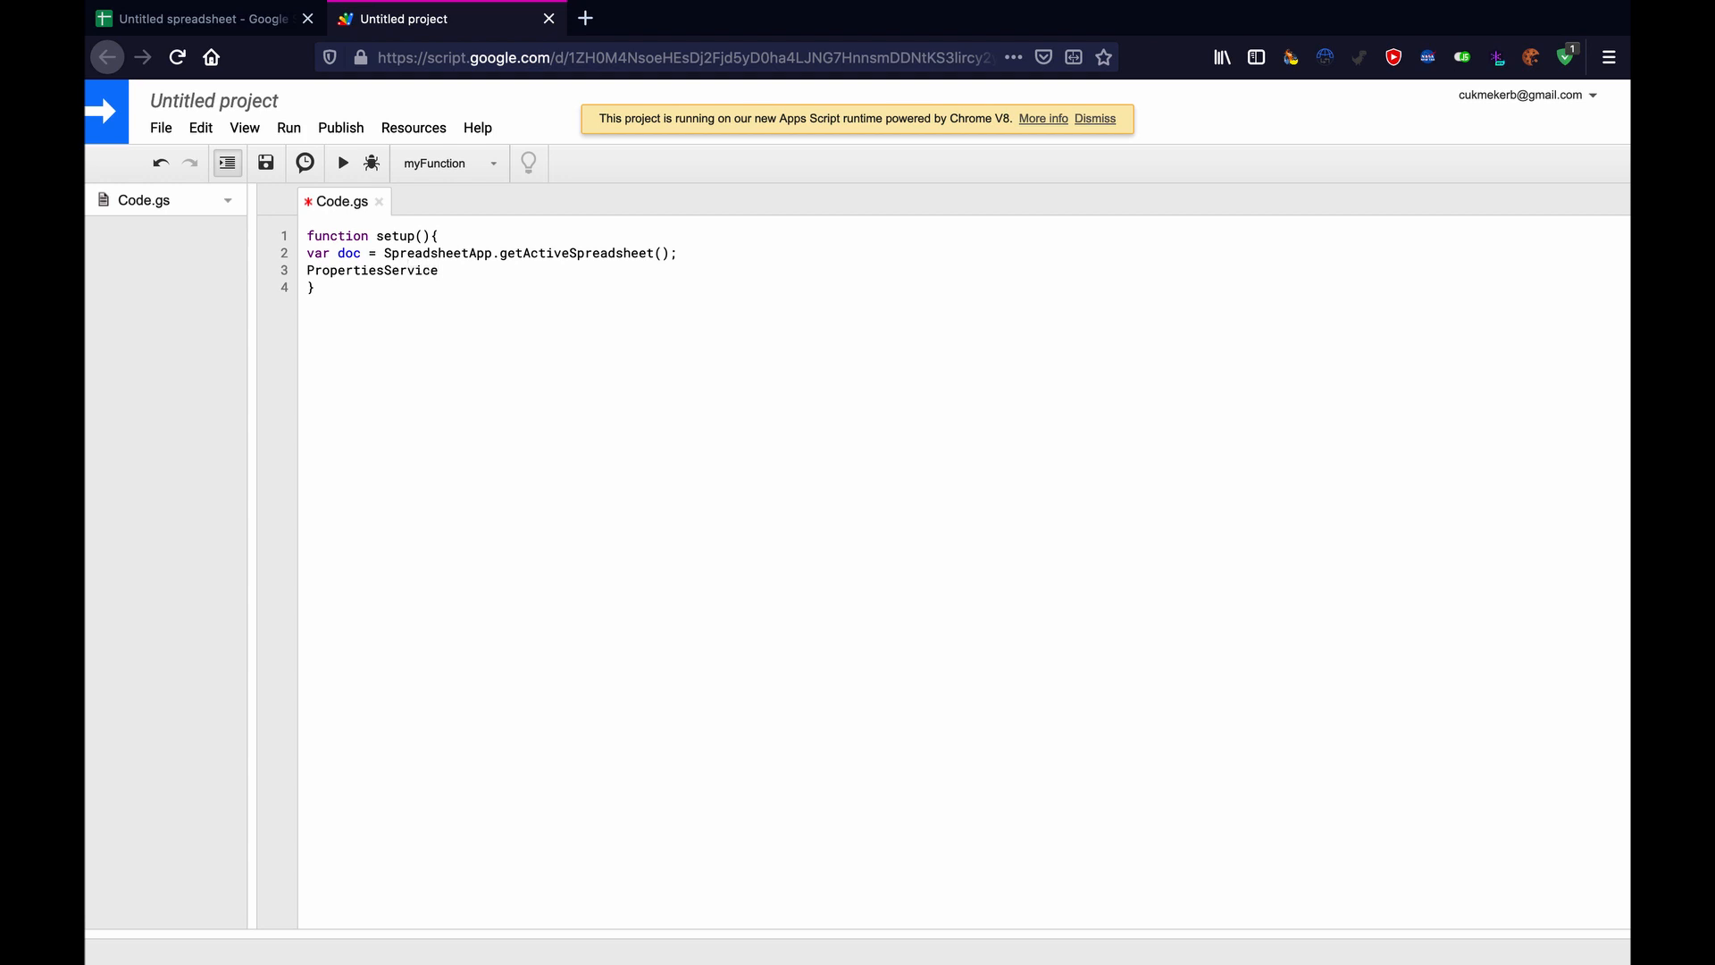
type(".g")
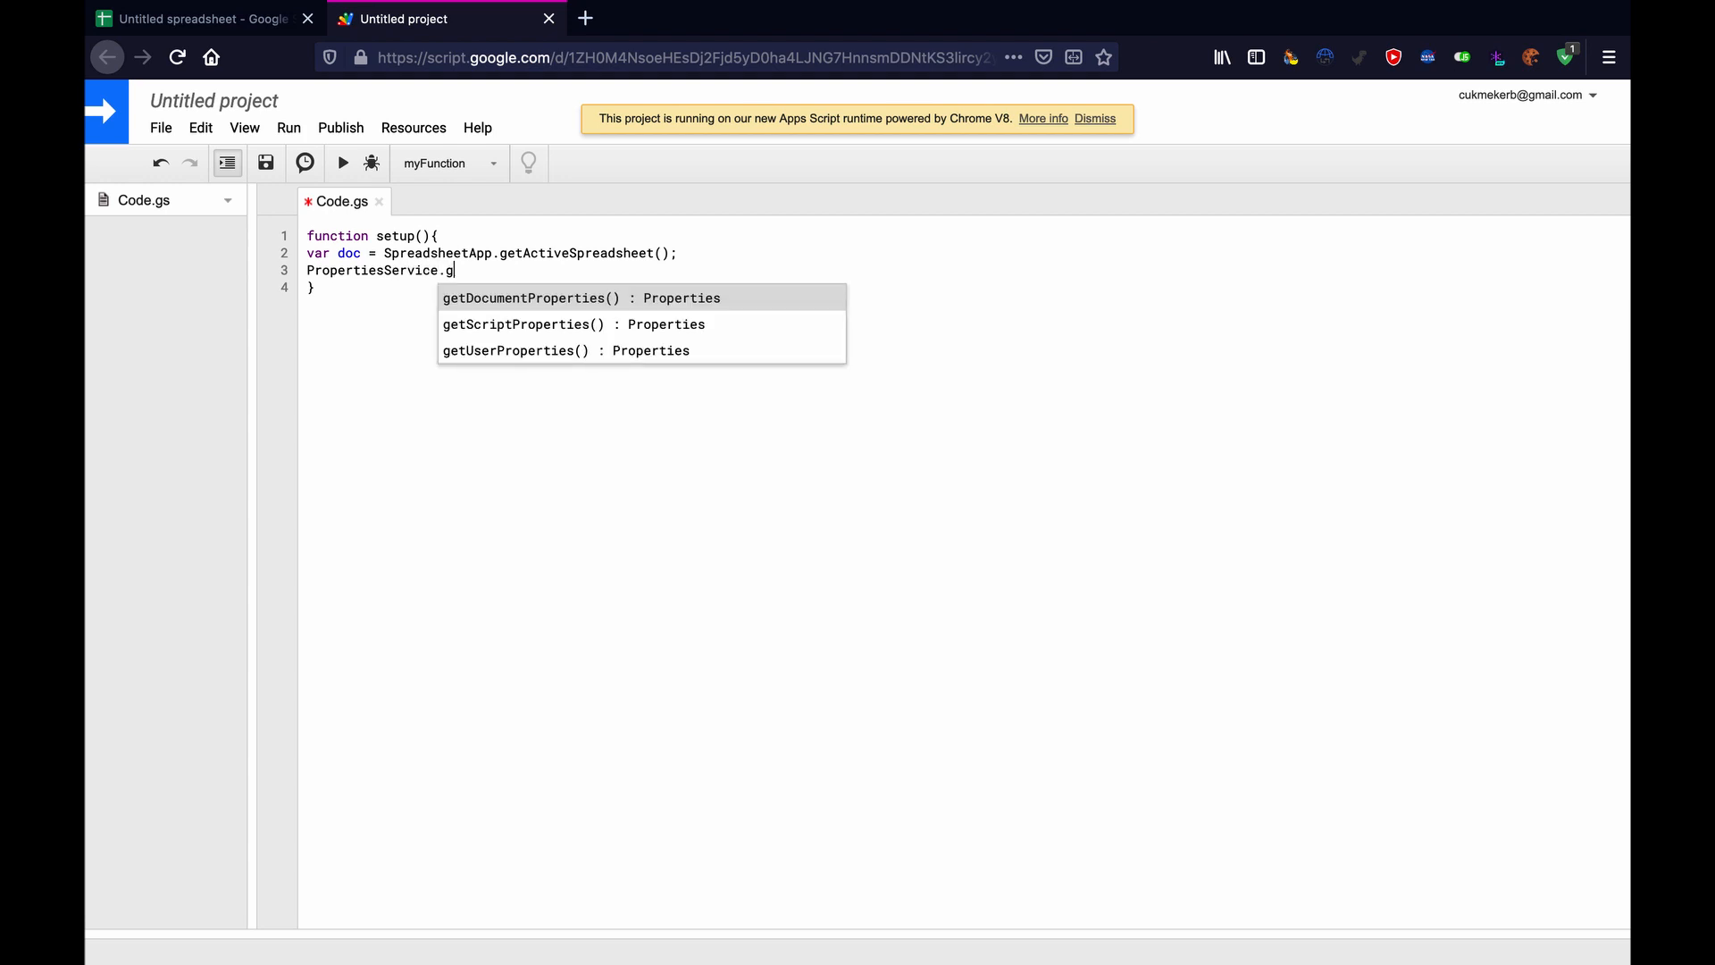
type("etScriptProperties(")
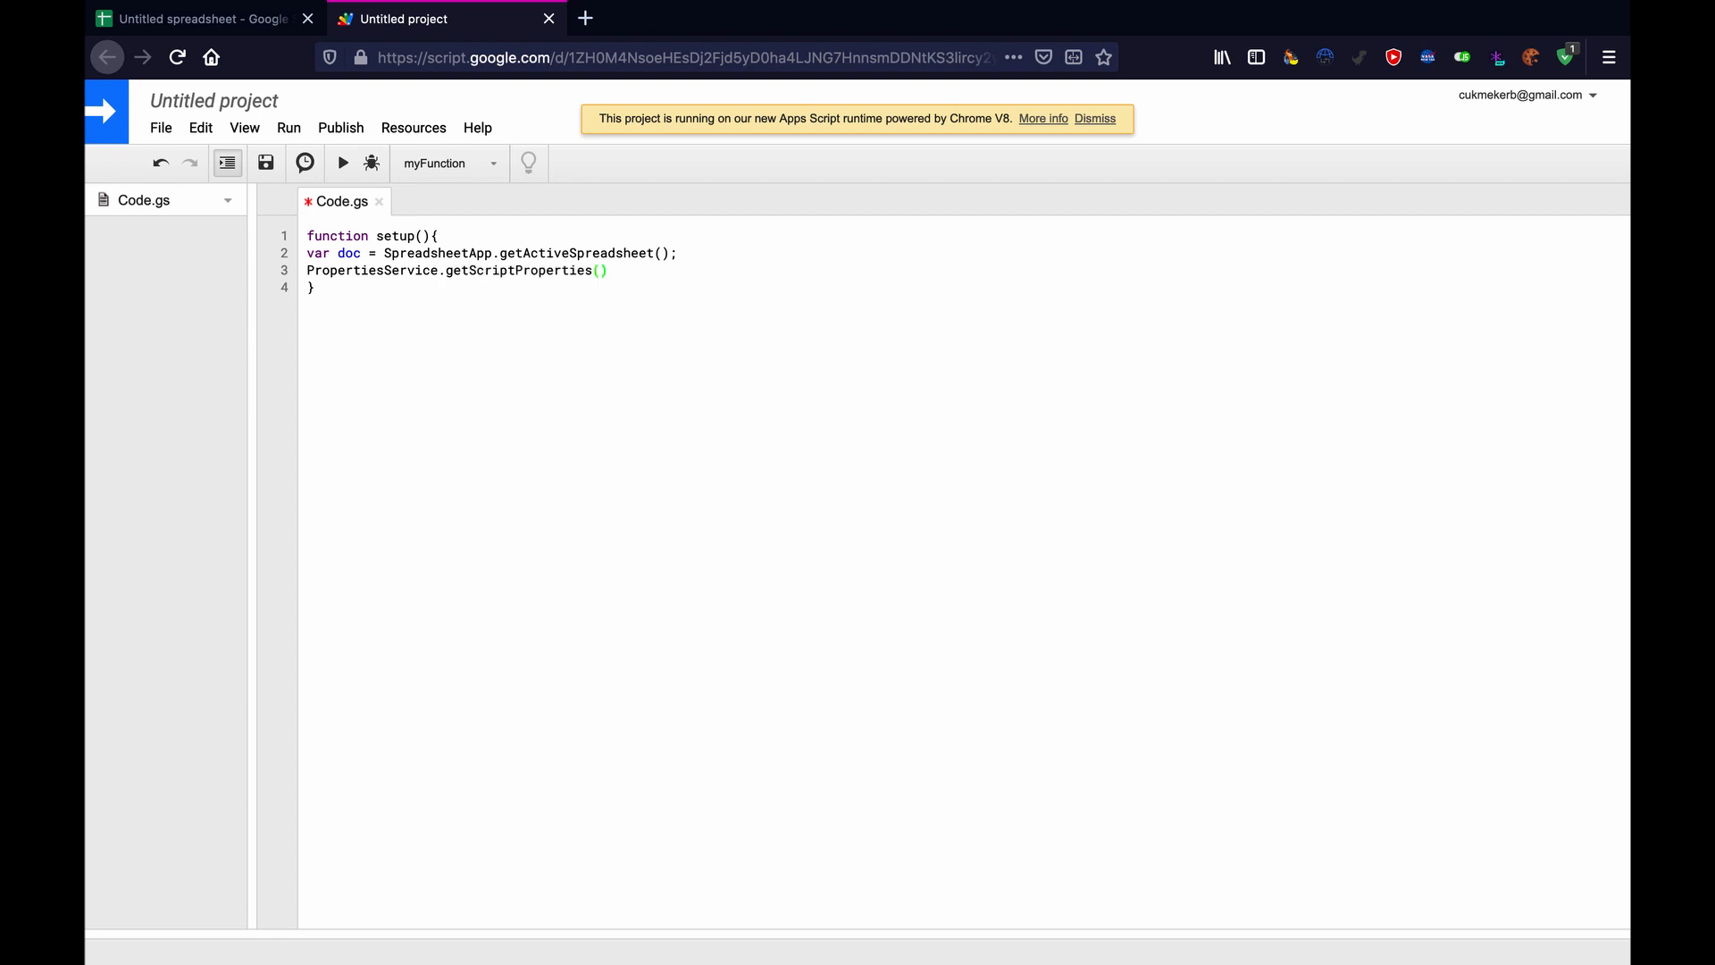
type(".get")
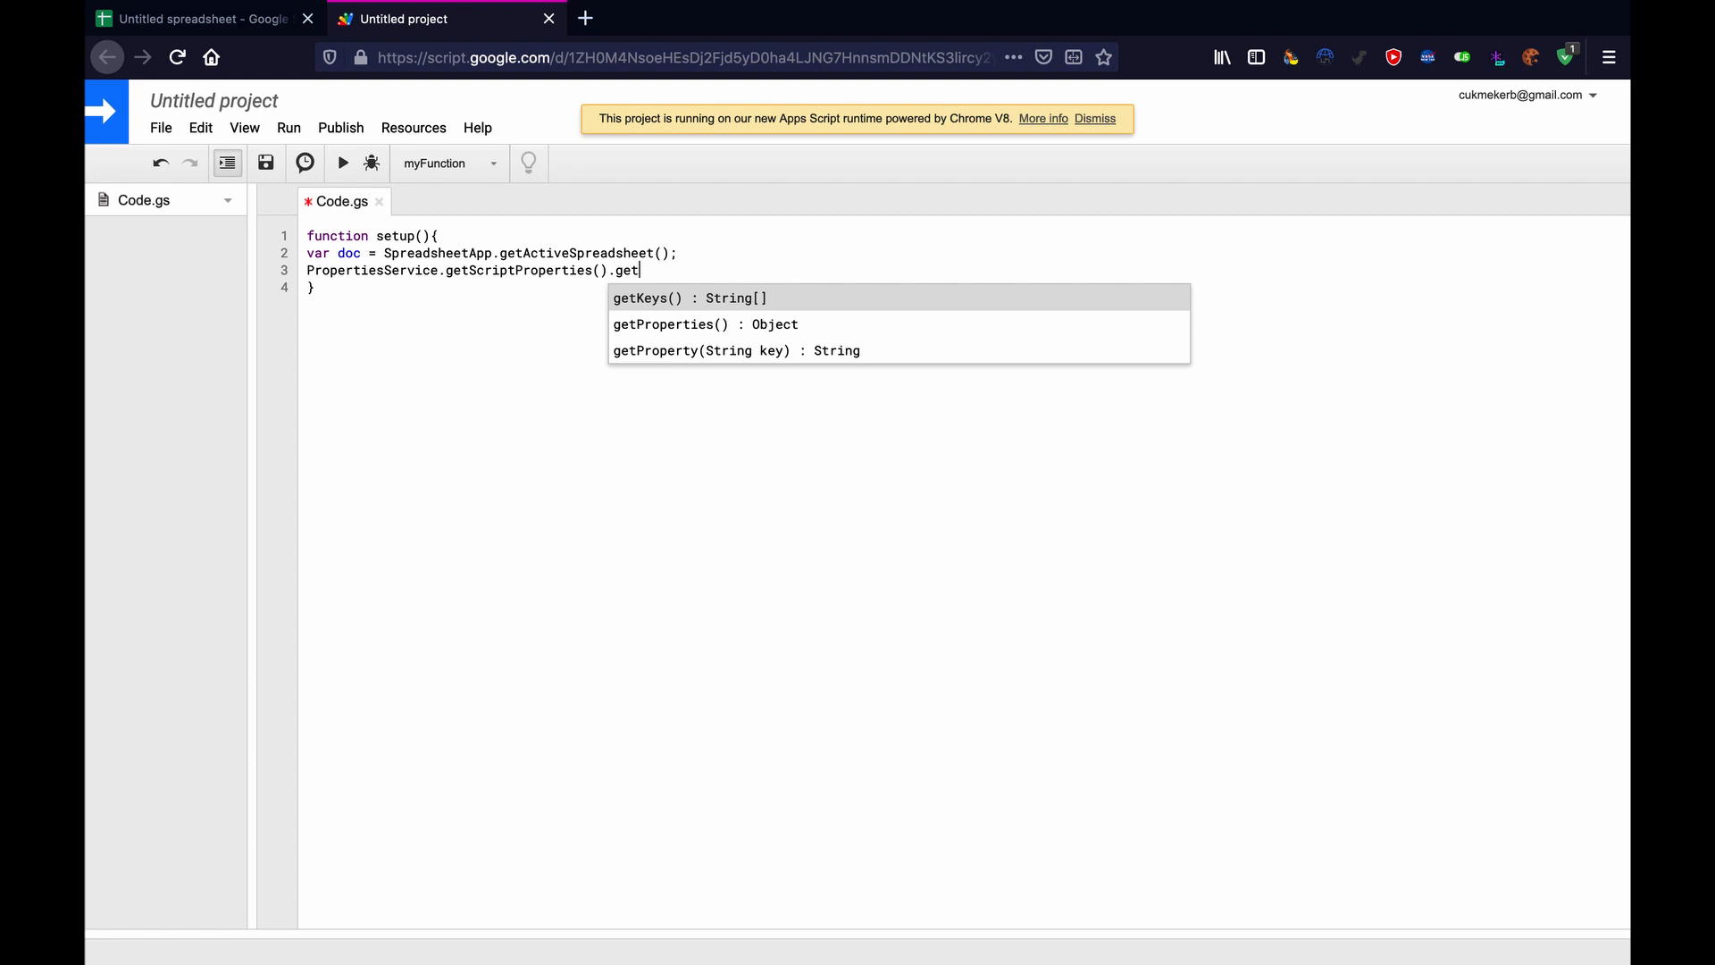
type("setProperty(key, value")
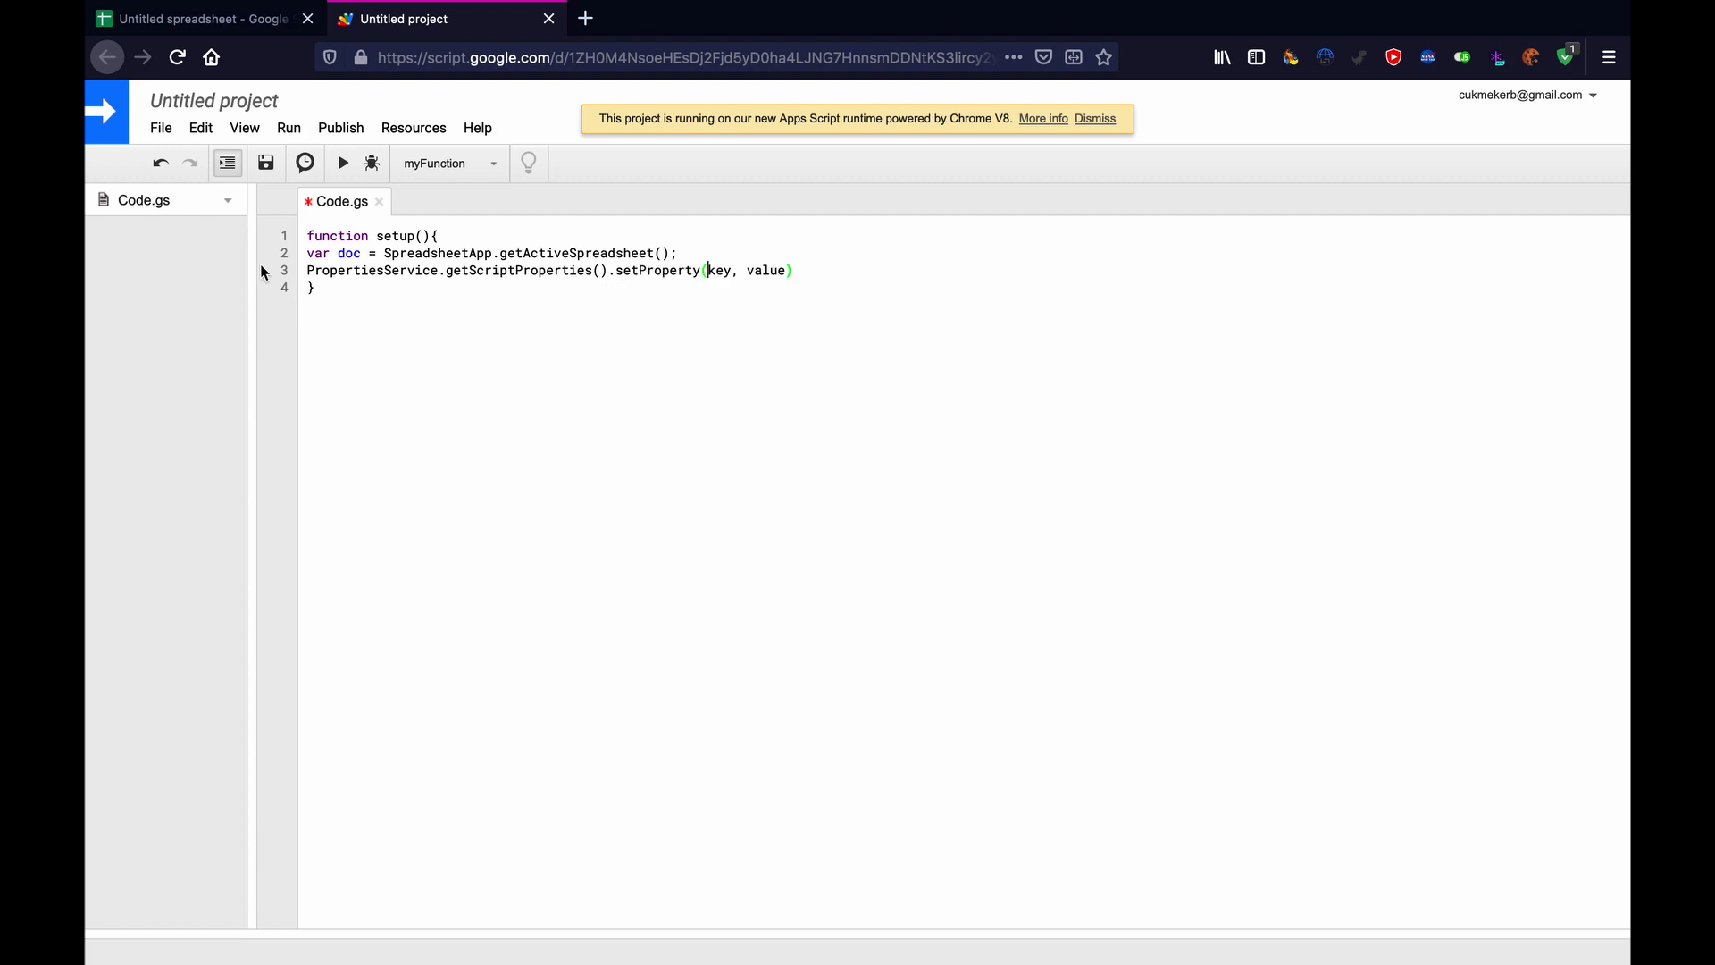
Fill setProperty's placeholders with "key" and doc.getId(), ending with a semicolon.
double_click(720, 269)
type("\"")
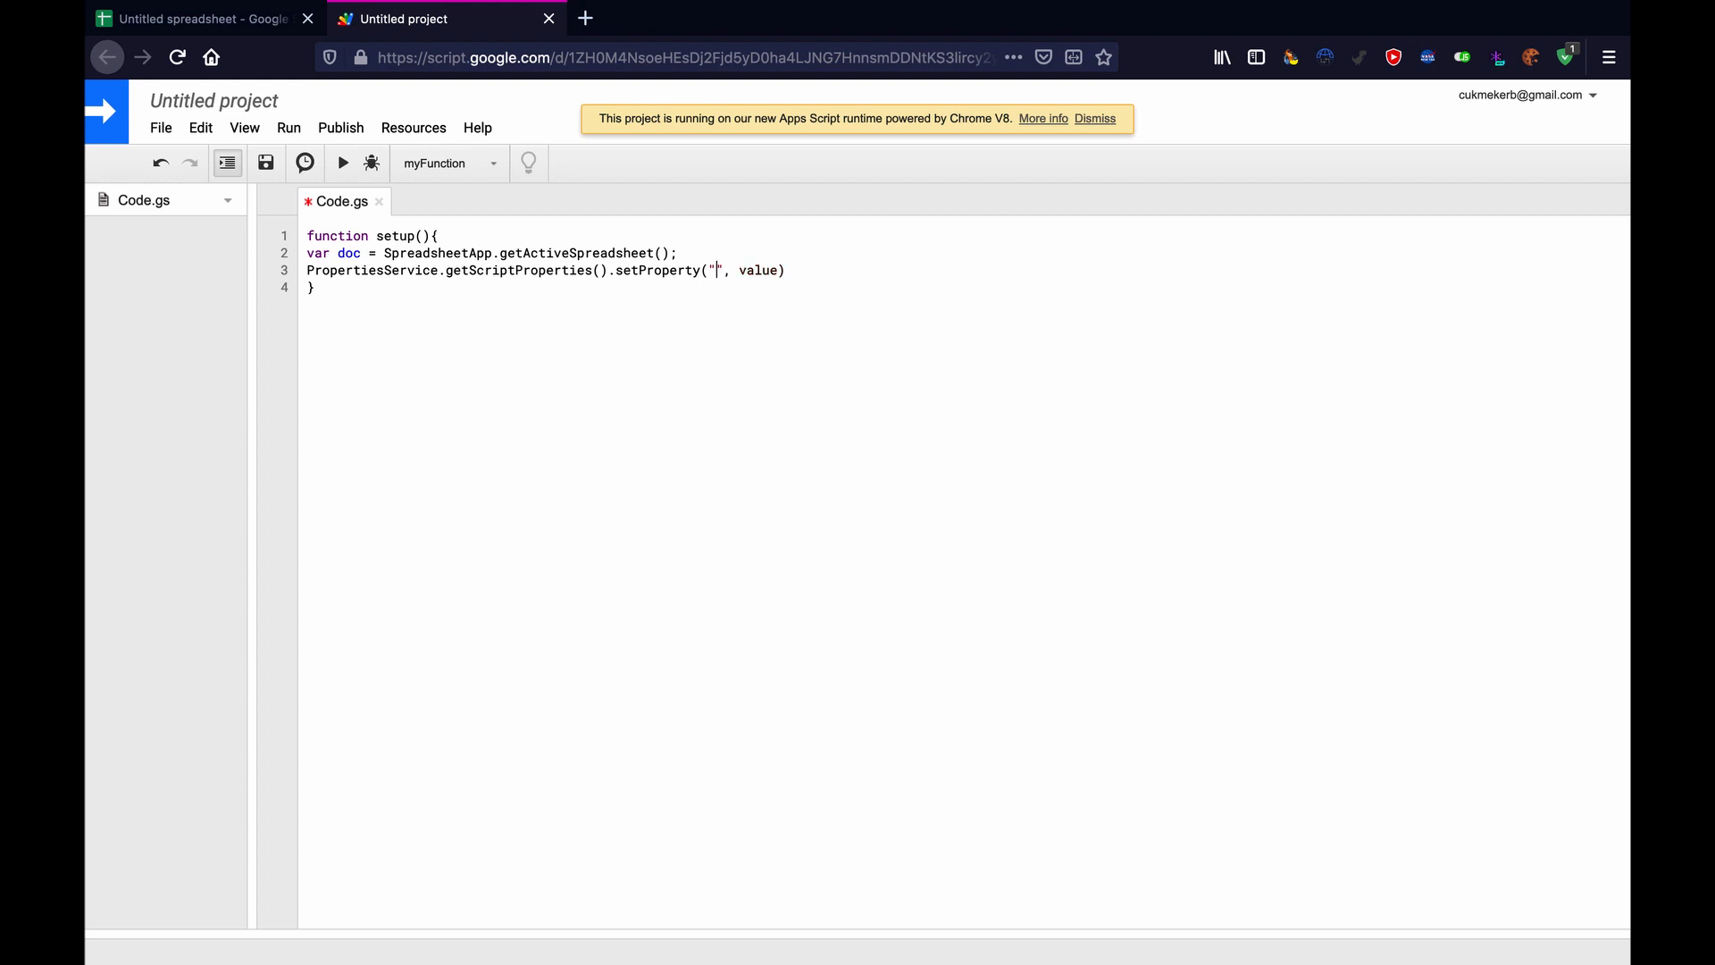
type("key")
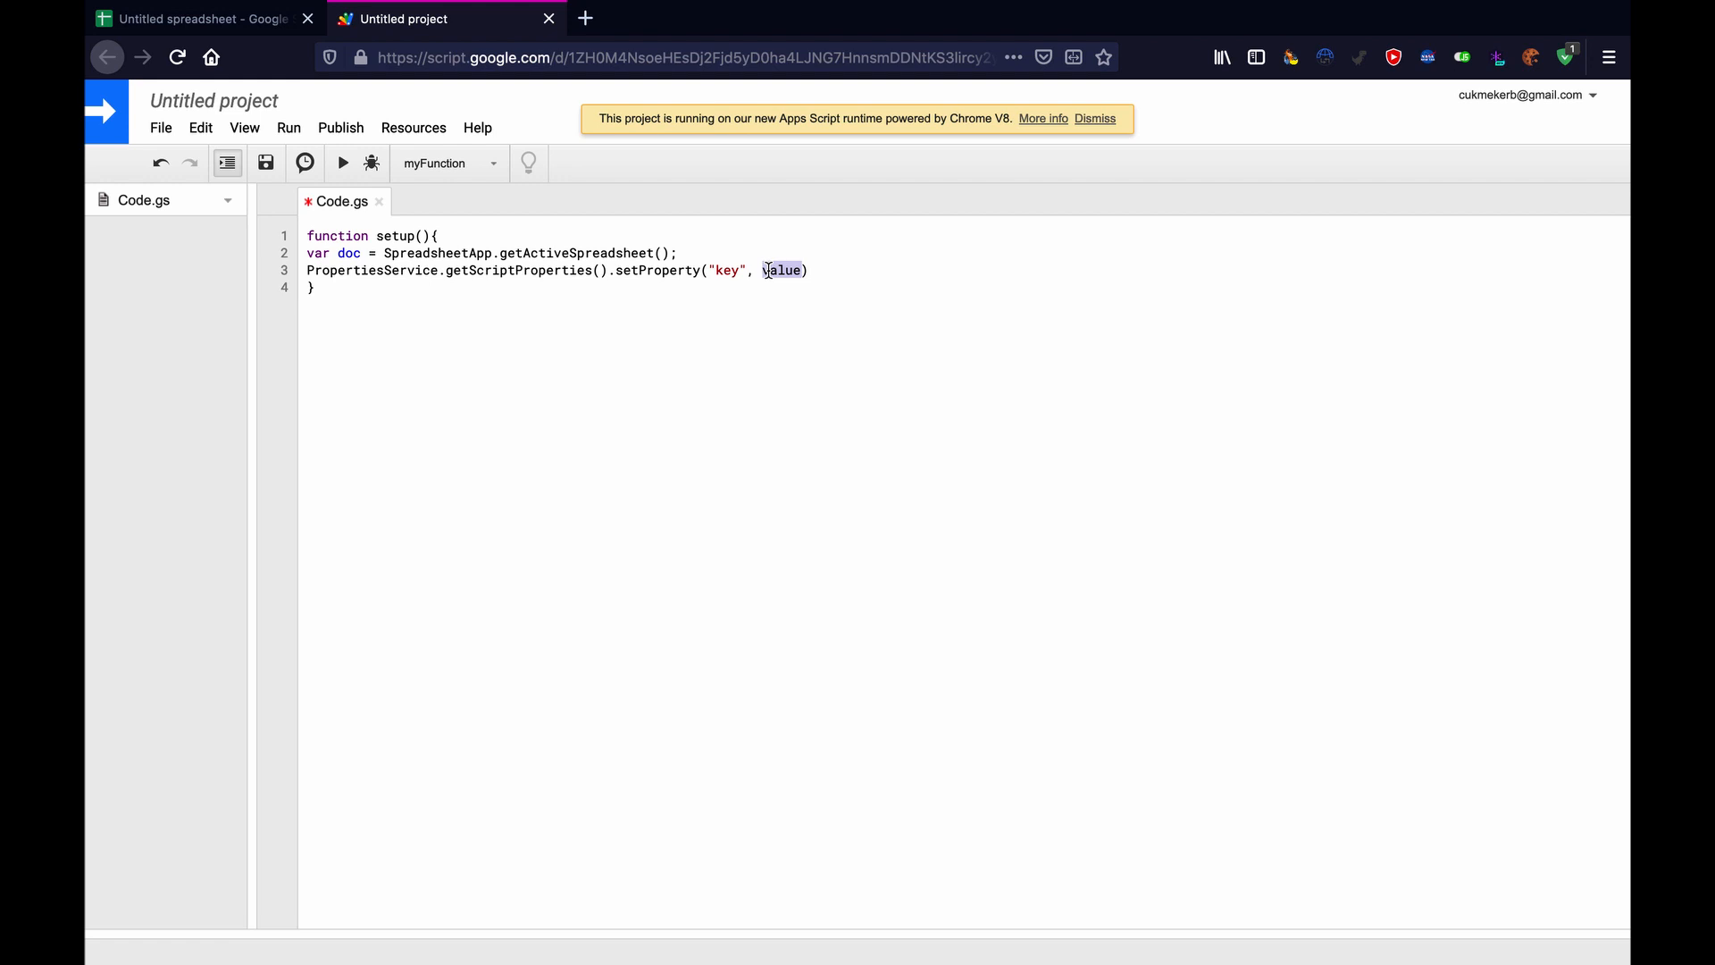
type("doc")
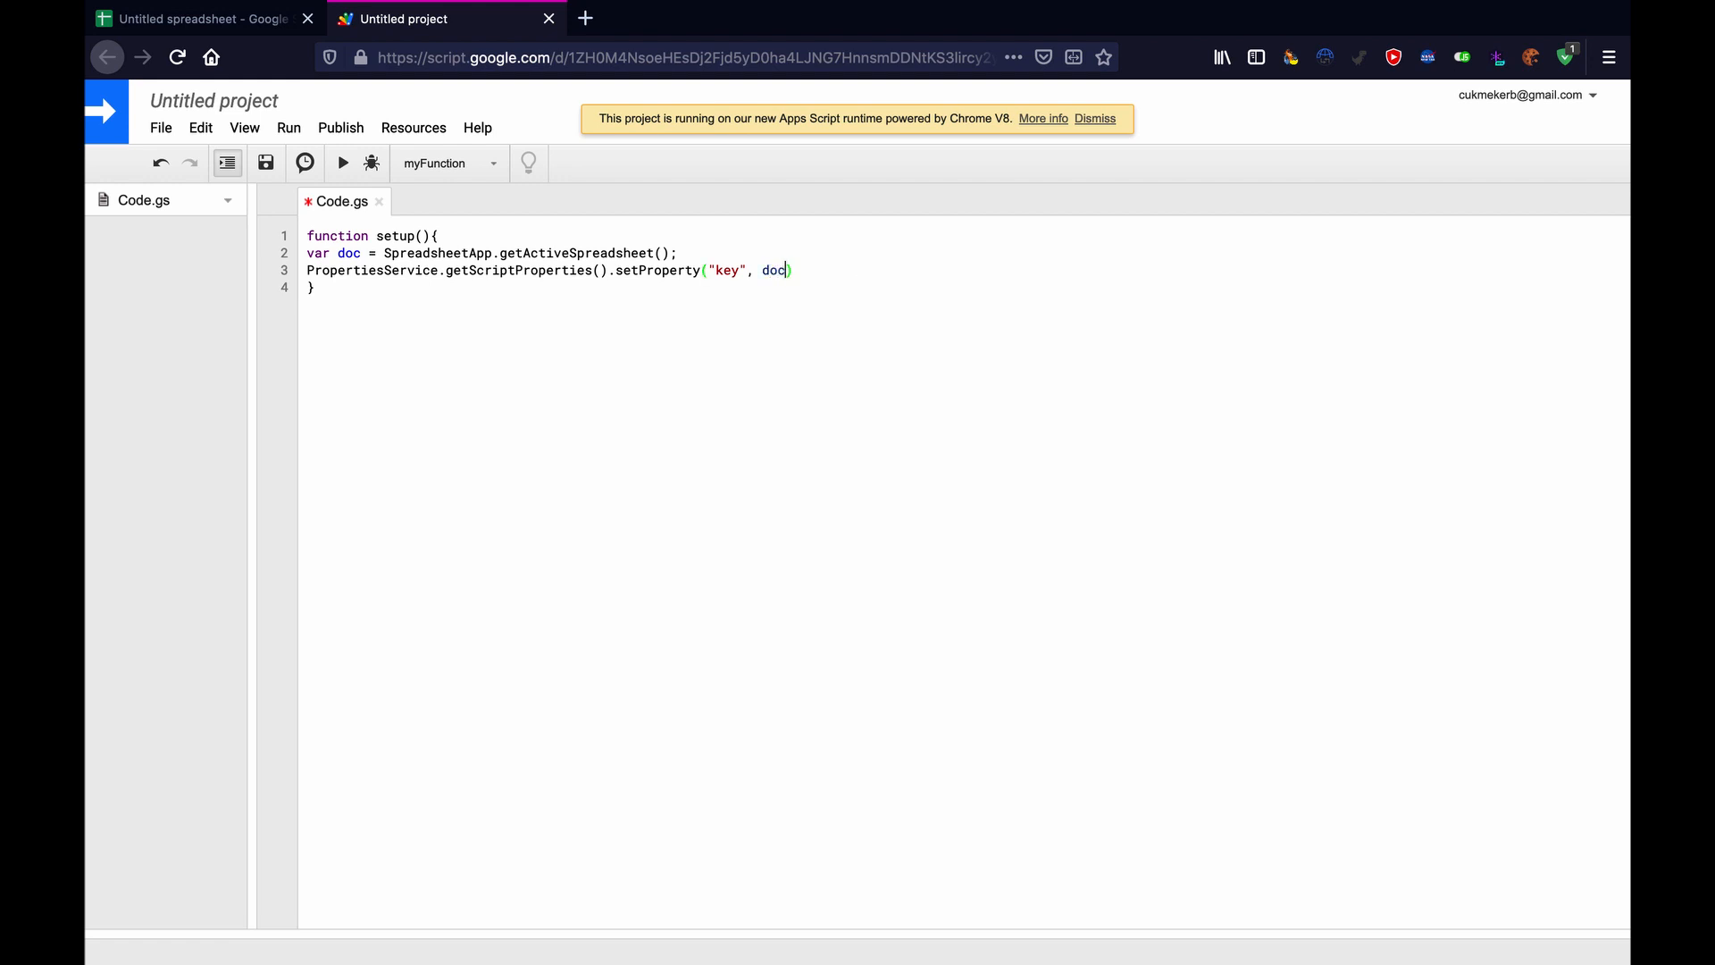
type(".get")
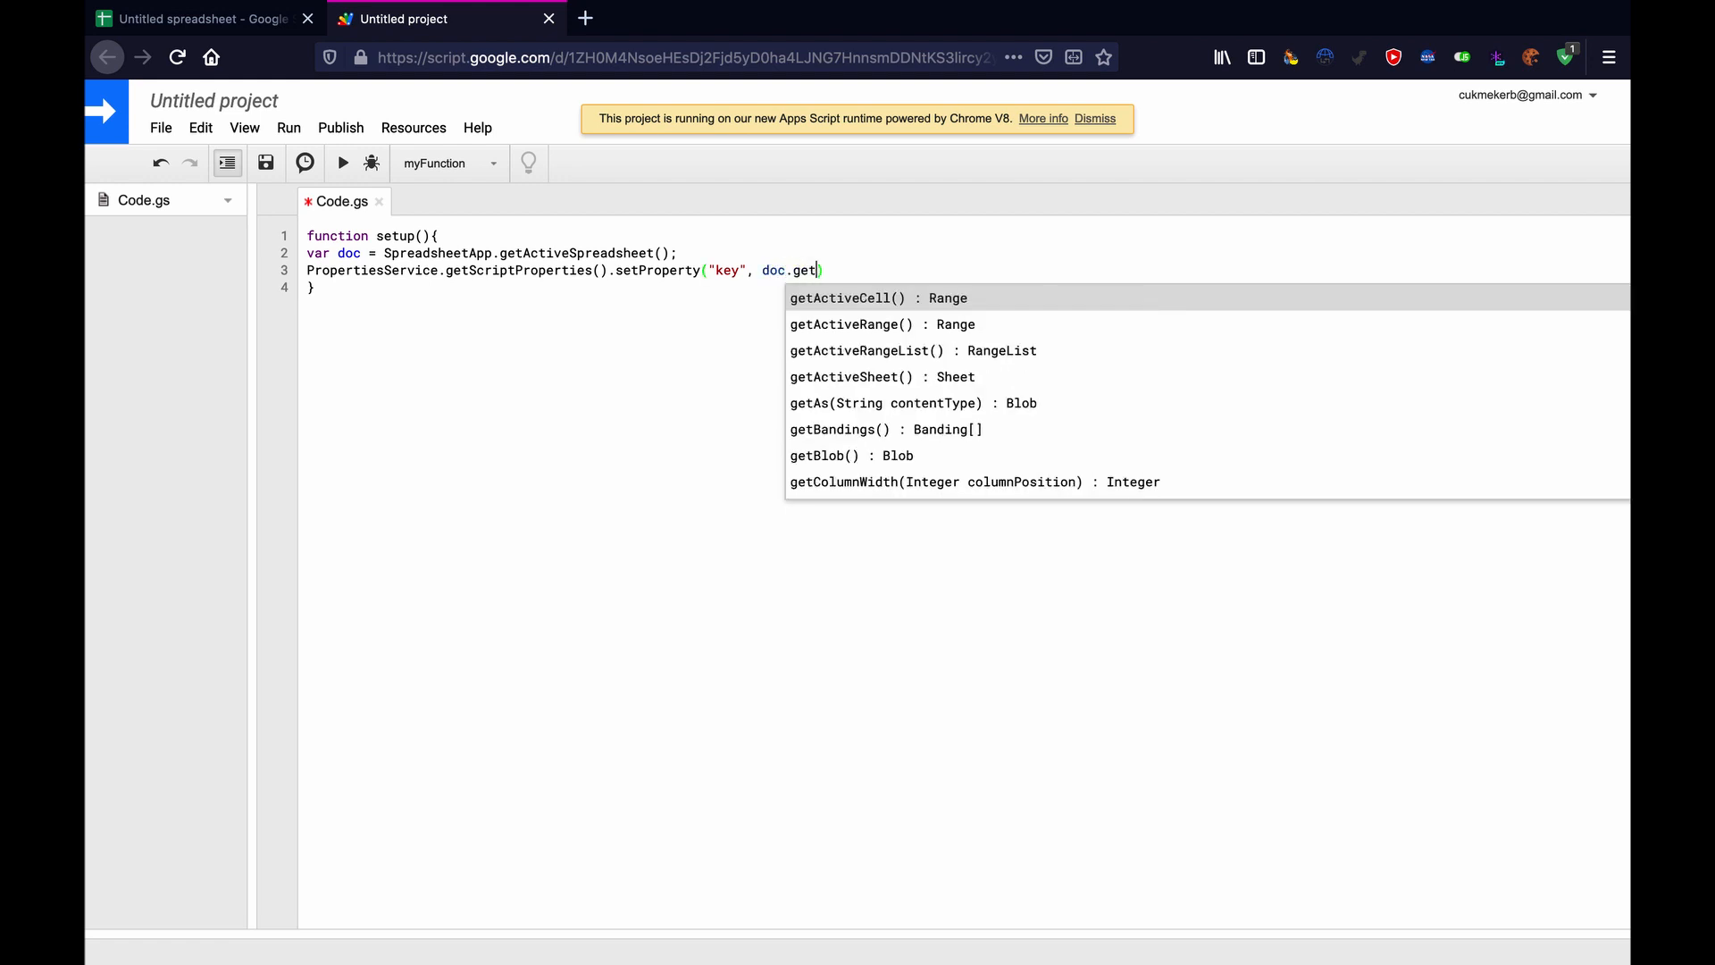
type("Id()")
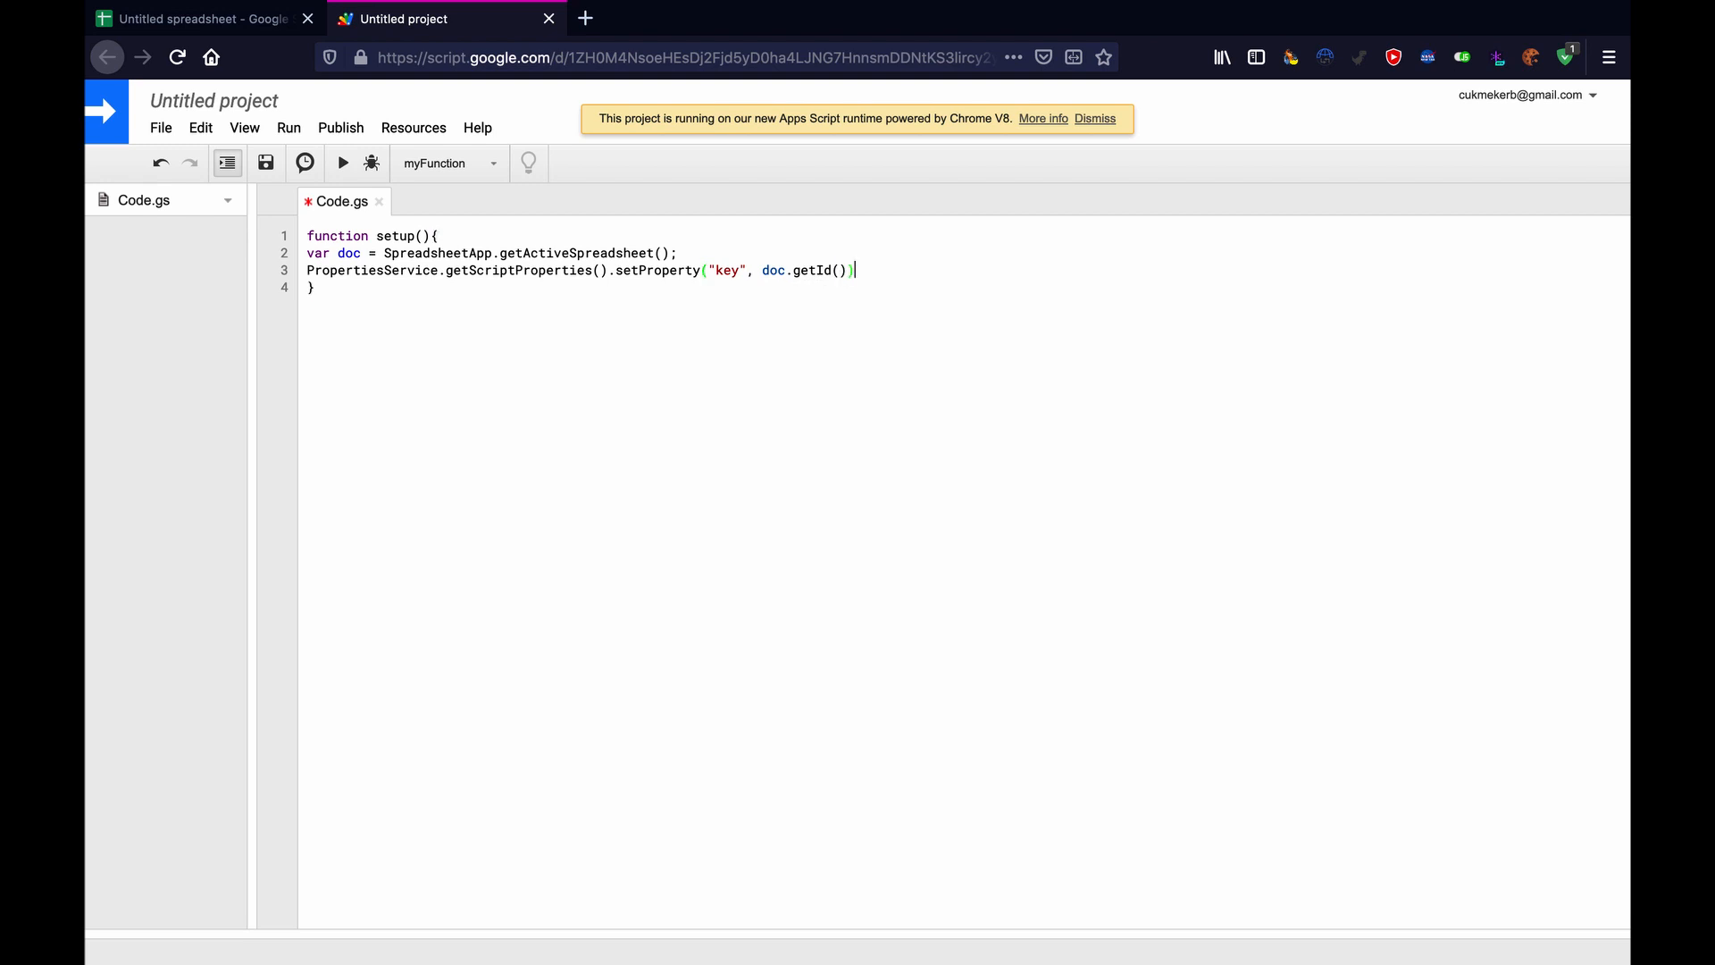
type(";")
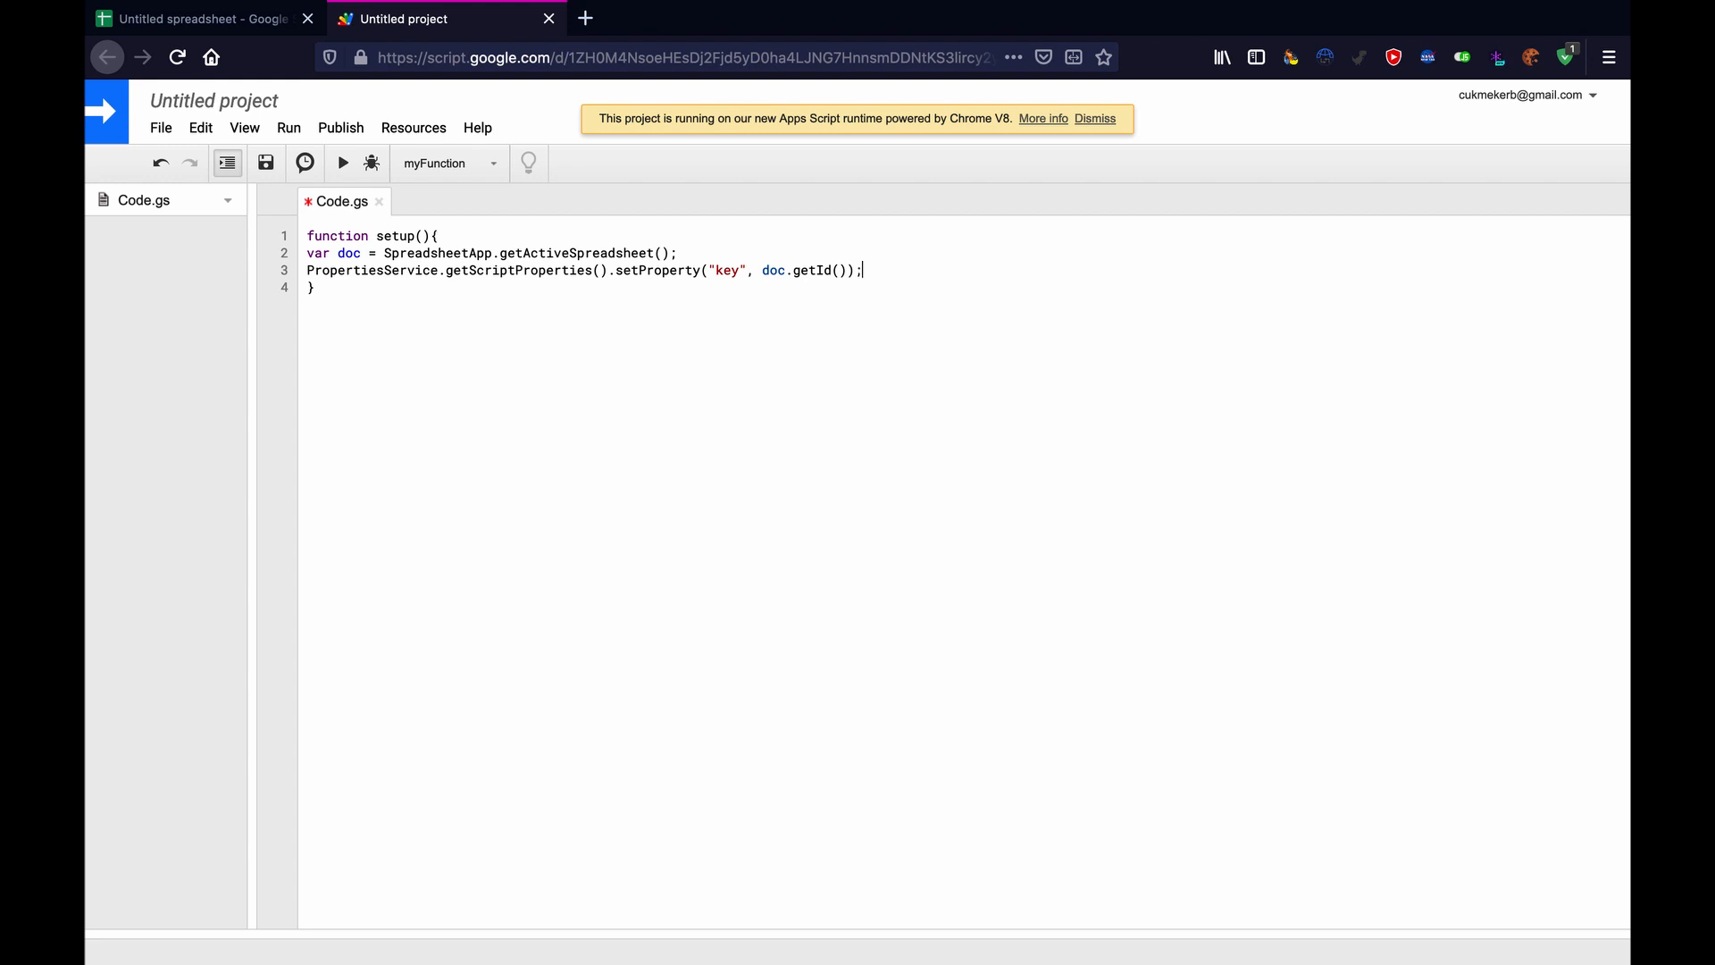
mouse_move(496, 199)
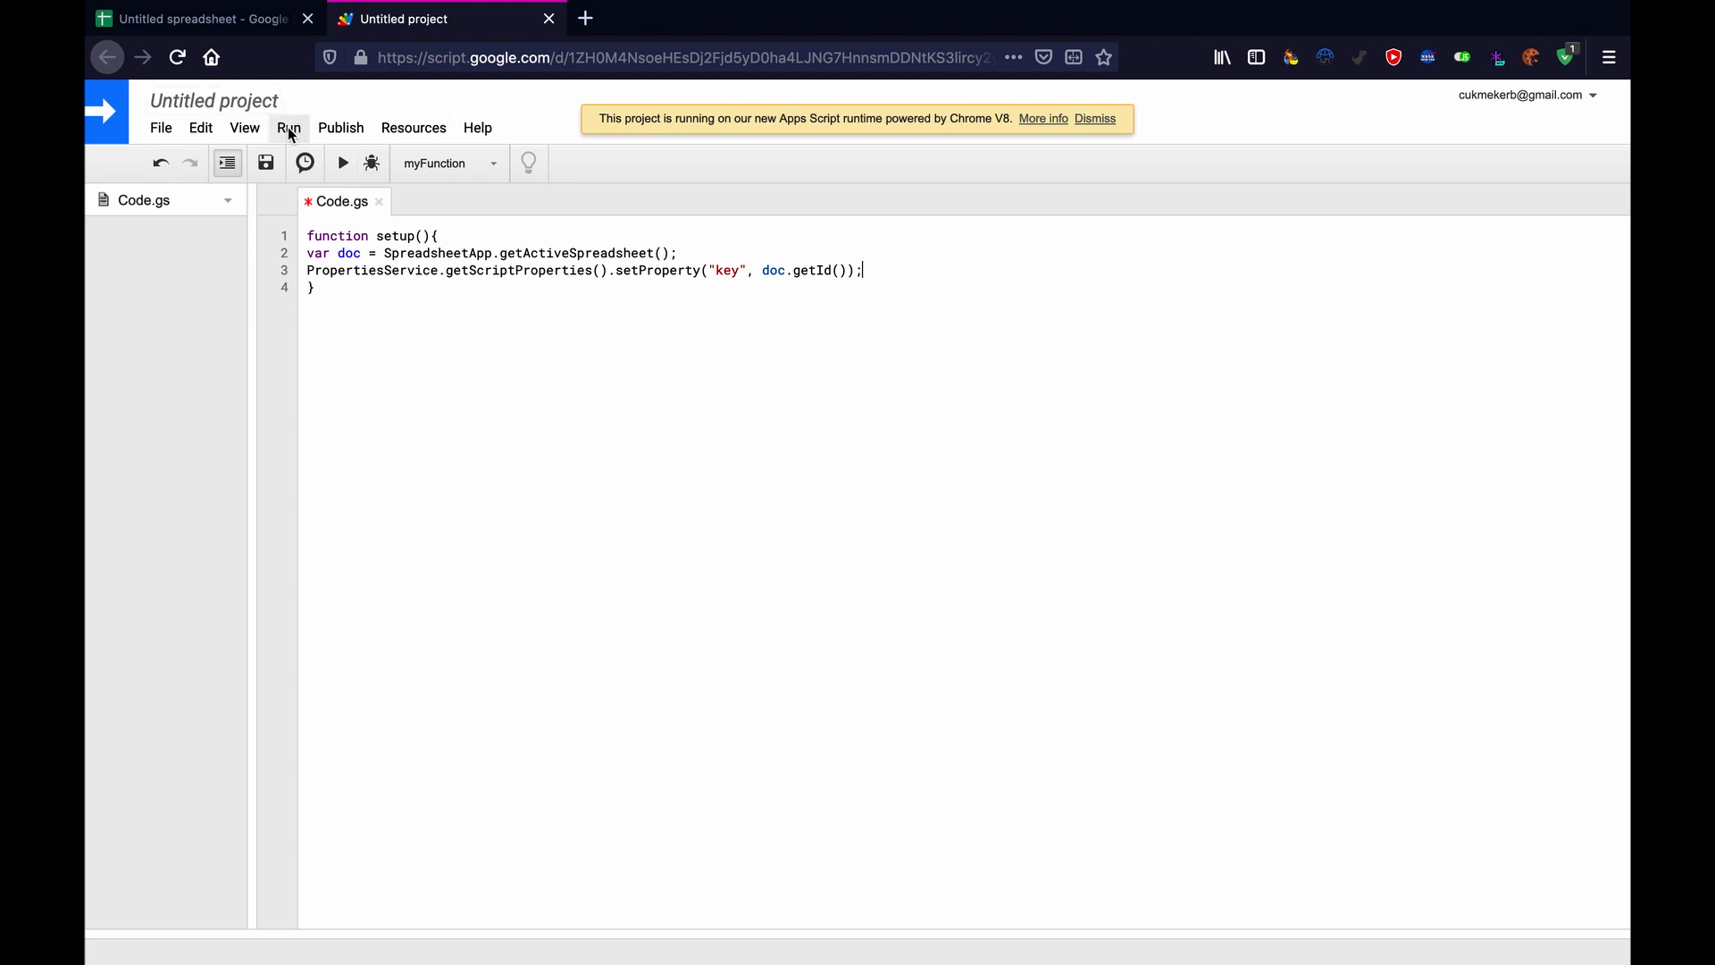
Rename the untitled project to 'api video 2' and confirm.
left_click(213, 99)
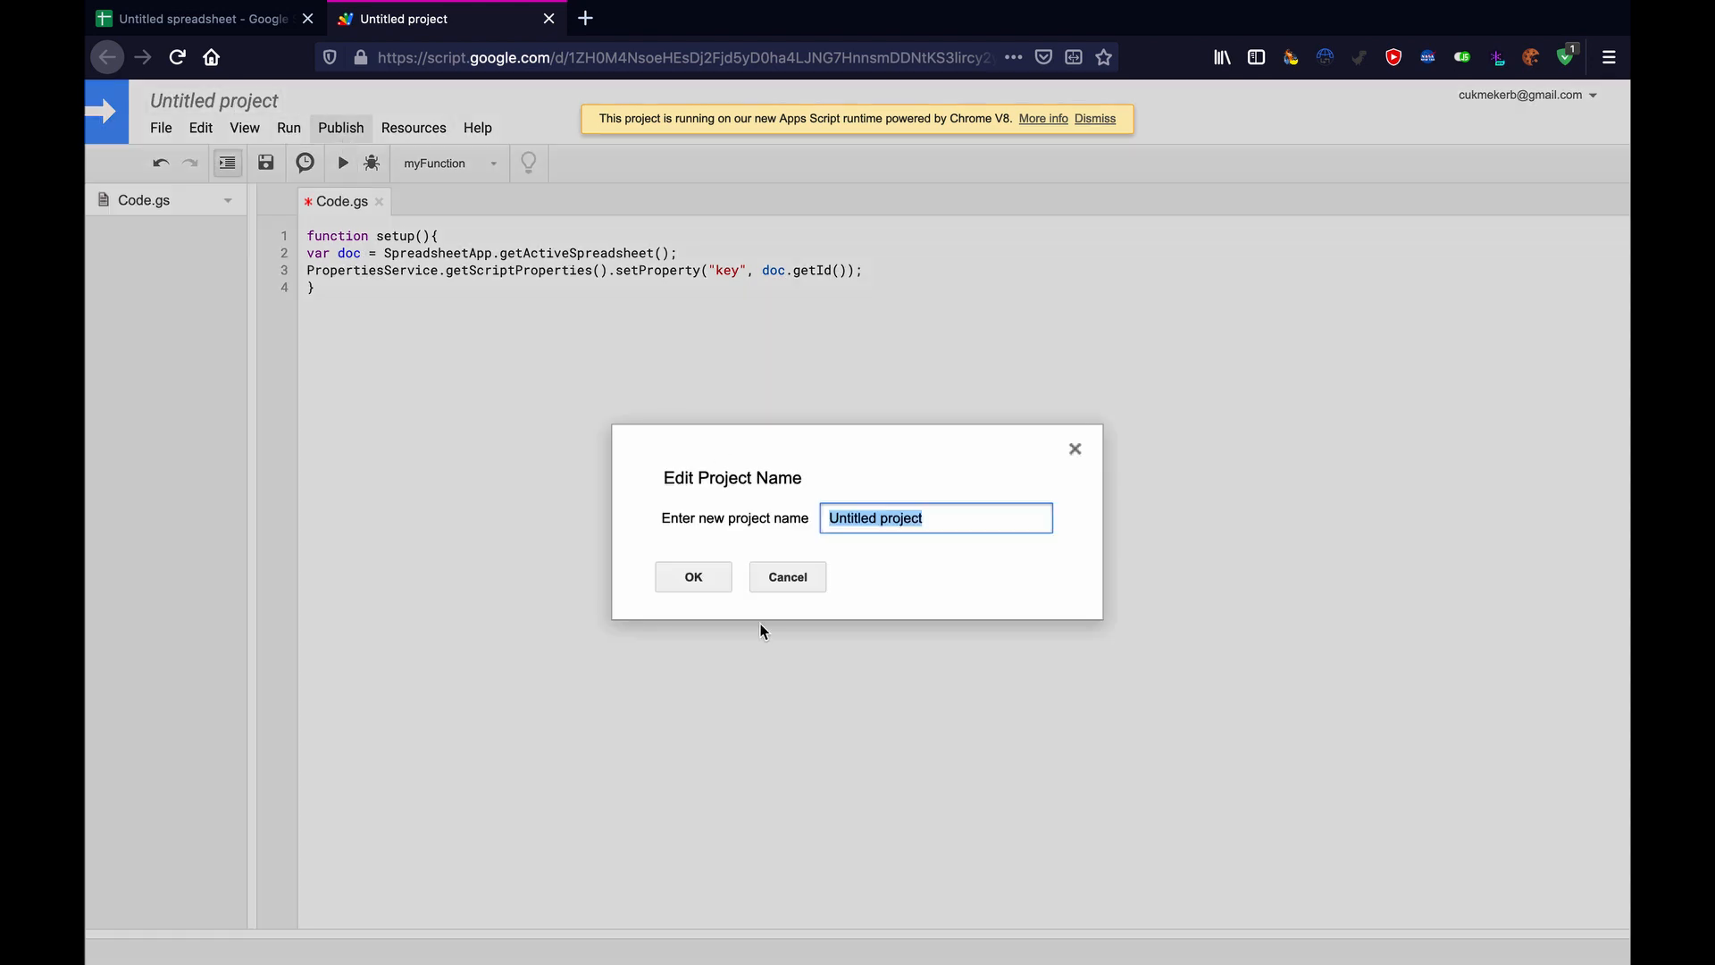
type("a")
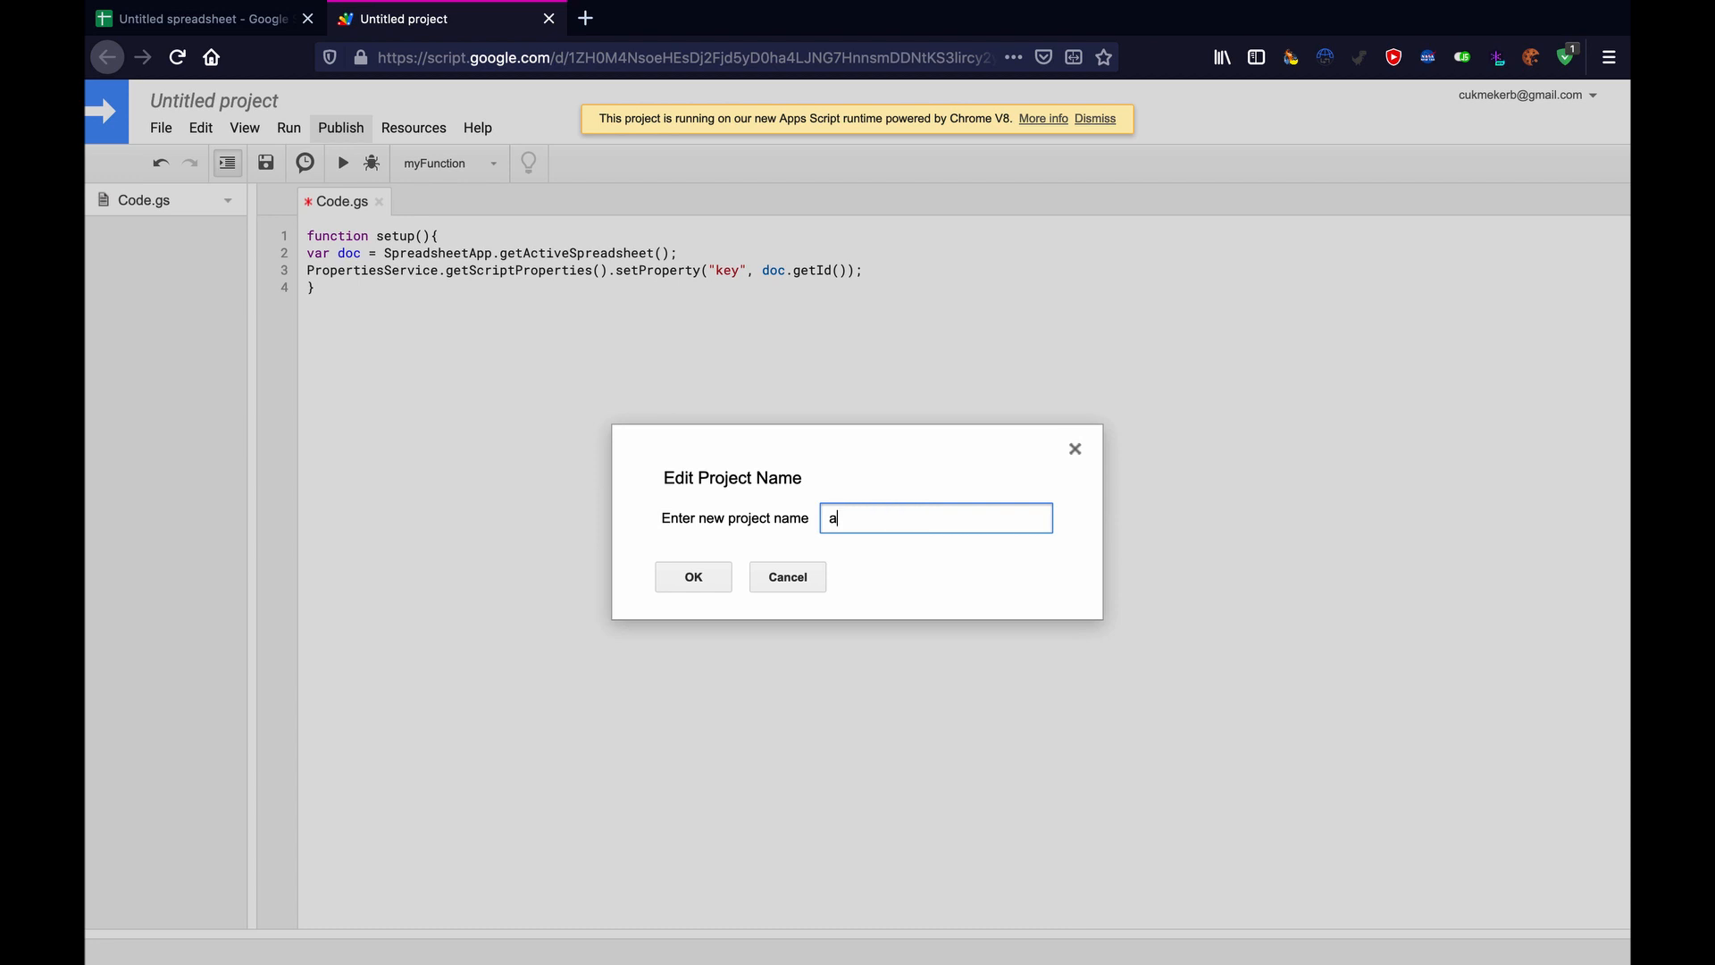
type("pi video")
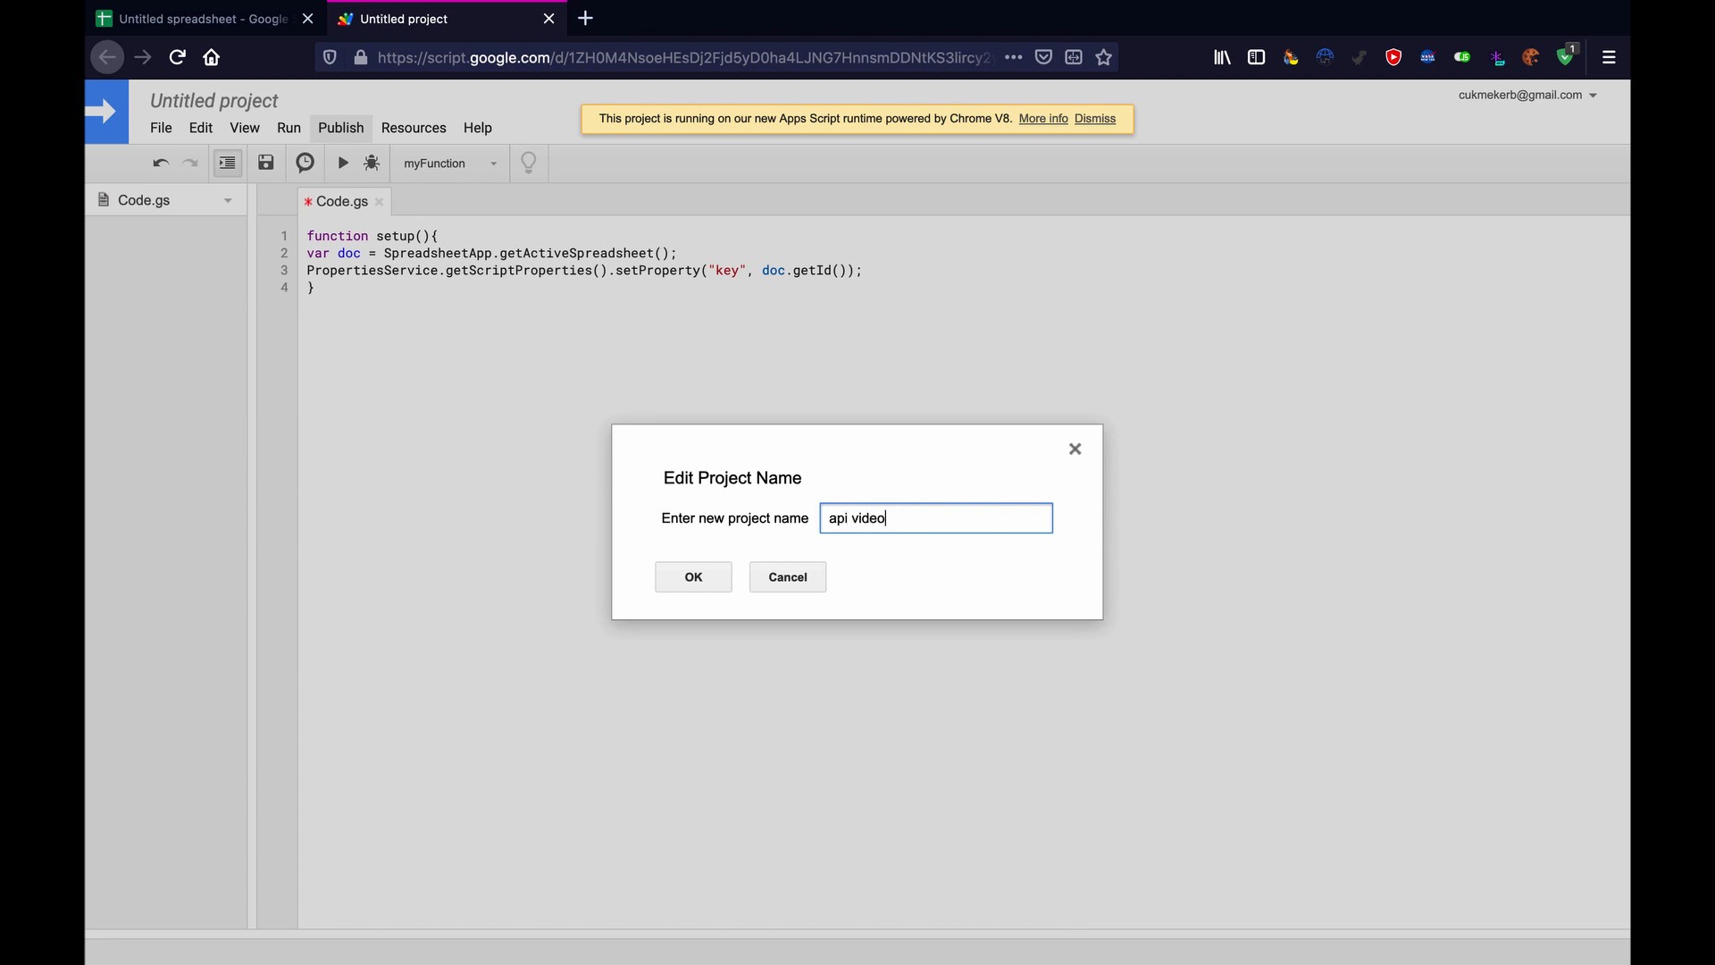
left_click(692, 576)
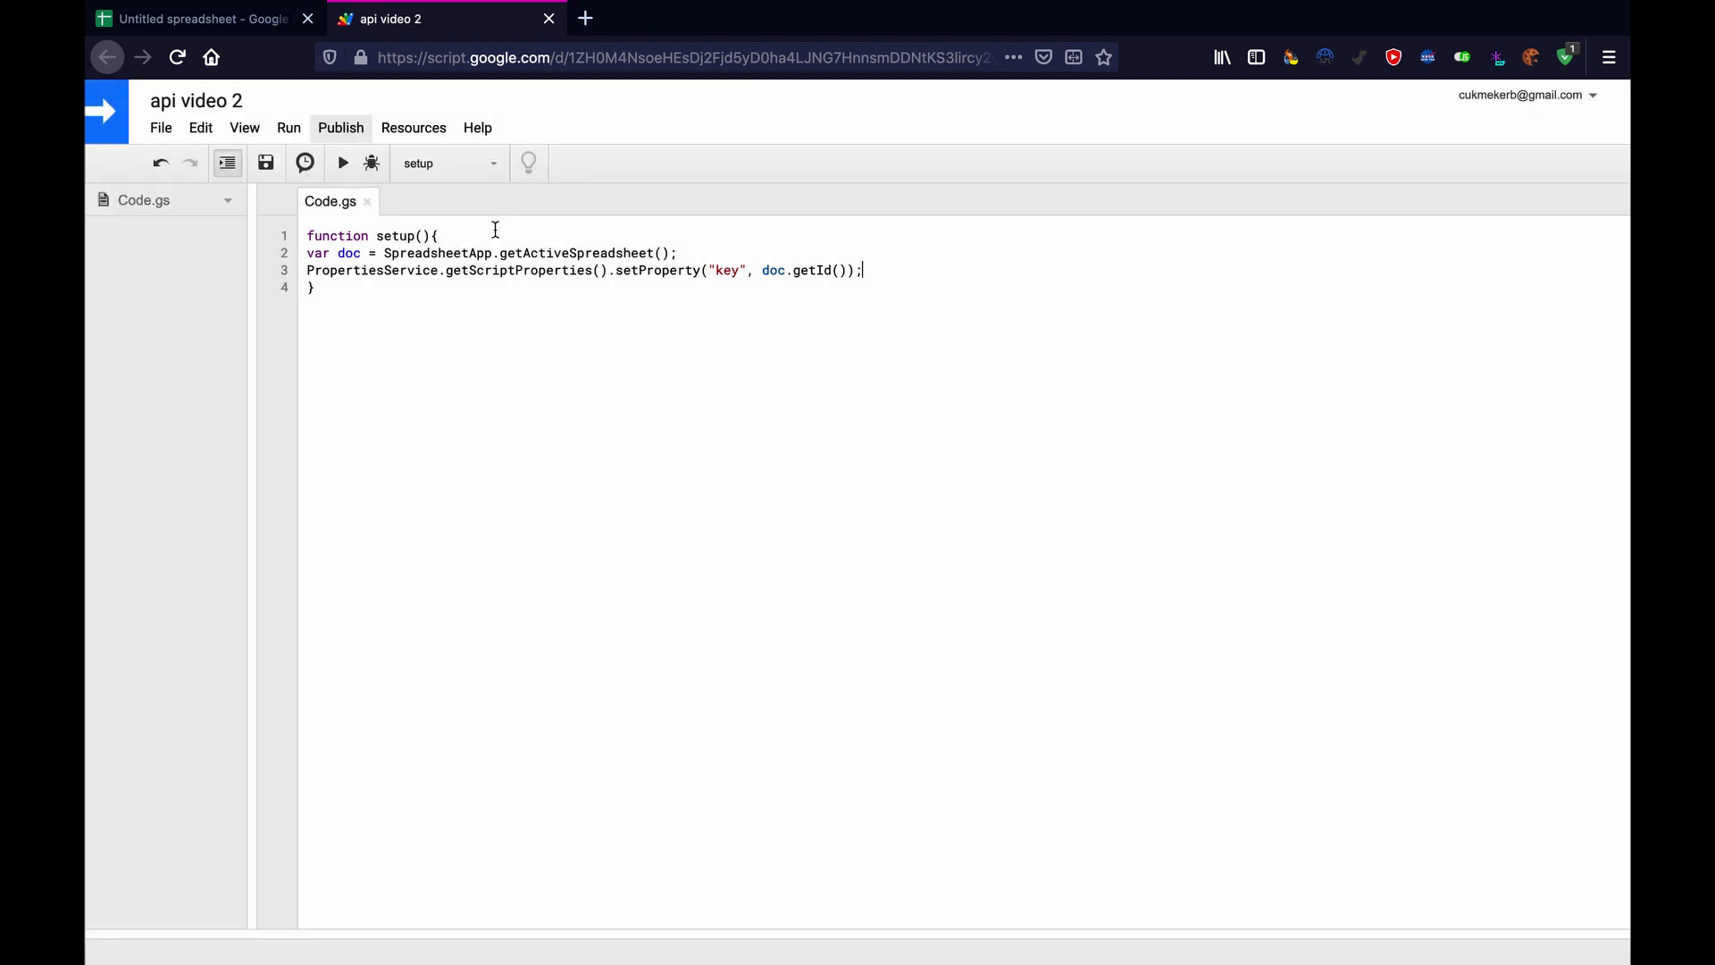
left_click(197, 19)
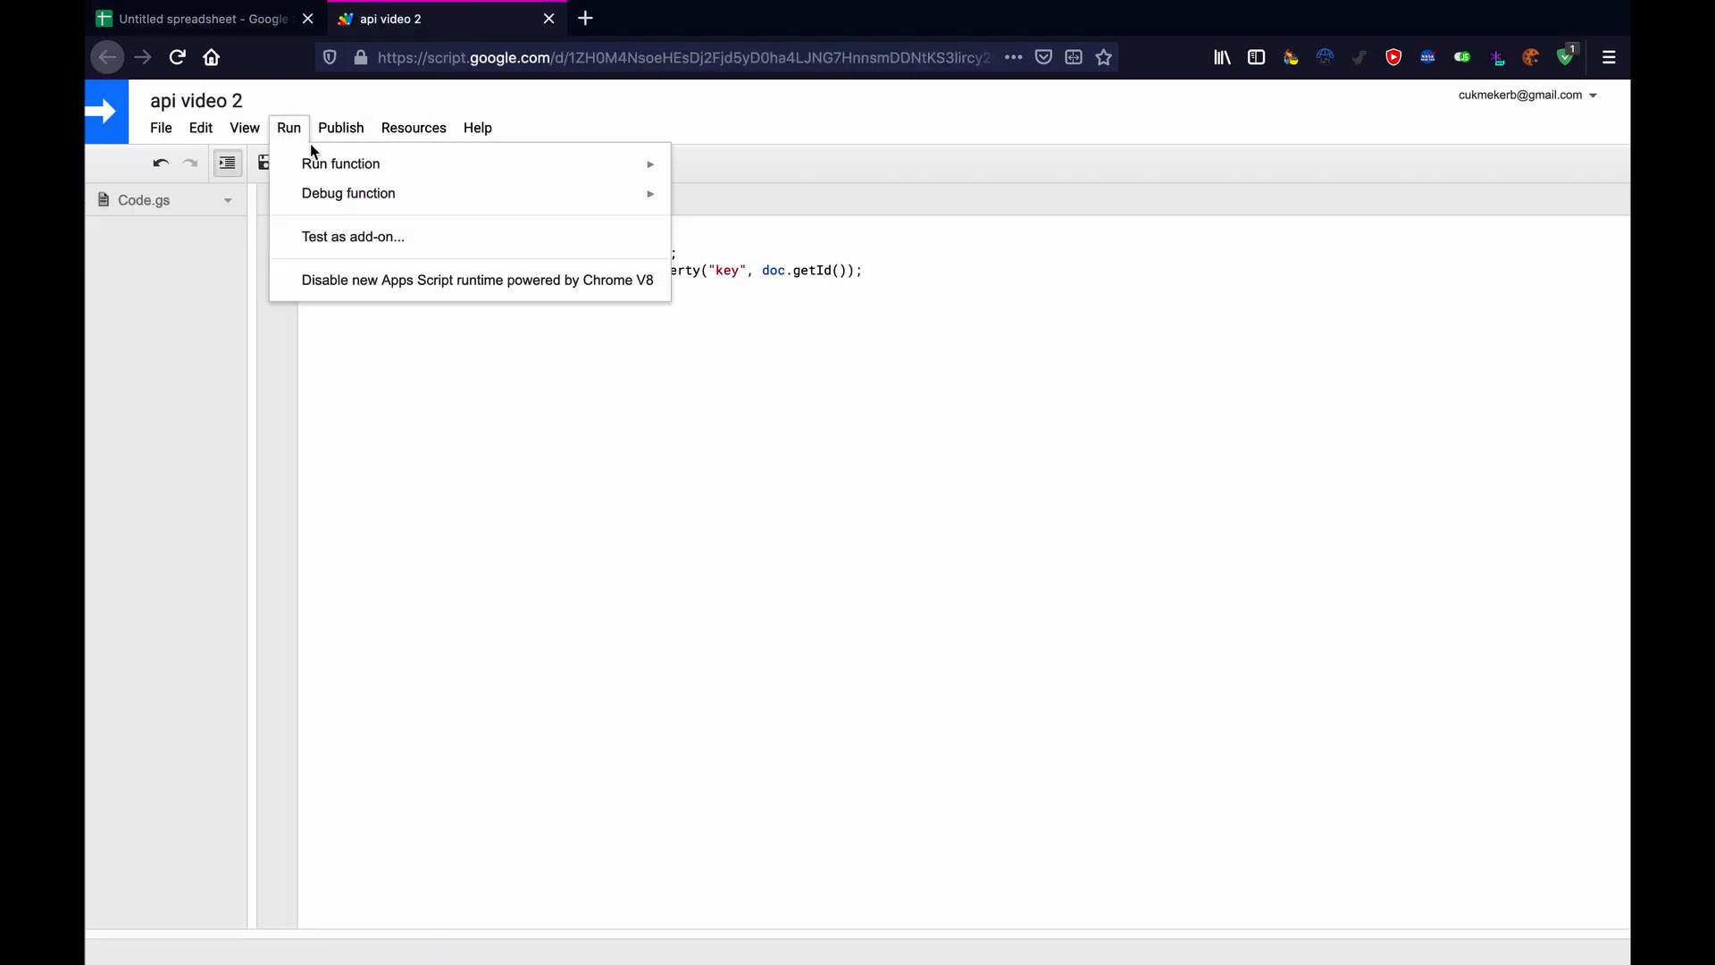
mouse_move(383, 162)
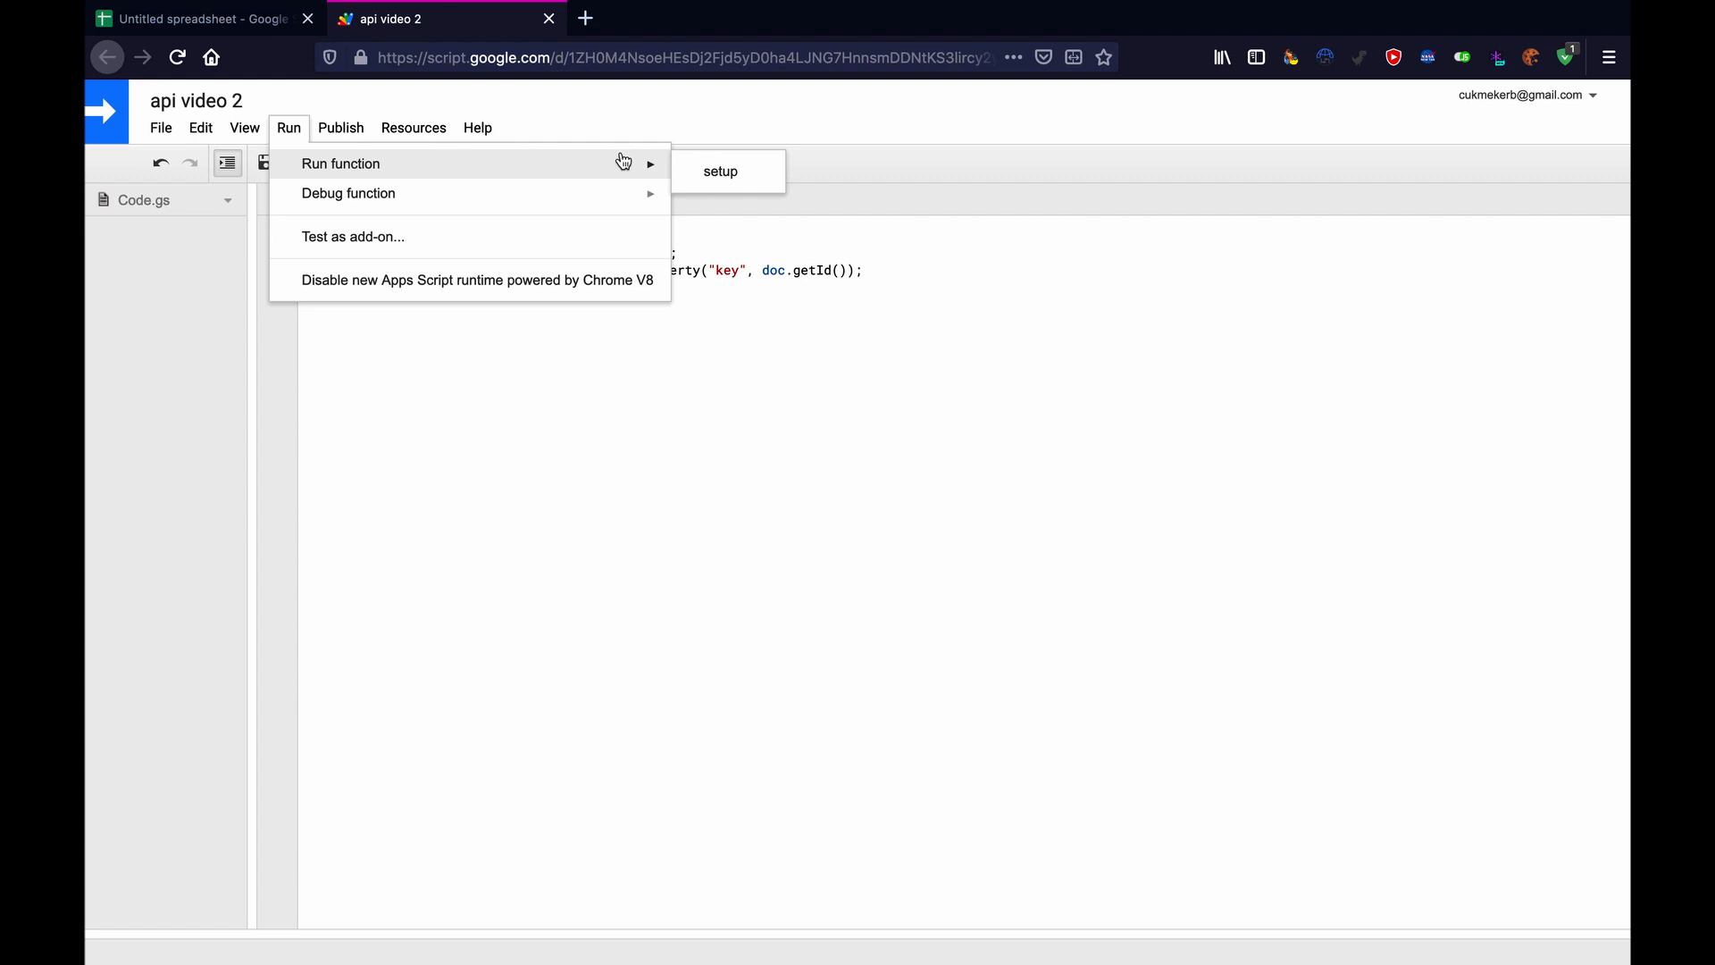
Run setup and choose Review Permissions in the Authorization required dialog.
left_click(720, 171)
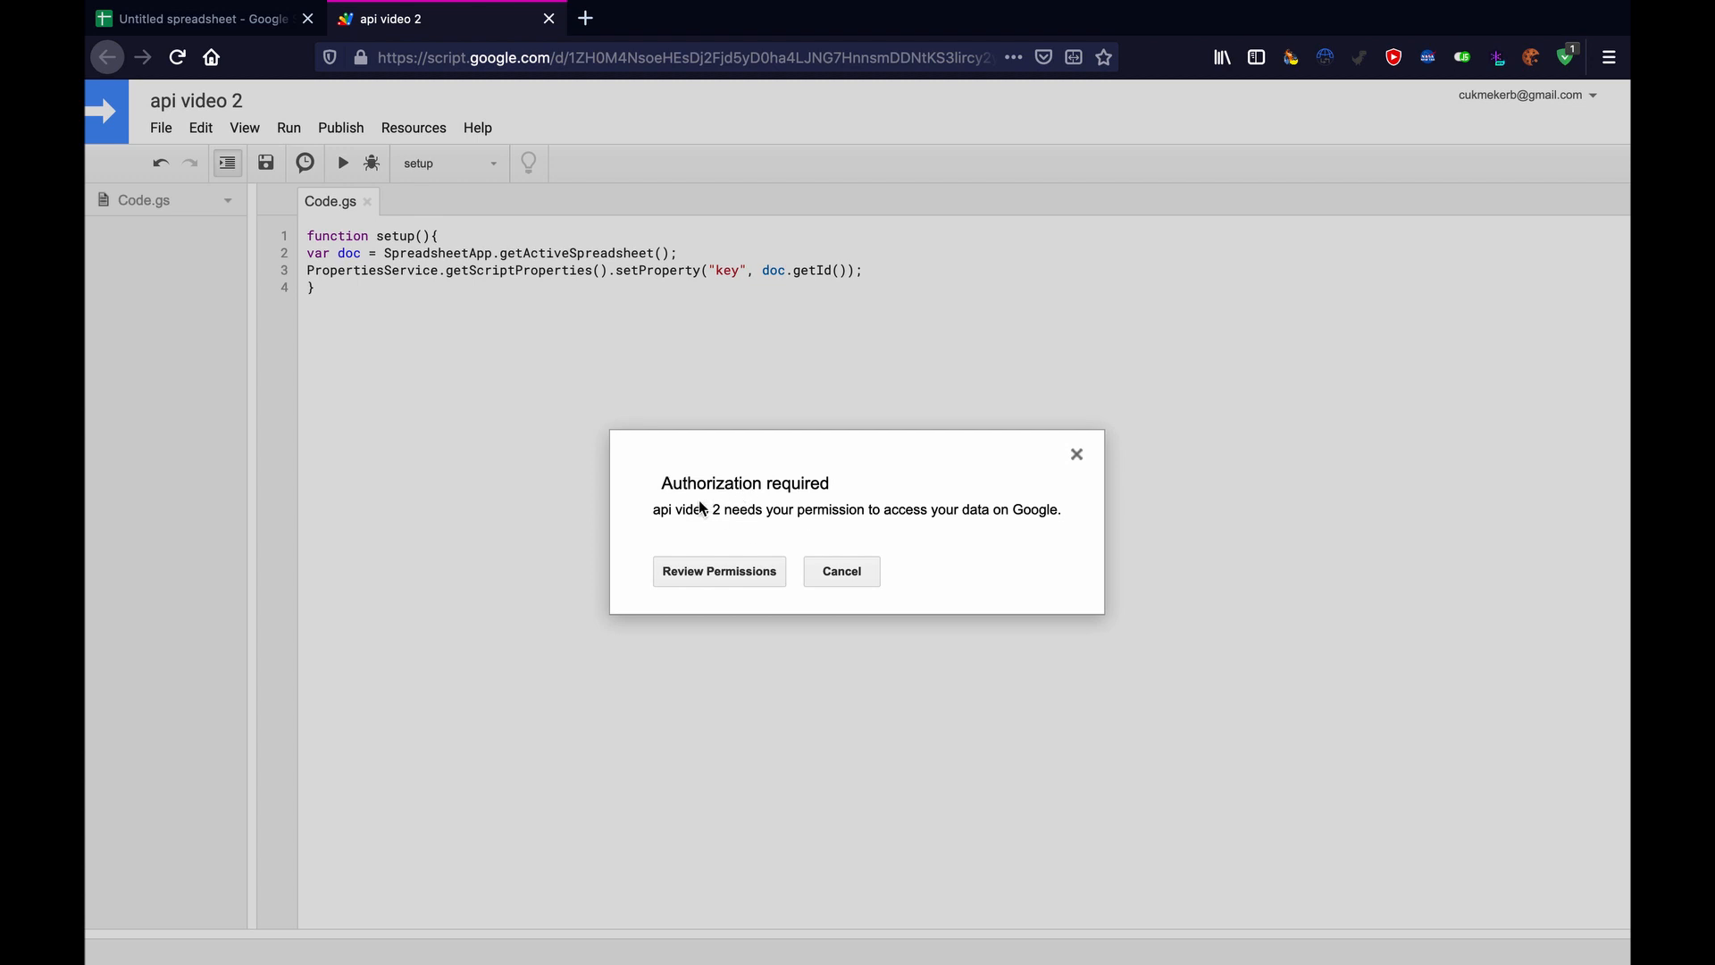
left_click(718, 571)
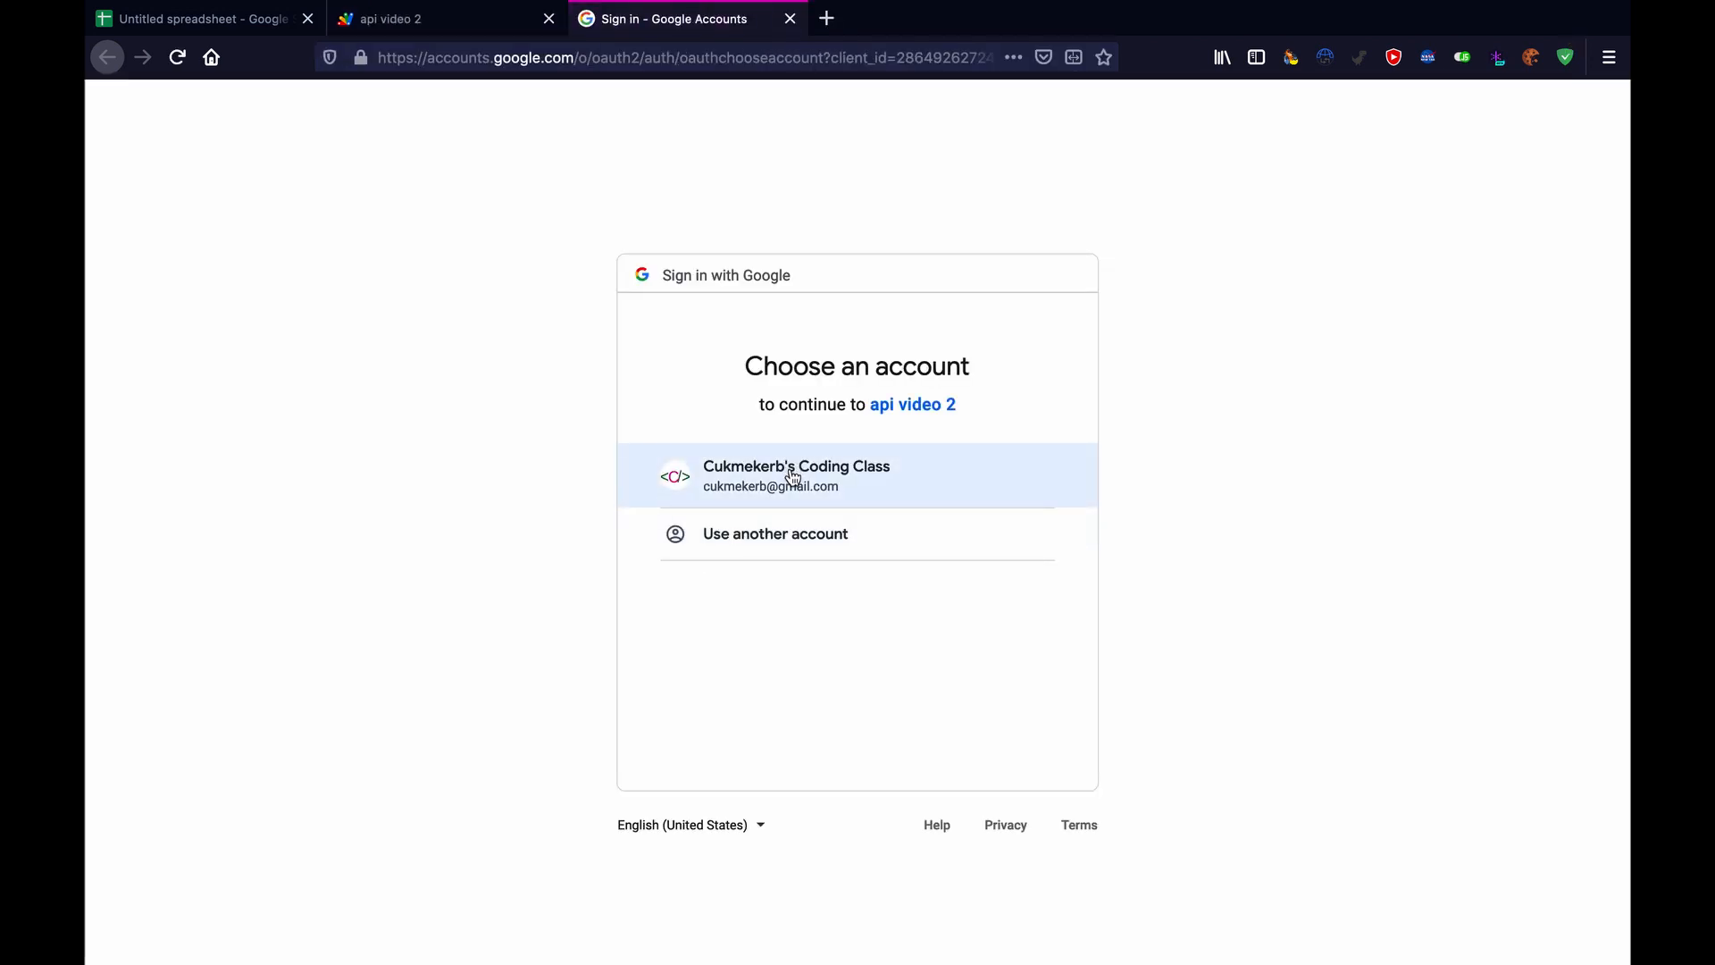
Pick the account, bypass the unverified-app warning, and allow api video 2 spreadsheet access.
left_click(796, 476)
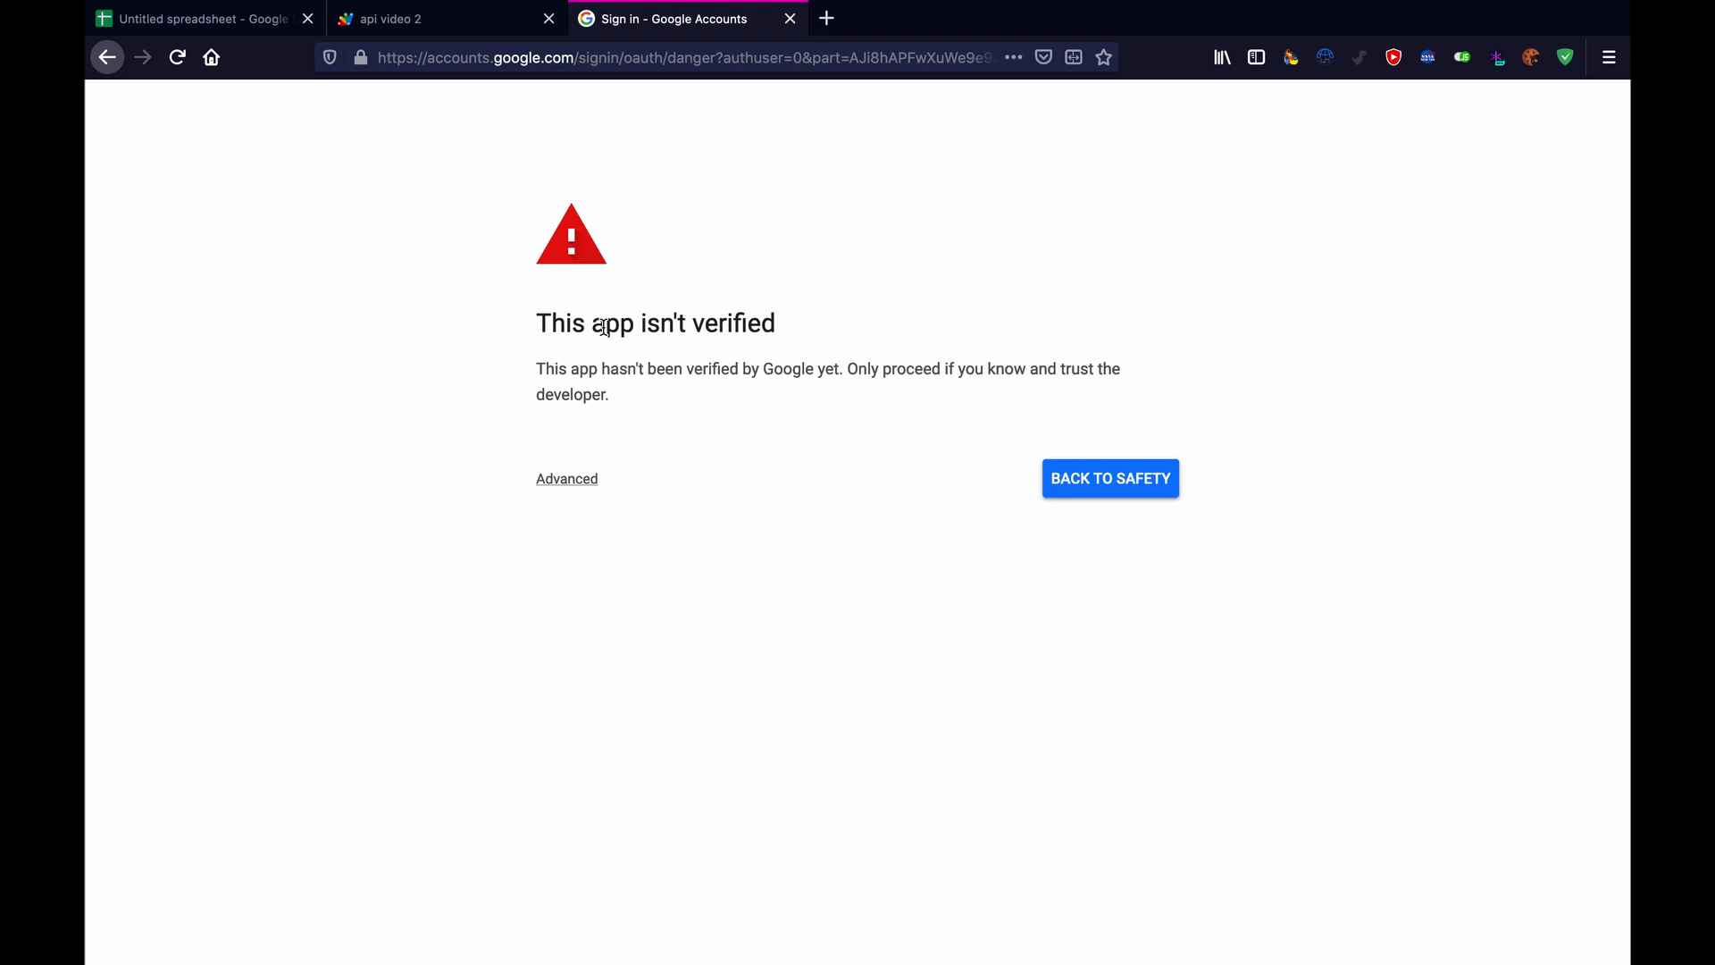
left_click(566, 478)
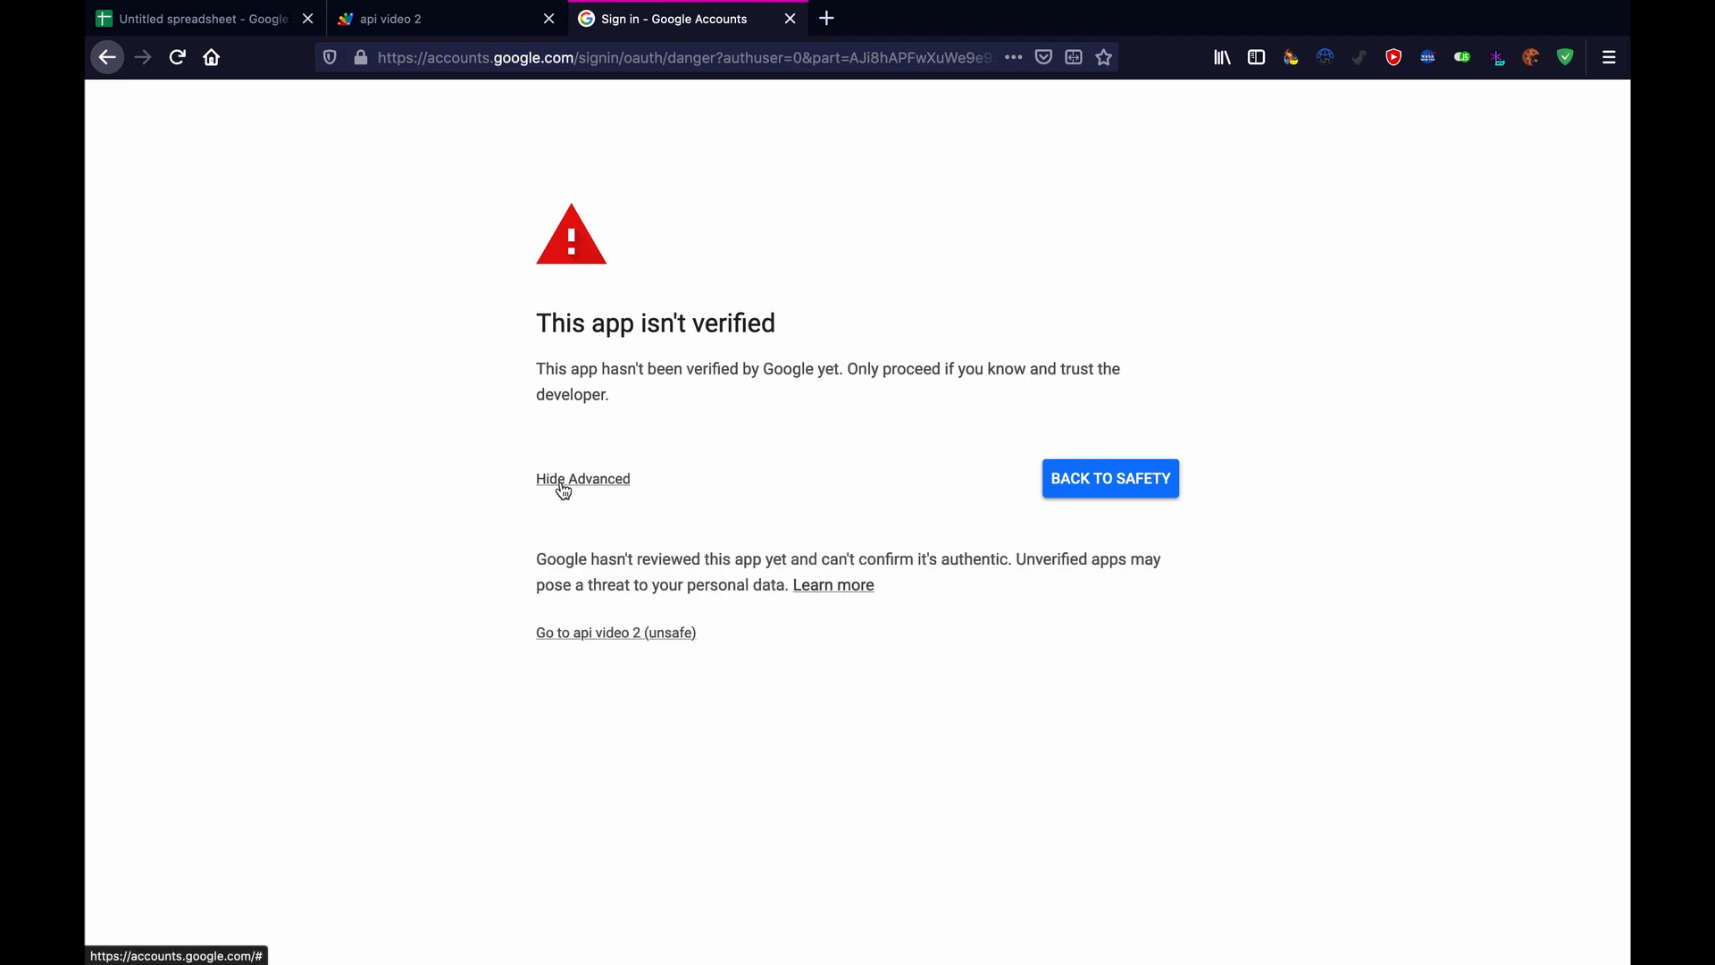
left_click(614, 633)
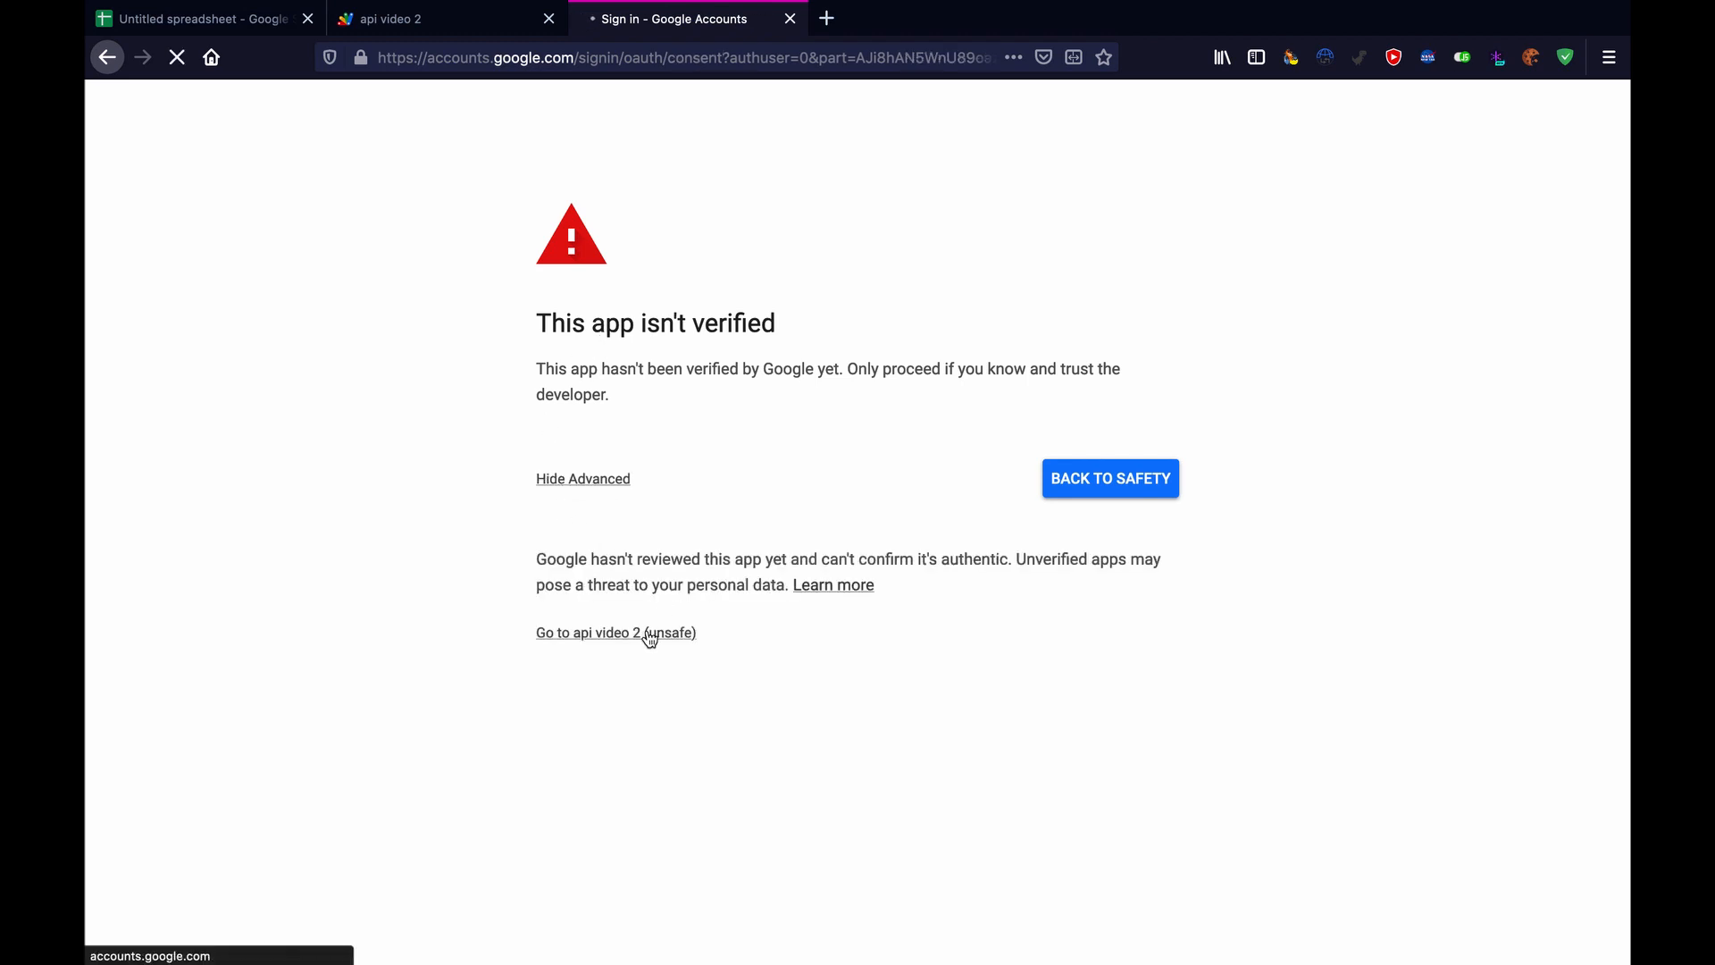
left_click(614, 633)
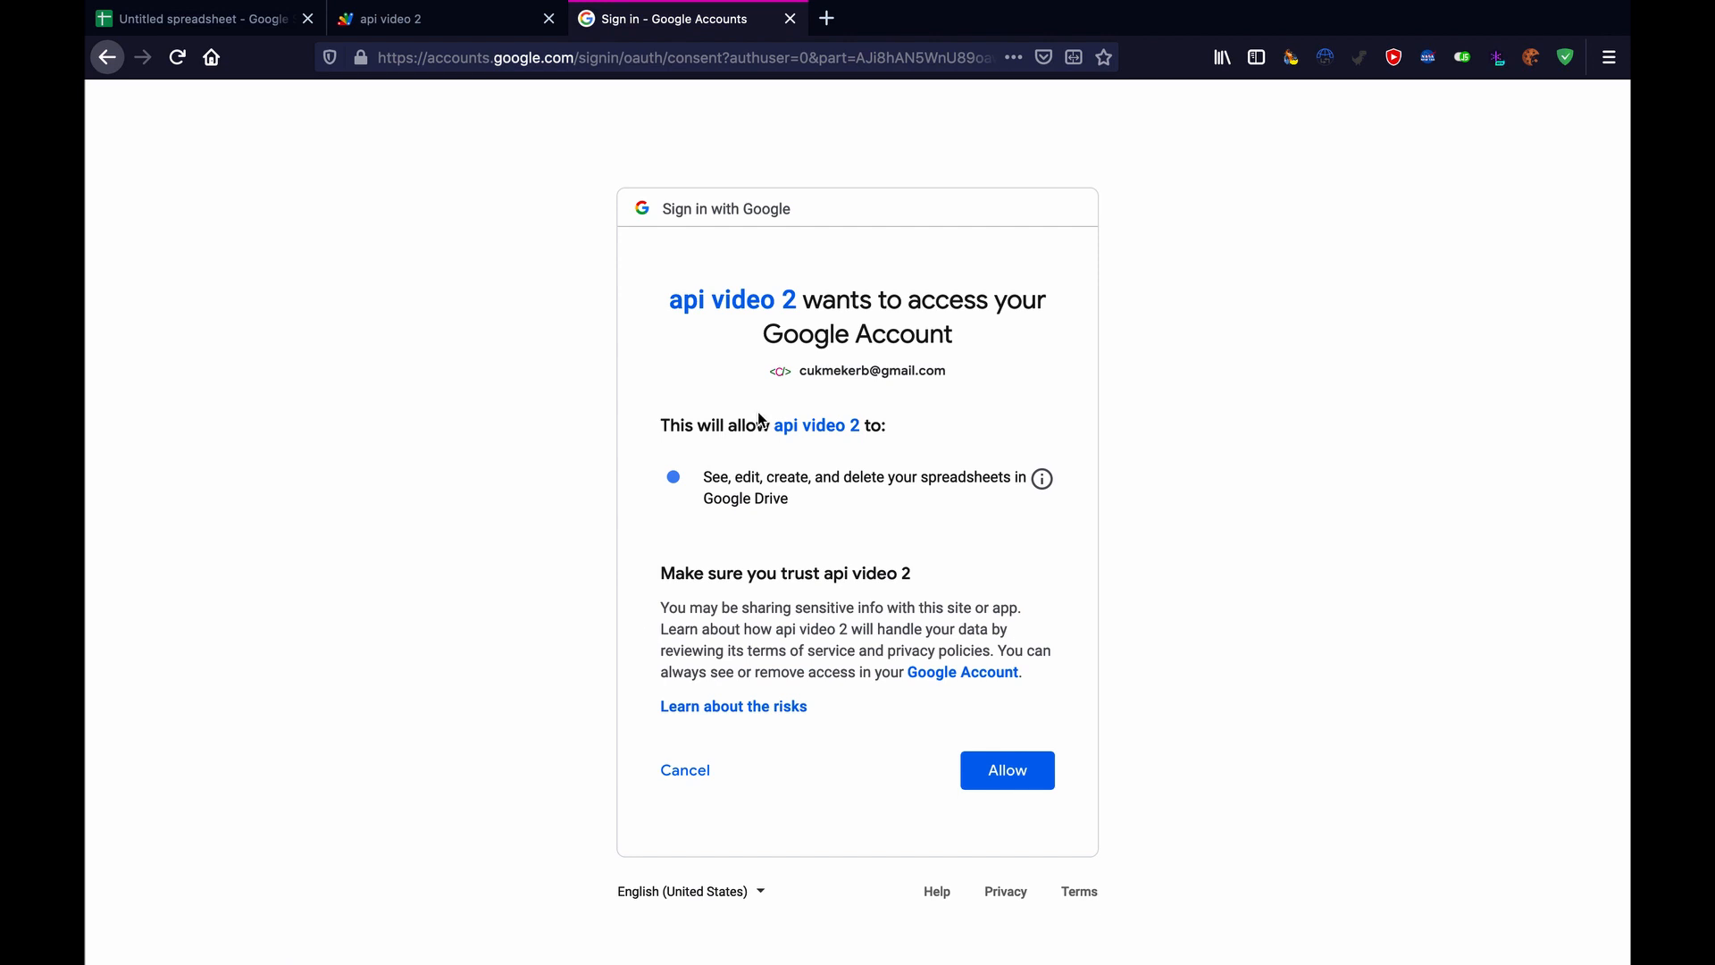
mouse_move(706, 477)
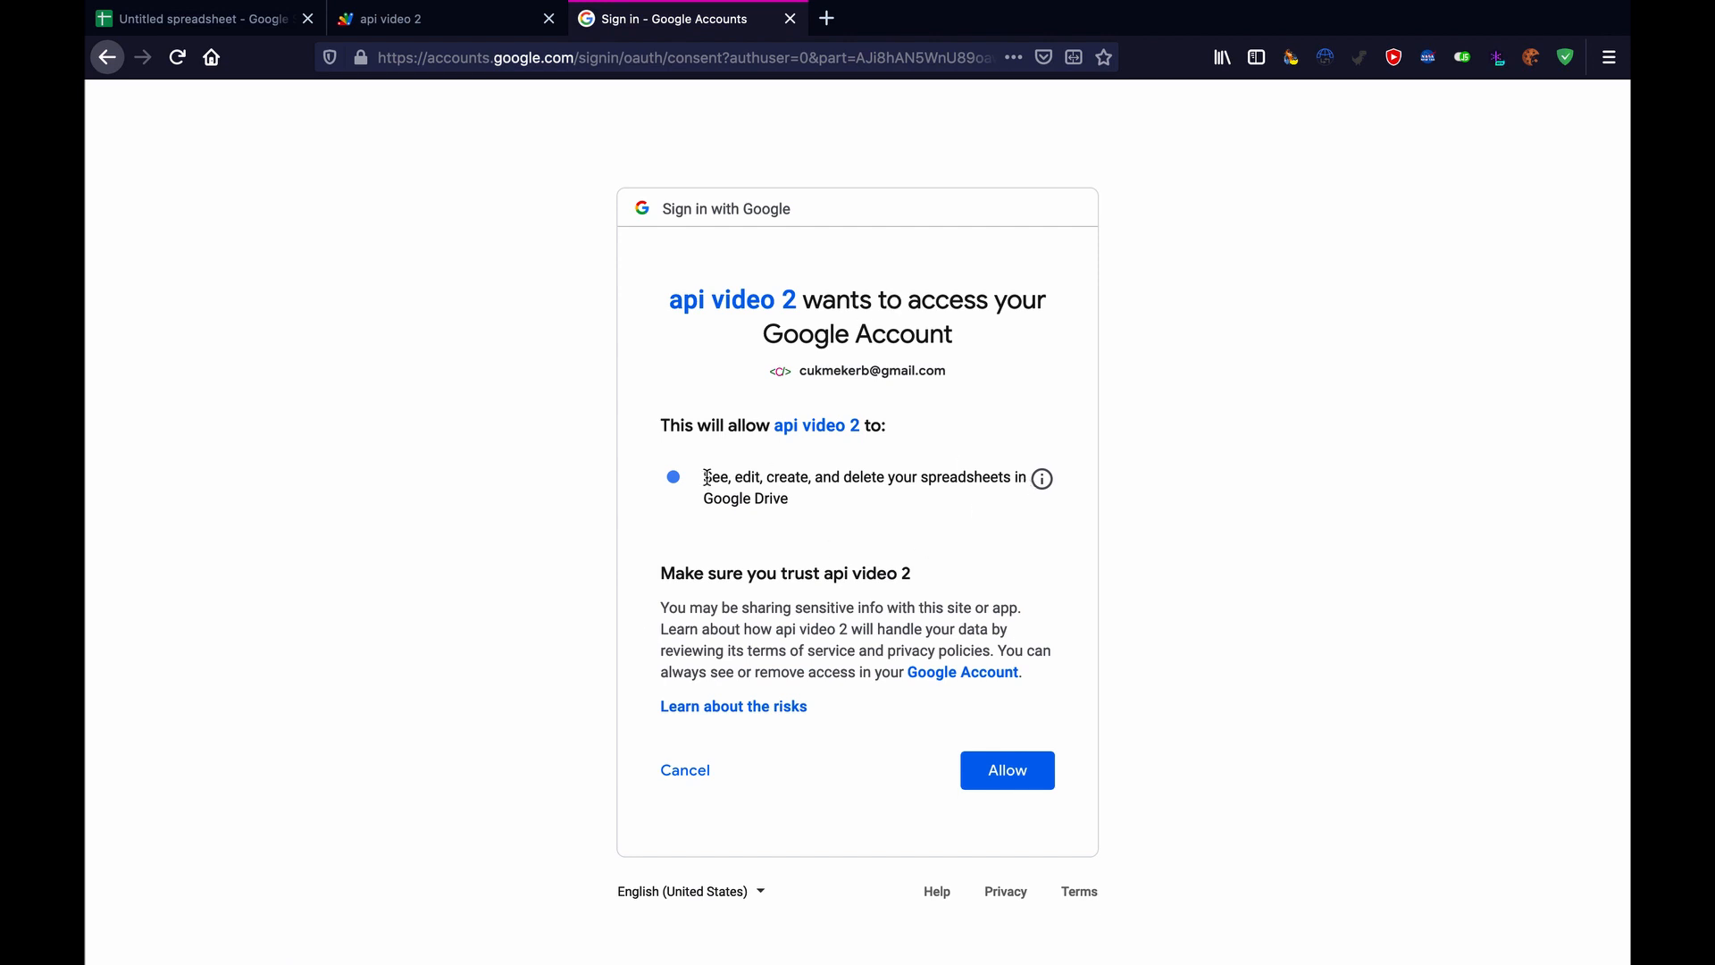
mouse_move(1090, 506)
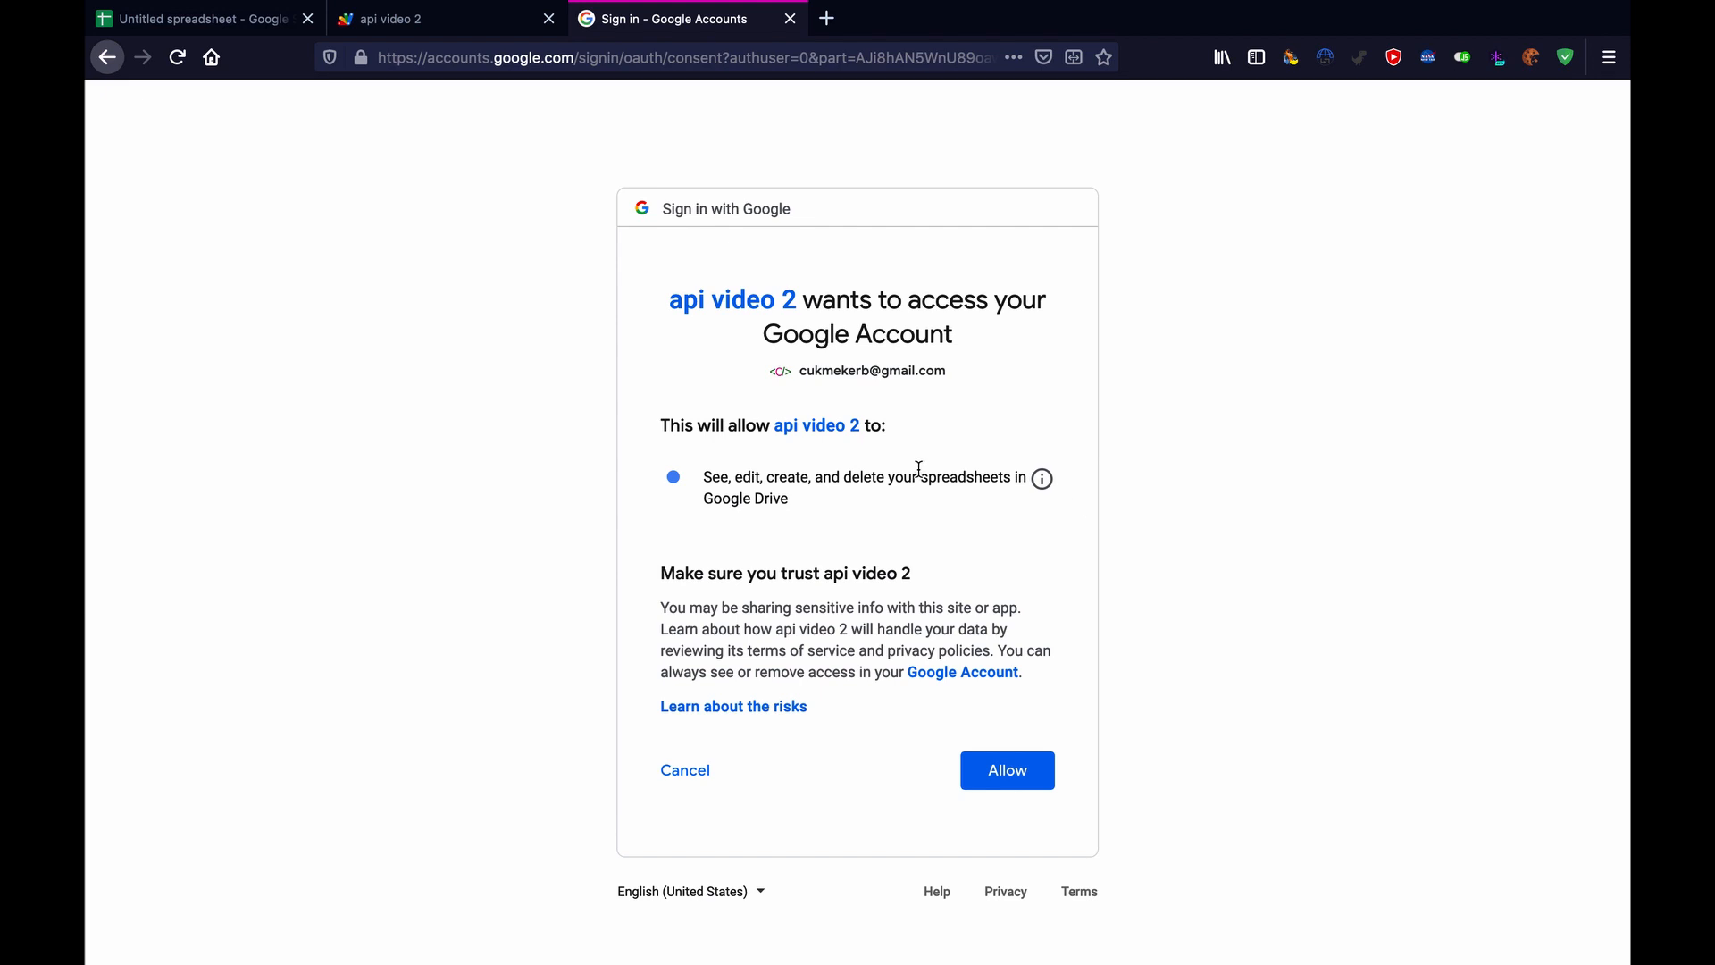
left_click(1004, 770)
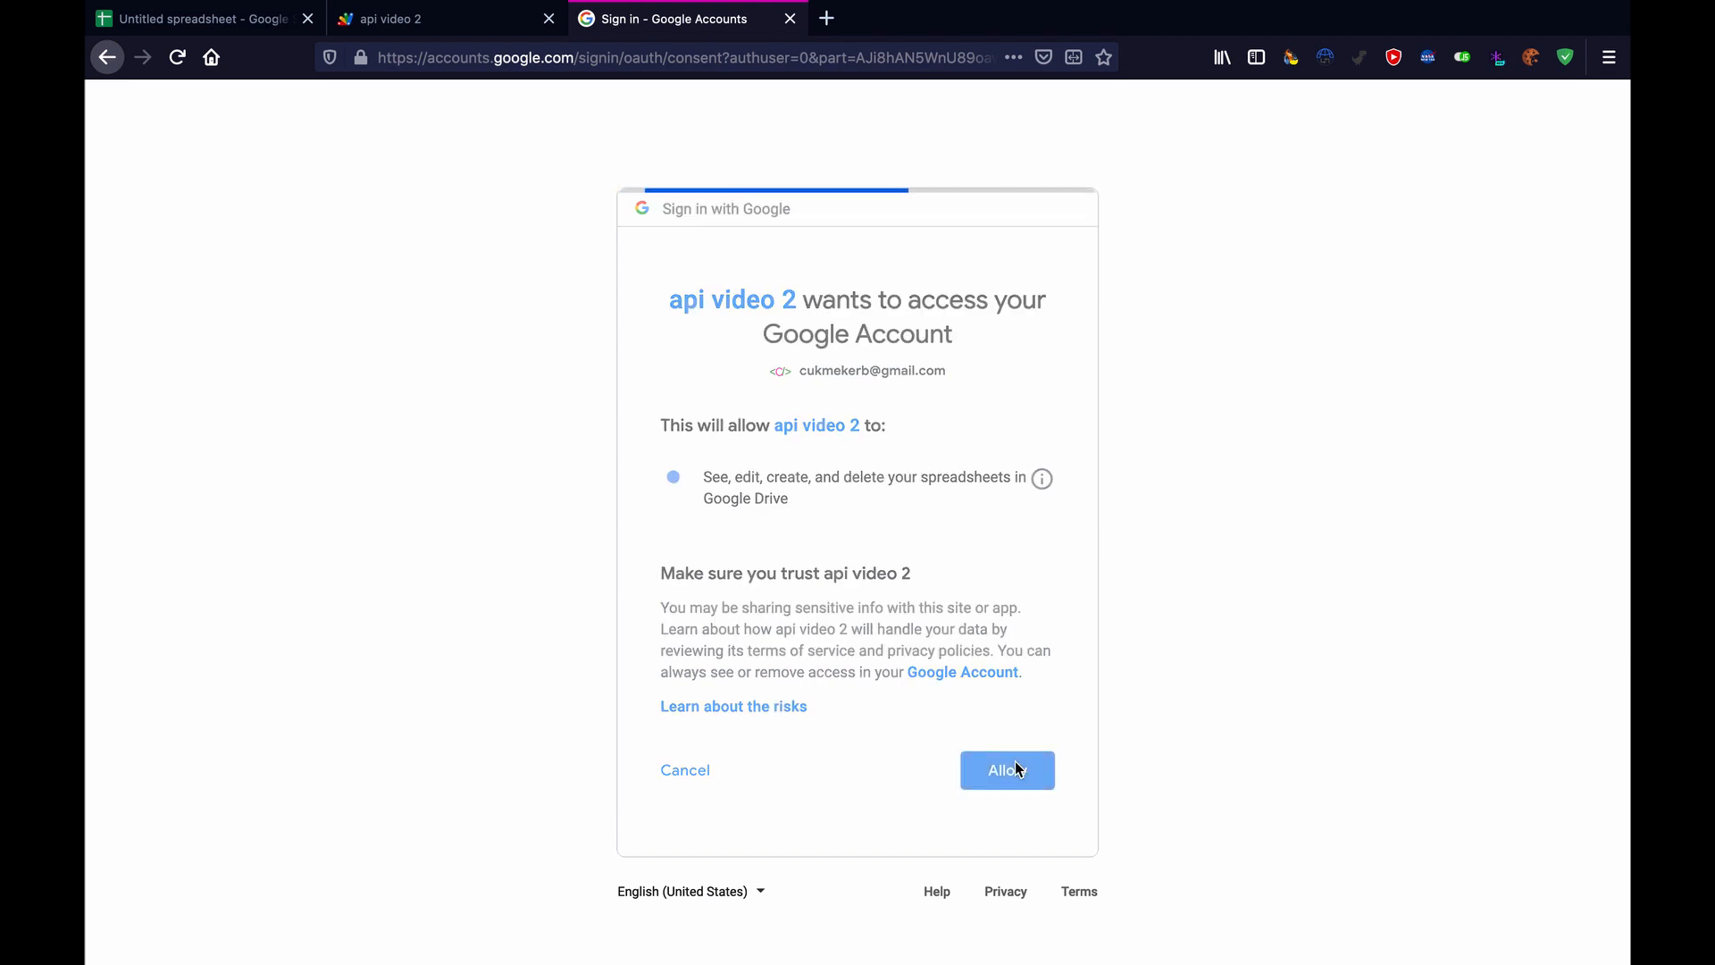
left_click(1004, 770)
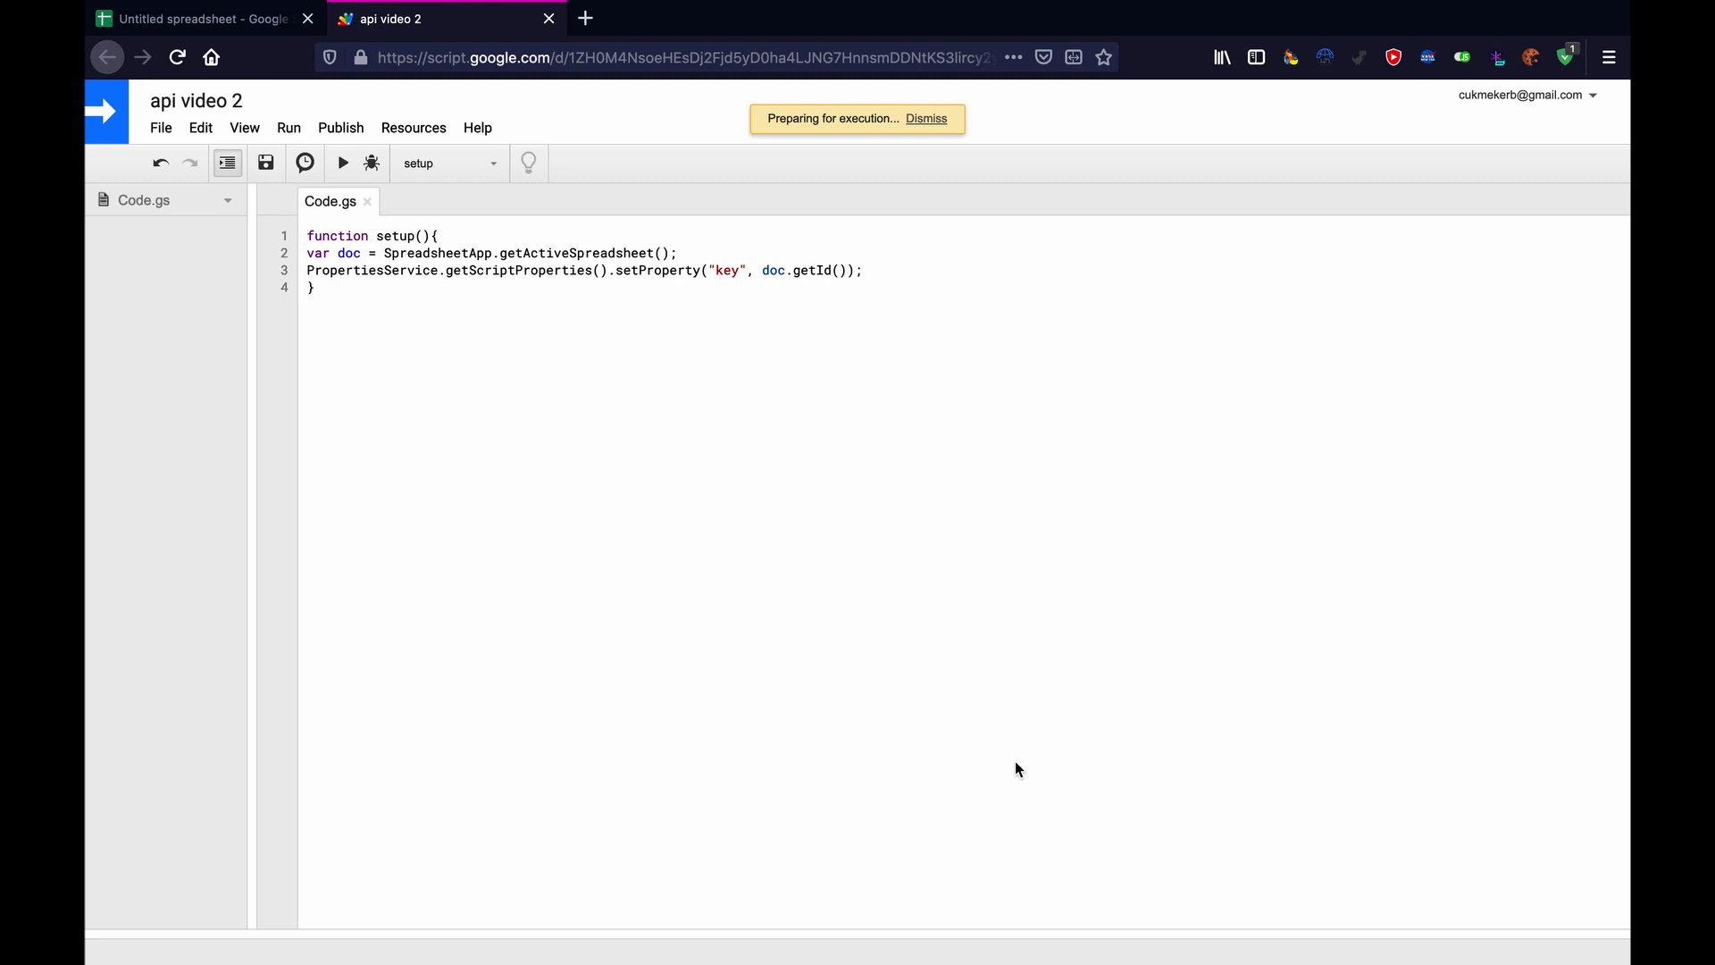
Place the cursor at the top of the editor above setup.
left_click(926, 118)
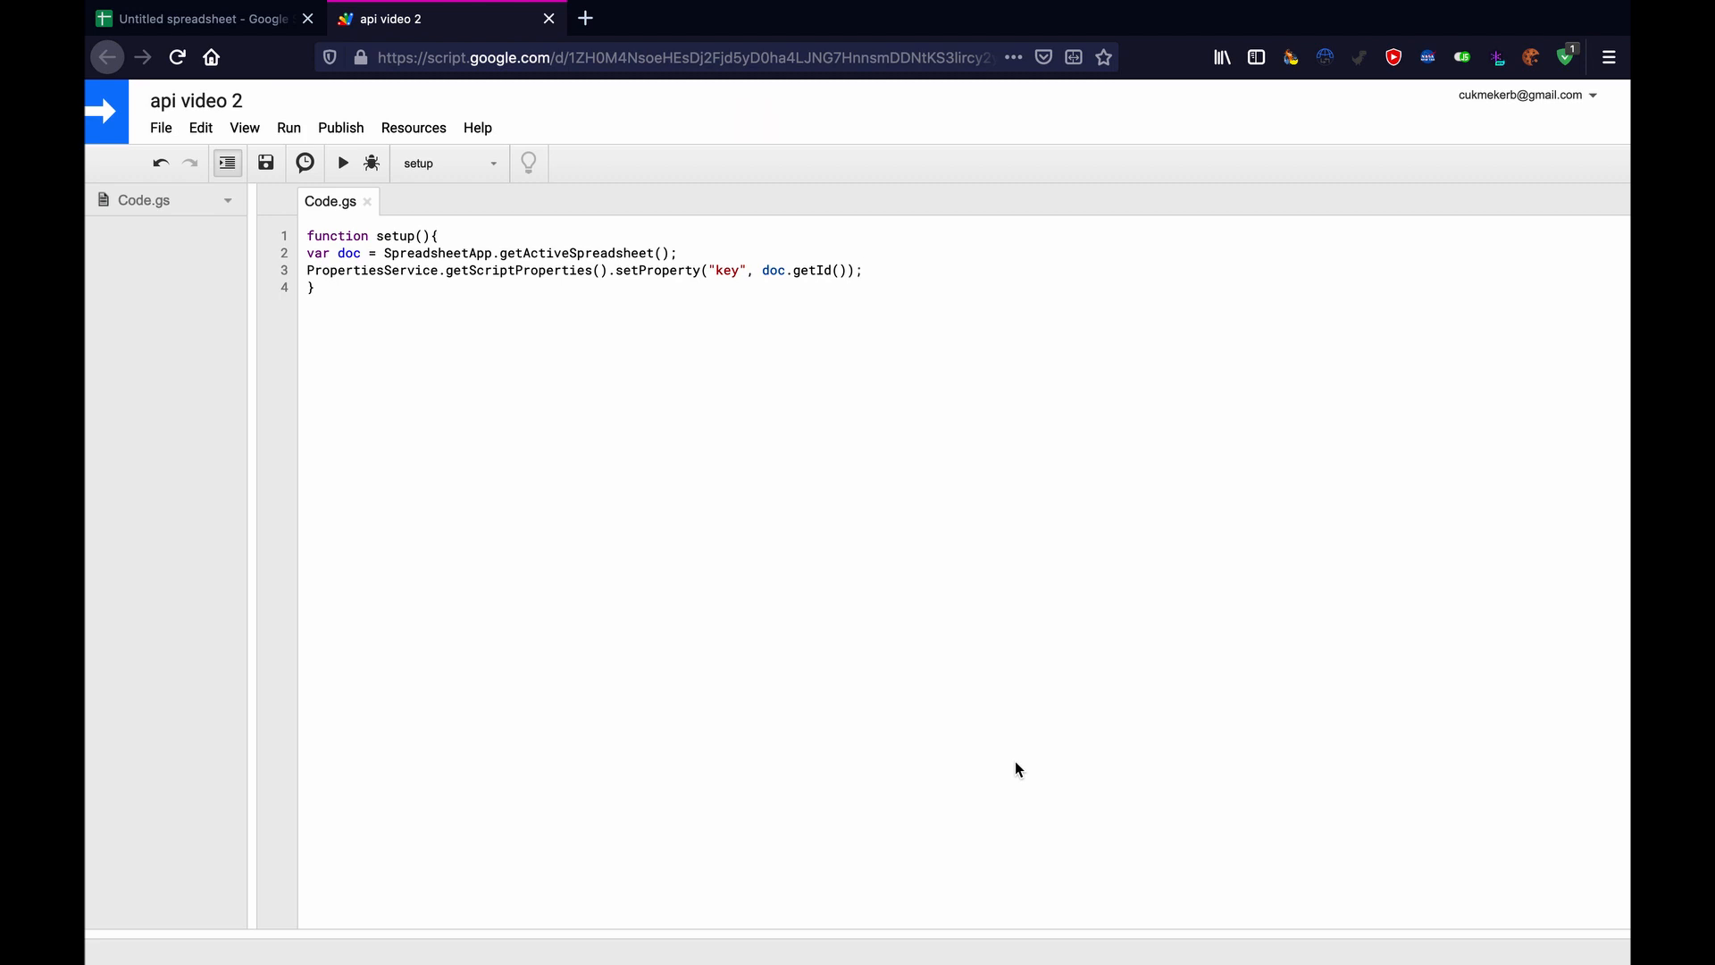
mouse_move(494, 548)
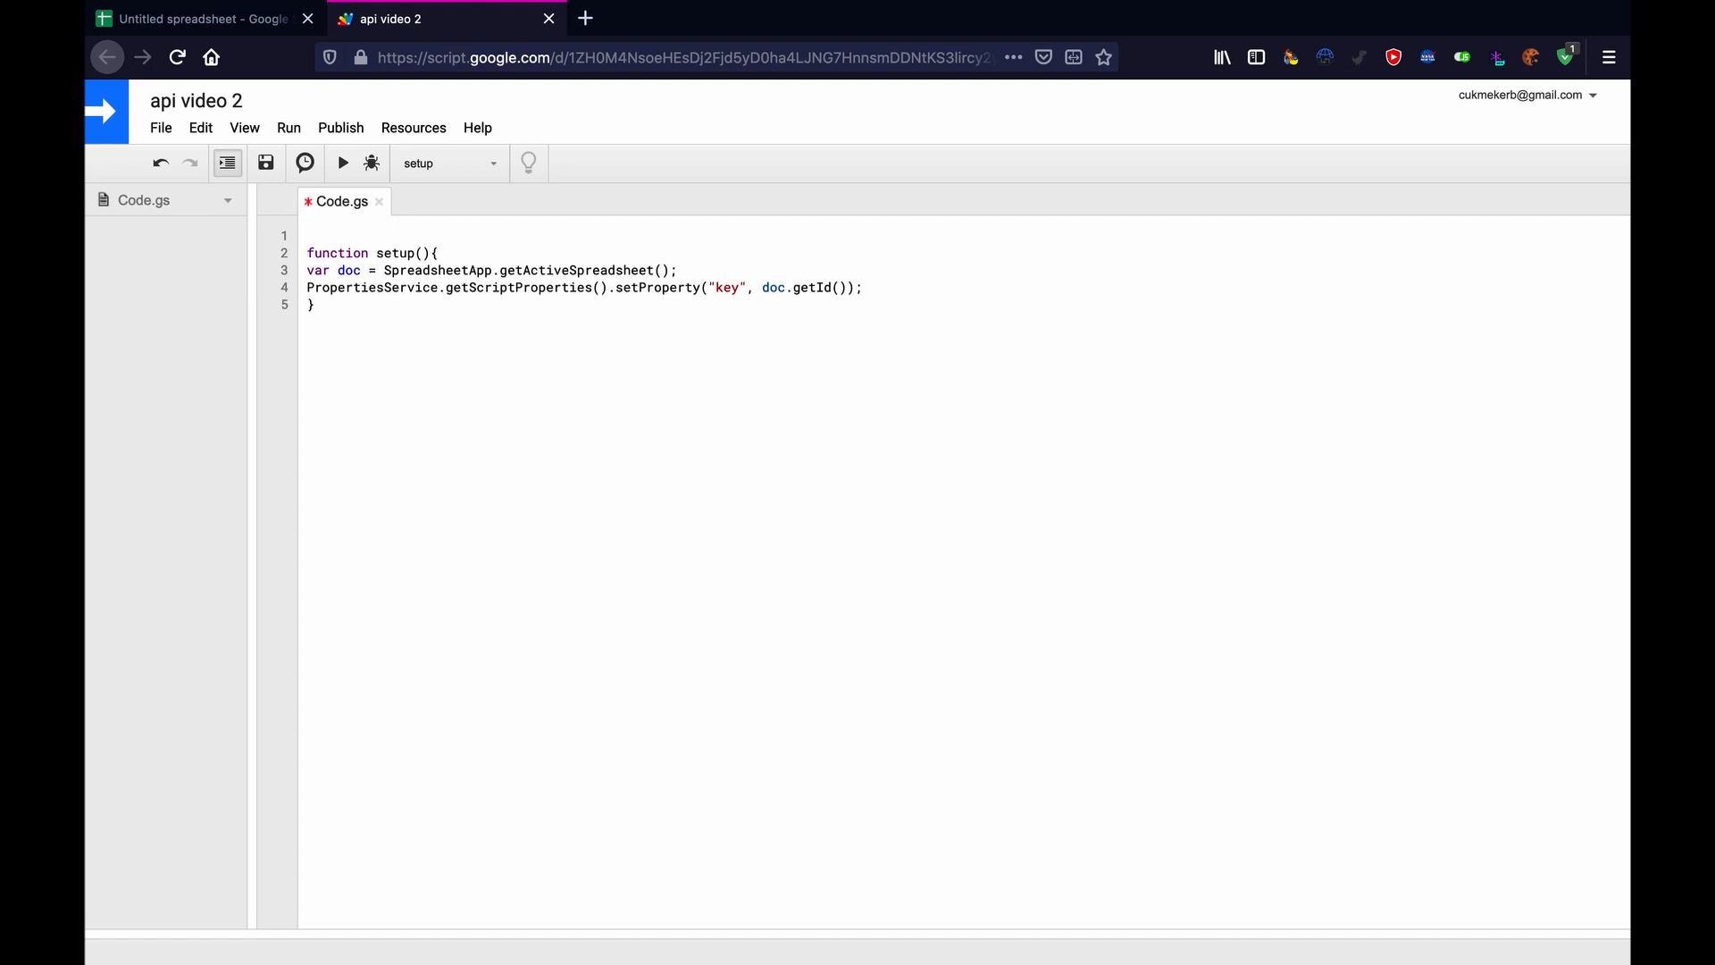
Type the function doGet(request) header above setup.
type("func")
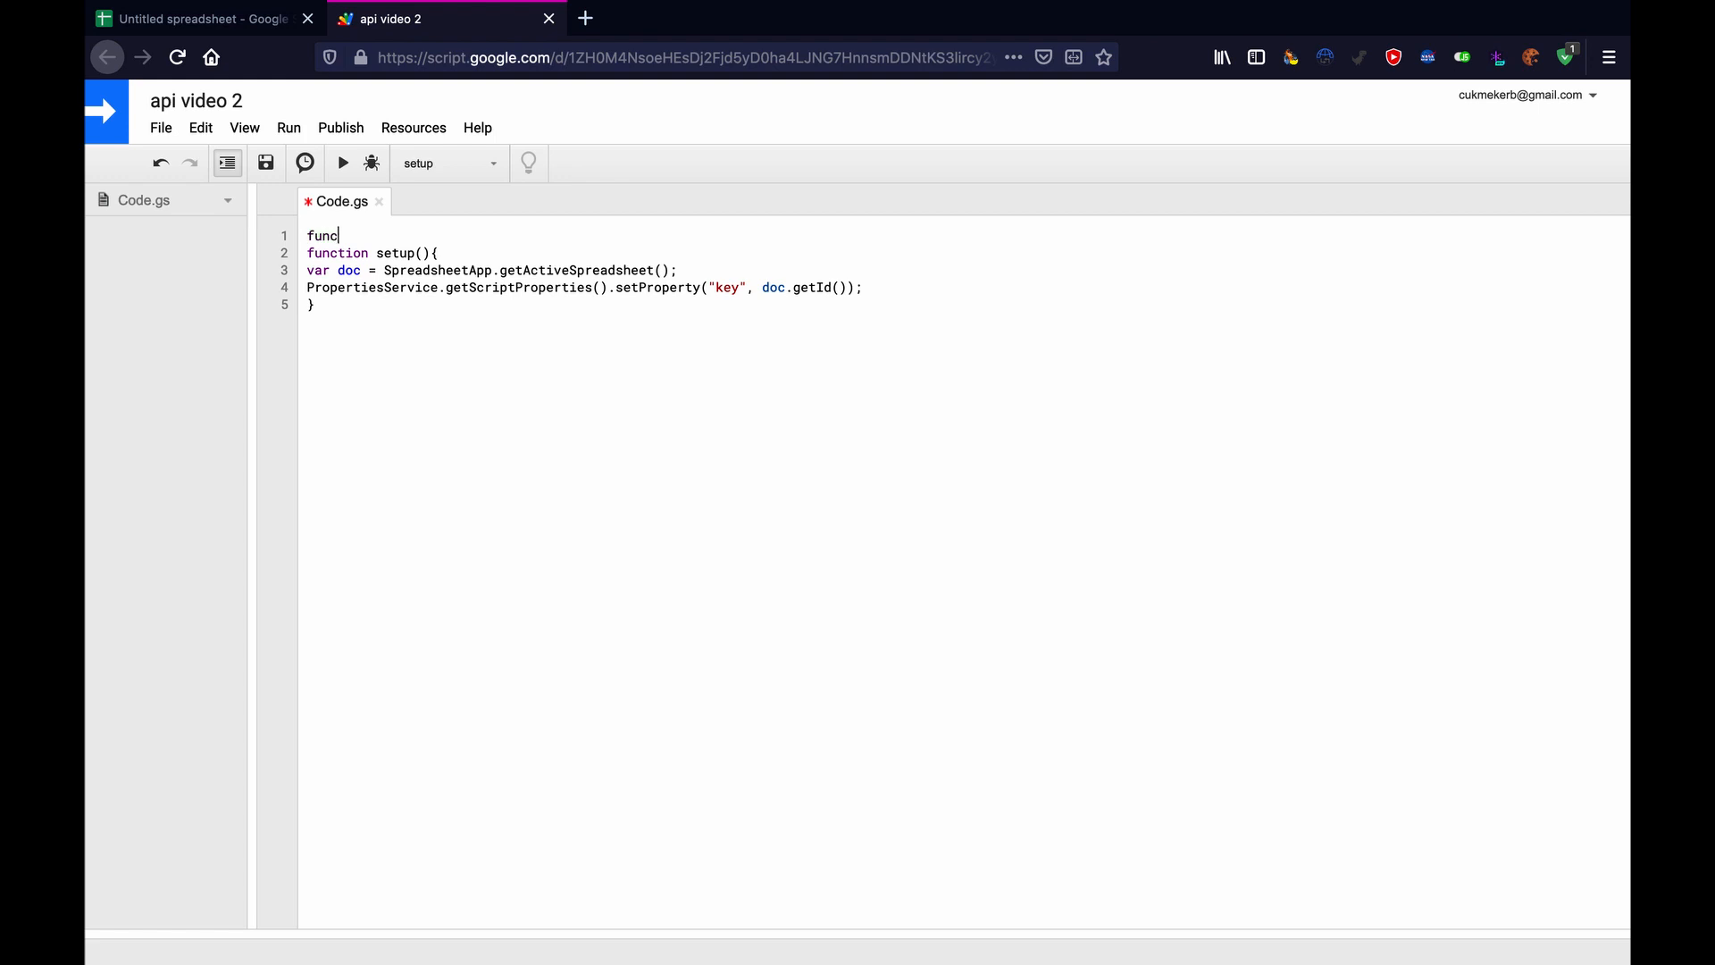
type("tion")
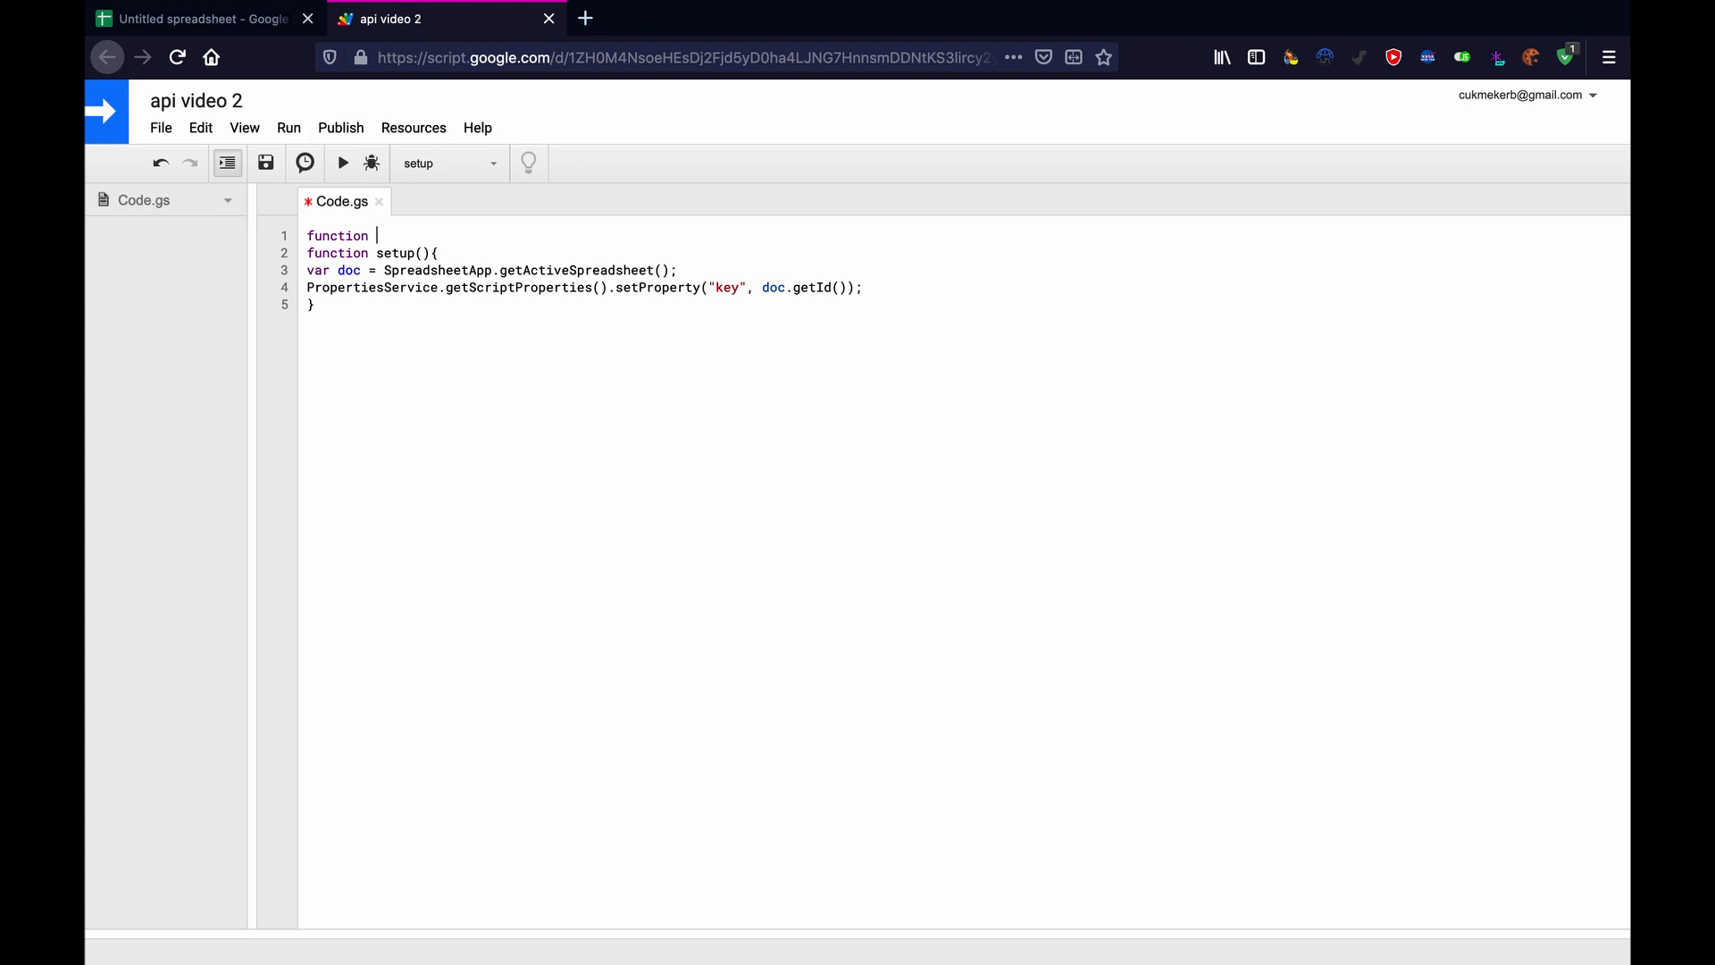
type("d")
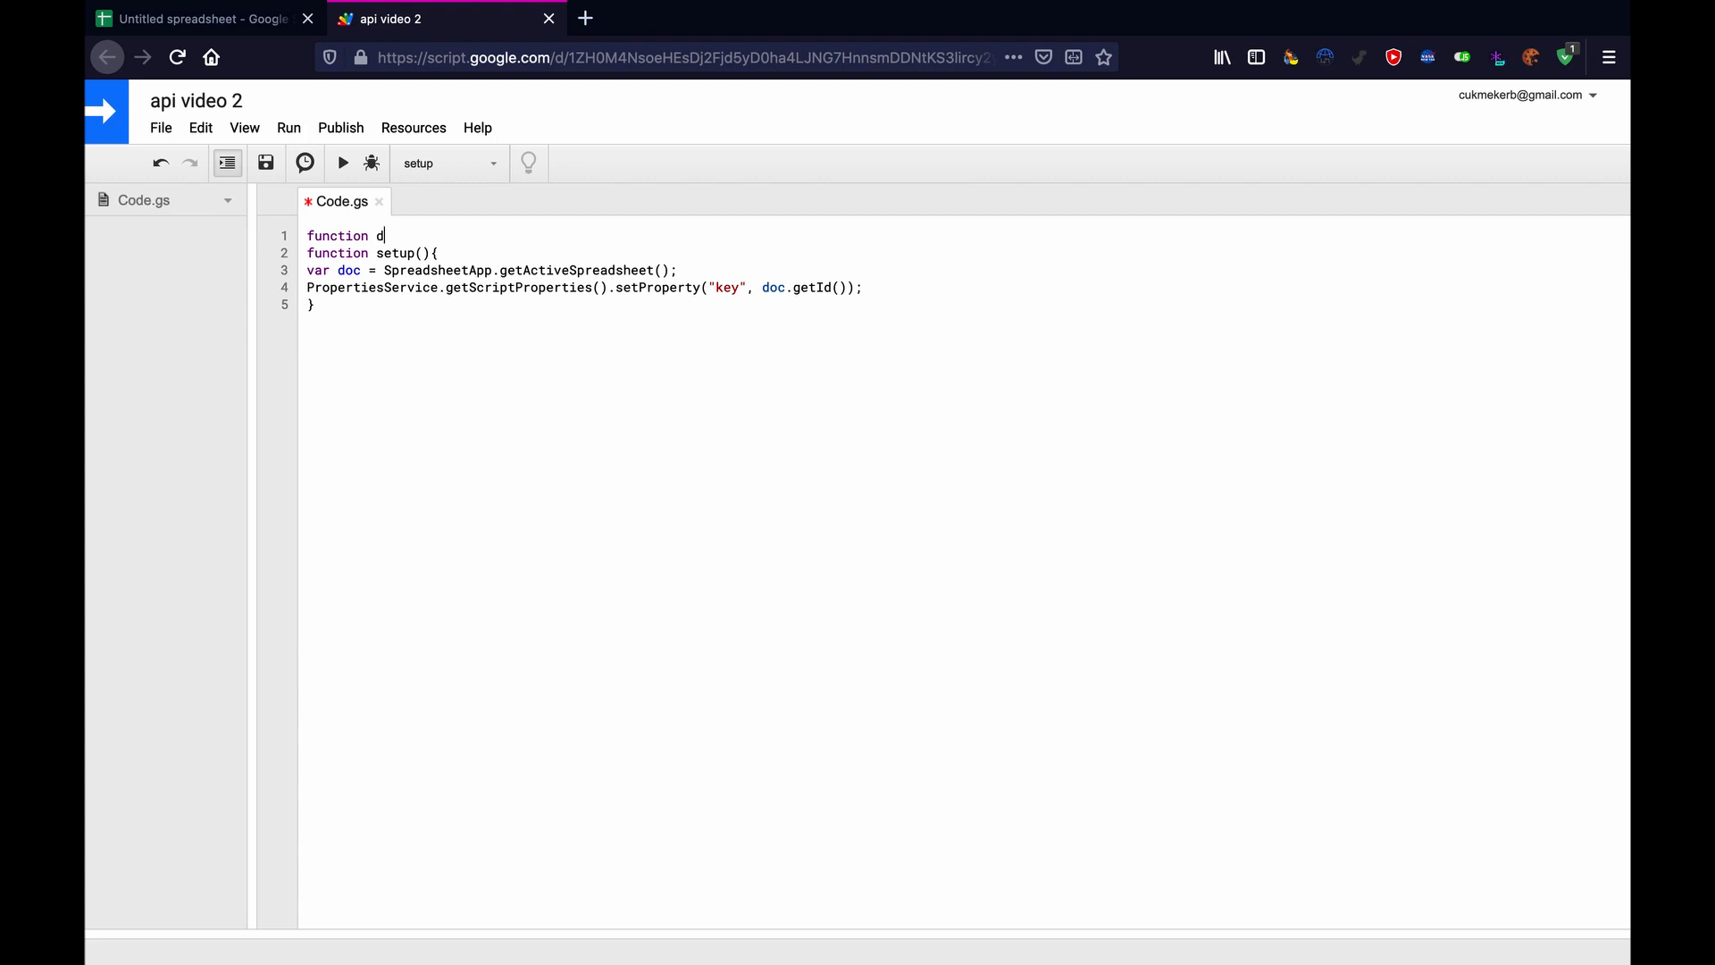
type("o")
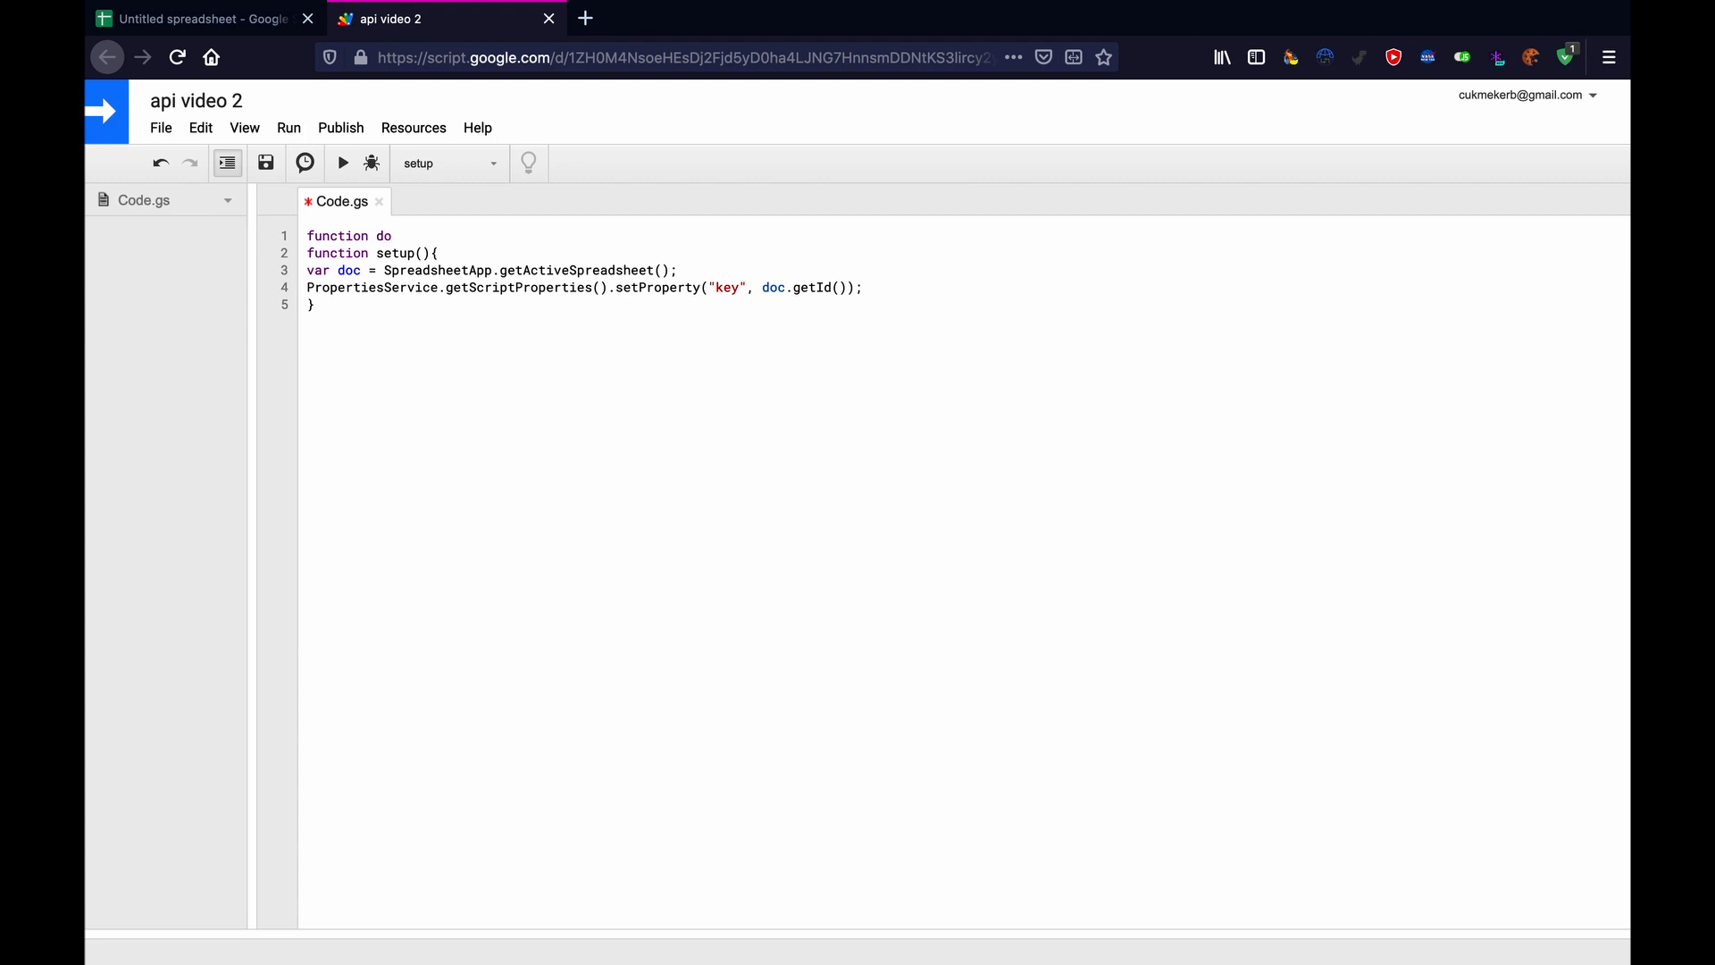
type("Get")
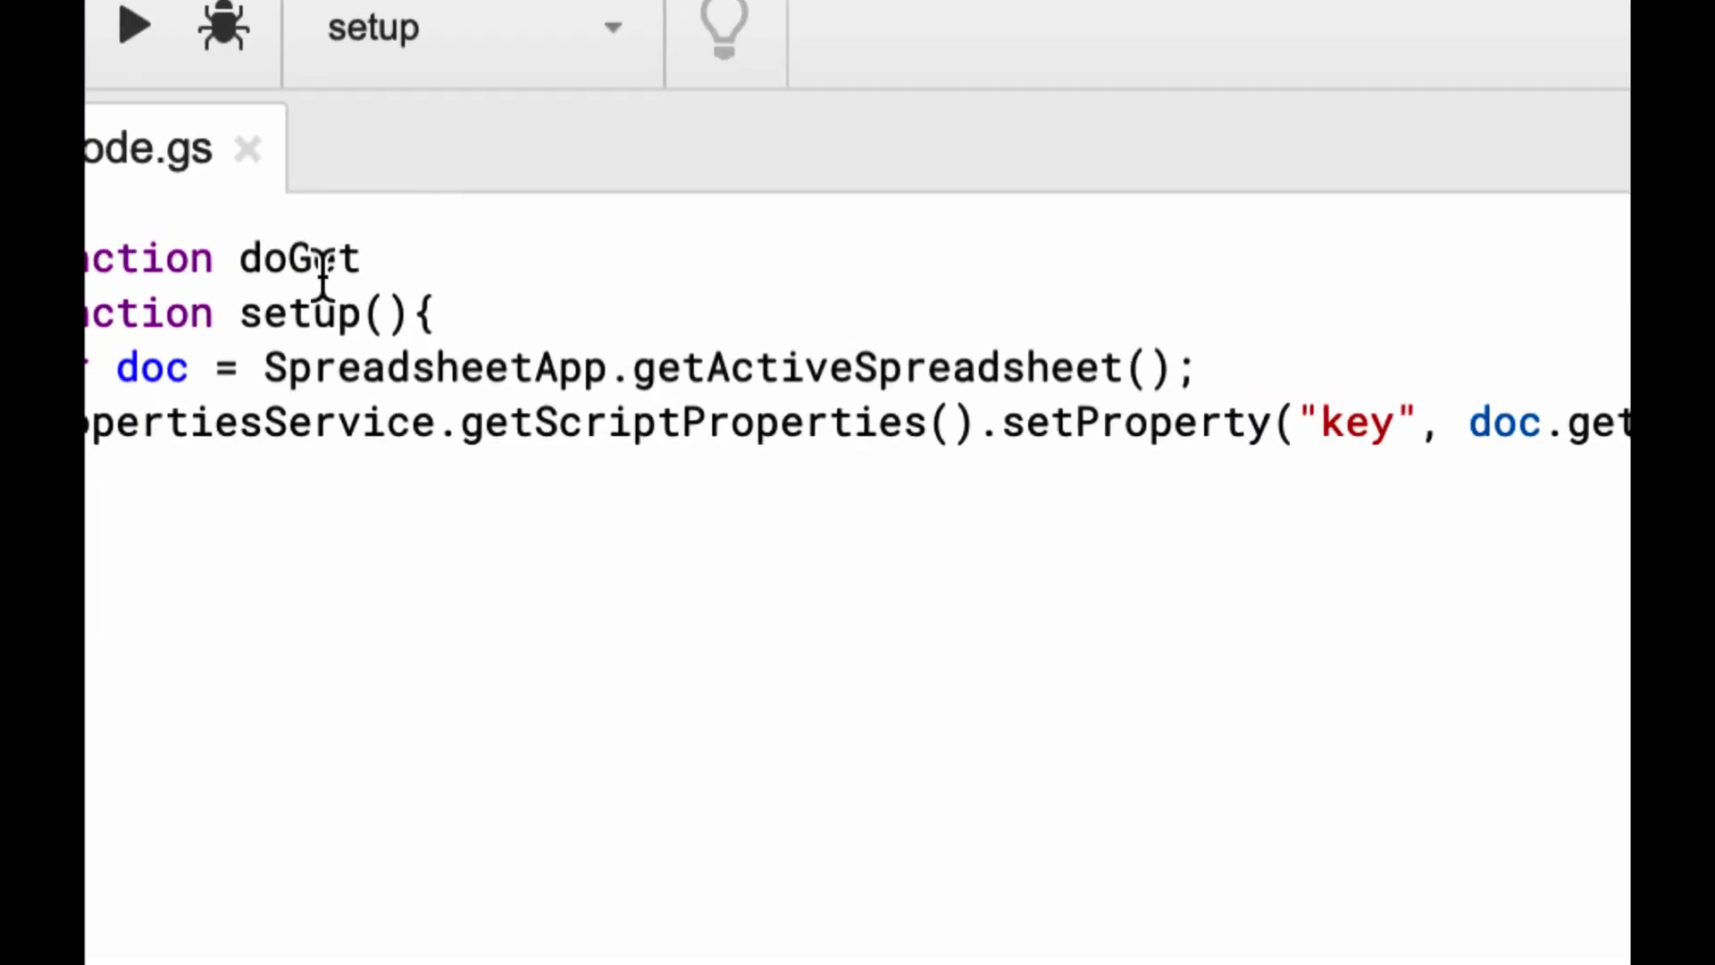
type("(")
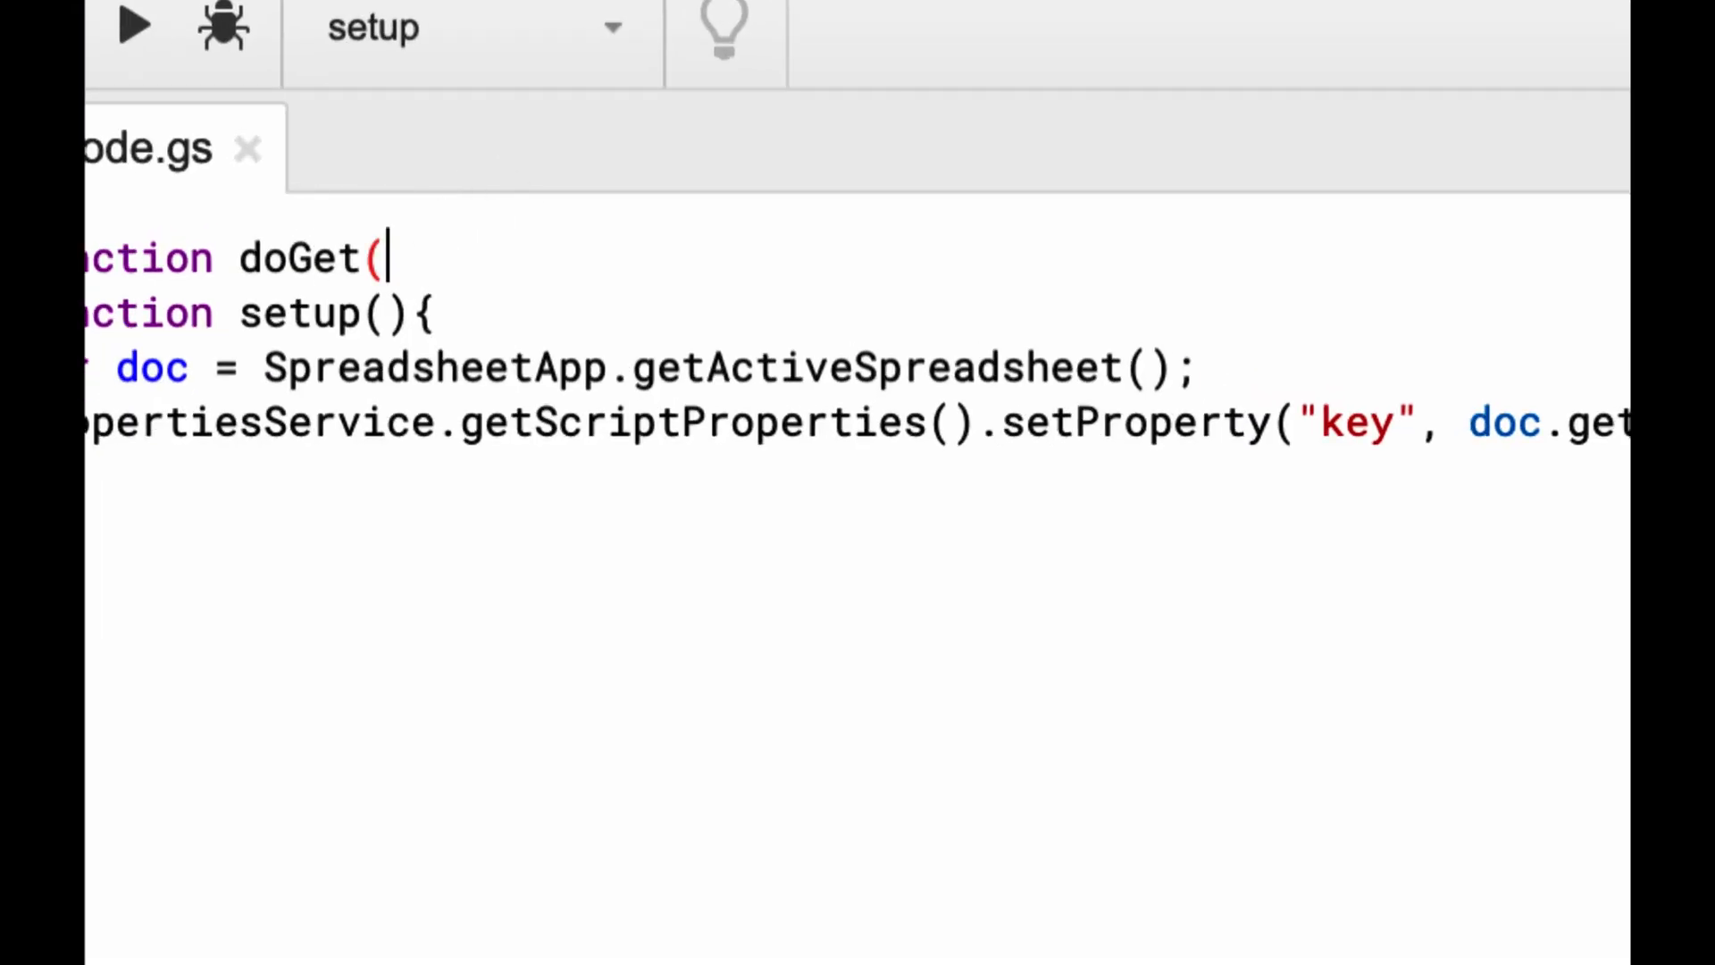
type("req")
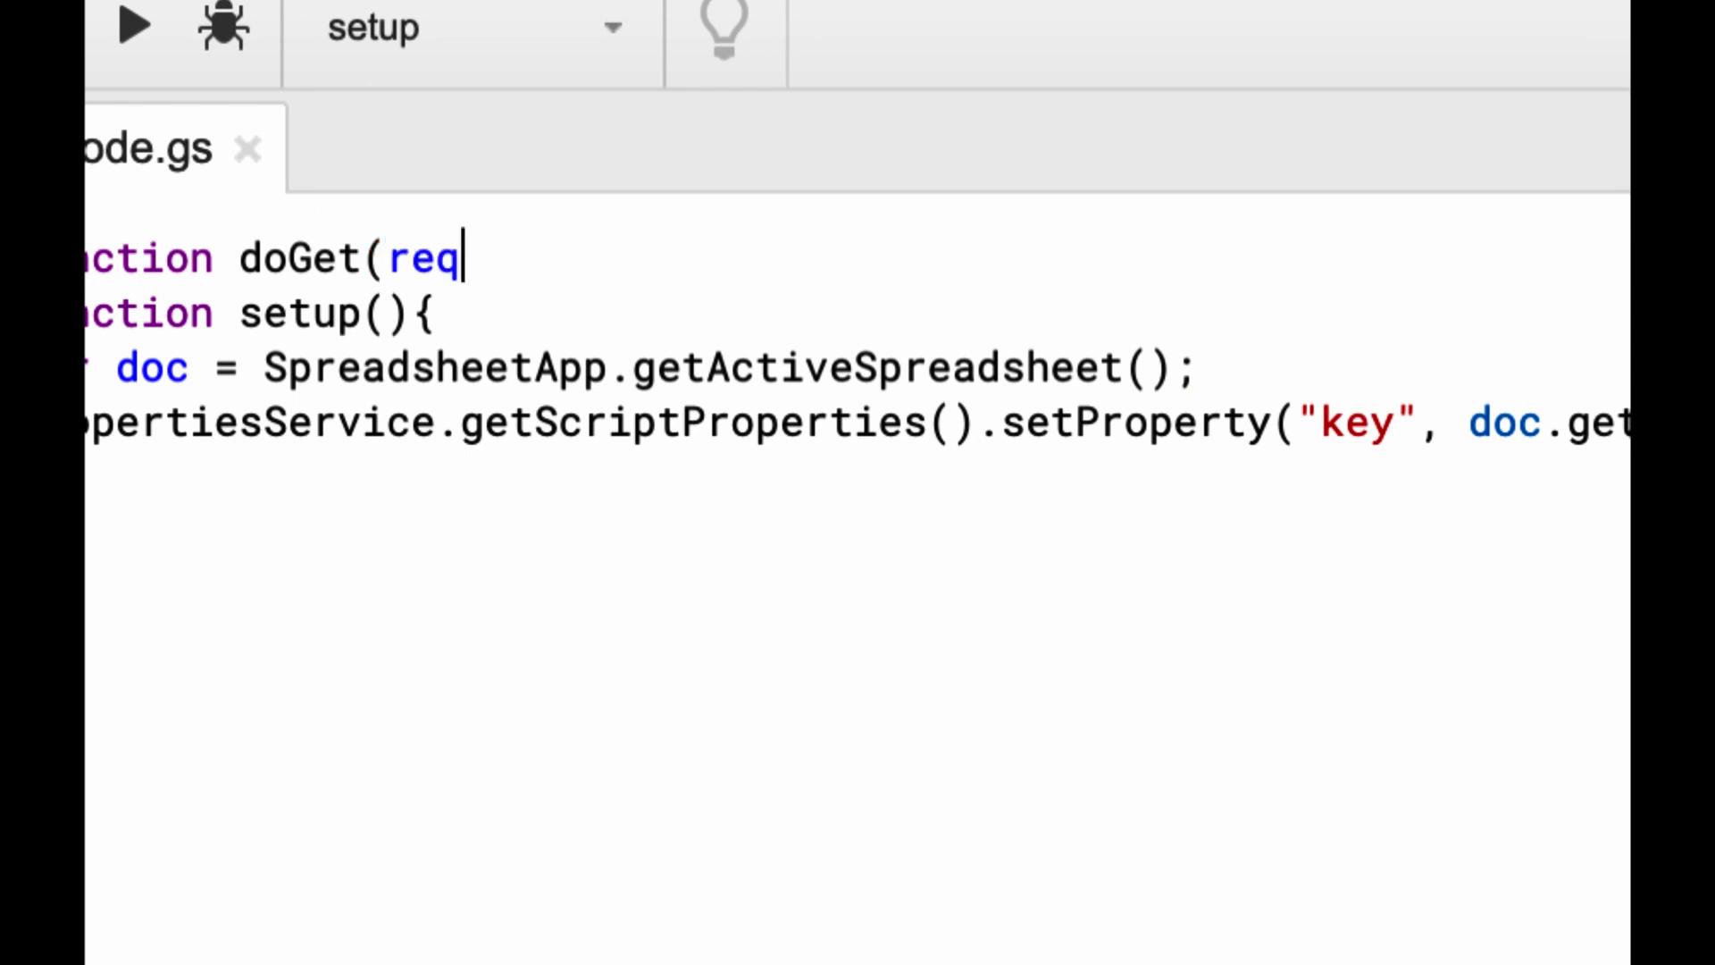
type("uest")
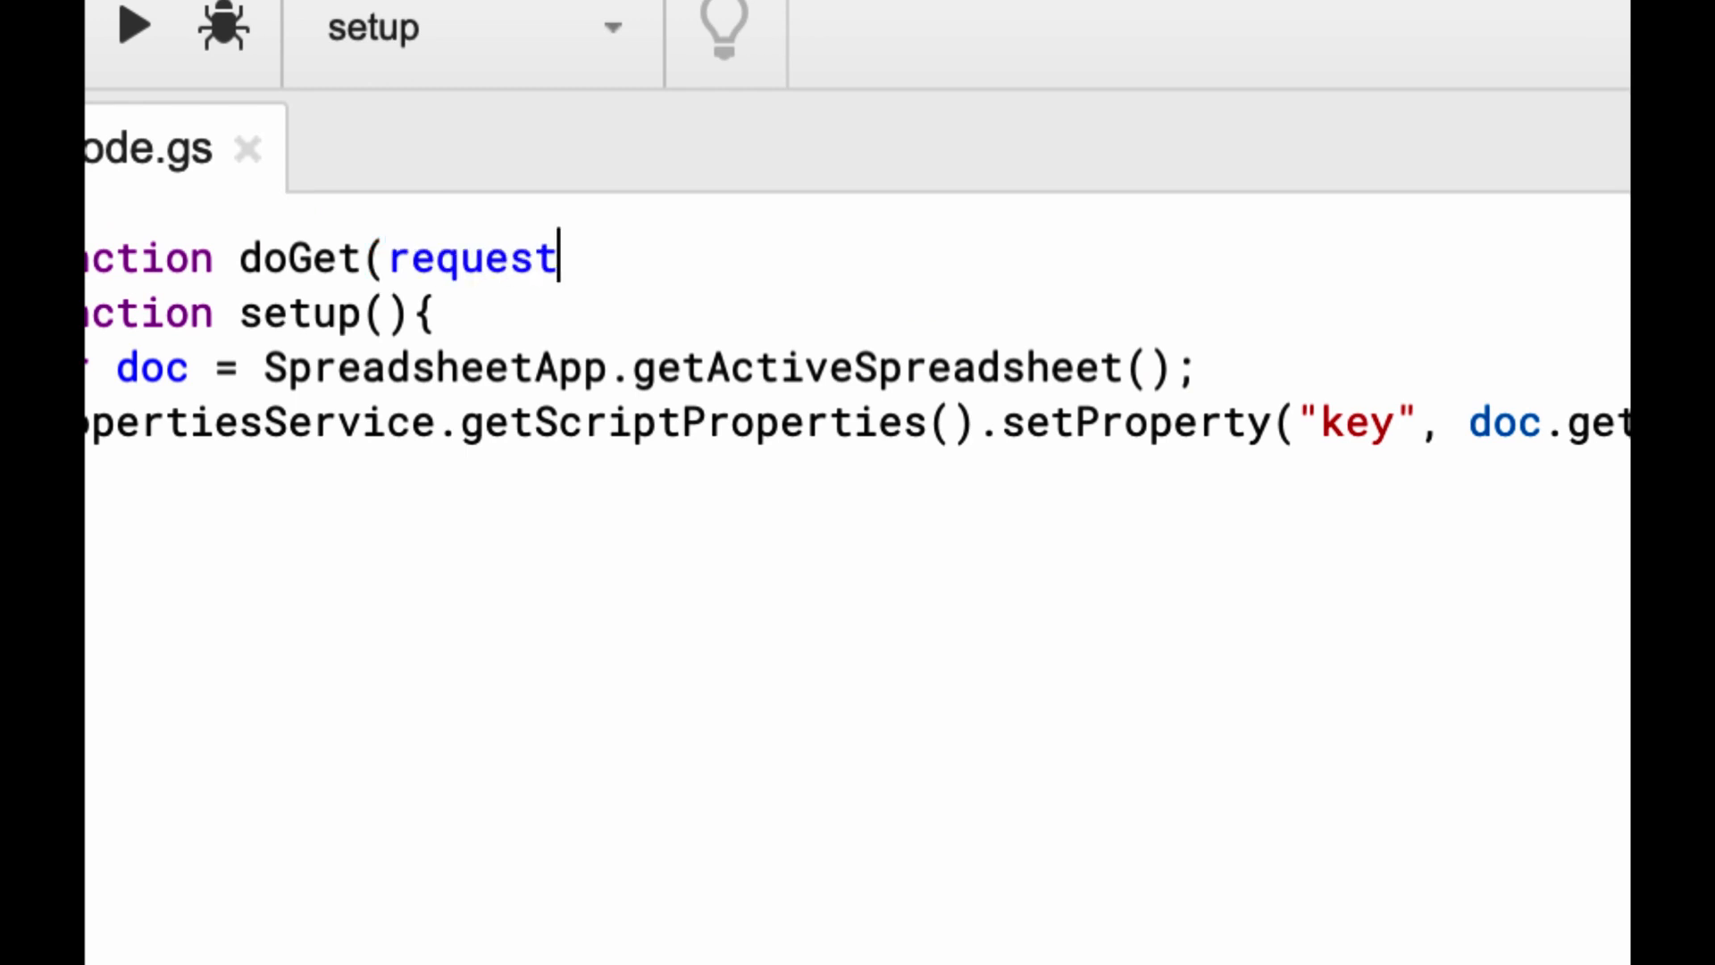
type(")")
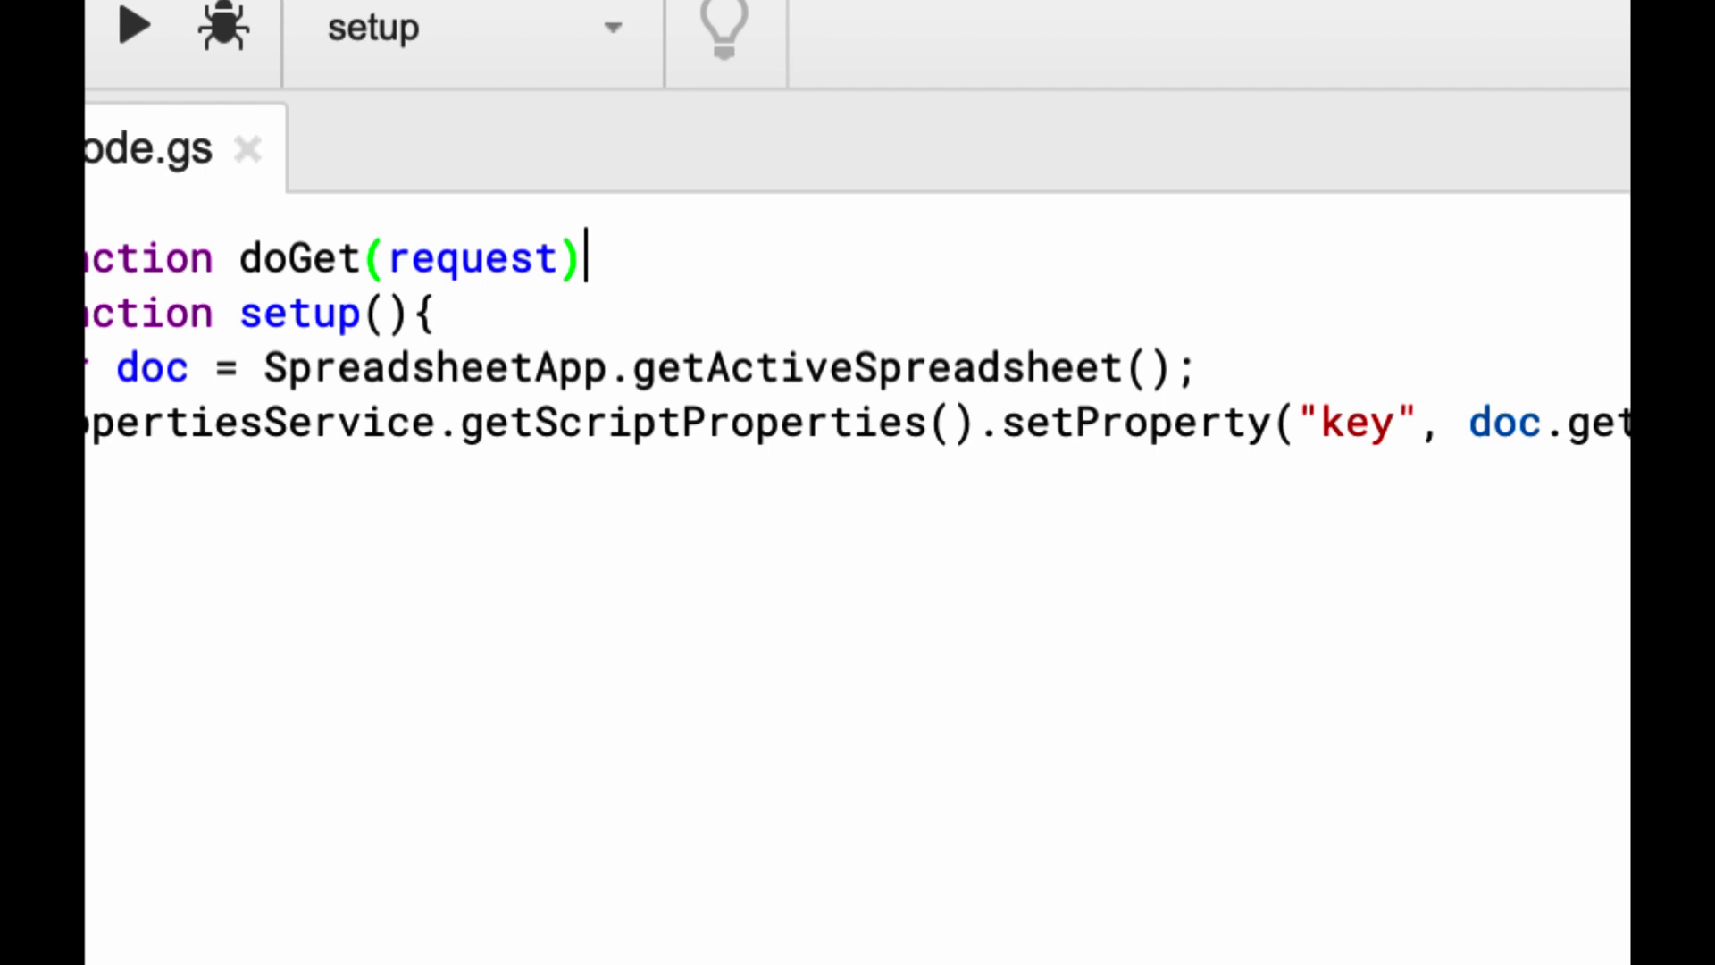
double_click(471, 258)
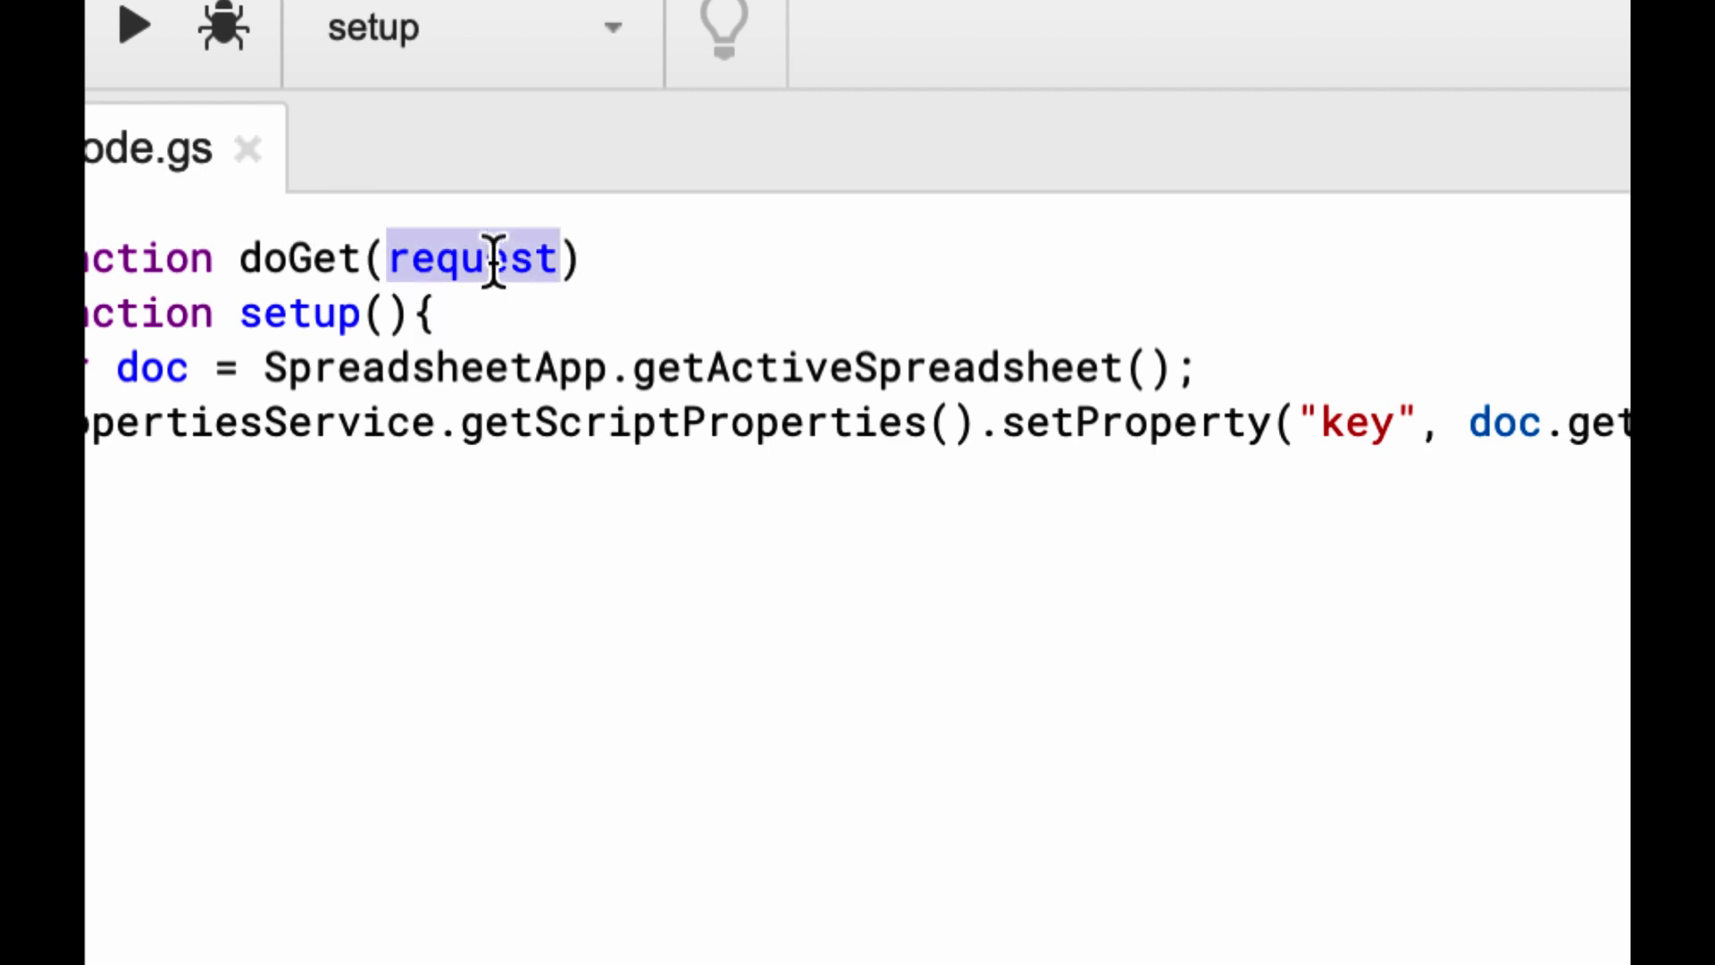
left_click(595, 259)
type("{")
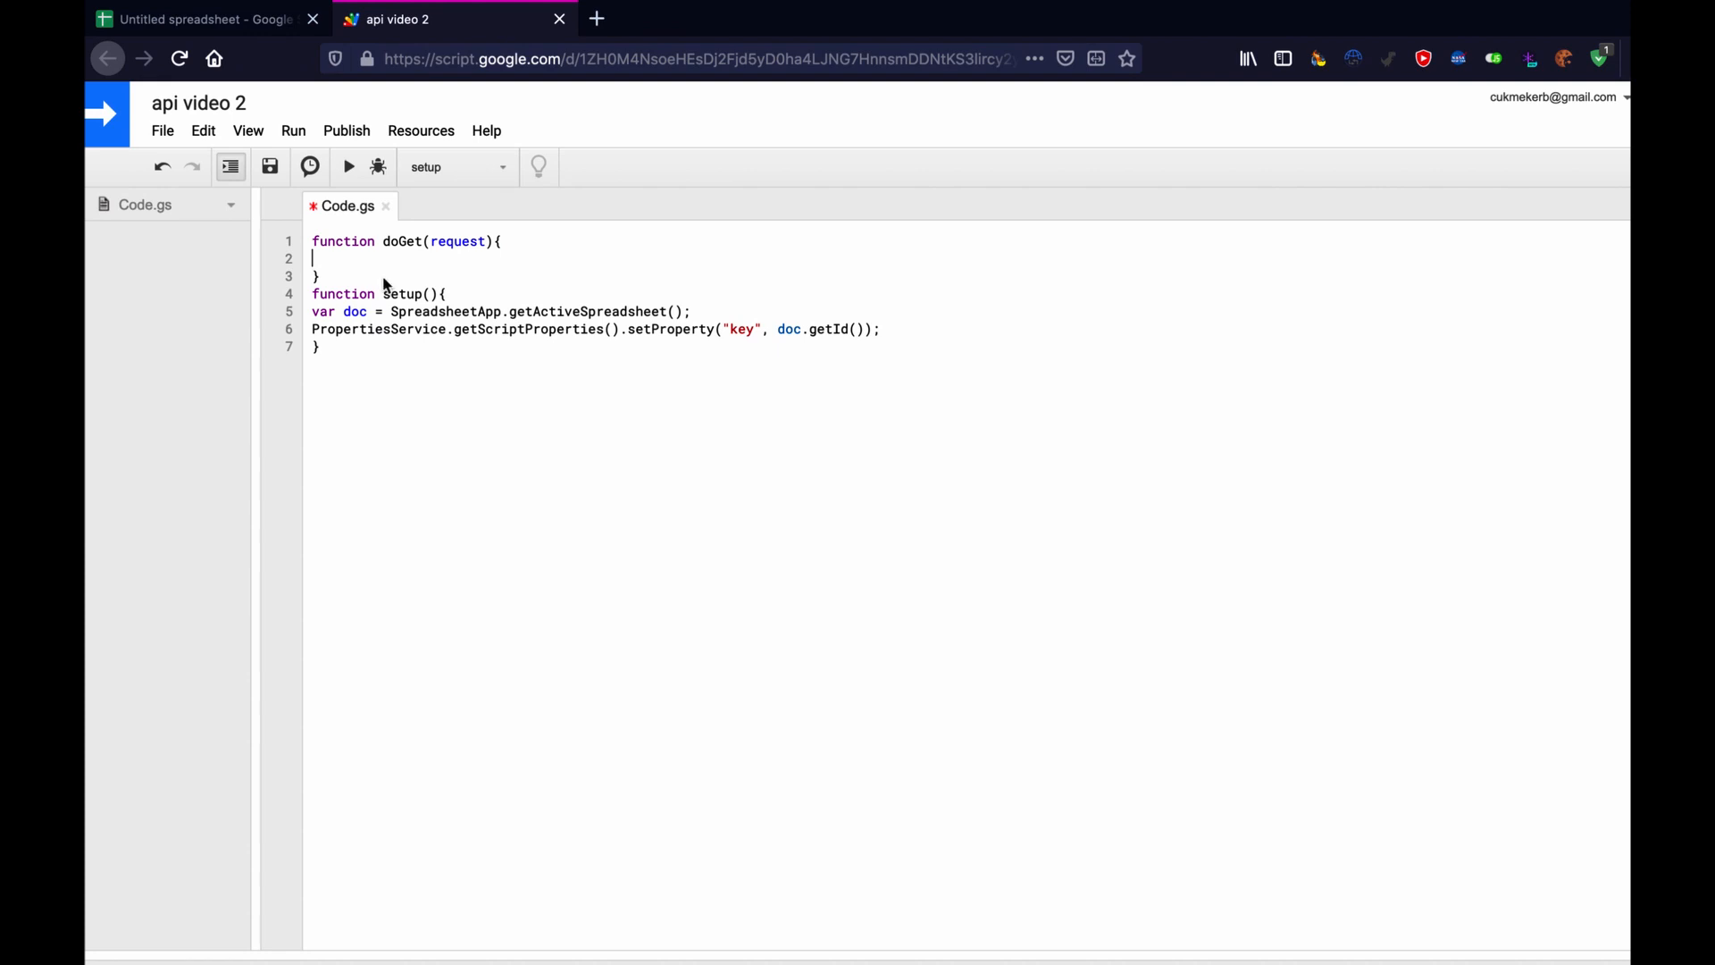
Add var query = request.parameter.q inside doGet, then open a new Firefox tab.
type("var")
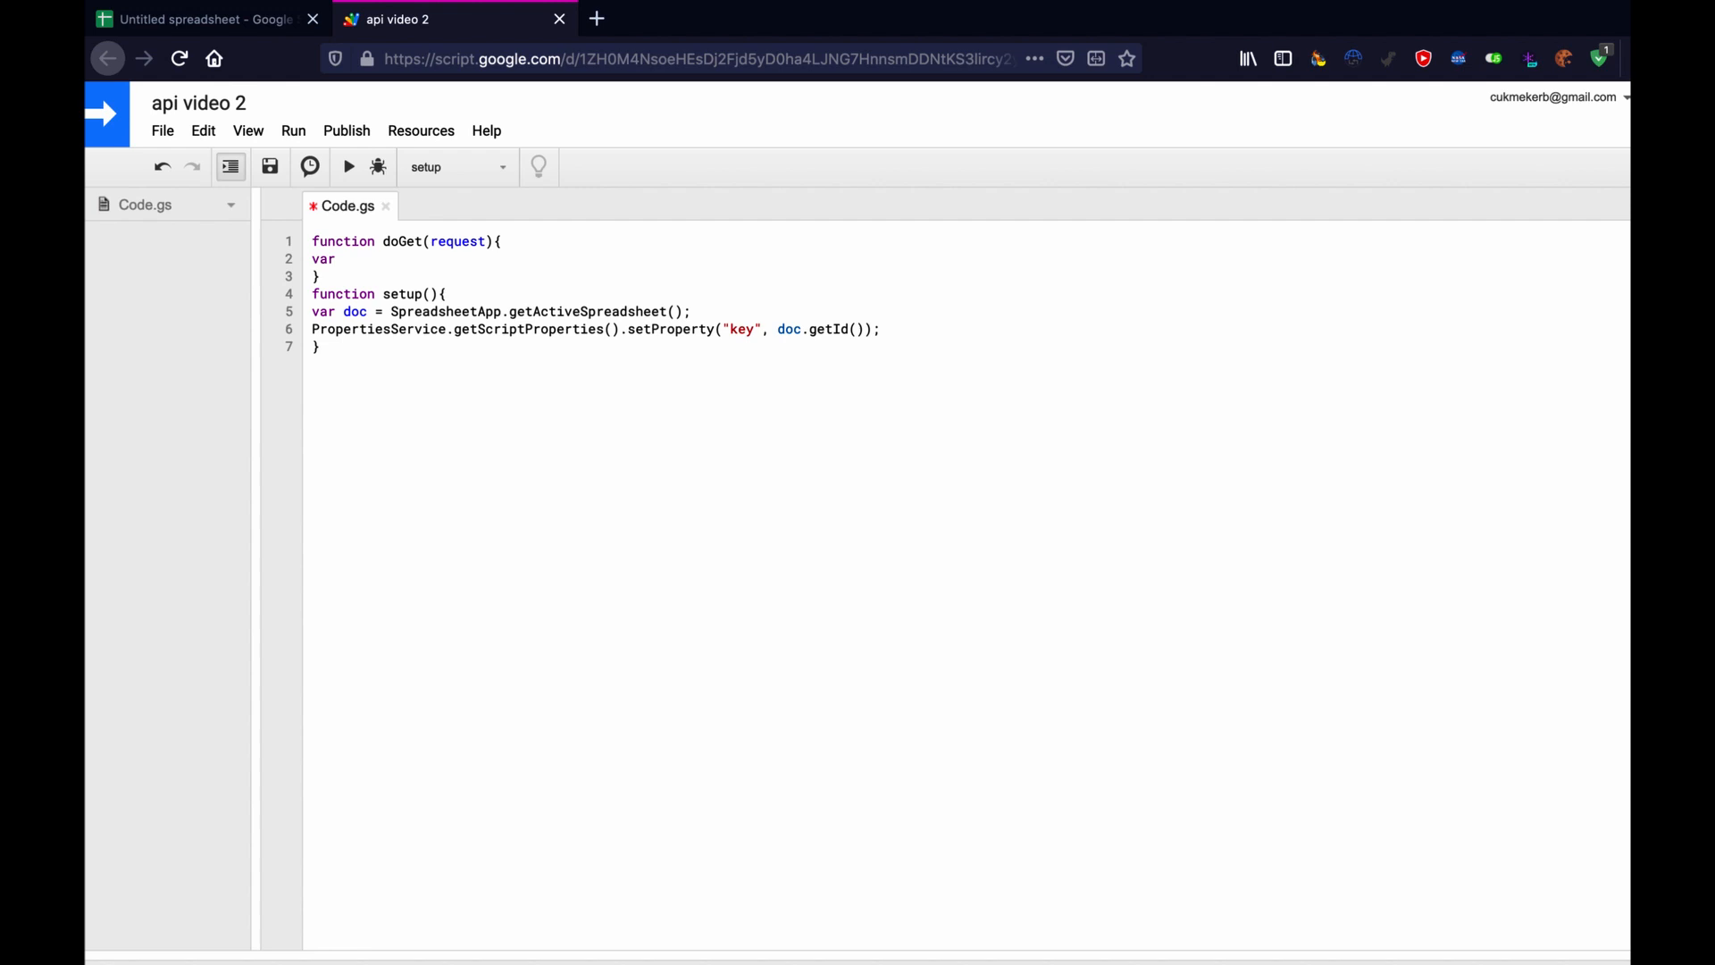
type("query")
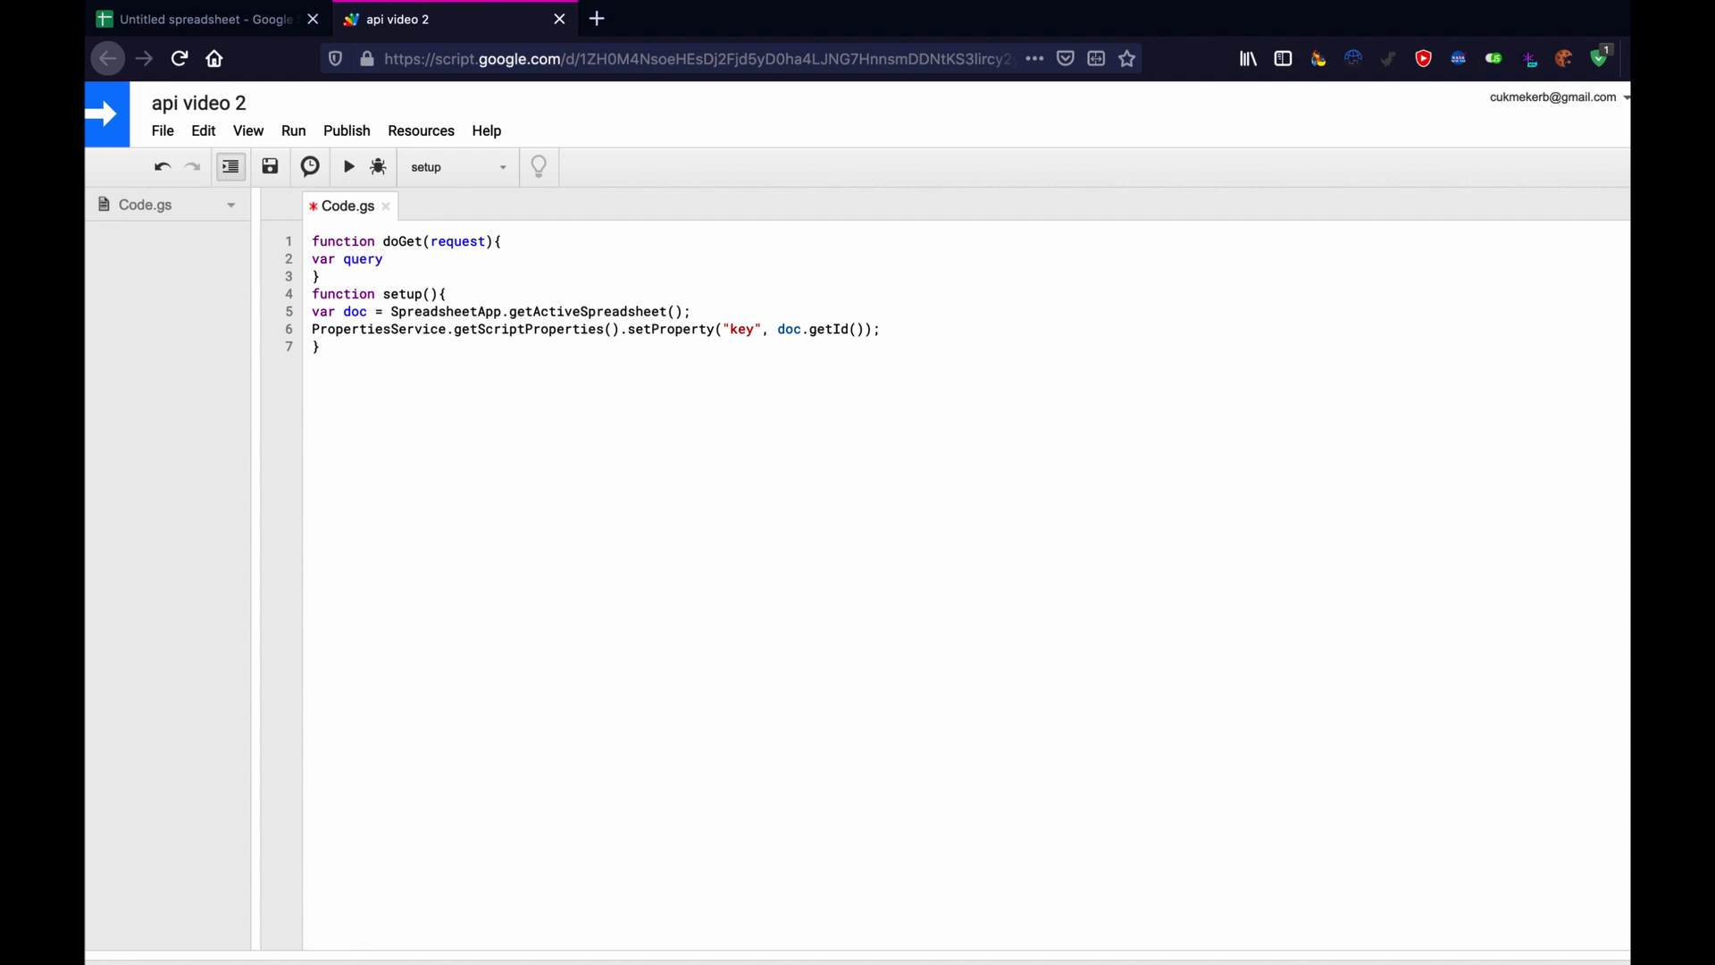
type("= r")
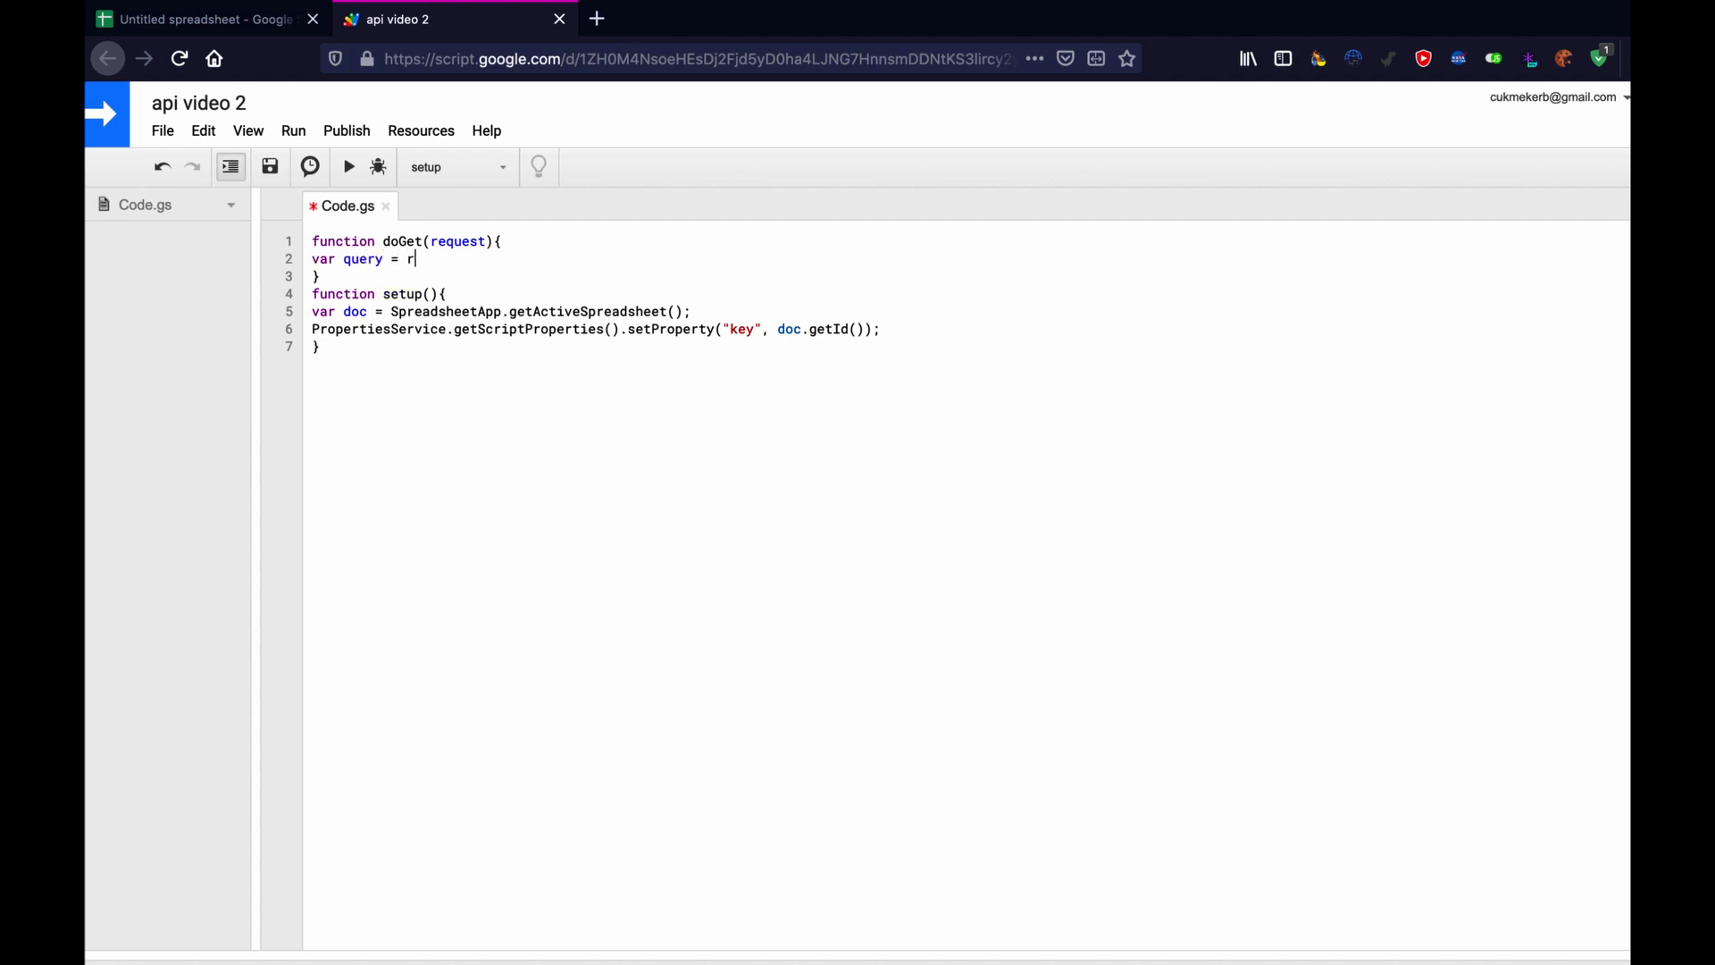
type("equest.")
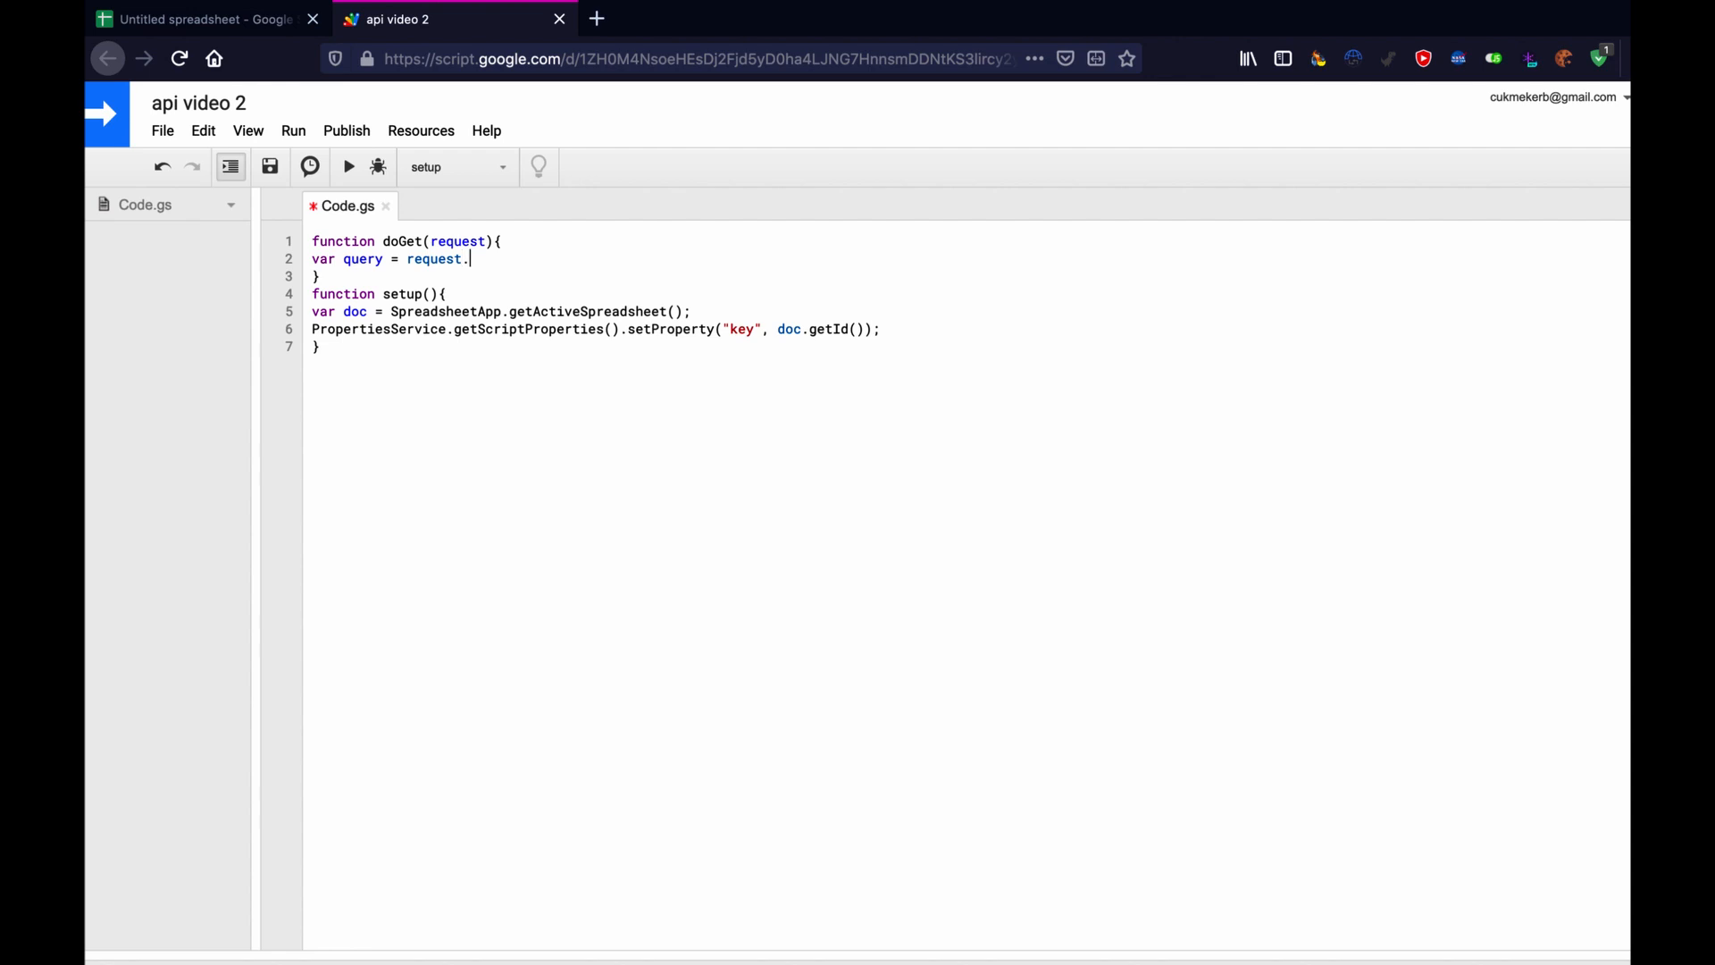
type("param")
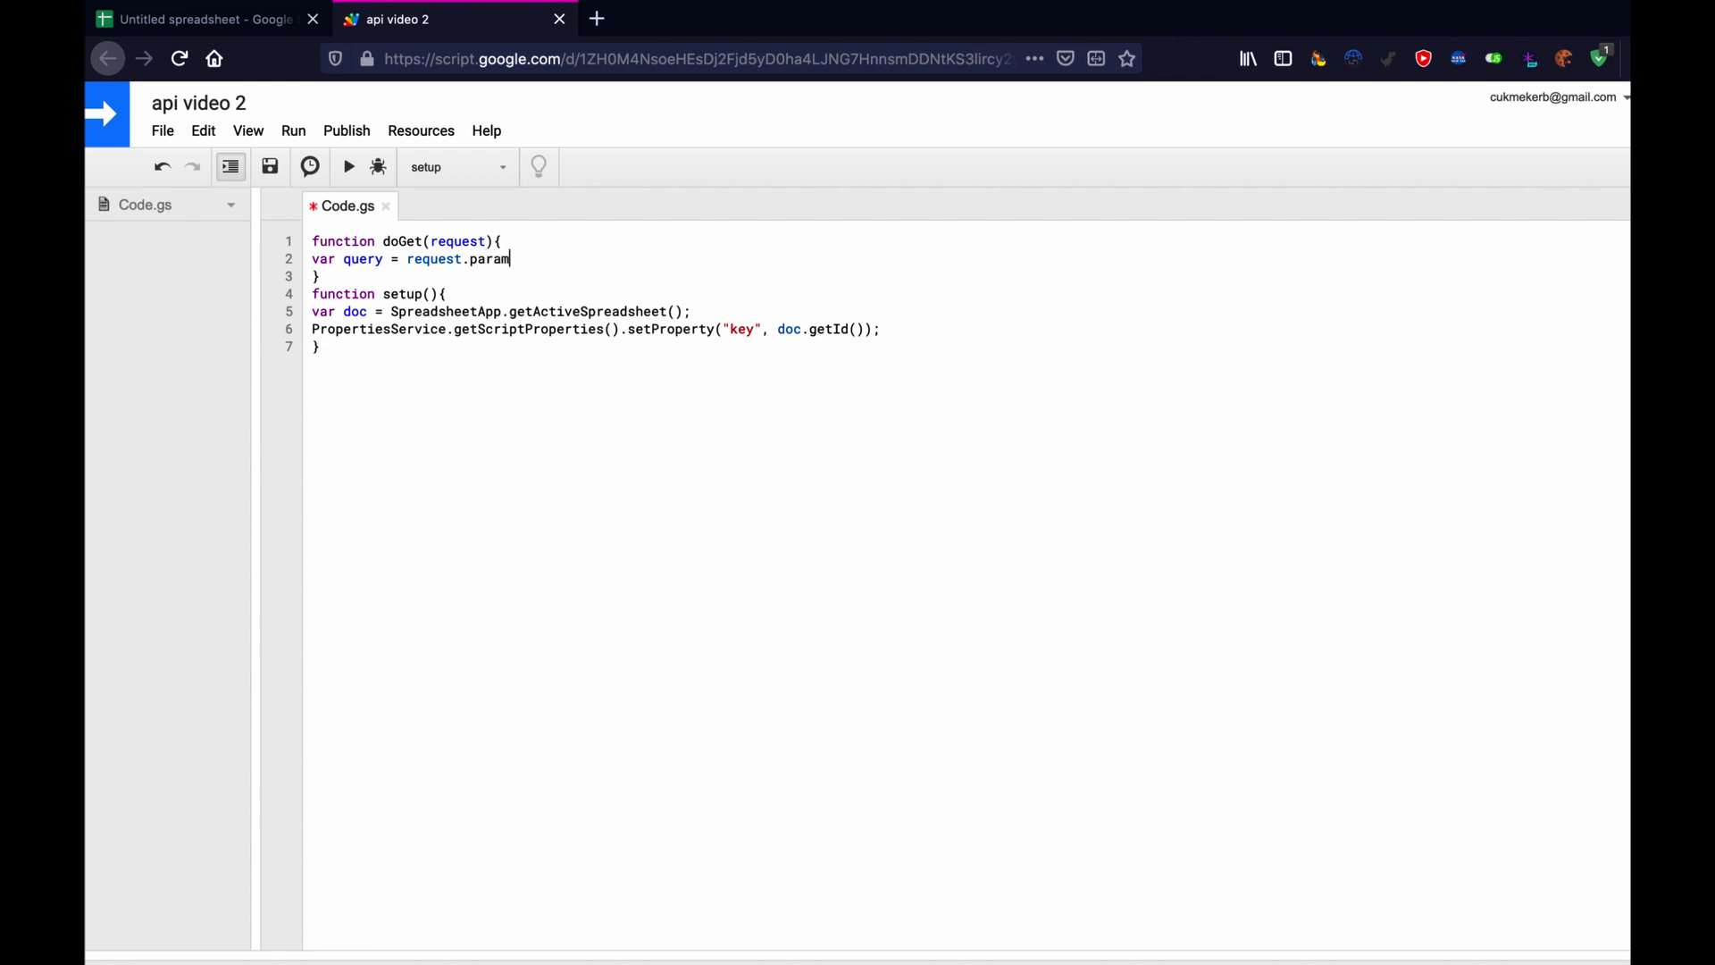
type("eter.q")
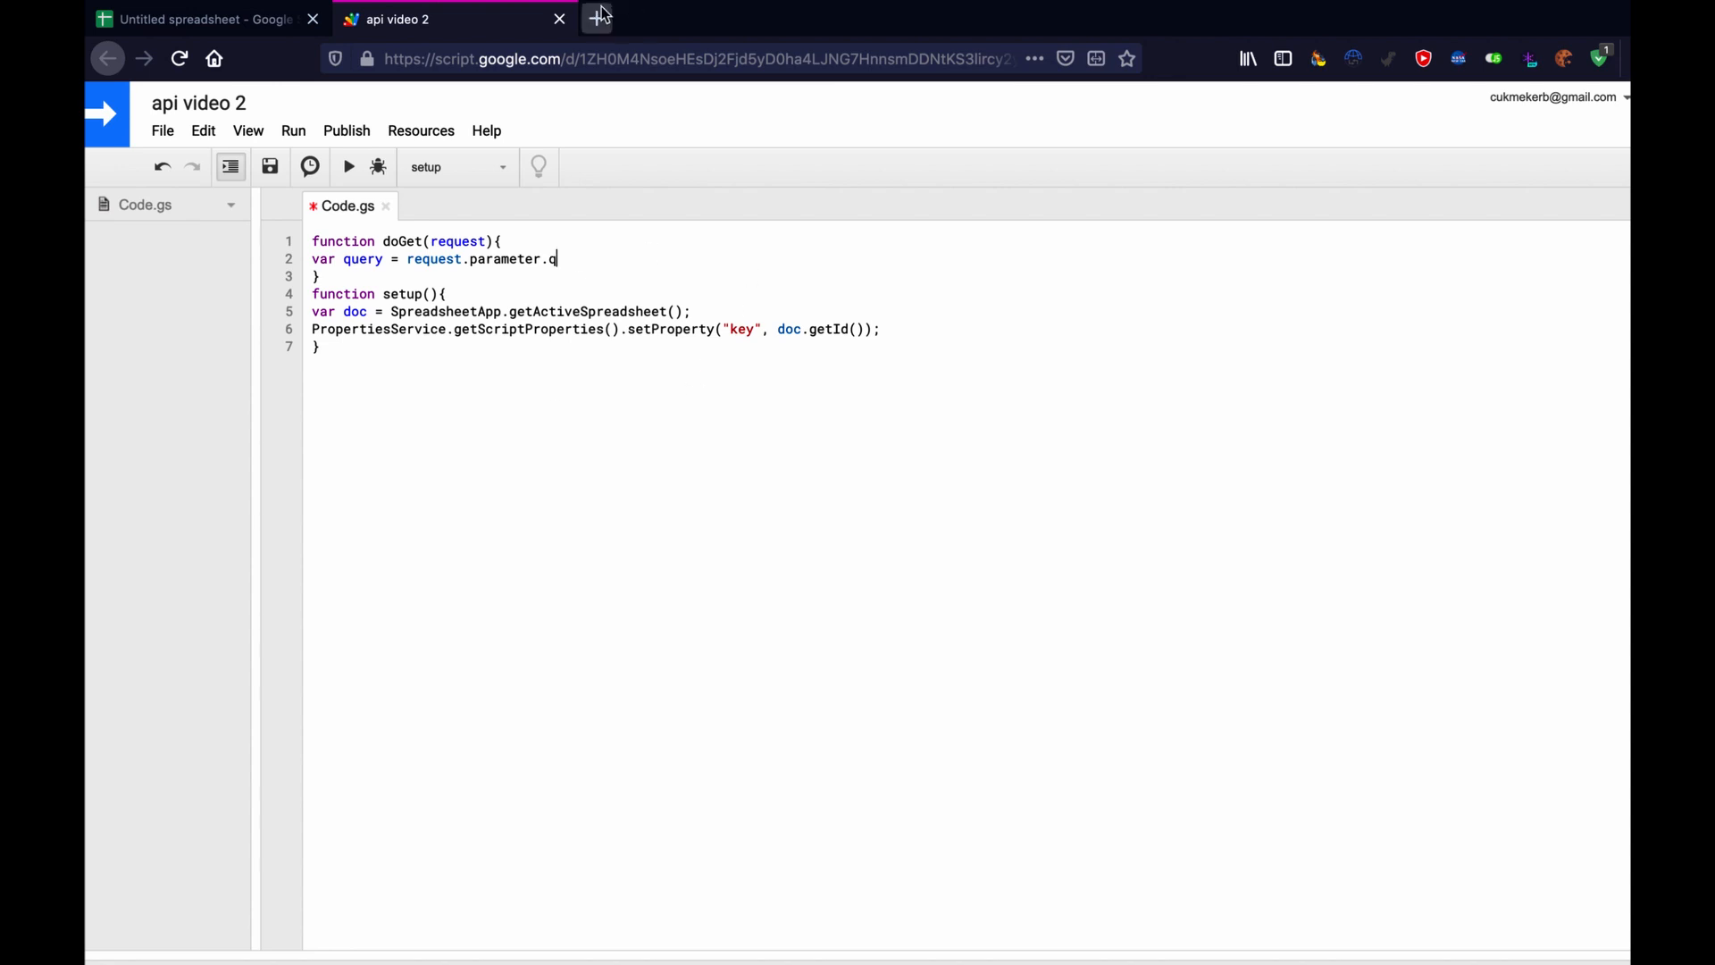
left_click(596, 19)
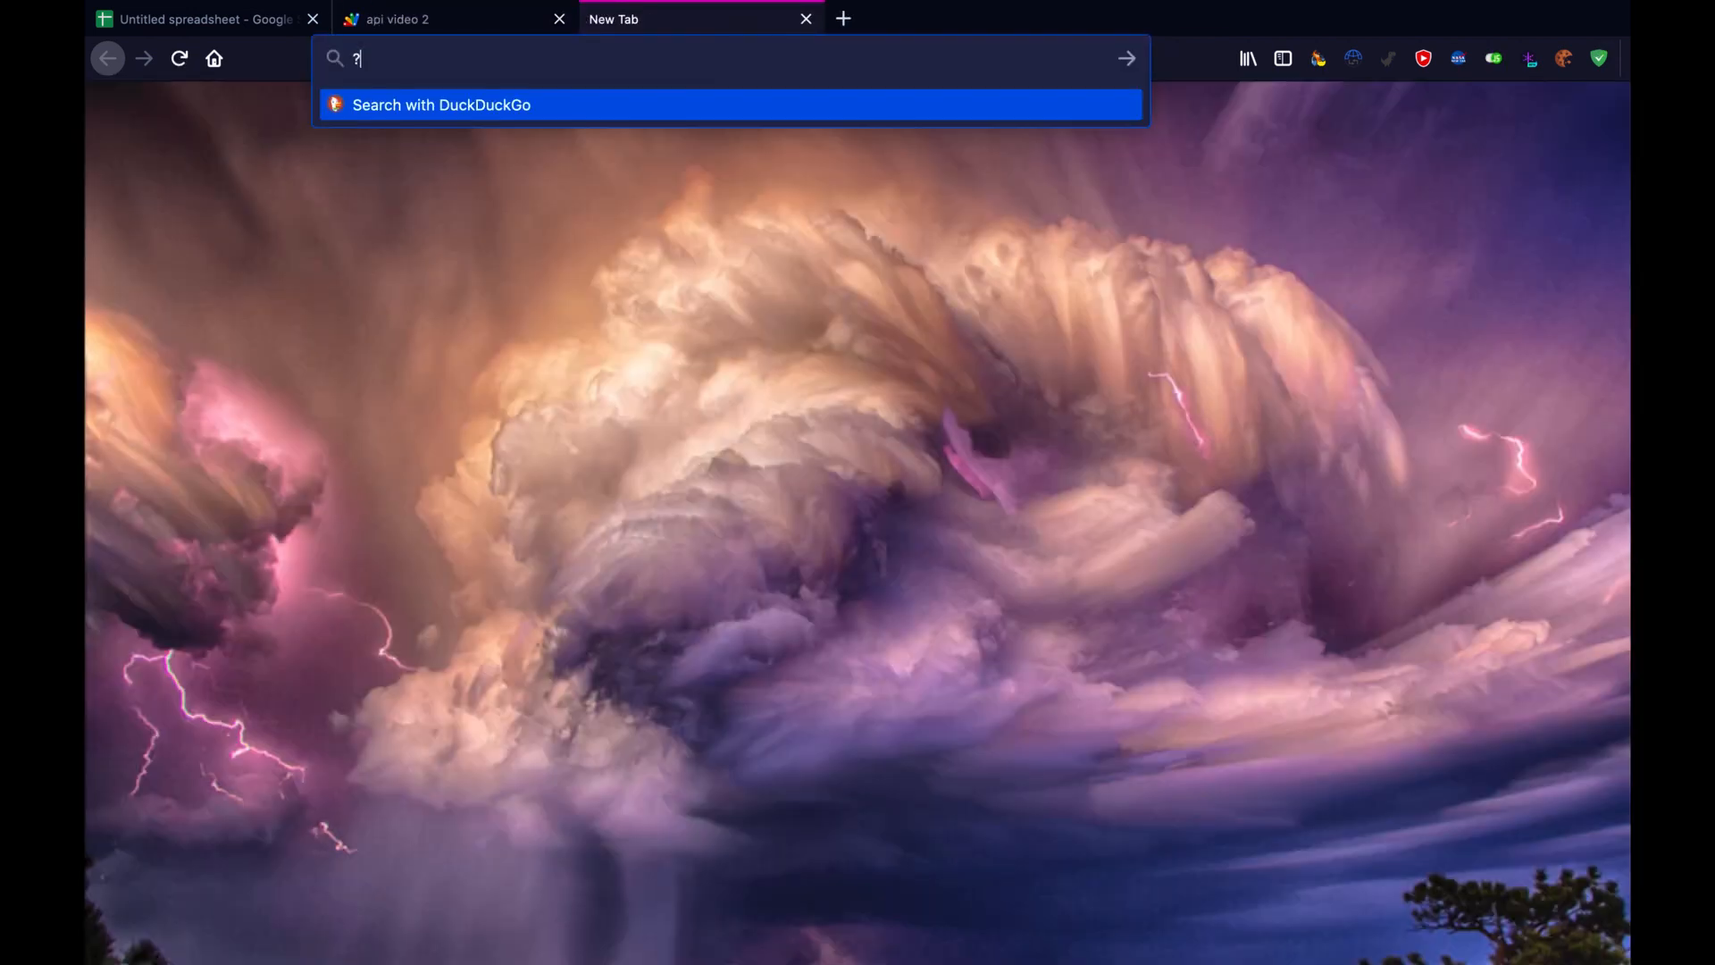
Sketch the example query '?q=' in the new Firefox tab's address bar.
type("q=")
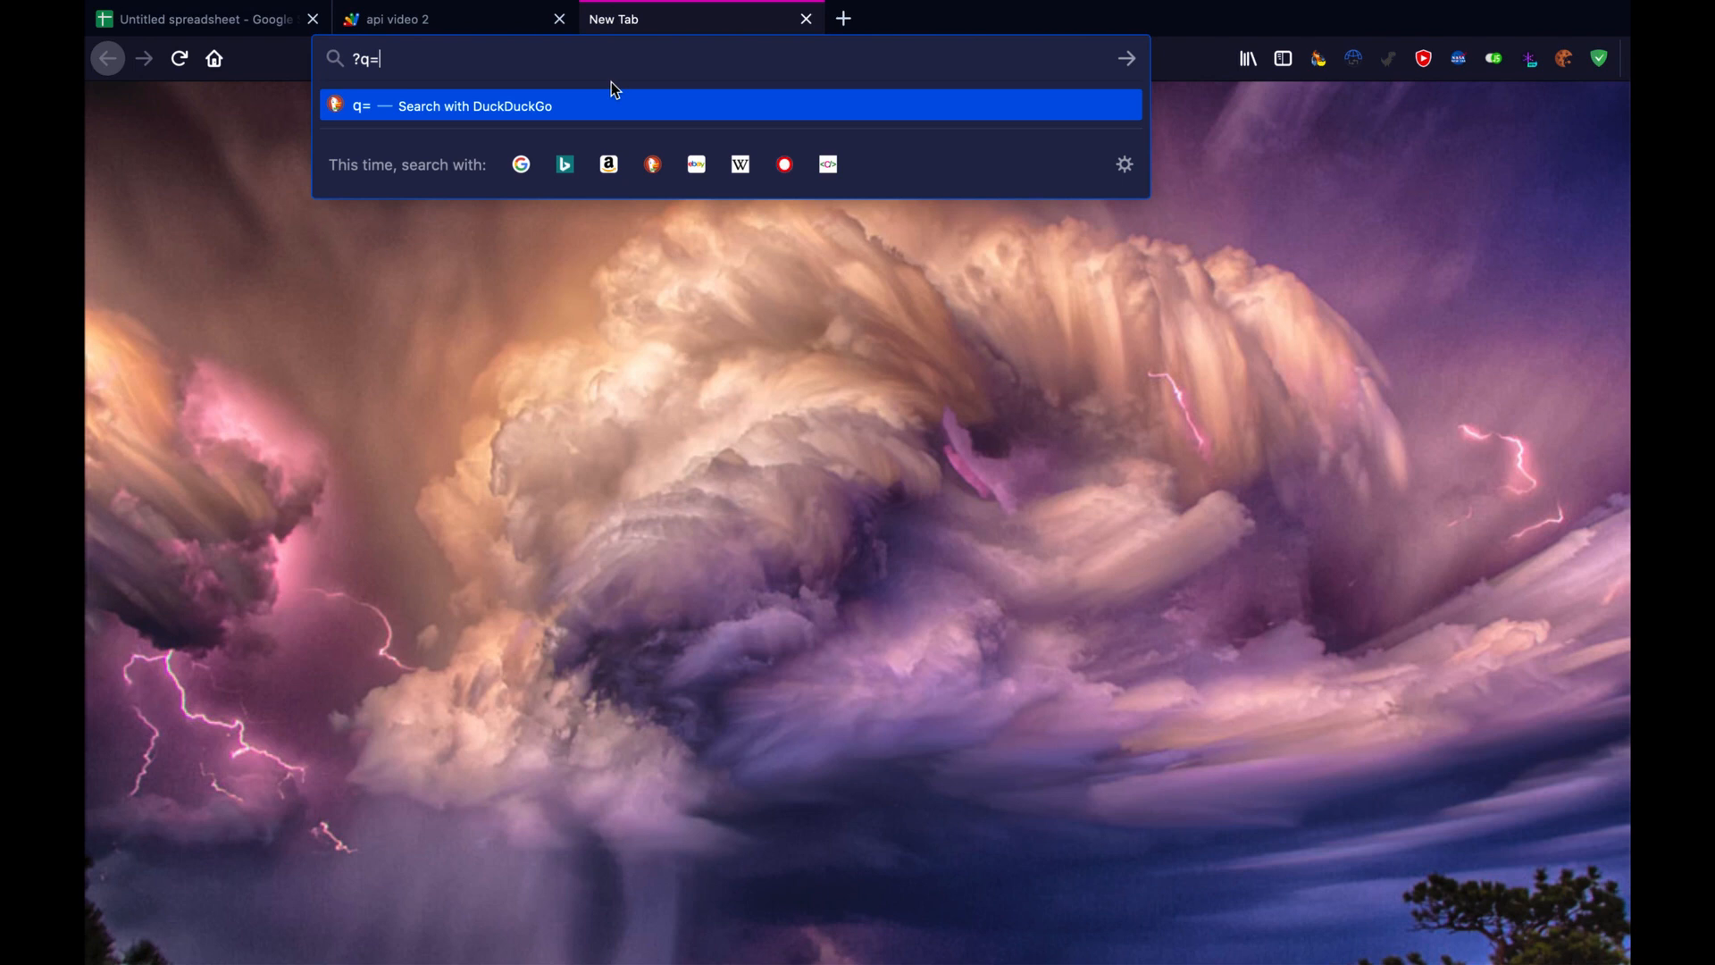
mouse_move(701, 102)
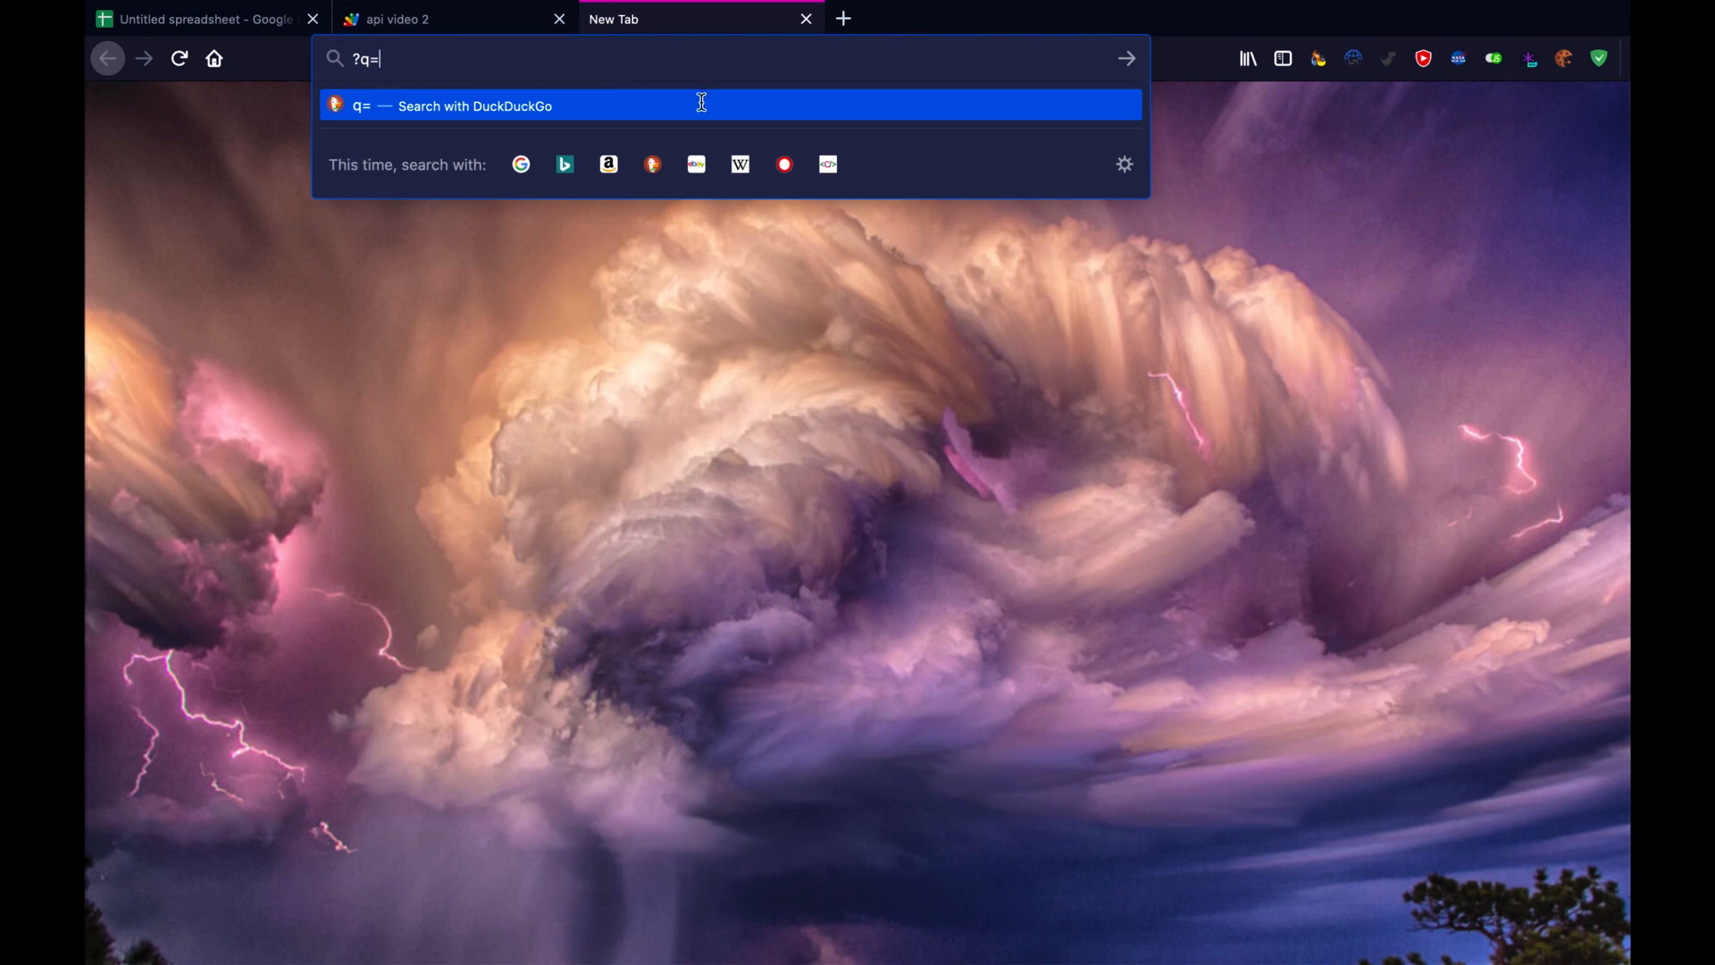
mouse_move(813, 409)
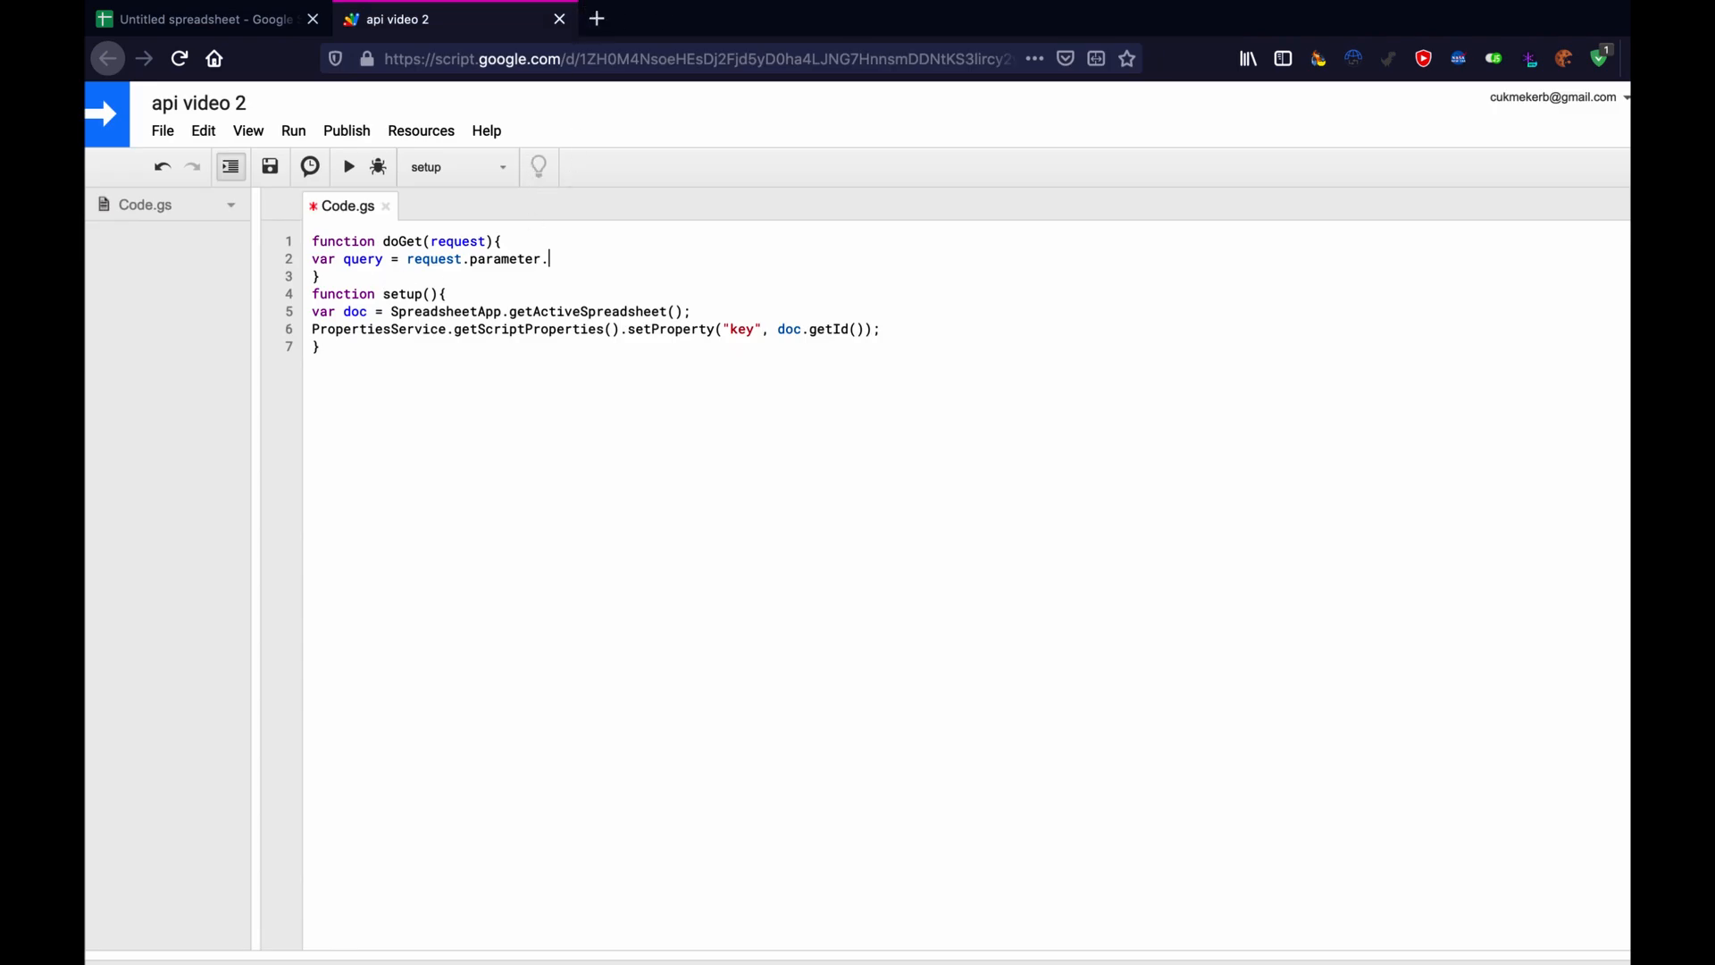
Finish the line as var query = request.parameter.q; and begin a new var declaration.
type("q")
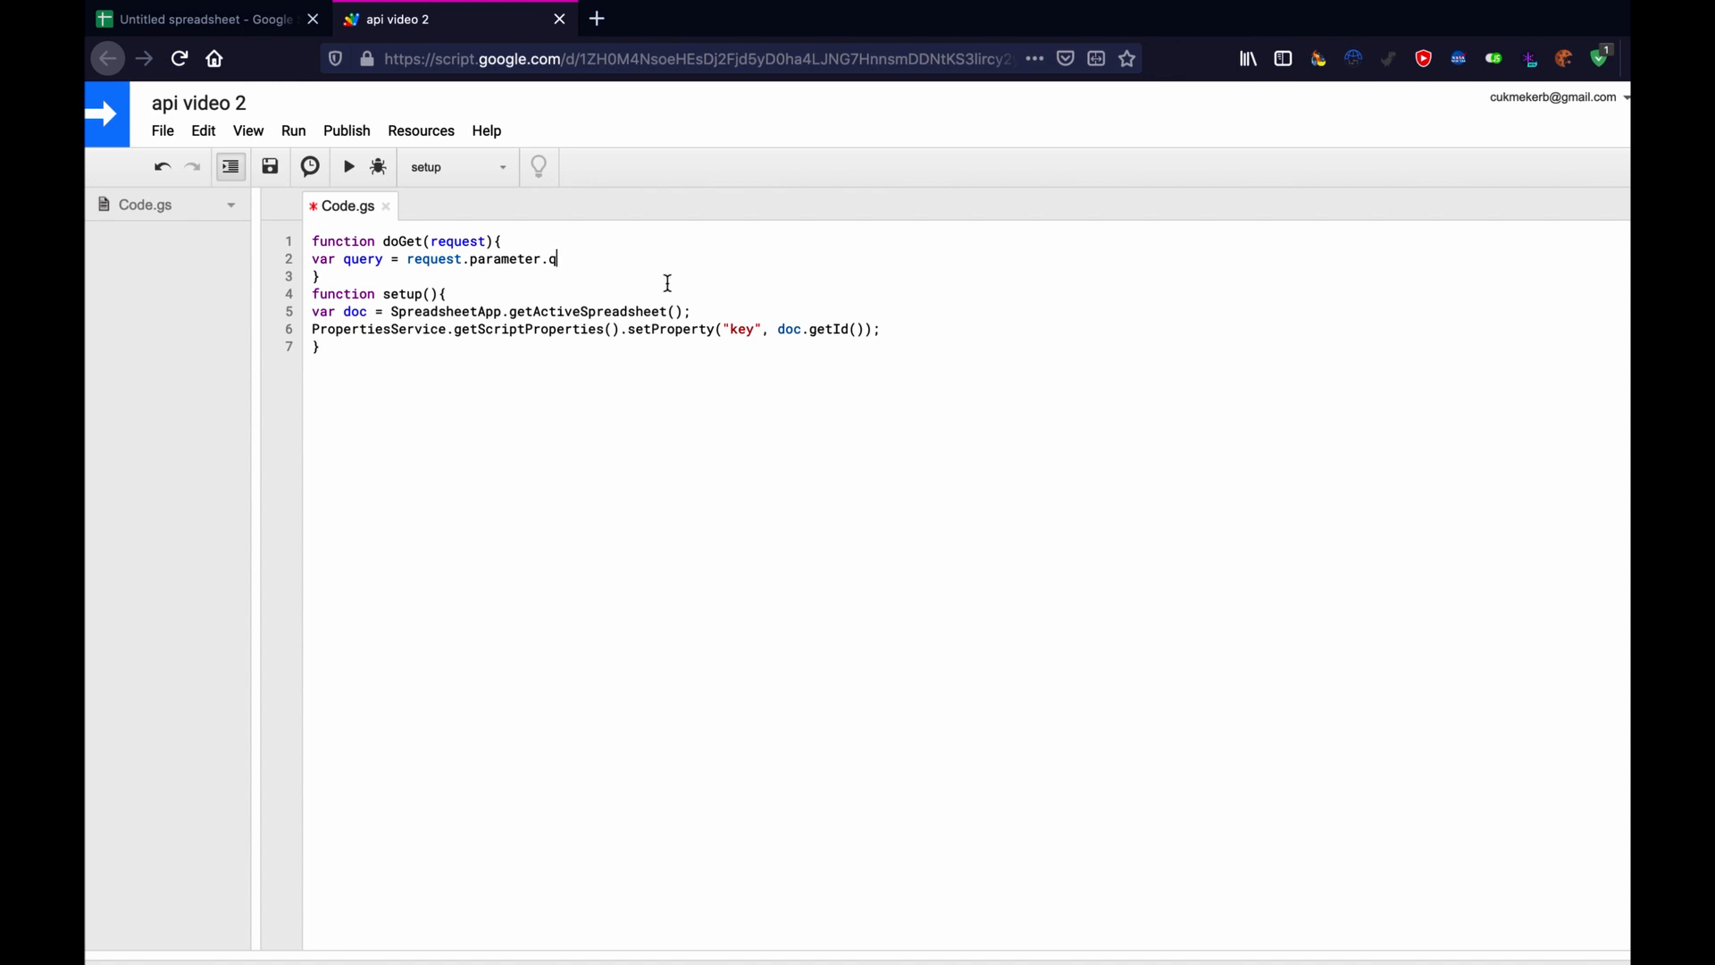
type(";")
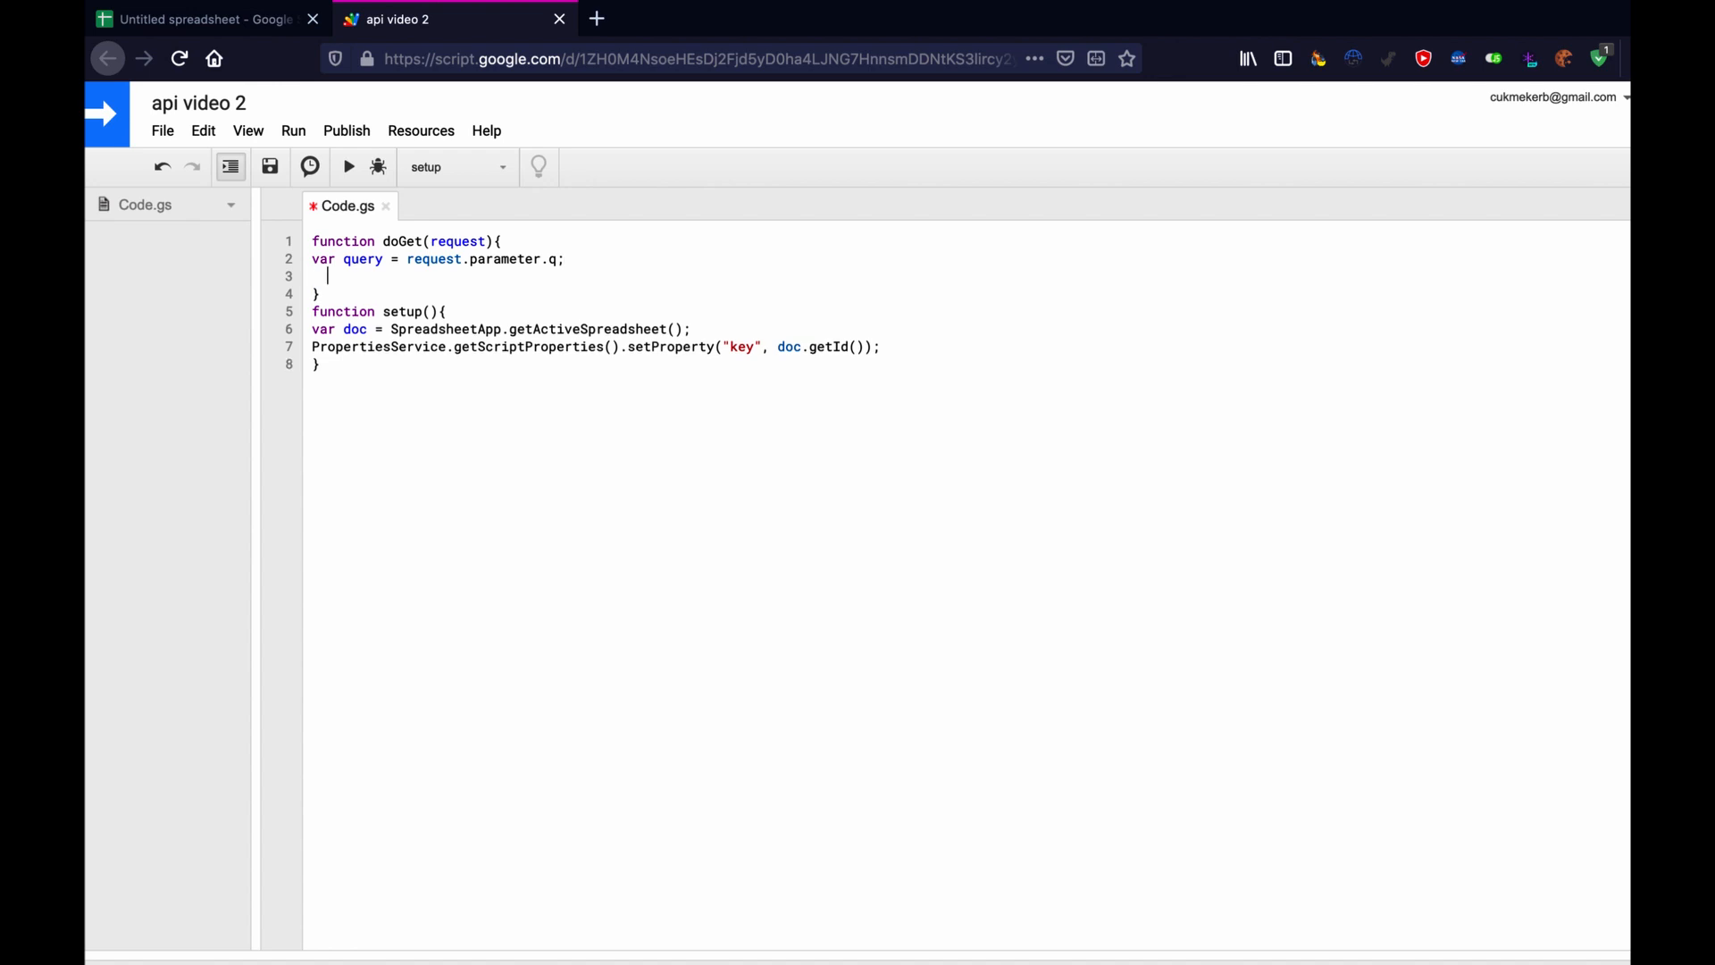
type("var")
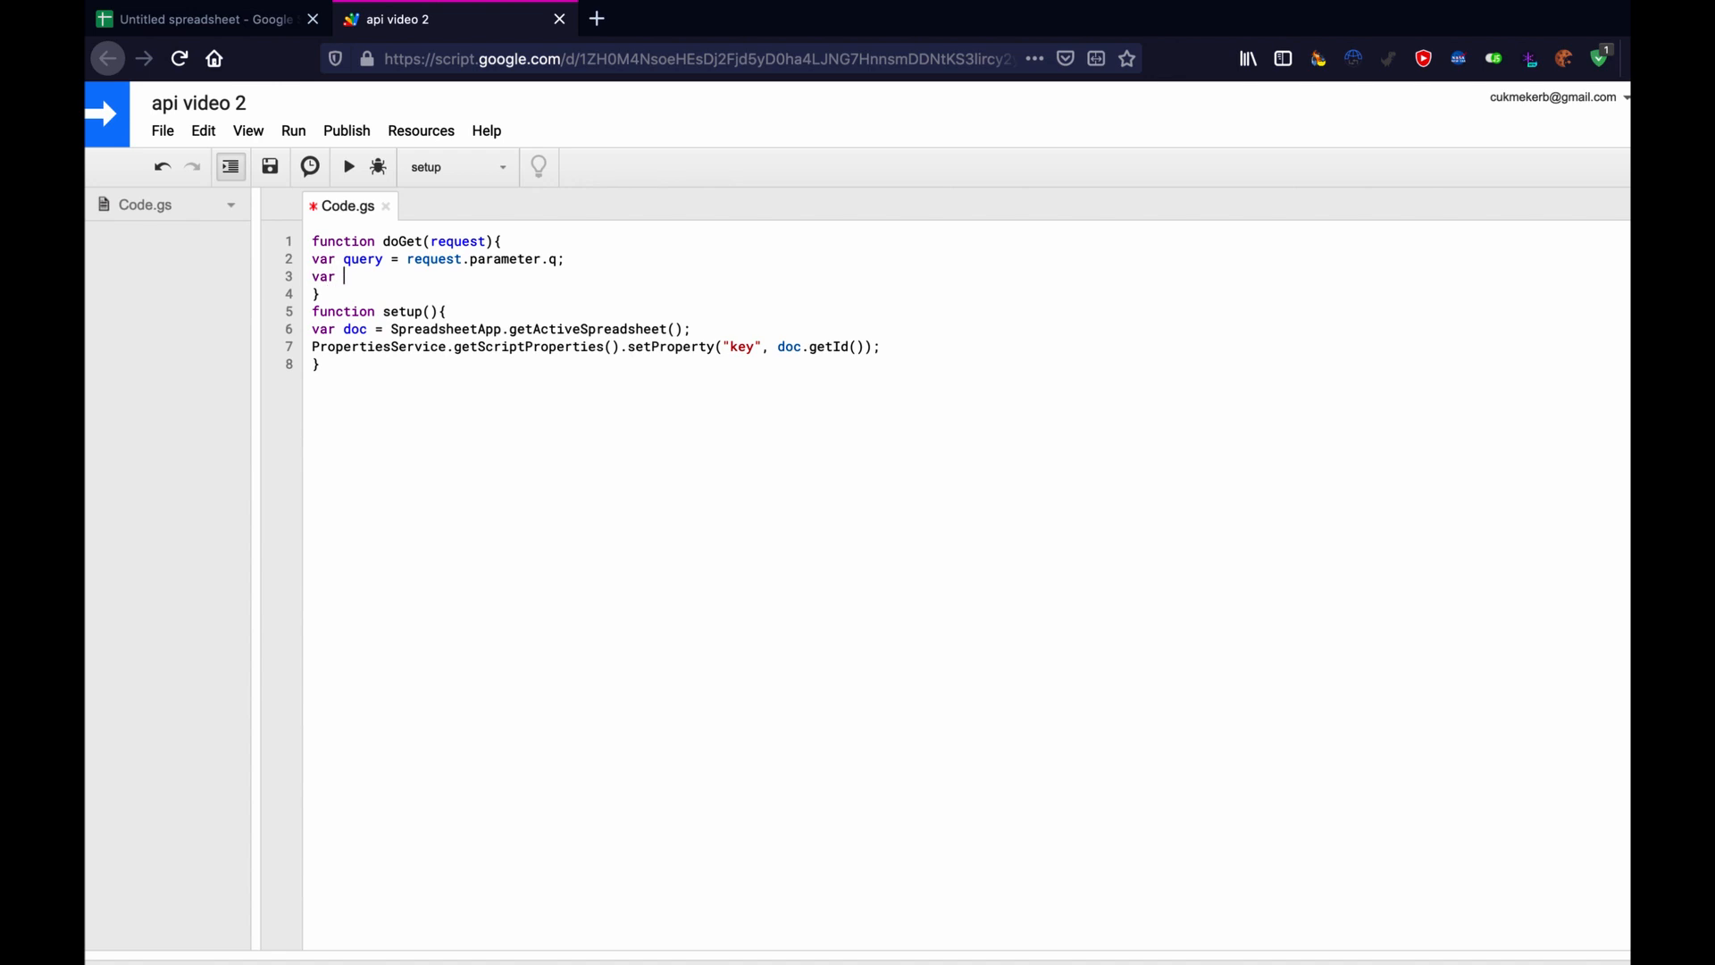
Declare var parameters = 2 after checking the data spreadsheet.
type("para")
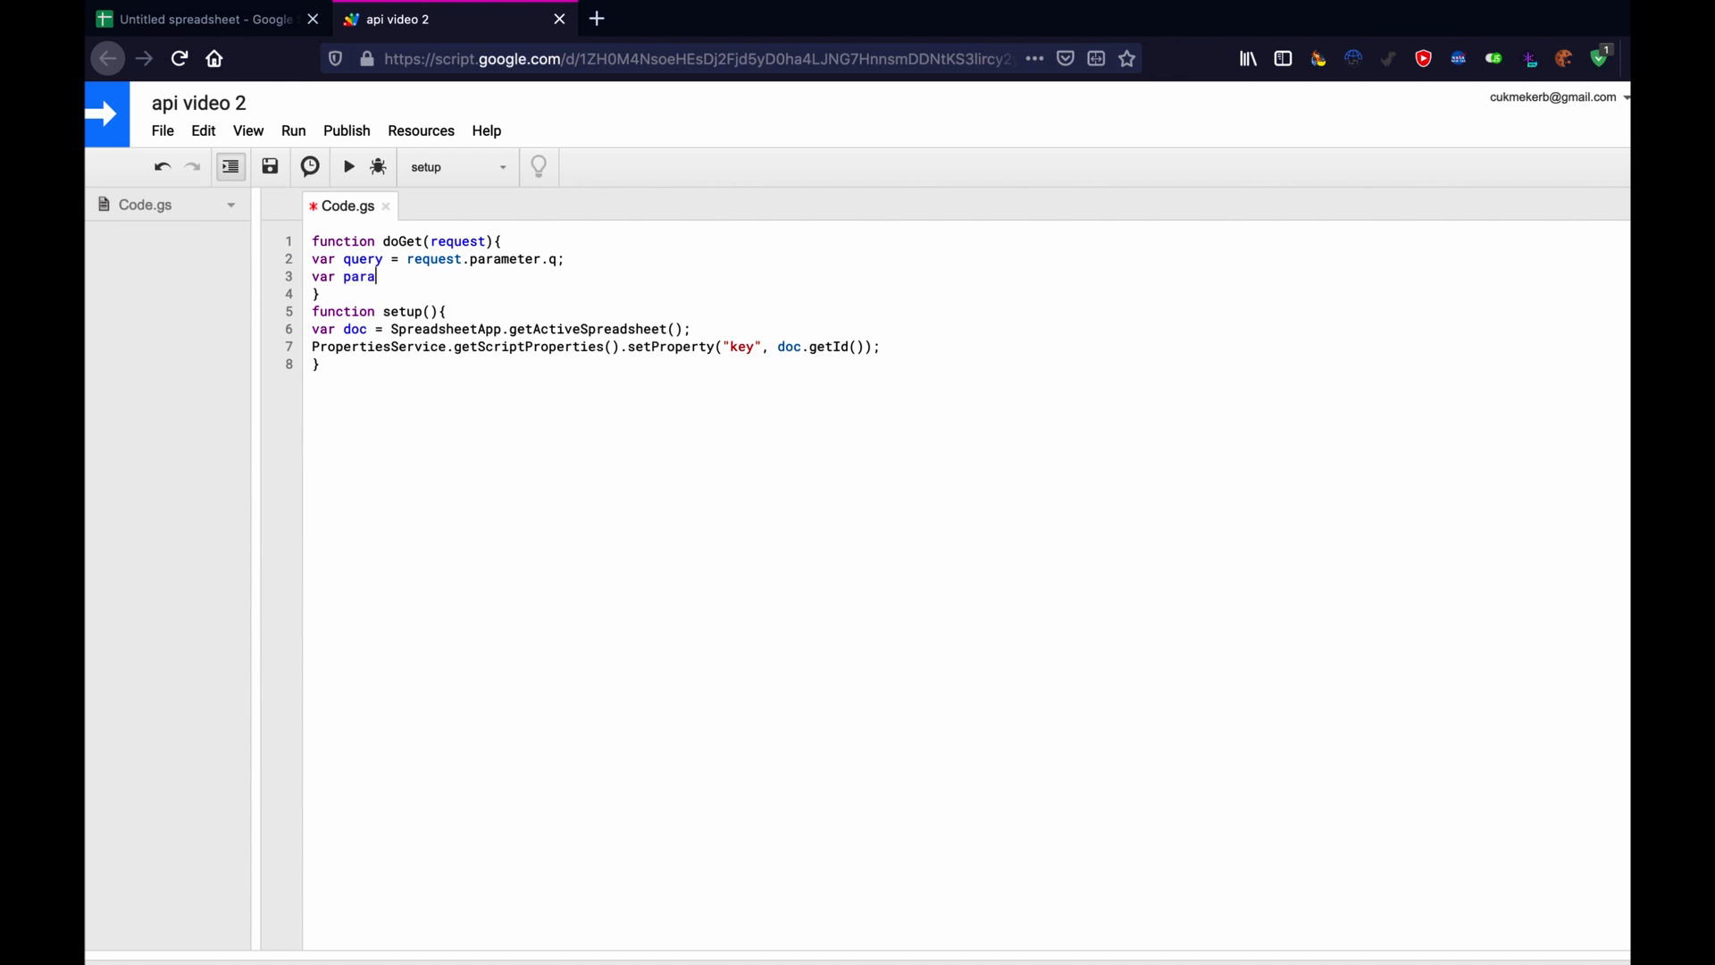
type("meters =")
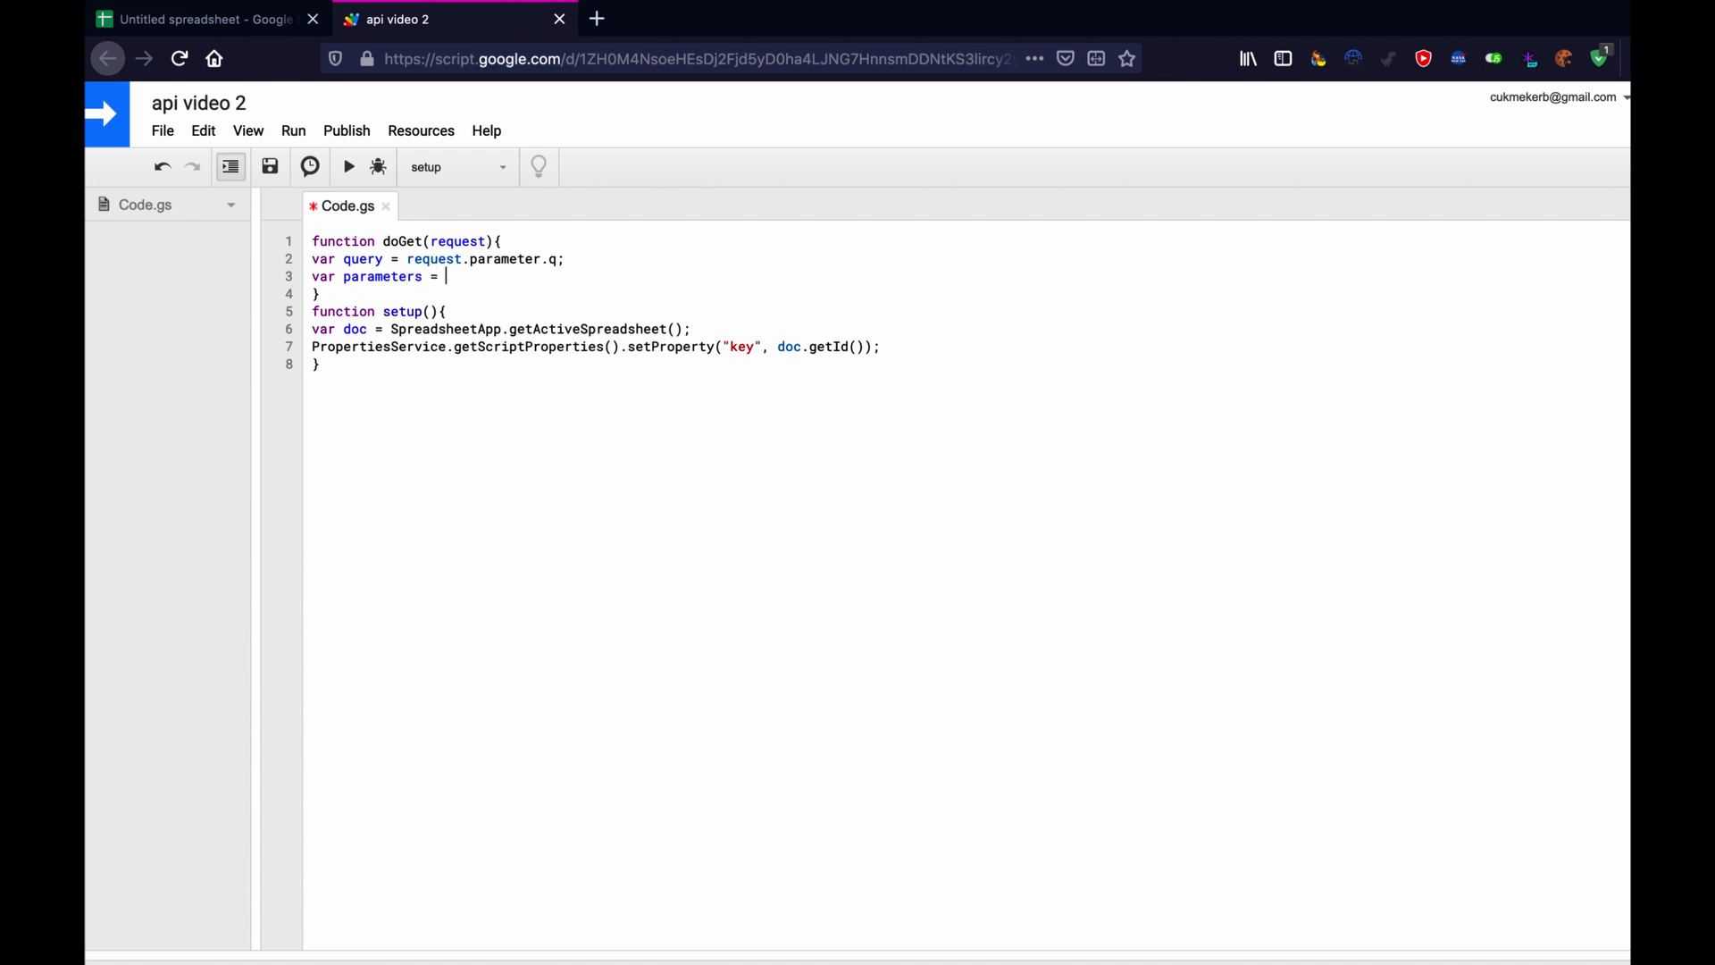
type("2")
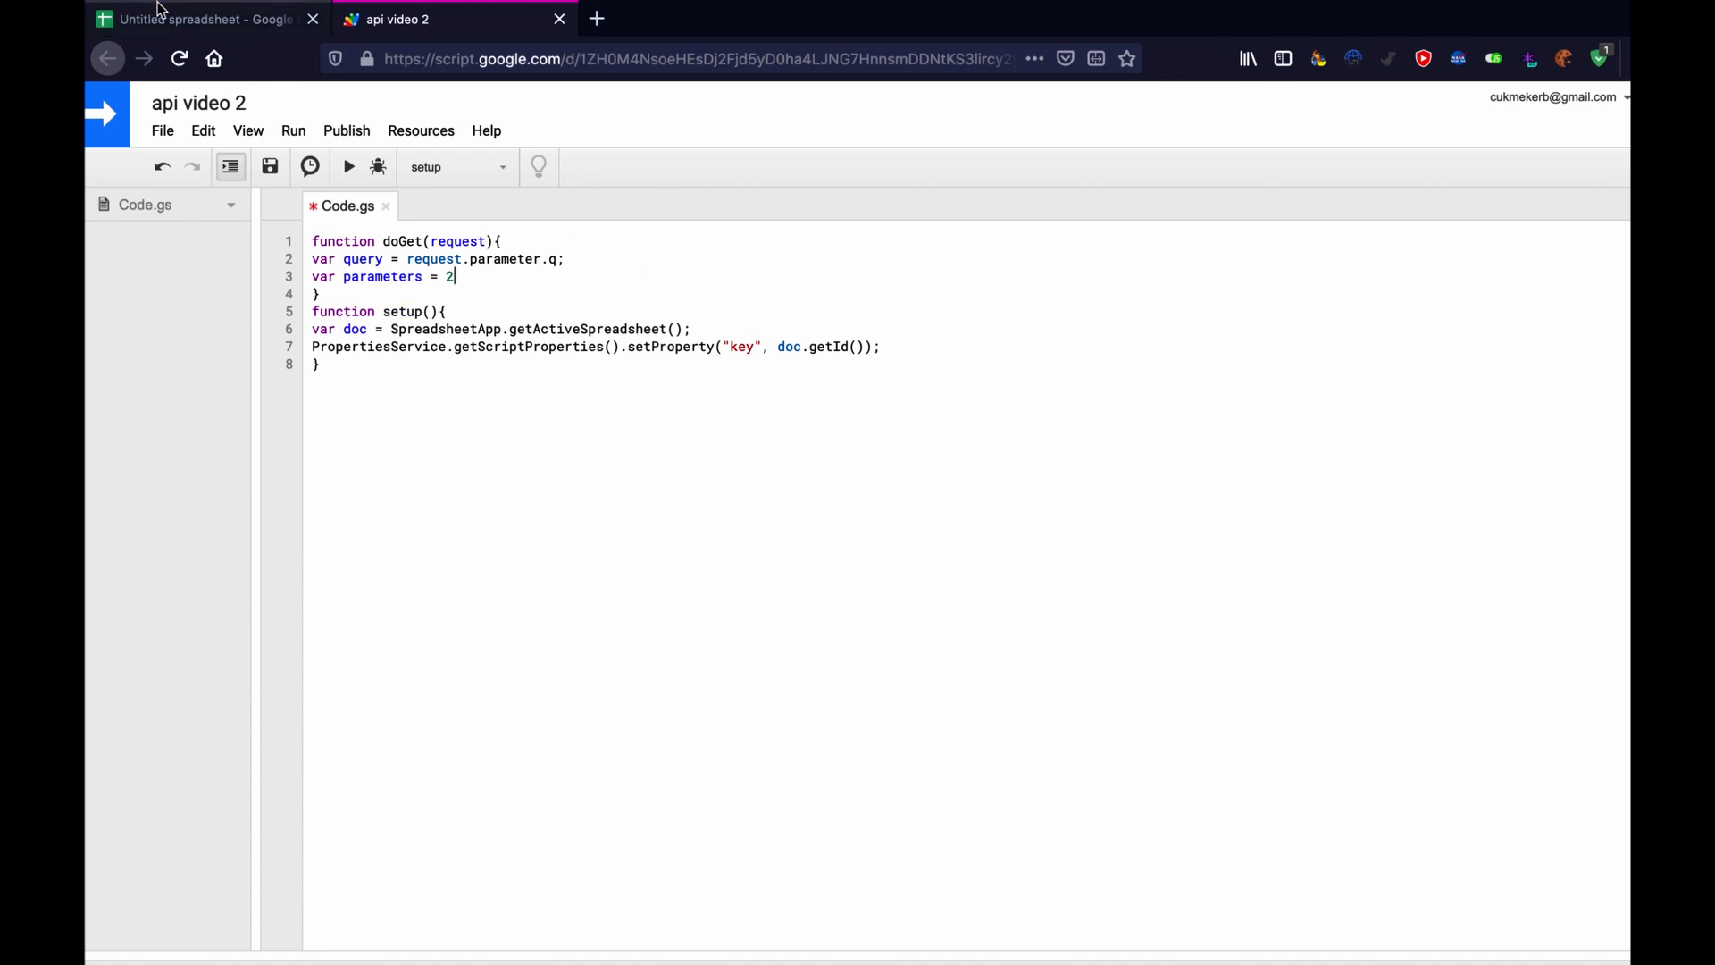
left_click(196, 18)
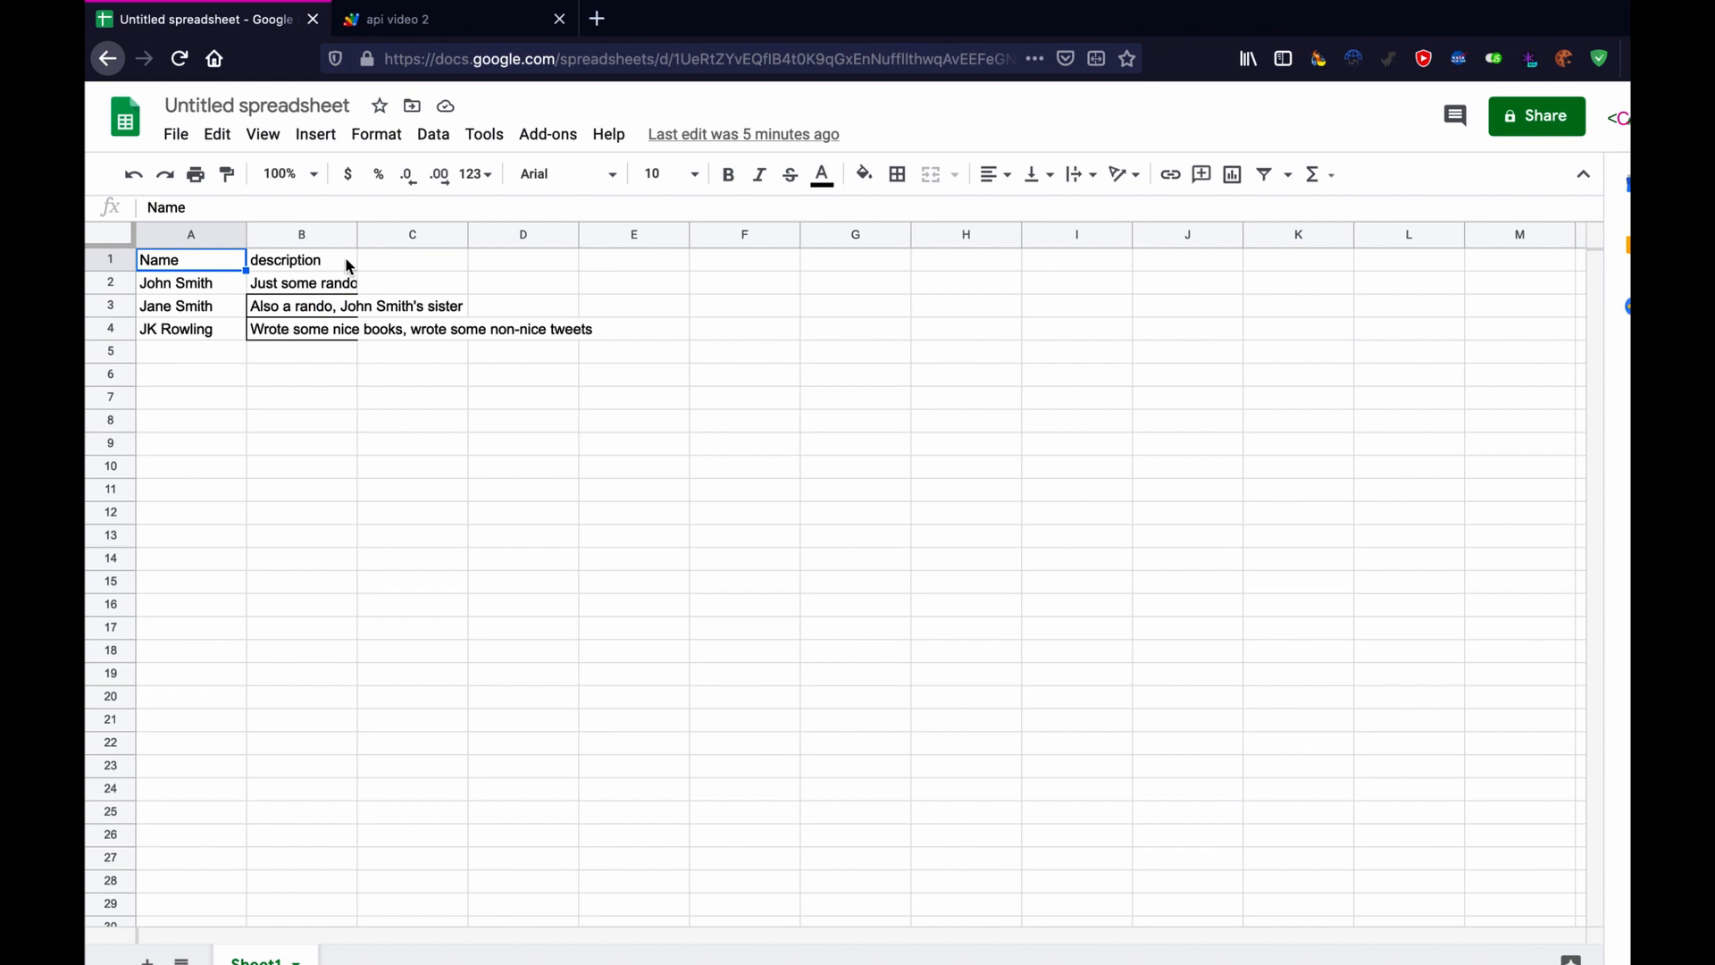
left_click(301, 259)
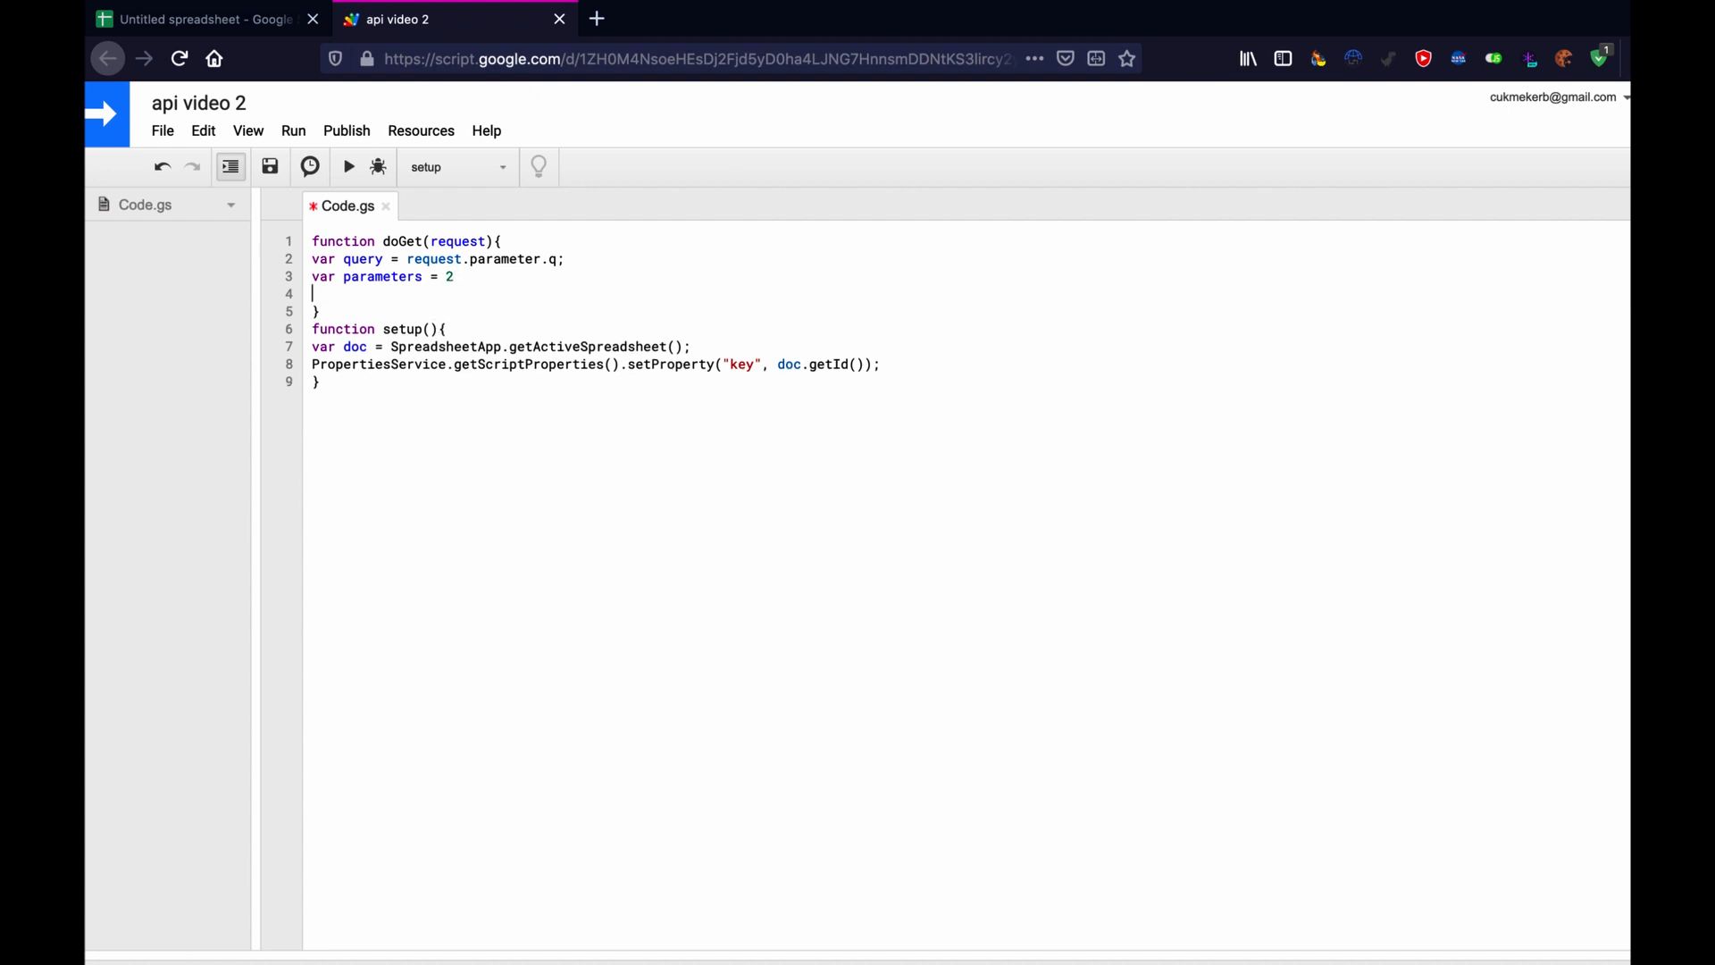
Declare var sheetname = "Sheet1" and end both lines with semicolons.
type("var sh")
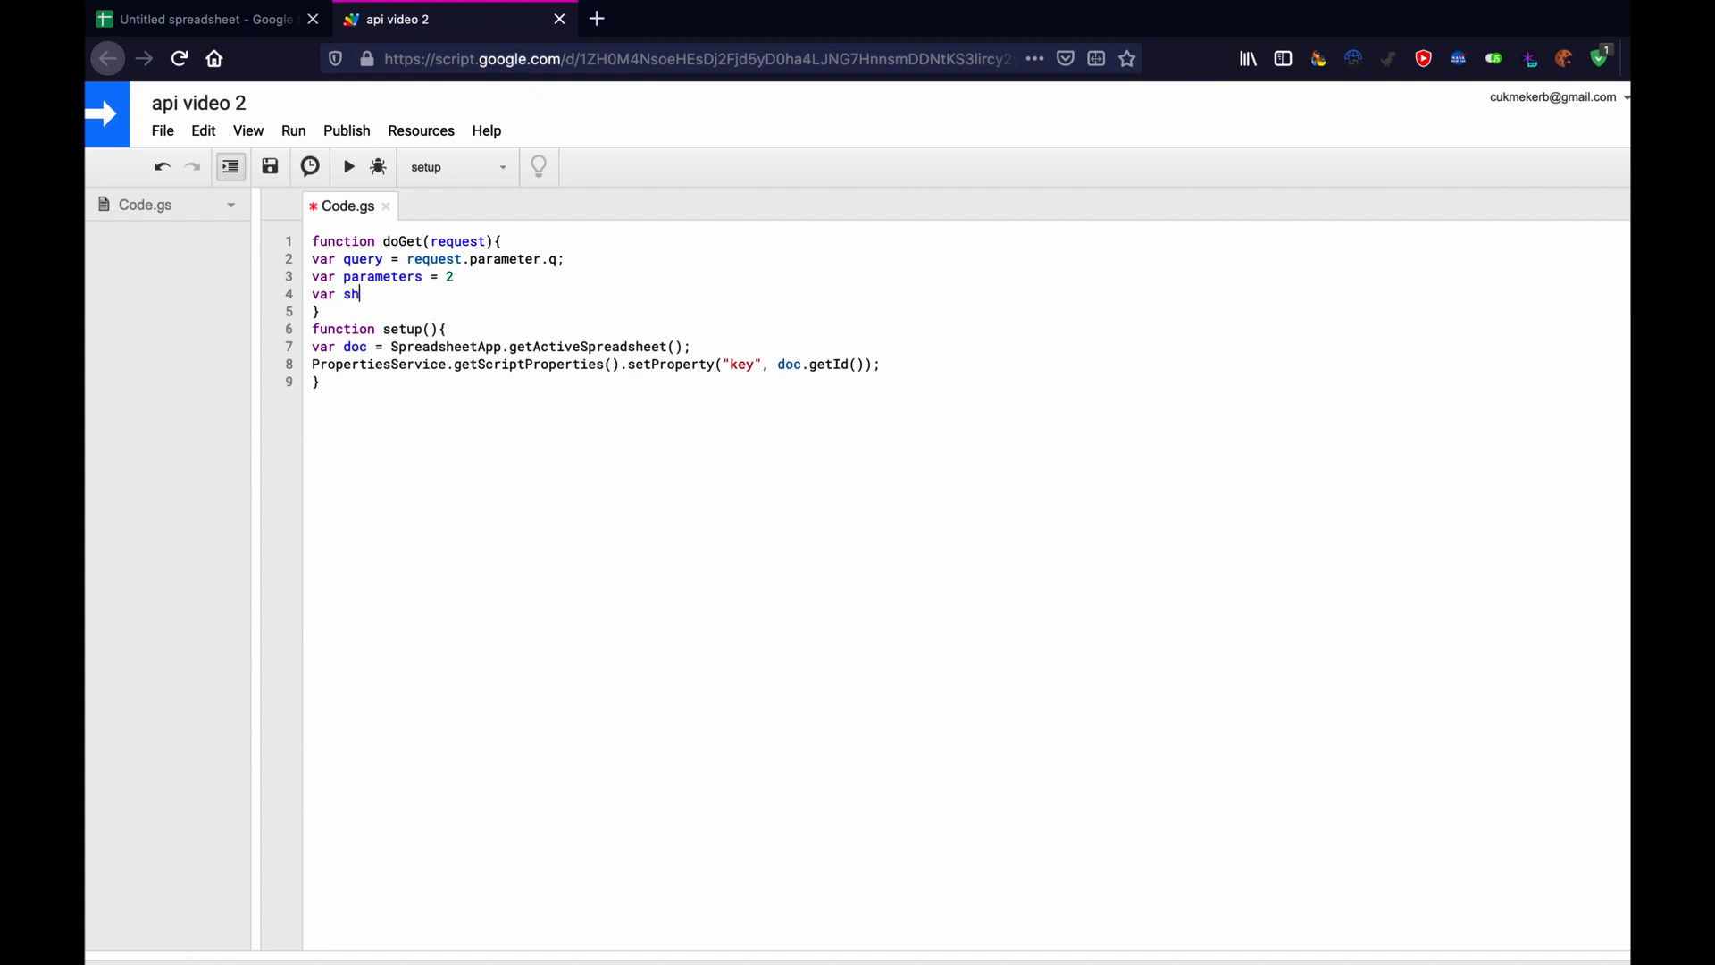
type("eetname =")
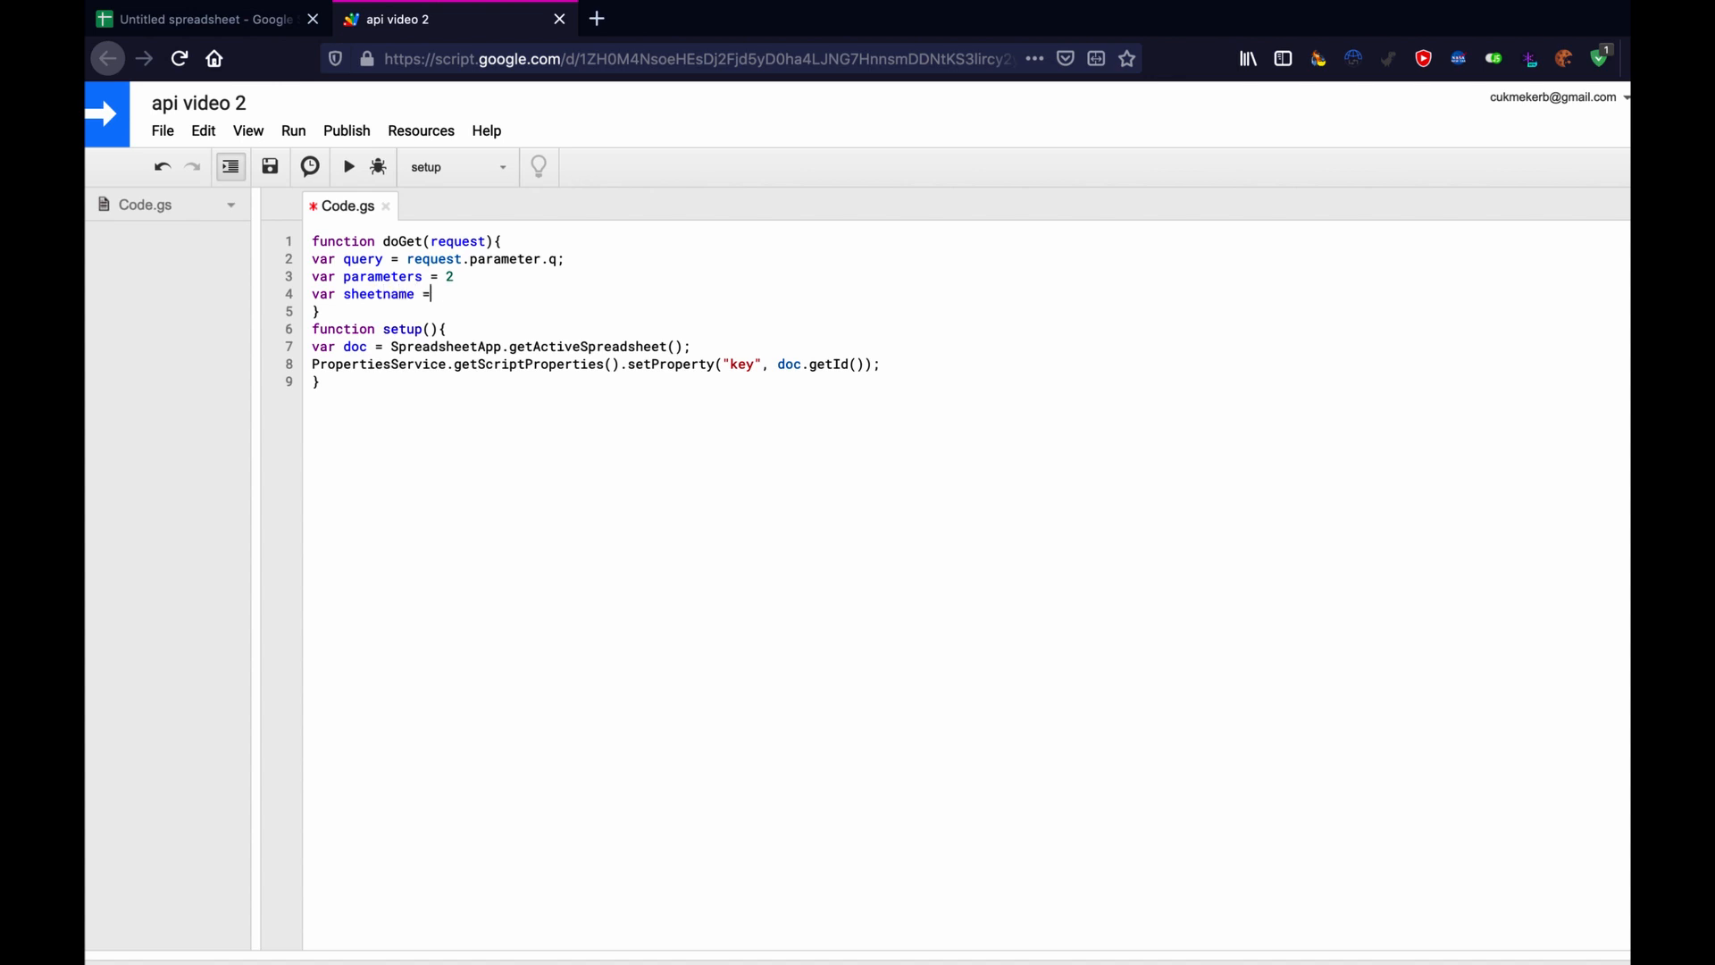
type("\"")
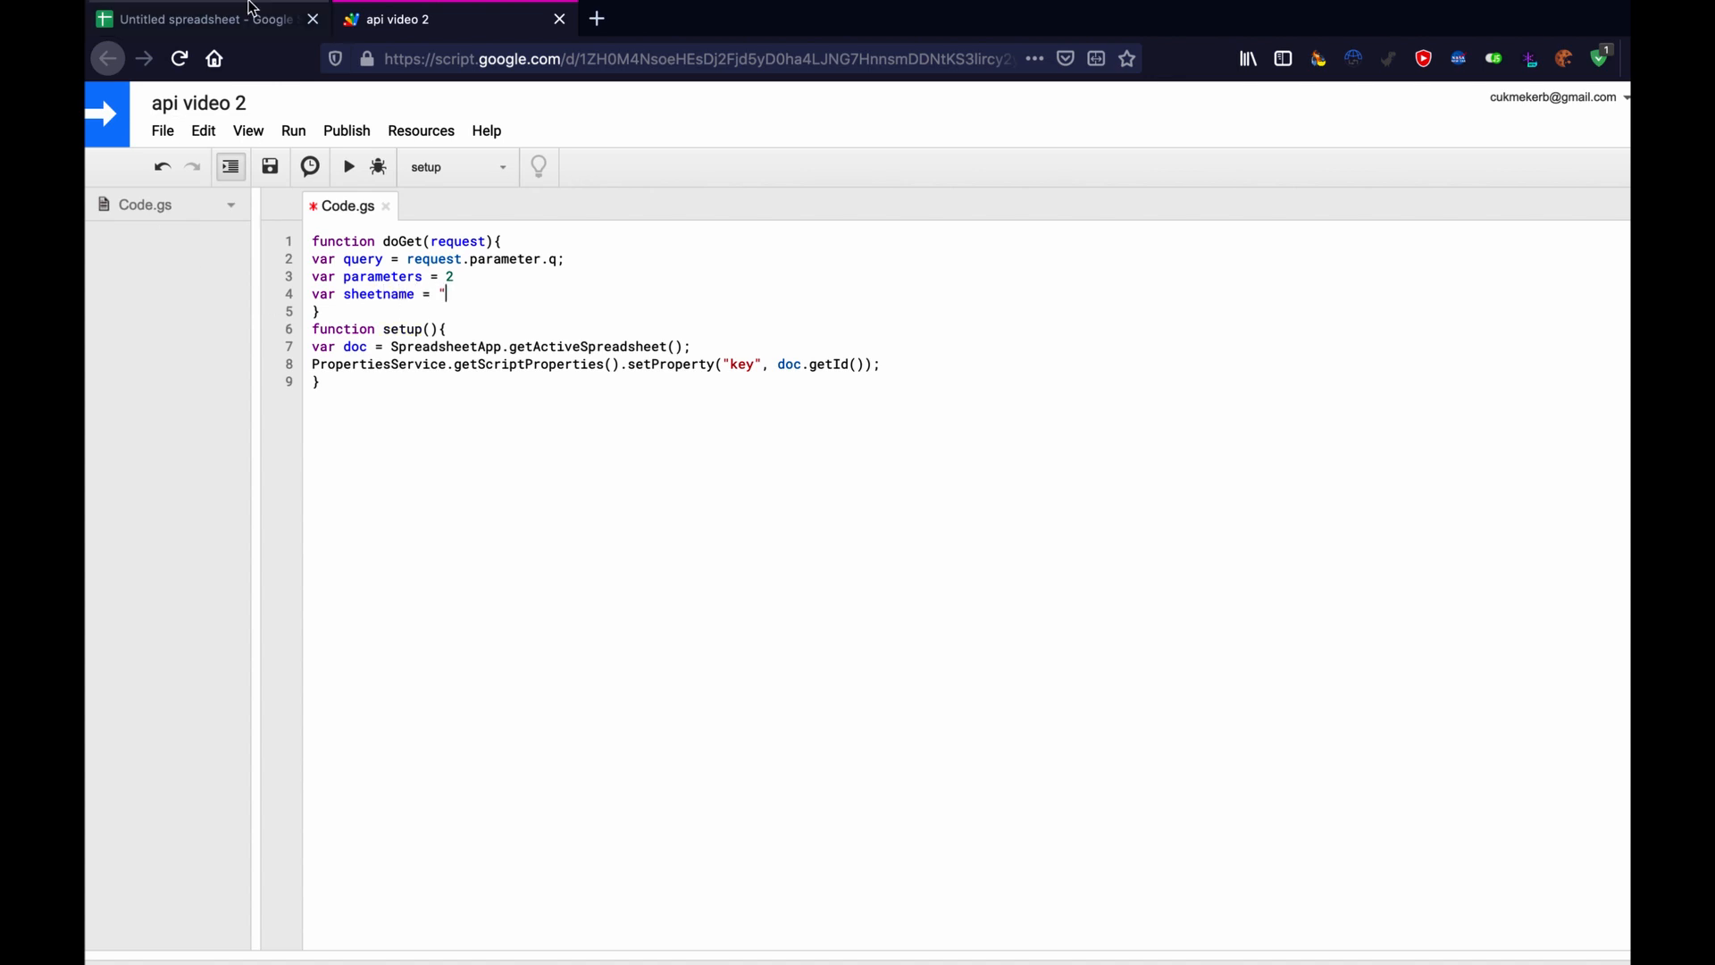
left_click(196, 18)
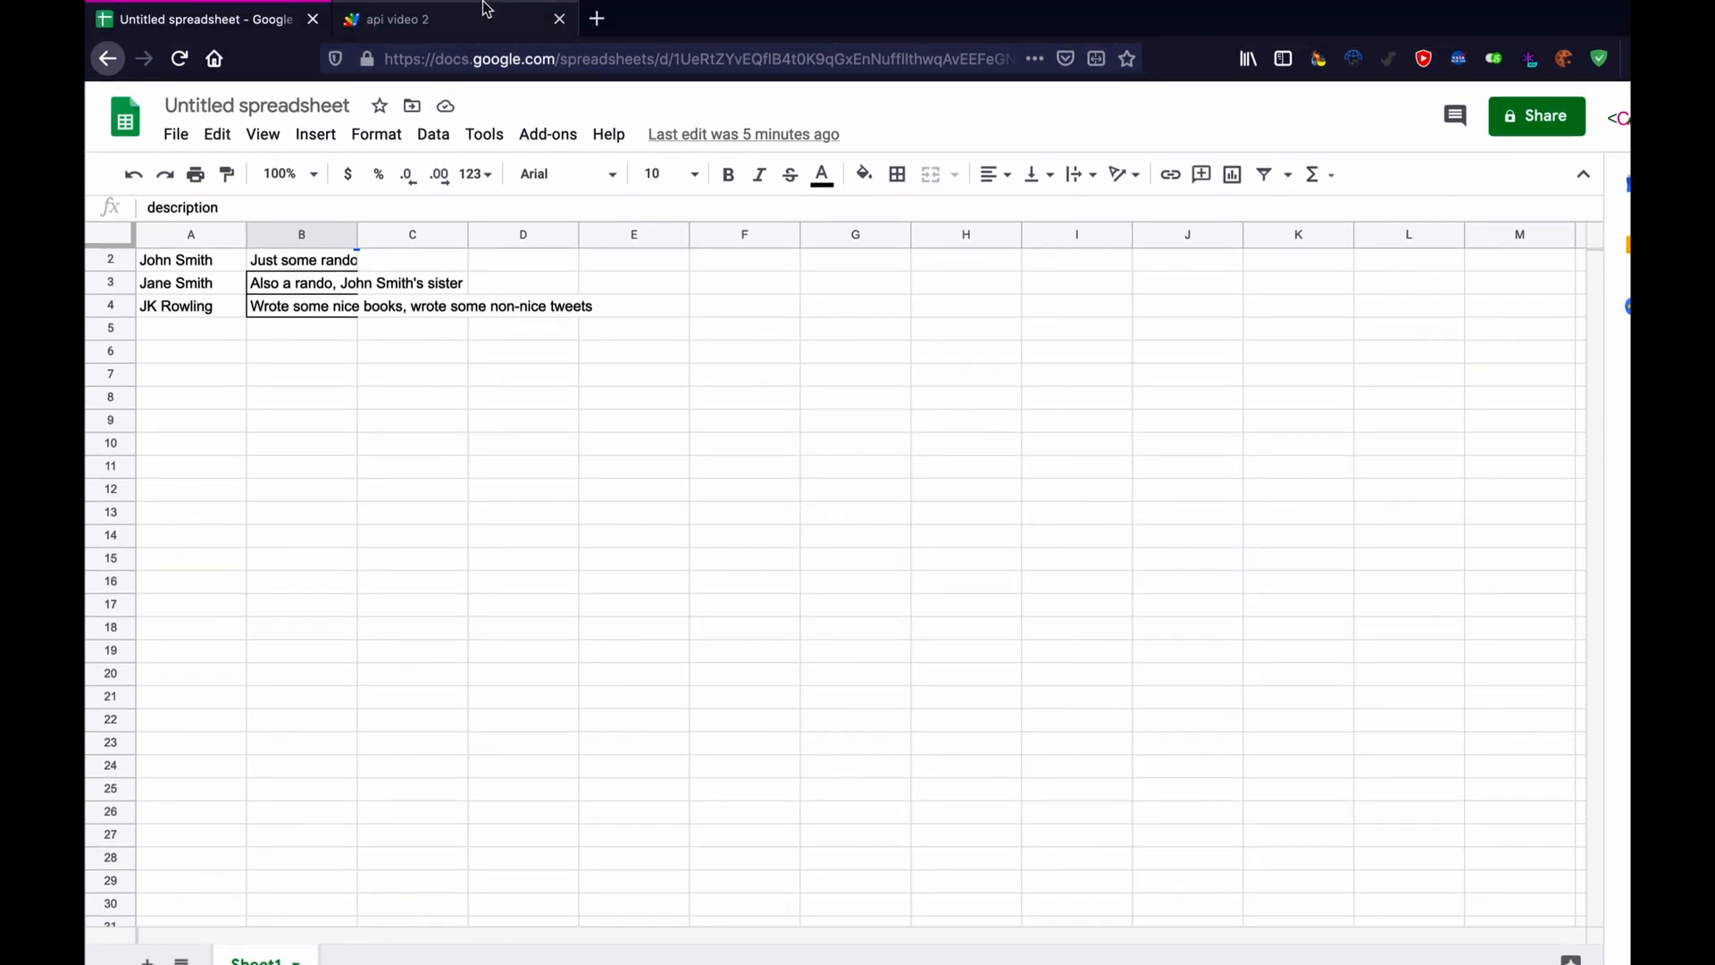
left_click(399, 19)
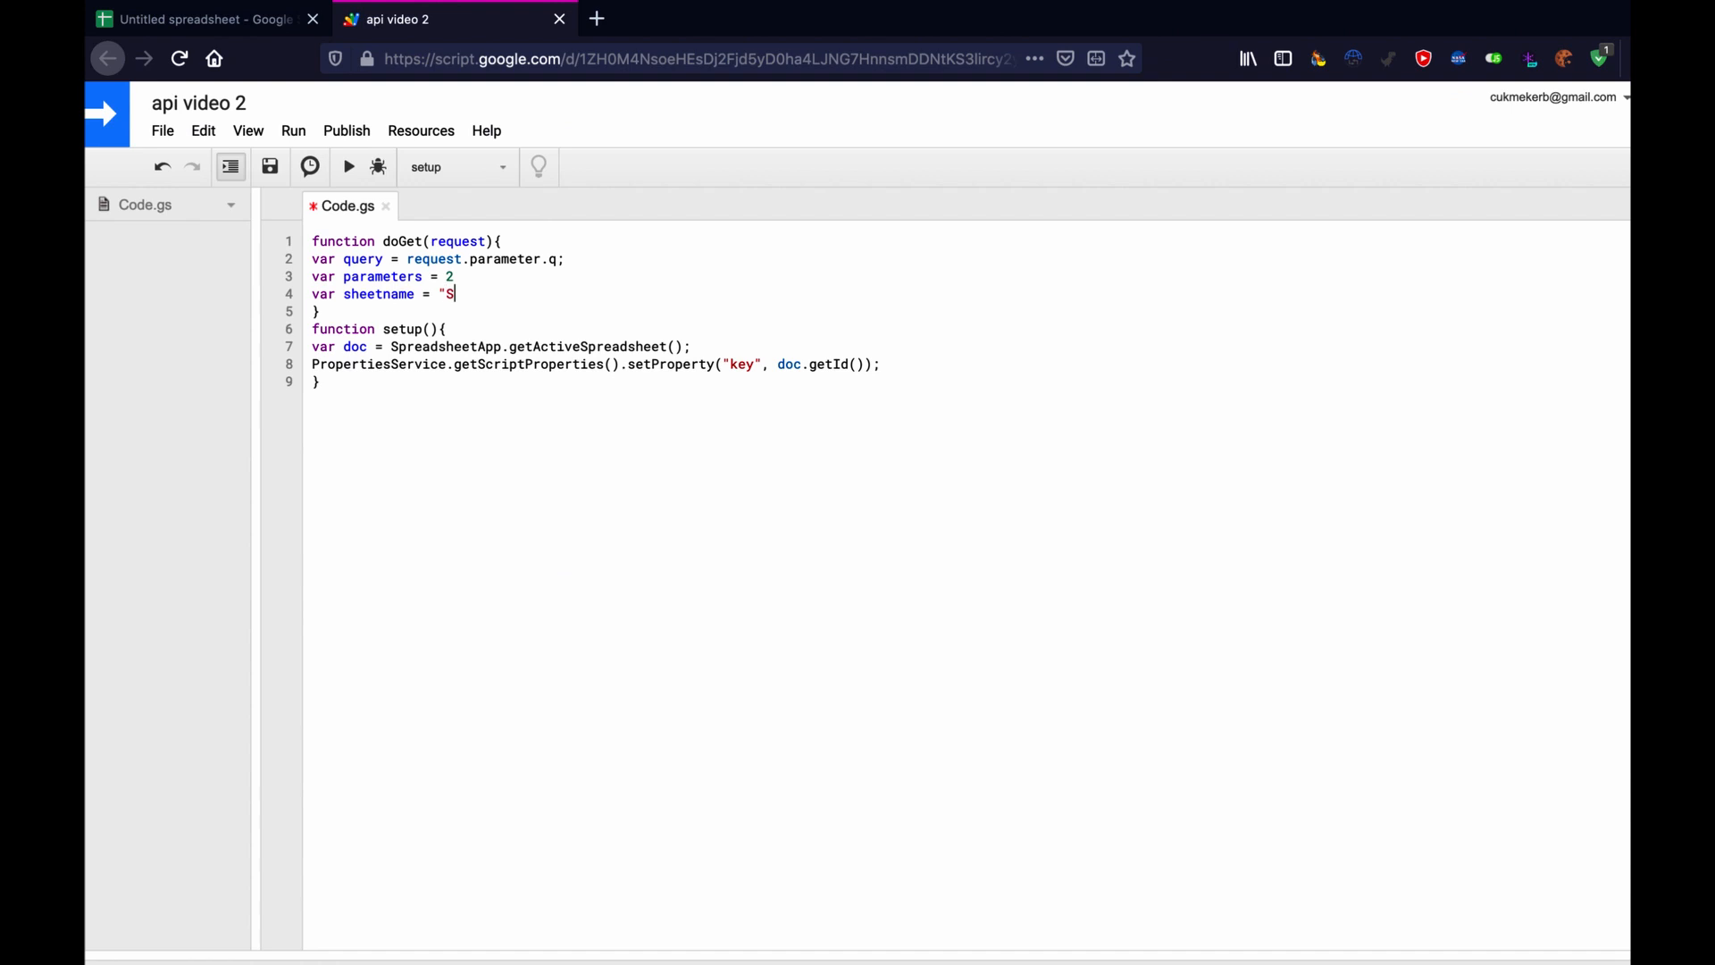
type("heet1\"")
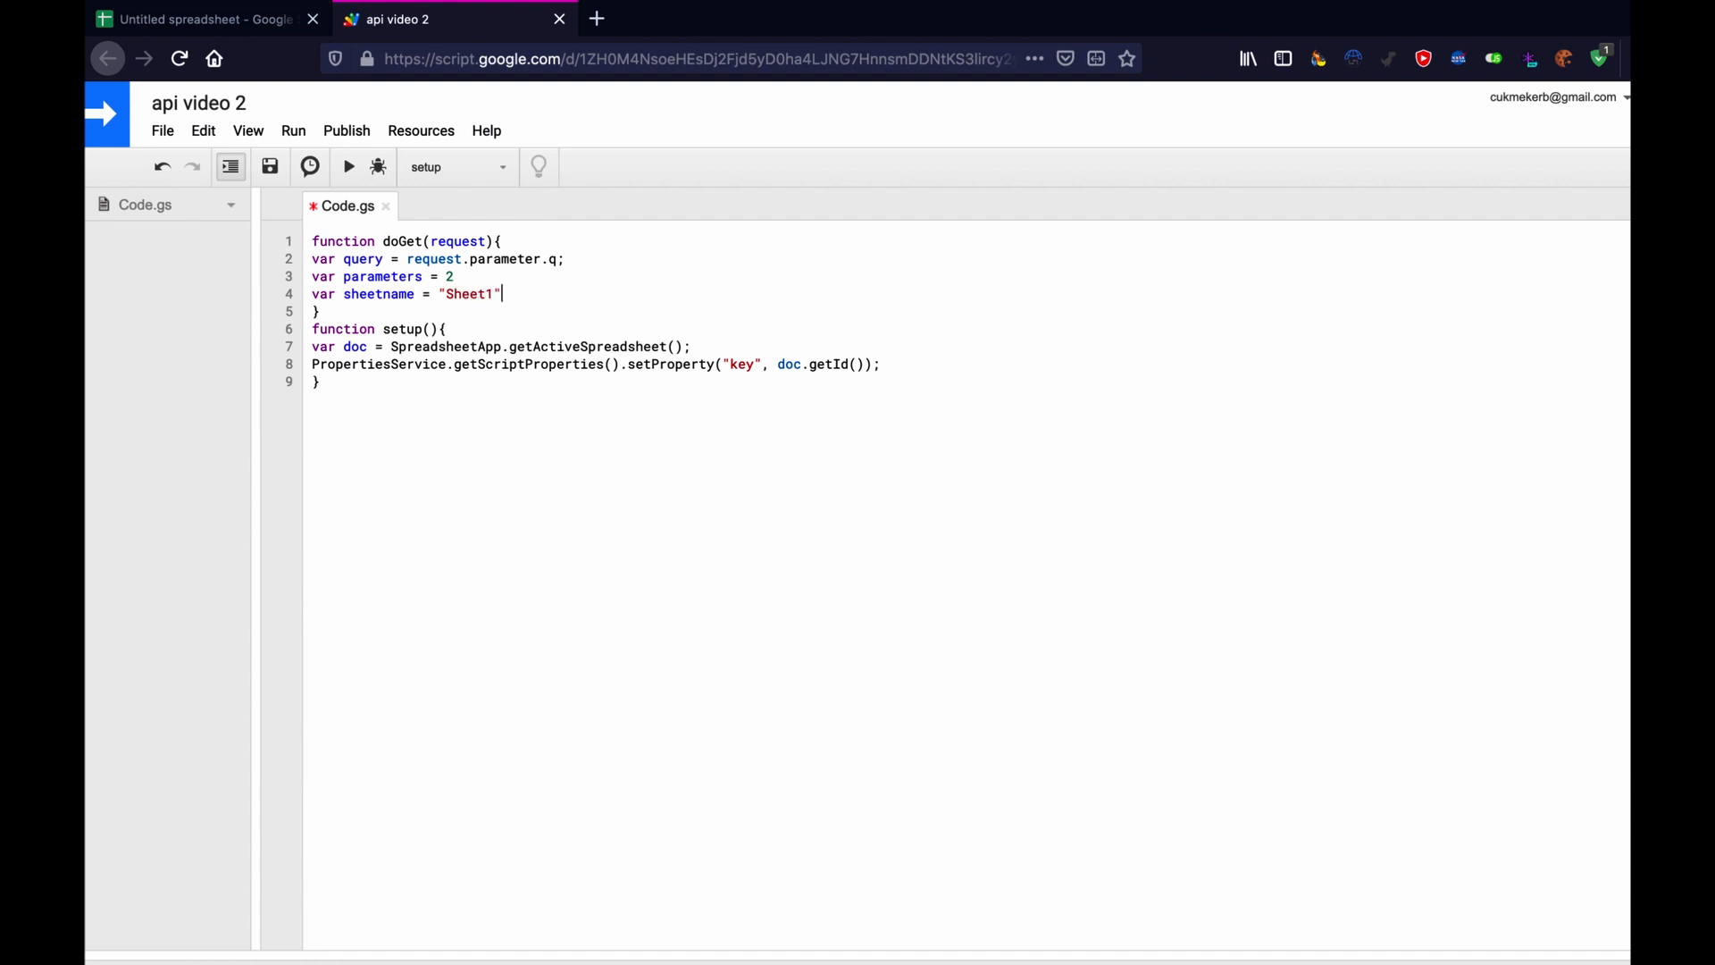
type(";")
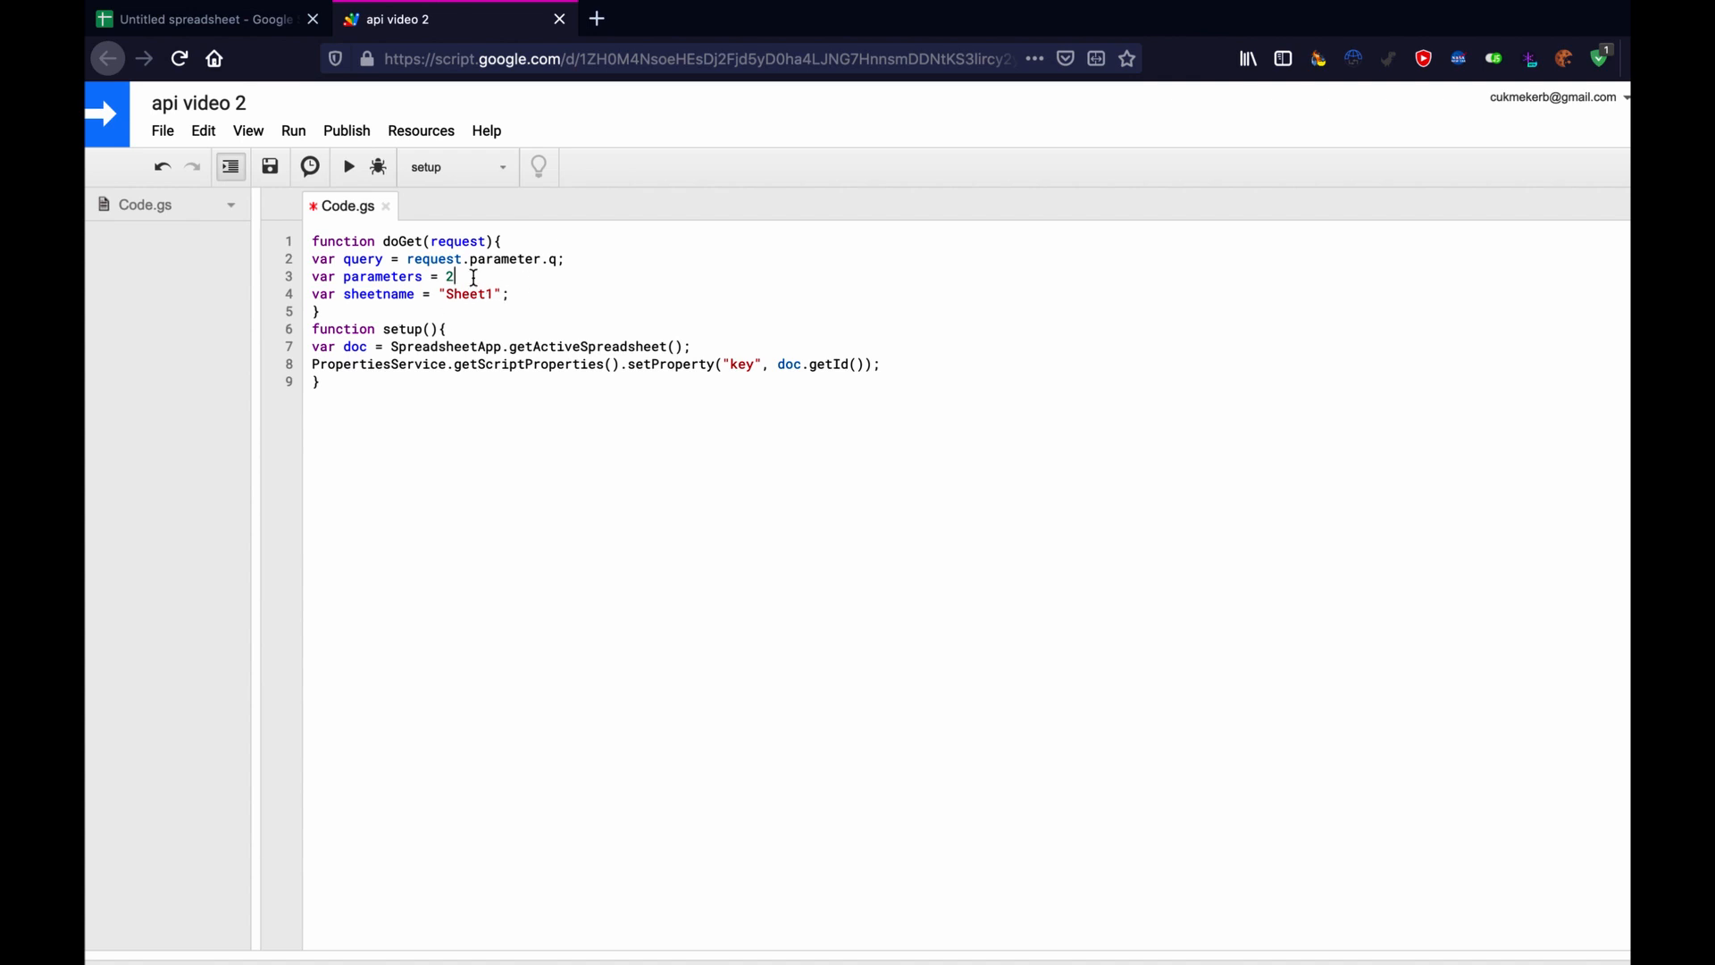
type(";")
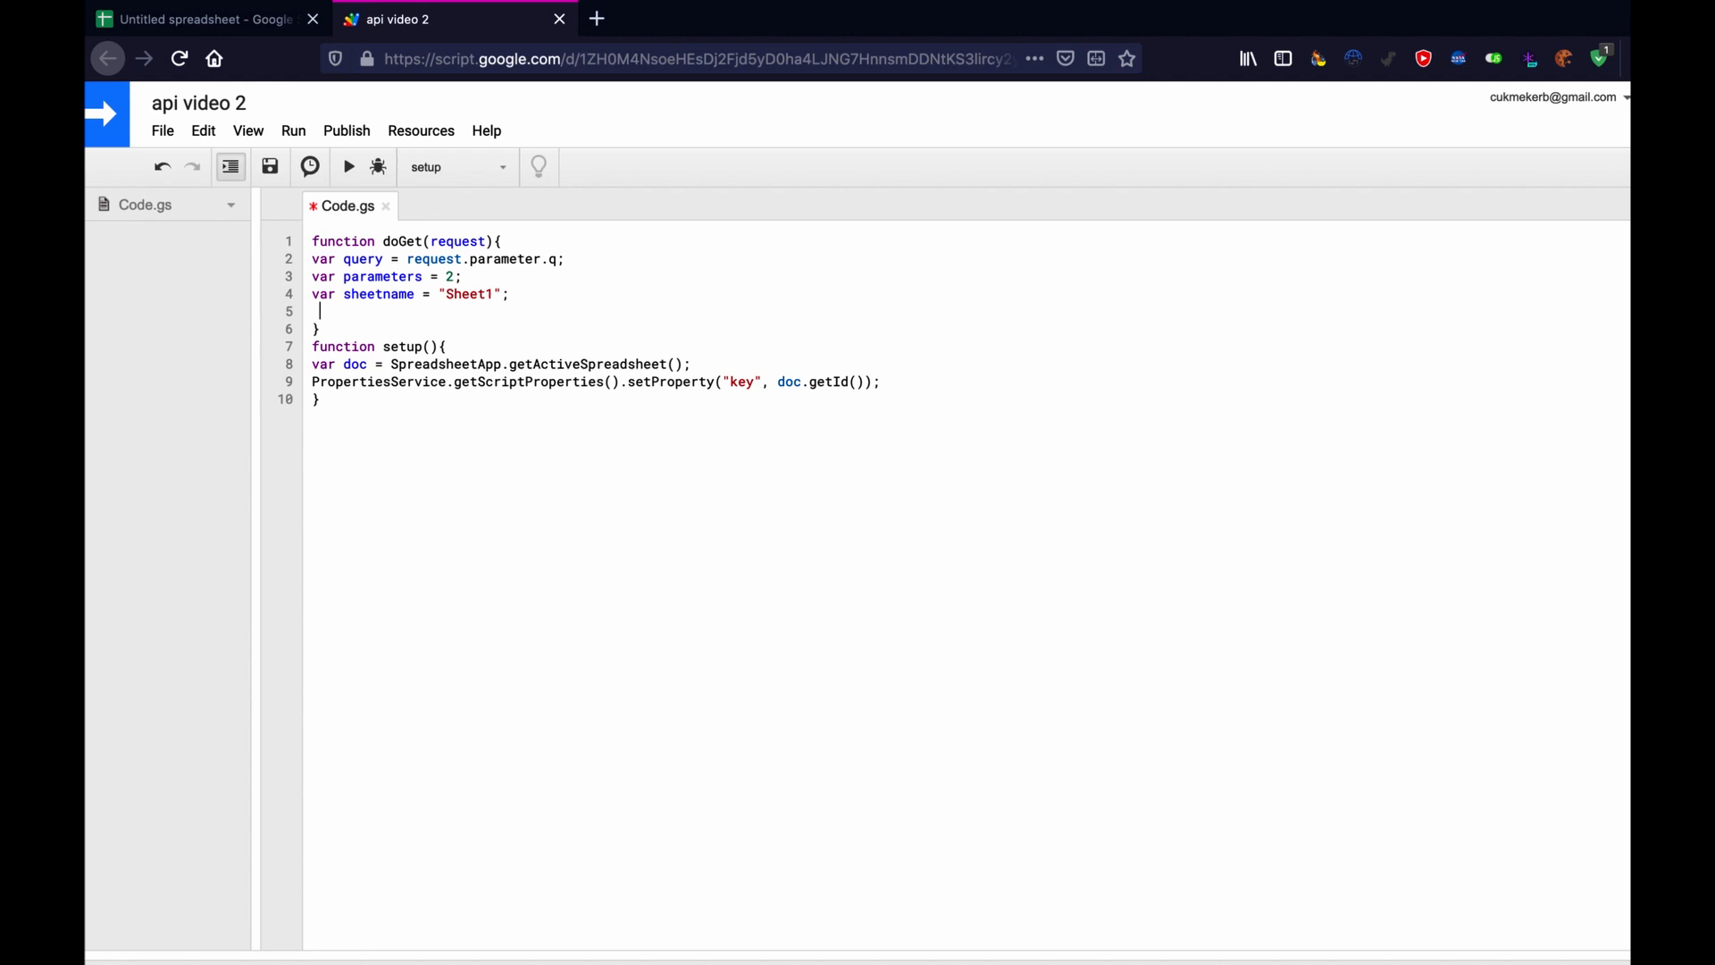
type("v")
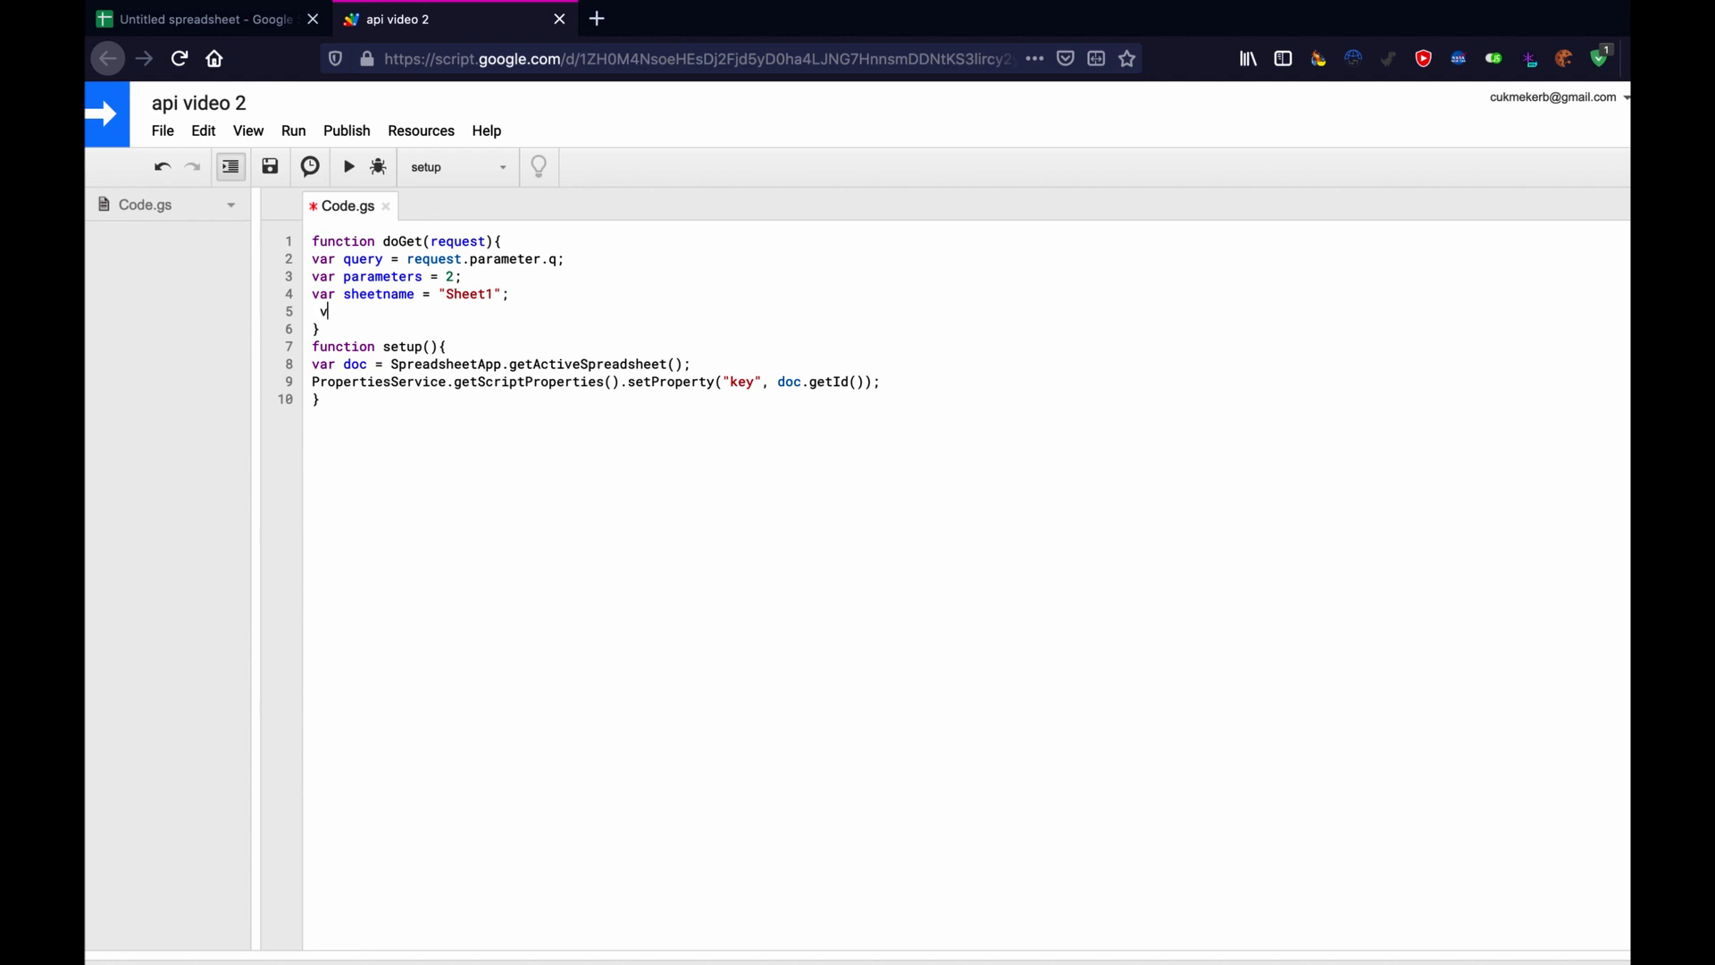
Begin var doc = SpreadsheetApp.openById( in doGet.
type("ar")
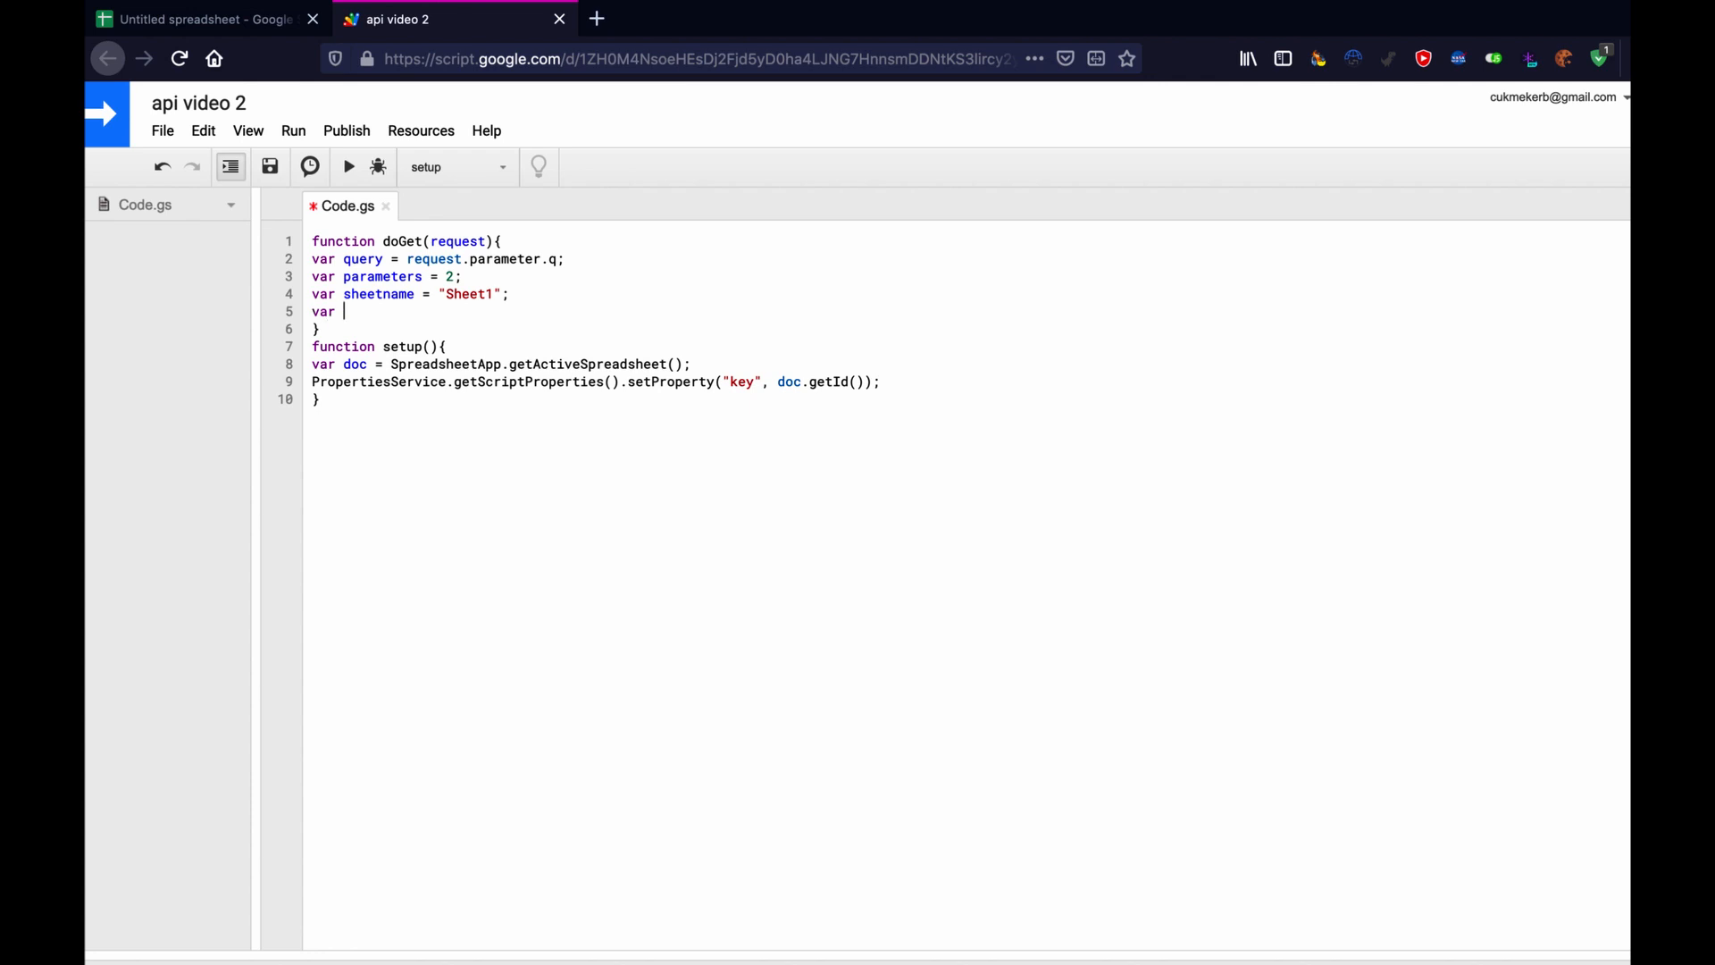
type("doc =")
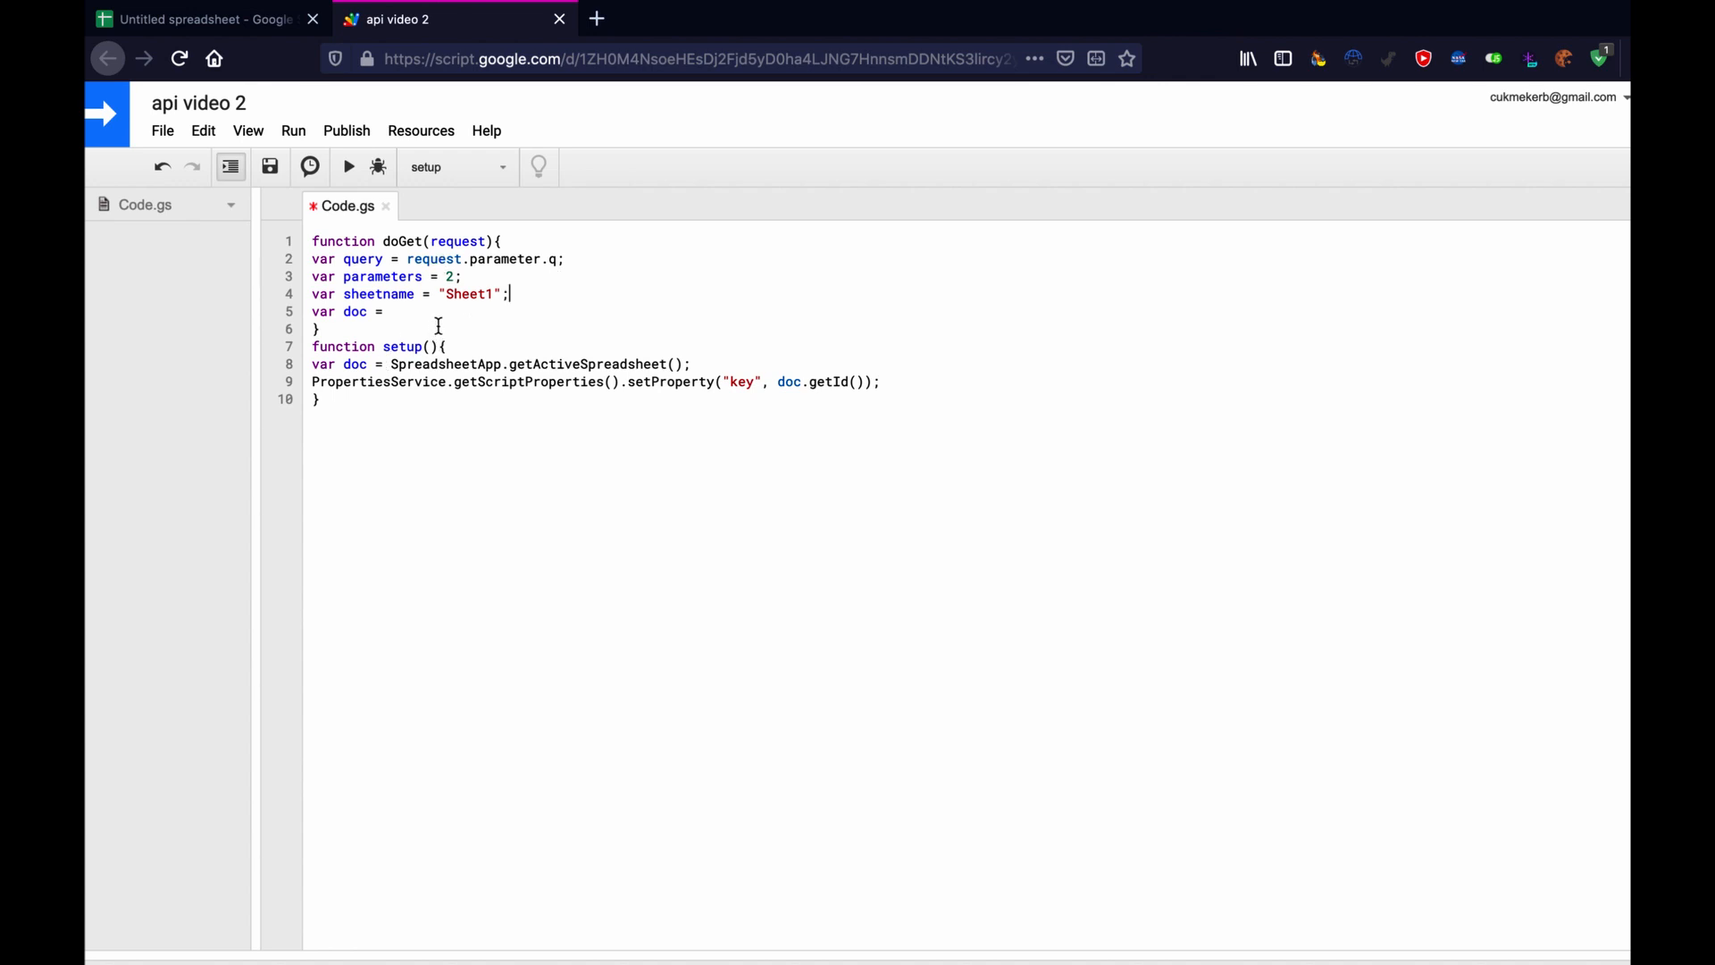
type("Spr")
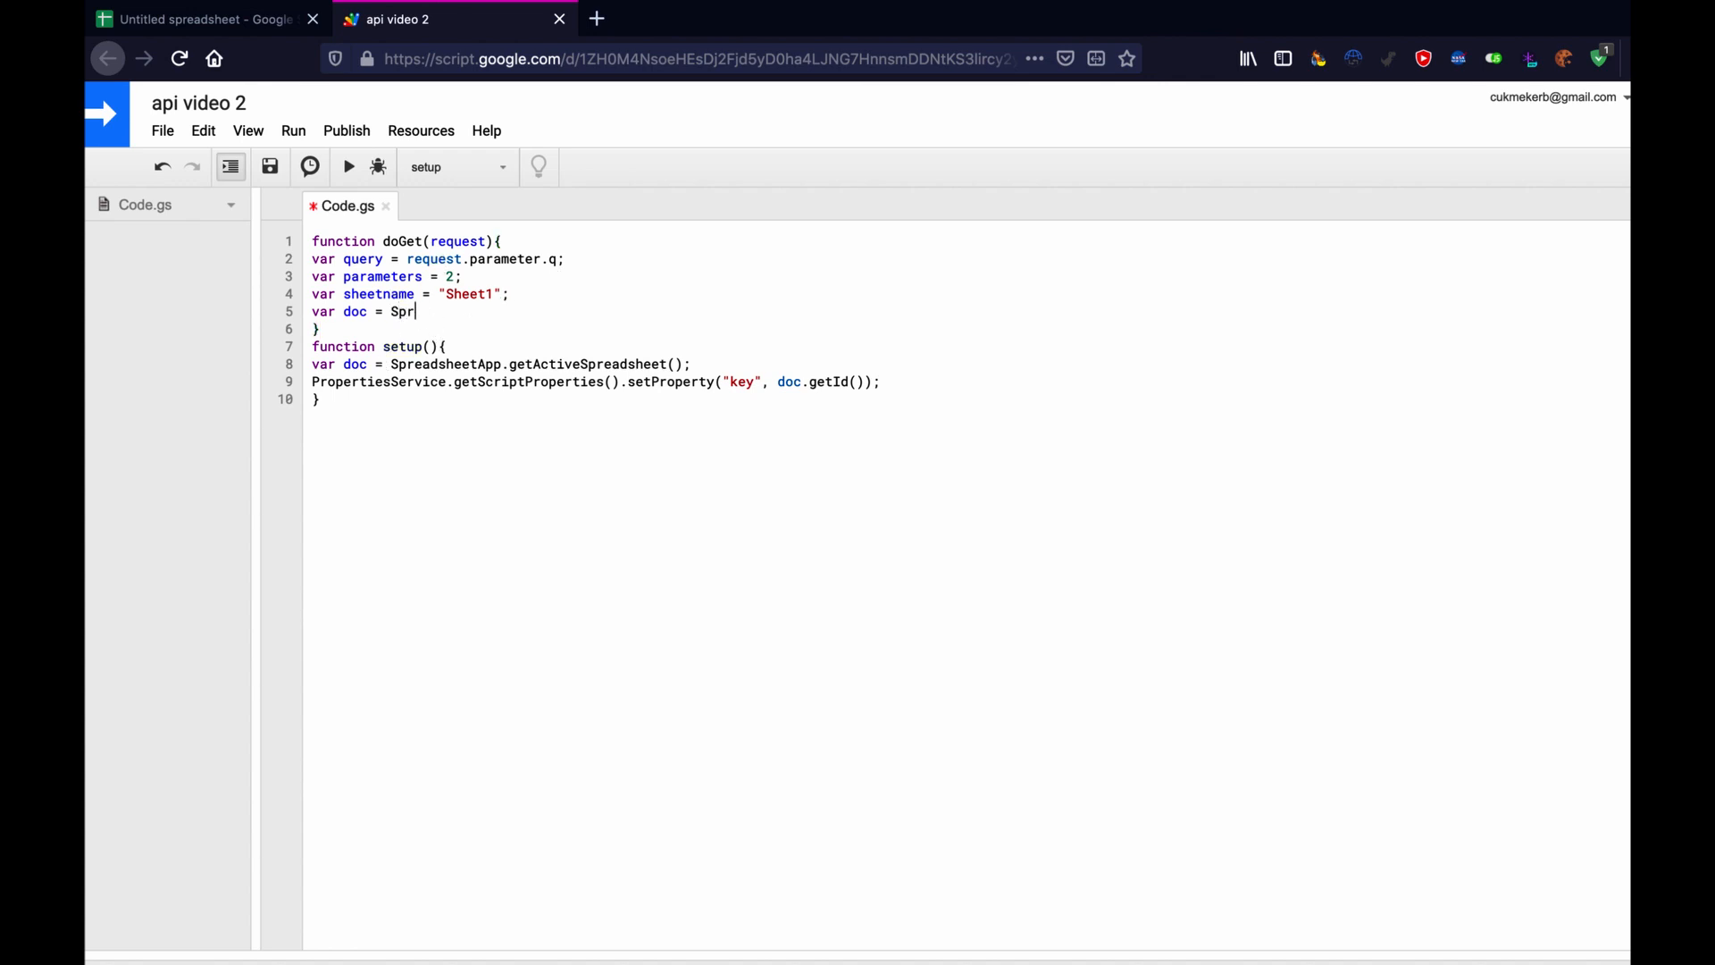
type("eadsheetApp.")
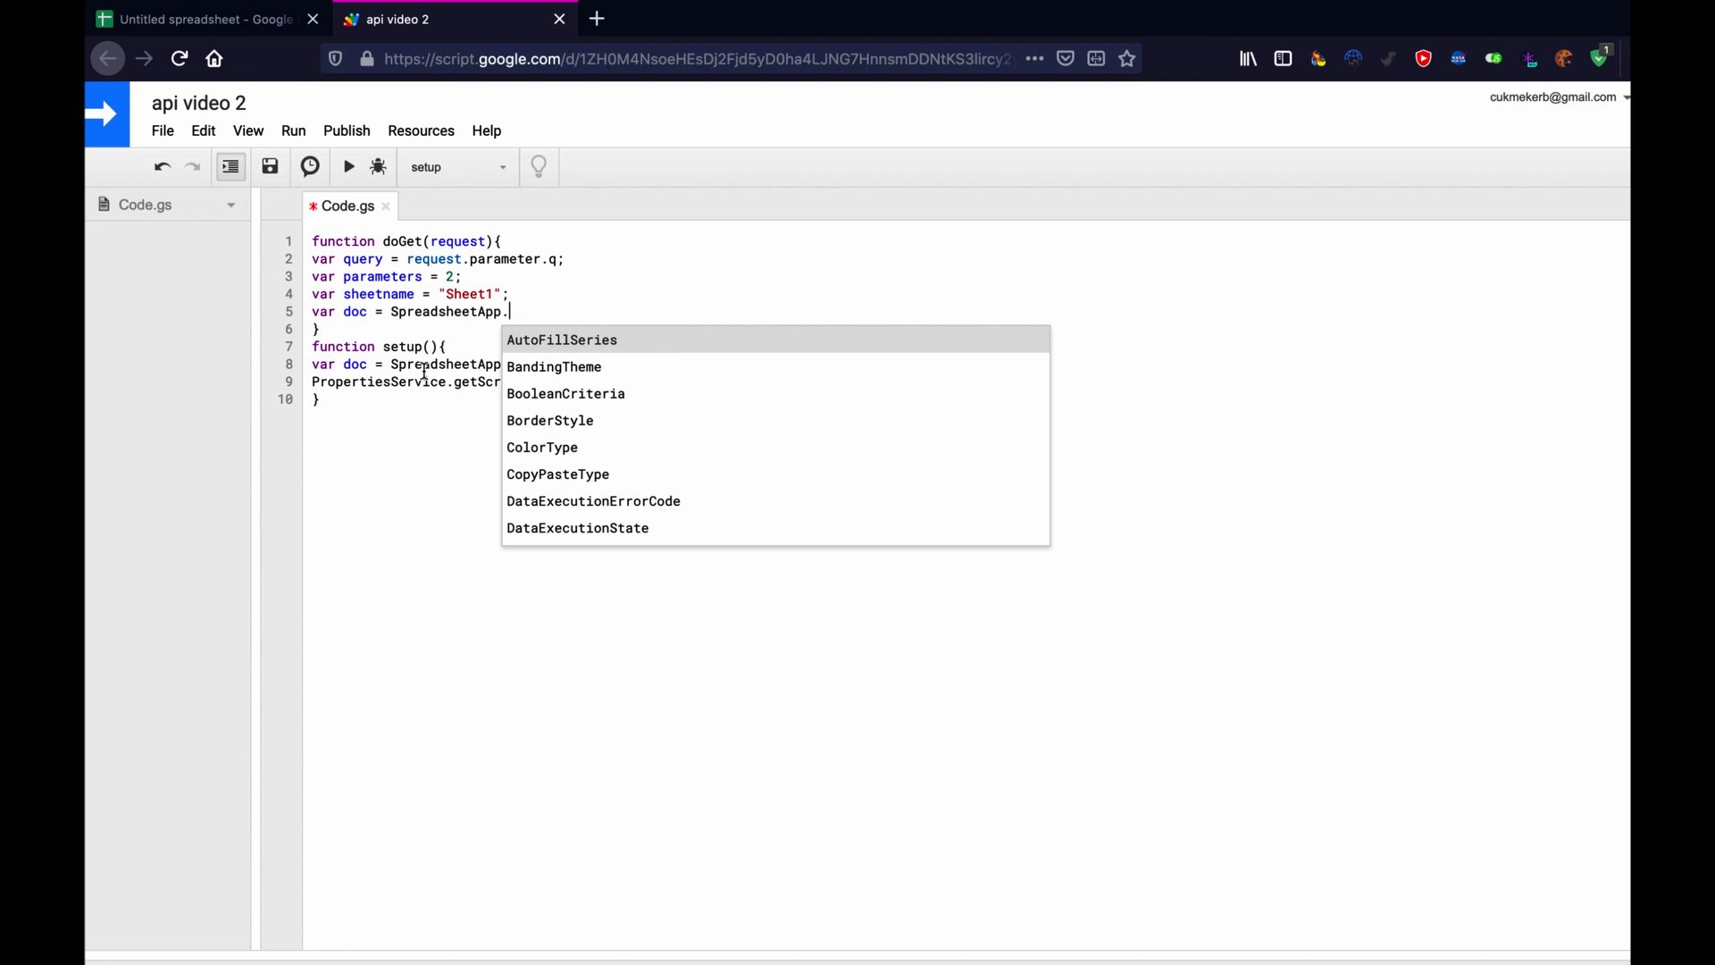
type("openById(id")
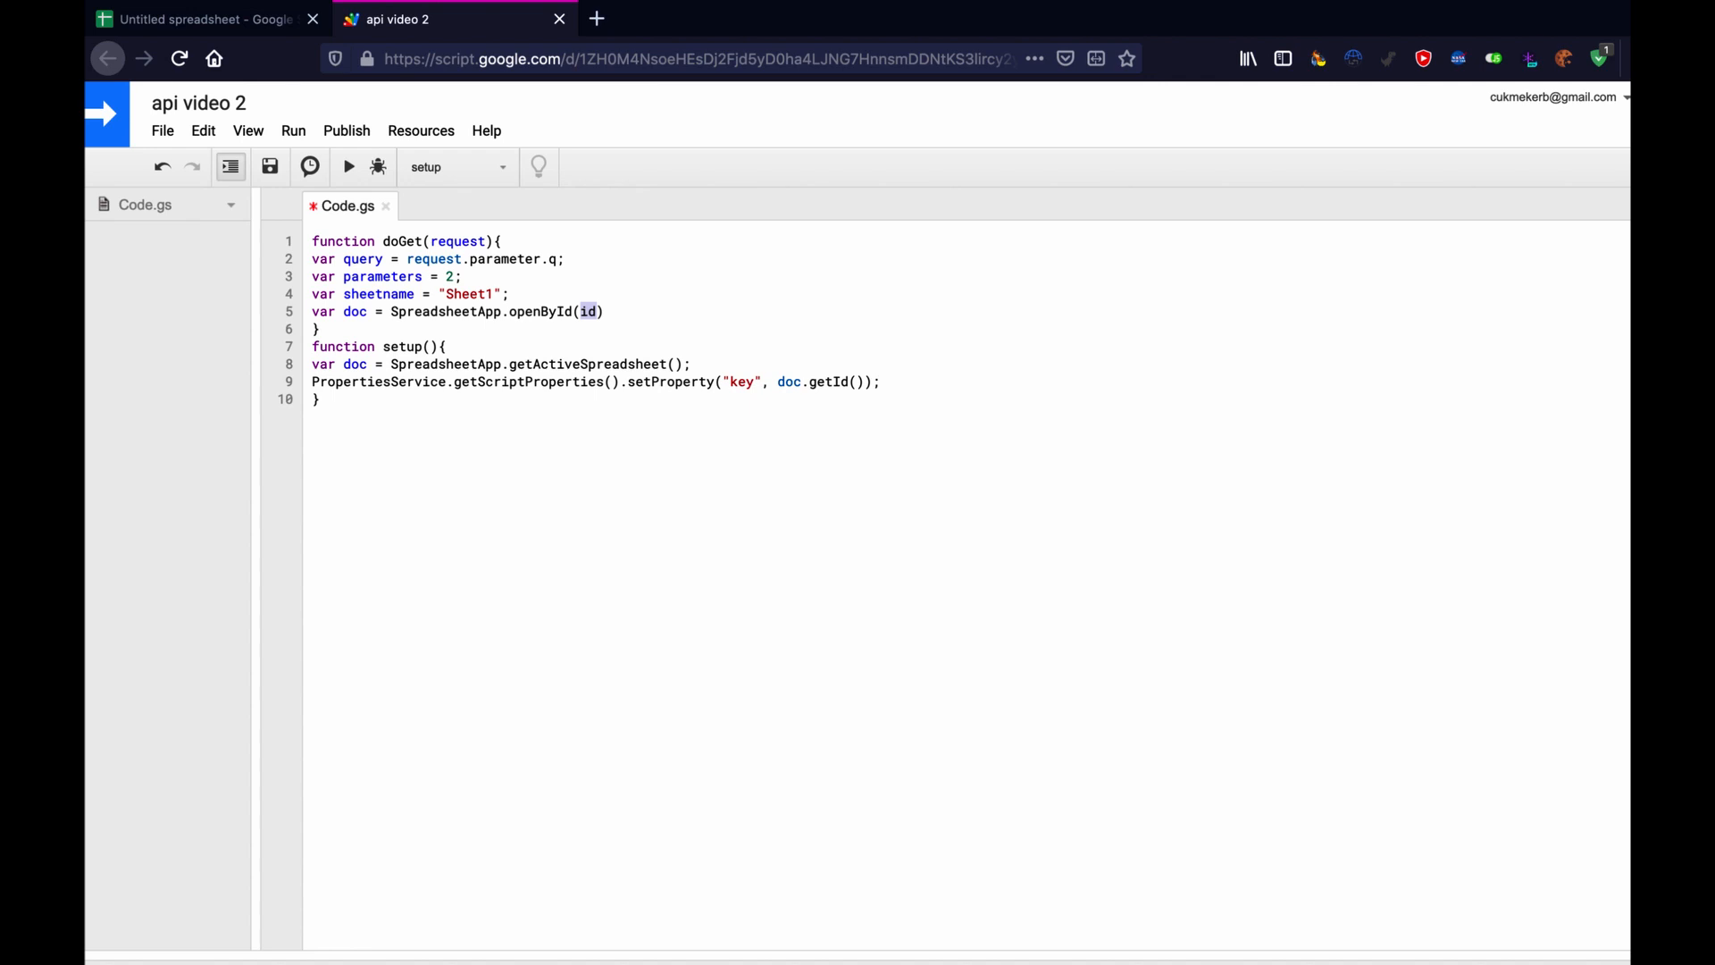
Pass PropertiesService.getScriptProperties().getProperty("key") as the spreadsheet ID.
type("Properties")
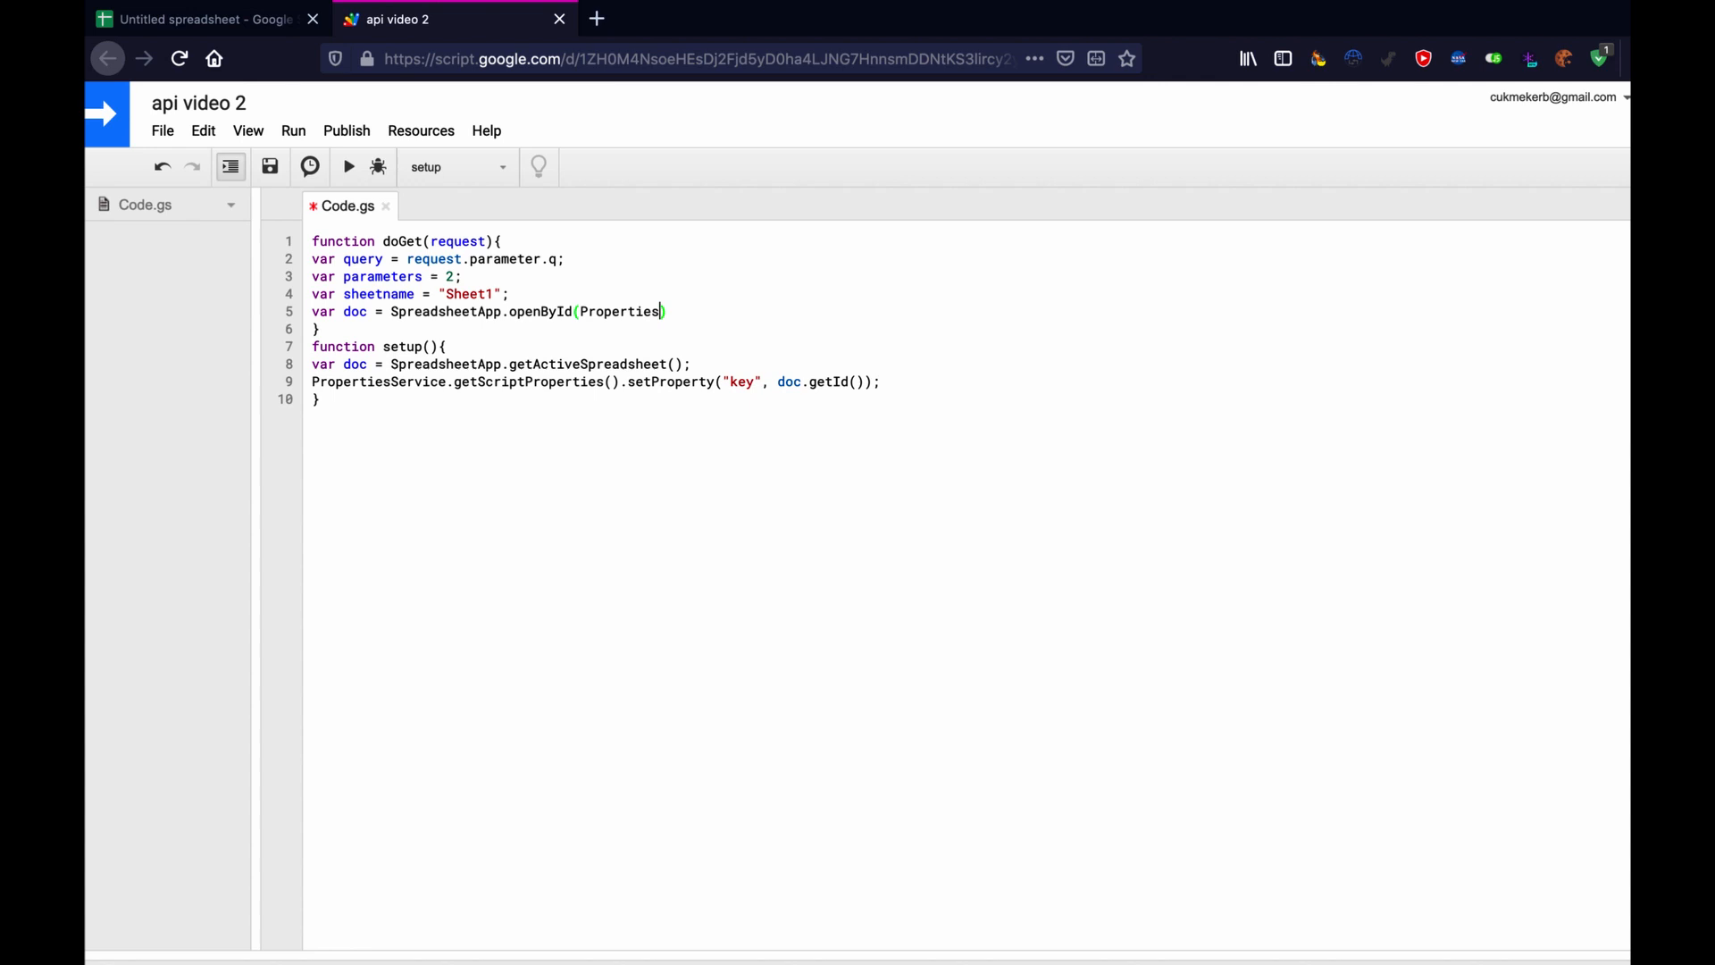
type("Ser")
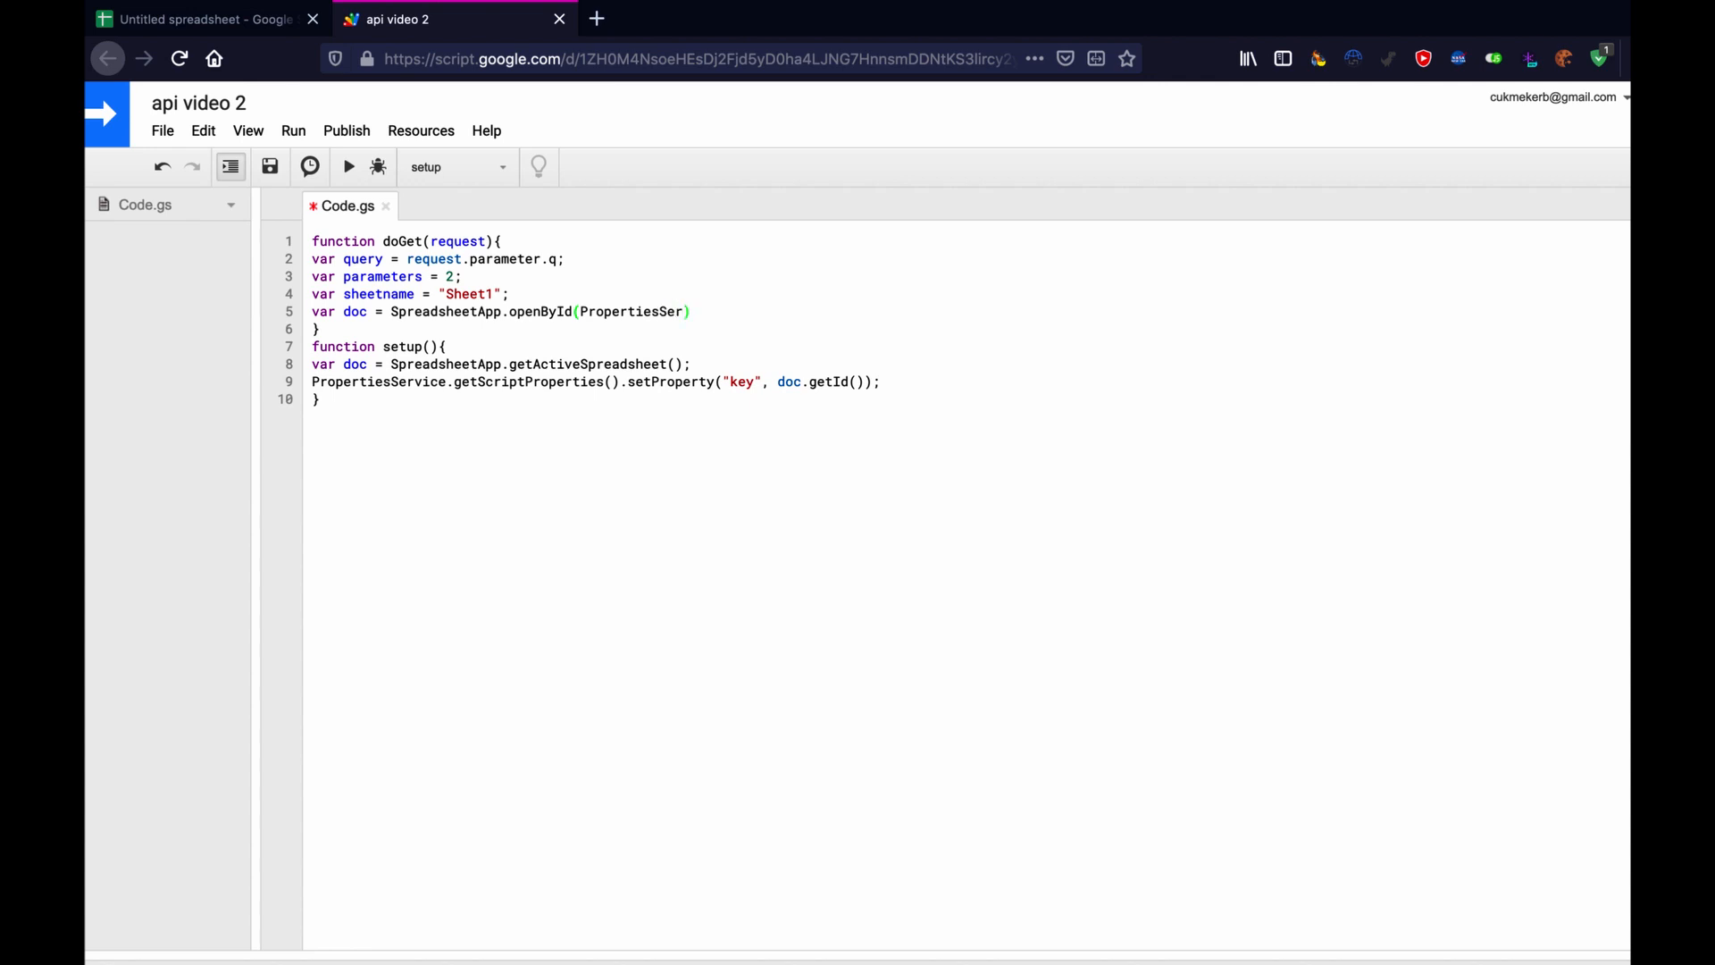
type("vi")
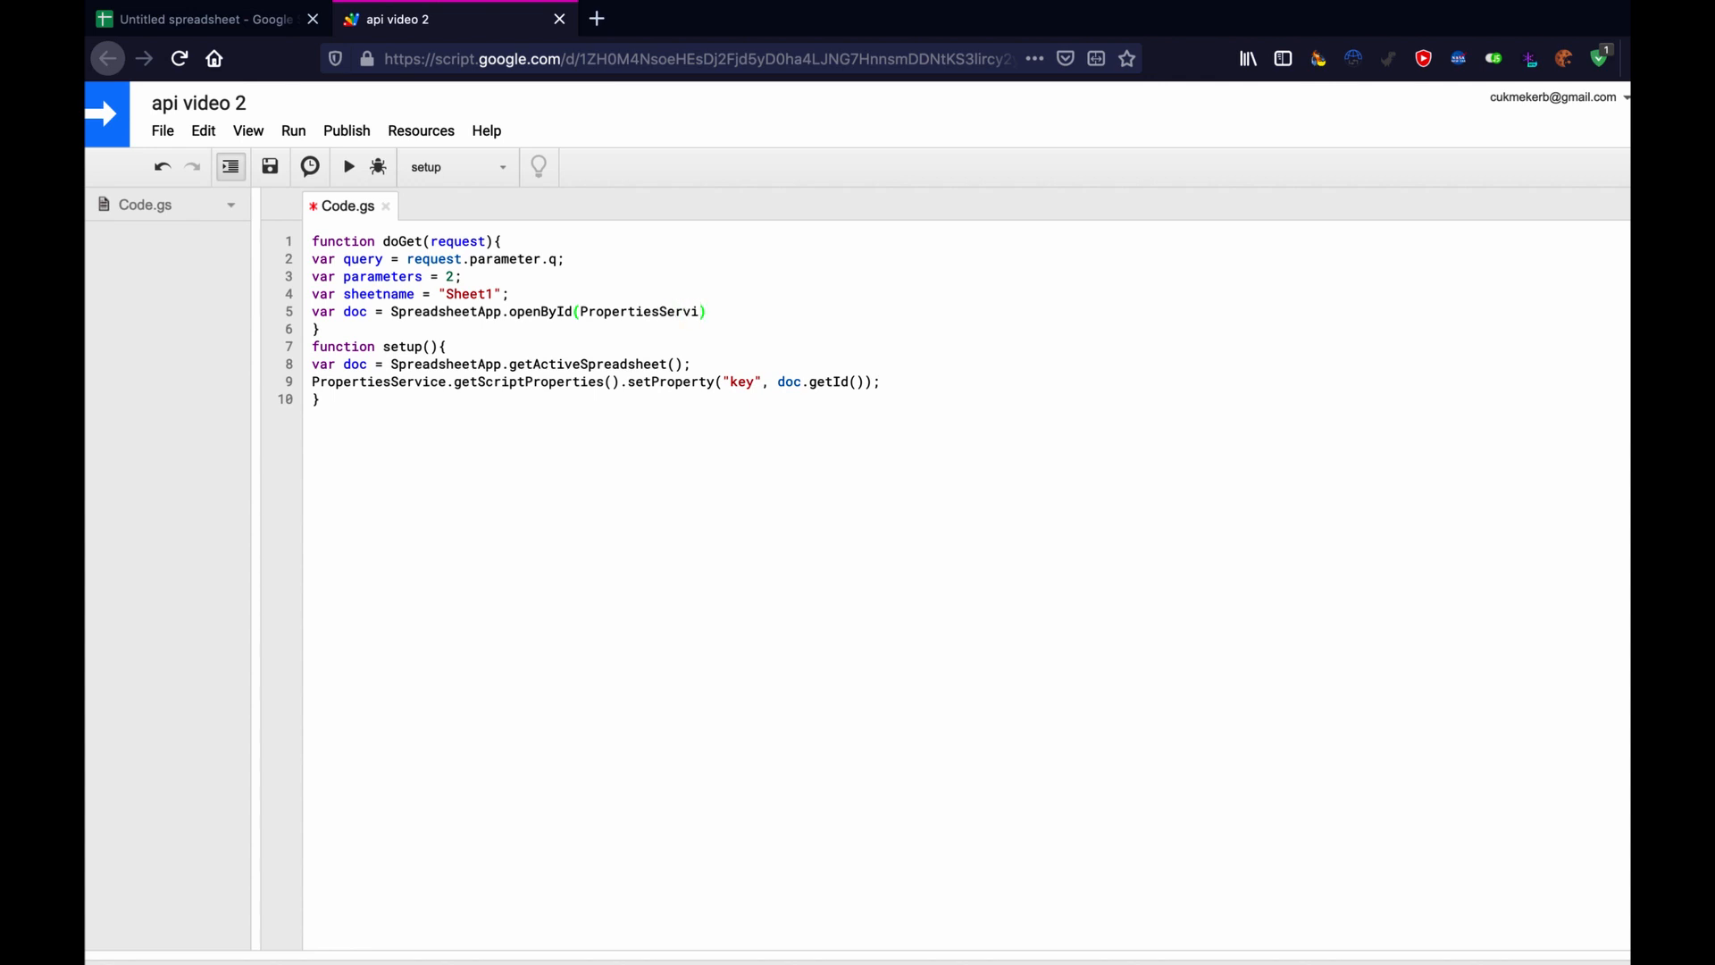
type("ce")
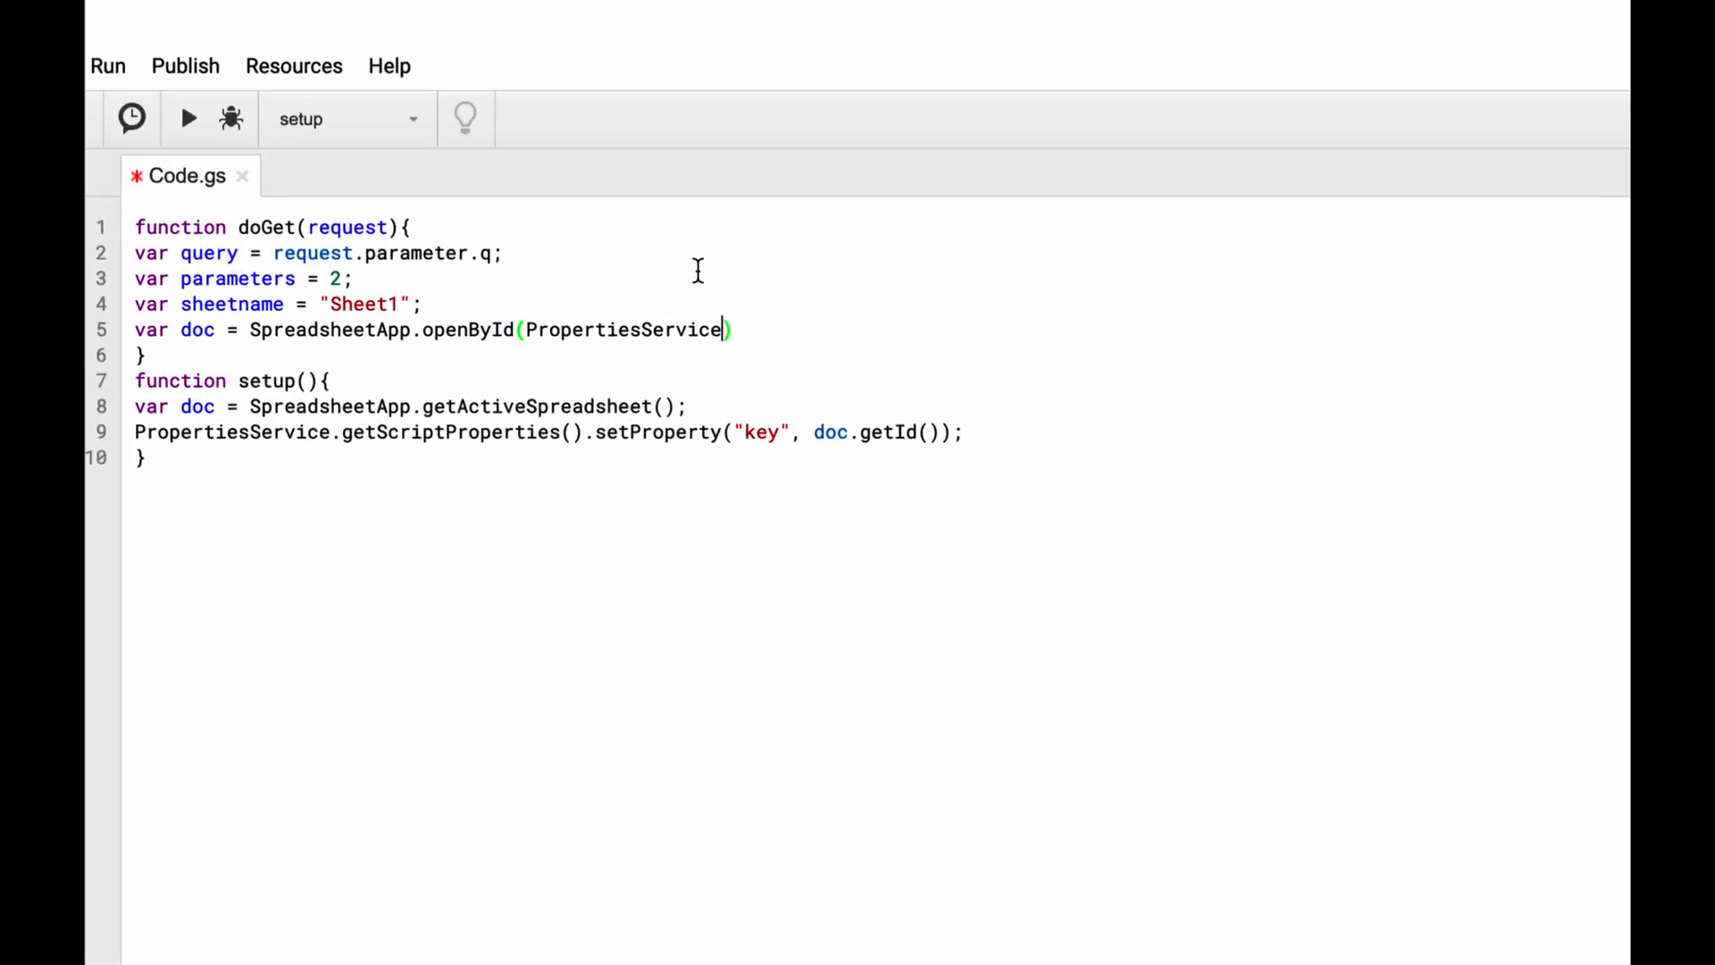
type(".)")
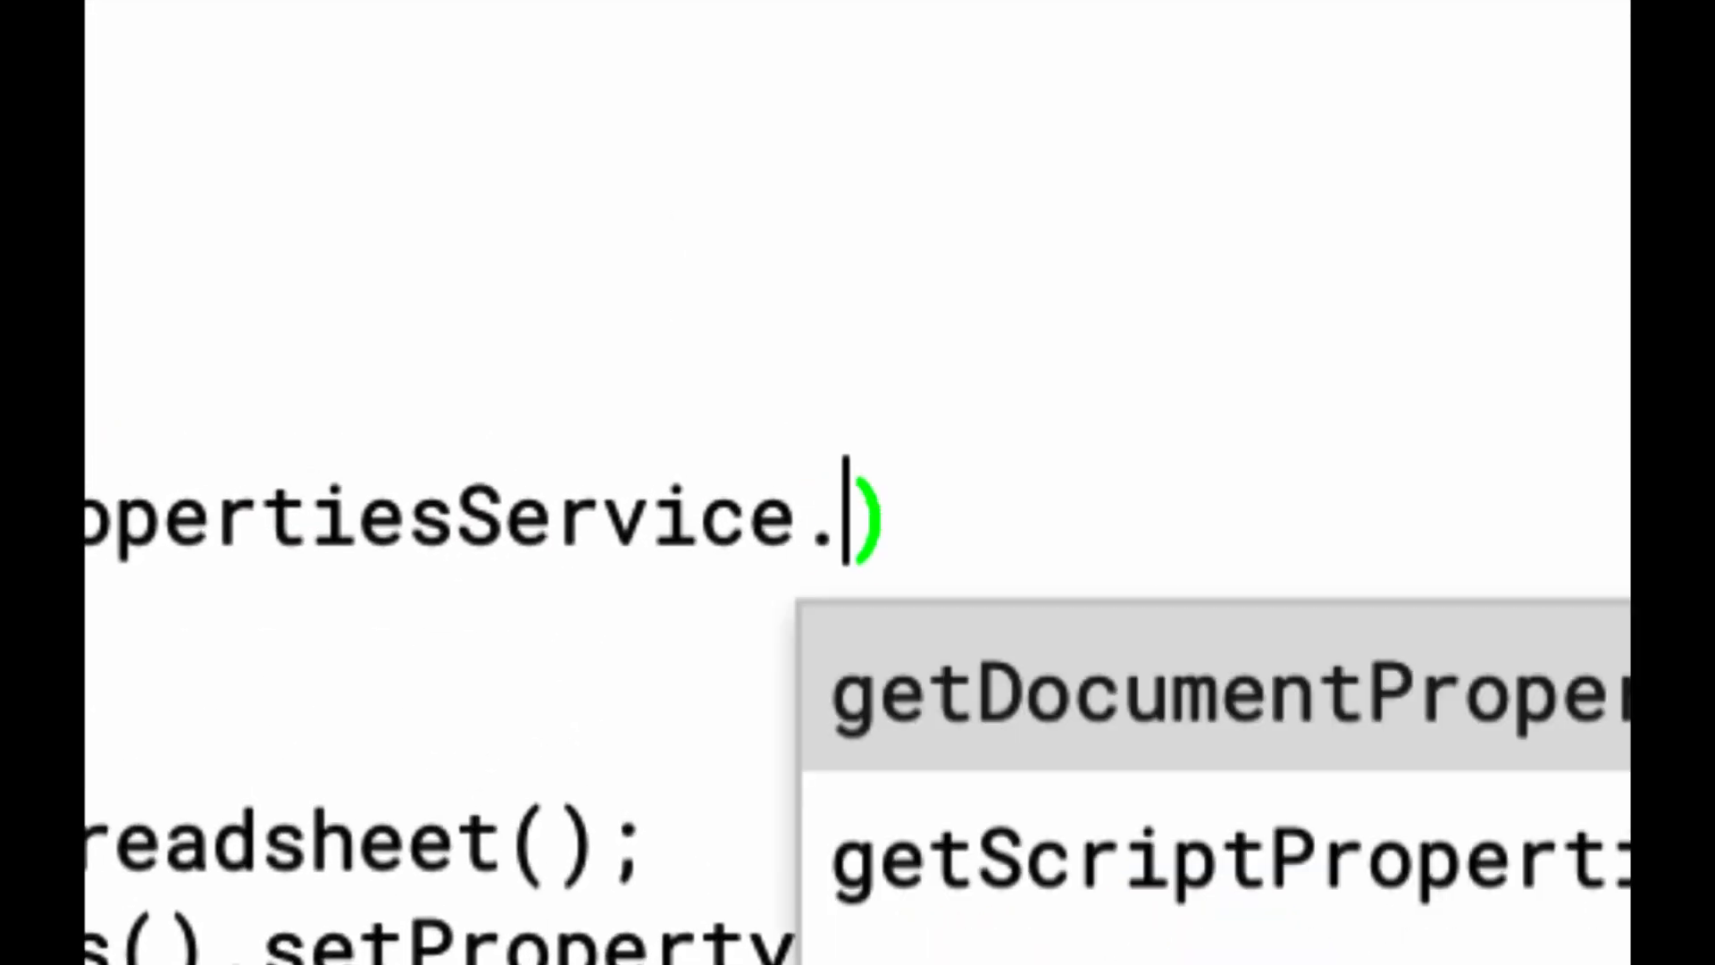
type("getScriptProperties(")
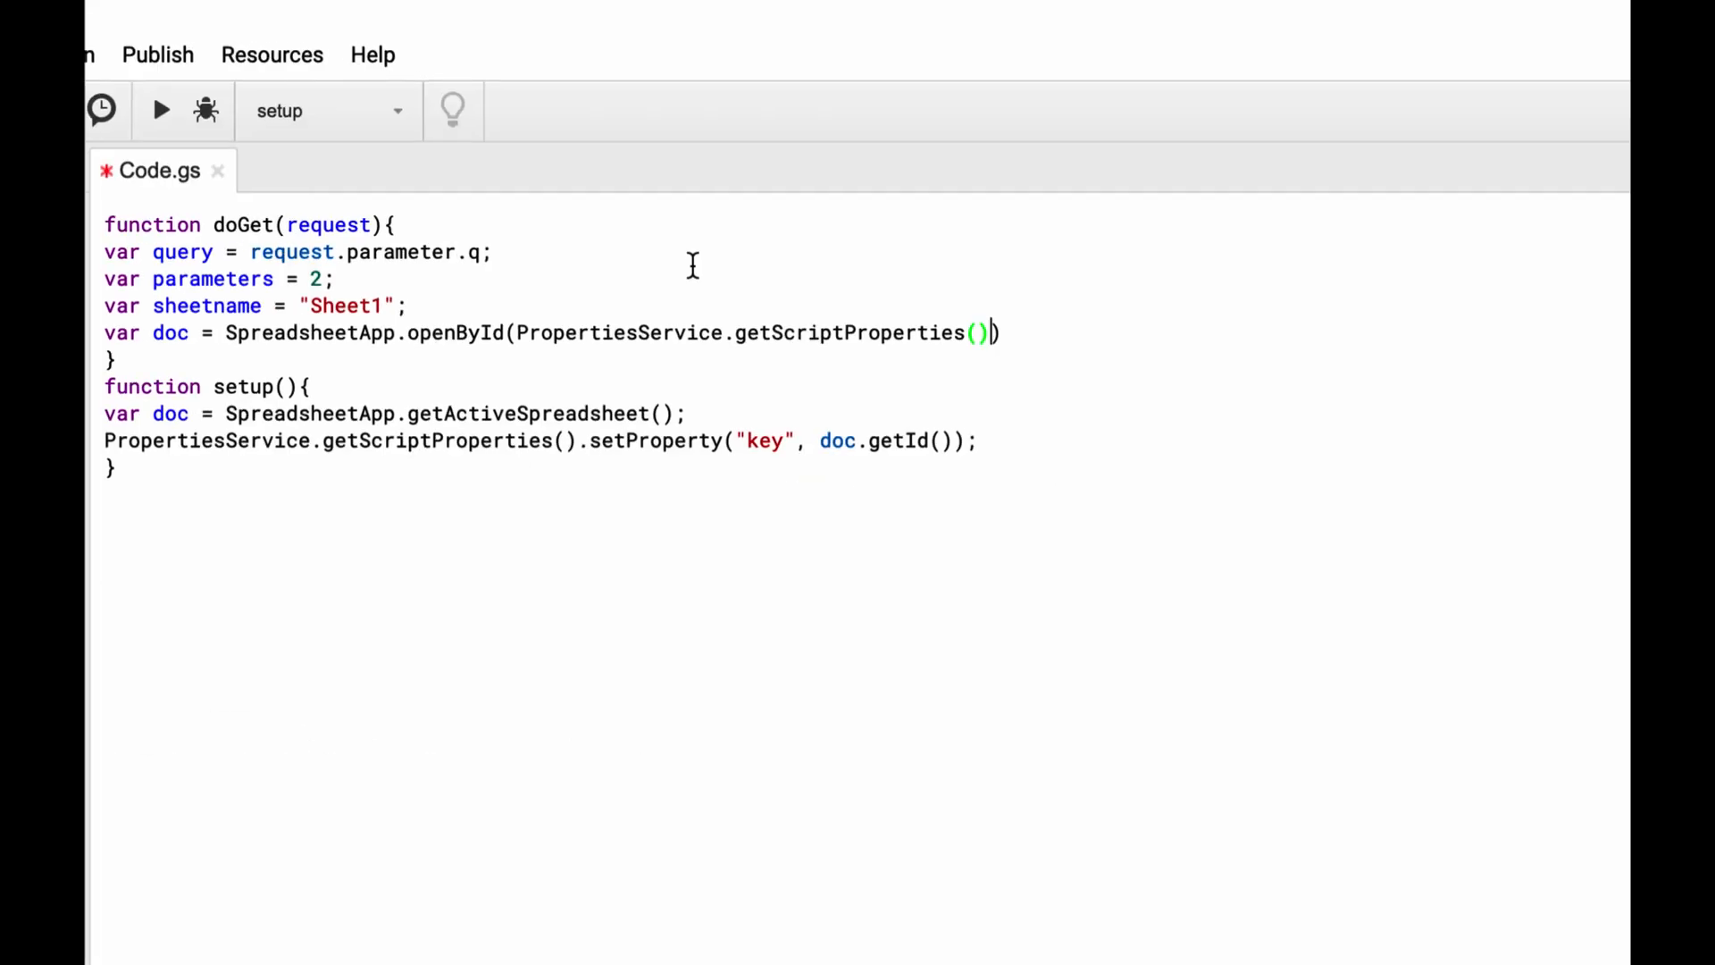
type(".")
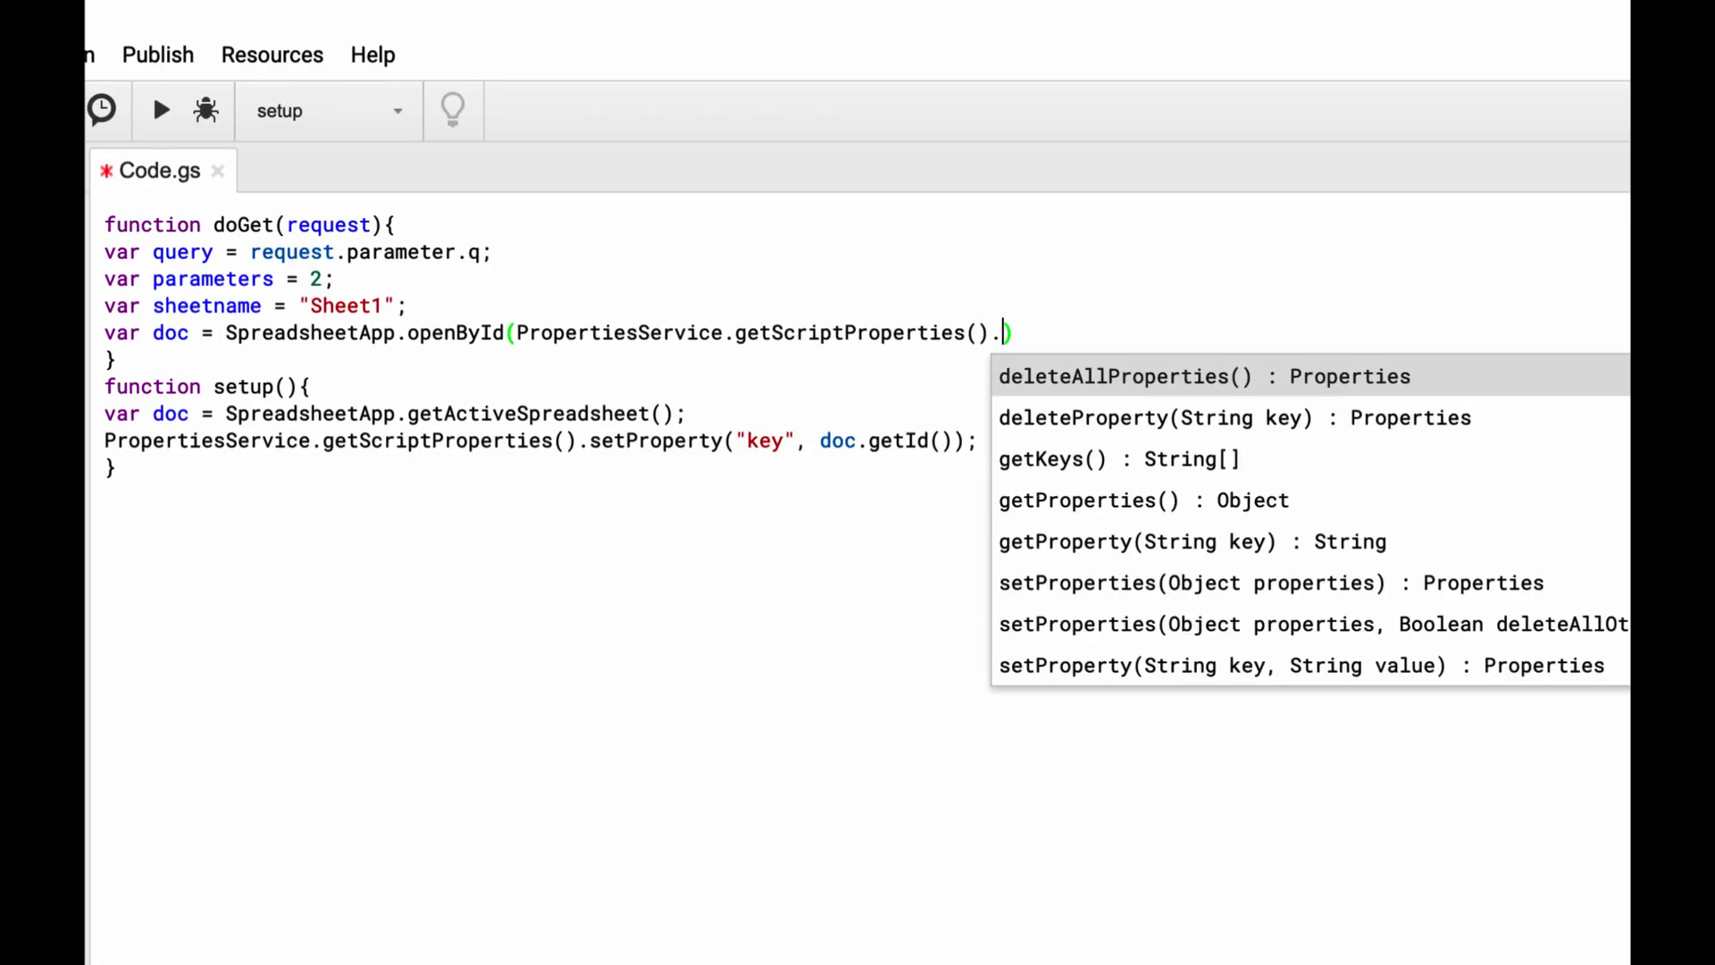
type("get")
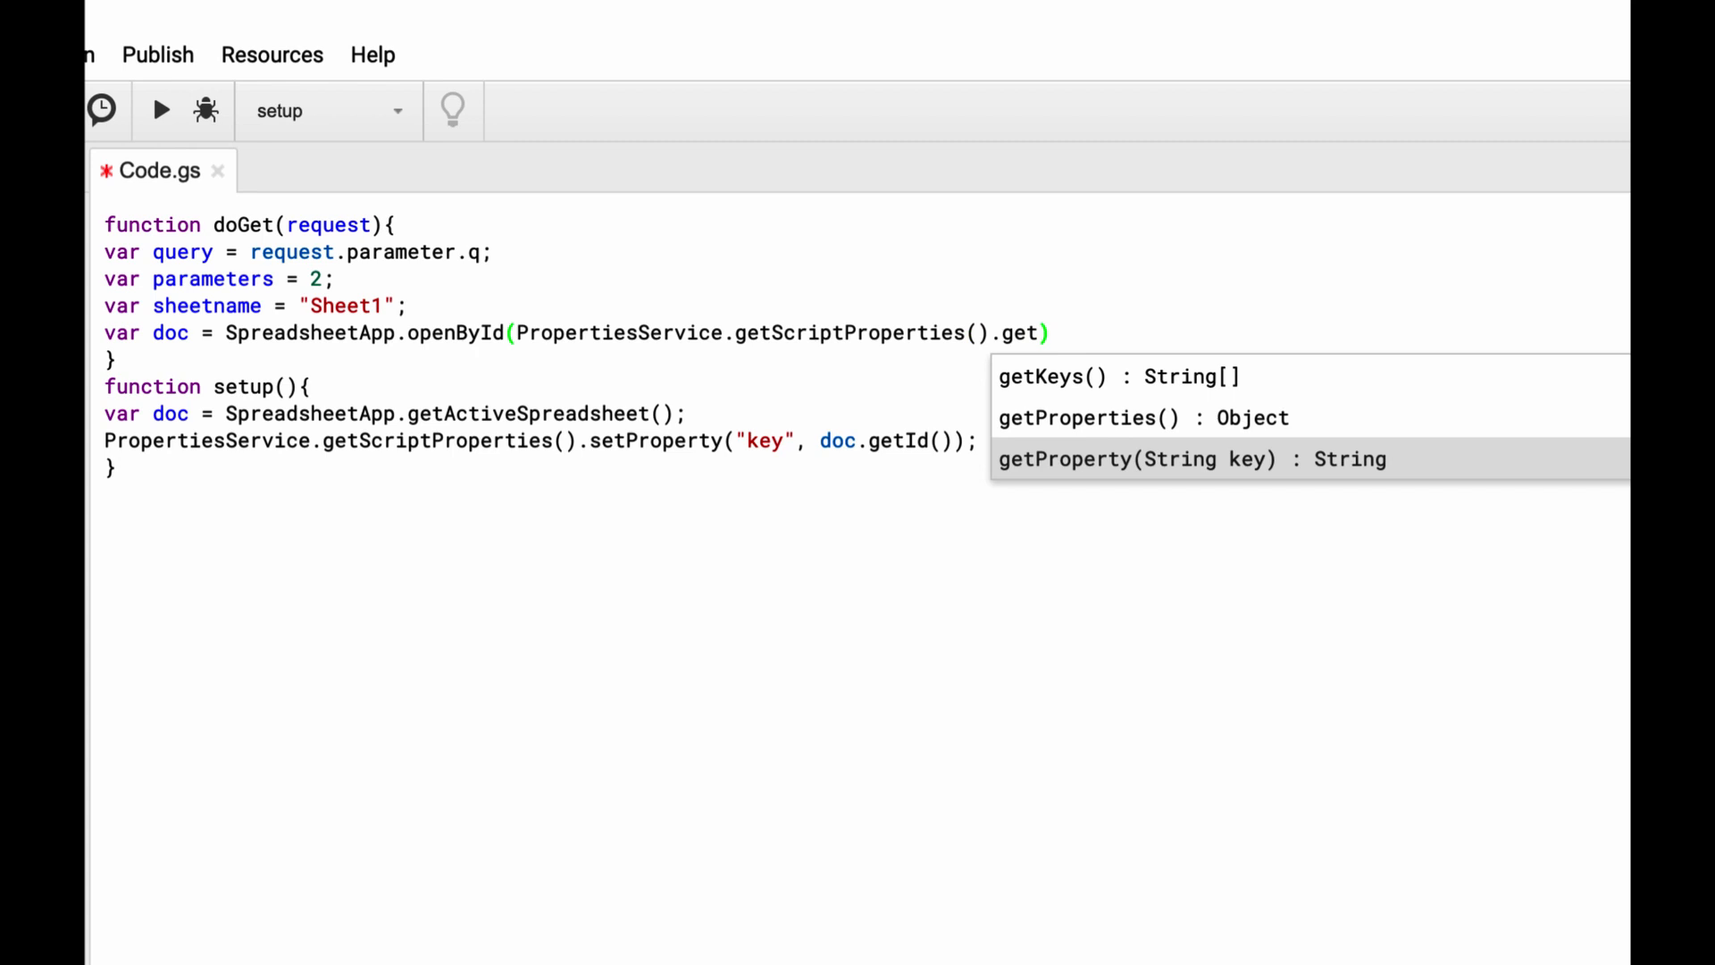
left_click(1137, 458)
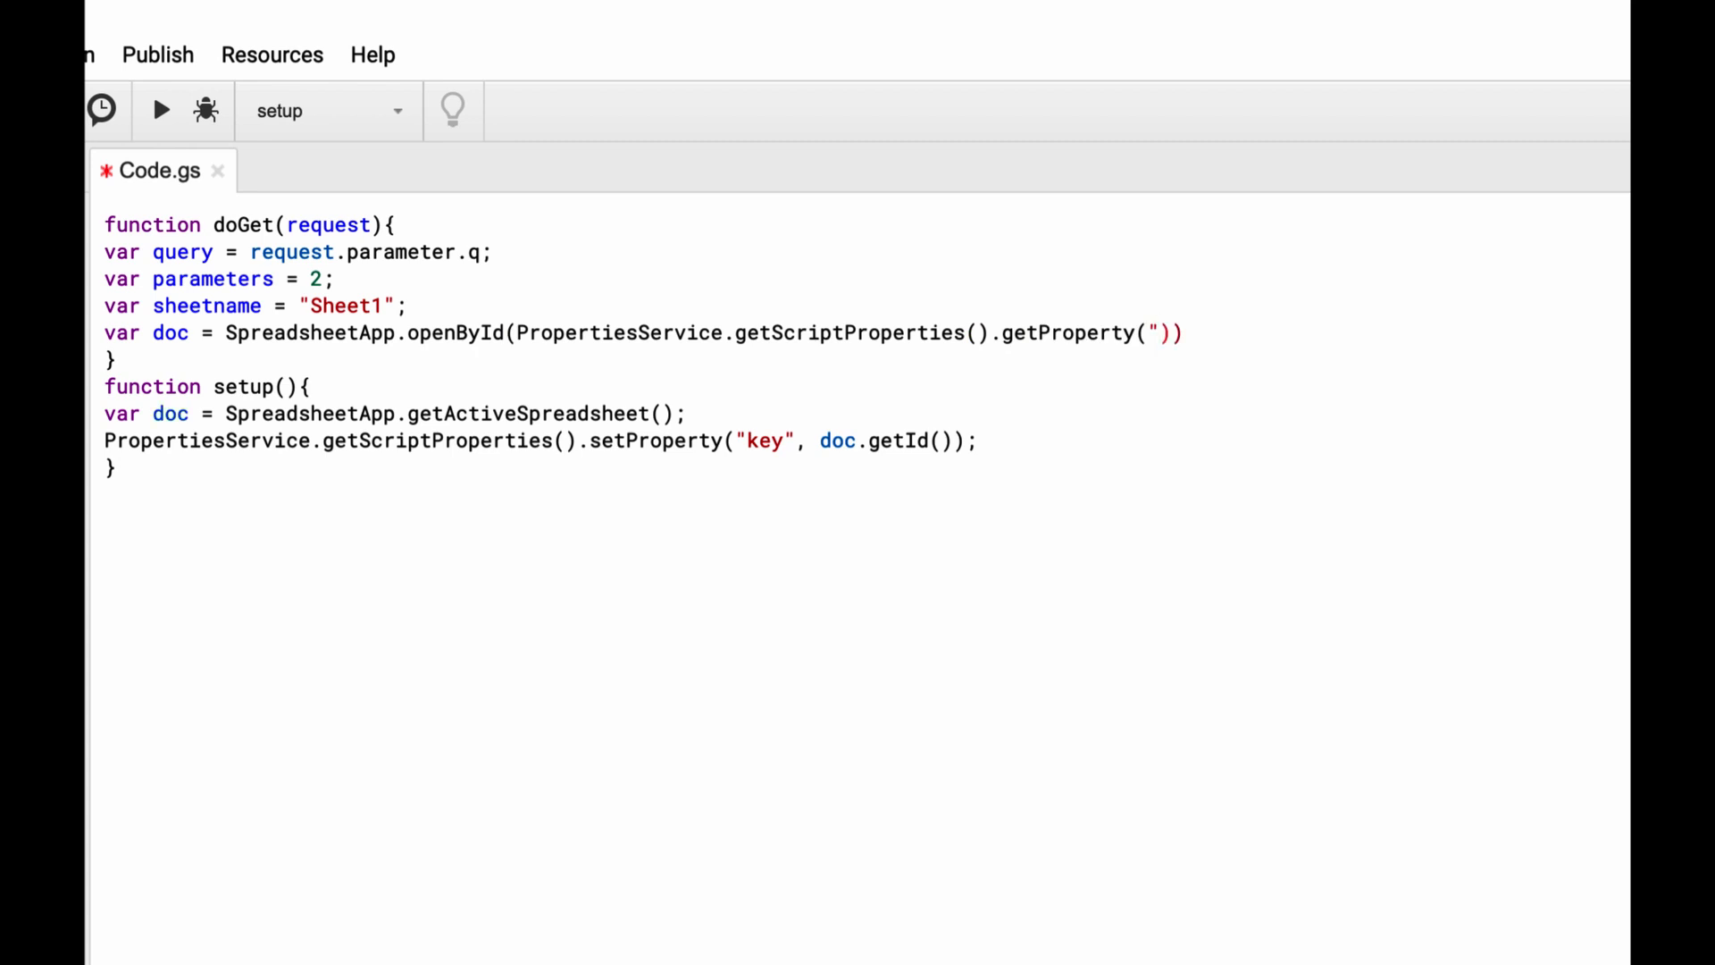
type("key\"")
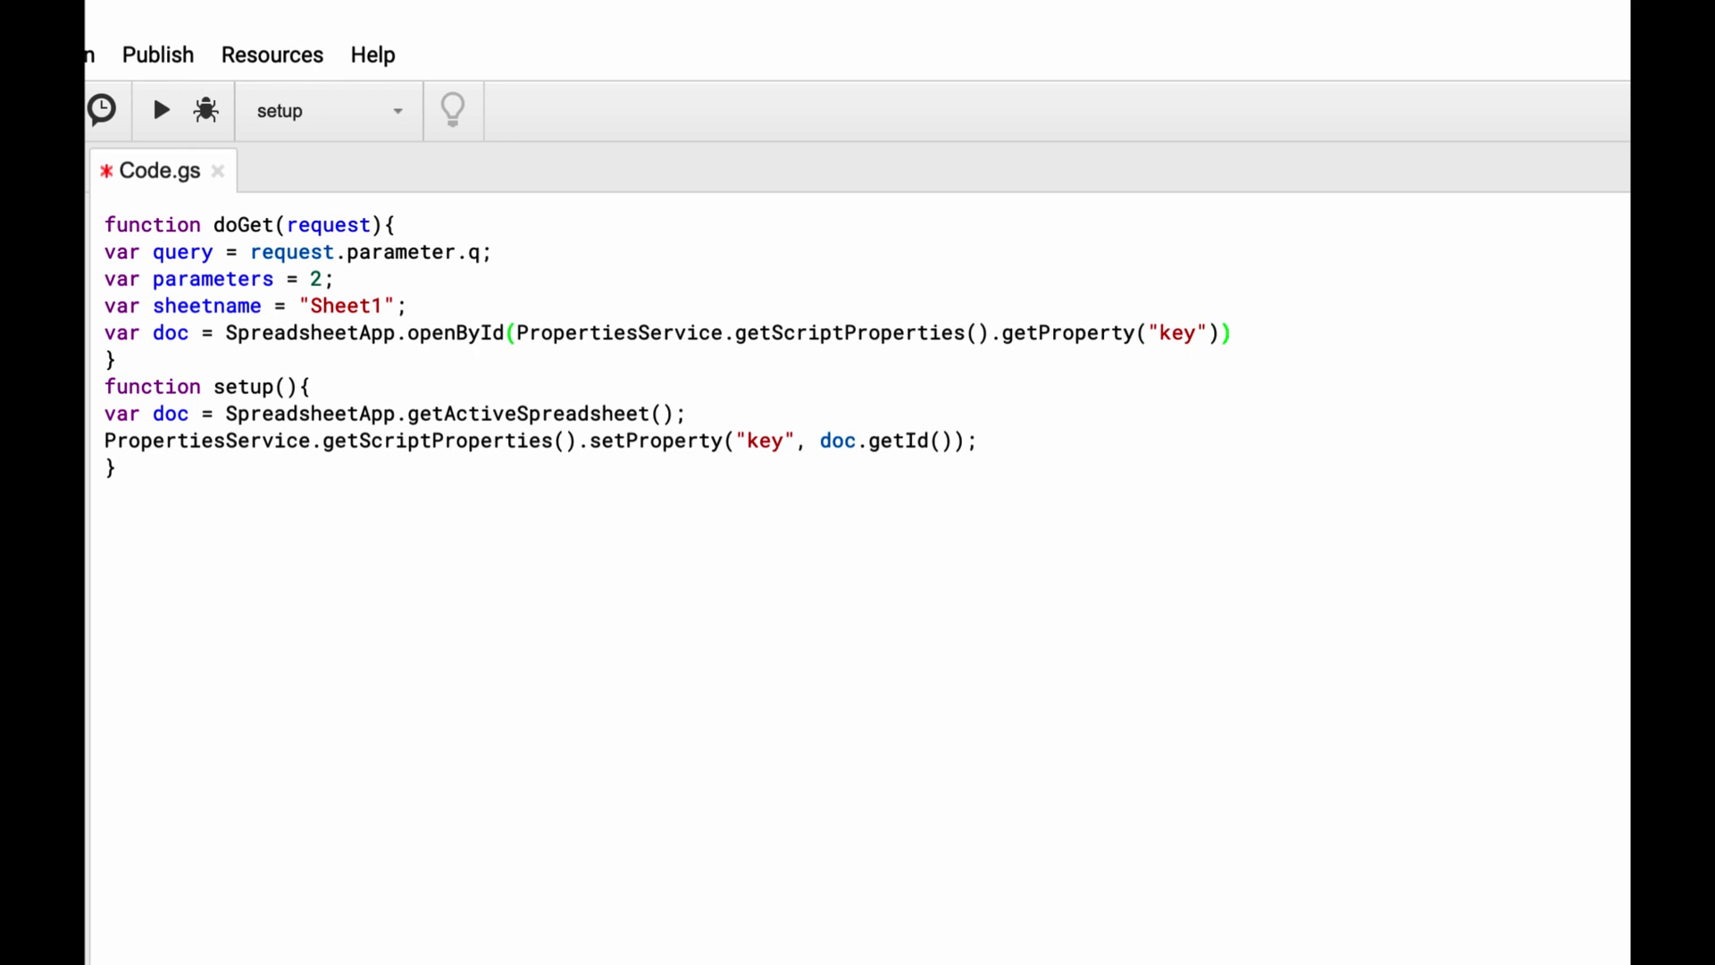
type(";")
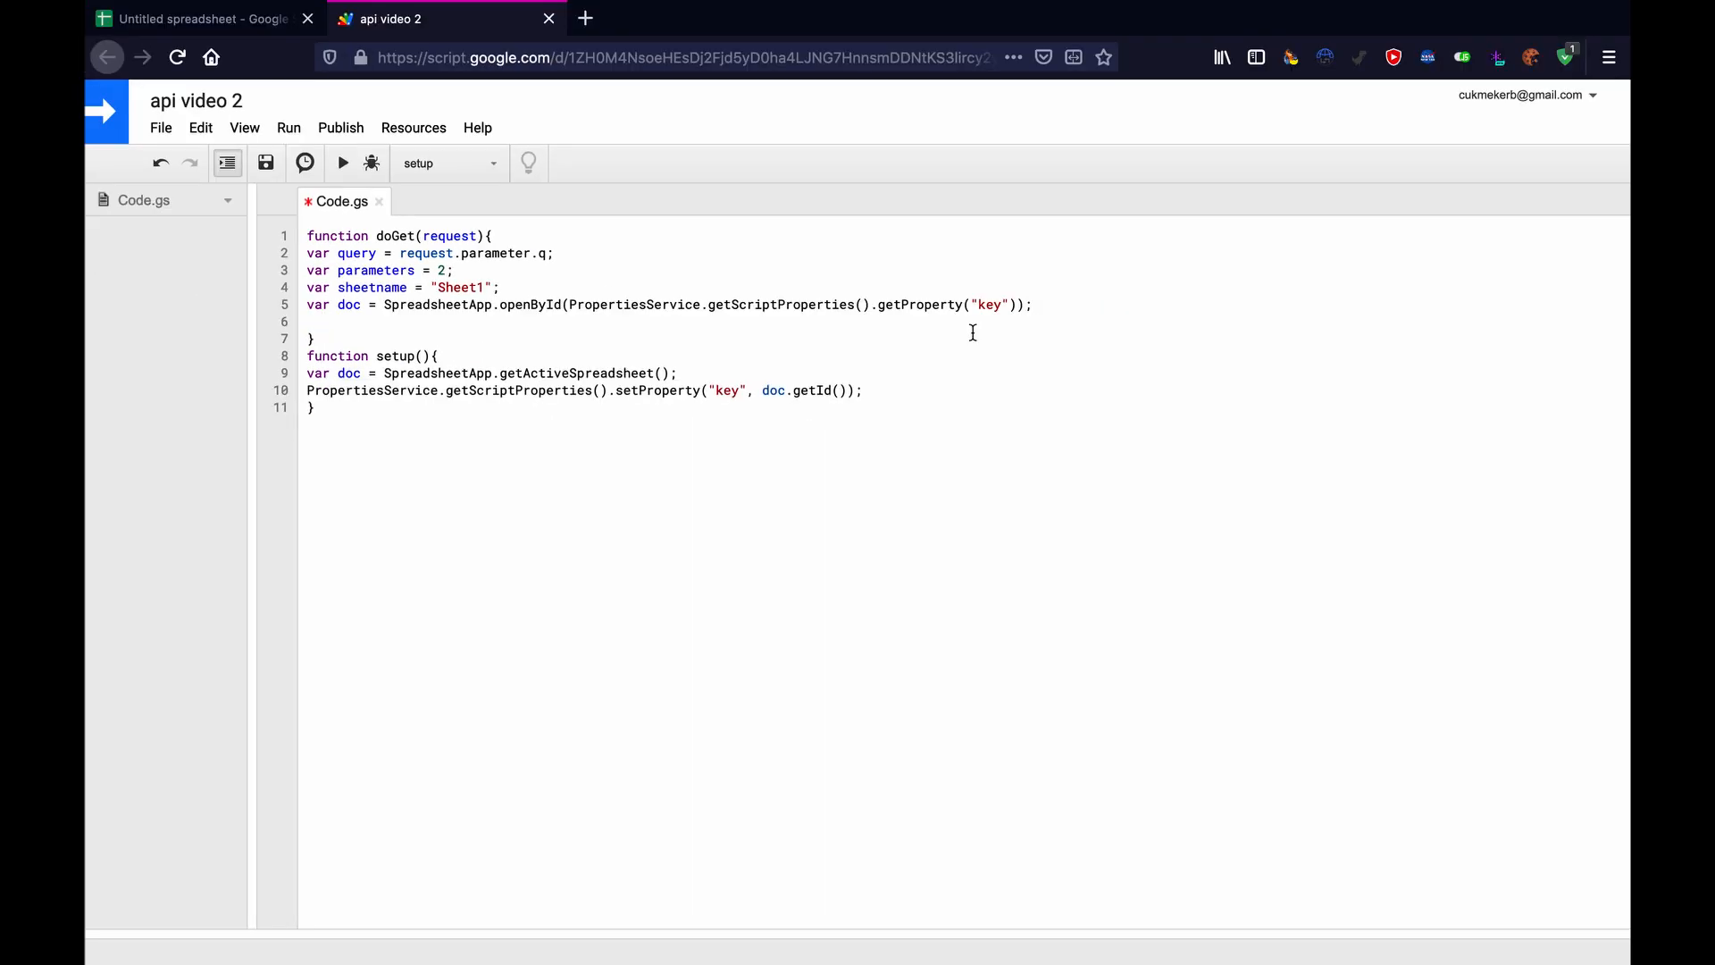
left_click(317, 321)
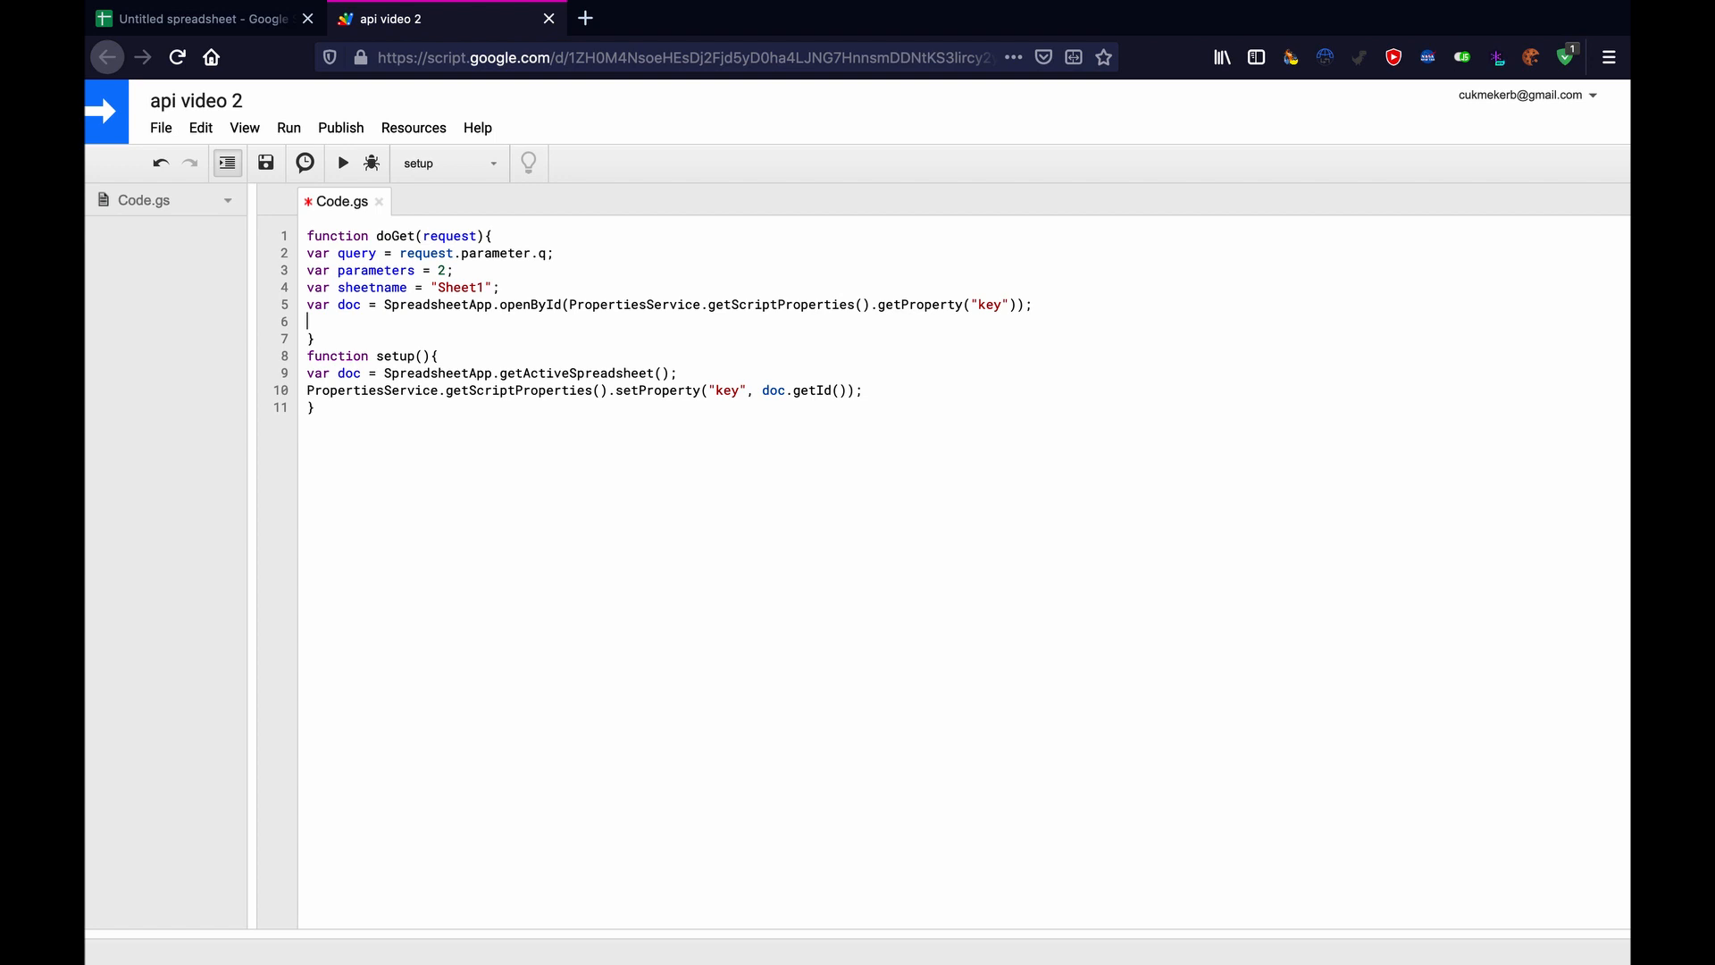
Add var sheet = doc.getSheetByName(sheetname).
type("var")
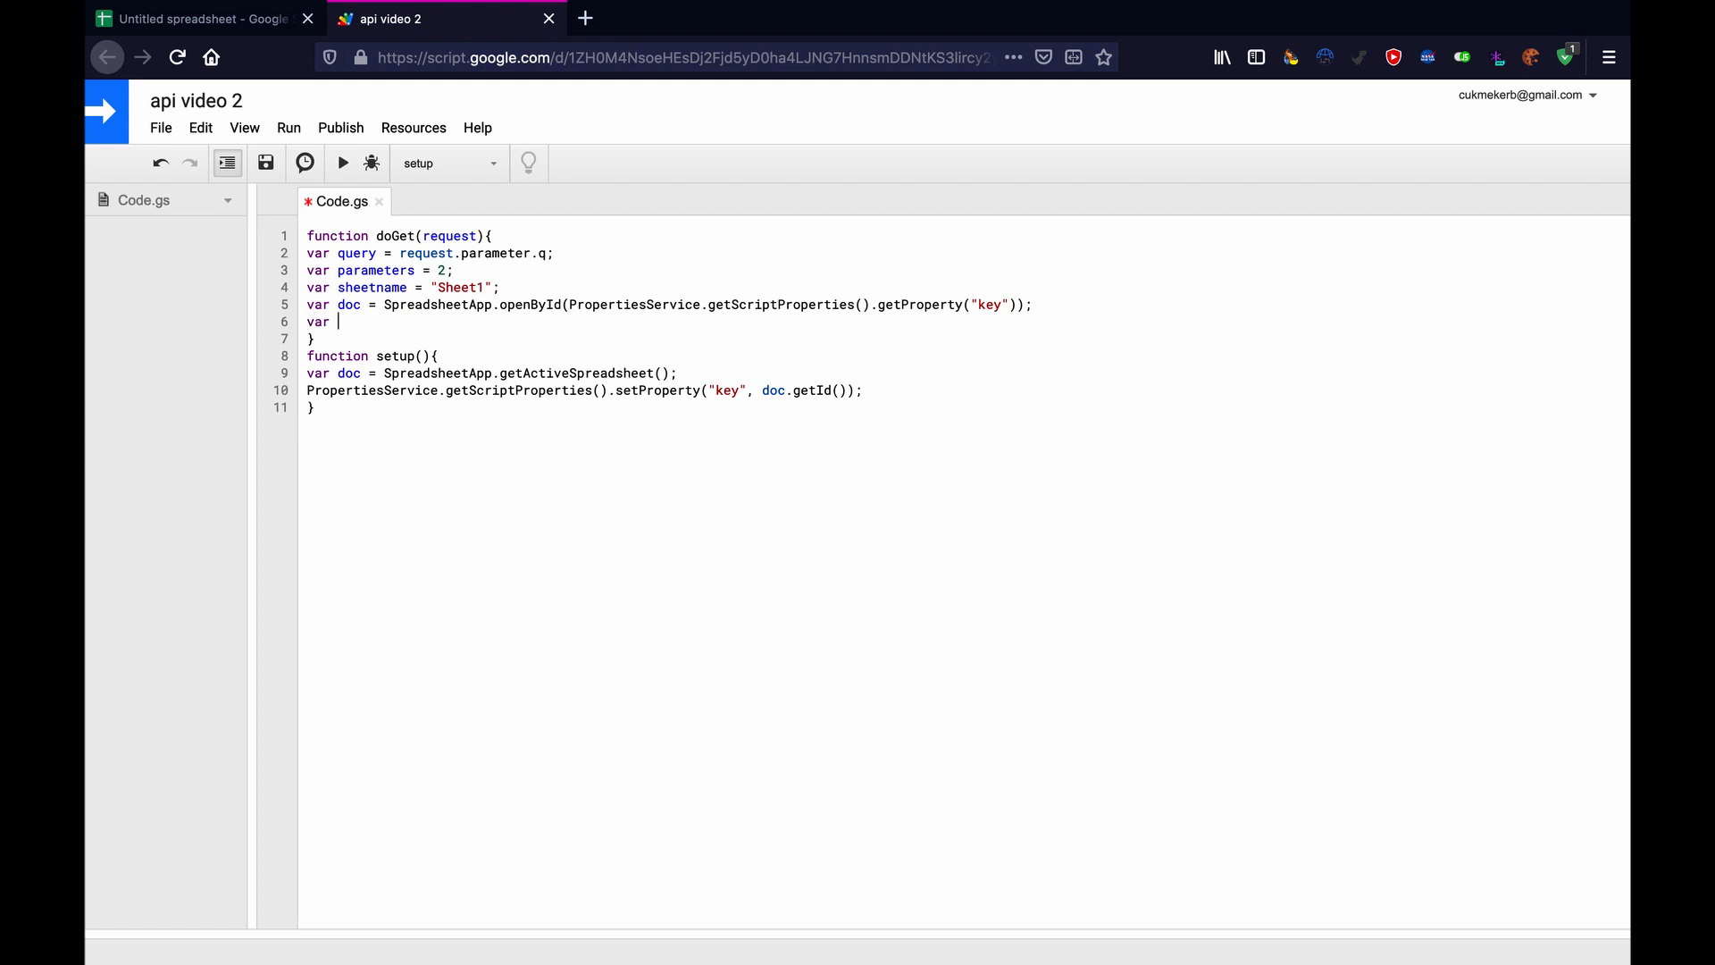
type("sheet")
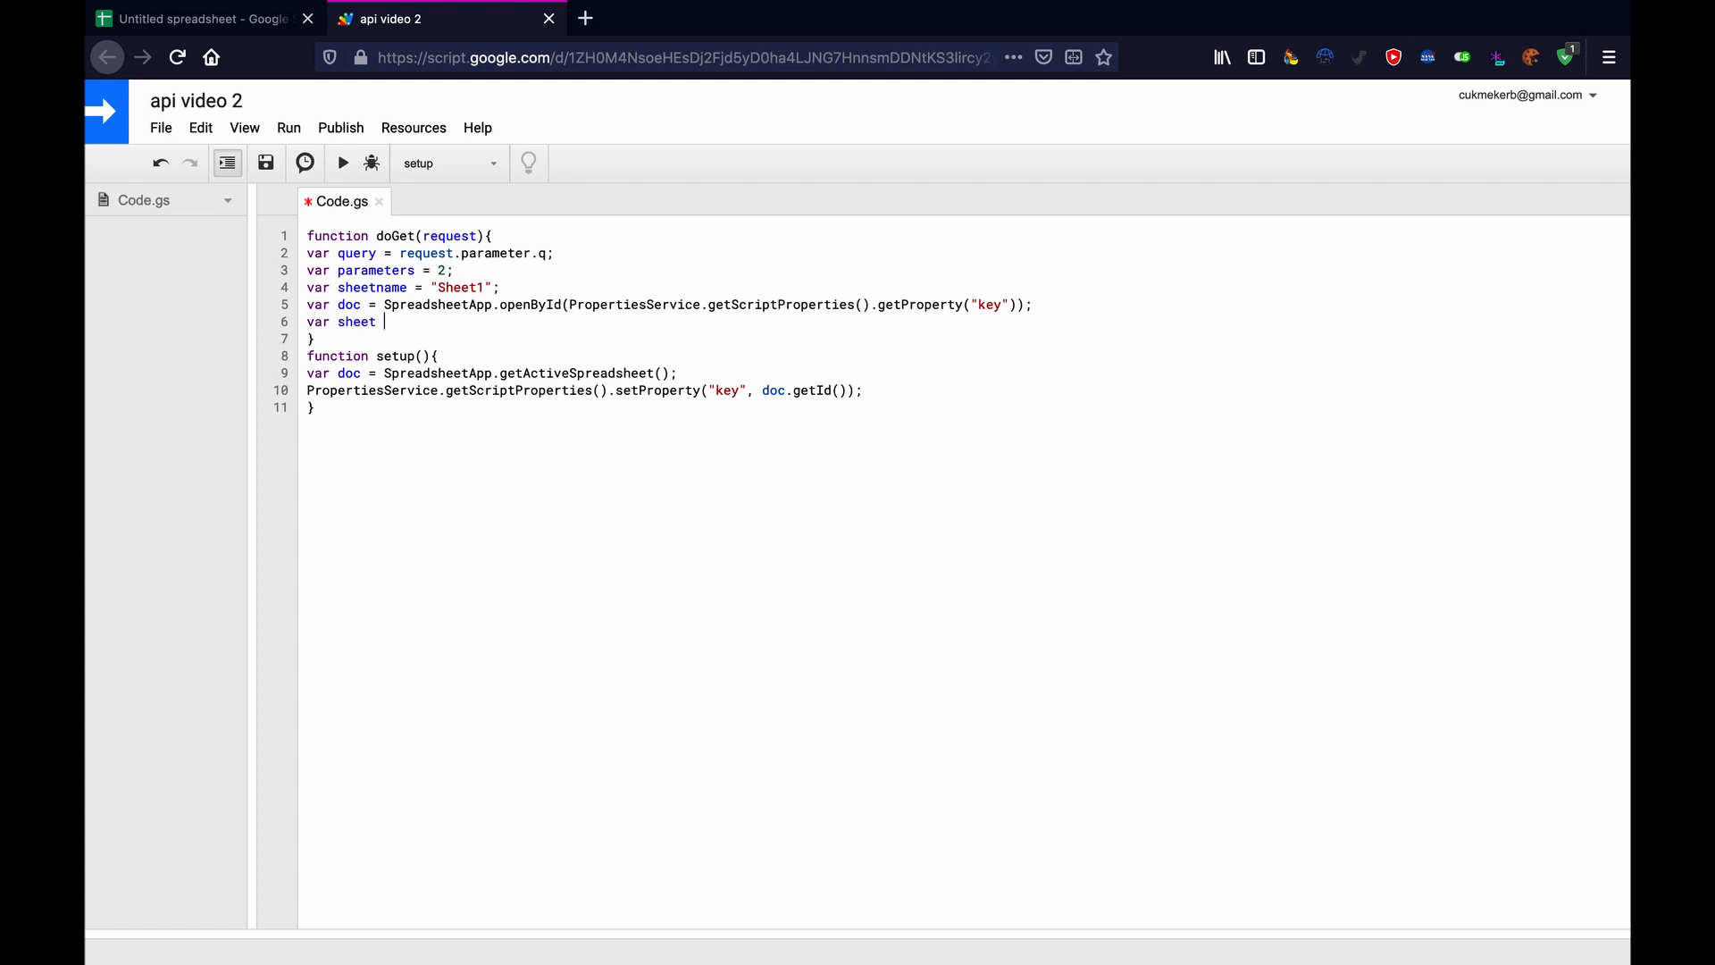
type("= do")
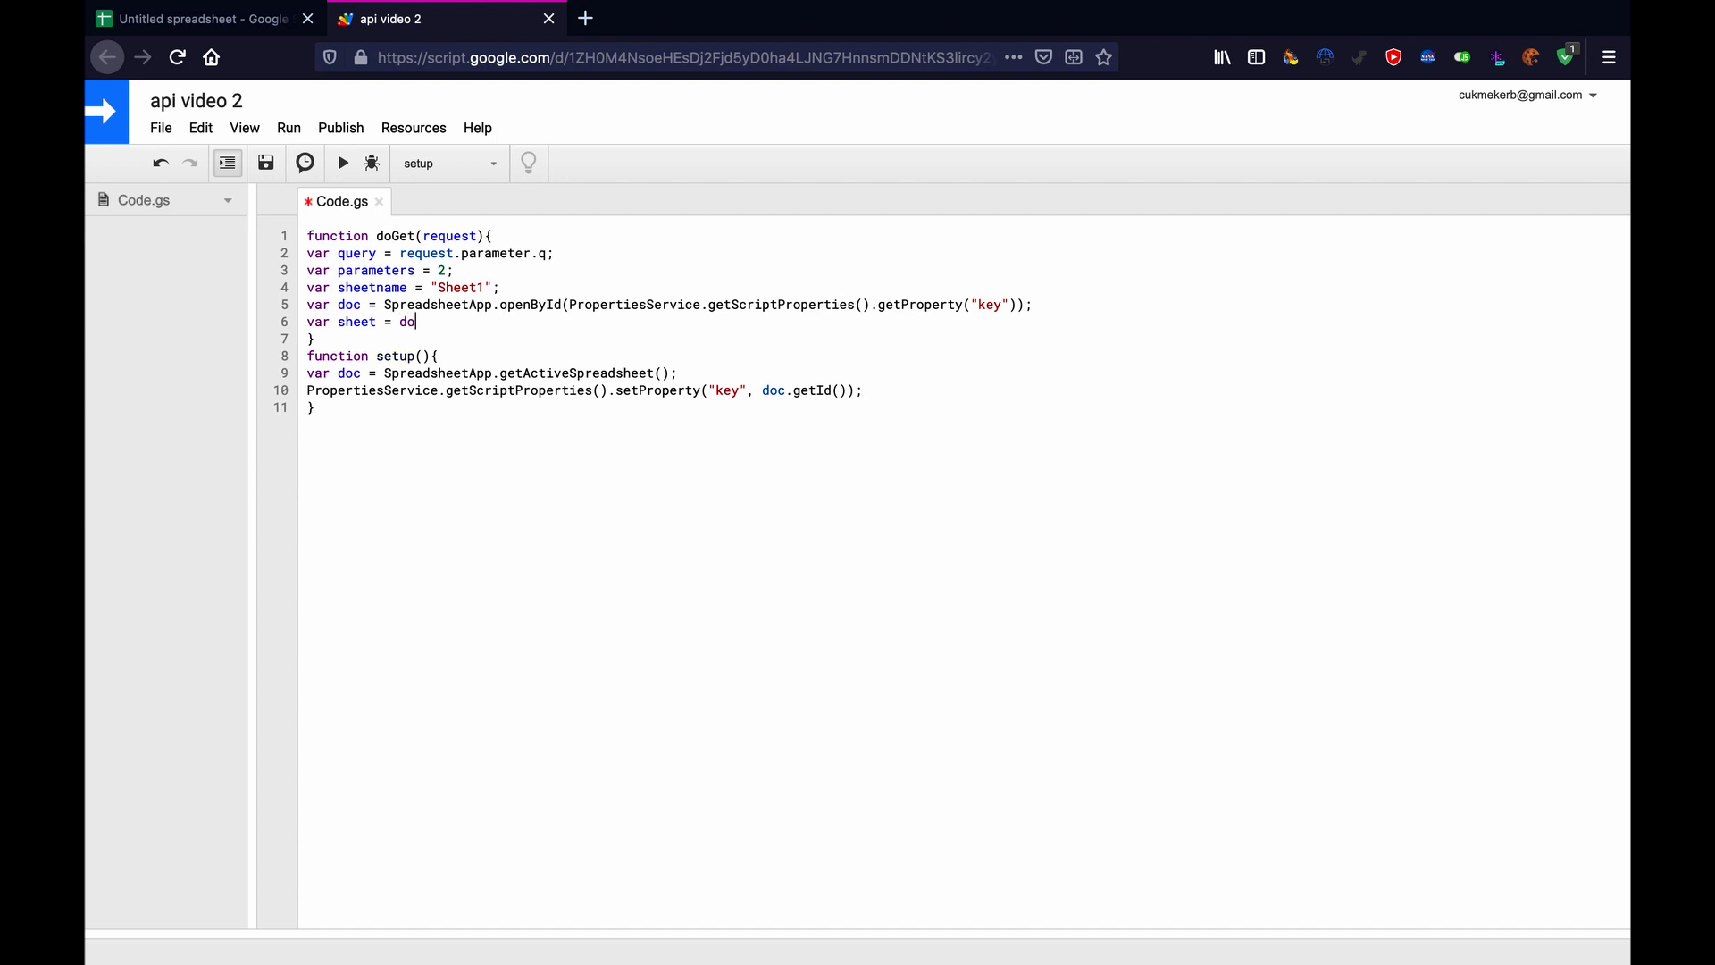
type(".get")
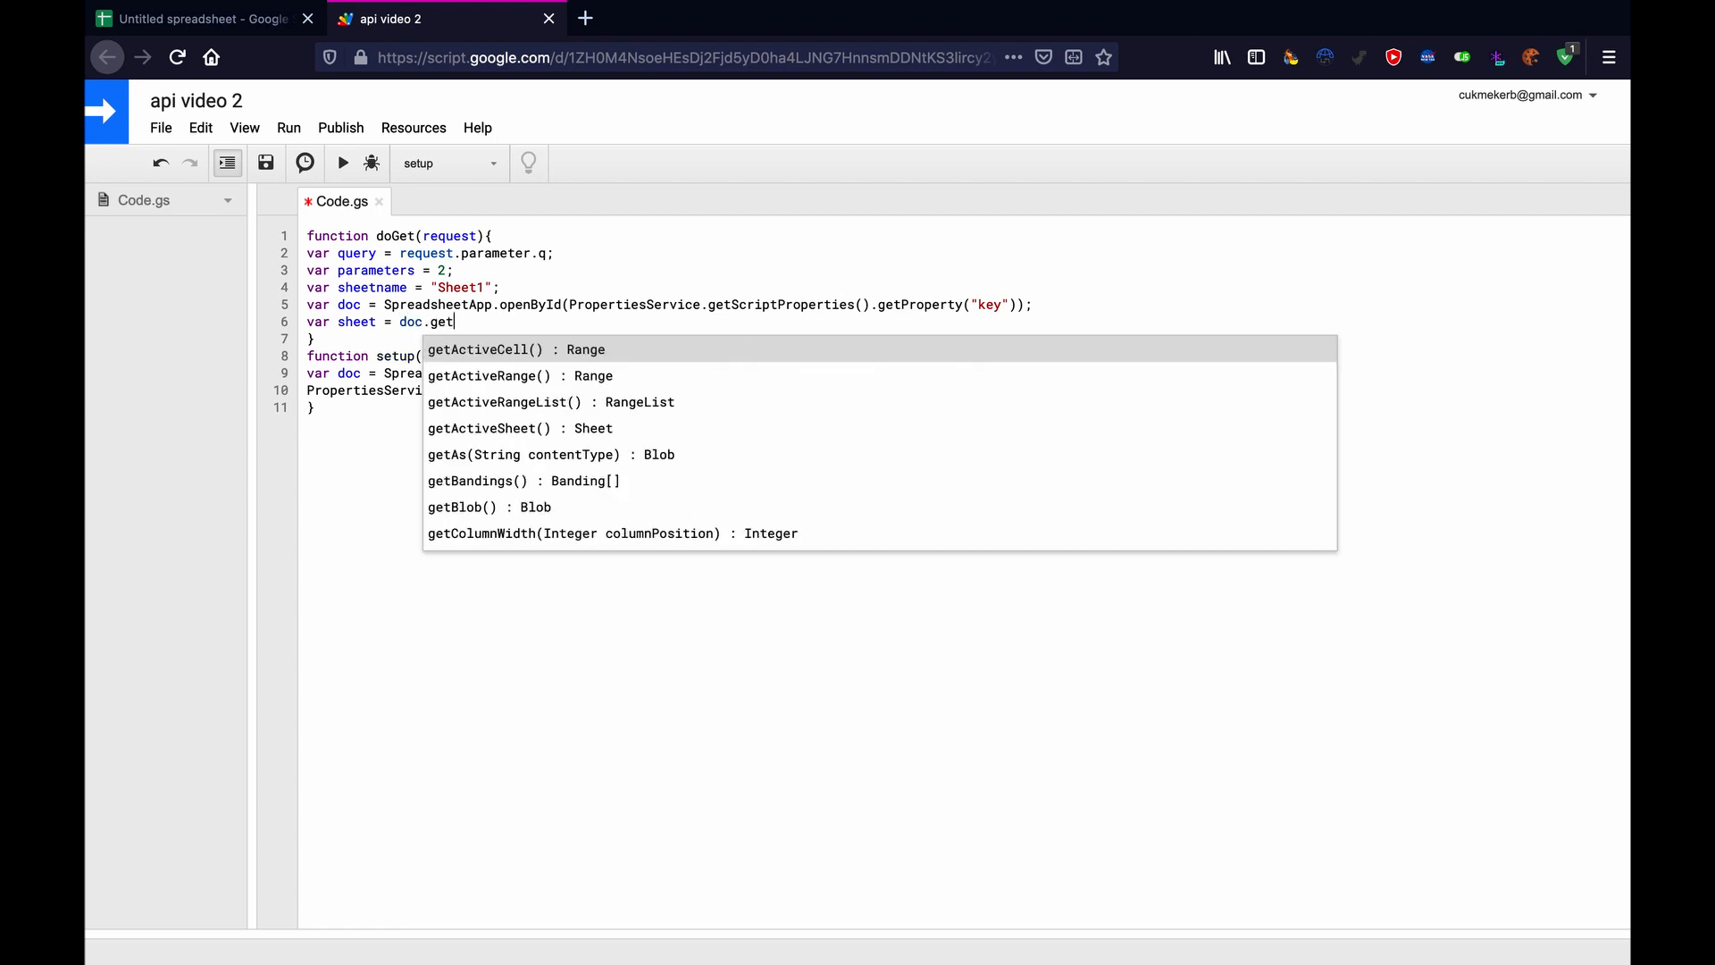
type("shee")
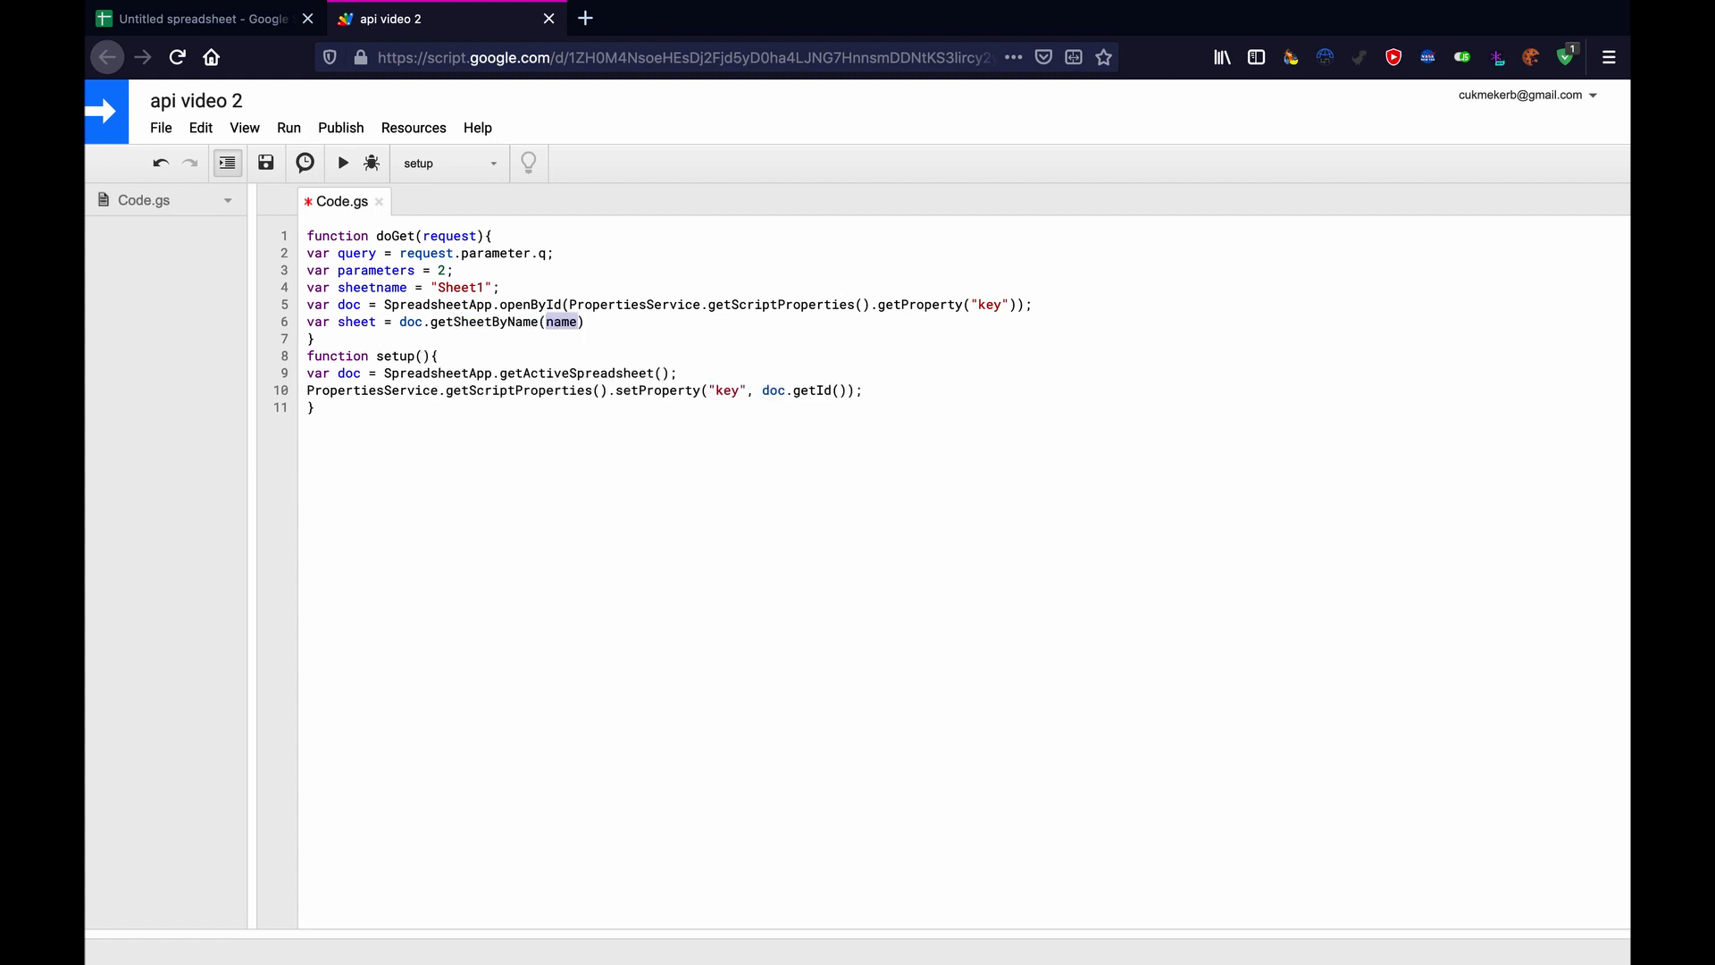
type("sheet")
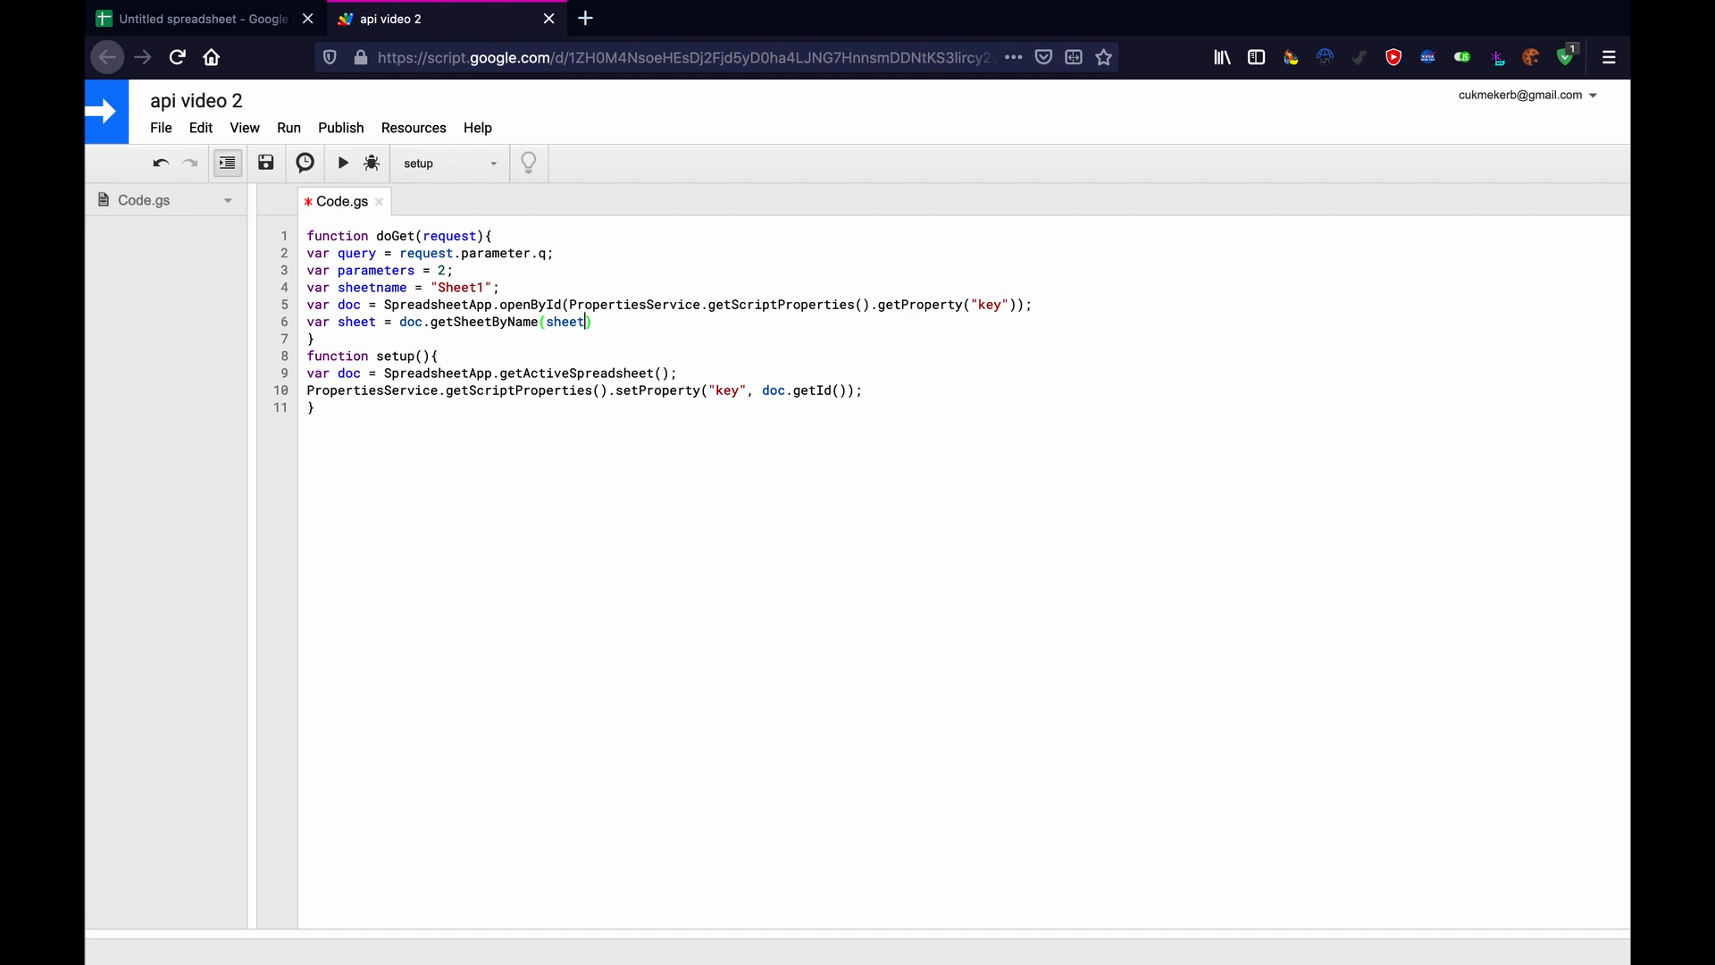
type("name")
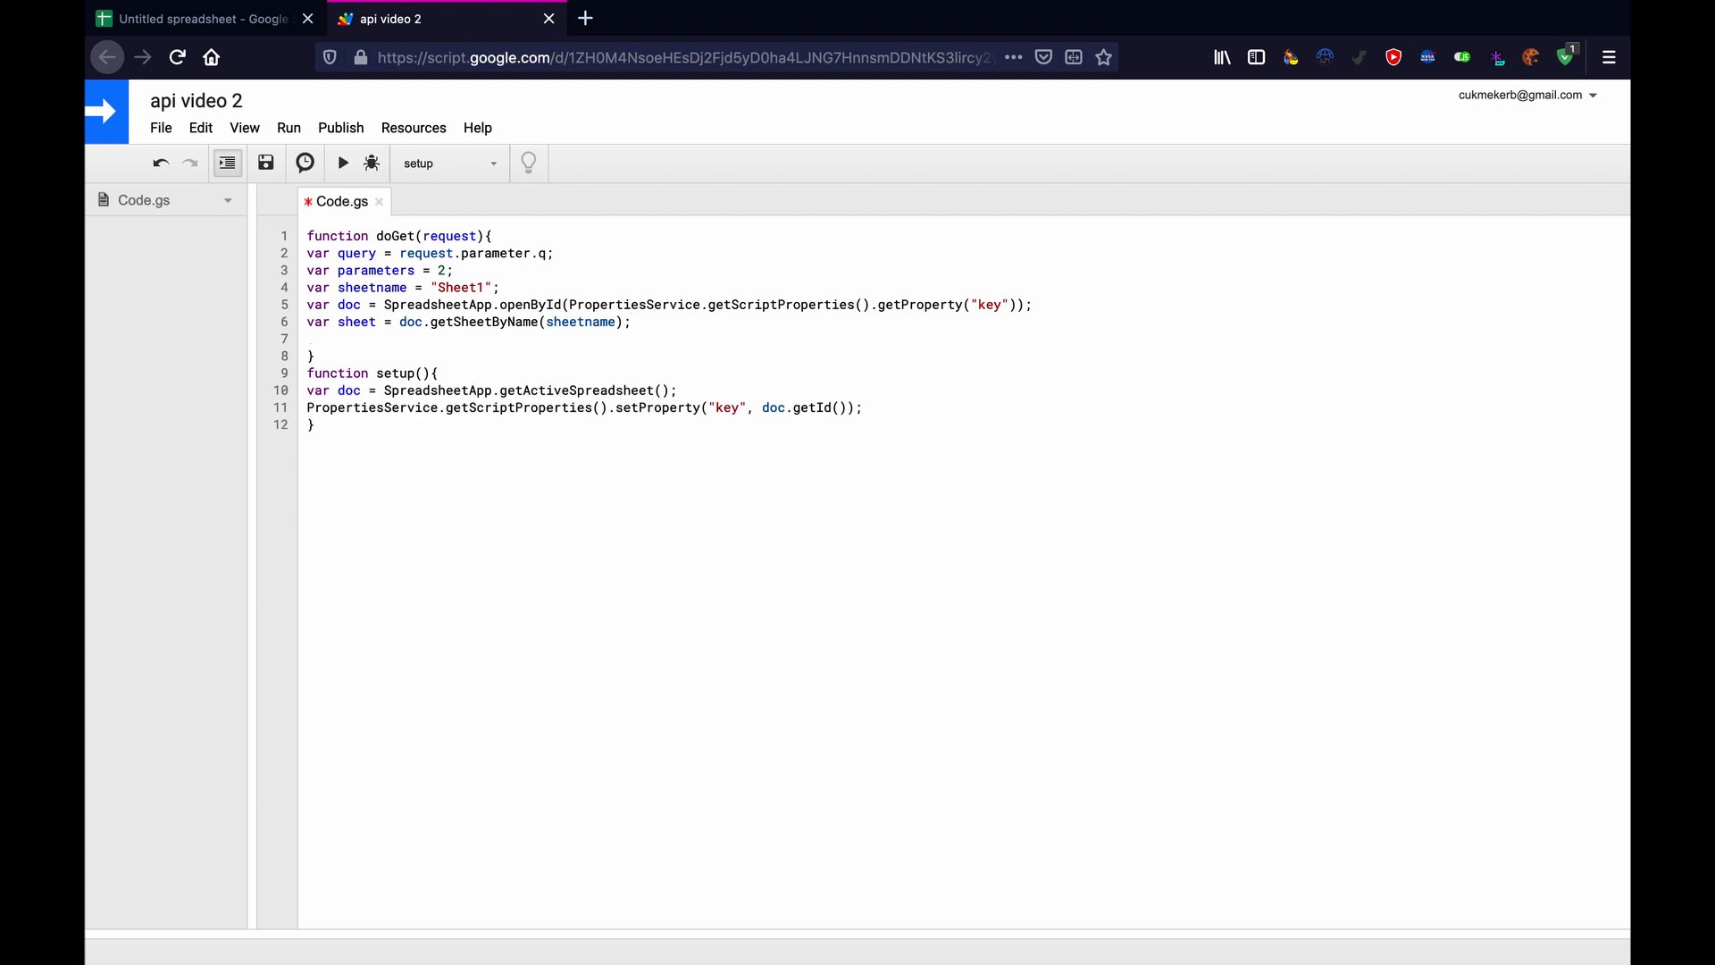
Add var lastrow = sheet.getLastRow(); on the next line.
left_click(323, 337)
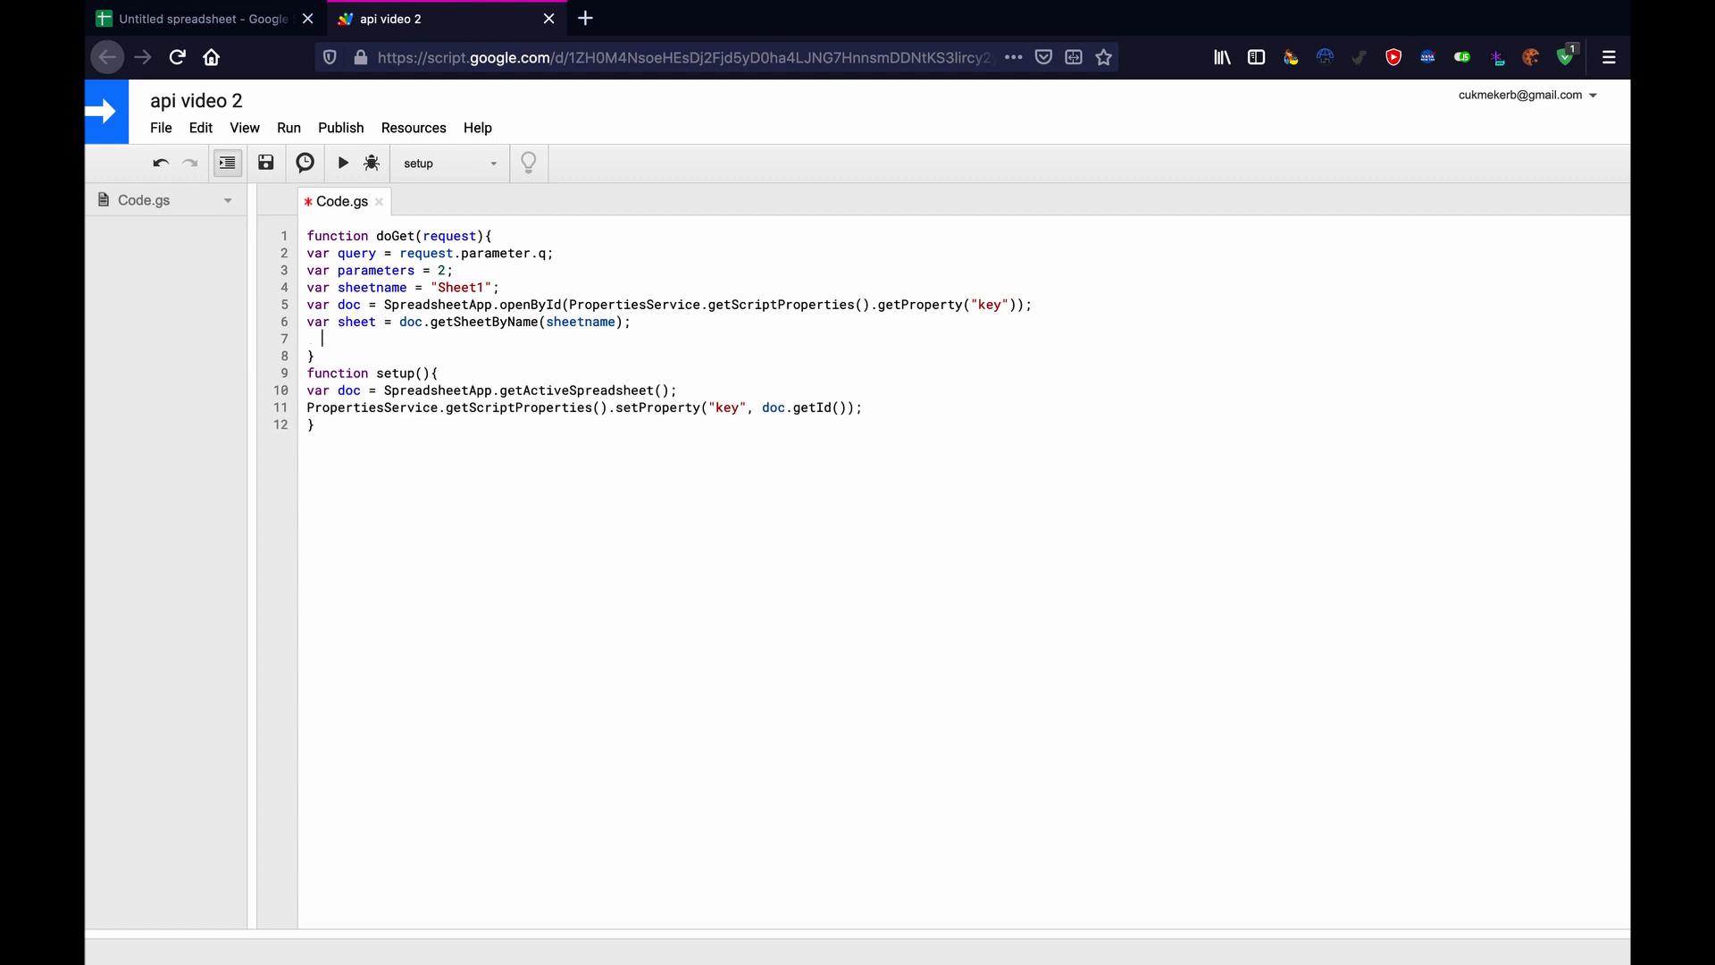
type("var")
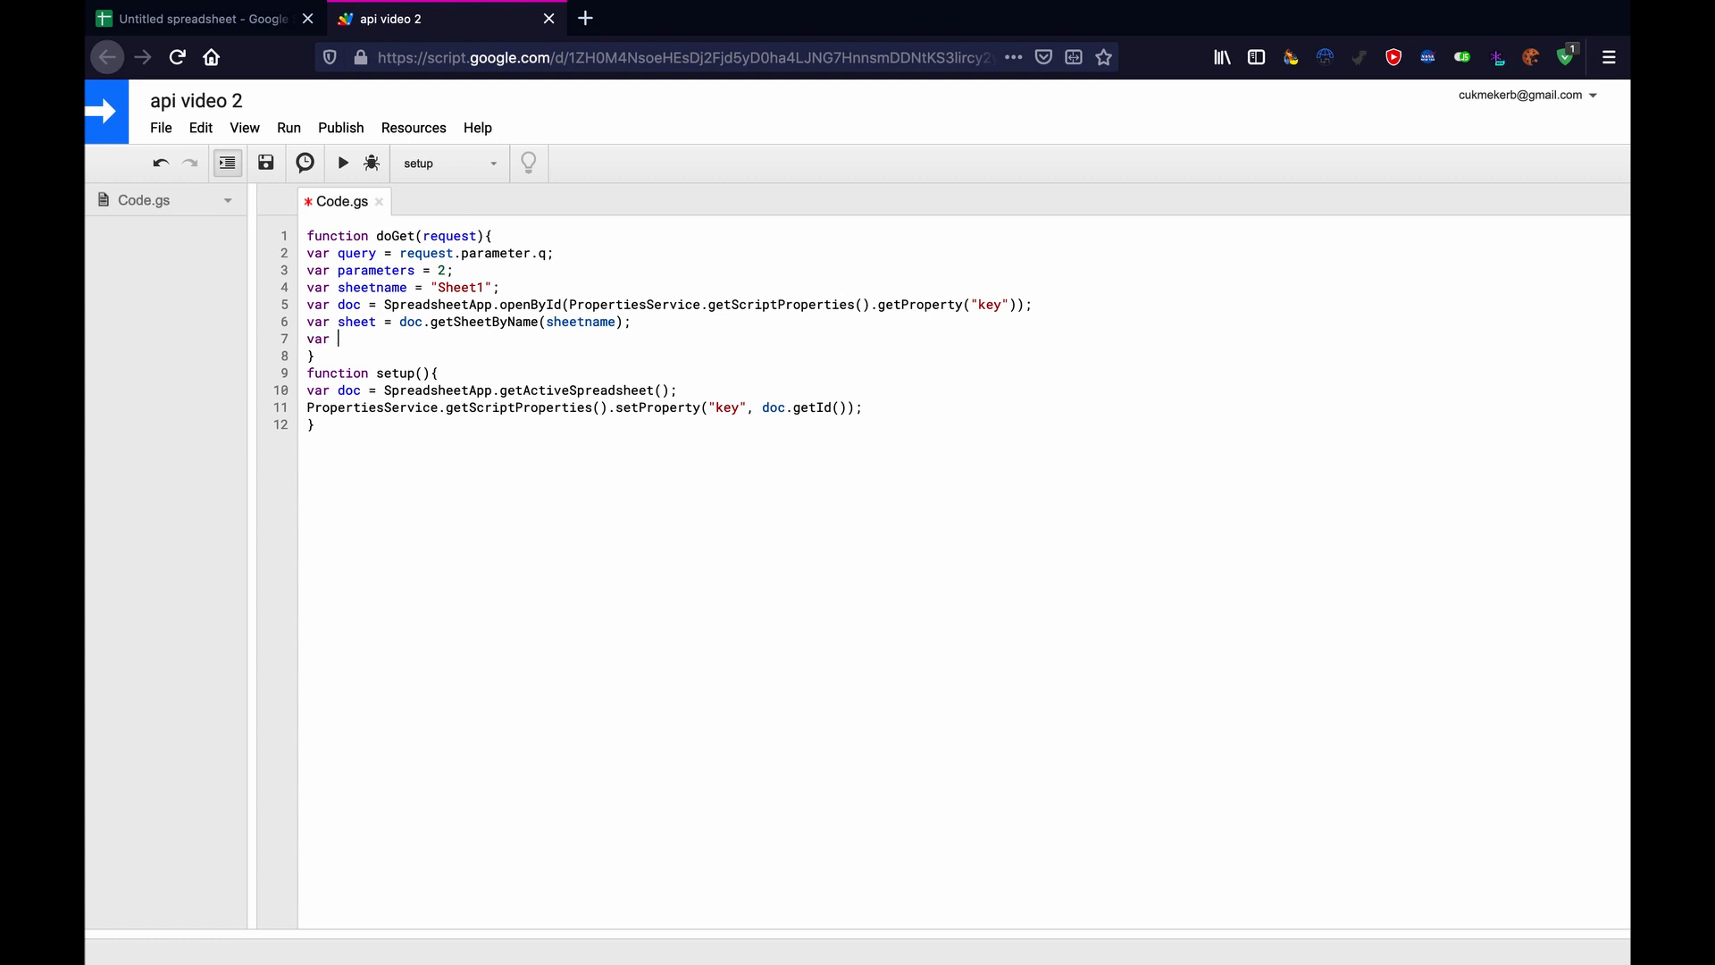
type("lastrow = s")
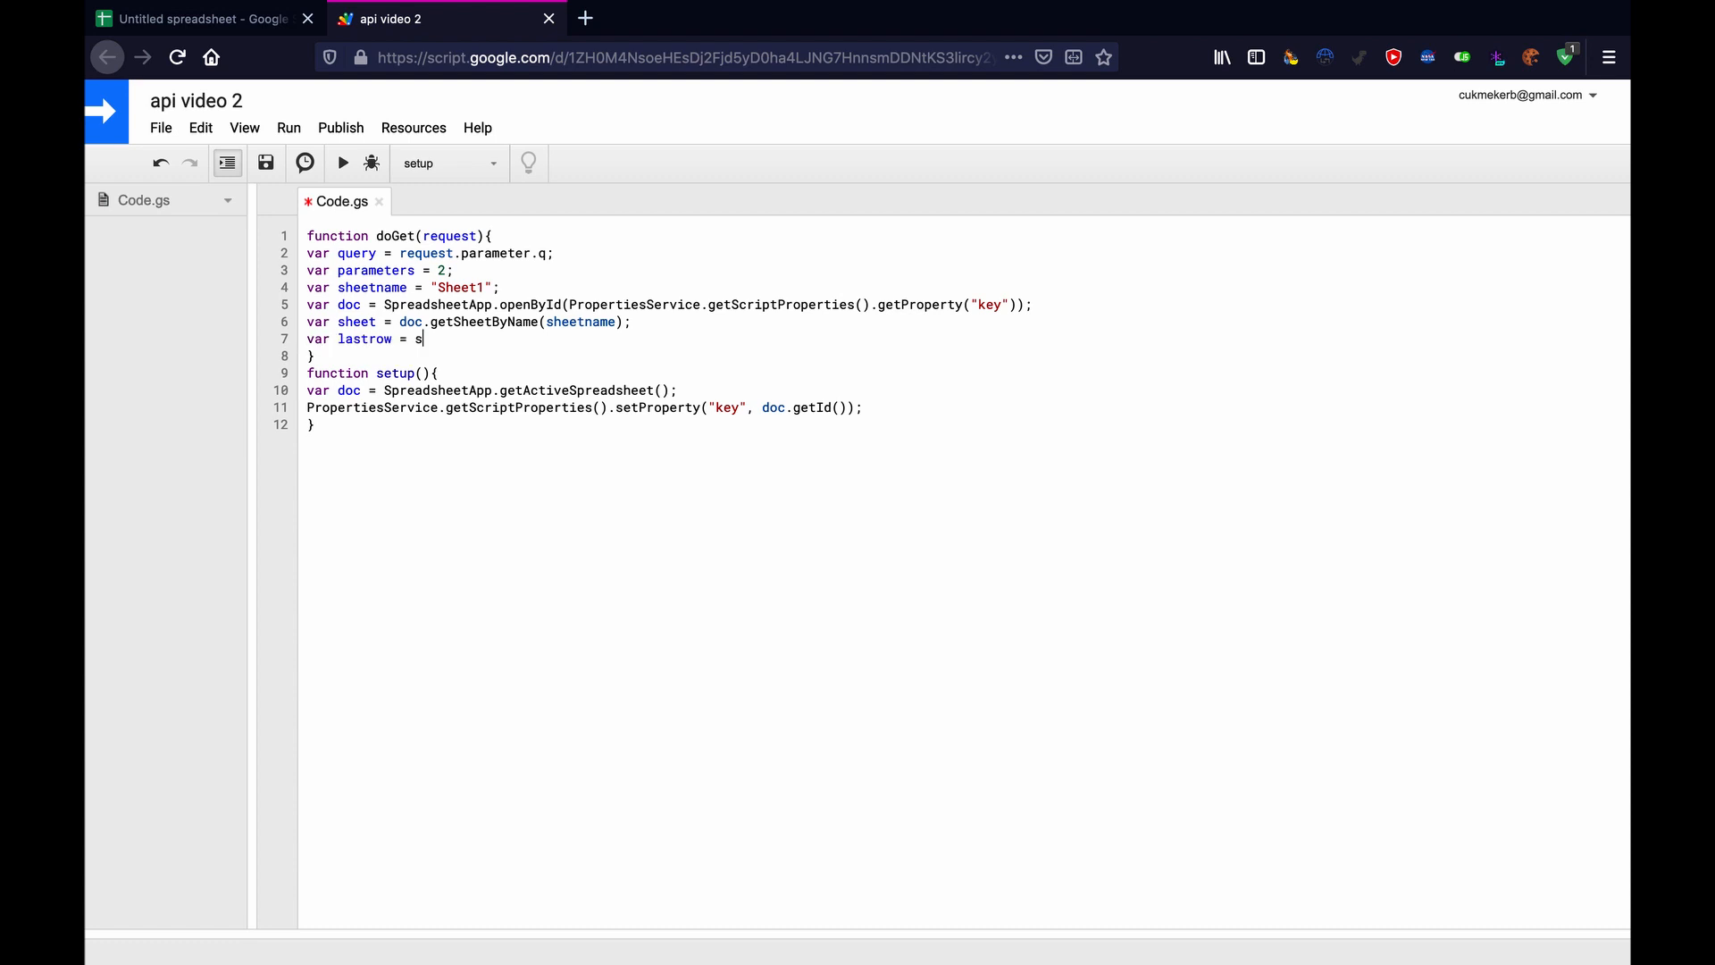
type("heet.get")
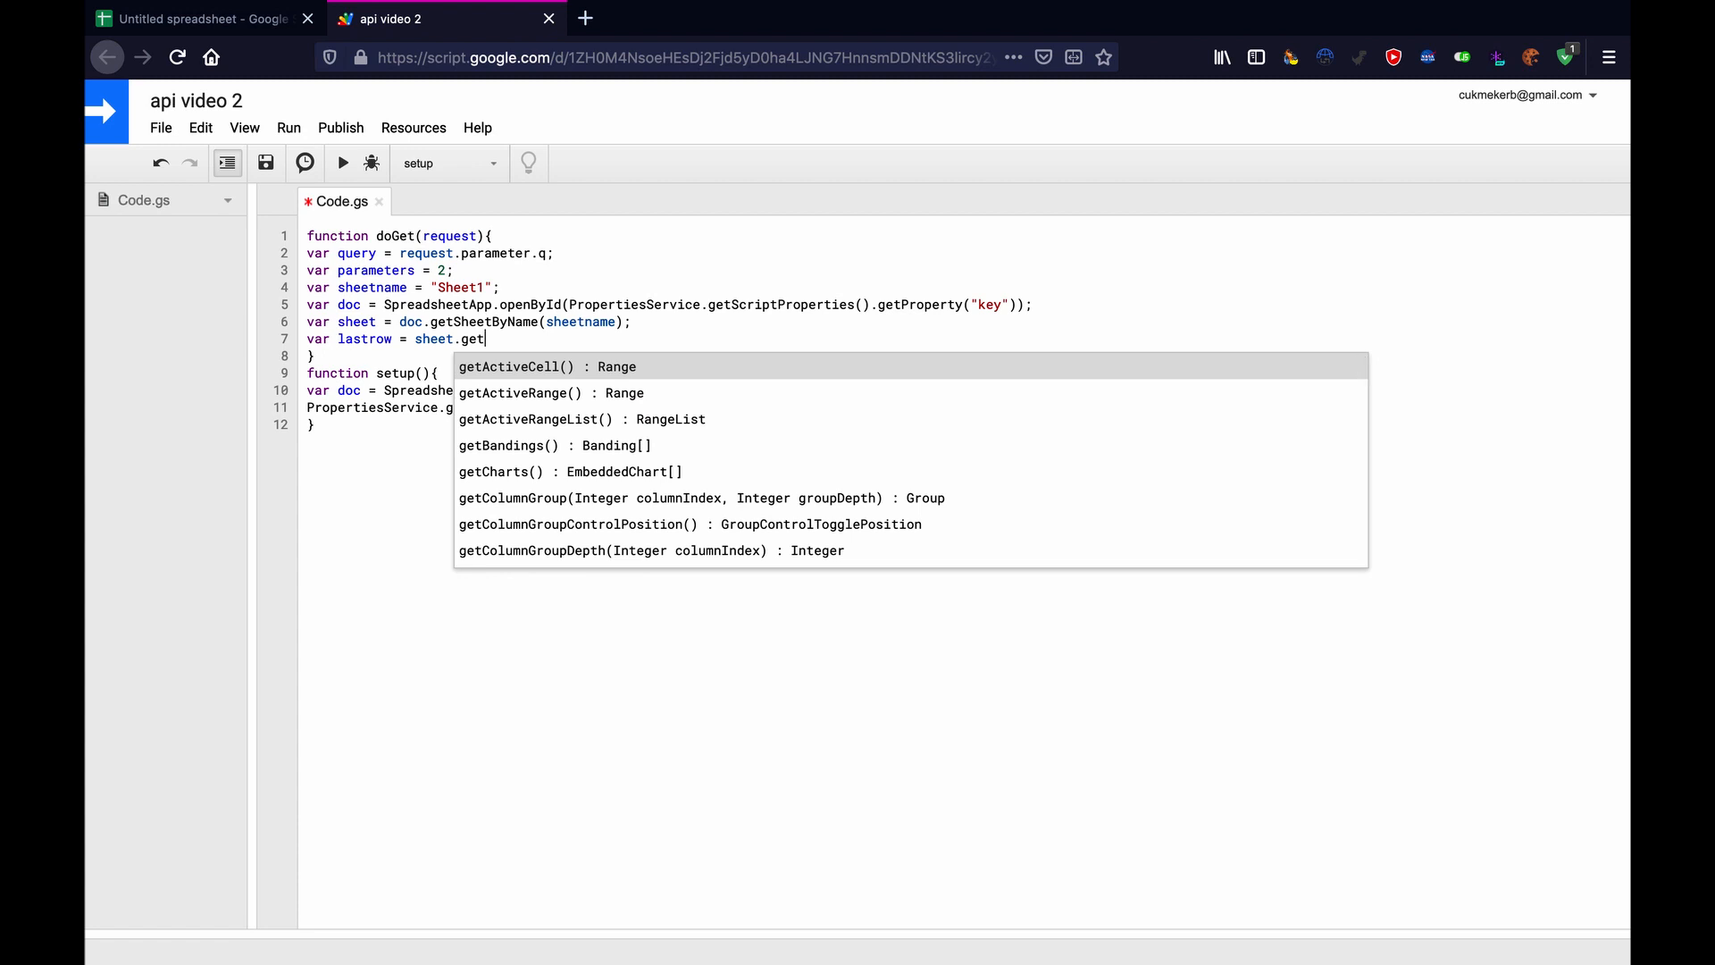
type("LastRow()")
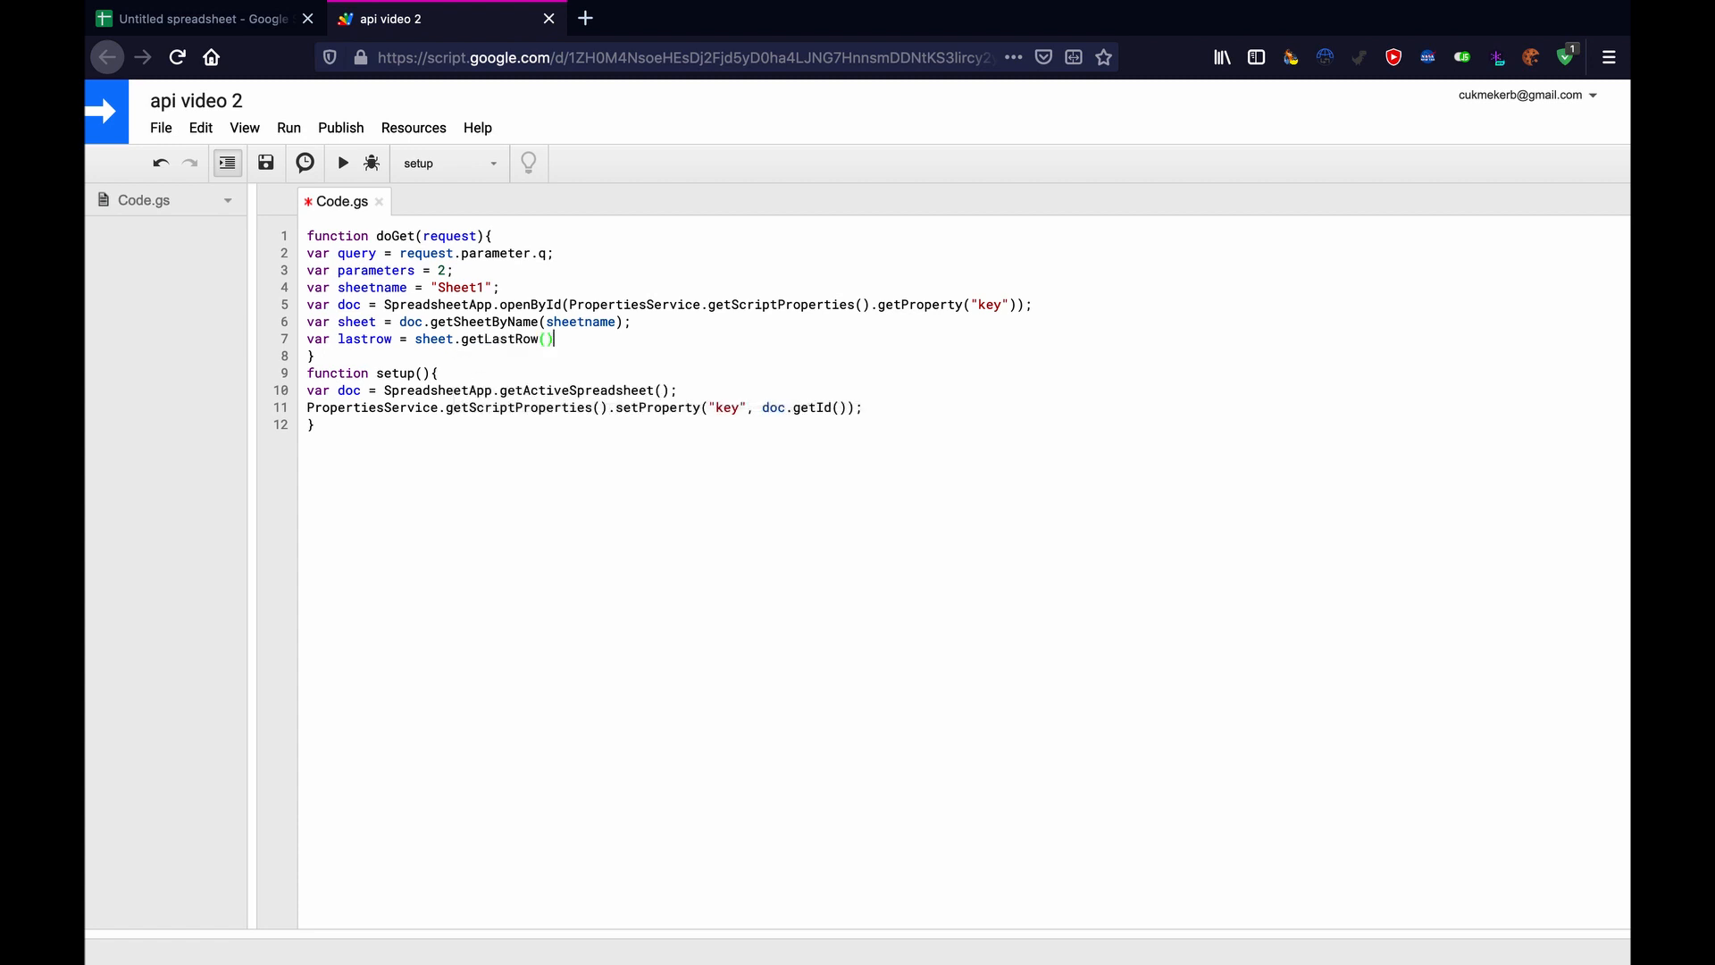
type(";")
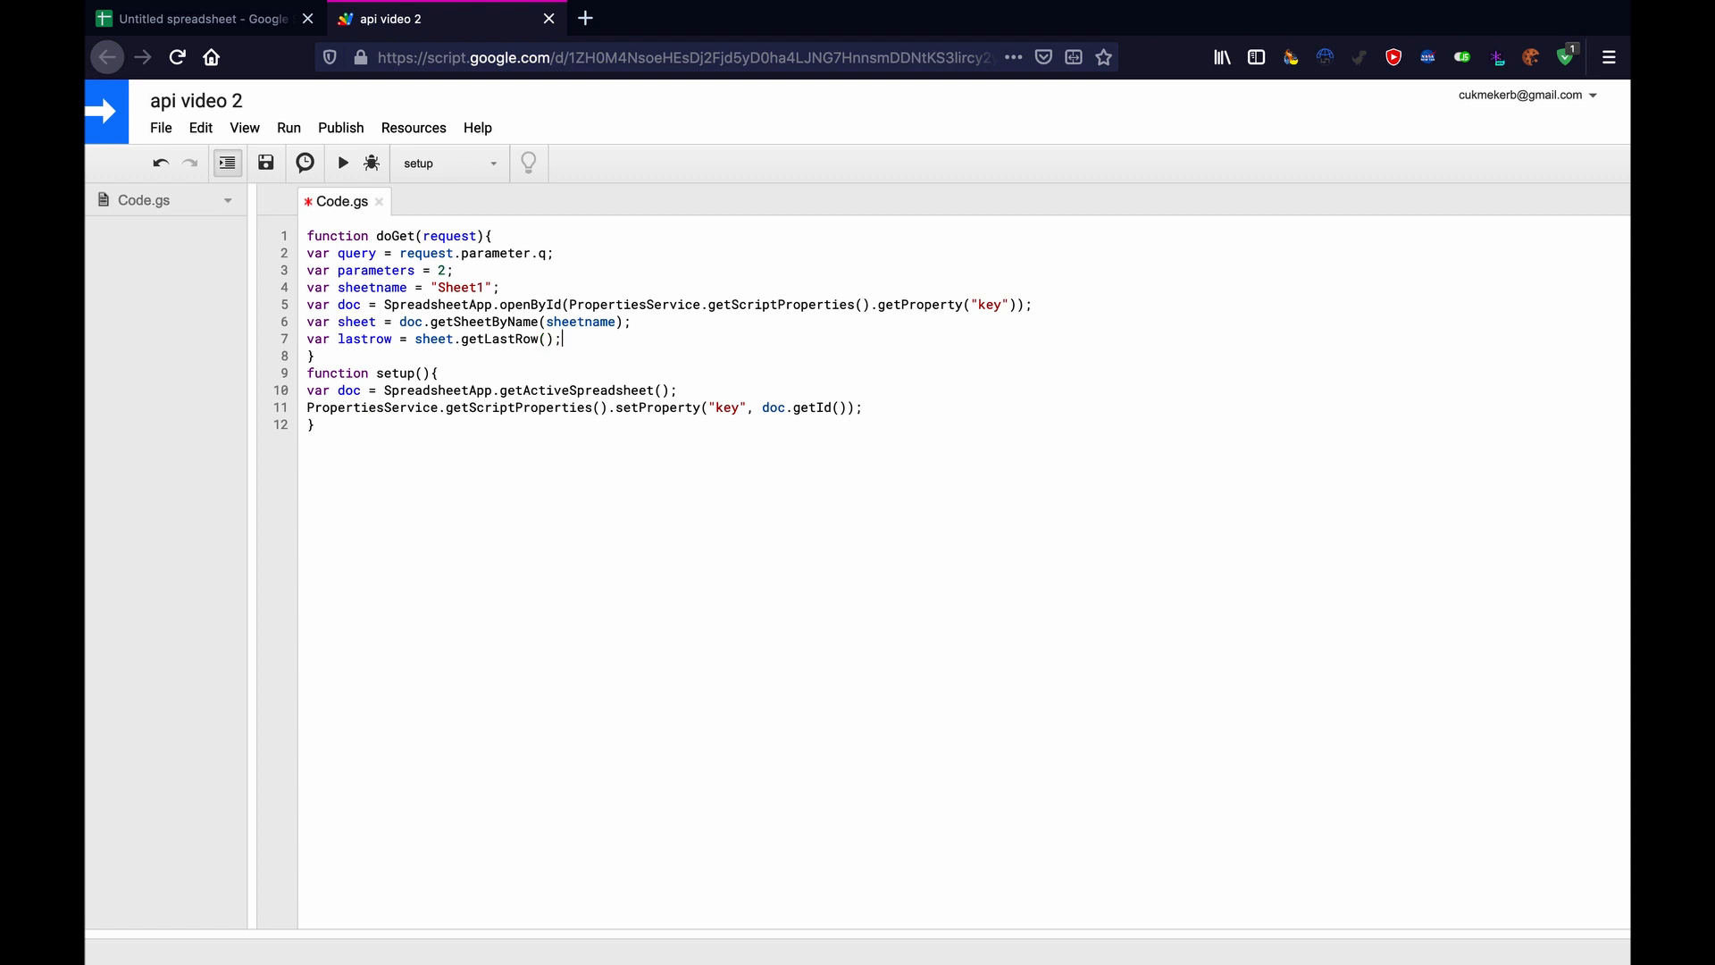
mouse_move(734, 341)
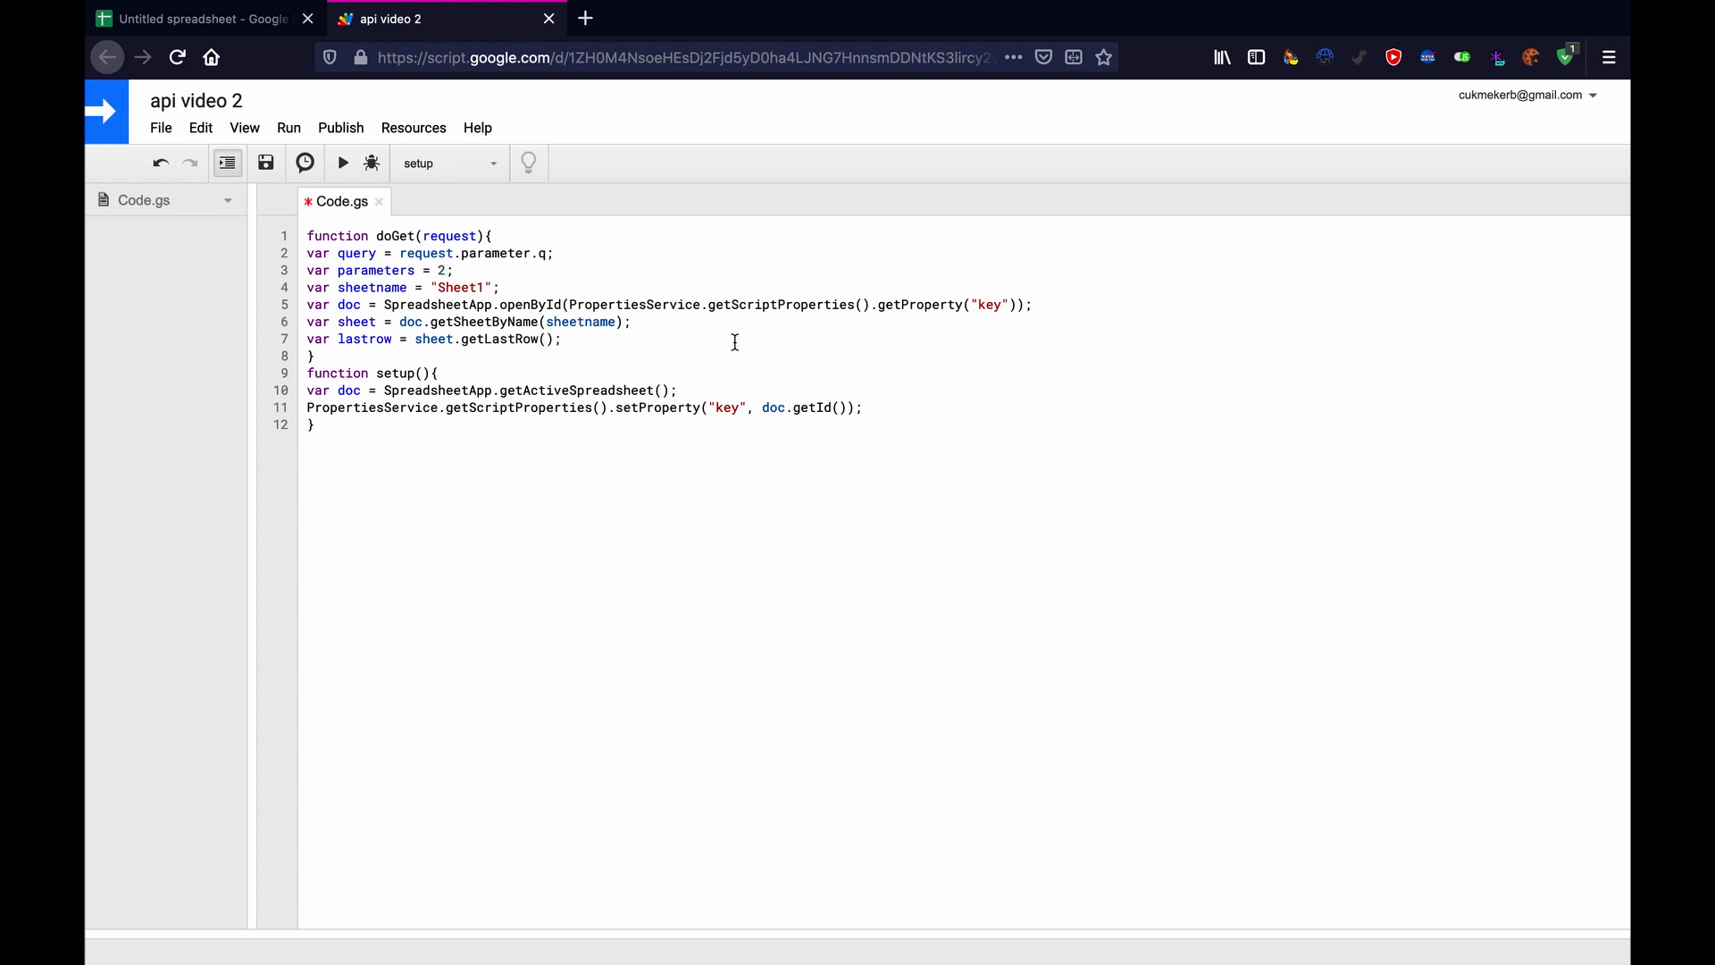
Add an empty array declaration var rows = [];.
key("enter")
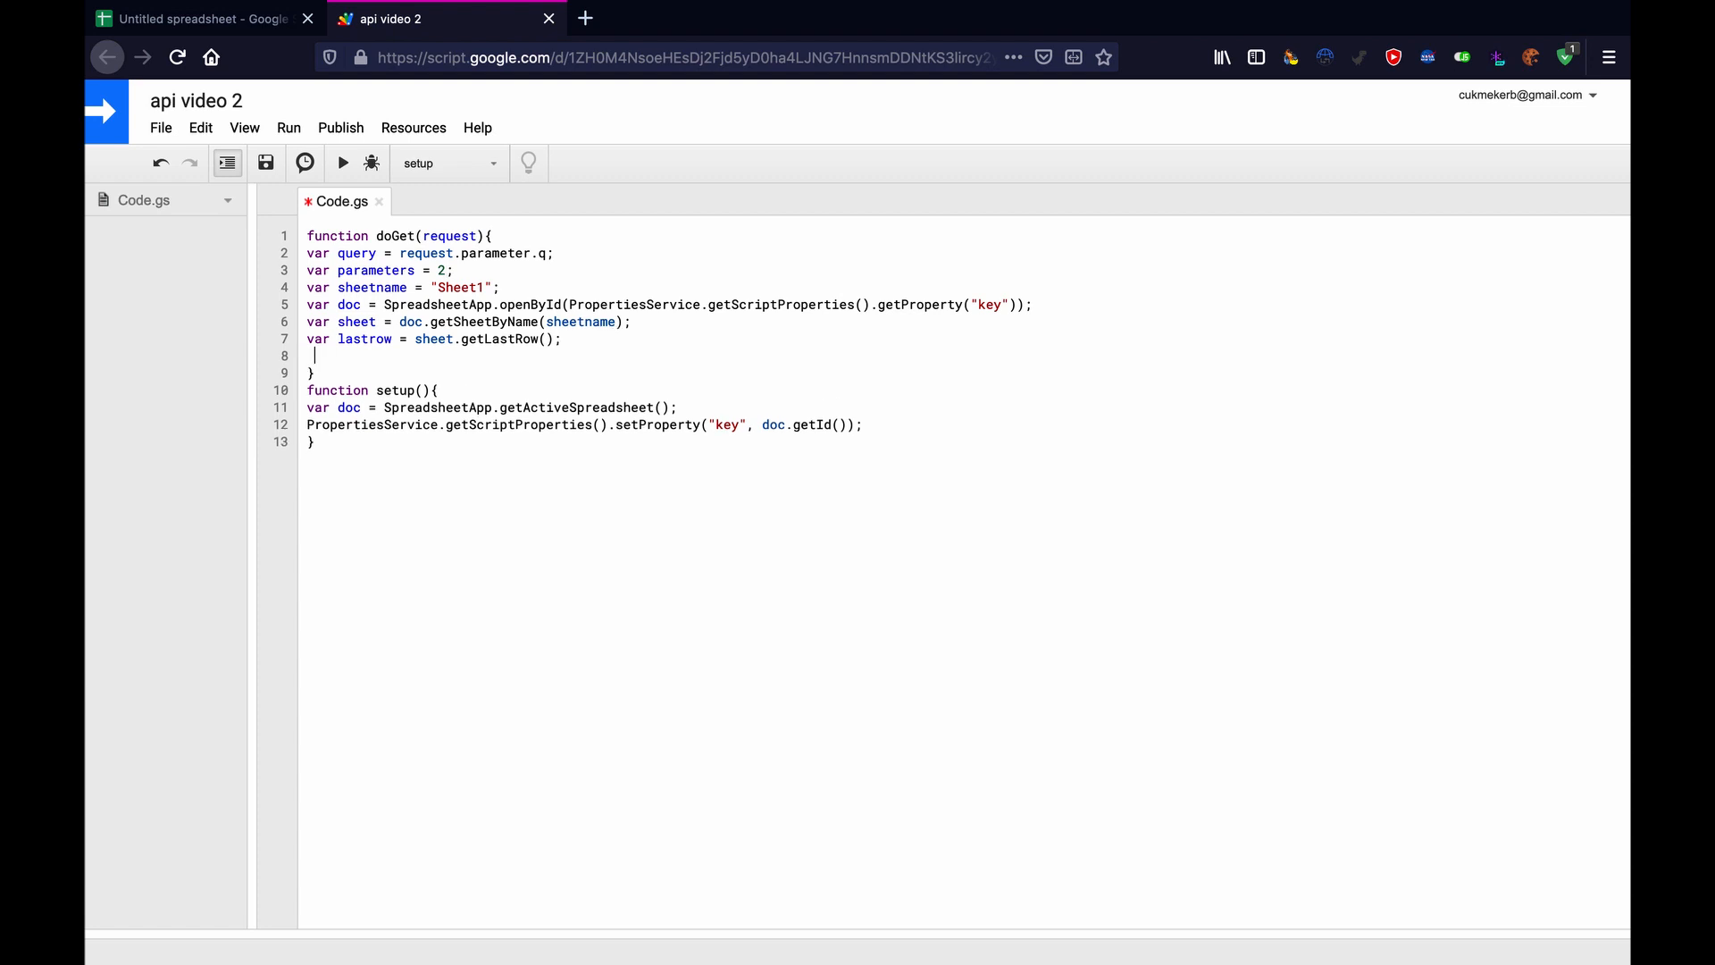
type("var")
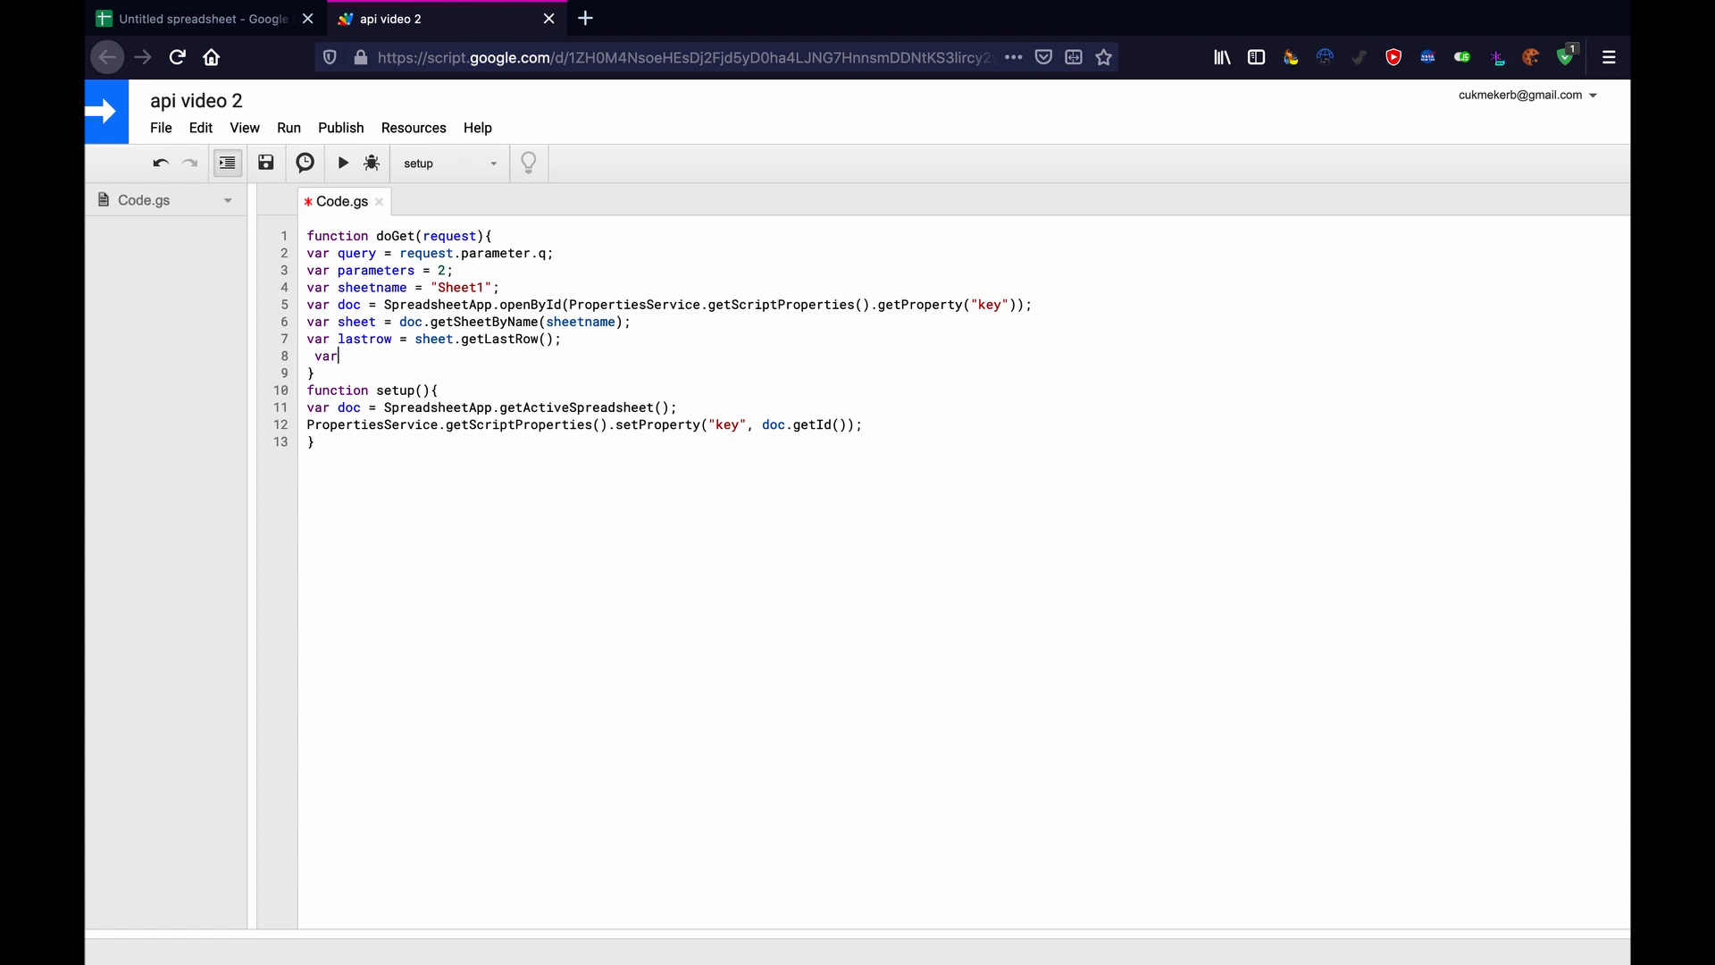
key("BackSpace")
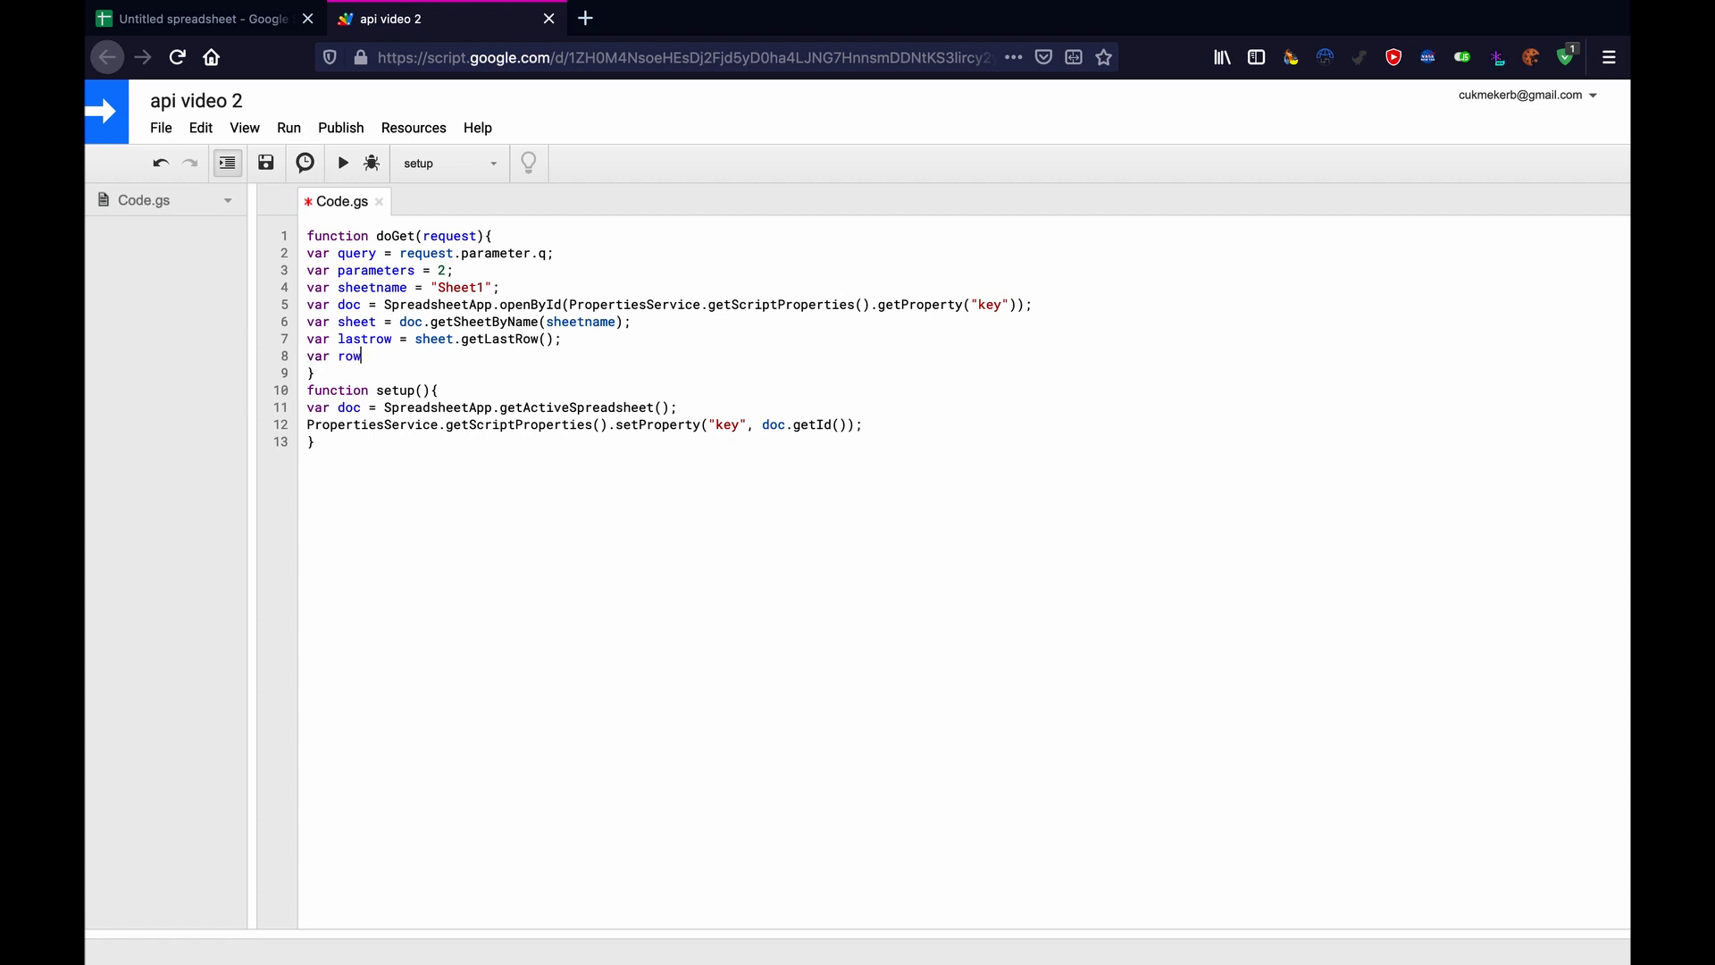
type("s")
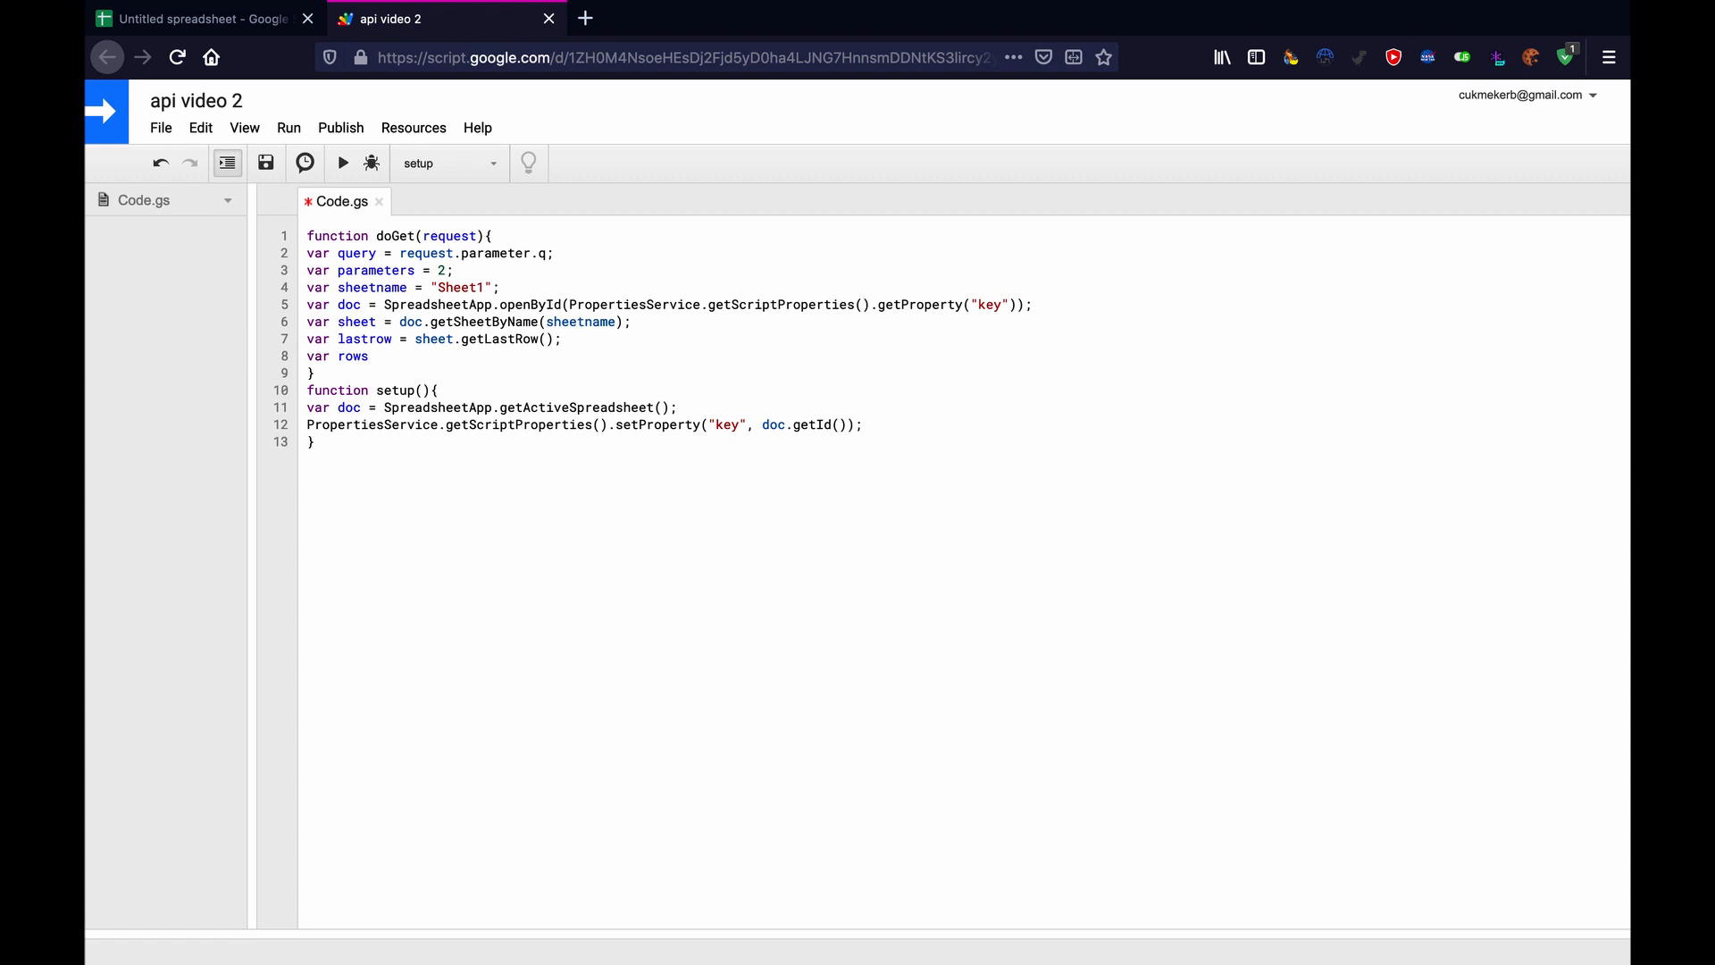
type("= [")
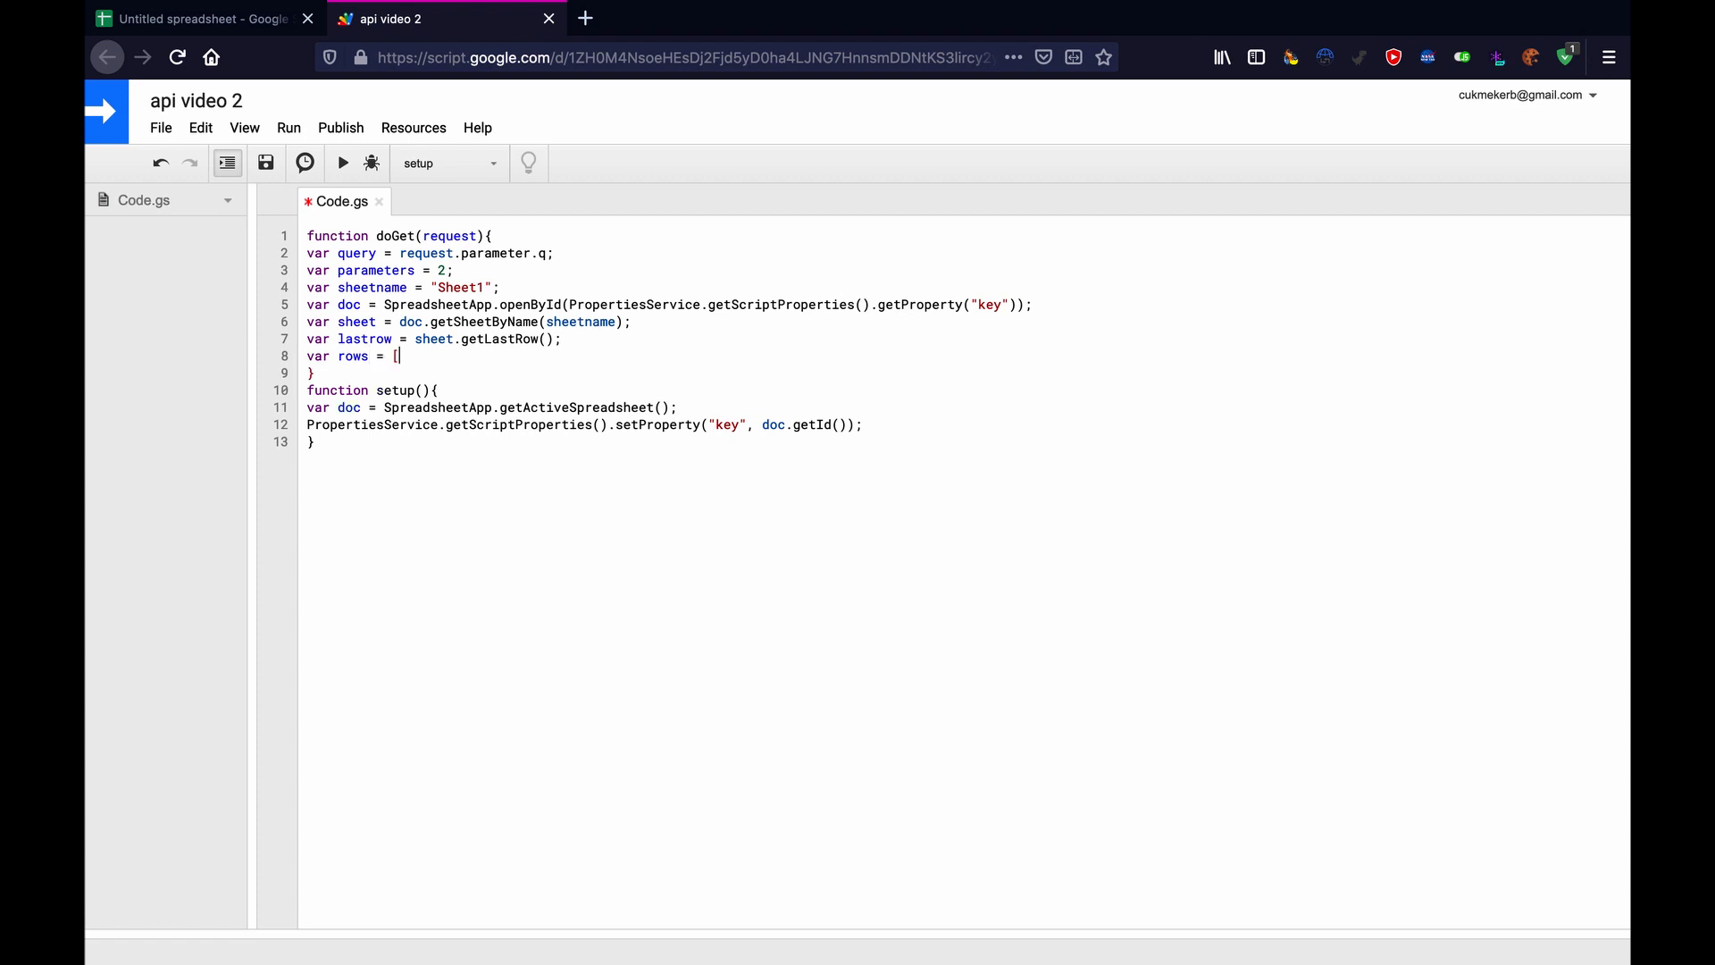
type("];")
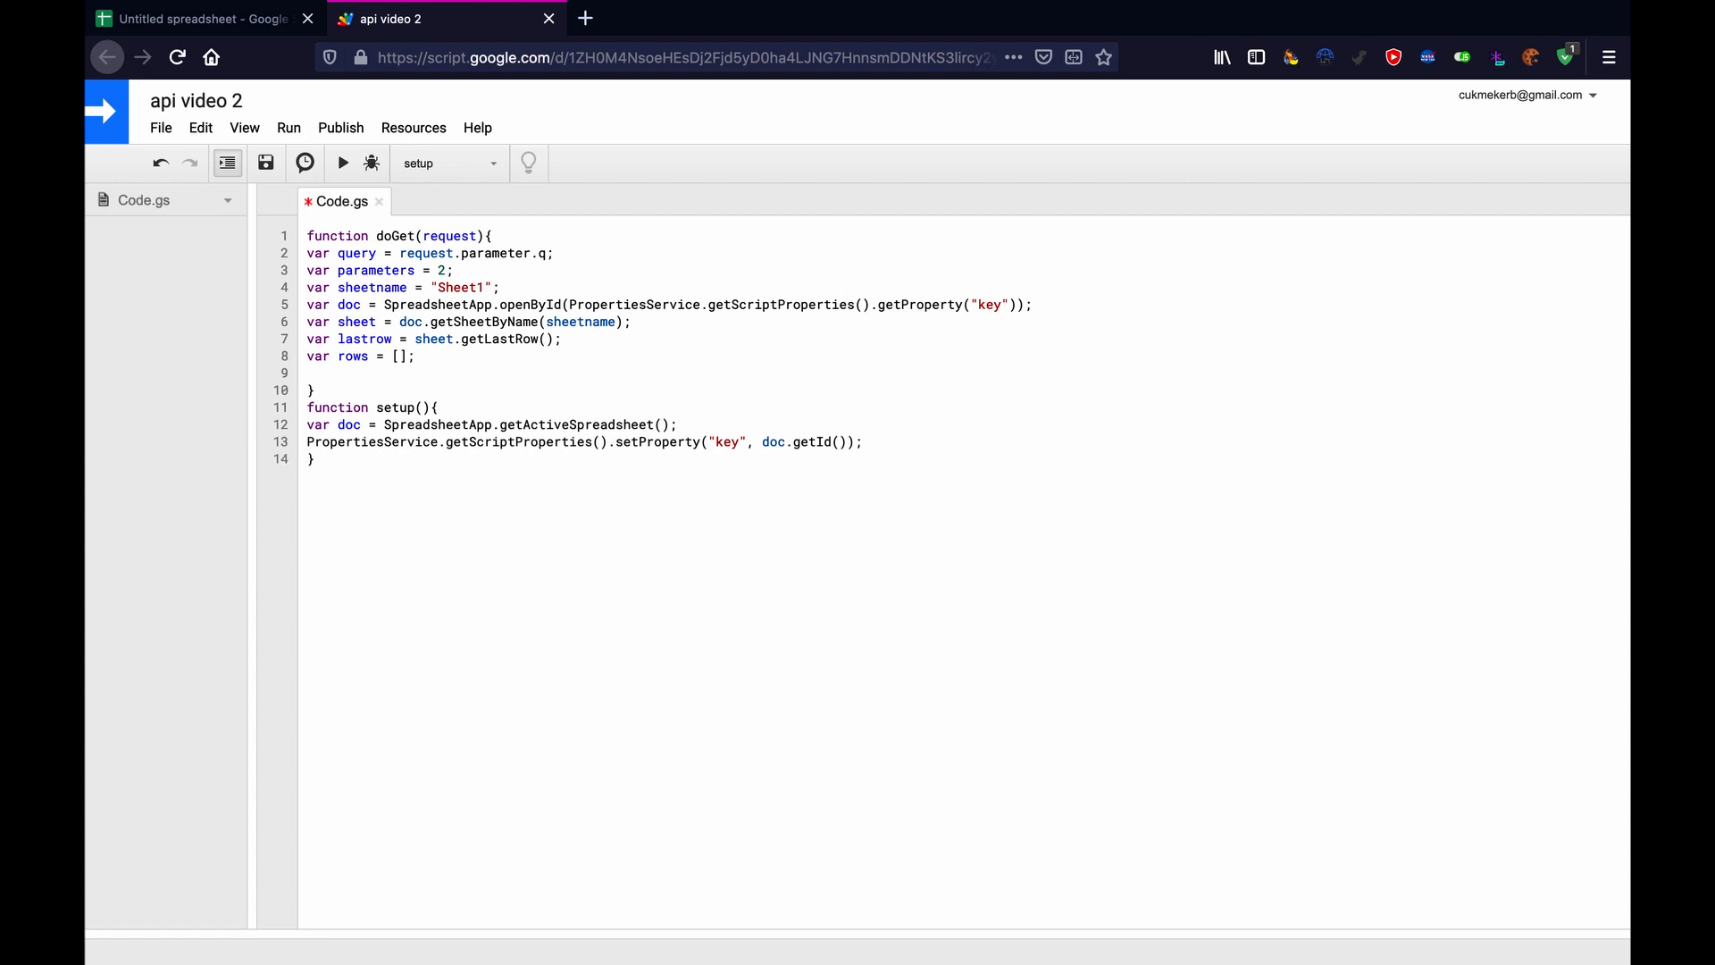
Start var range = sheet.getRange(2,1 with the autocomplete placeholders replaced.
type("var ran")
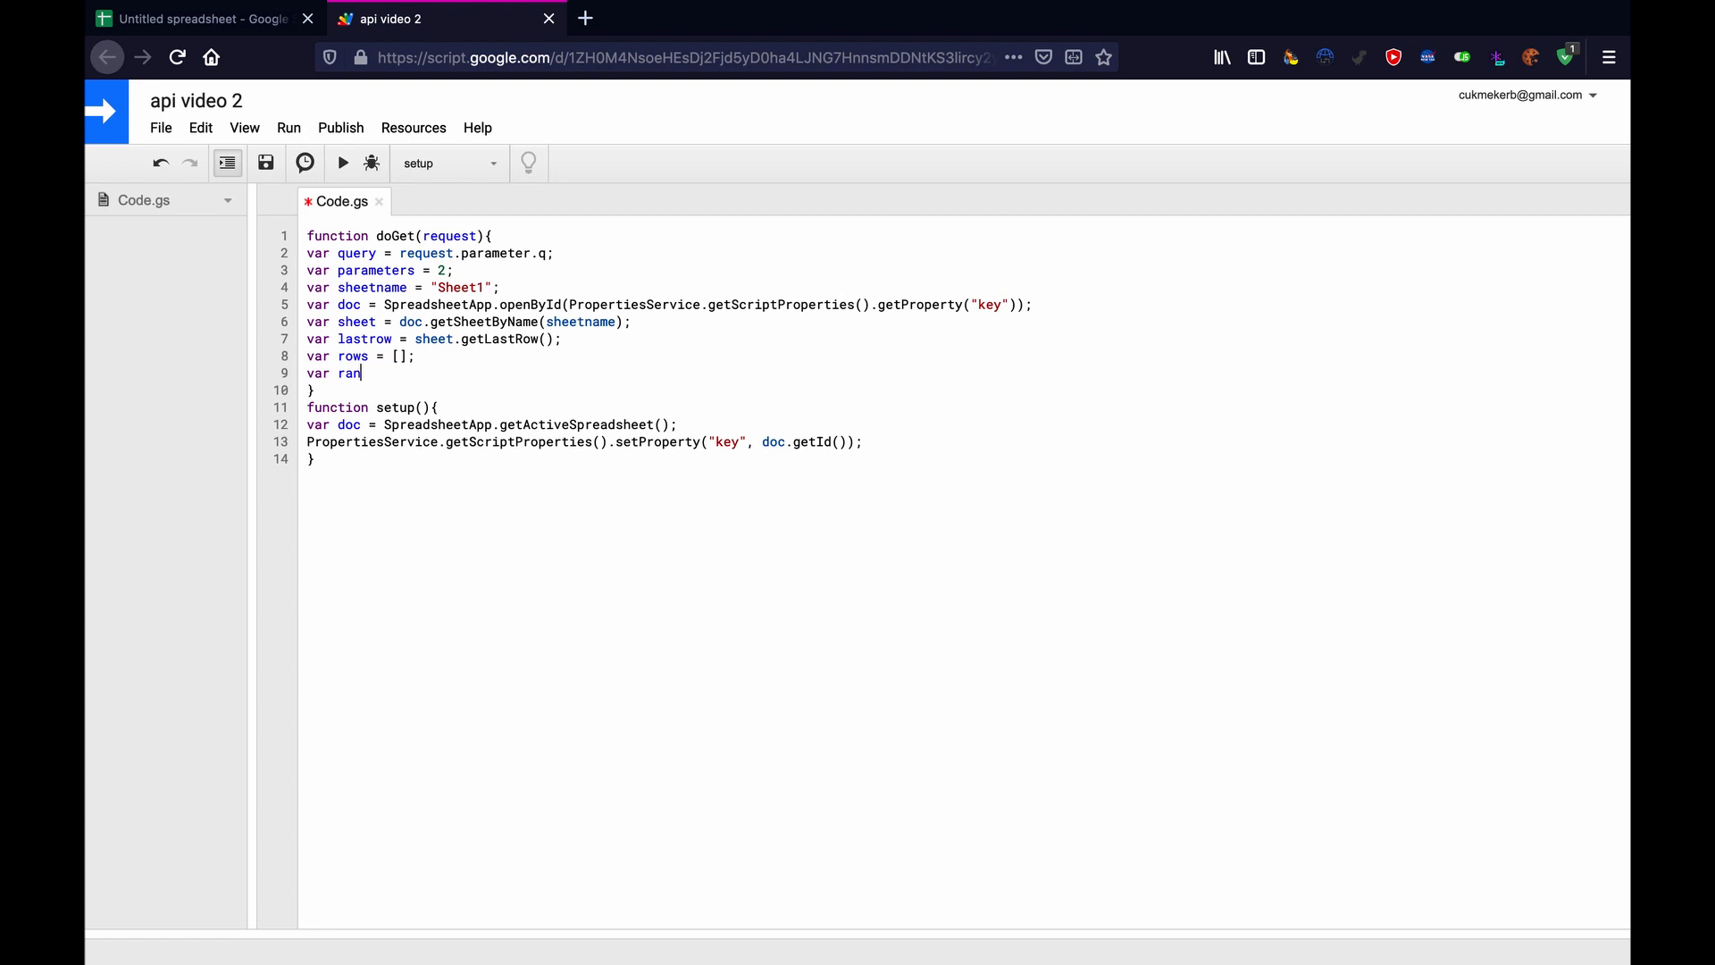
type("ge")
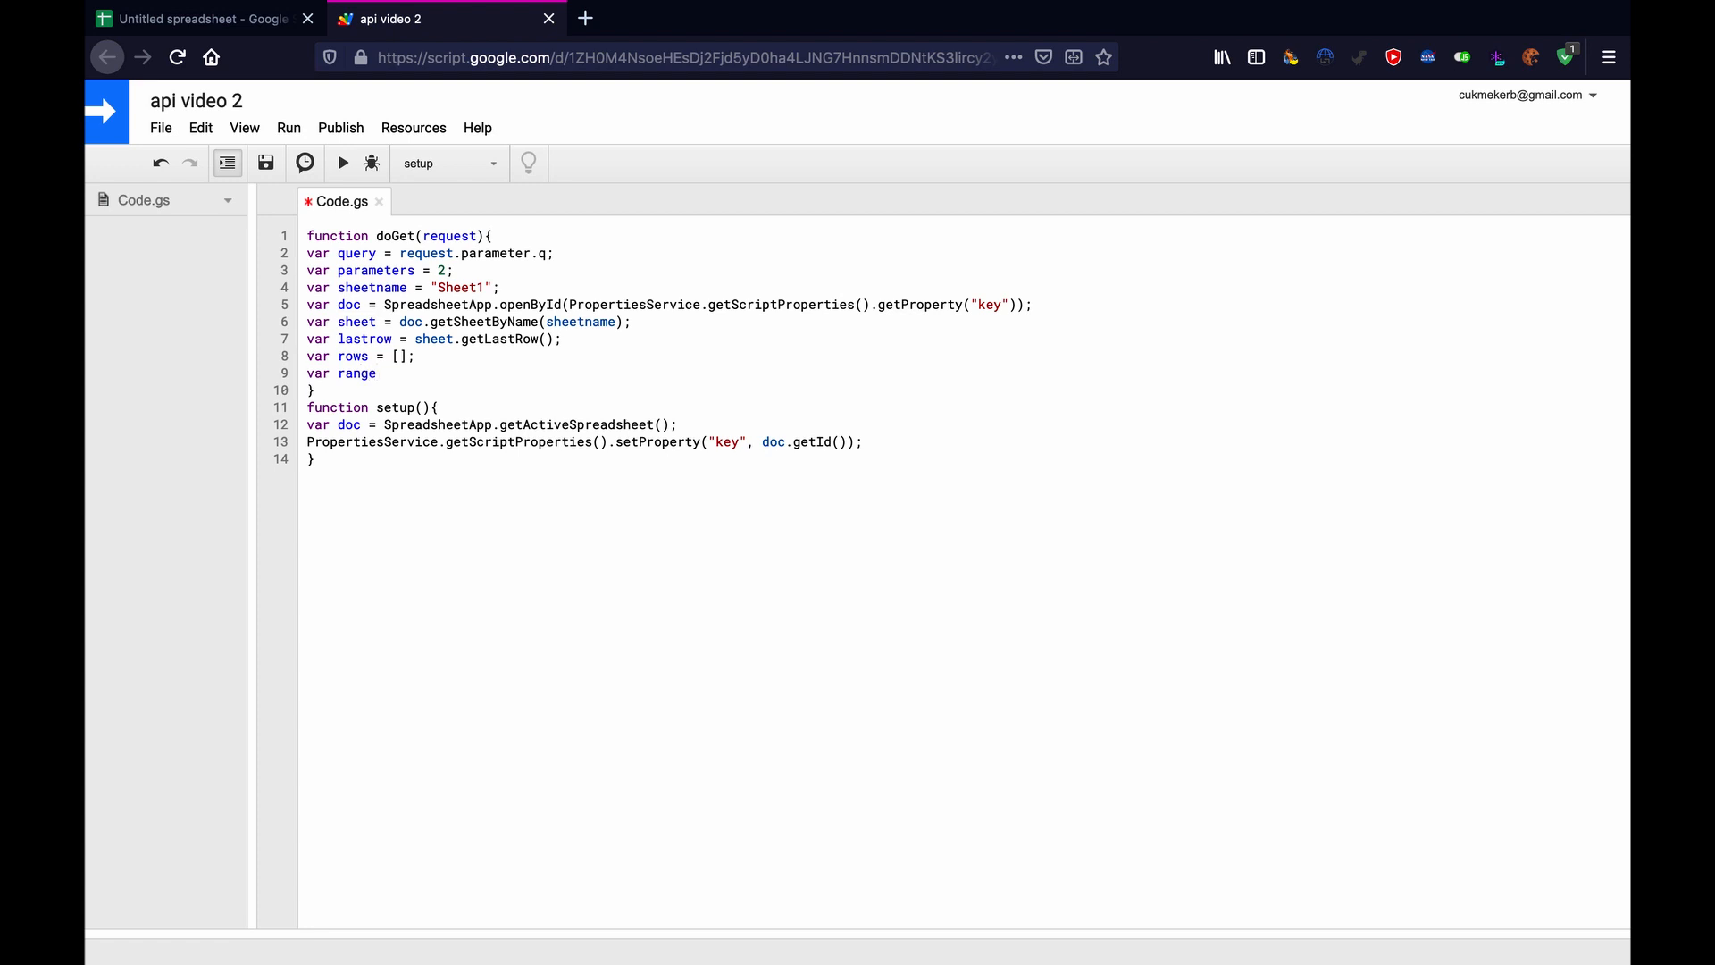
type("=")
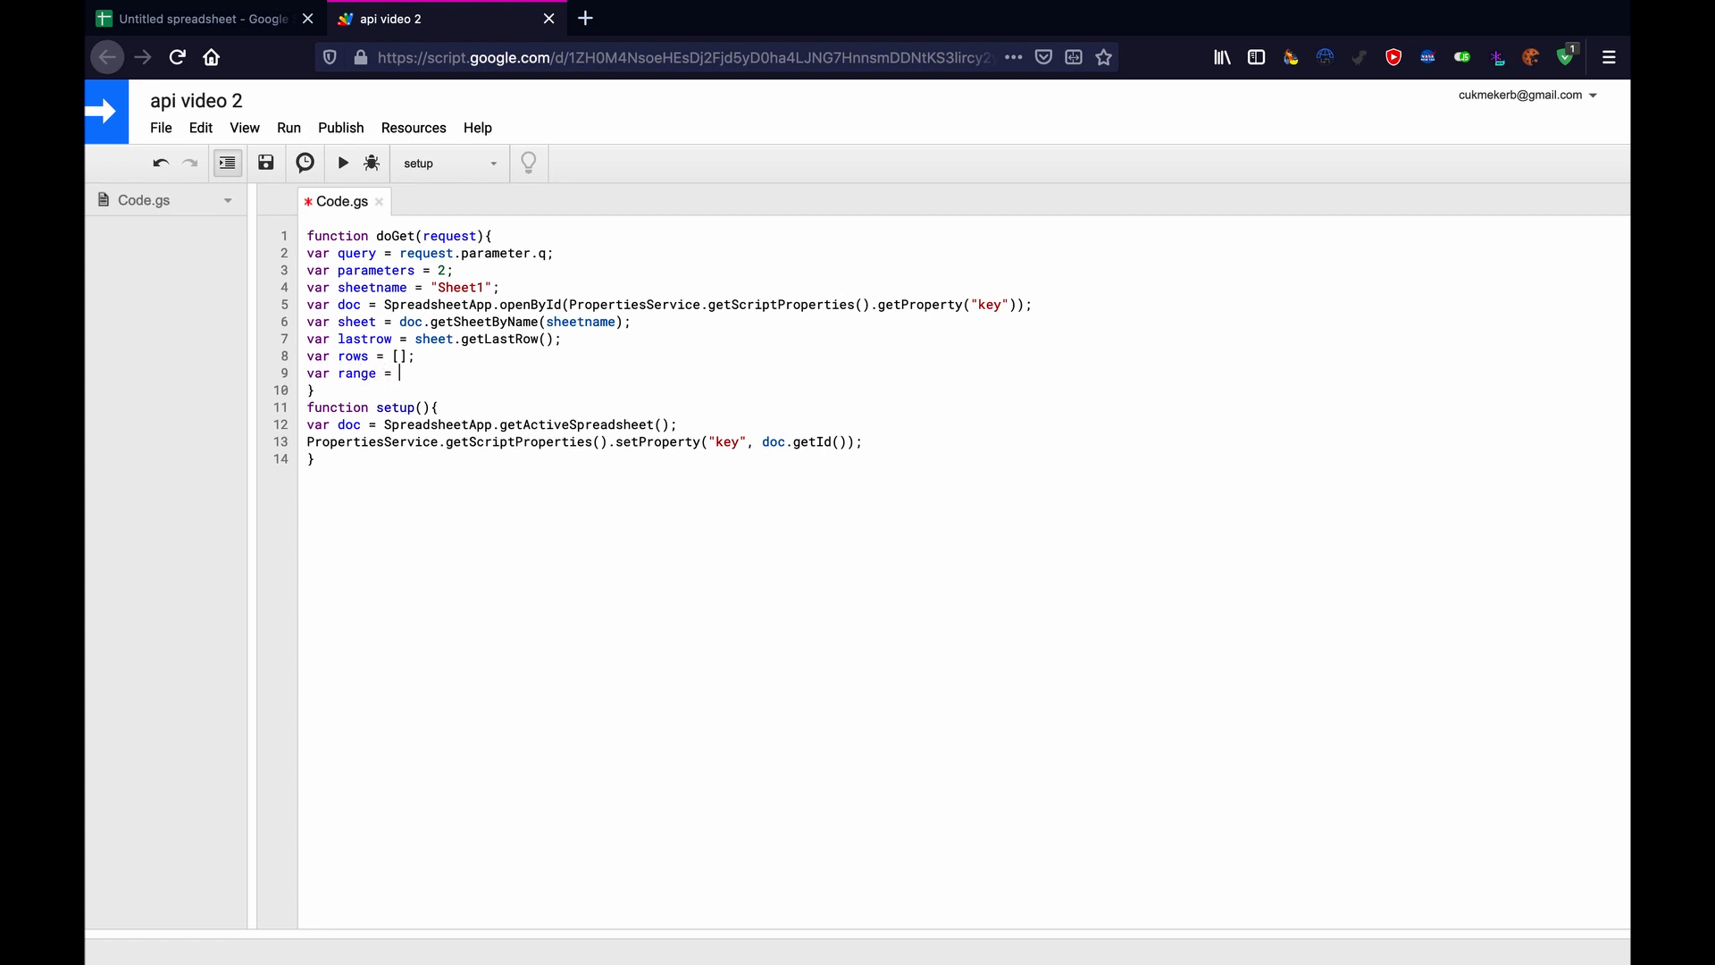
type("sheet.ge")
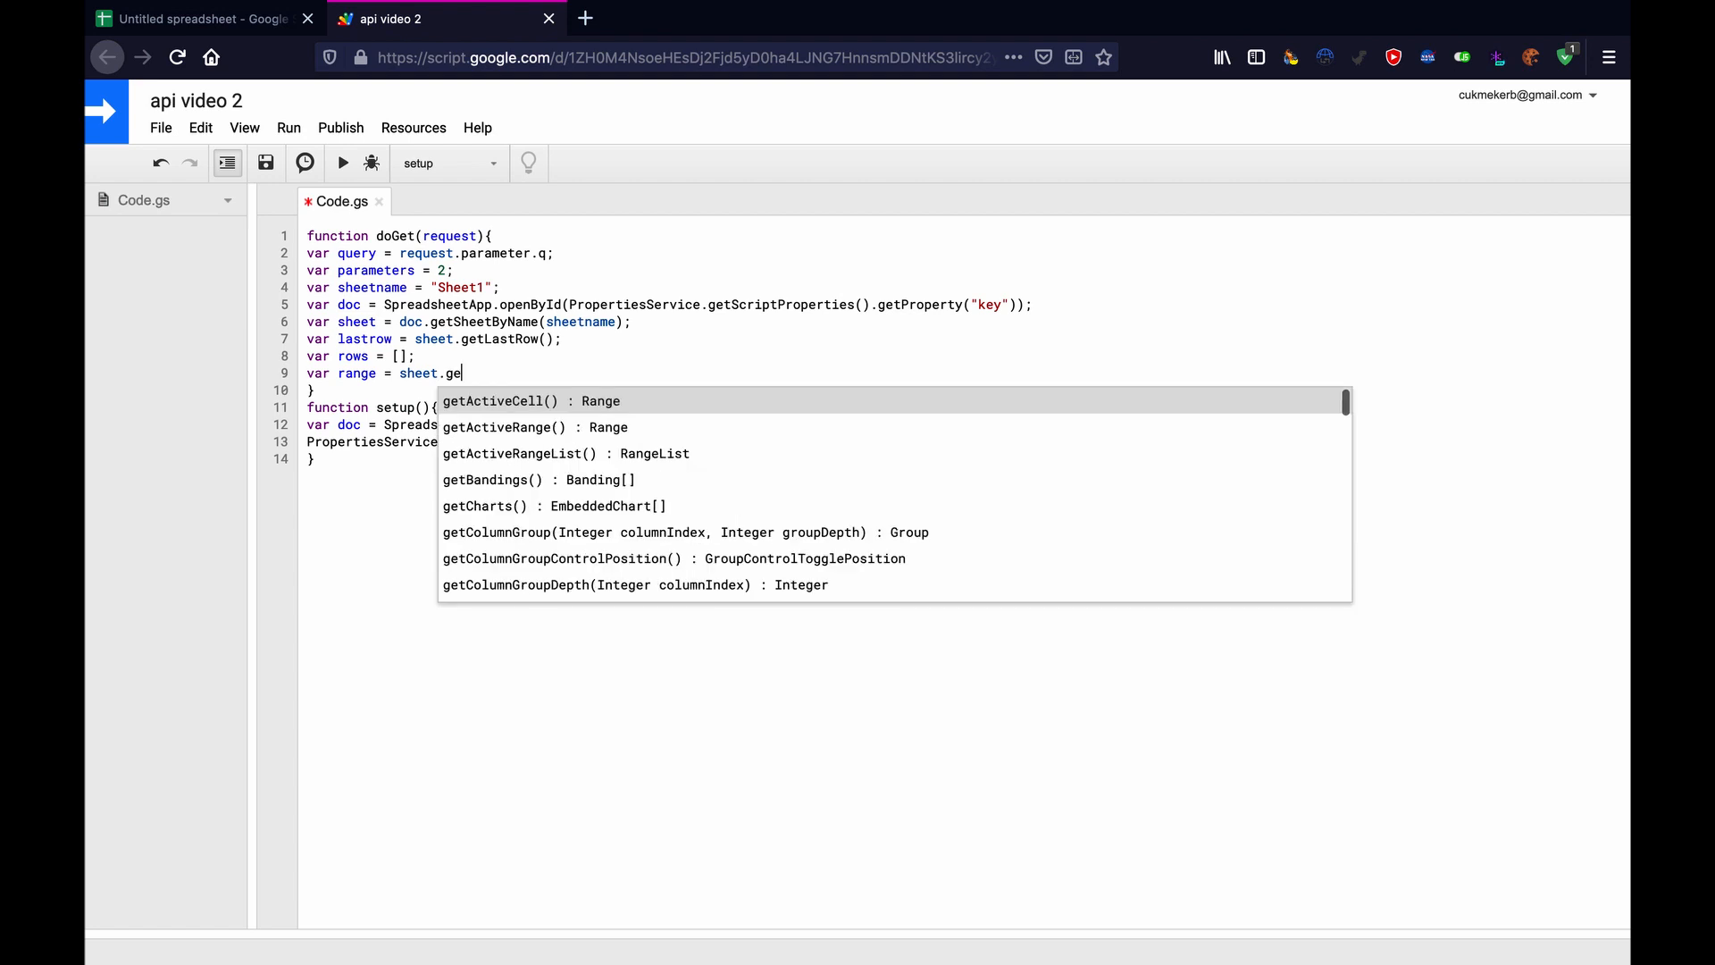
type("t")
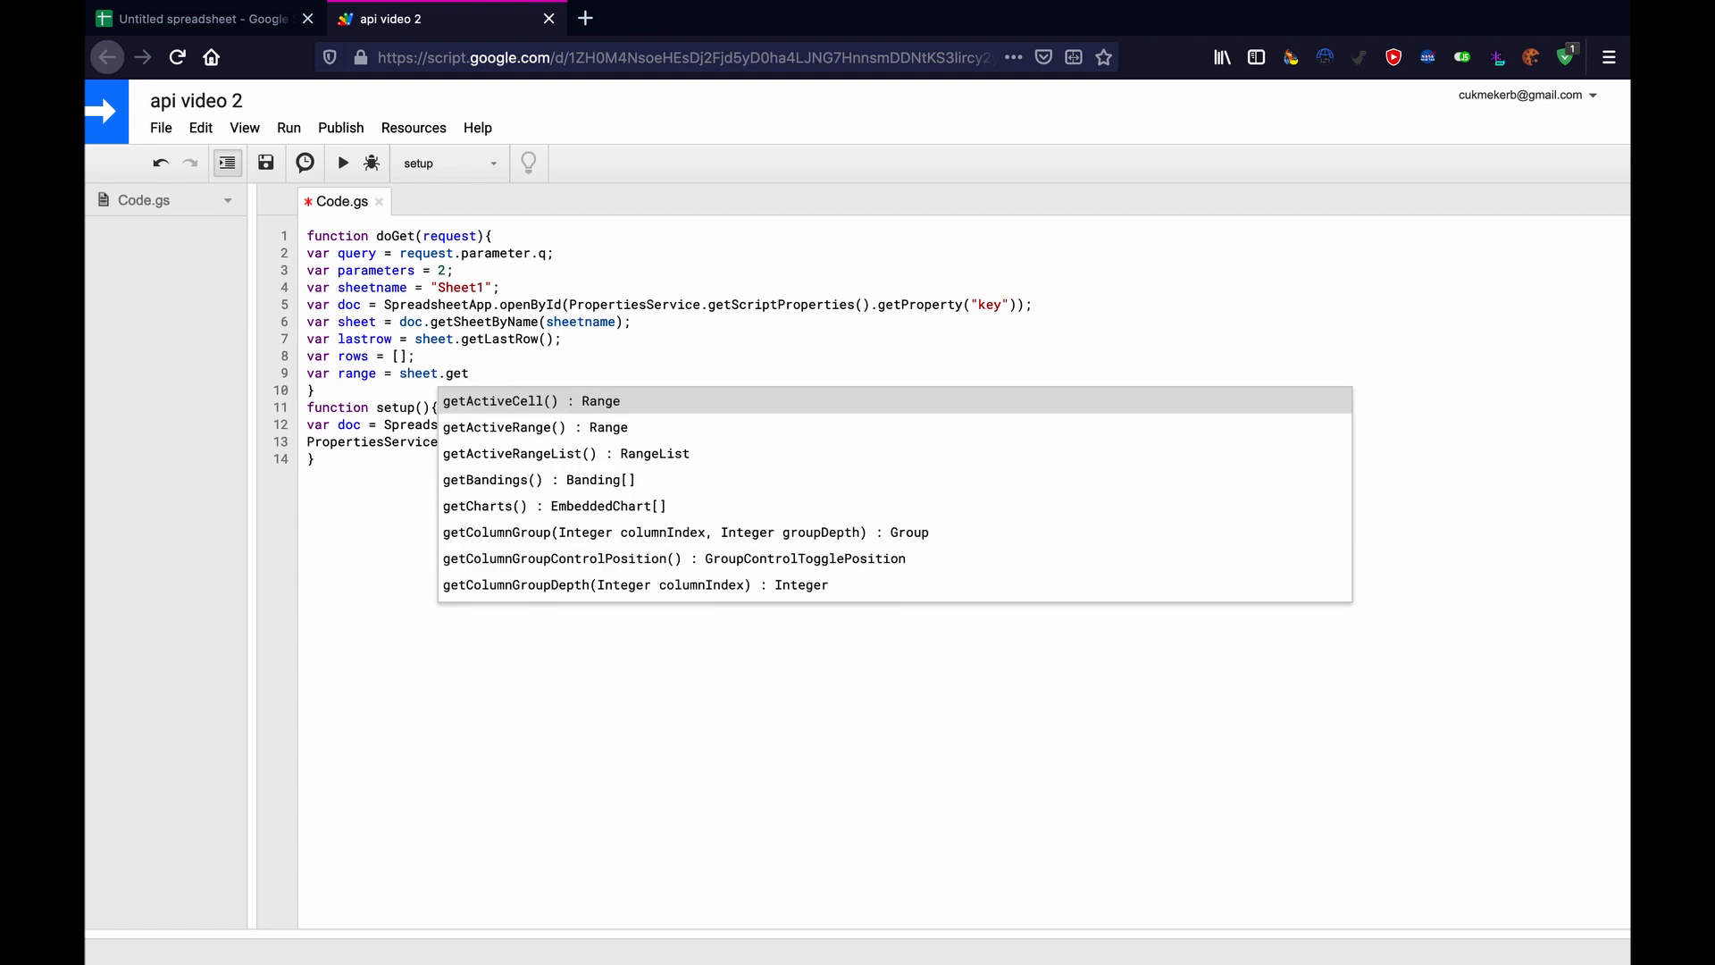
type("Range(row, column)")
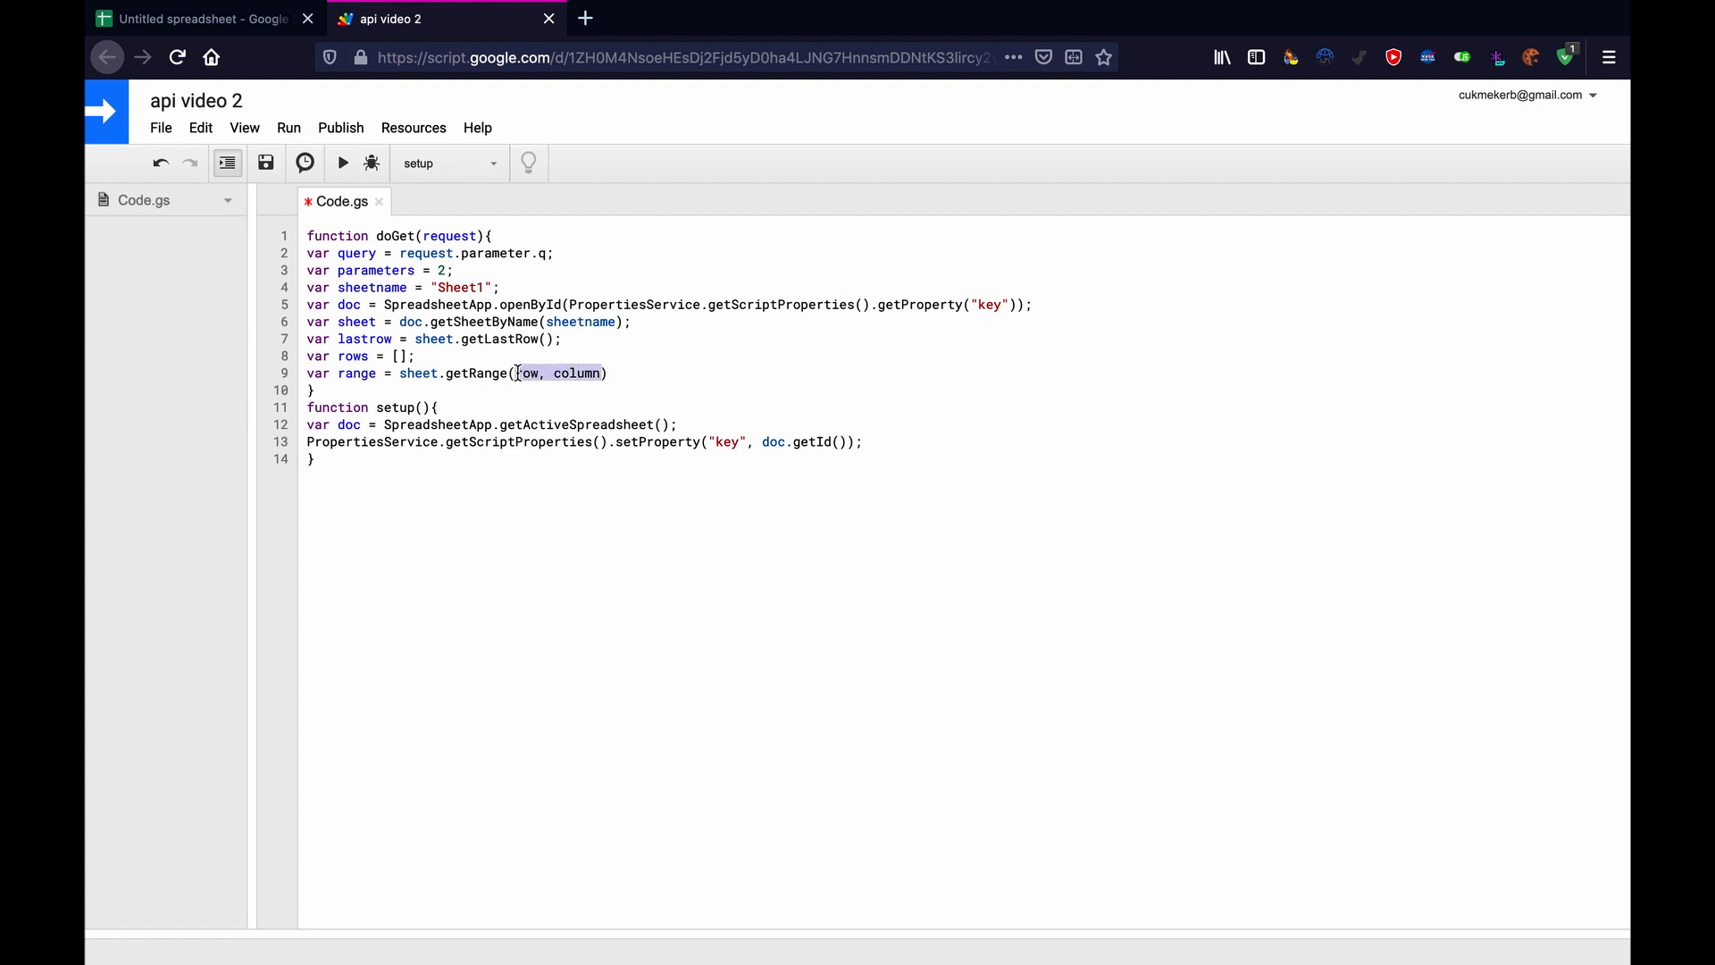
key("Delete")
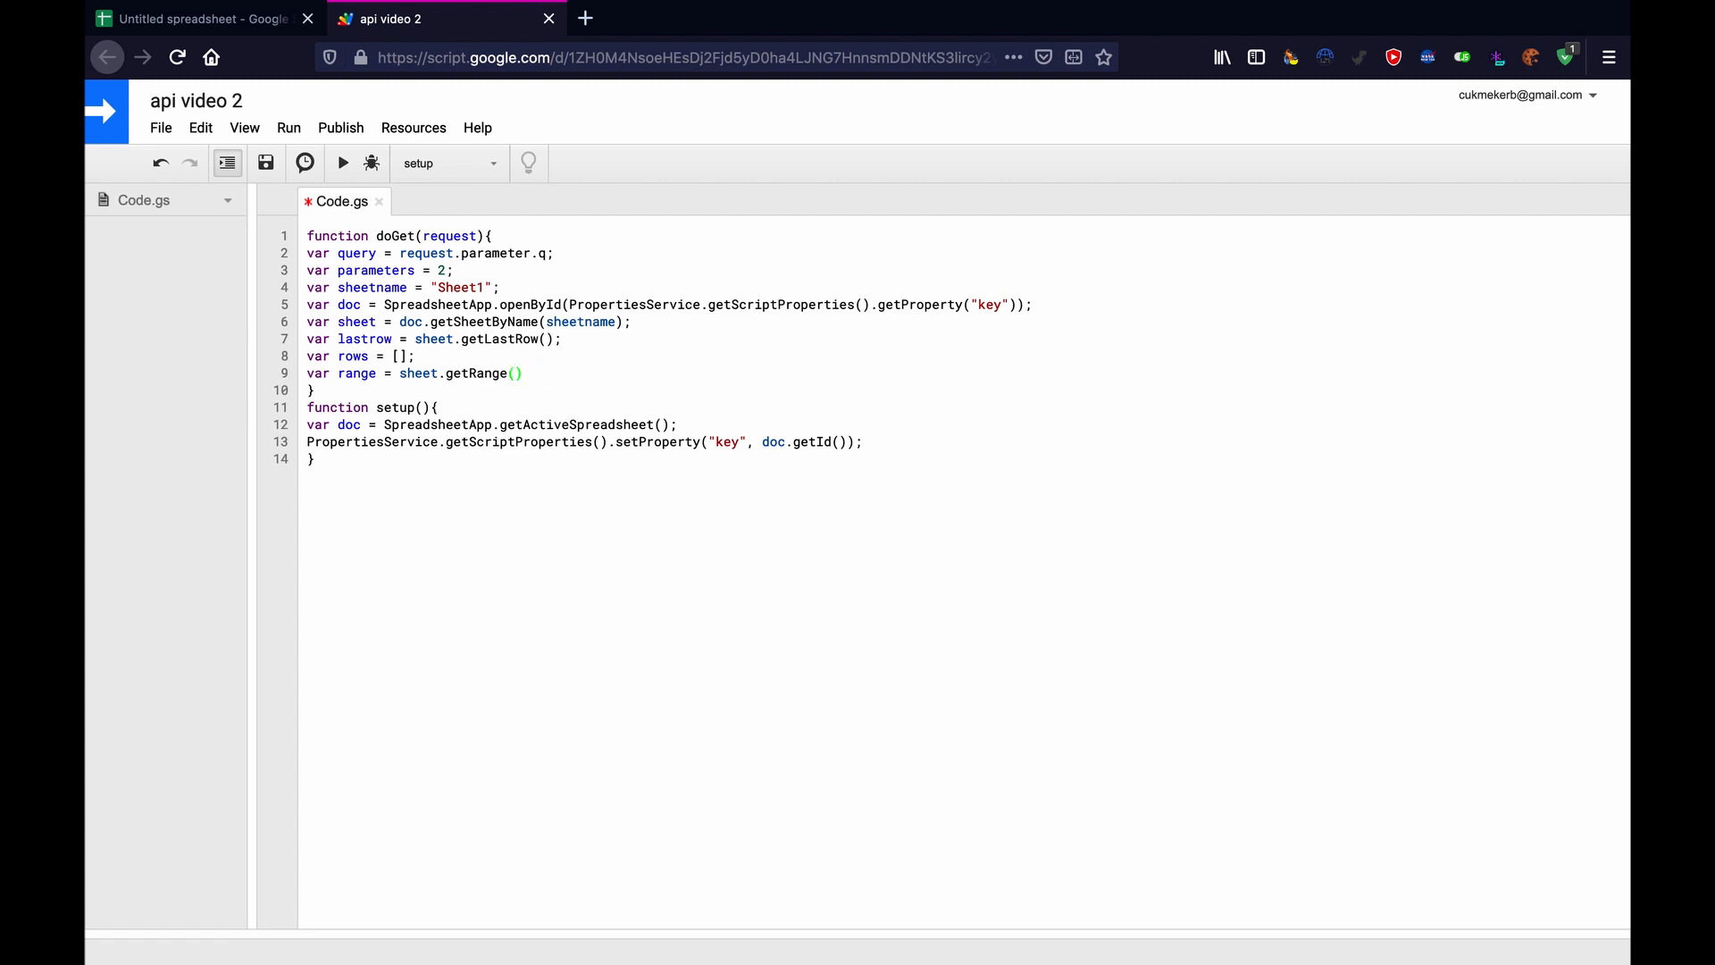
type("2,")
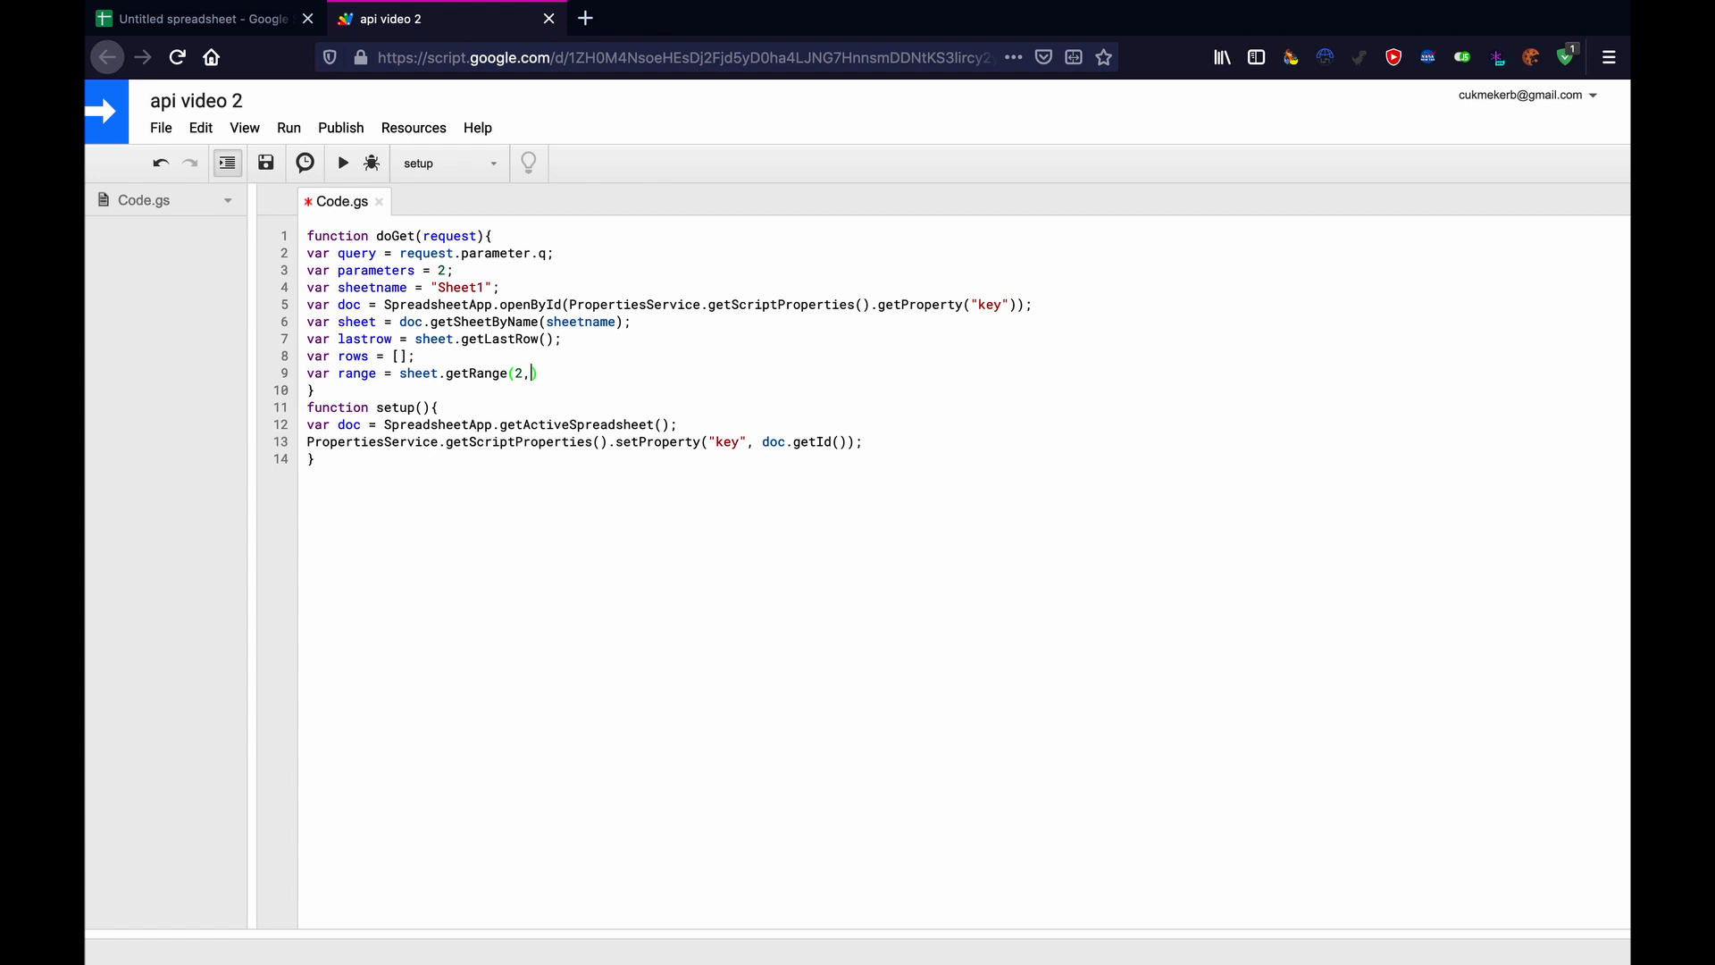
type("1")
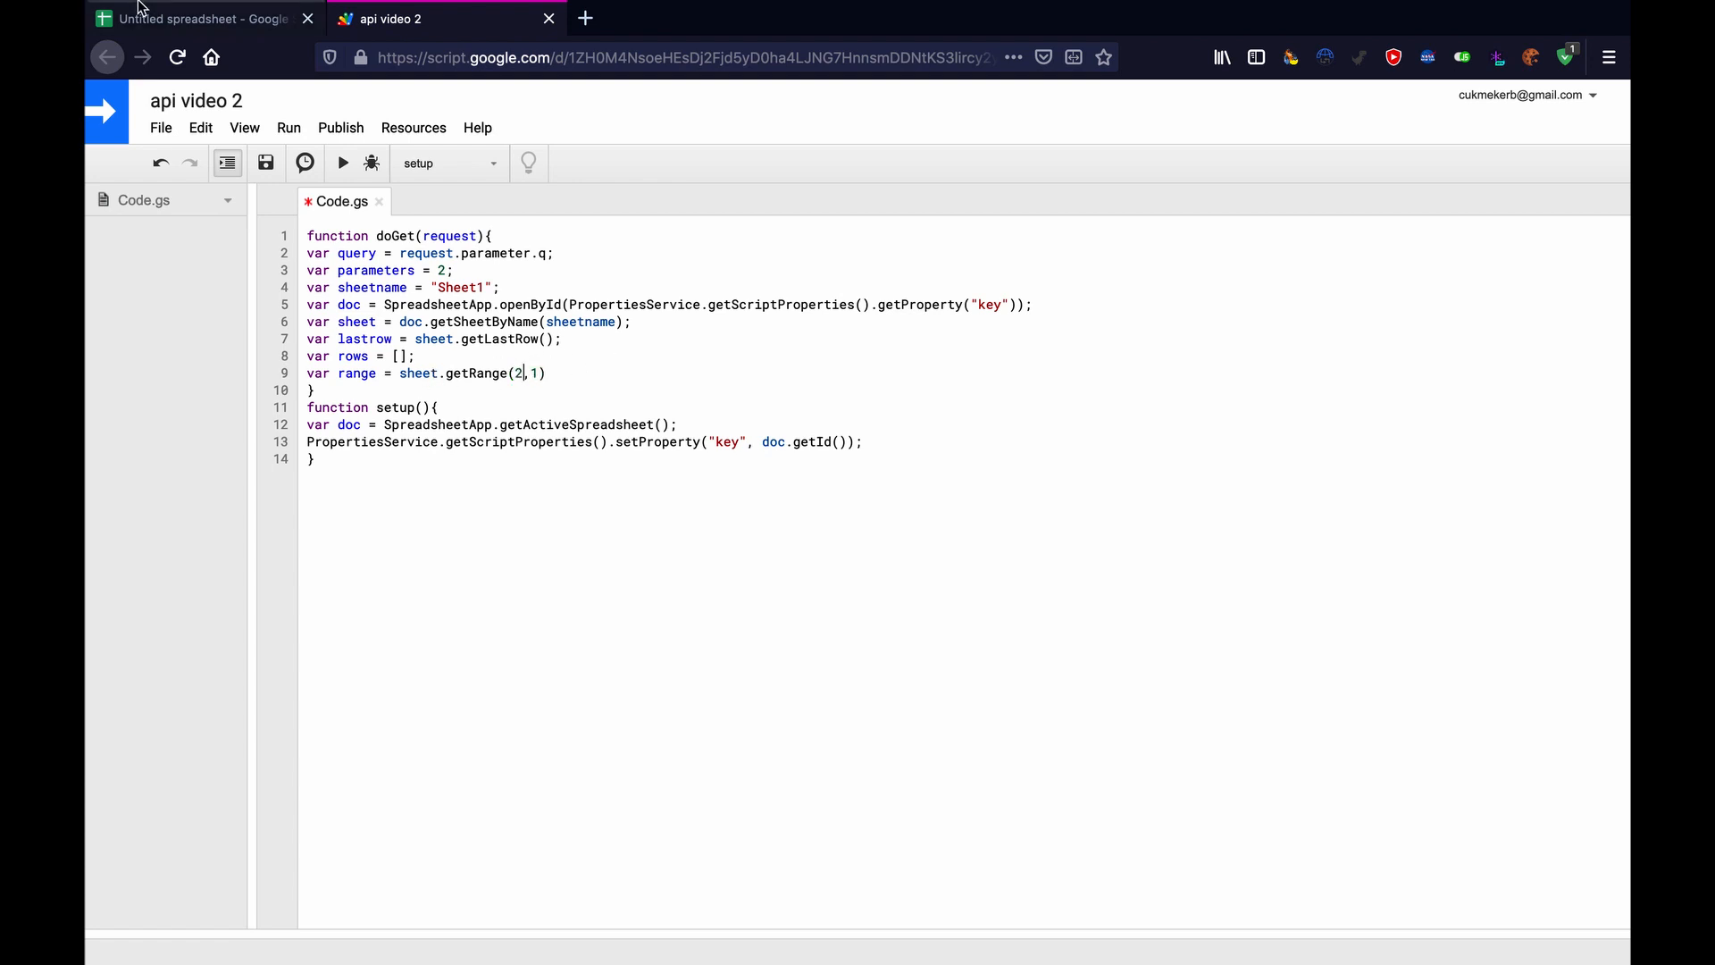
left_click(203, 18)
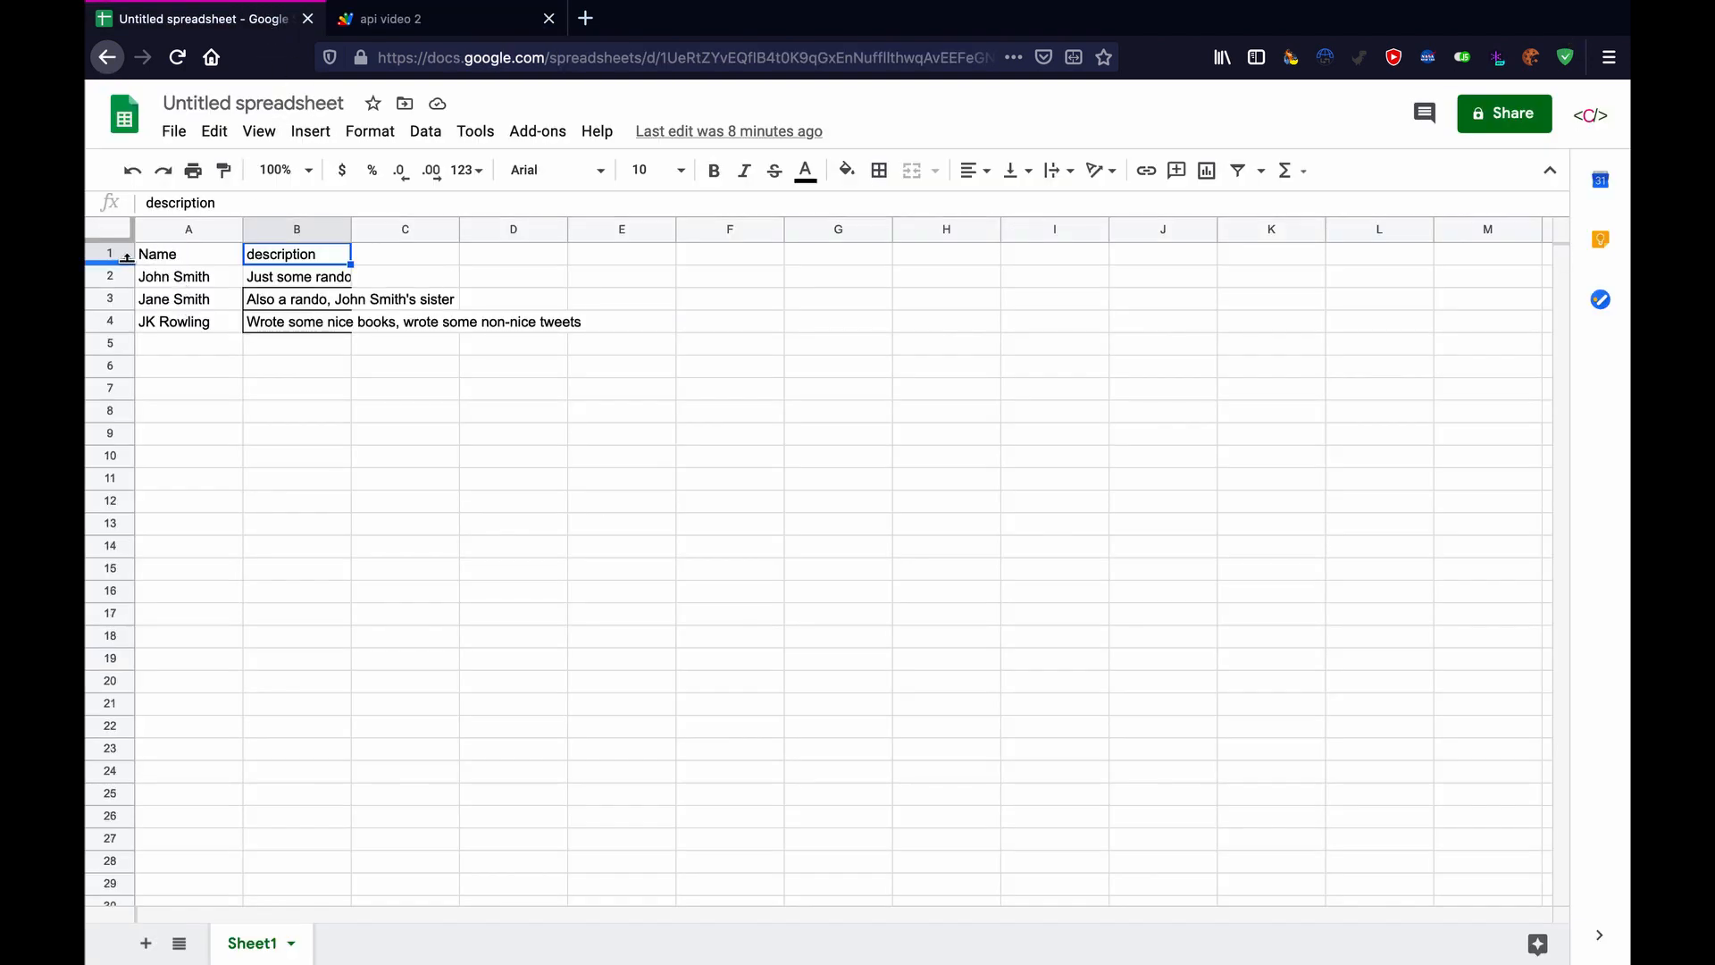
left_click(109, 252)
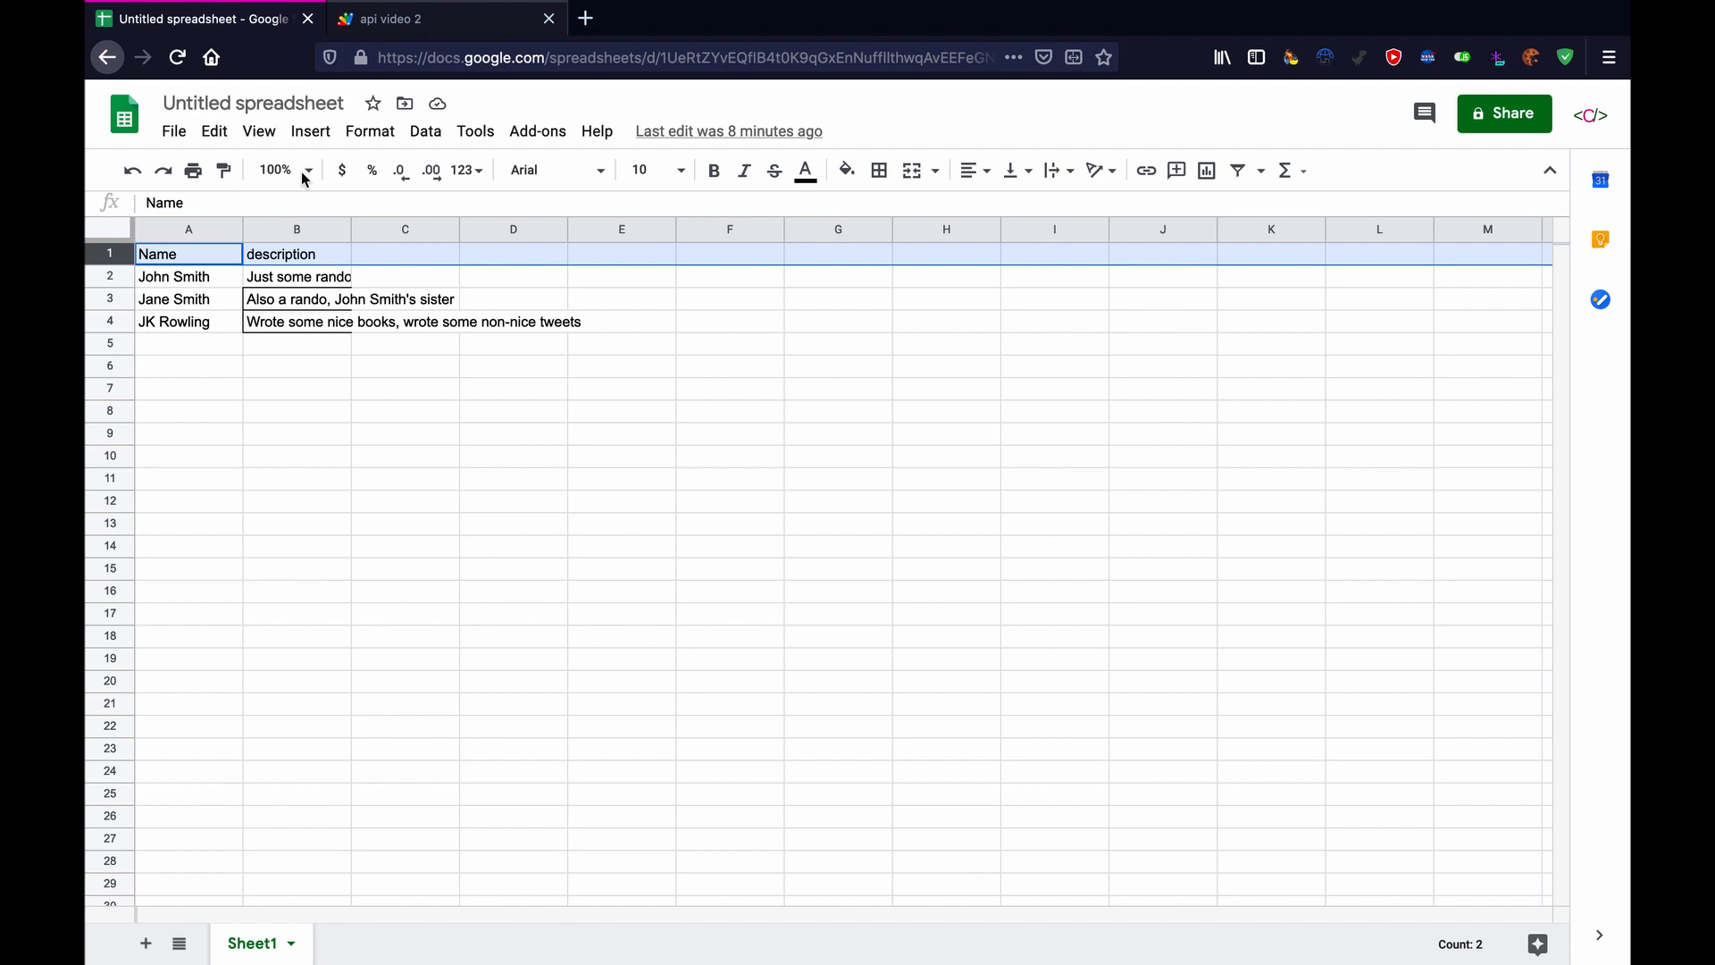
left_click(438, 19)
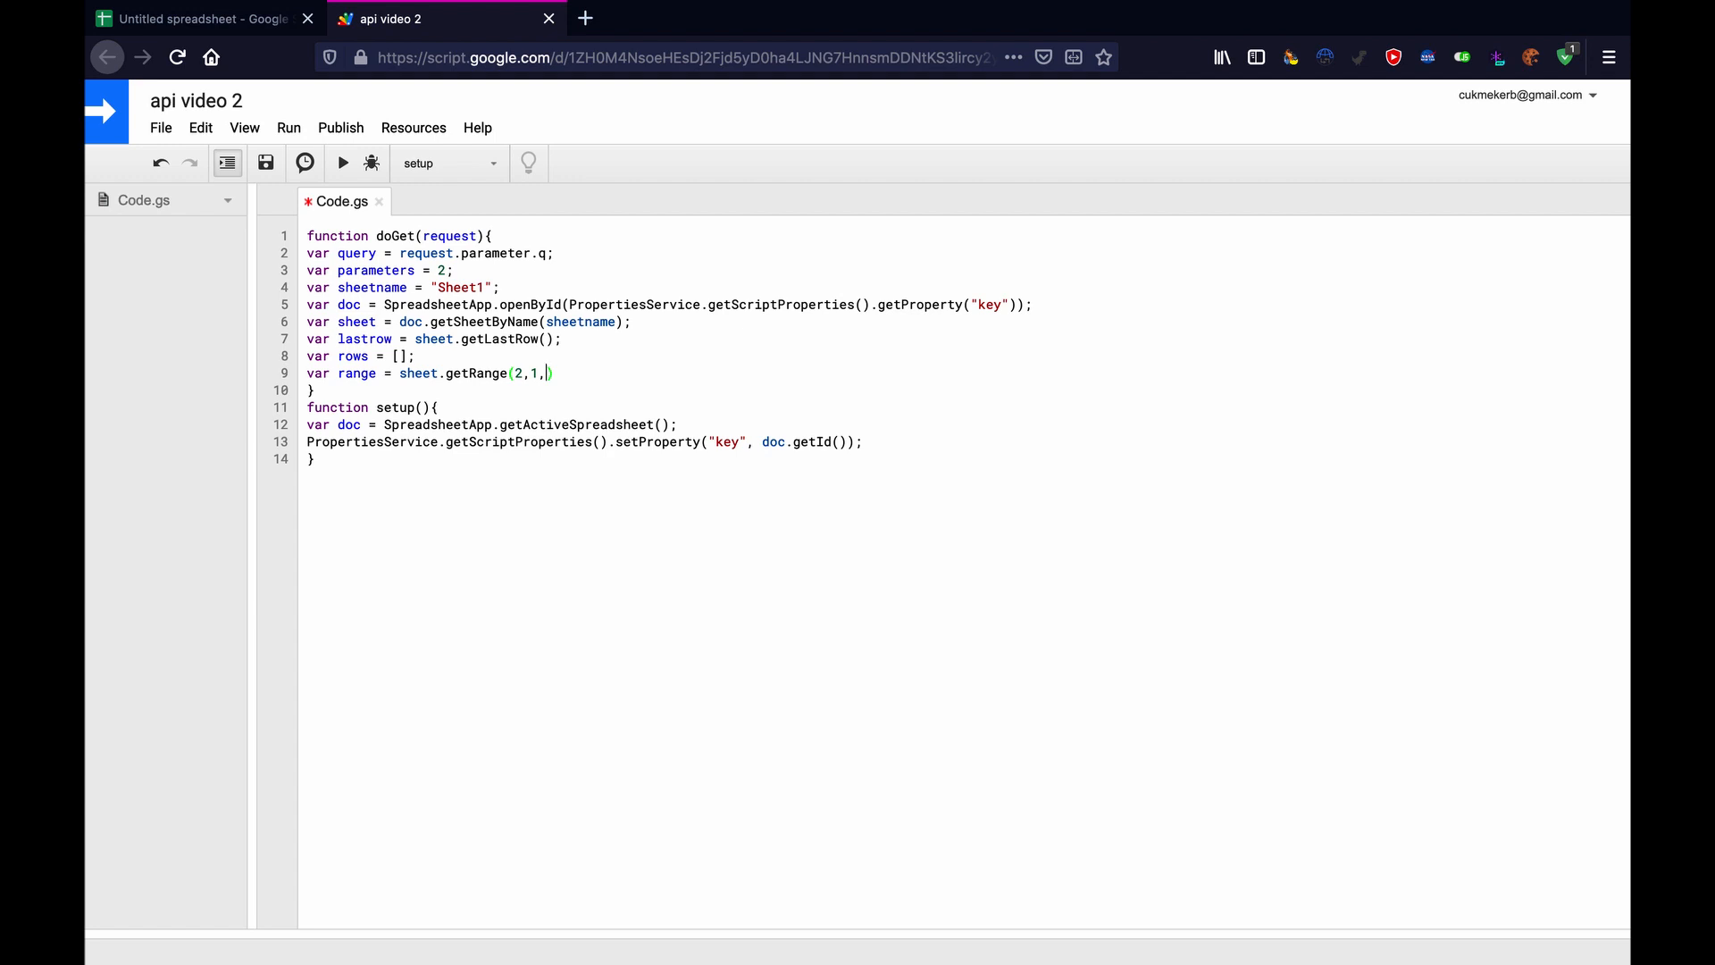
Complete the range as sheet.getRange(2,1,lastrow,parameters);.
type("lastro")
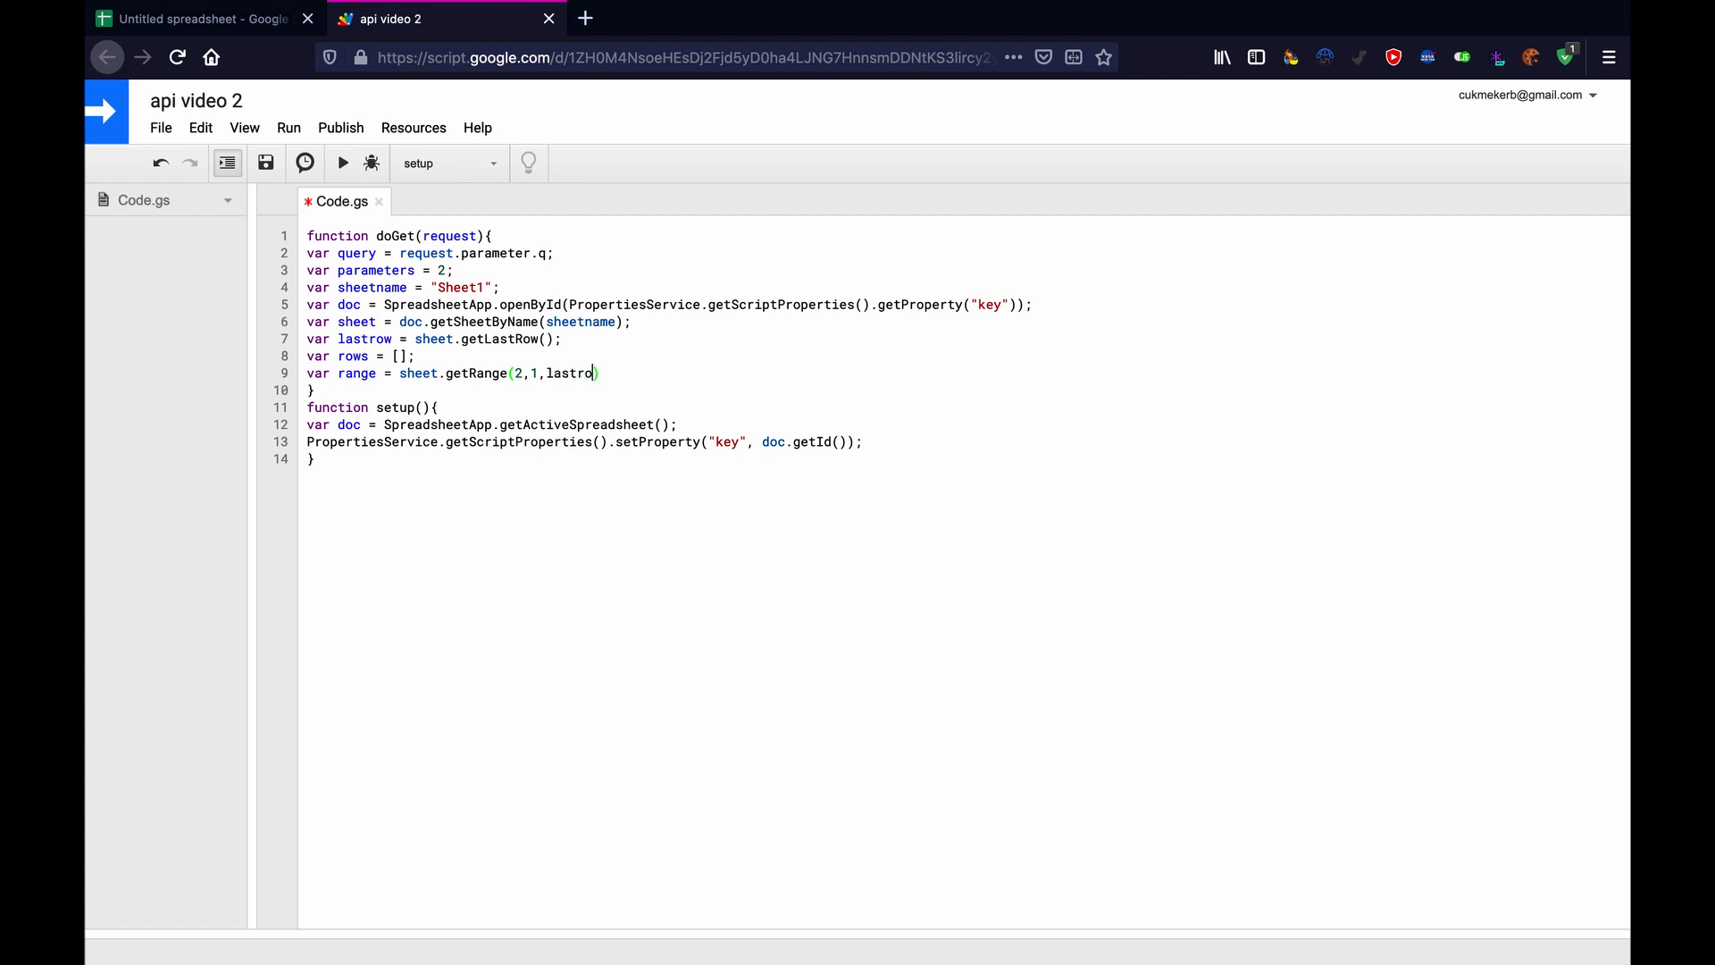
type("w")
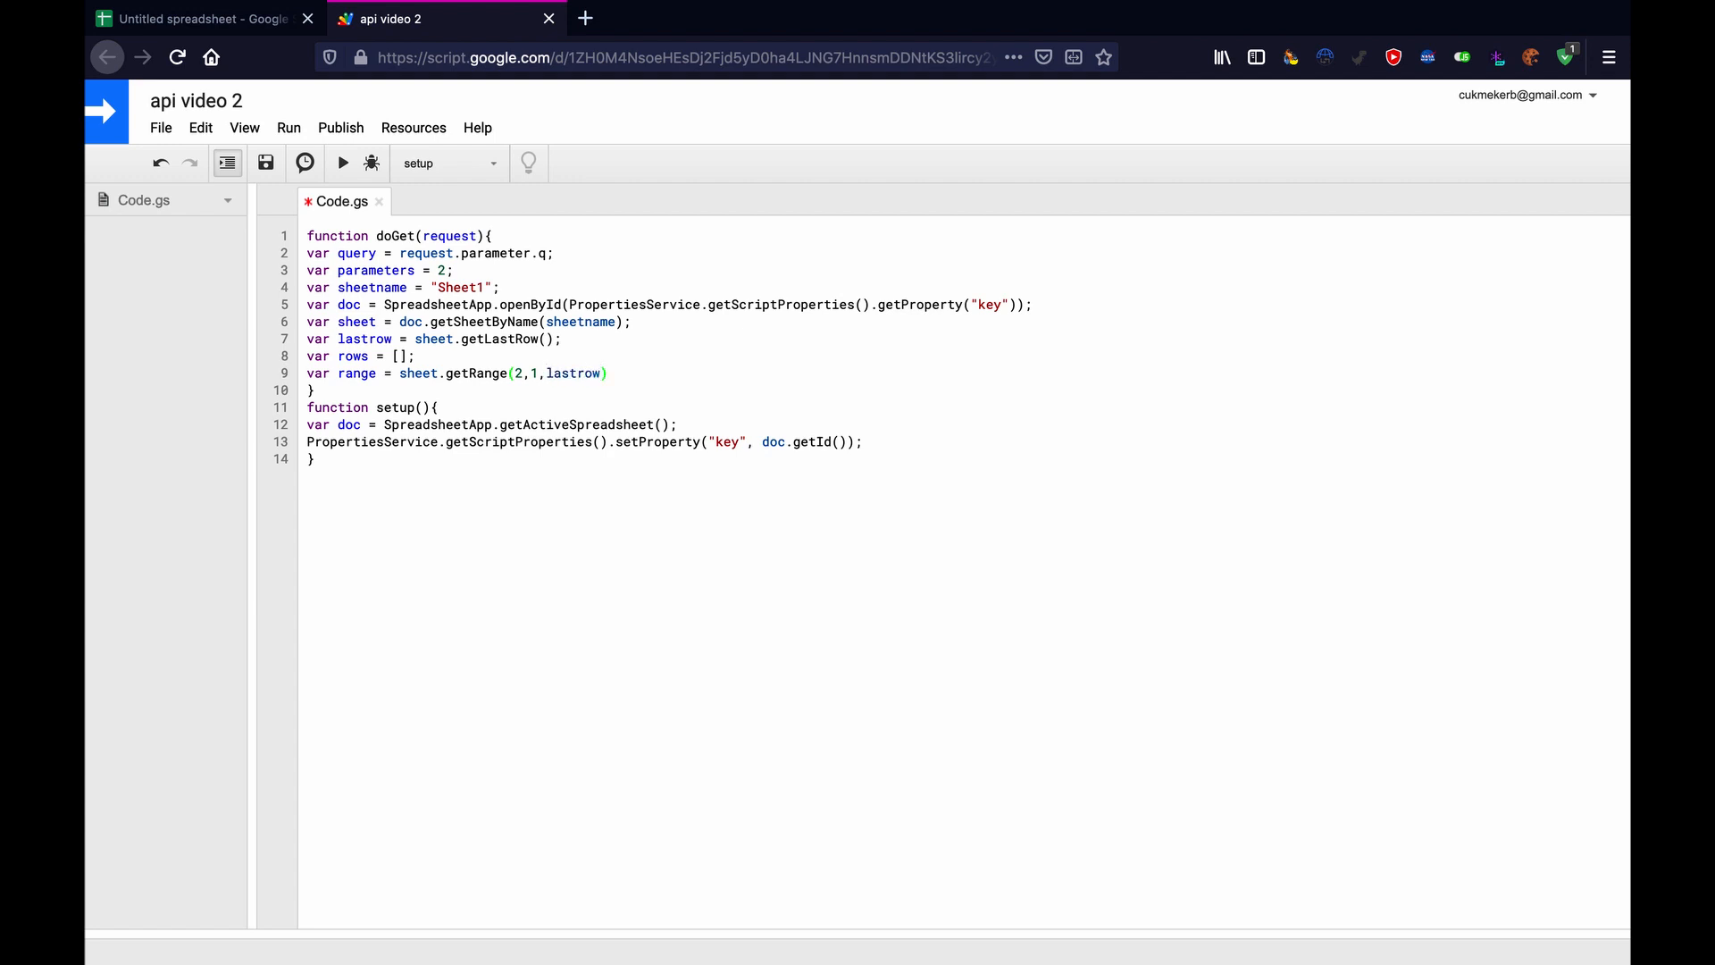
type(",par")
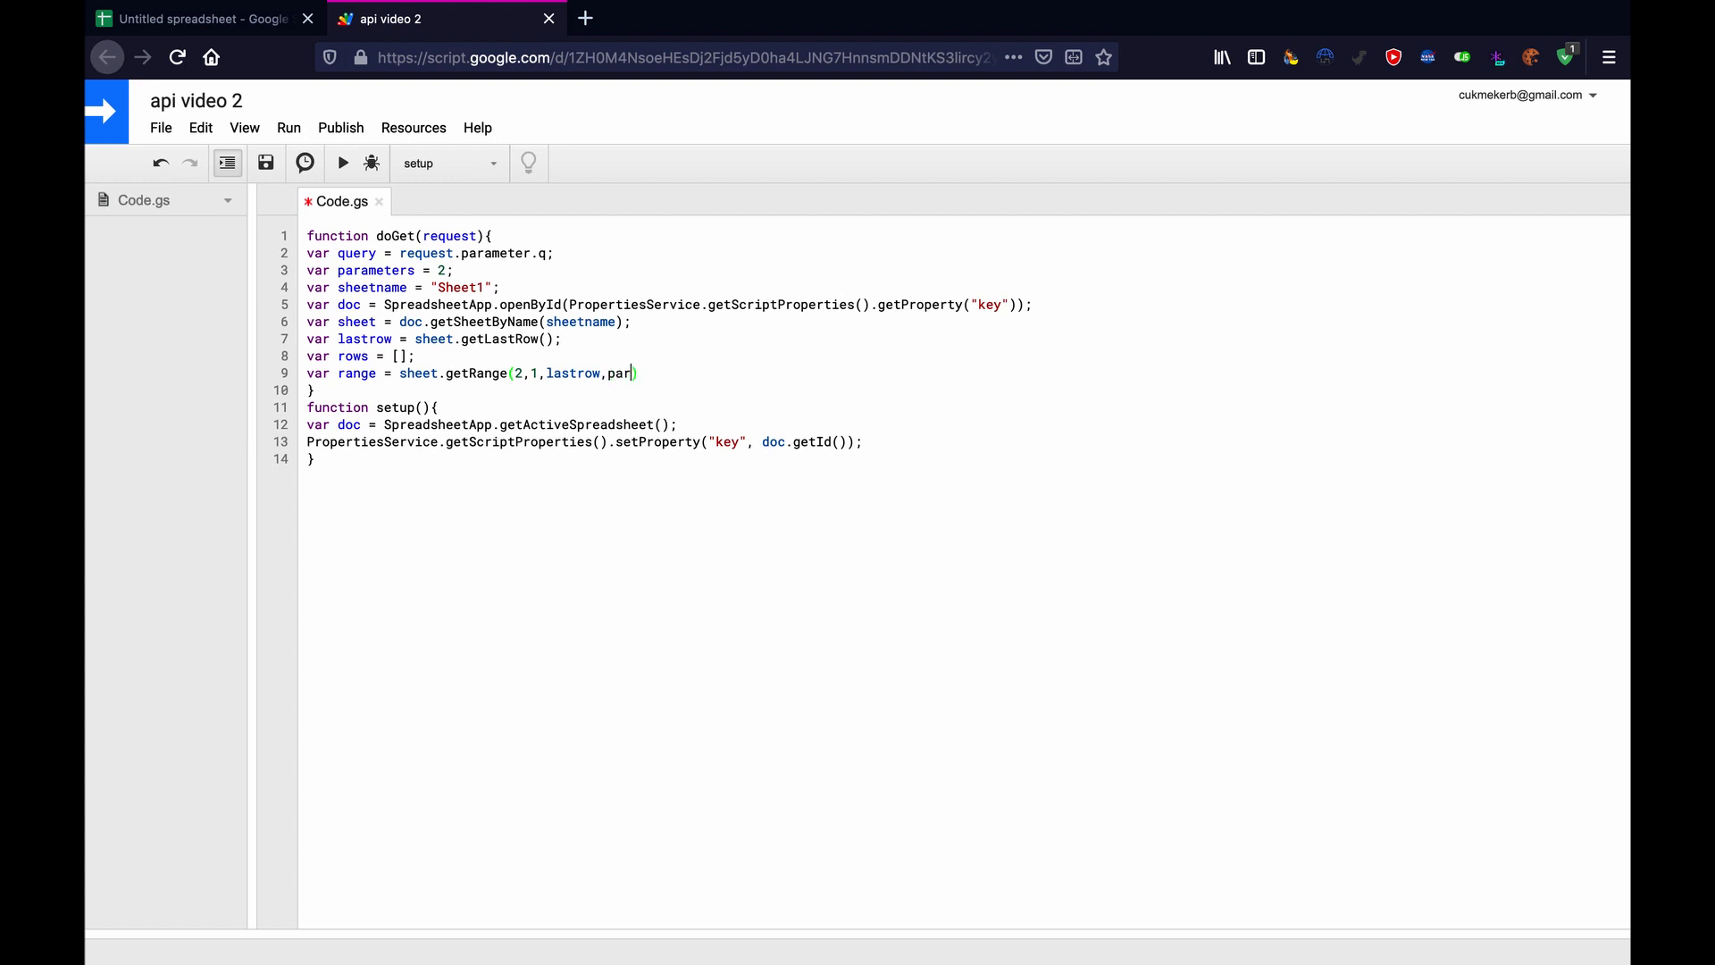
type("ameters")
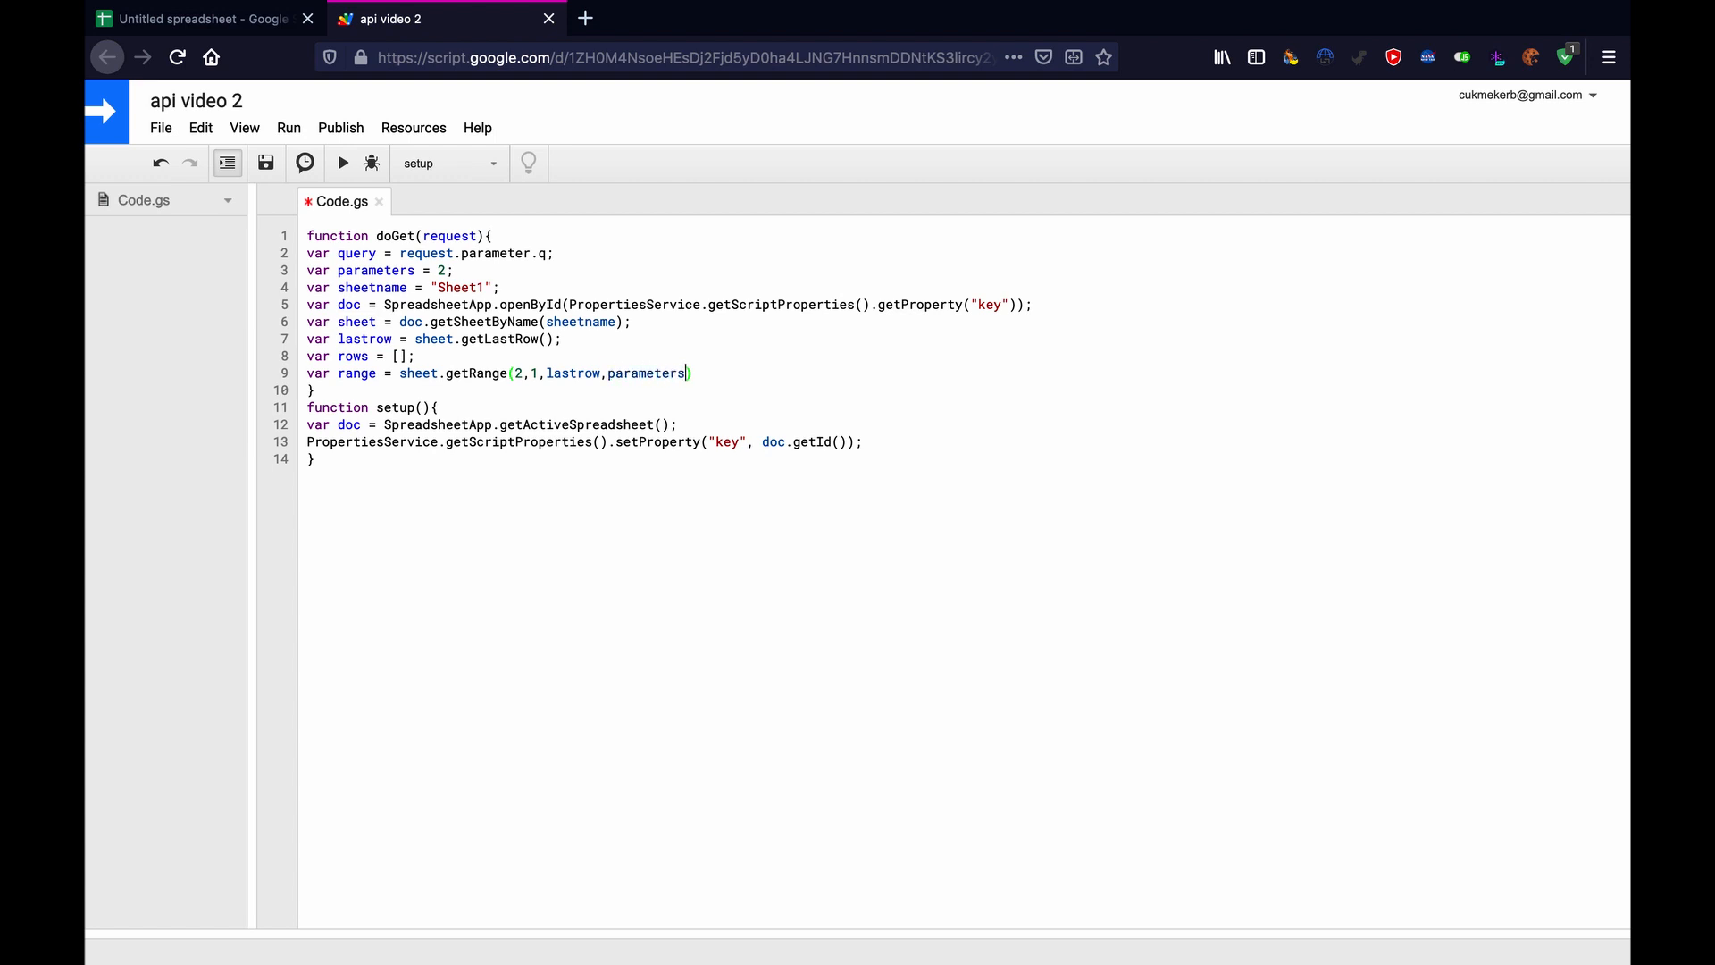
type(")")
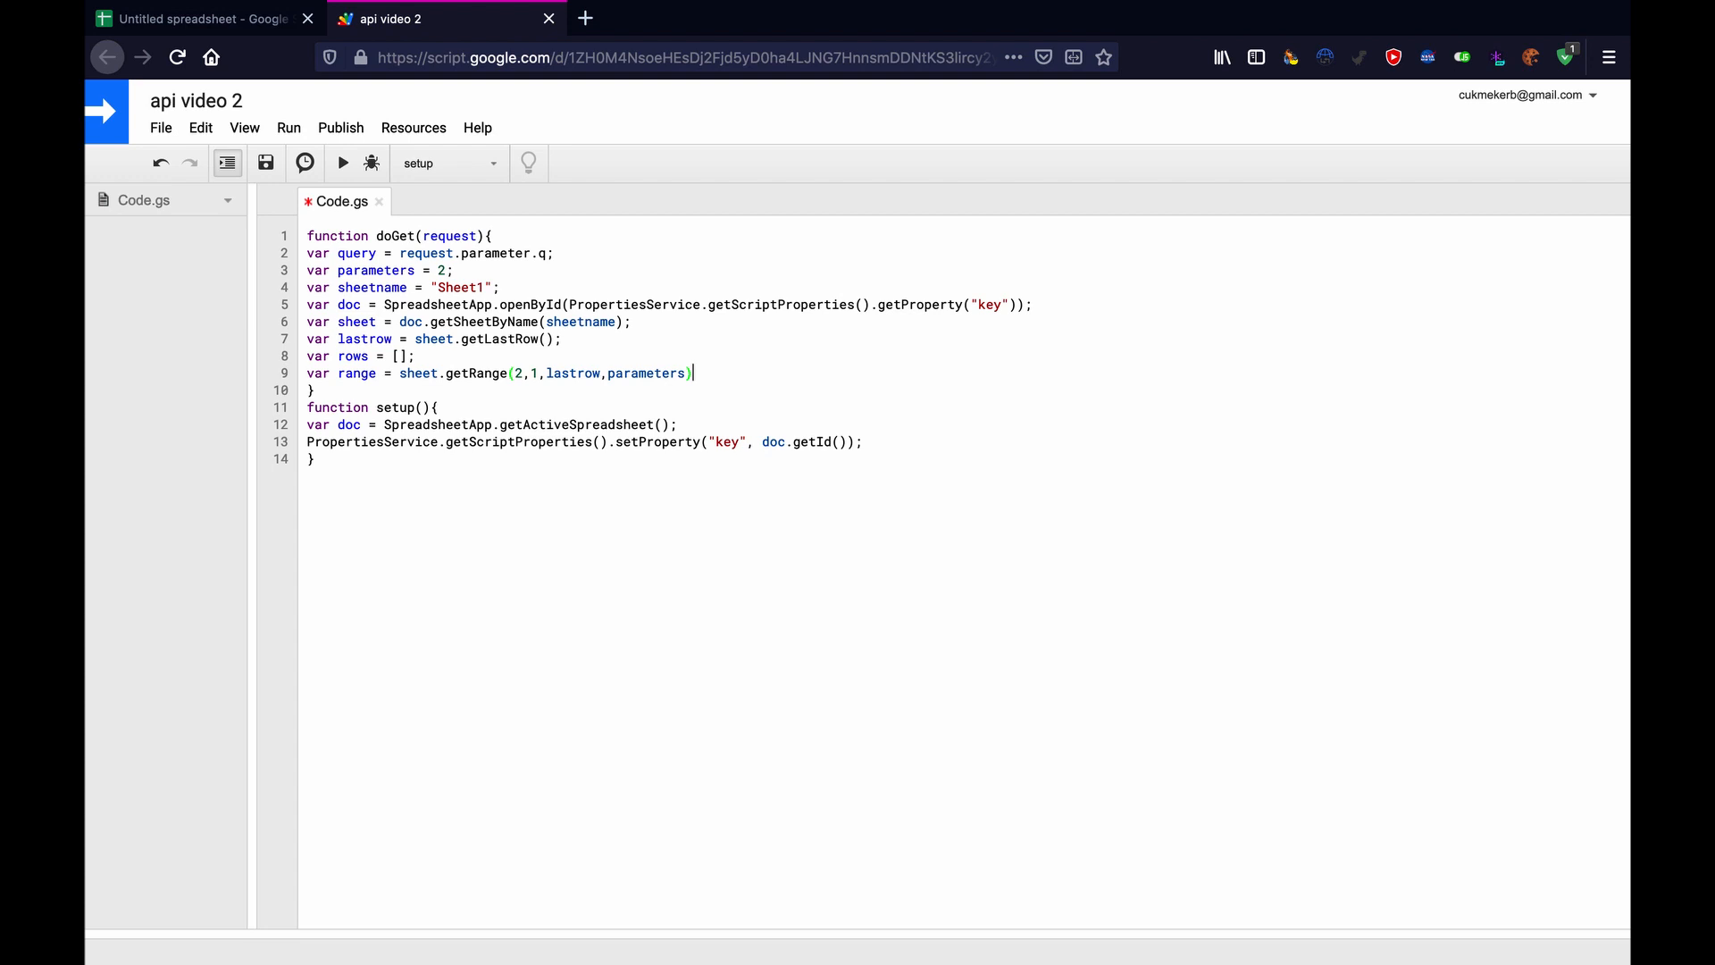
type(";")
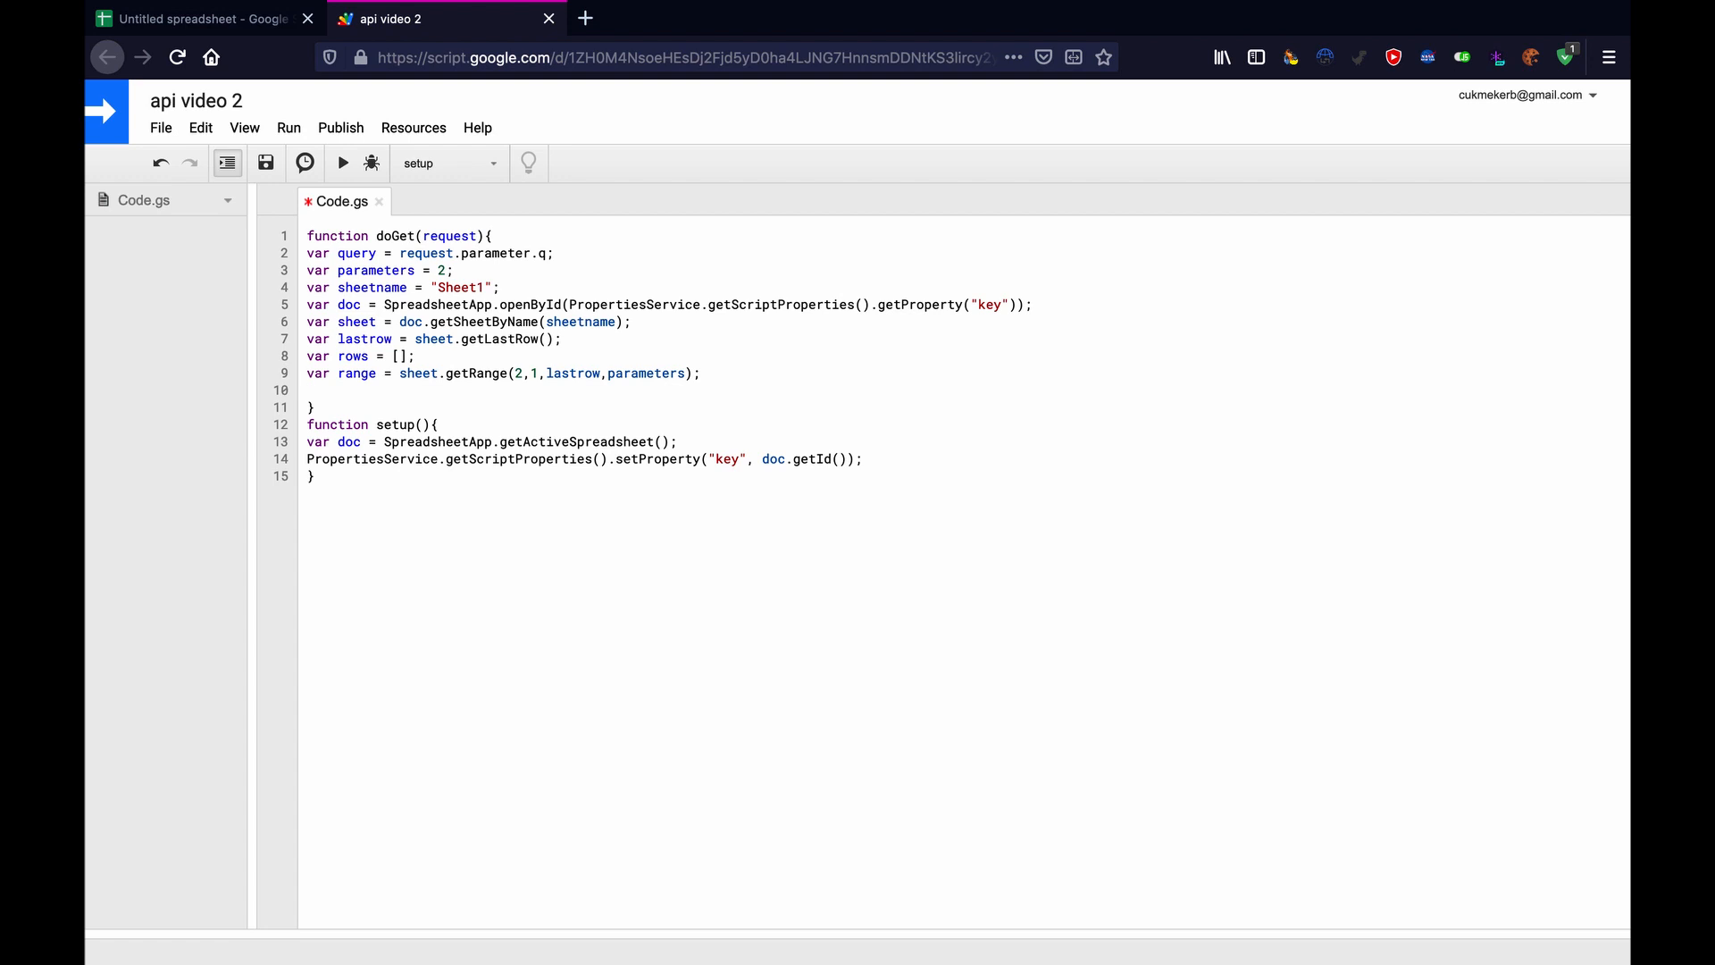
Add var values = range.getValues() and begin a for loop.
type("var values")
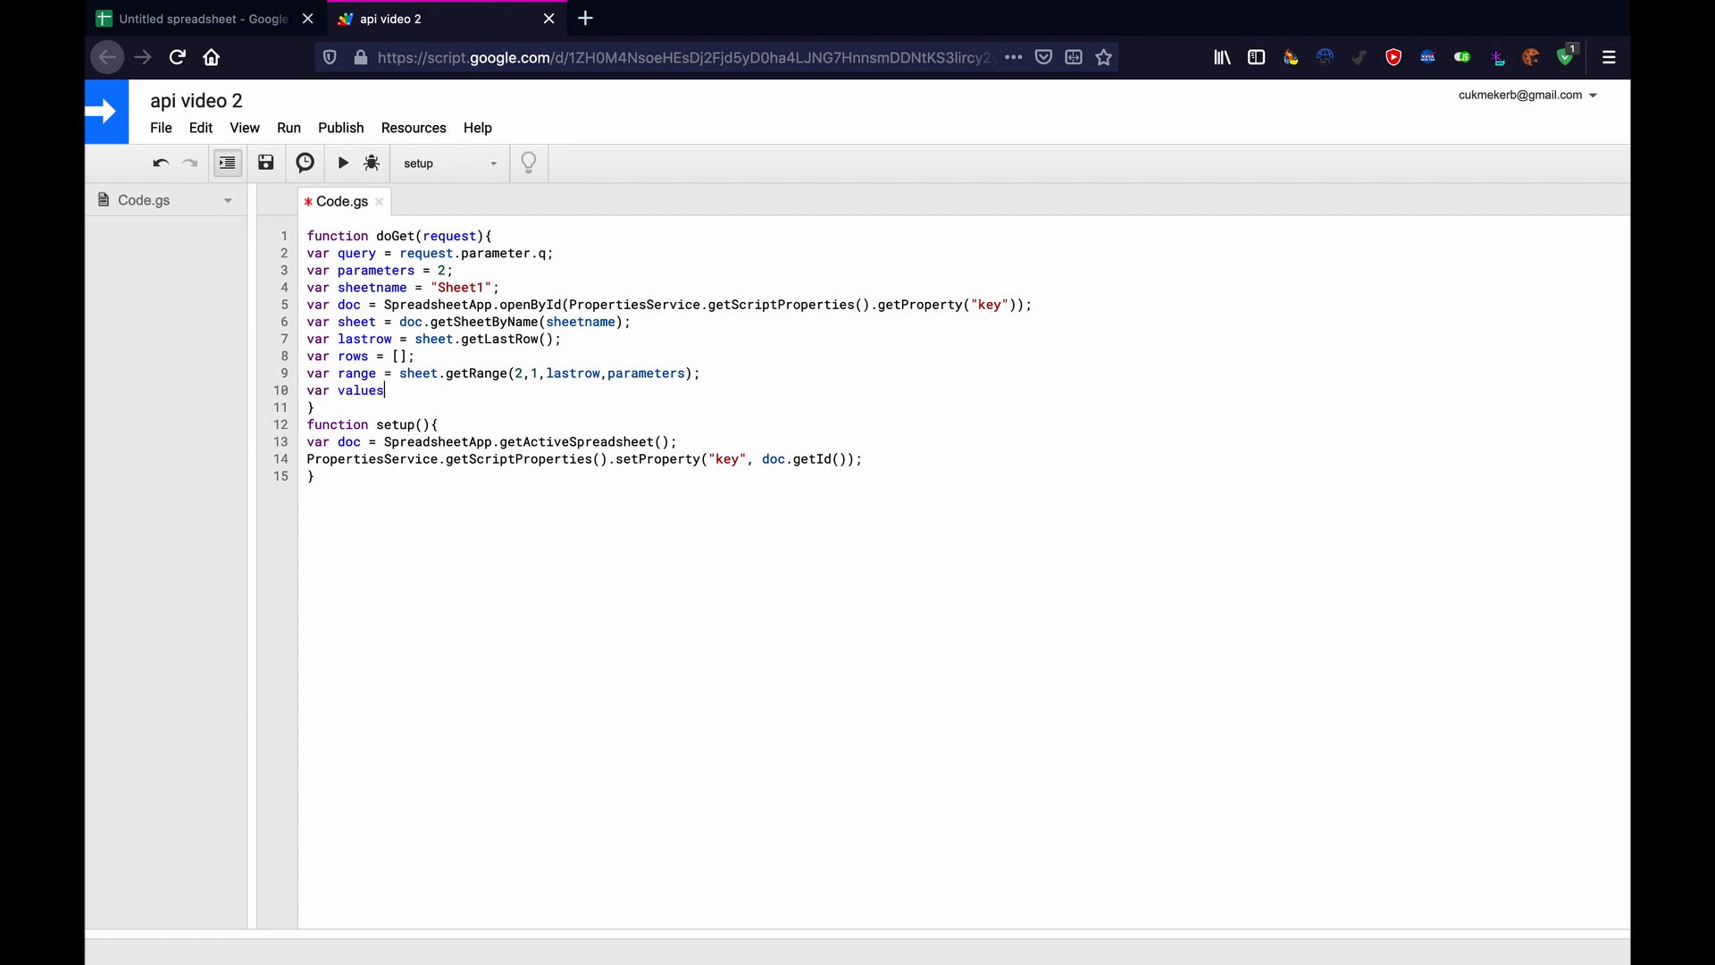
type("=")
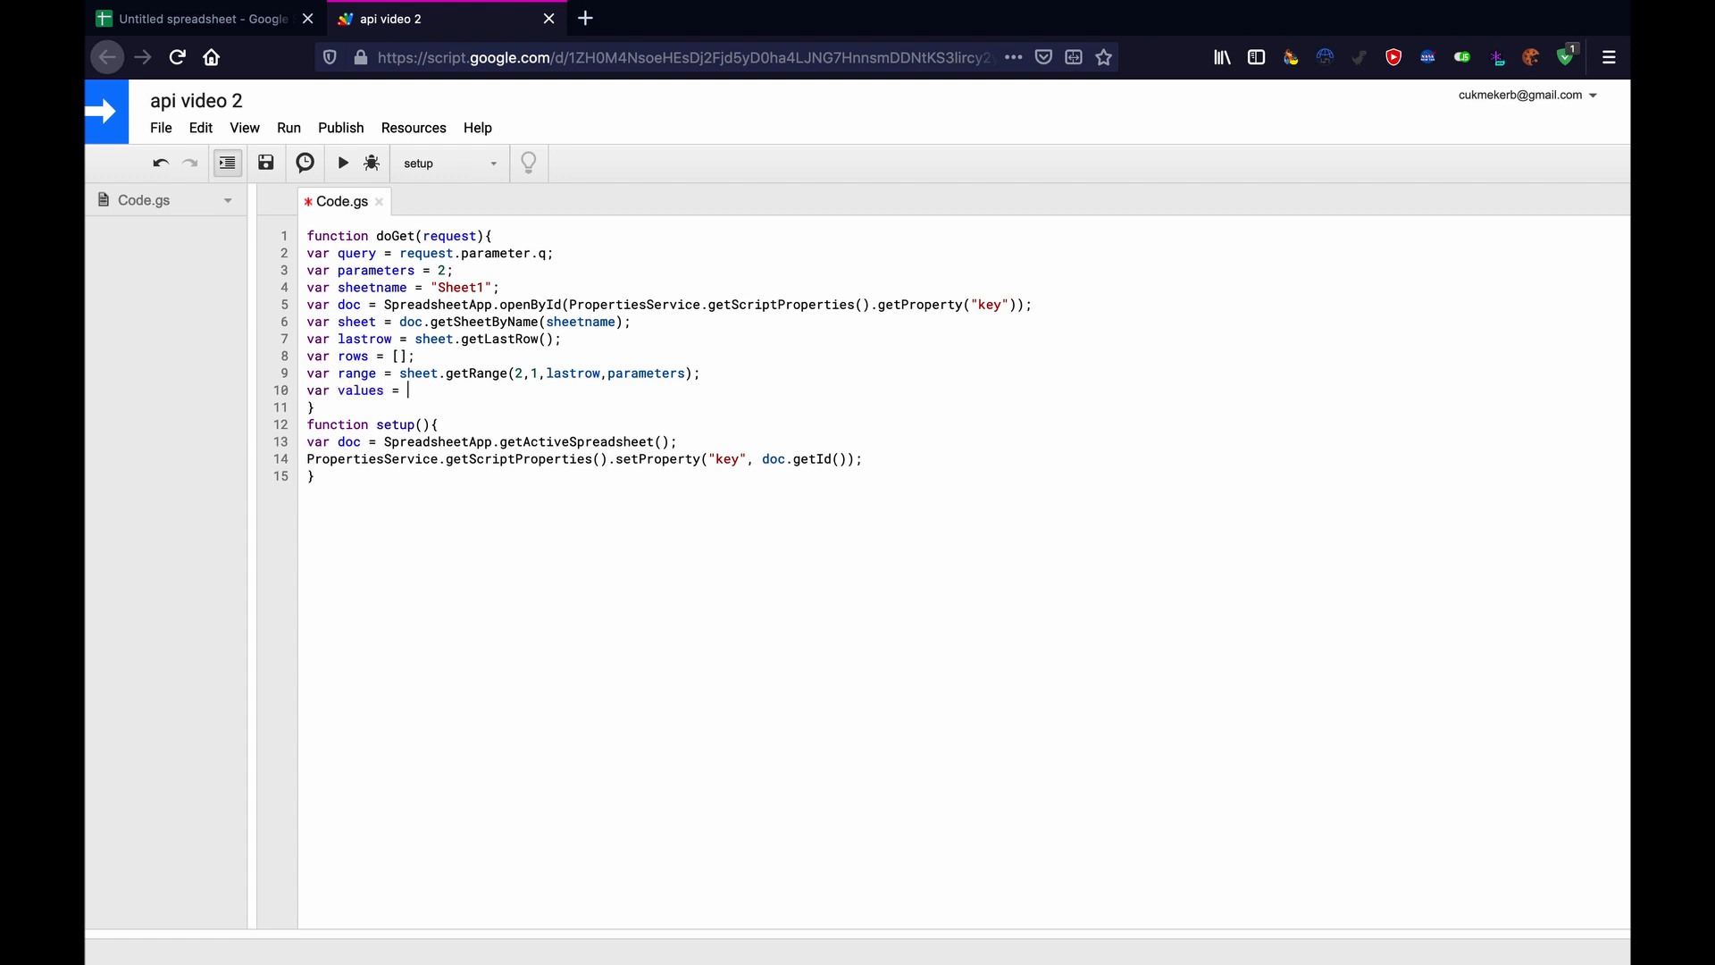
type("ranf")
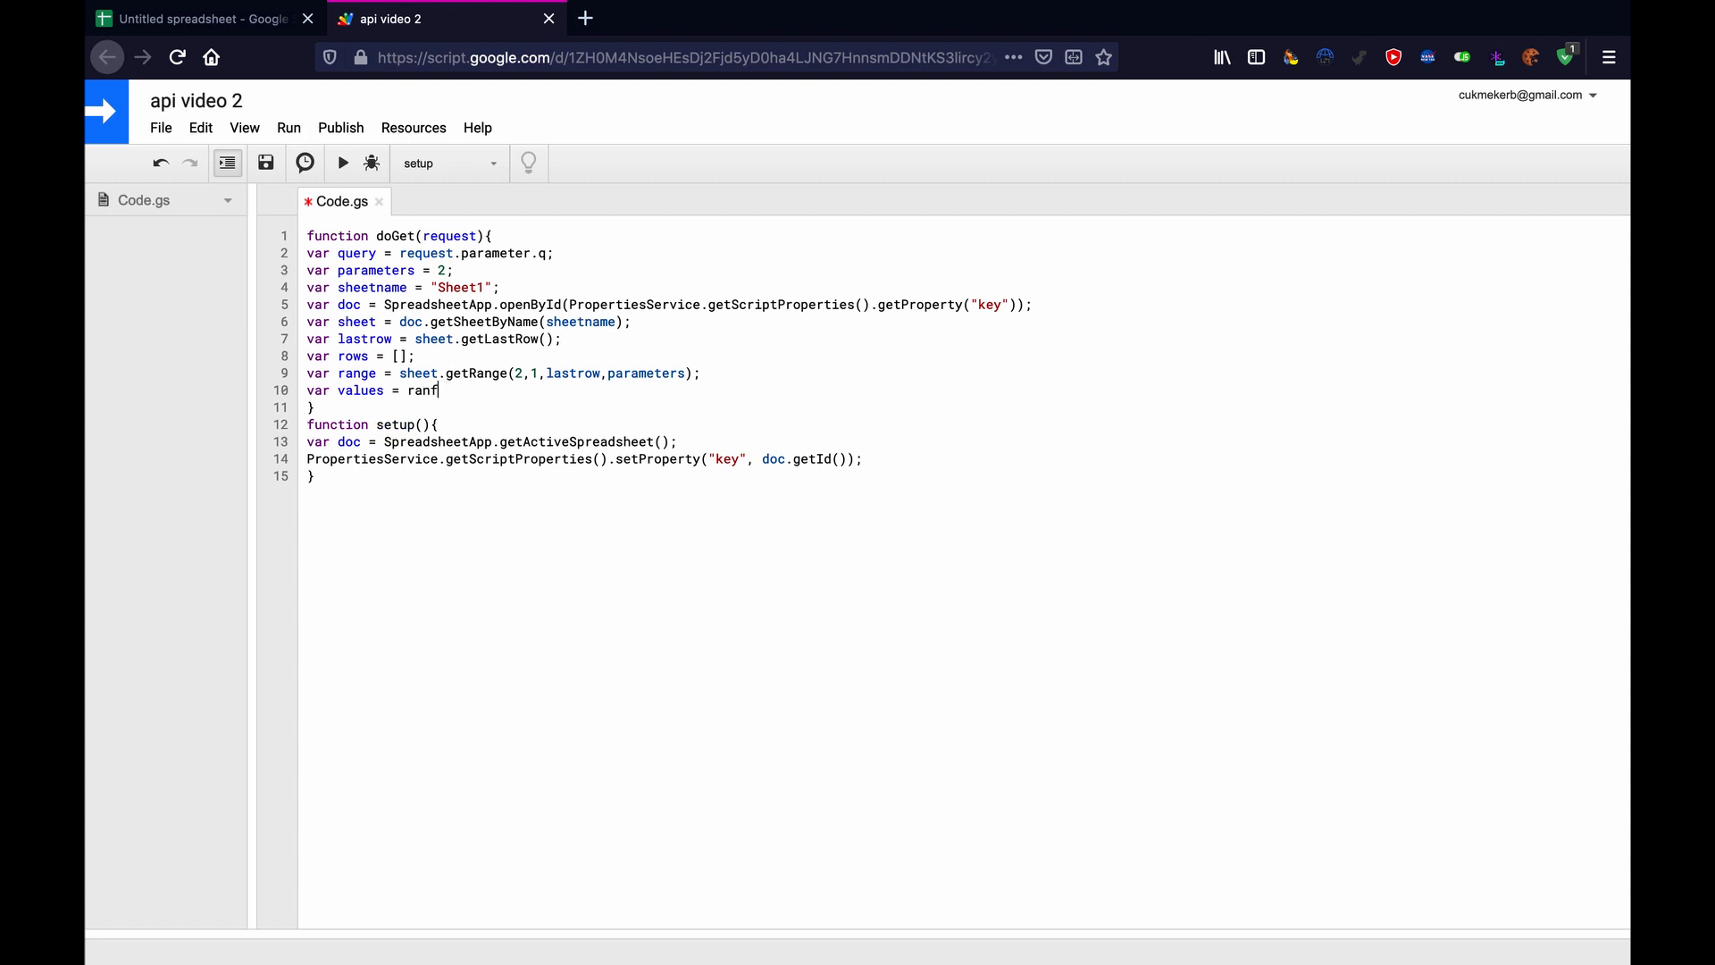
type("range.")
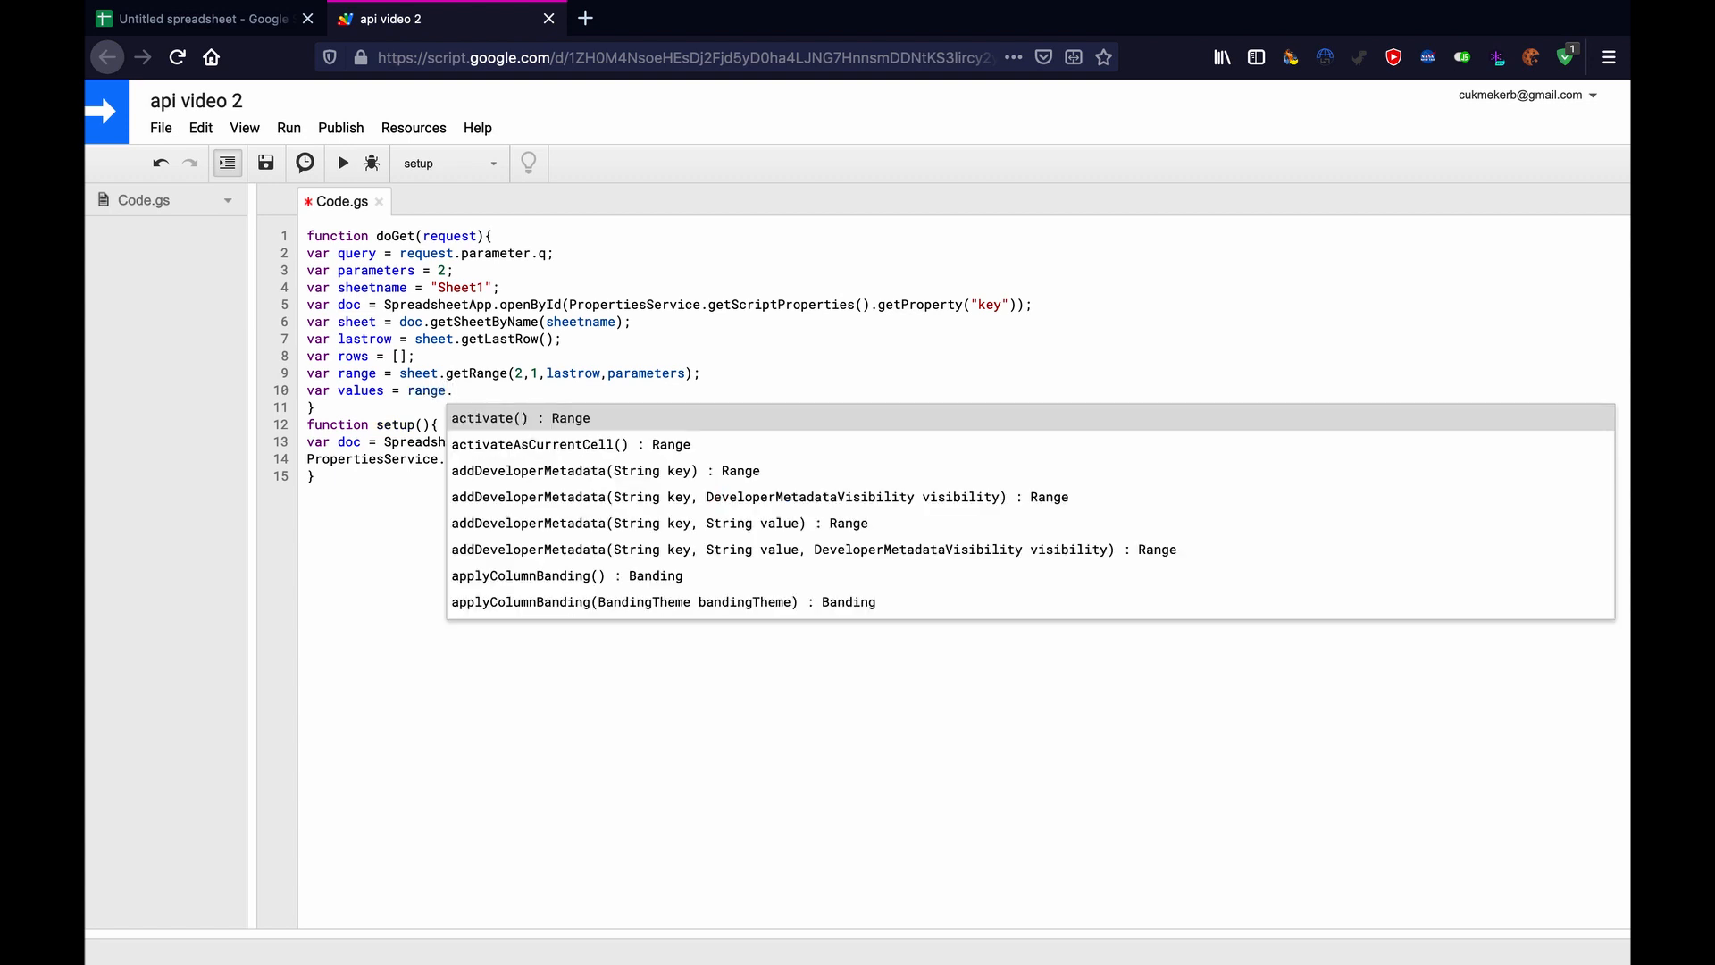
type("get")
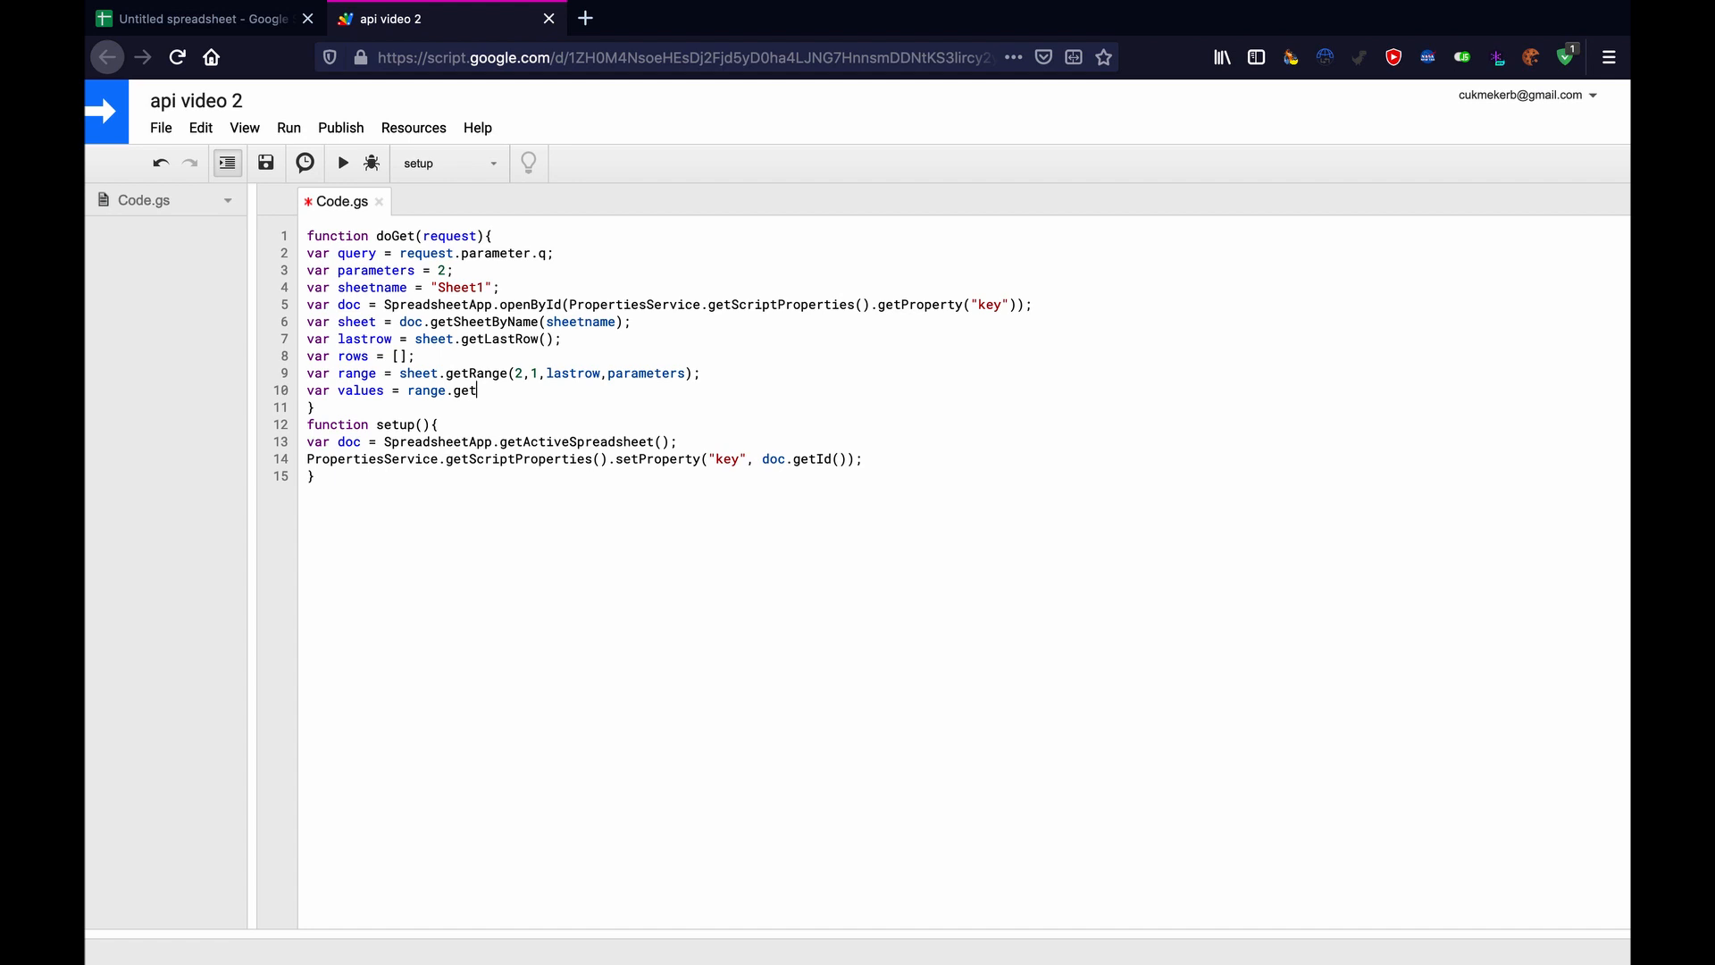
type("Val")
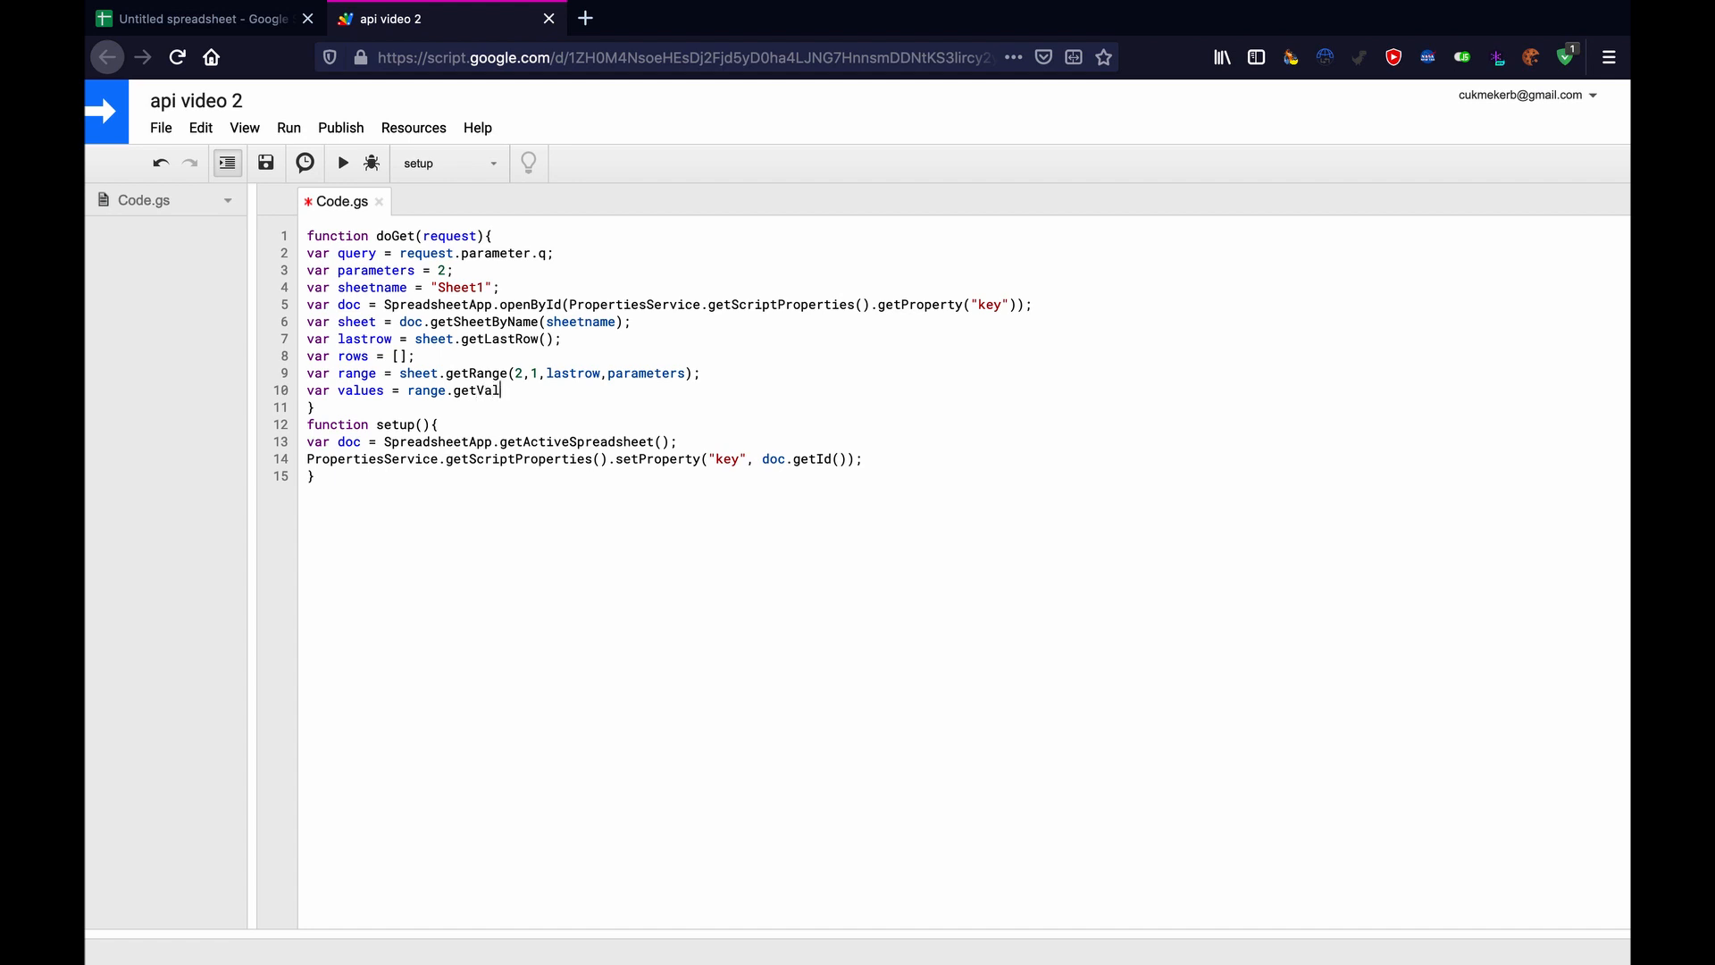
type("ue")
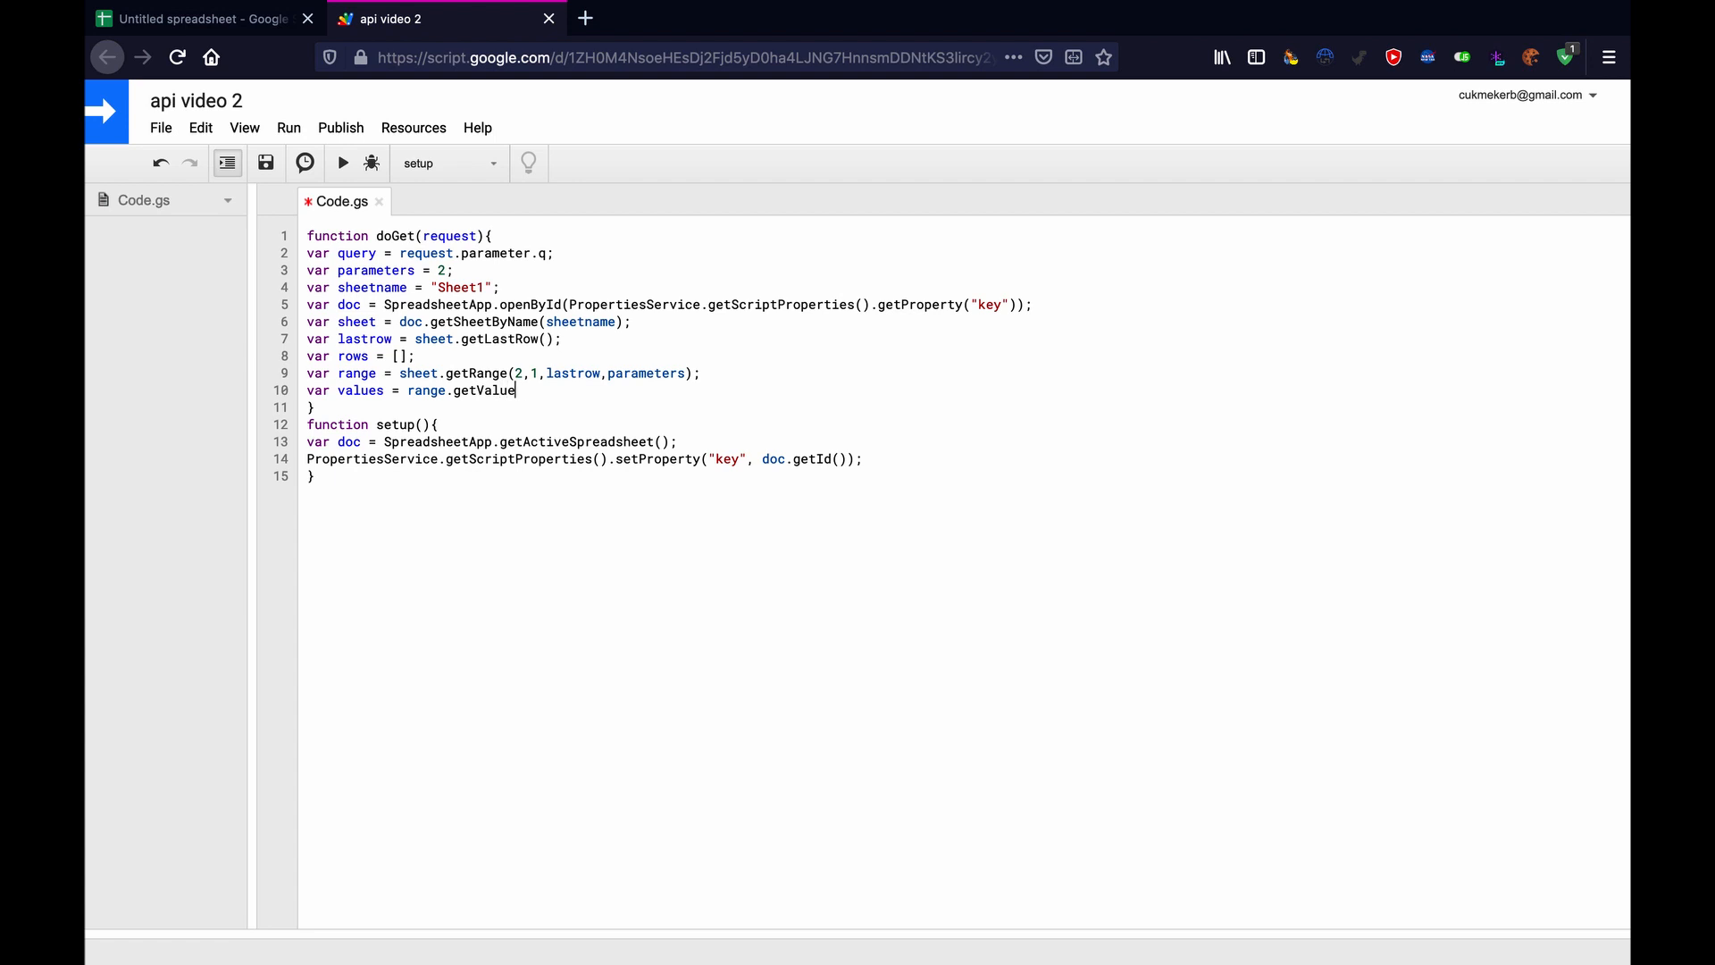
type("s();")
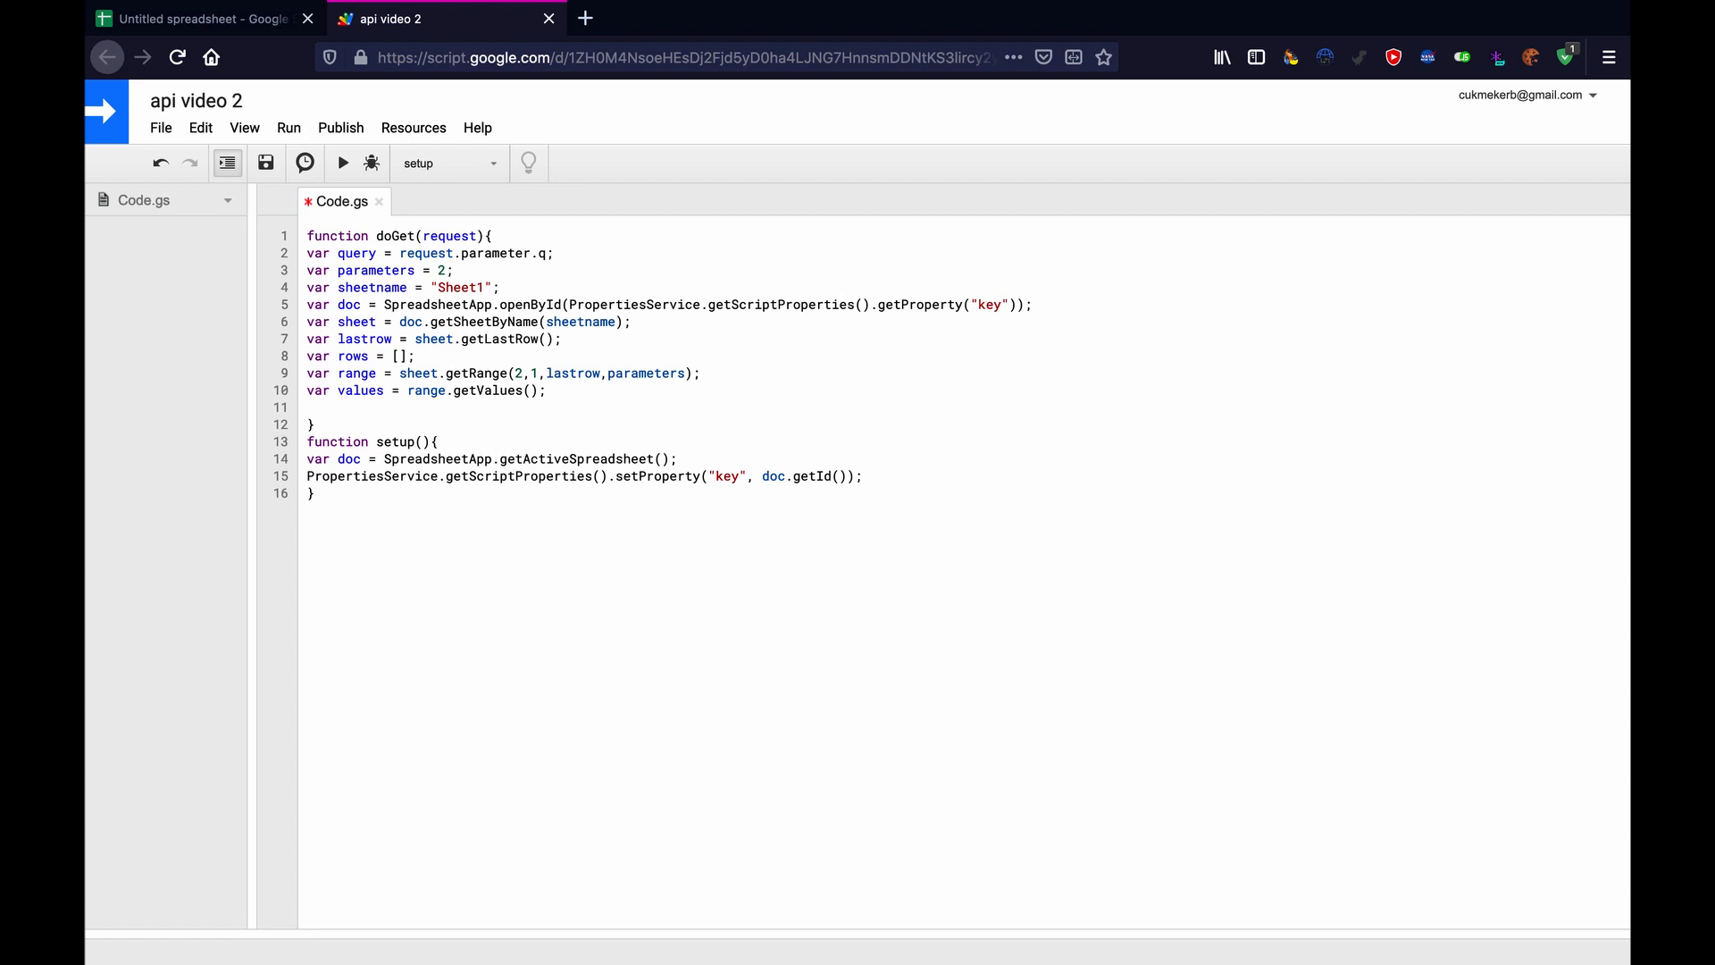
type("for")
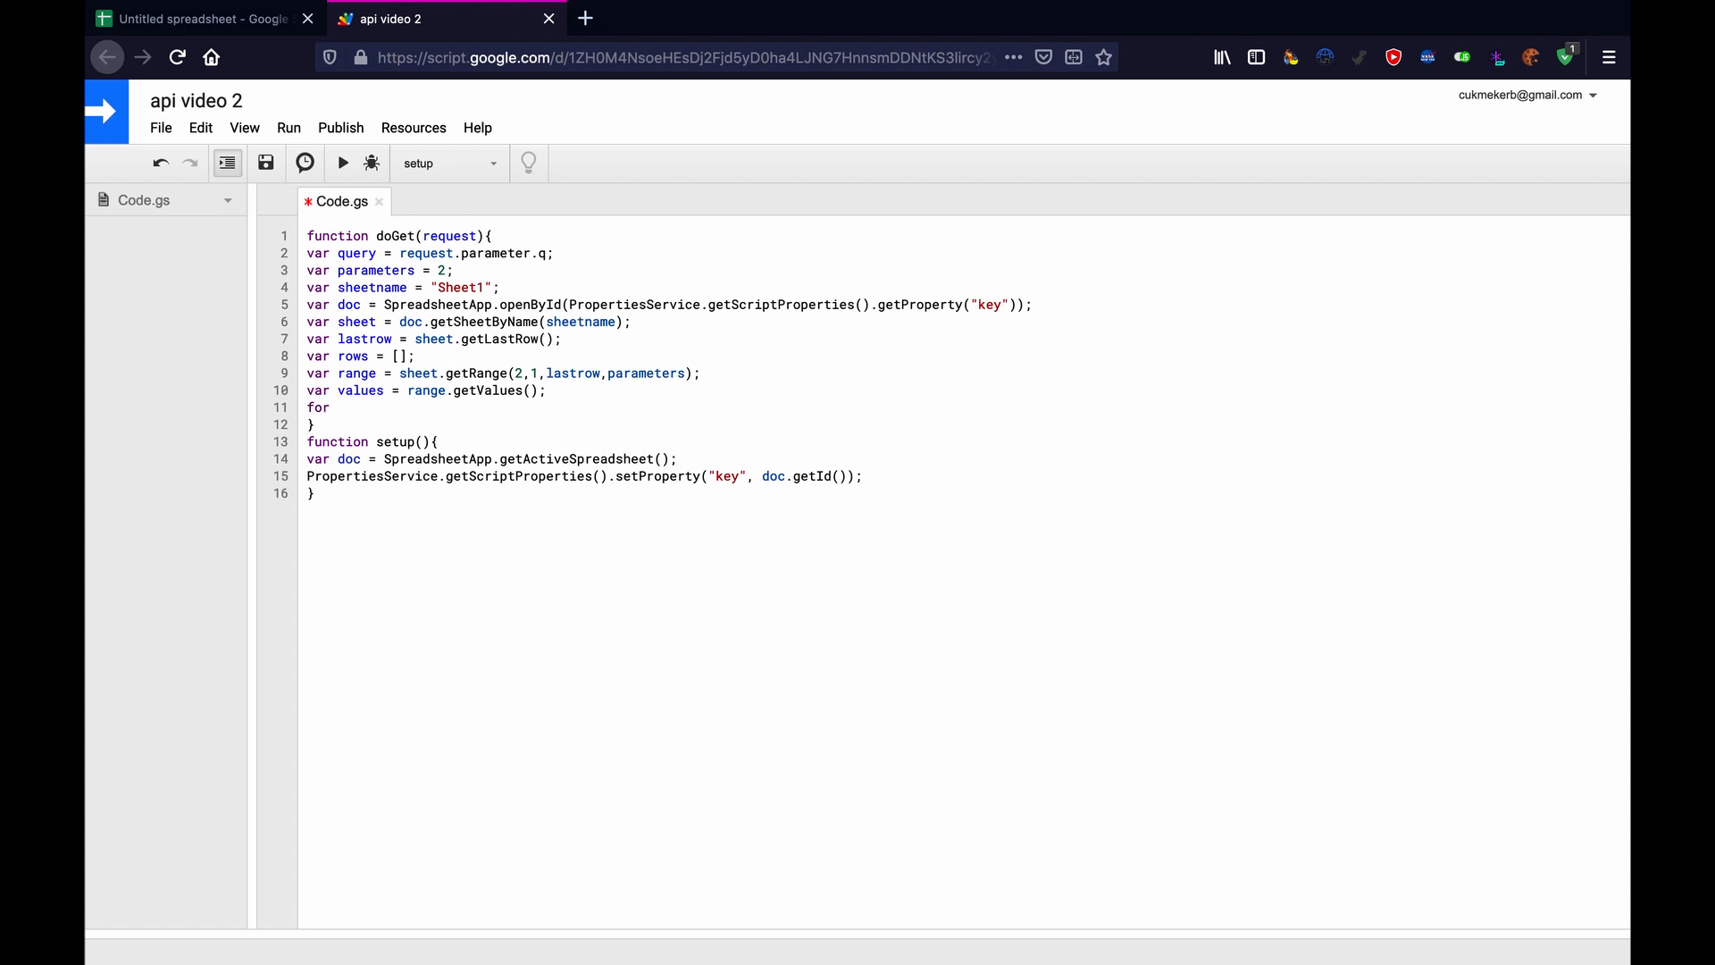
Loop for(var row in values) and push an empty array onto rows for each.
type("(")
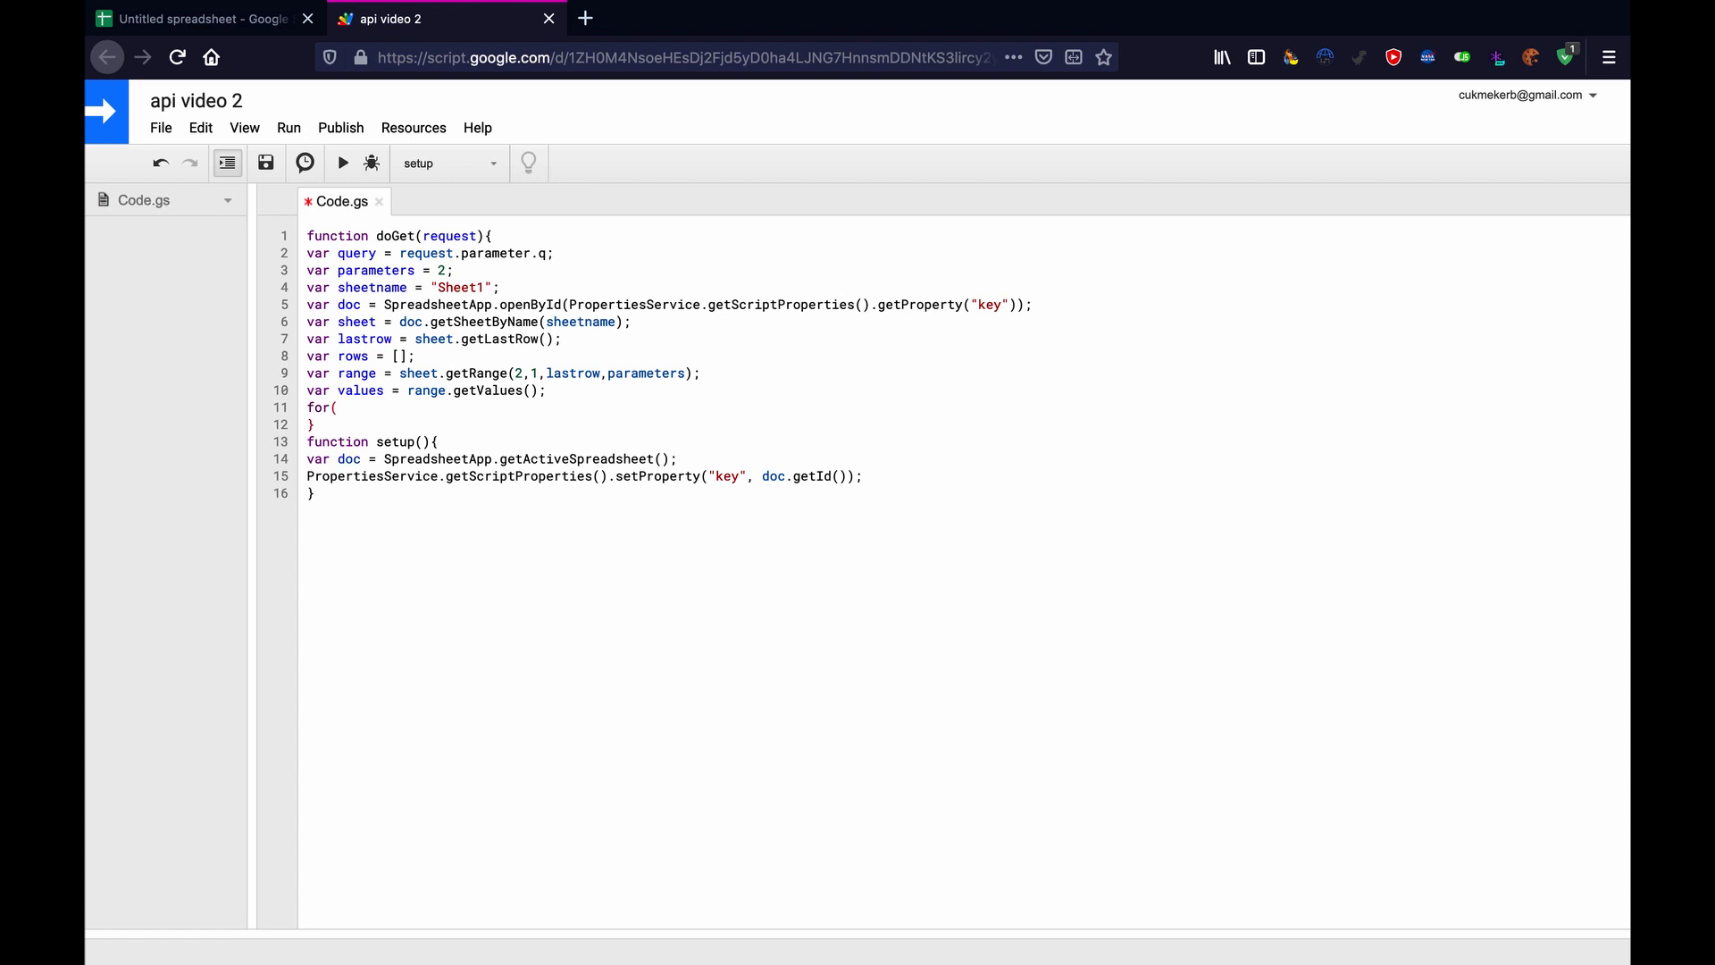
type("var row")
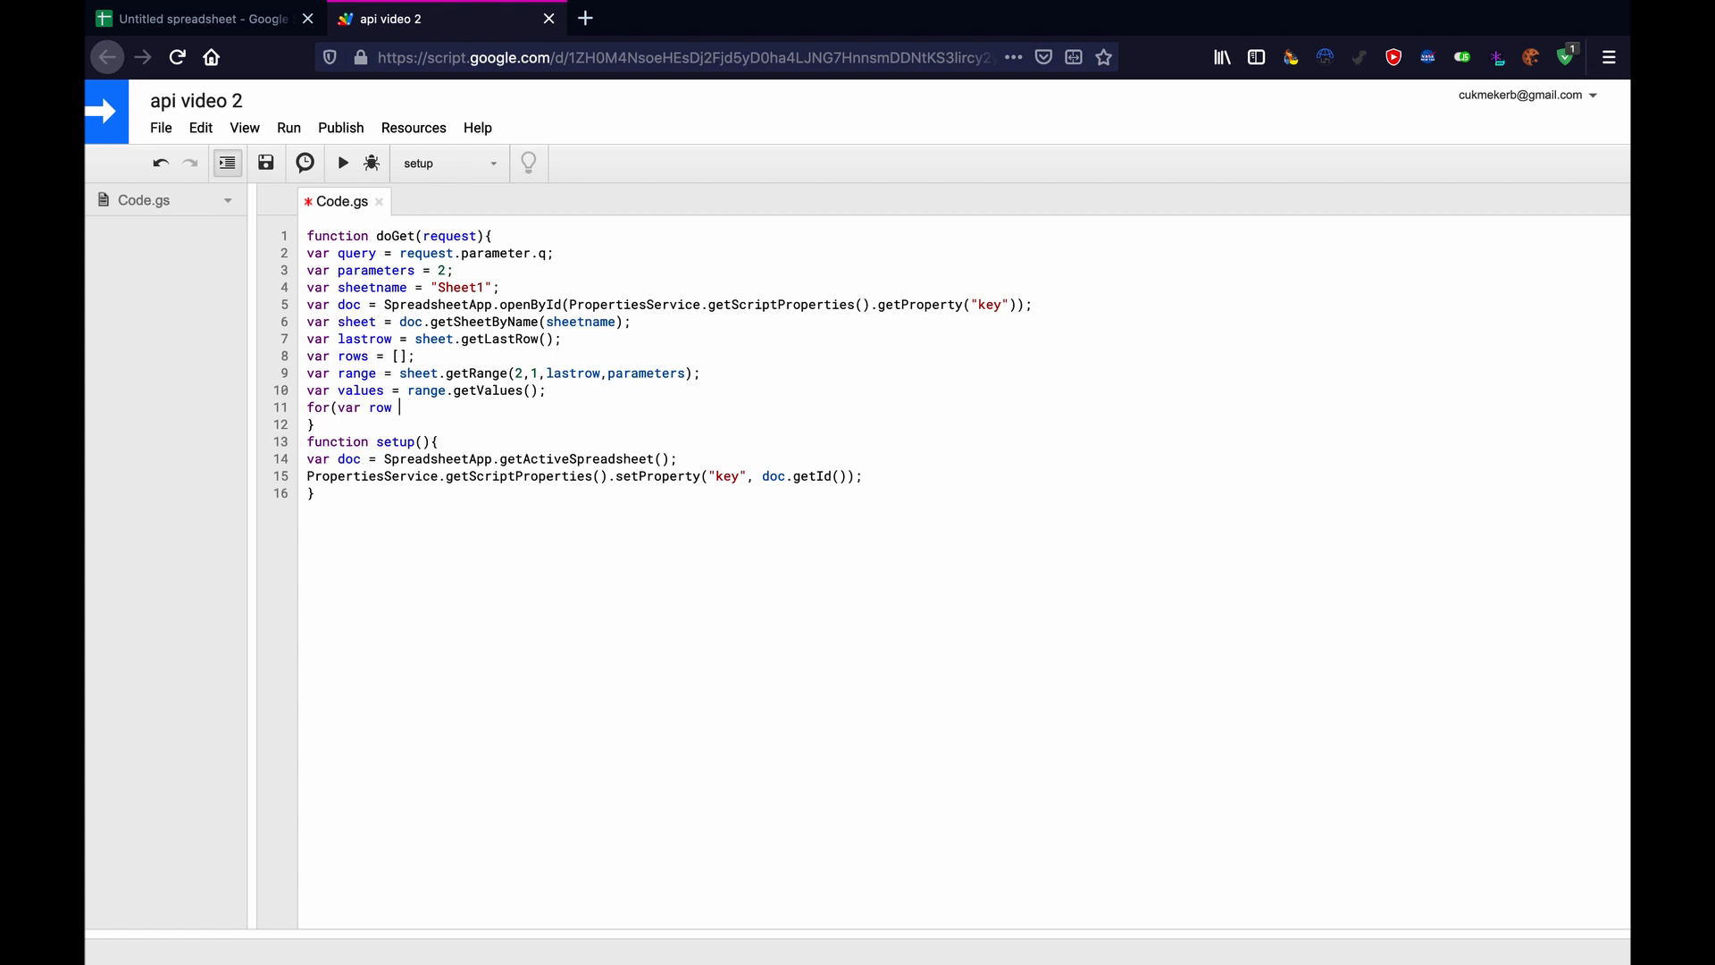
type("in v")
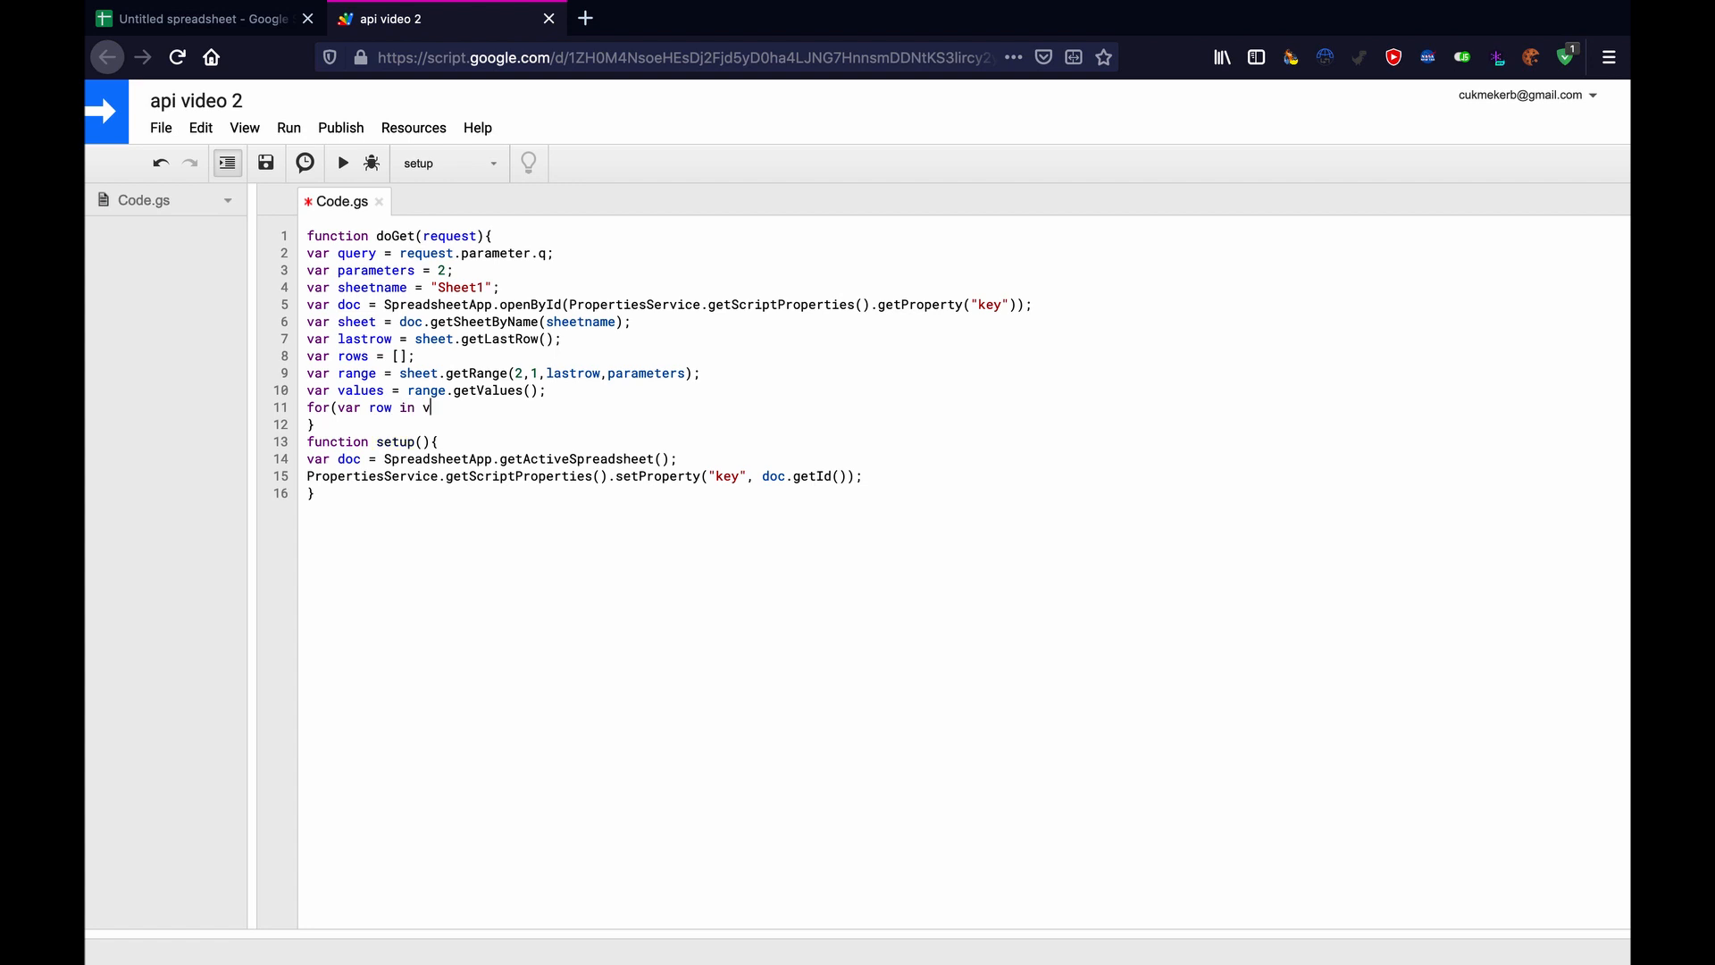
type("alues_")
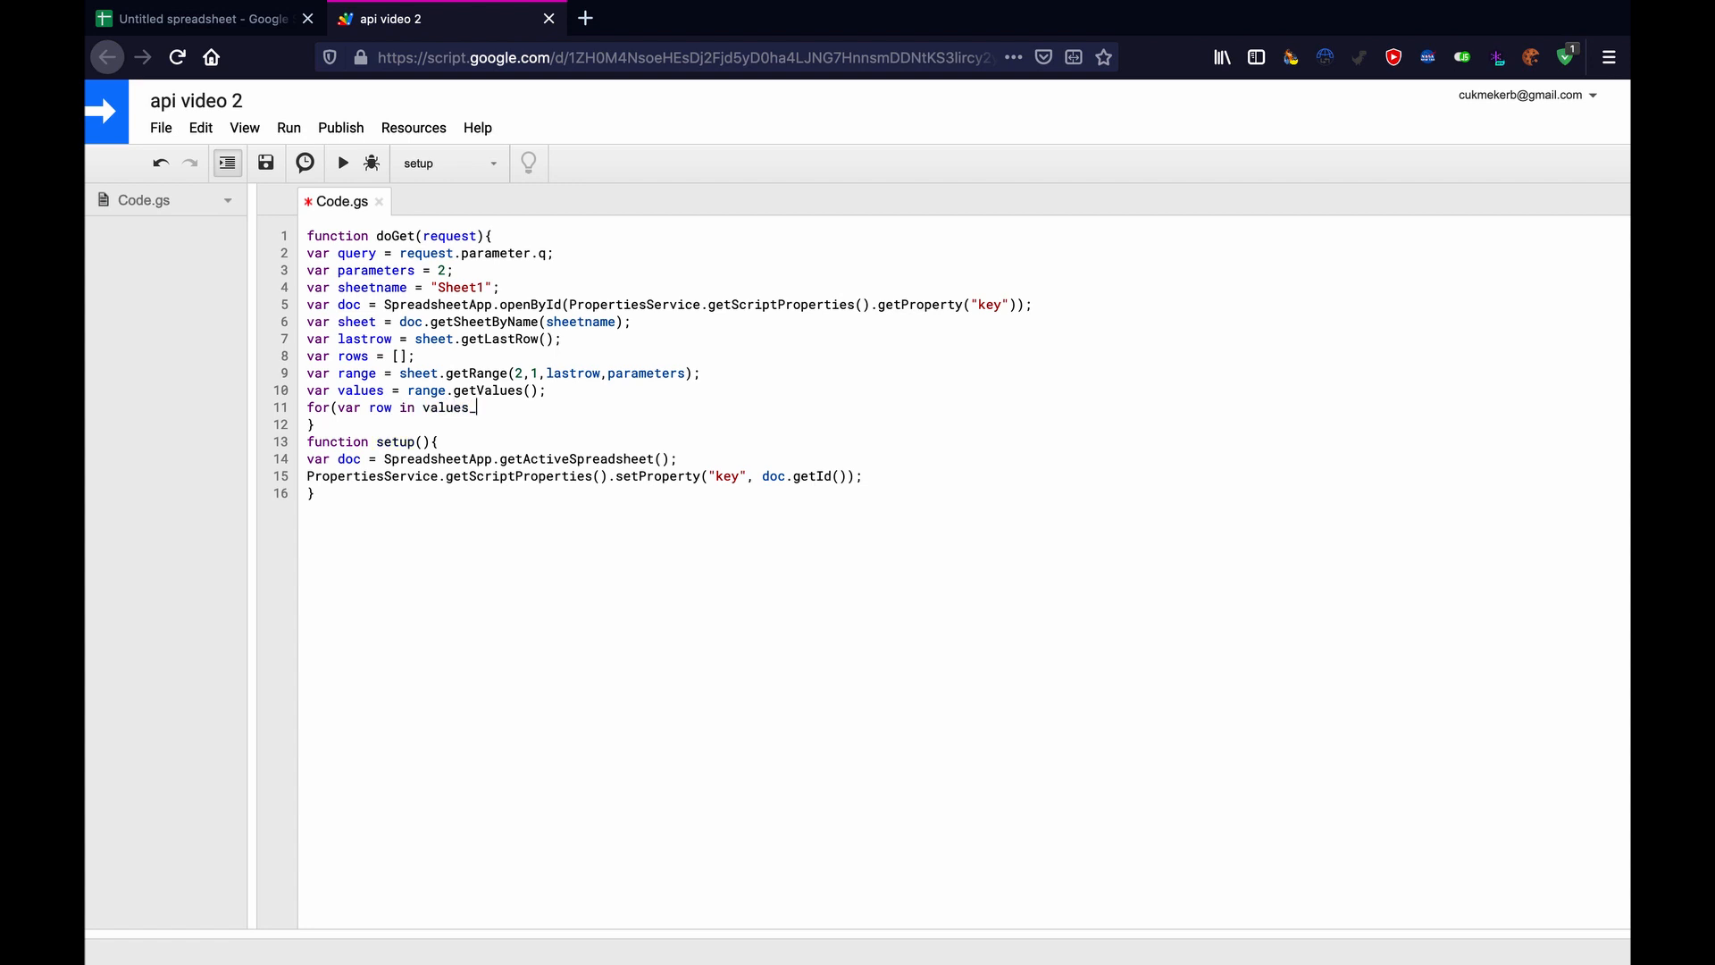
type("){")
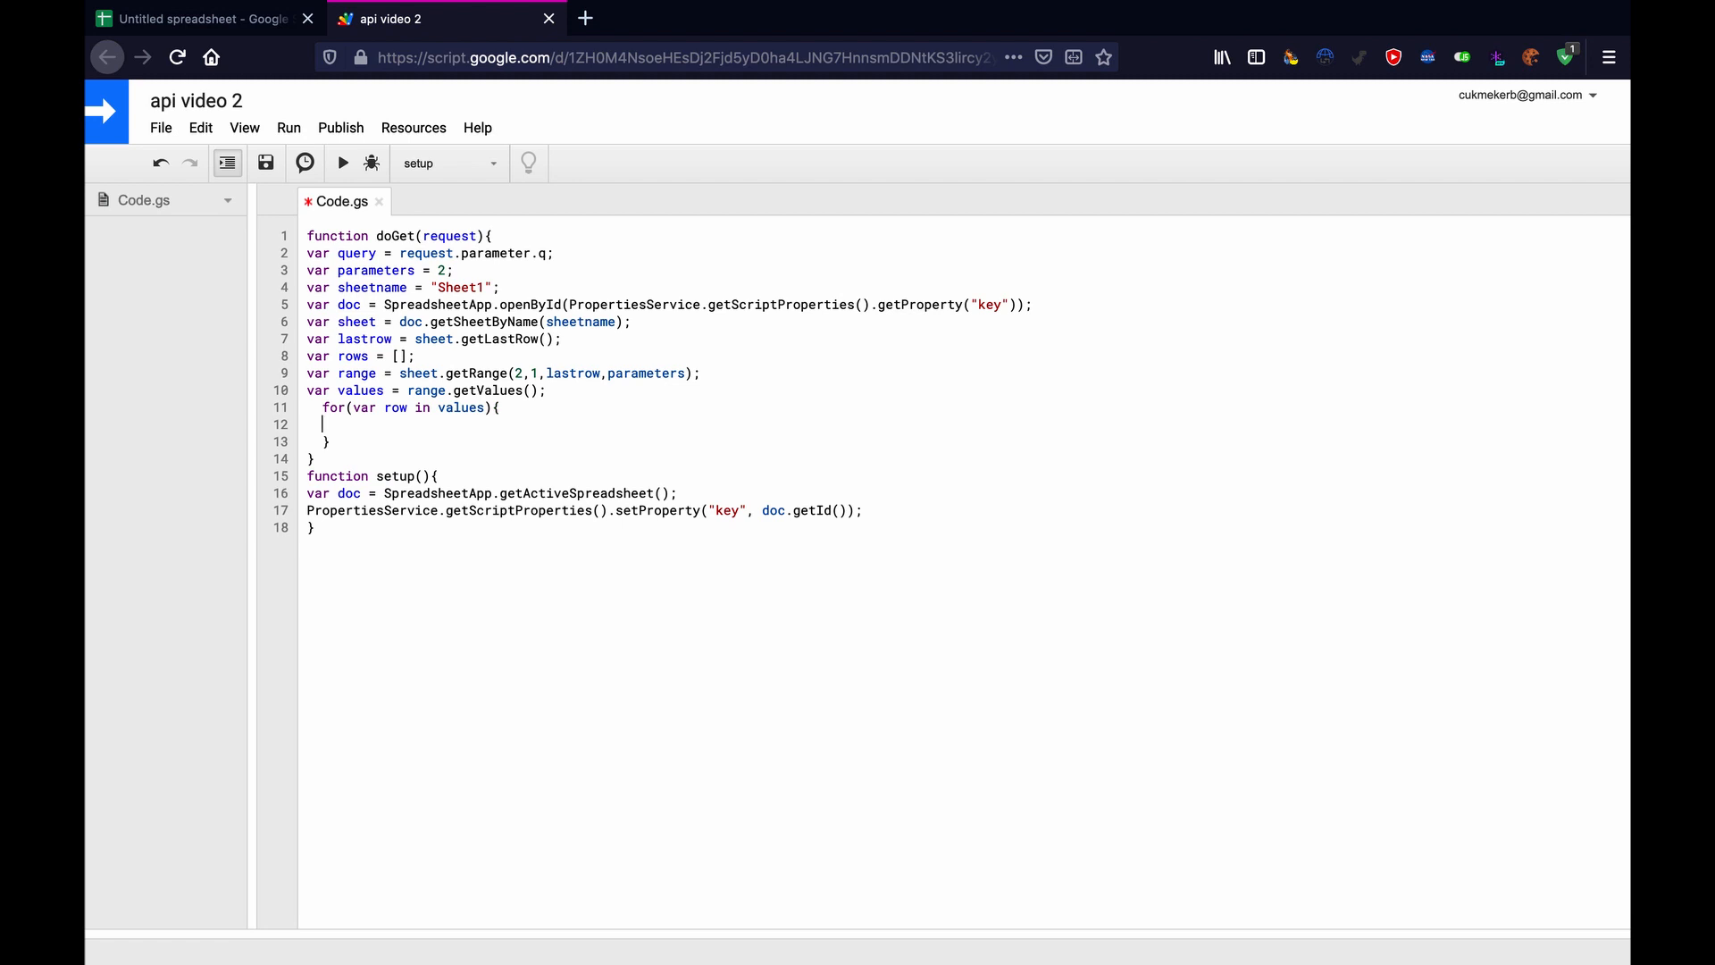
type("rows.pu")
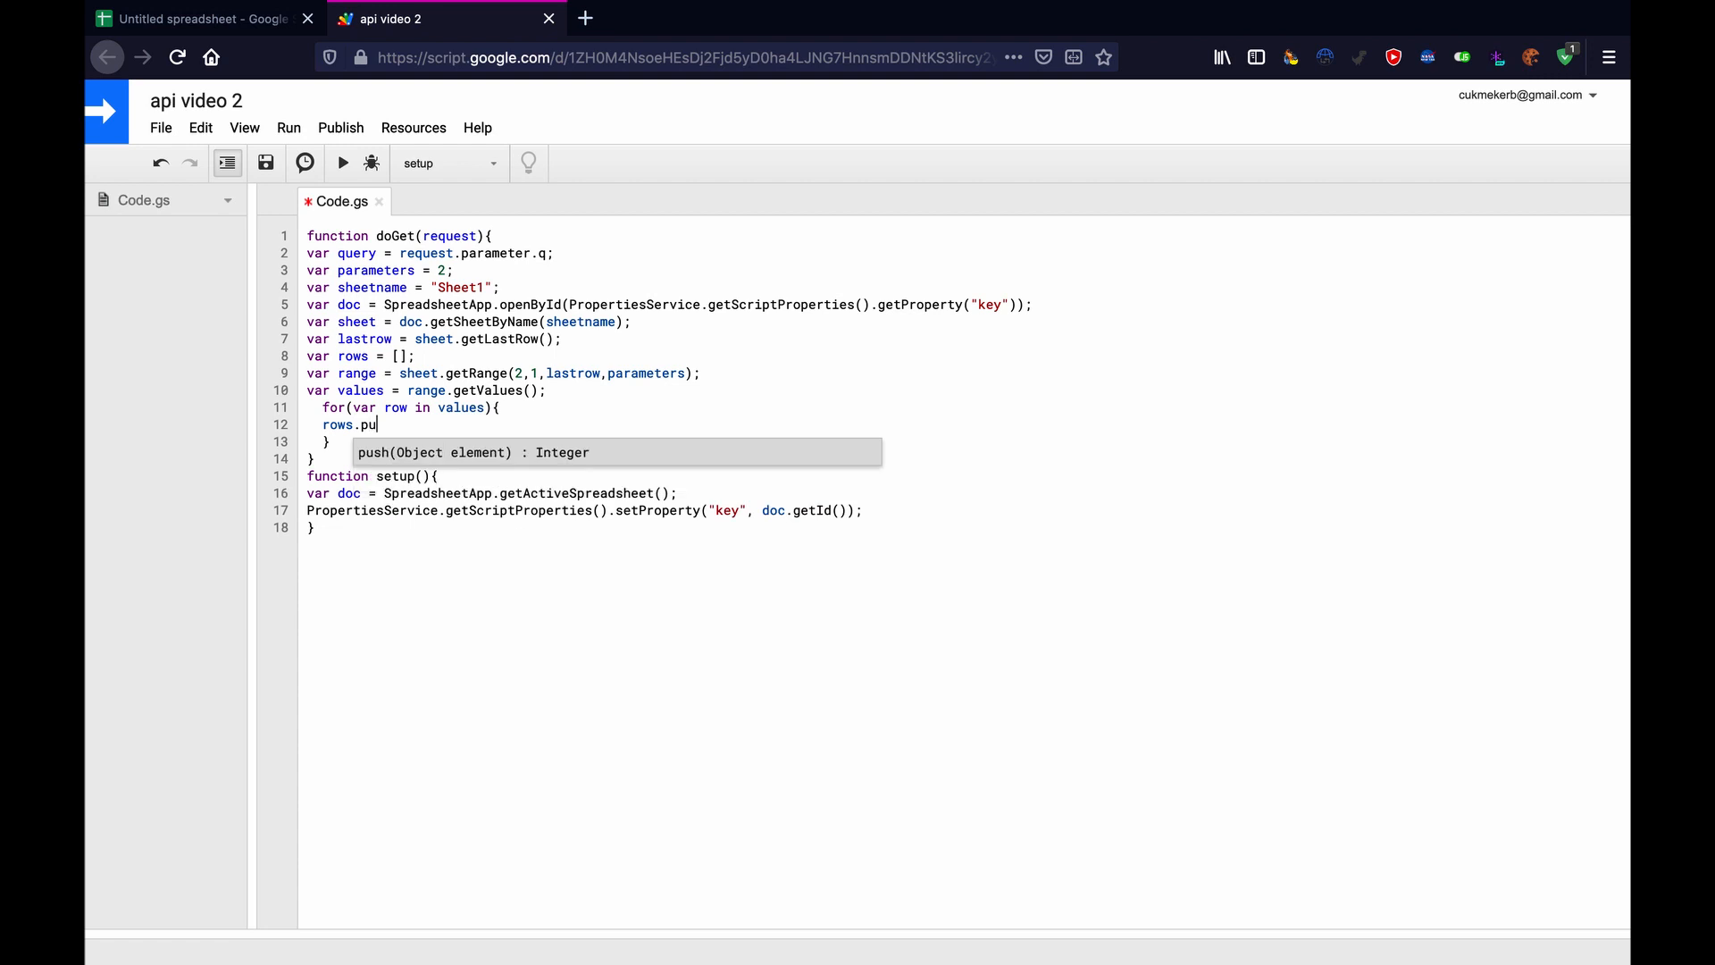
type("sh(")
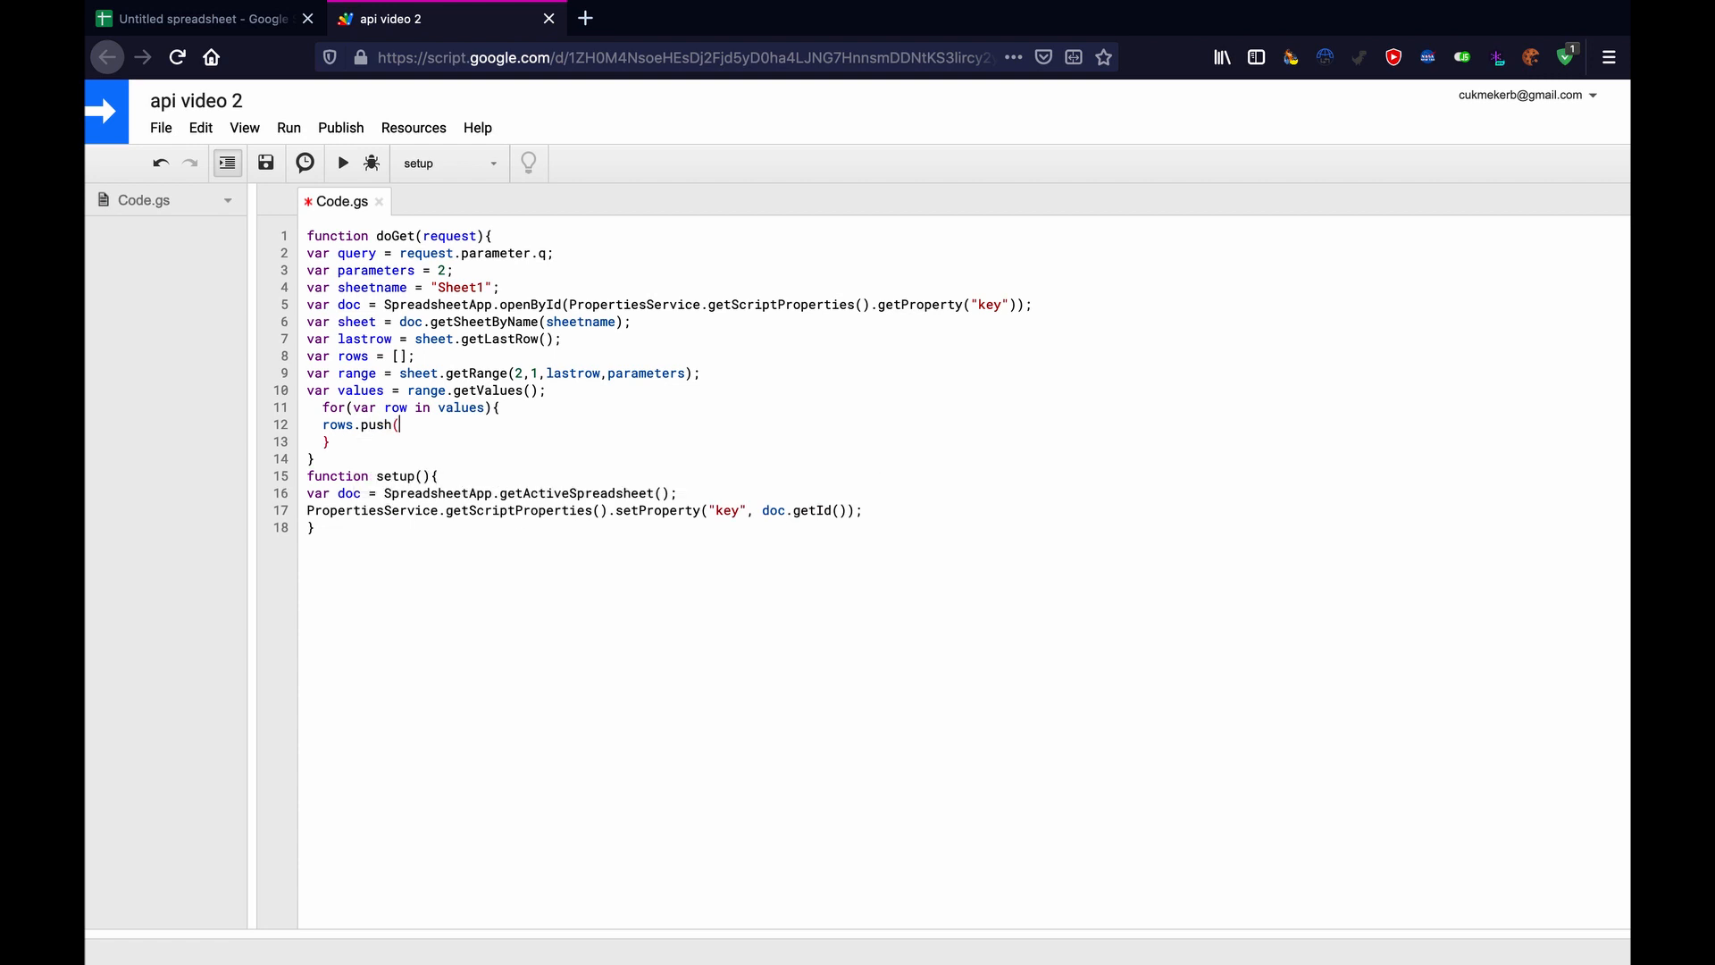
type("[]")
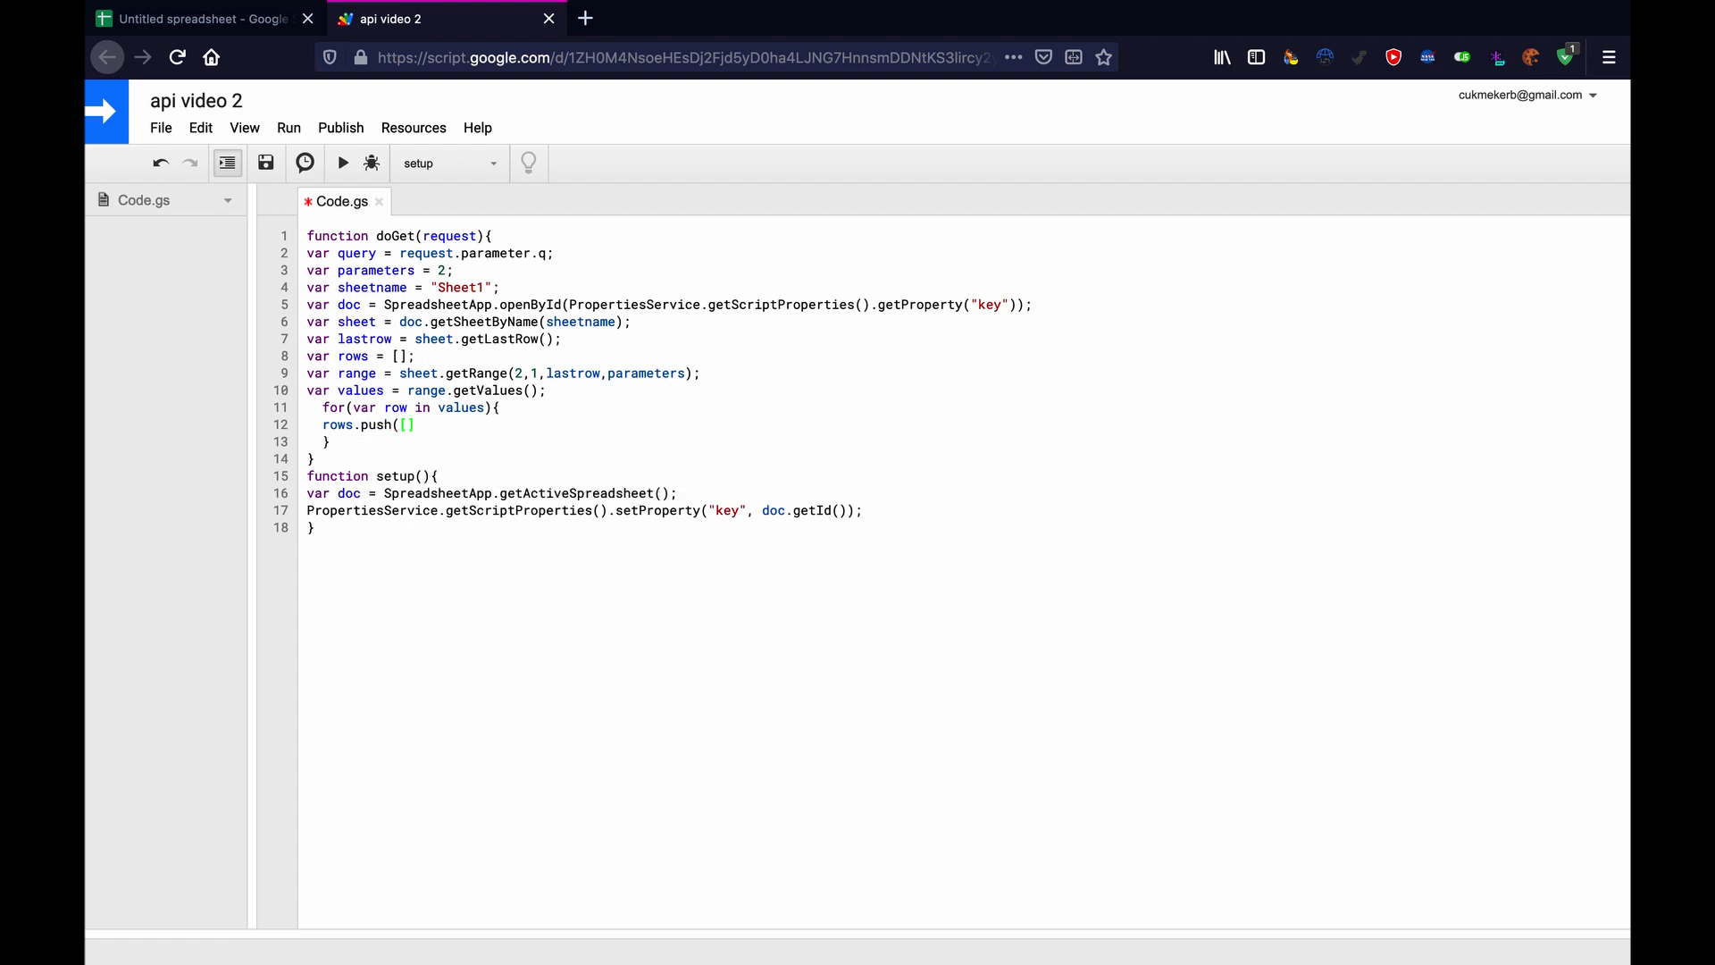
type(");")
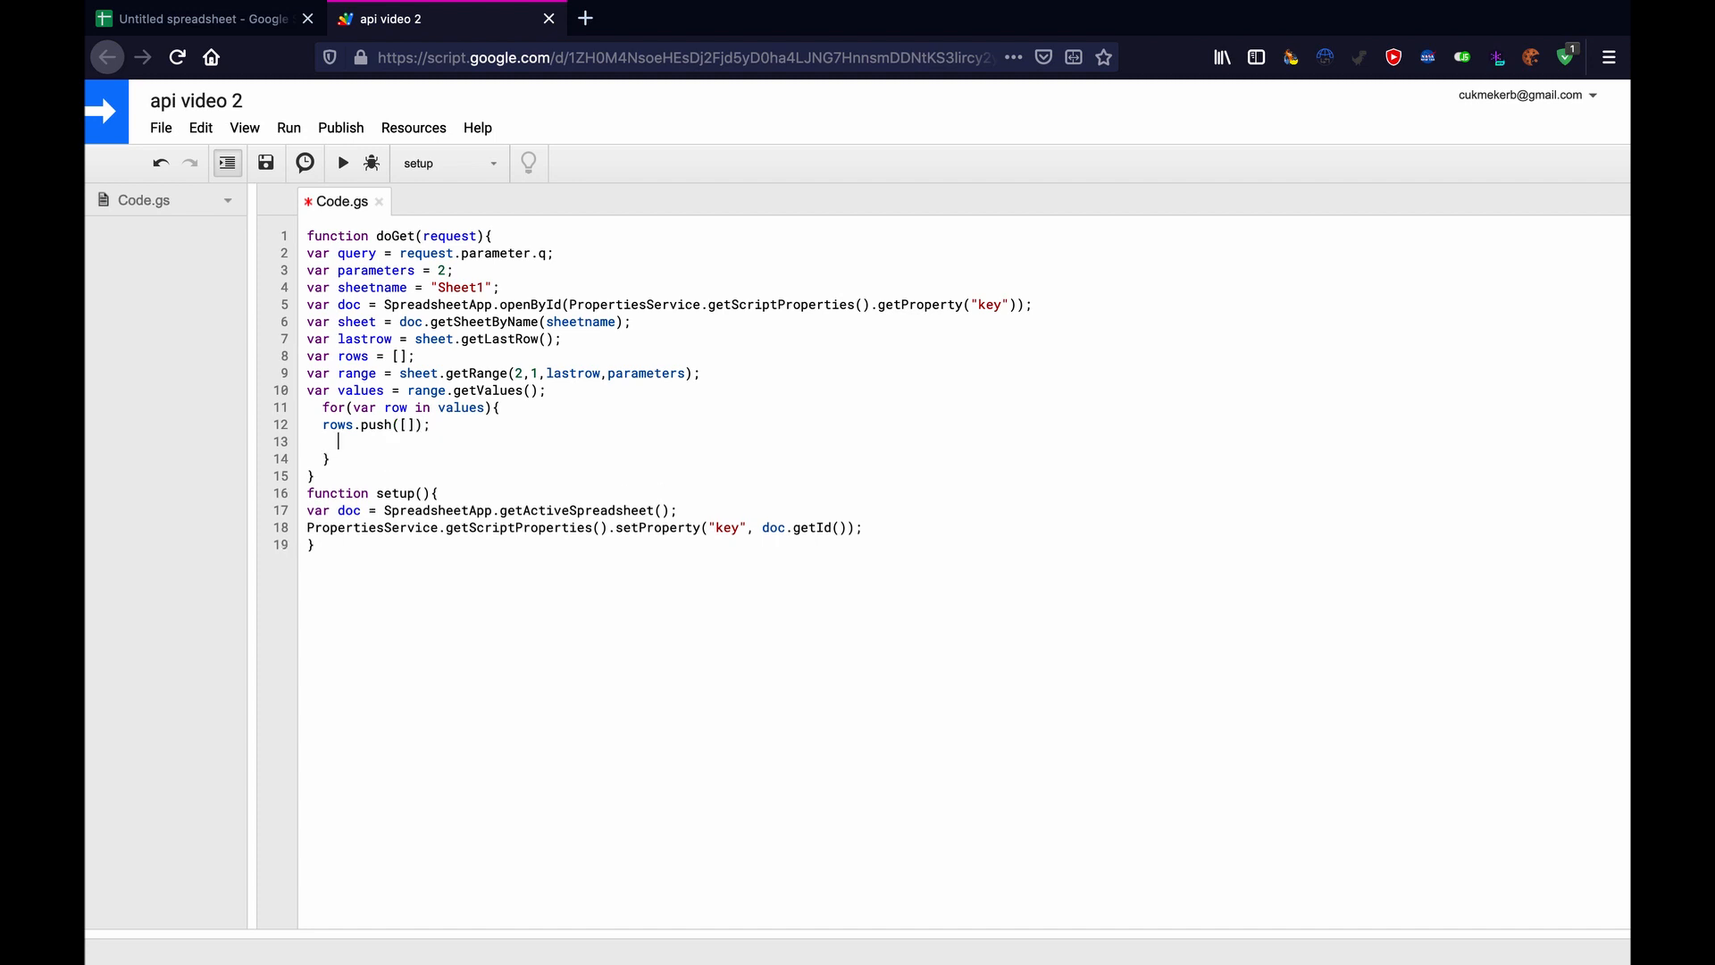
Open an inner loop for(var col in values[row]) {.
type("for")
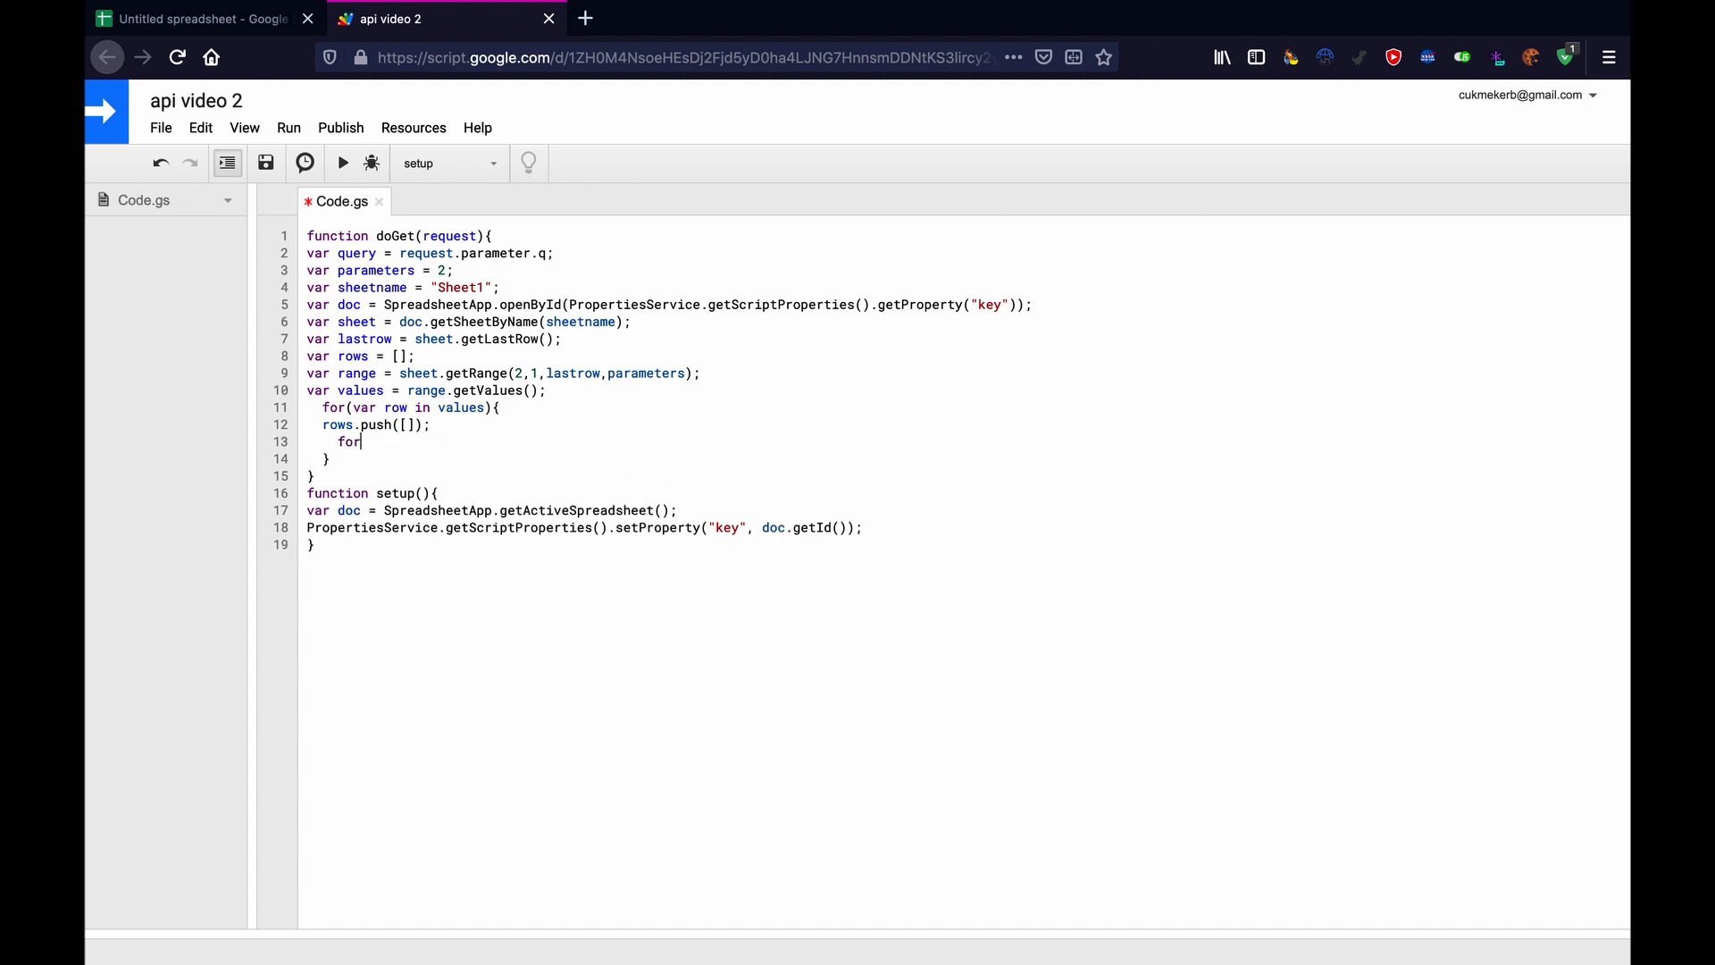
type(")var")
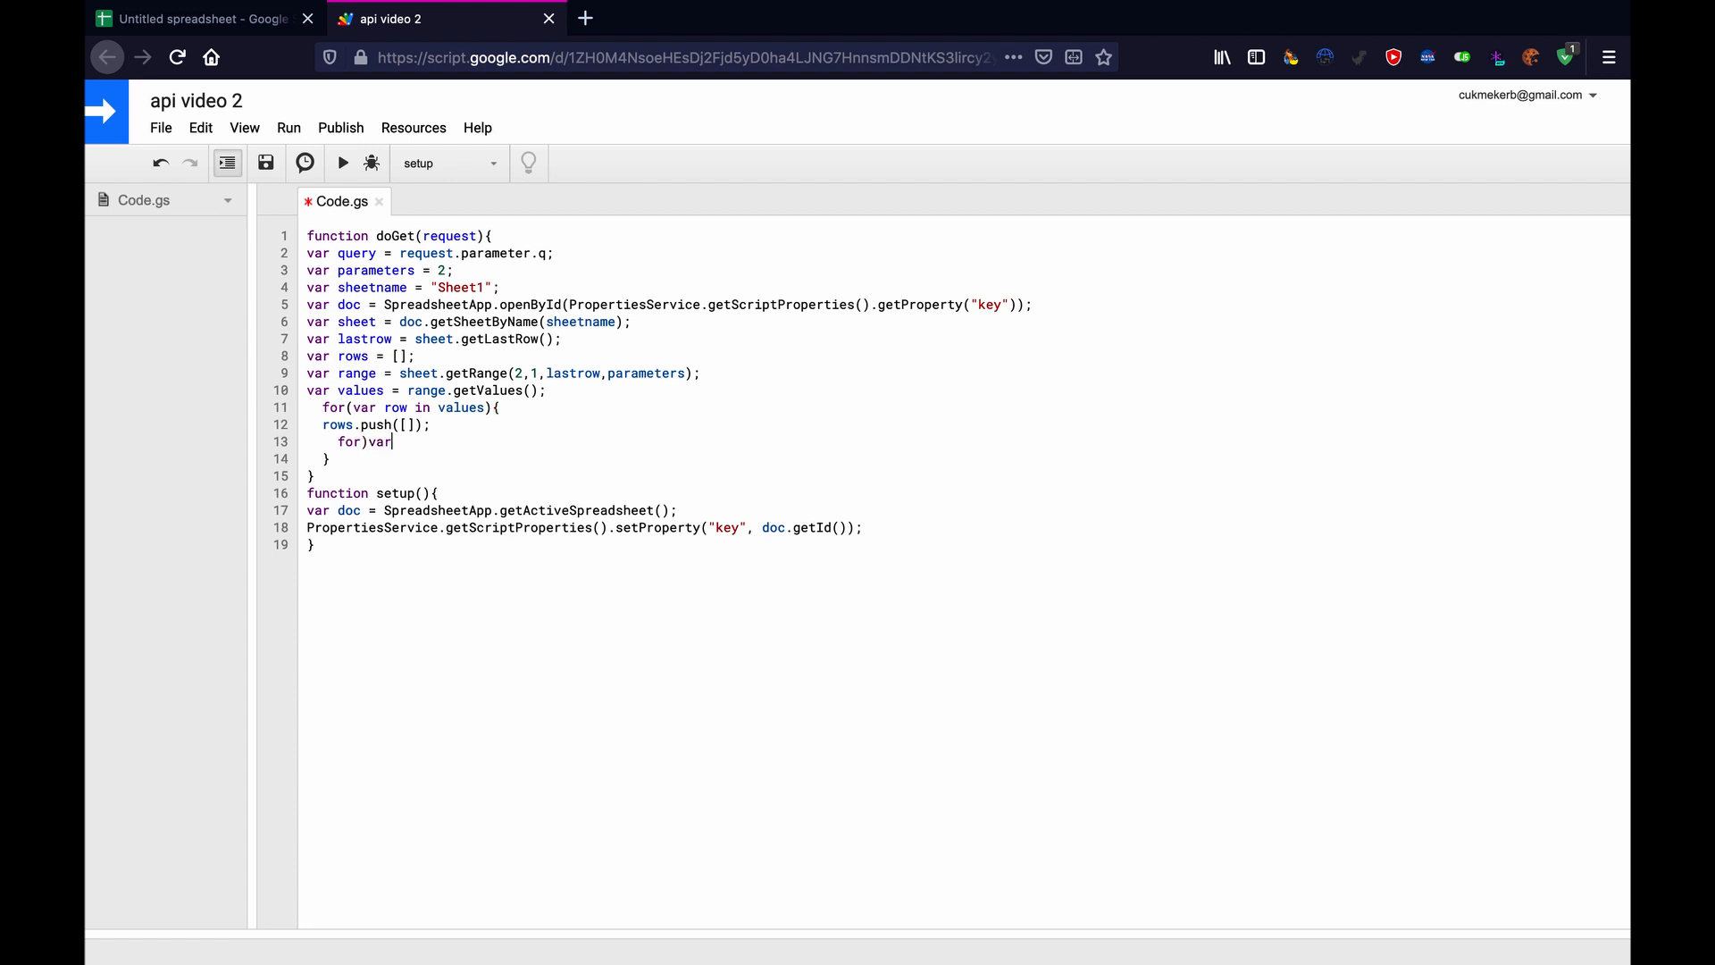
key("BackSpace")
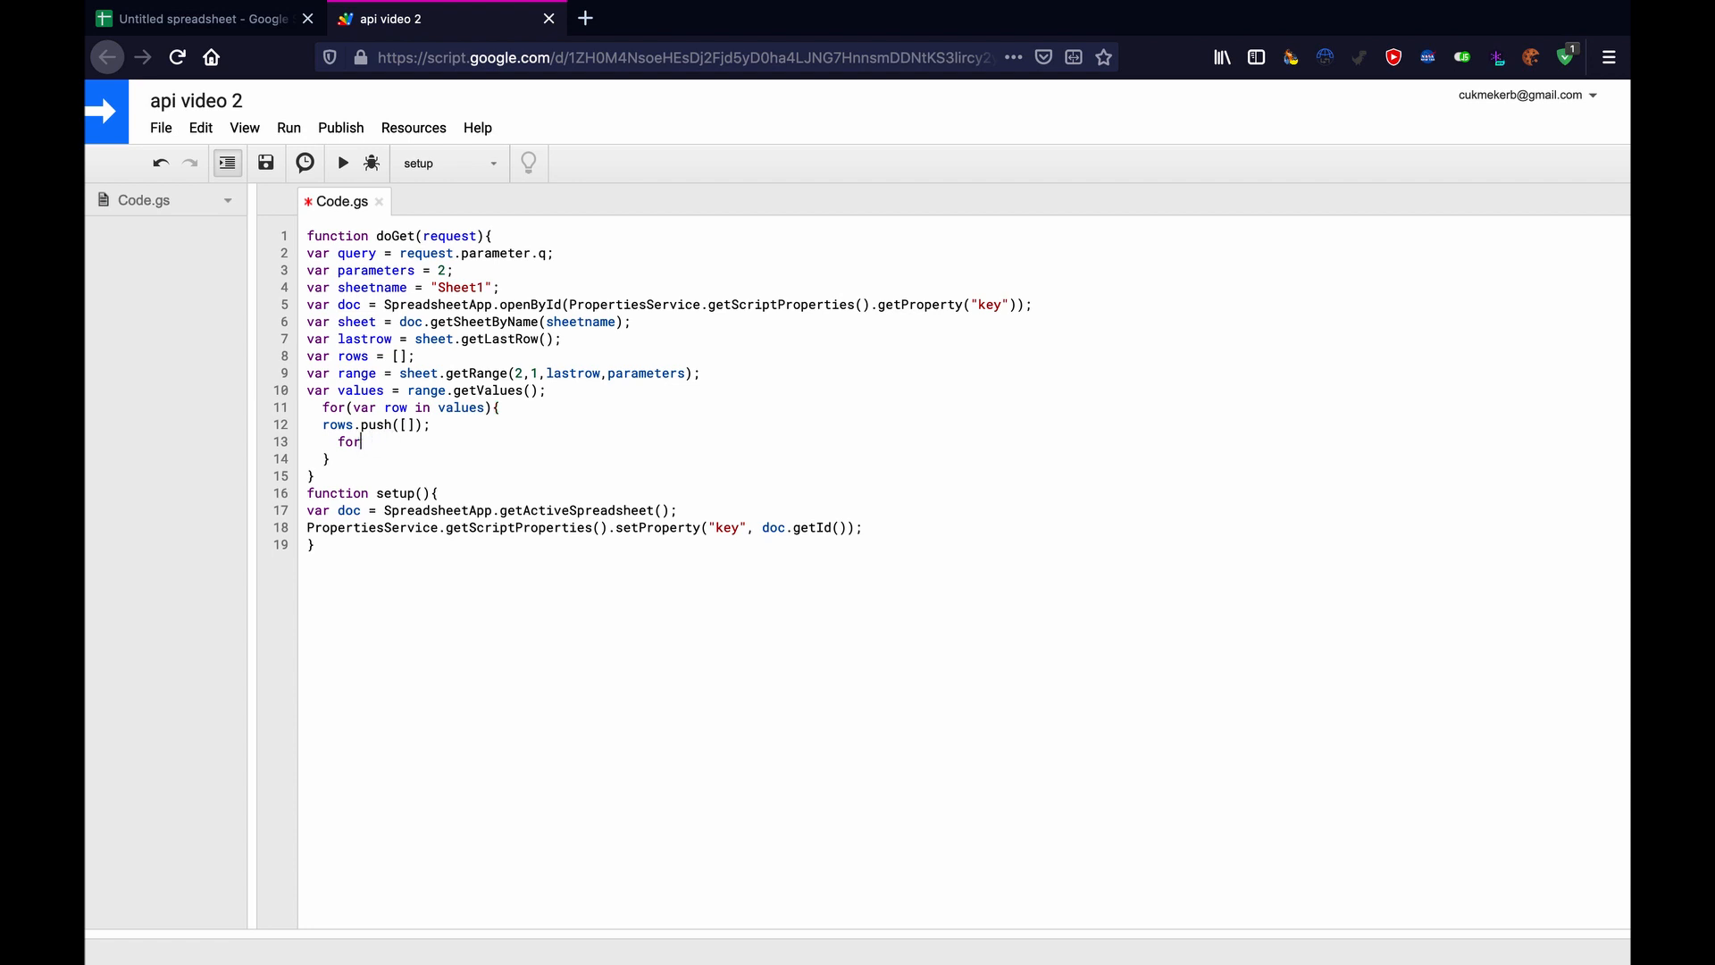
type("(var co")
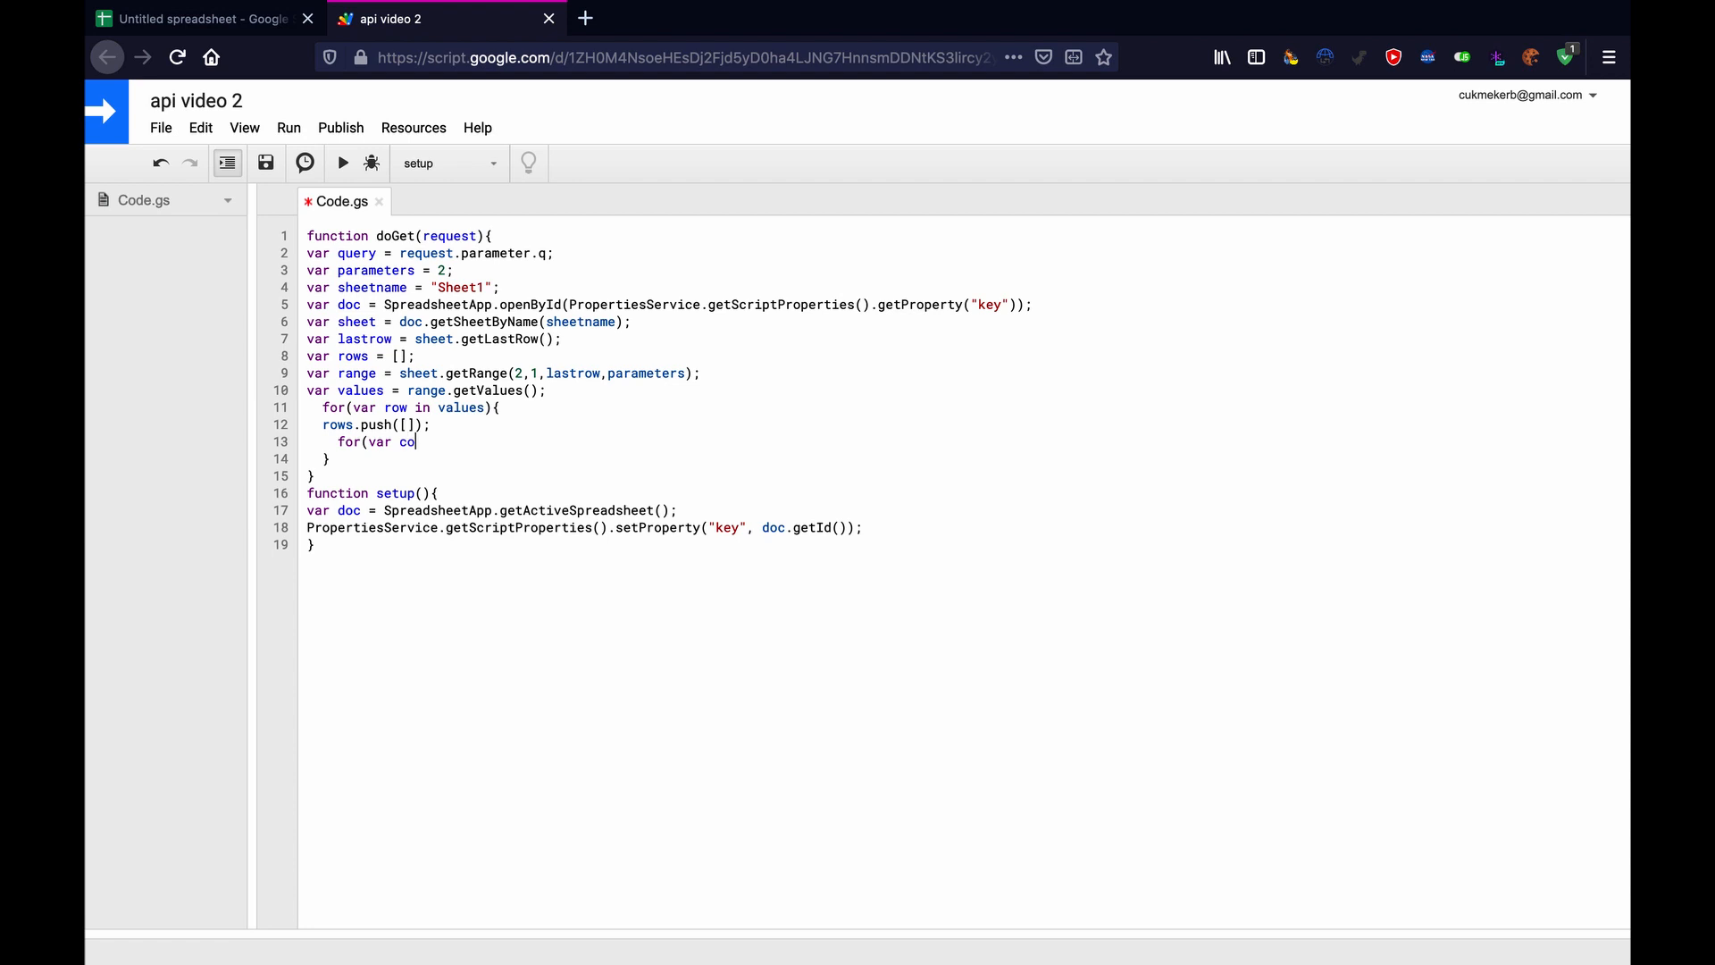
type("l in")
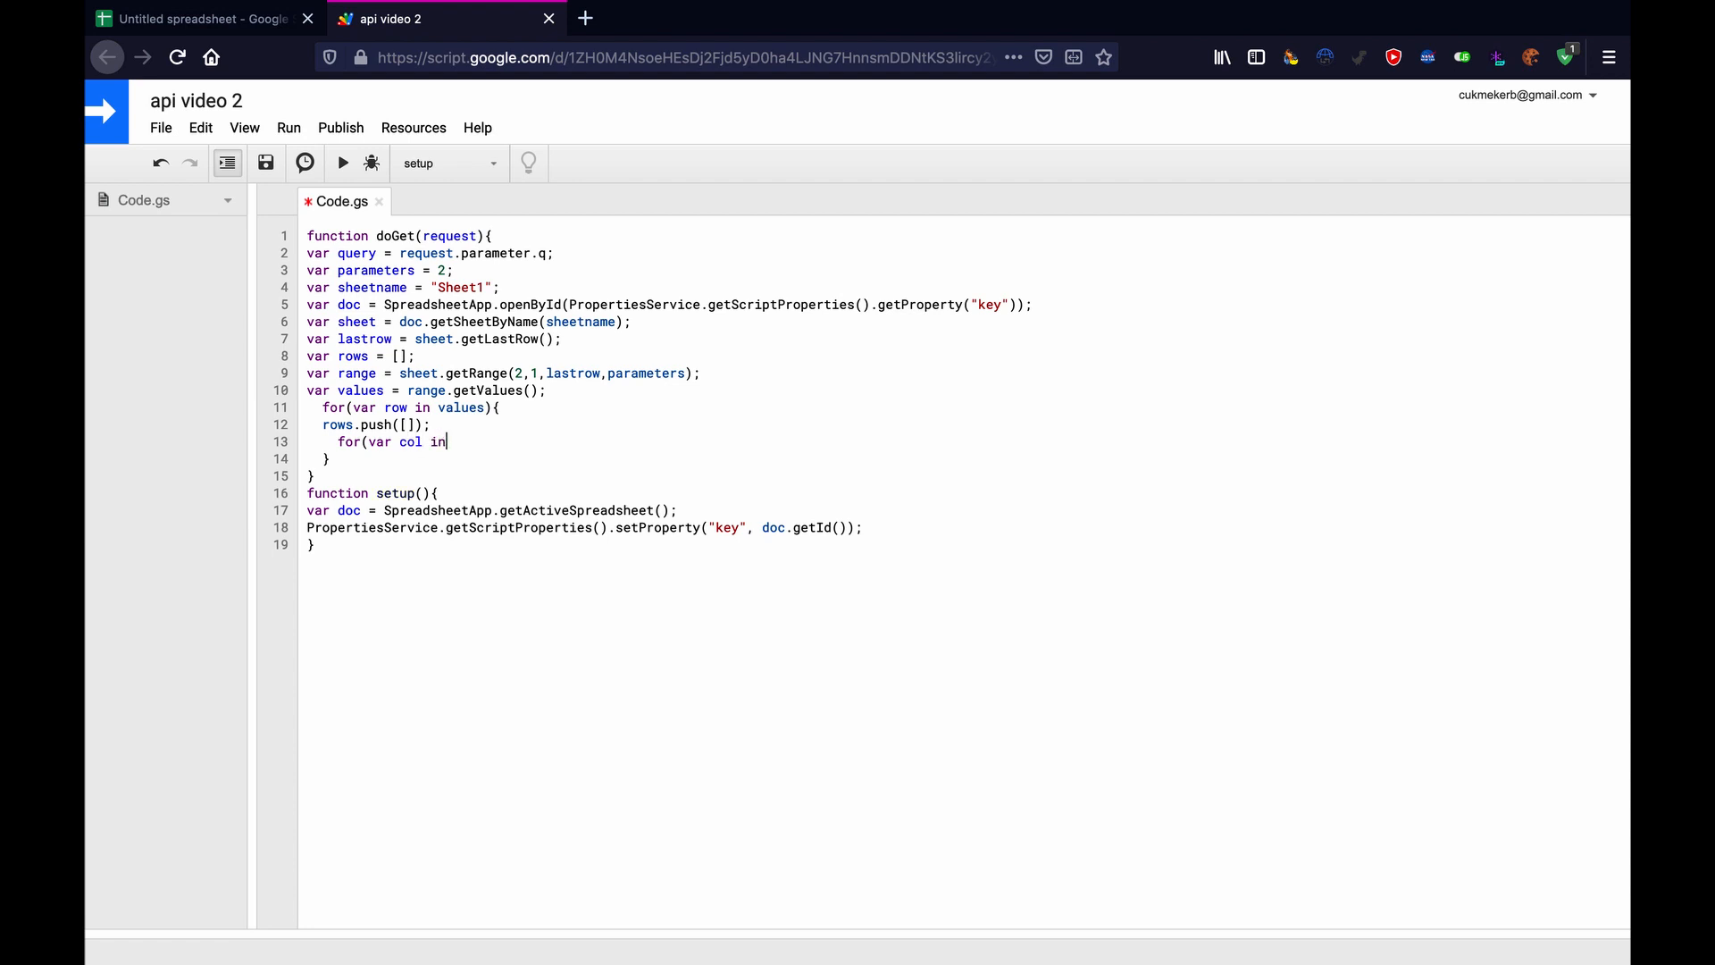
type("v")
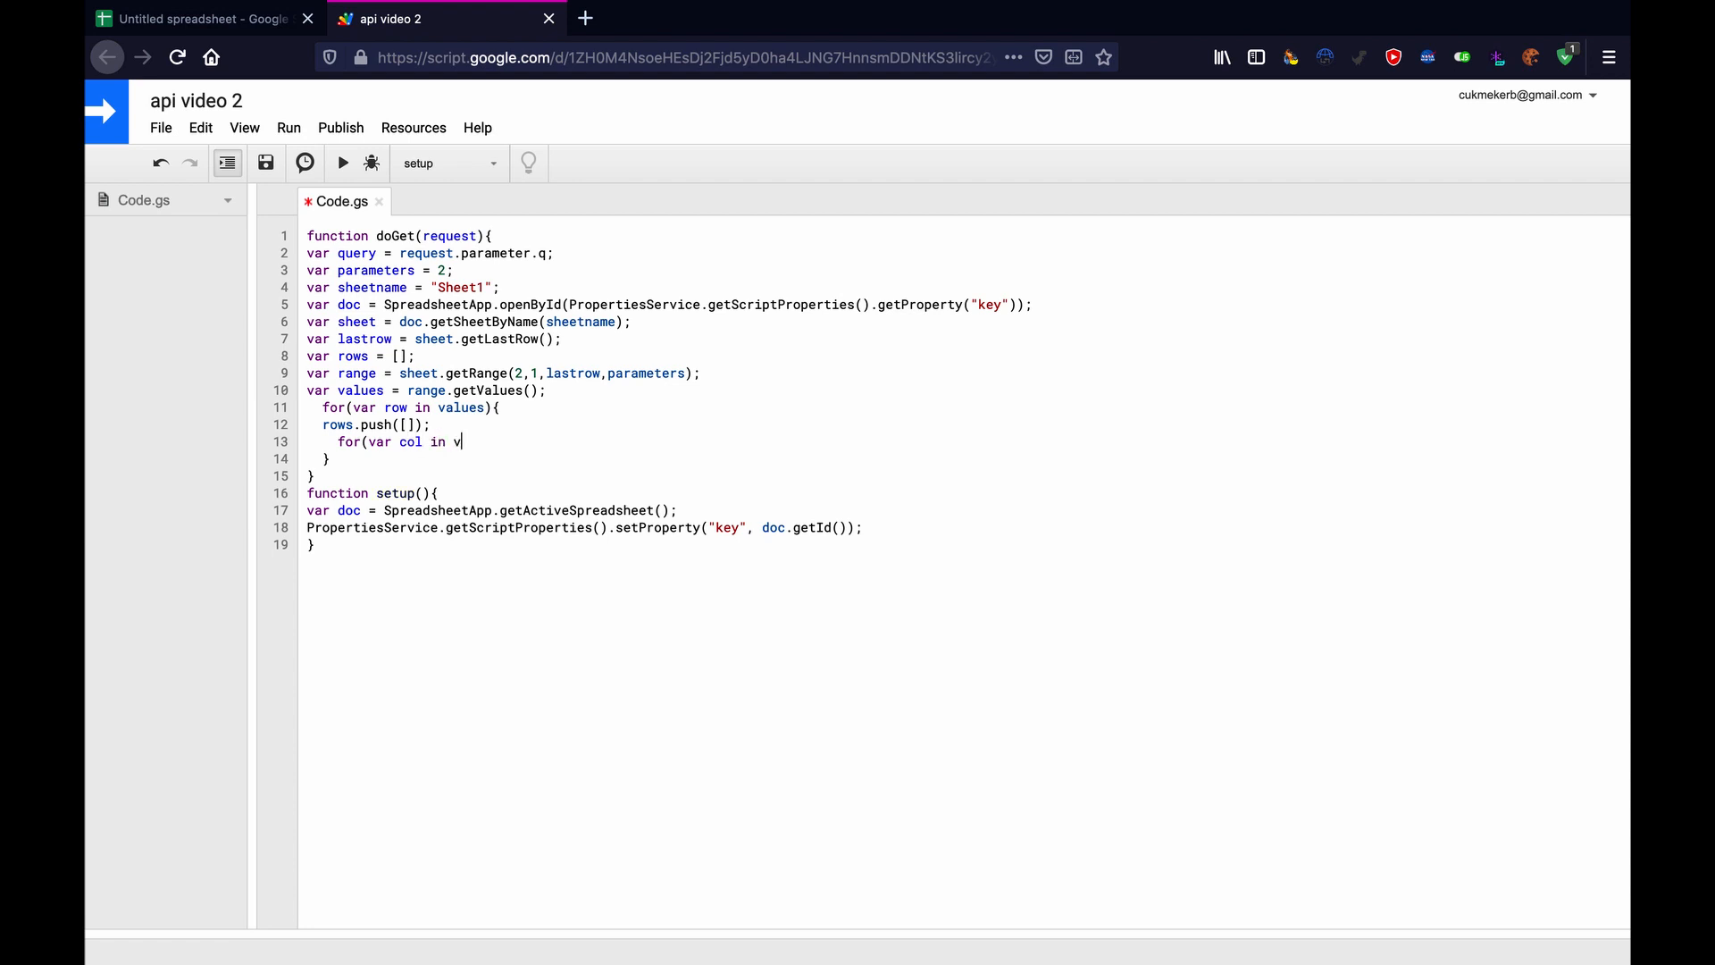
type("alues")
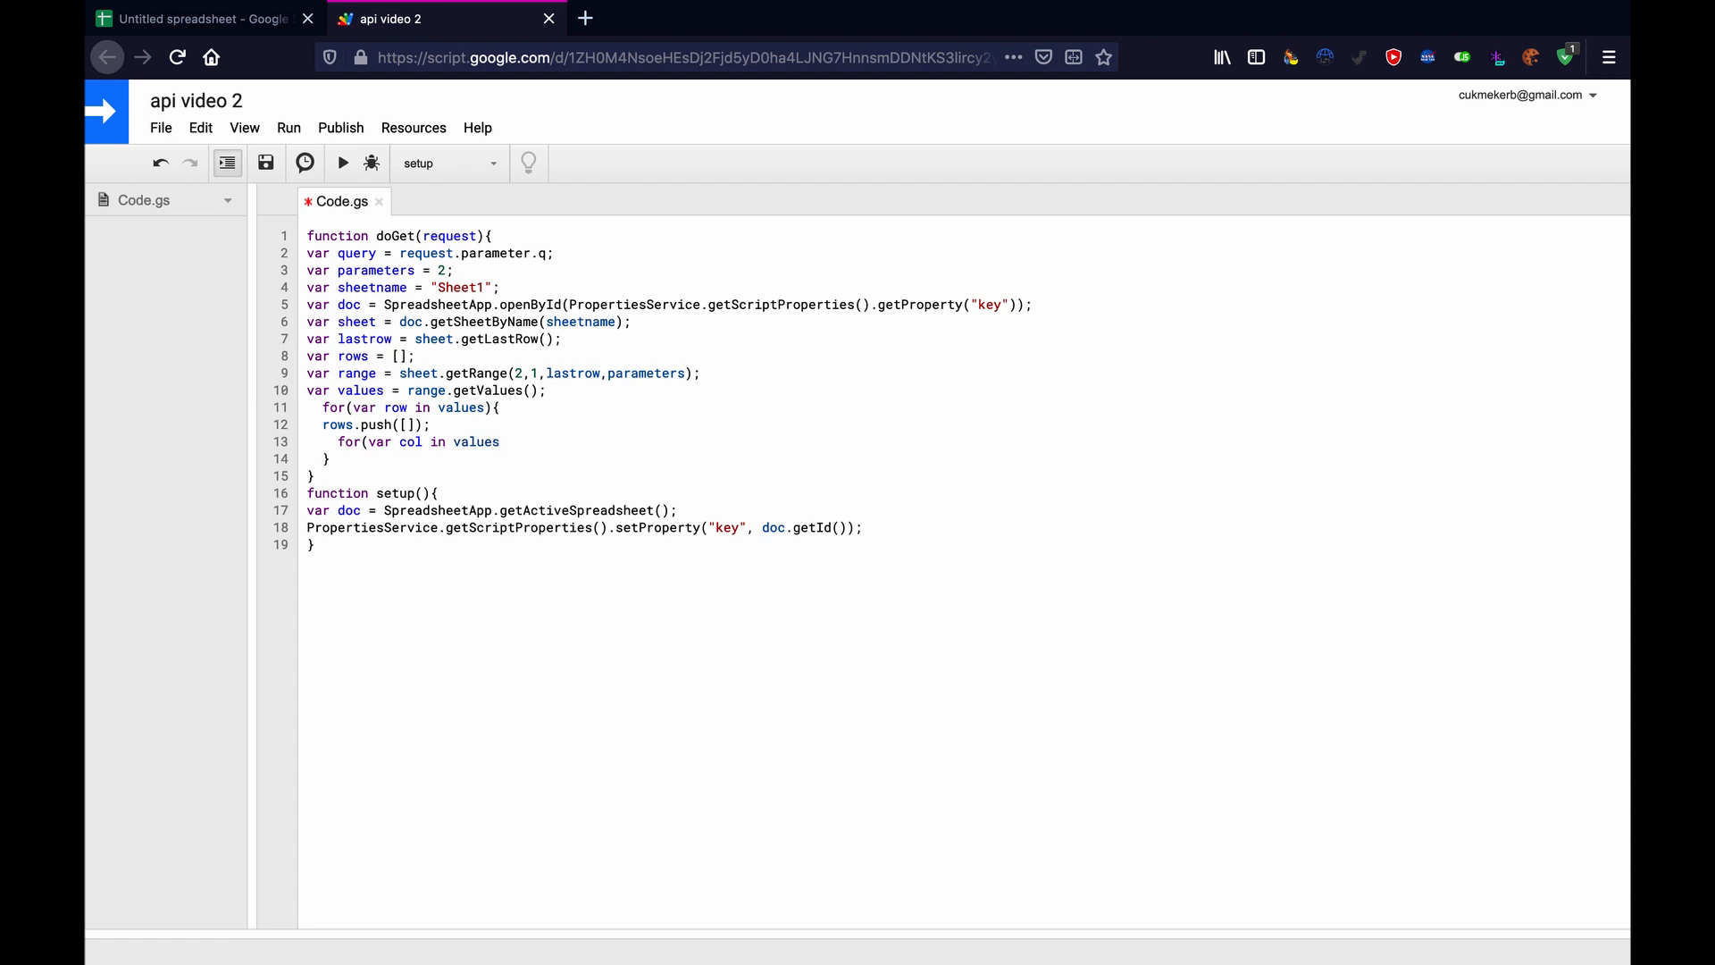
type("[row]")
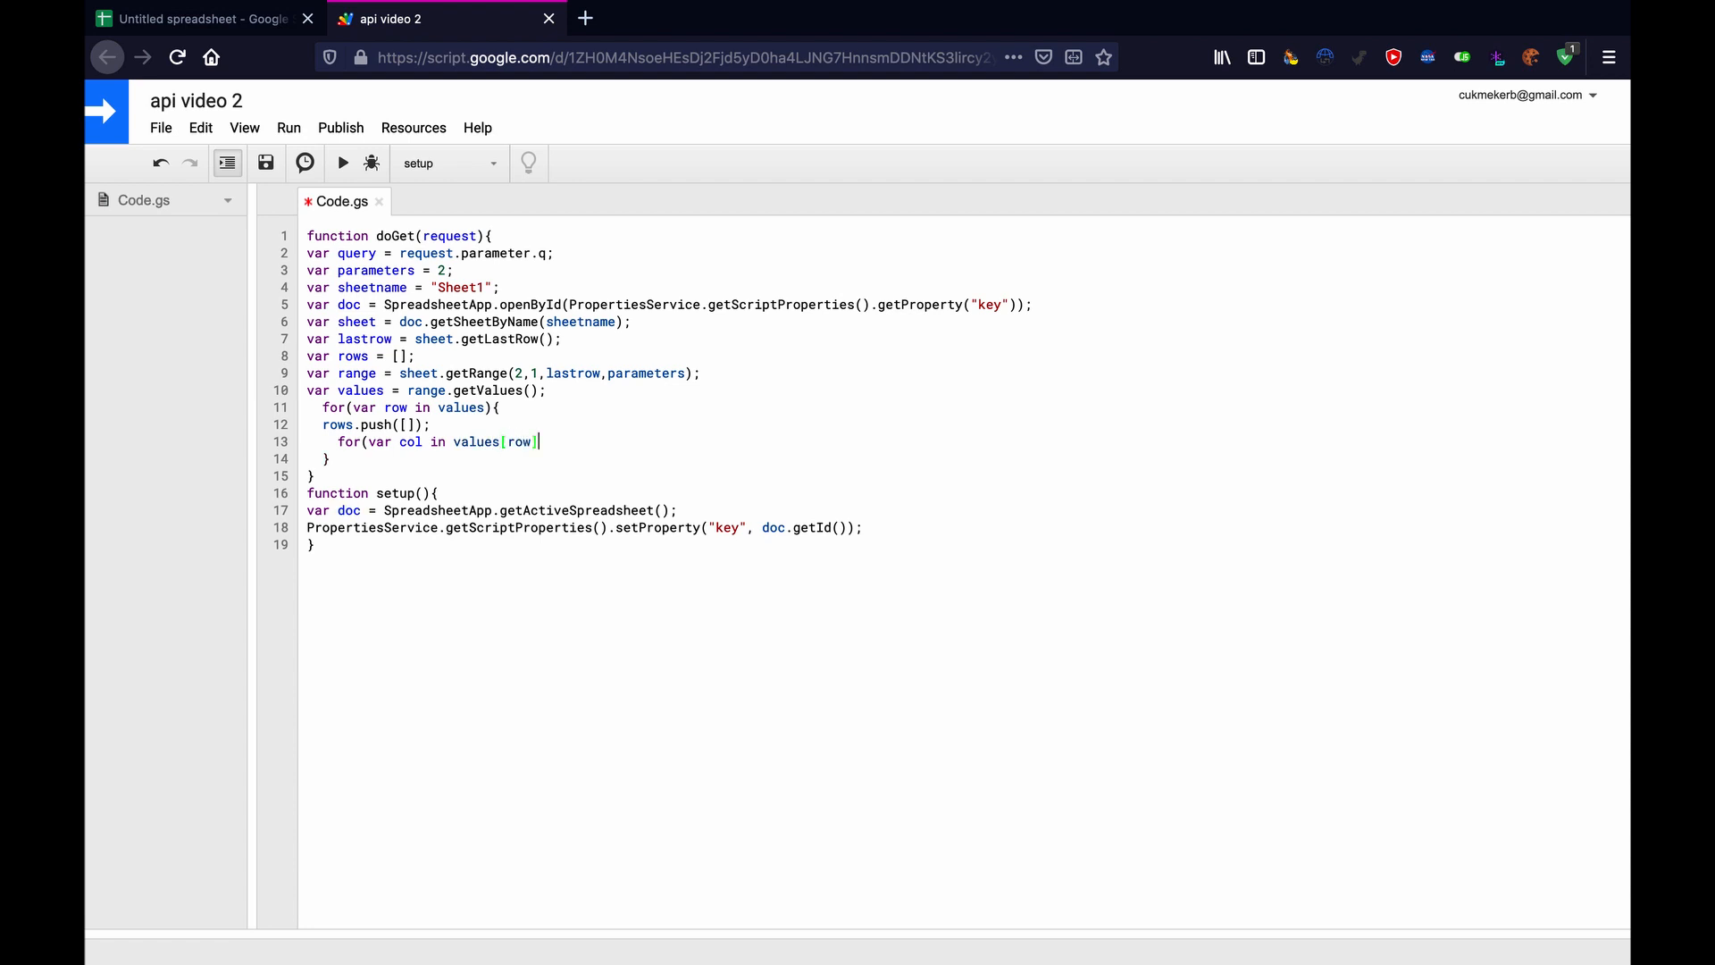
type("])")
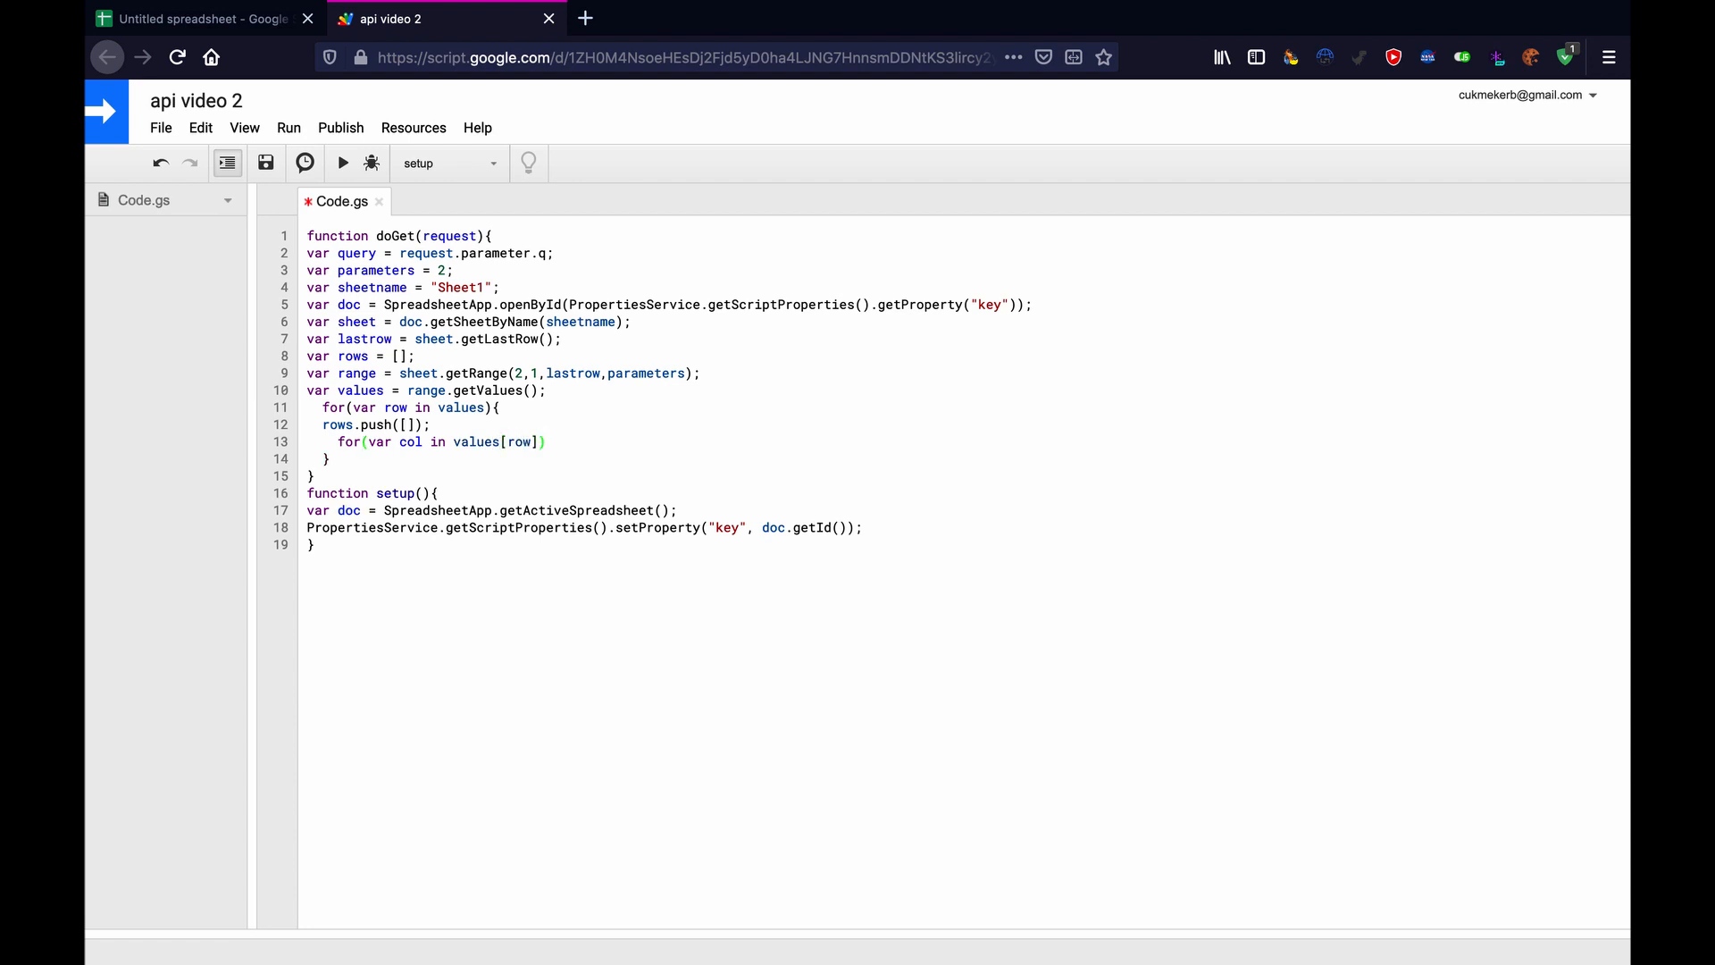
type("{")
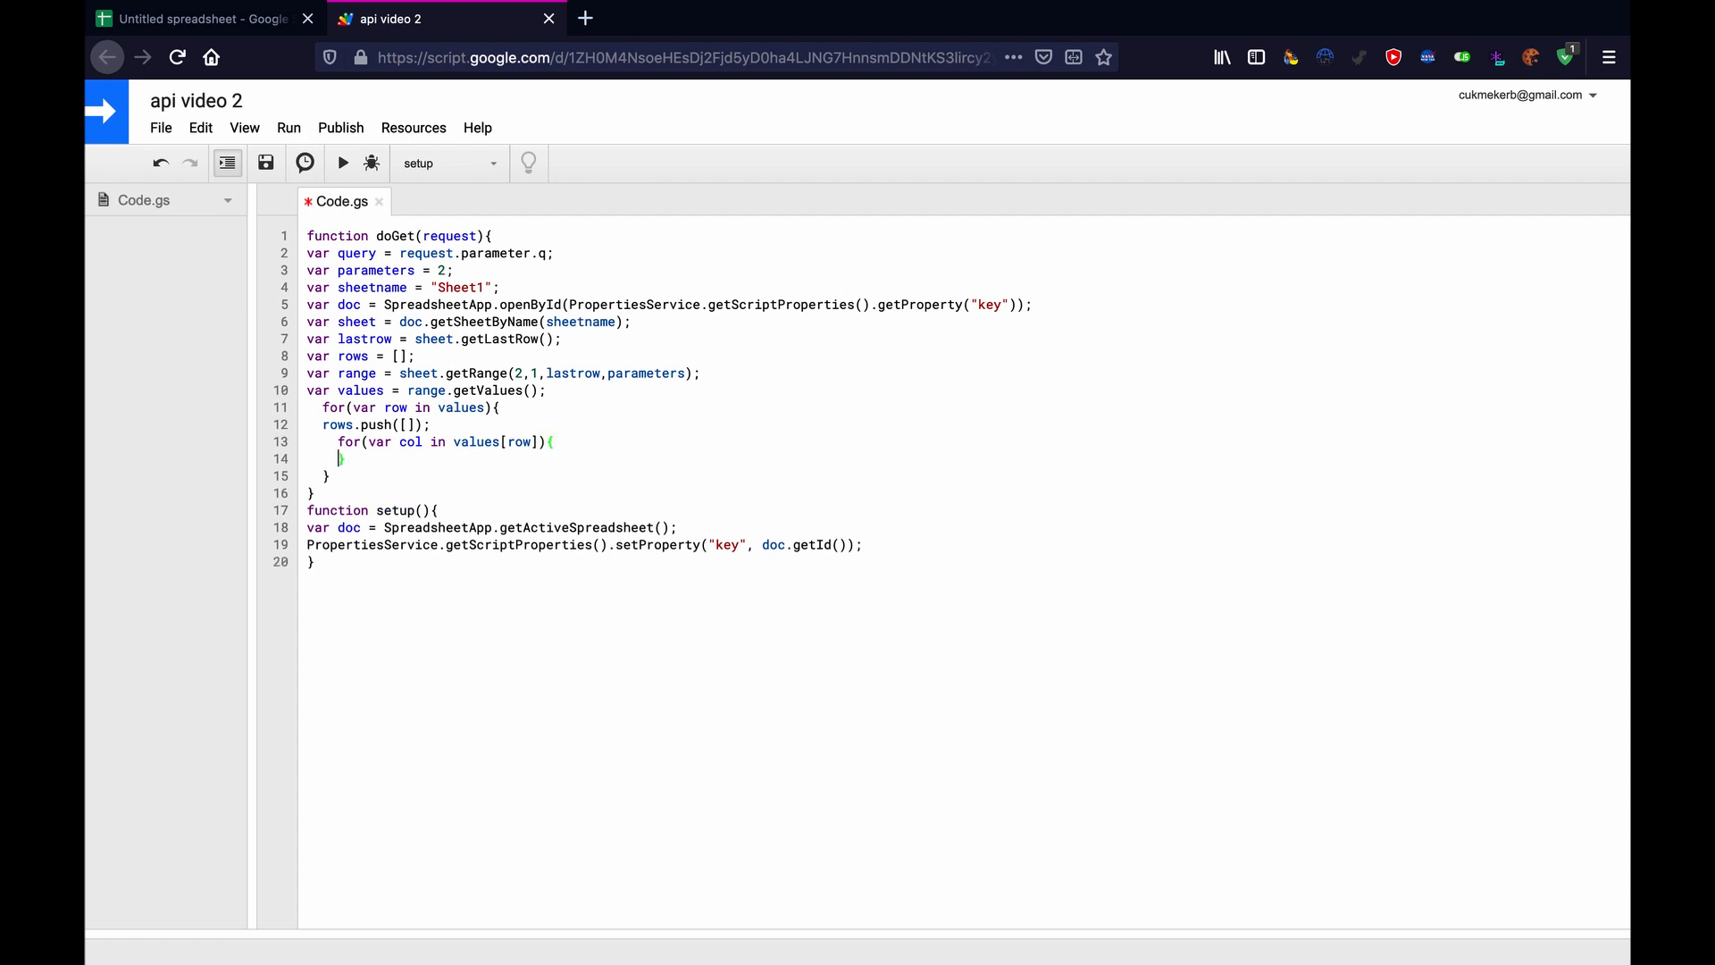
key("enter")
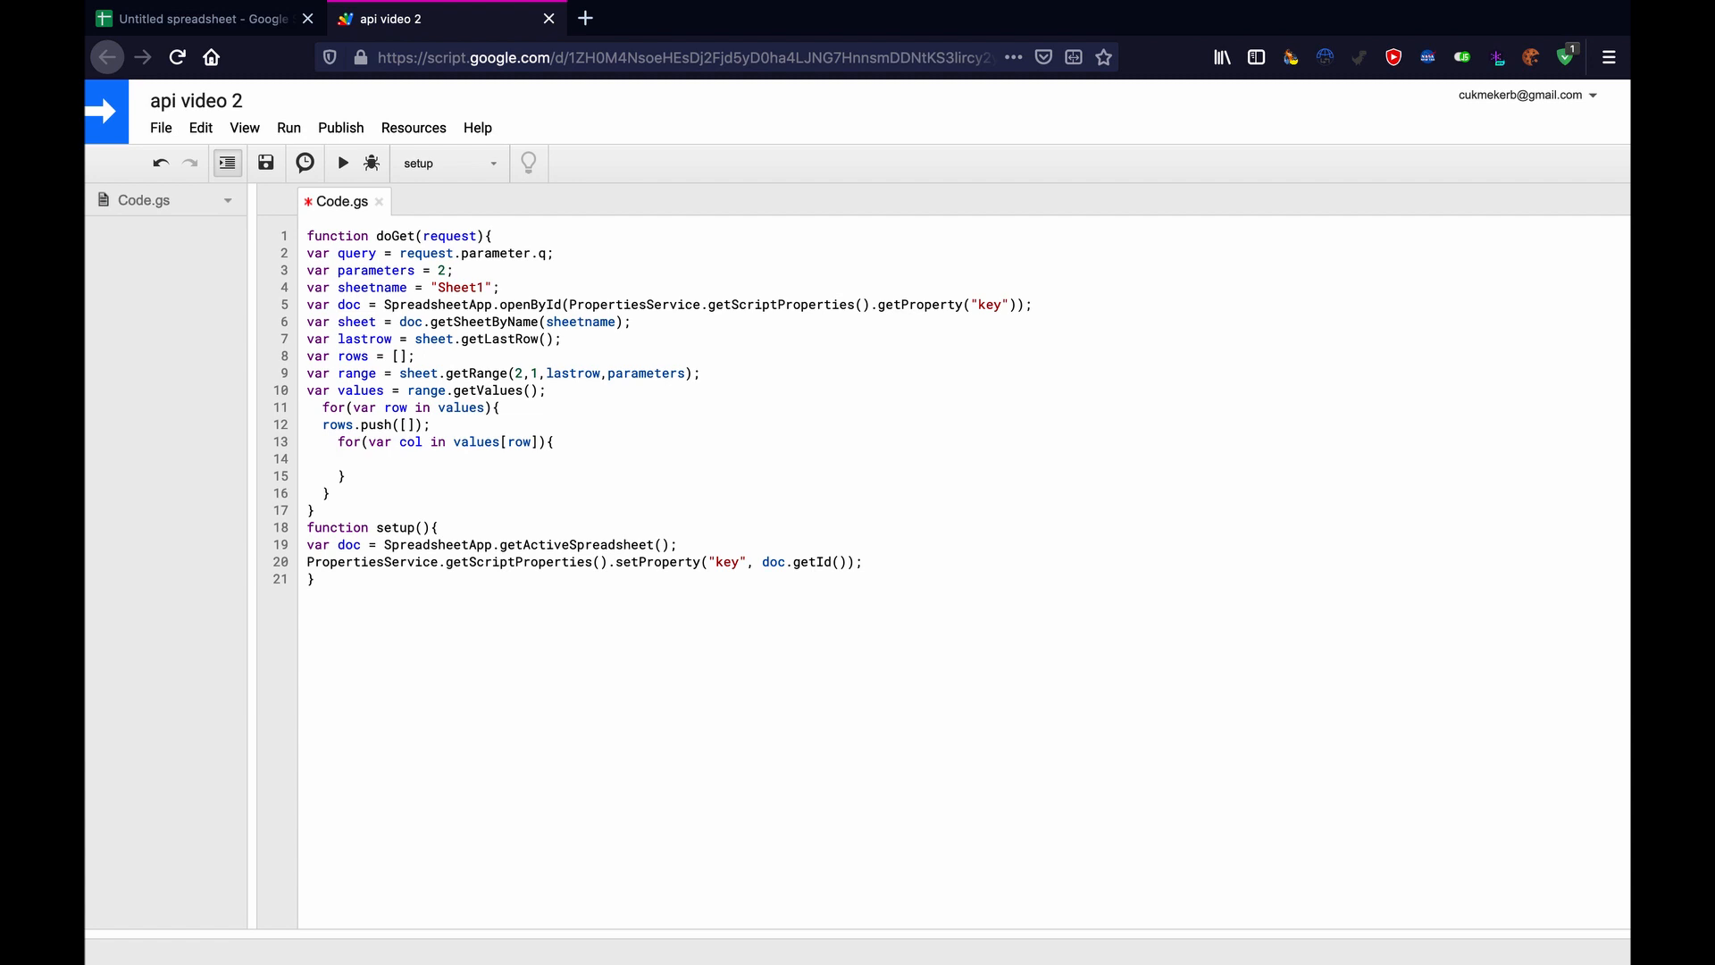
Push values[row][col] into rows[row] inside the inner loop.
type("rows")
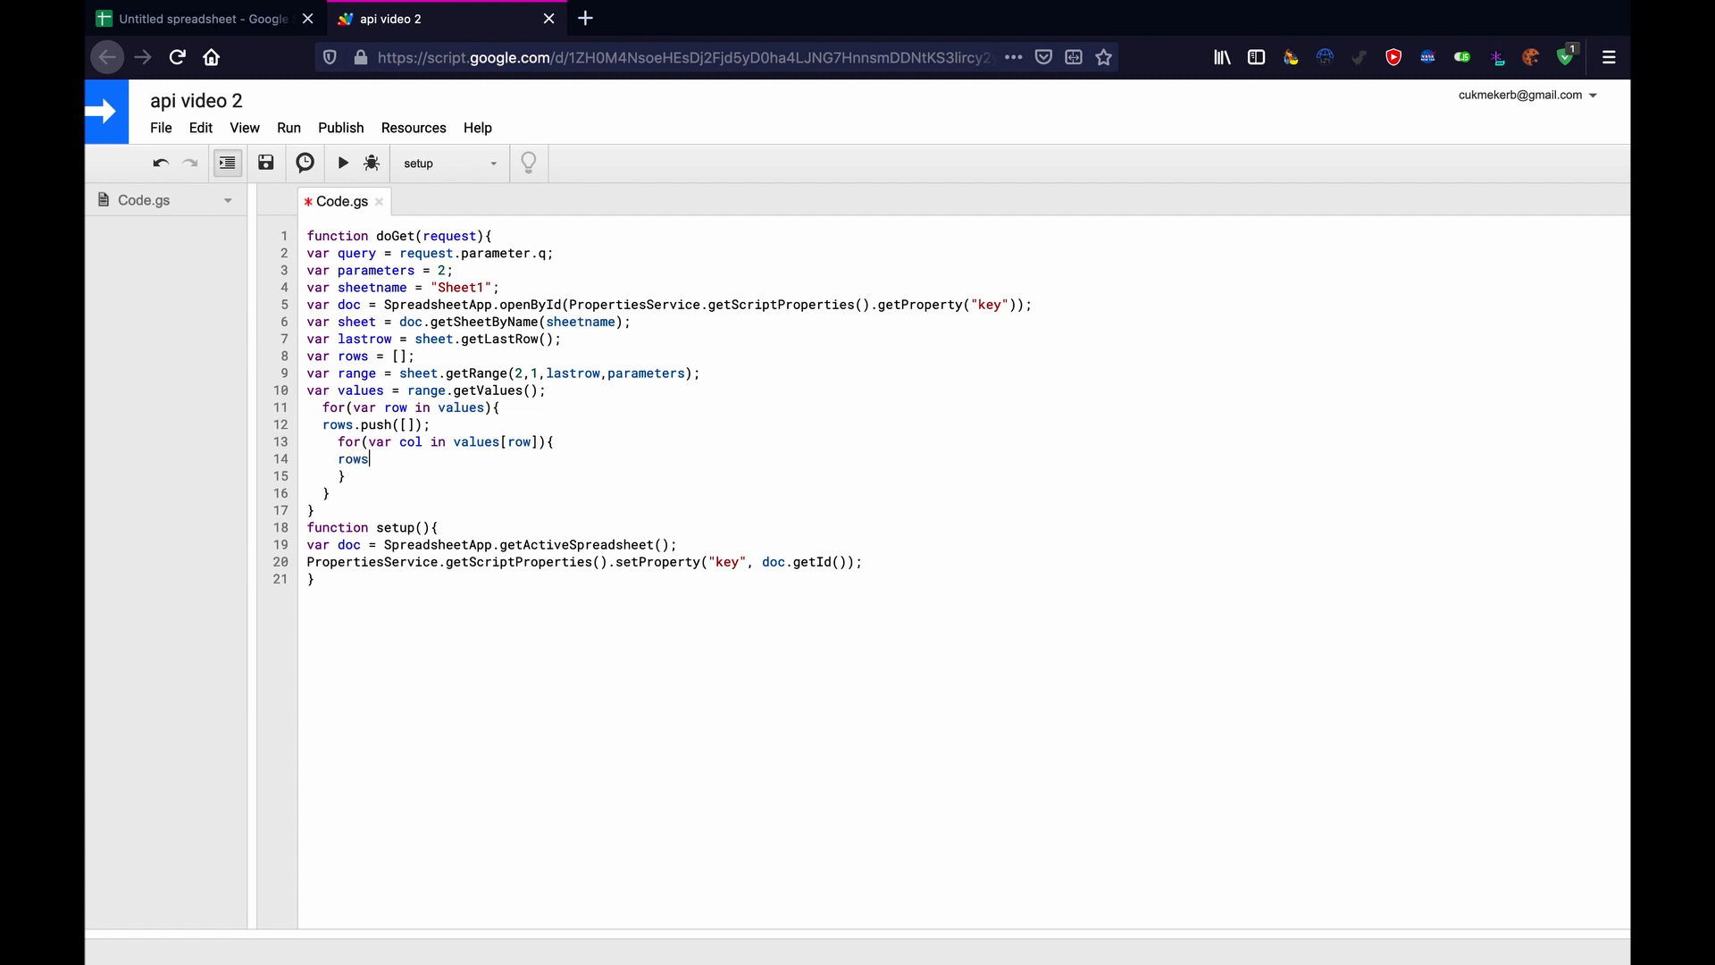
type("[row")
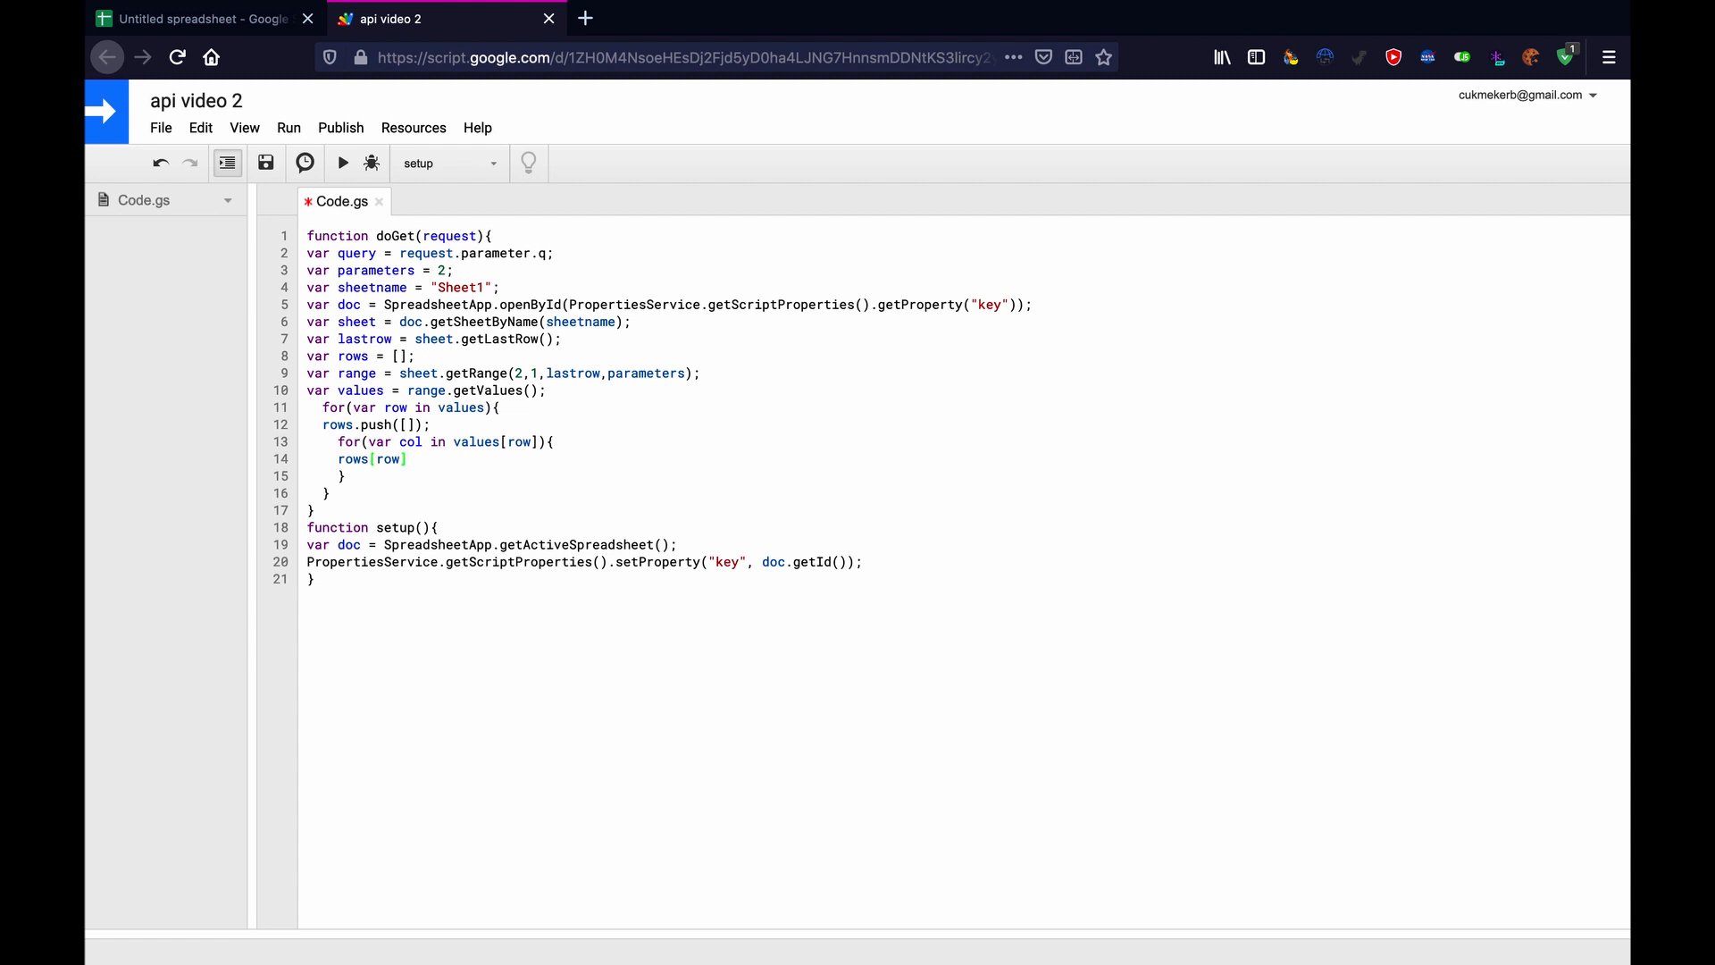
type(".p")
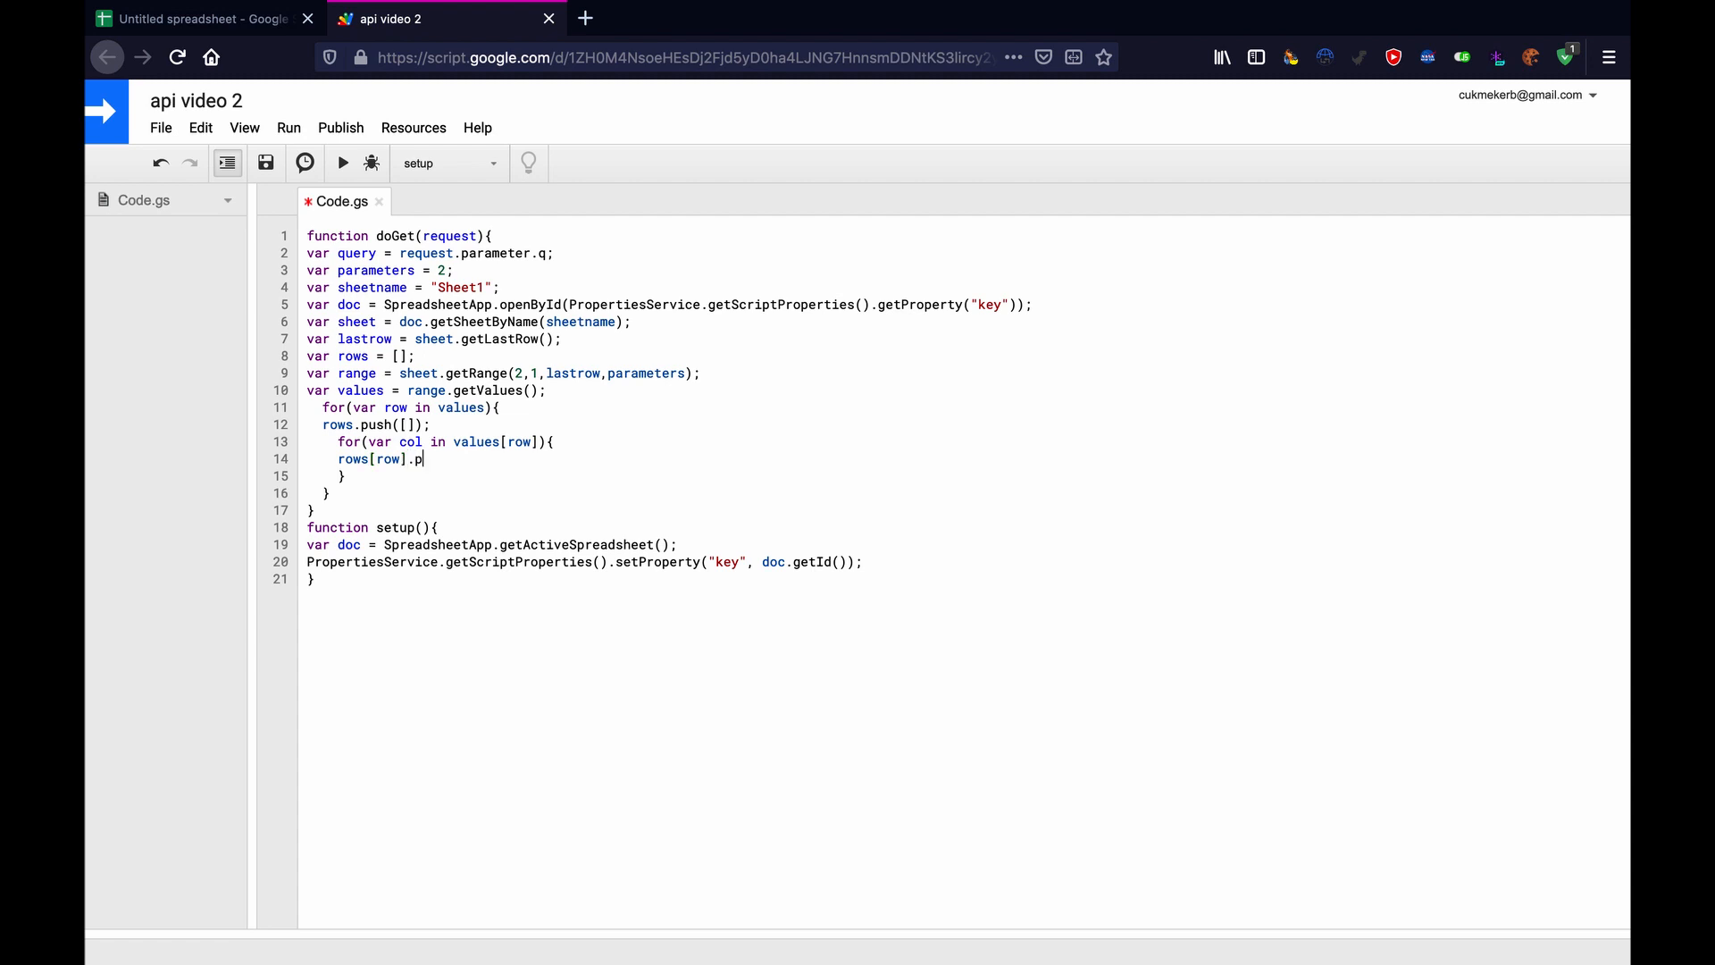
type("ush(")
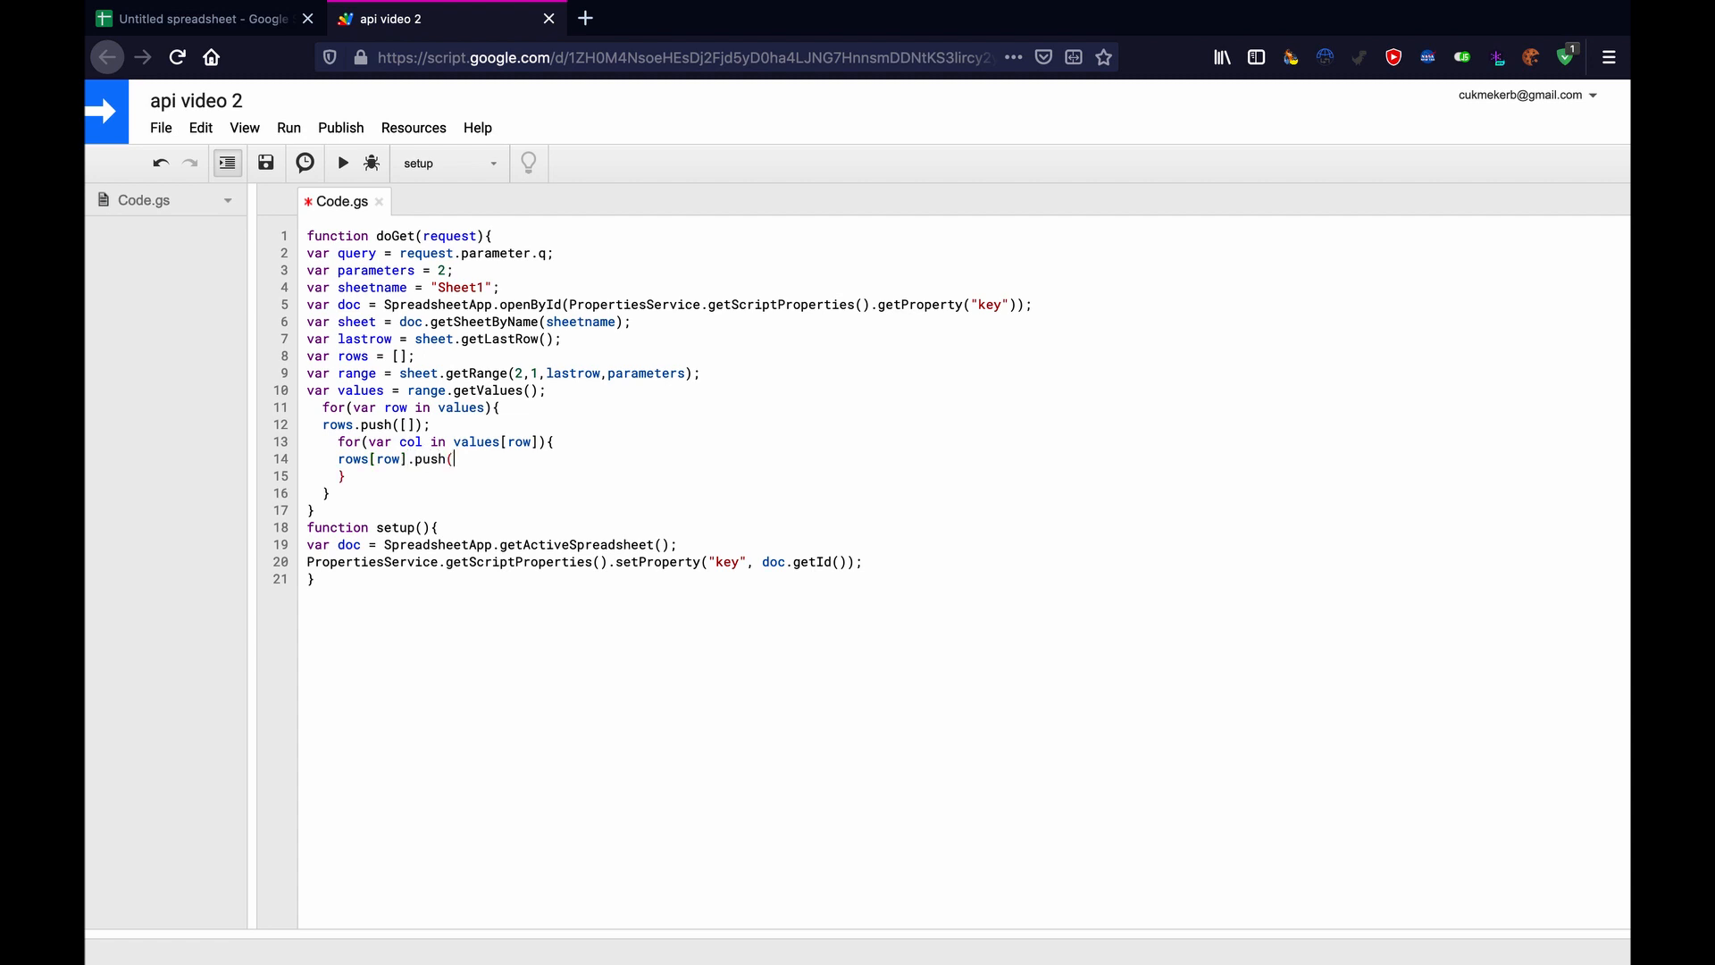
type("values")
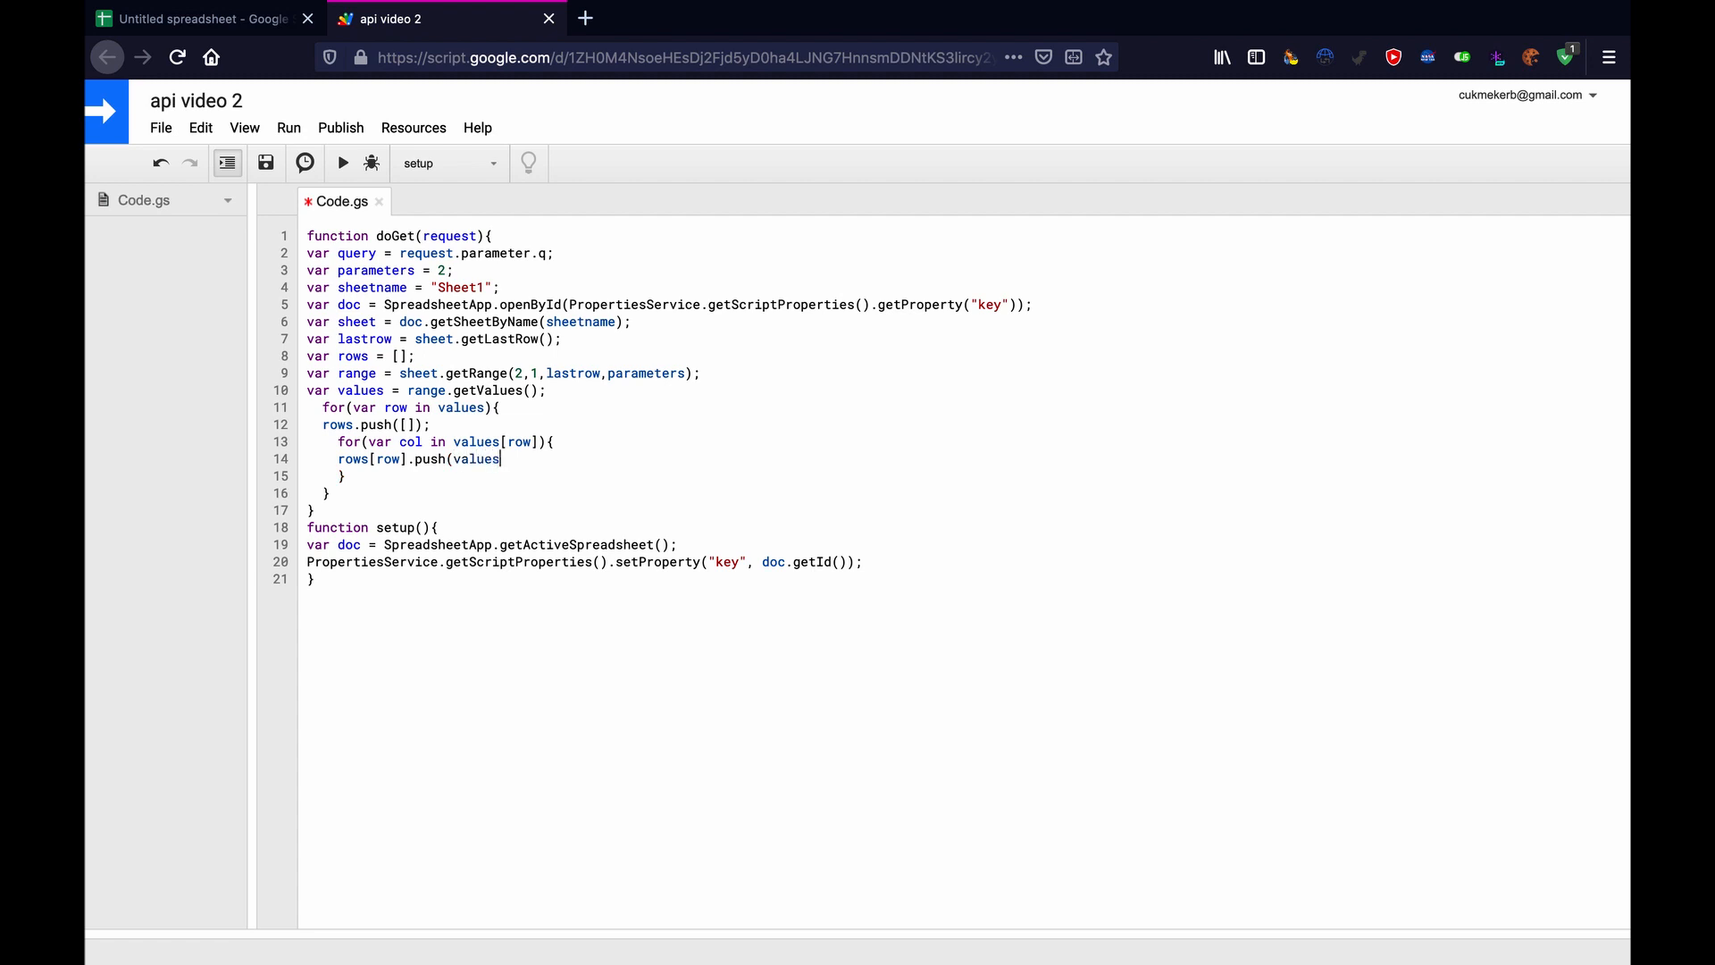
type("[row][")
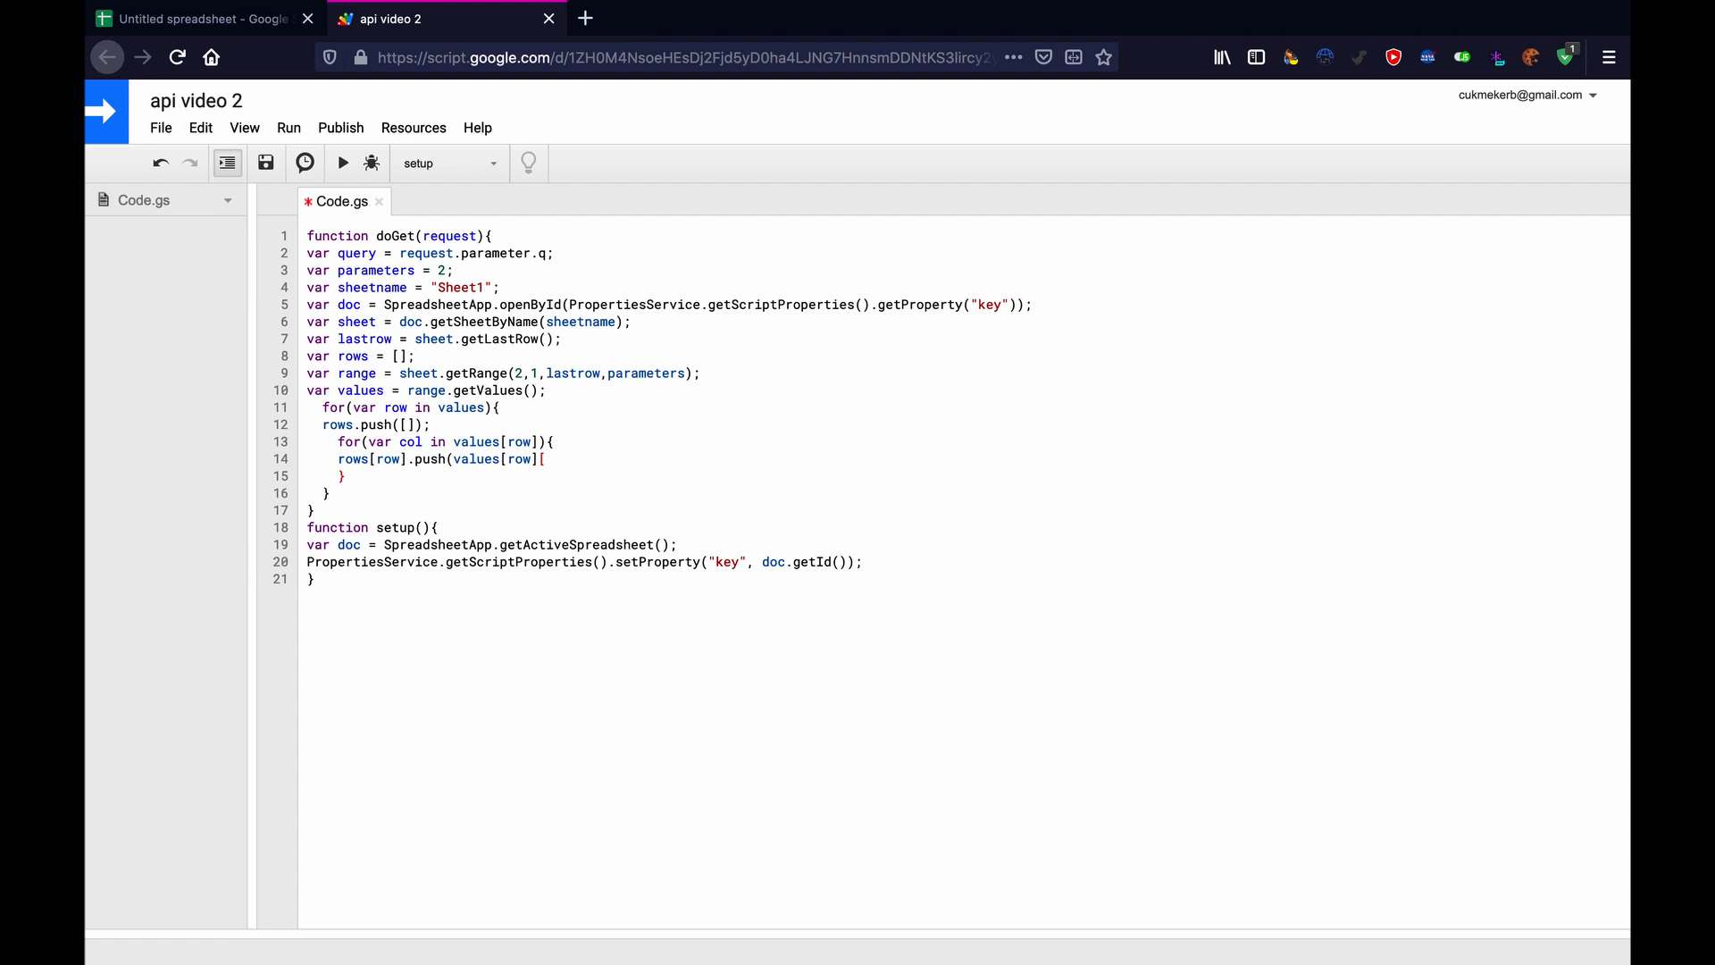
type("col")
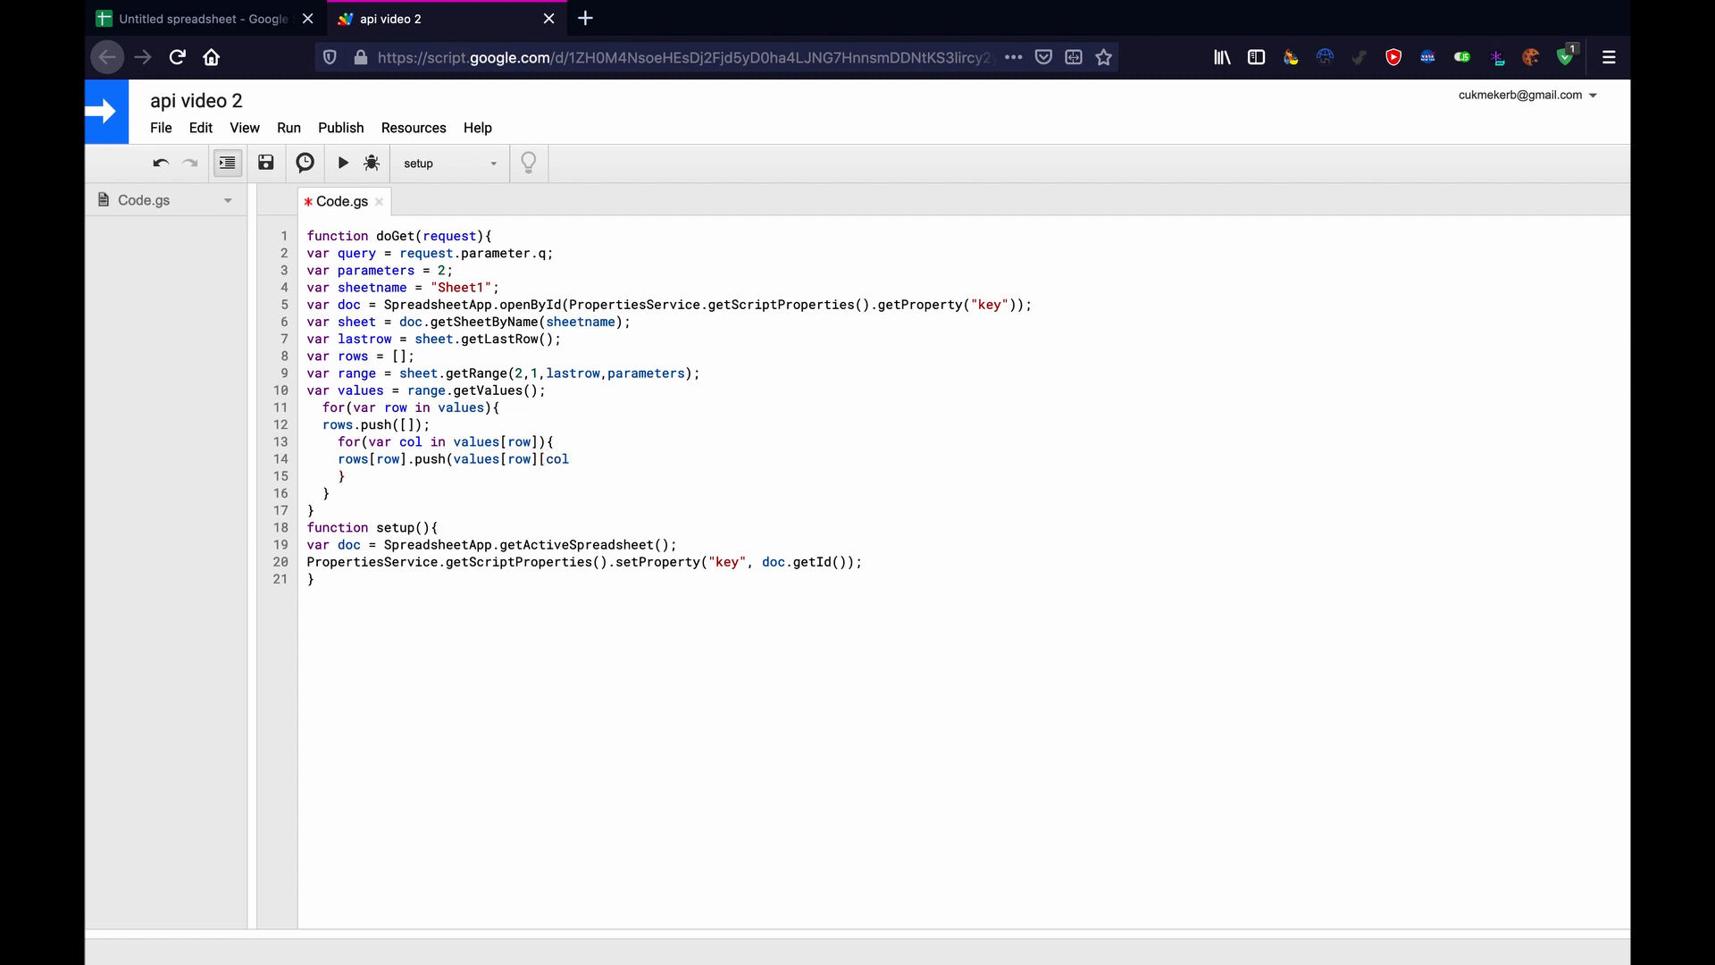
left_click(573, 458)
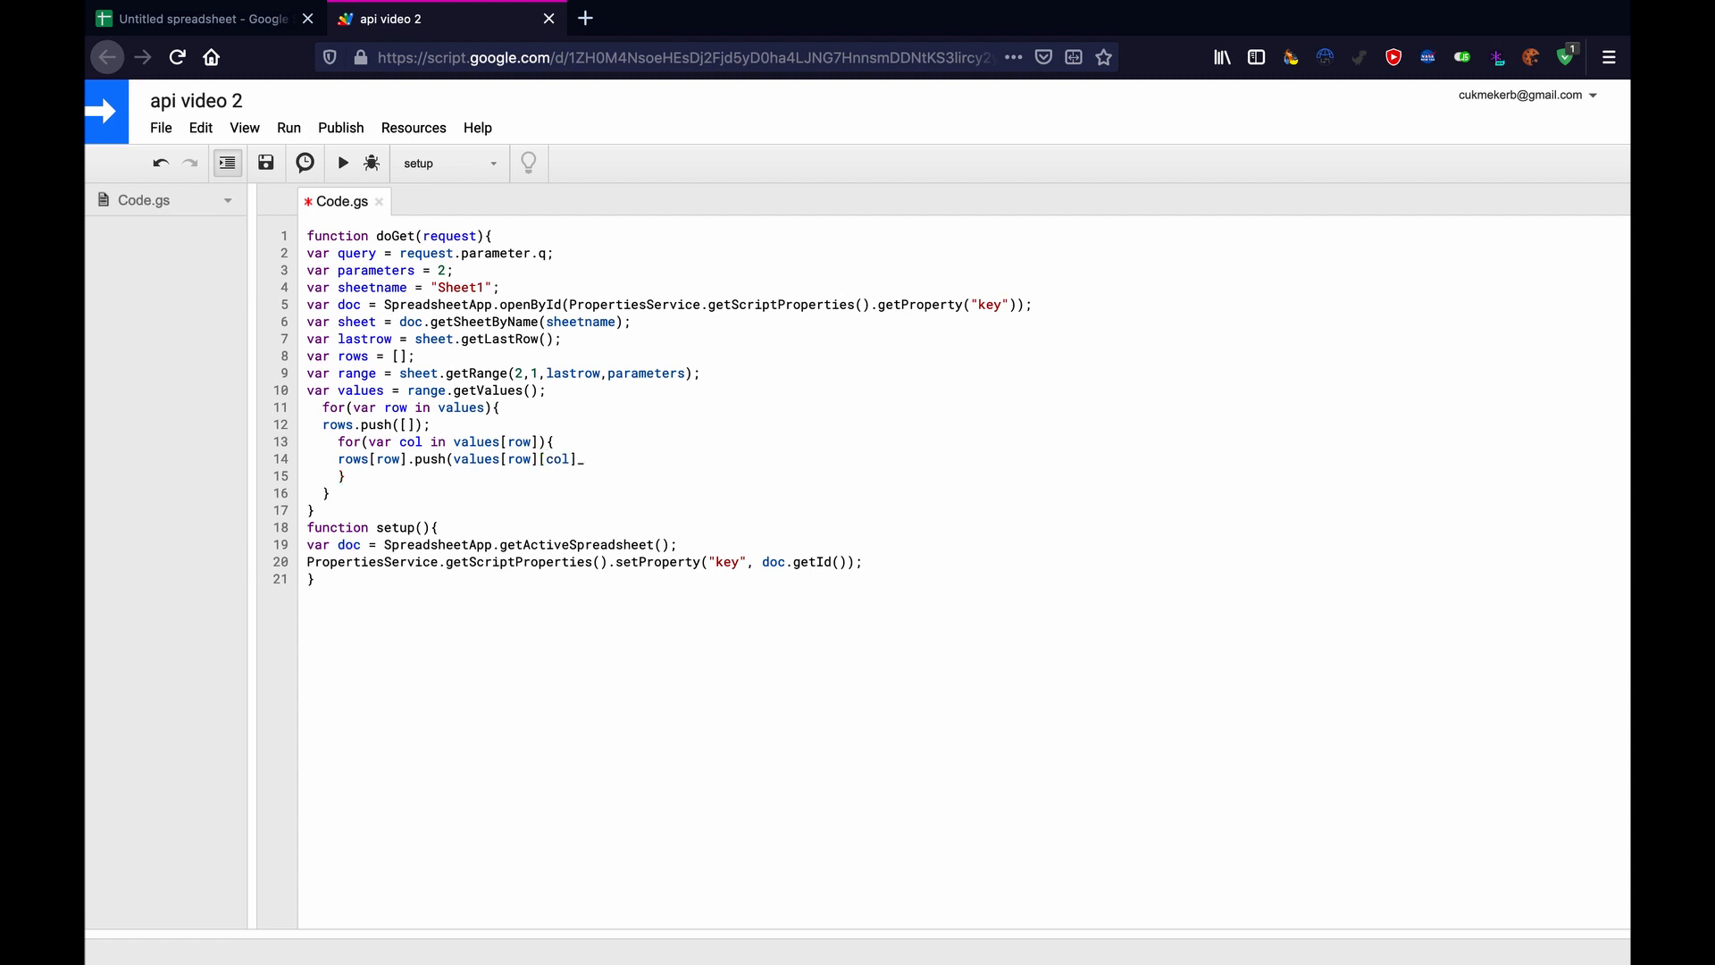
type(");")
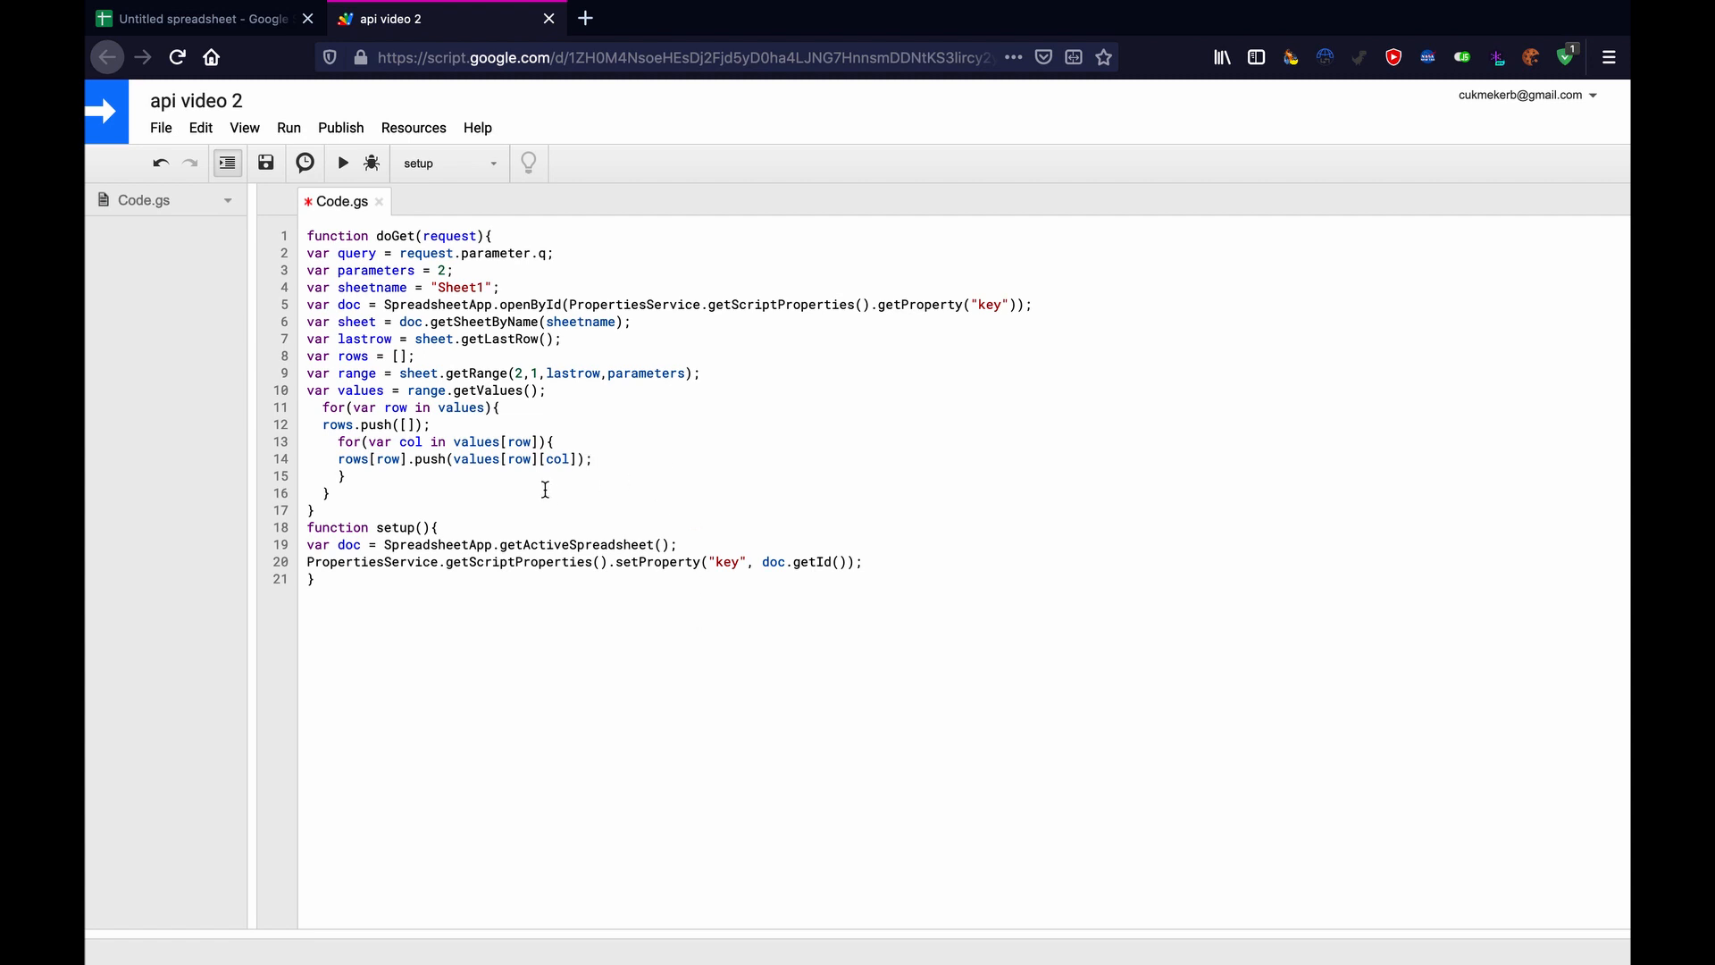
left_click(203, 19)
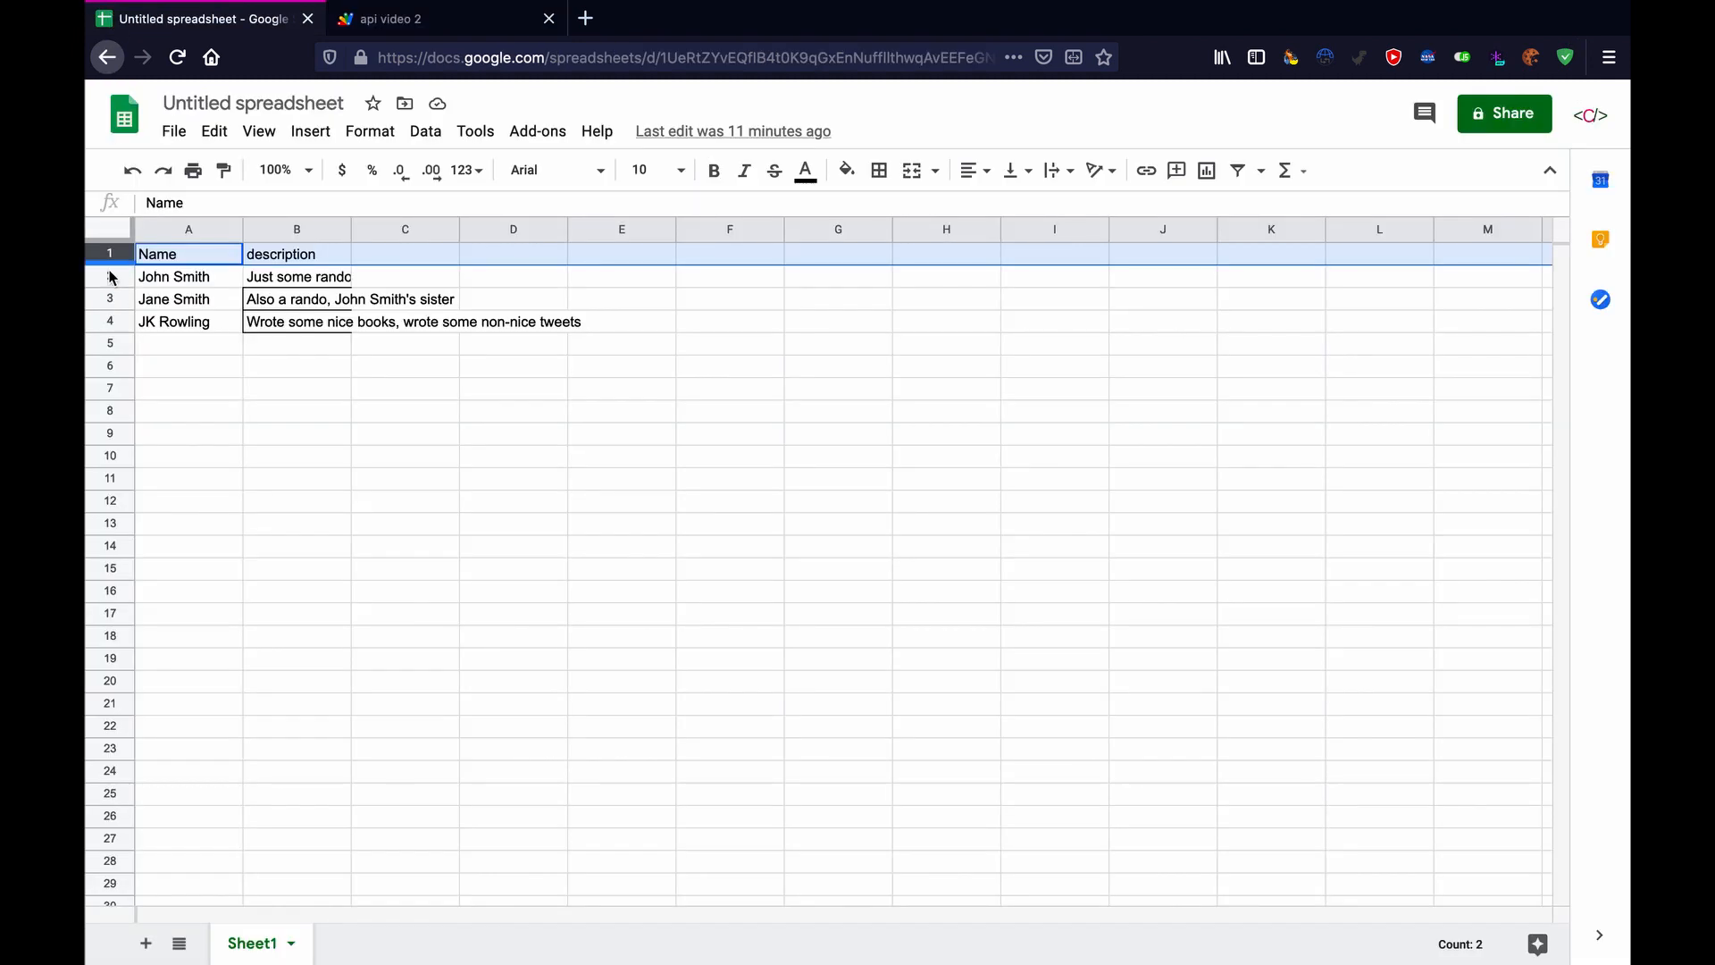
left_click(188, 276)
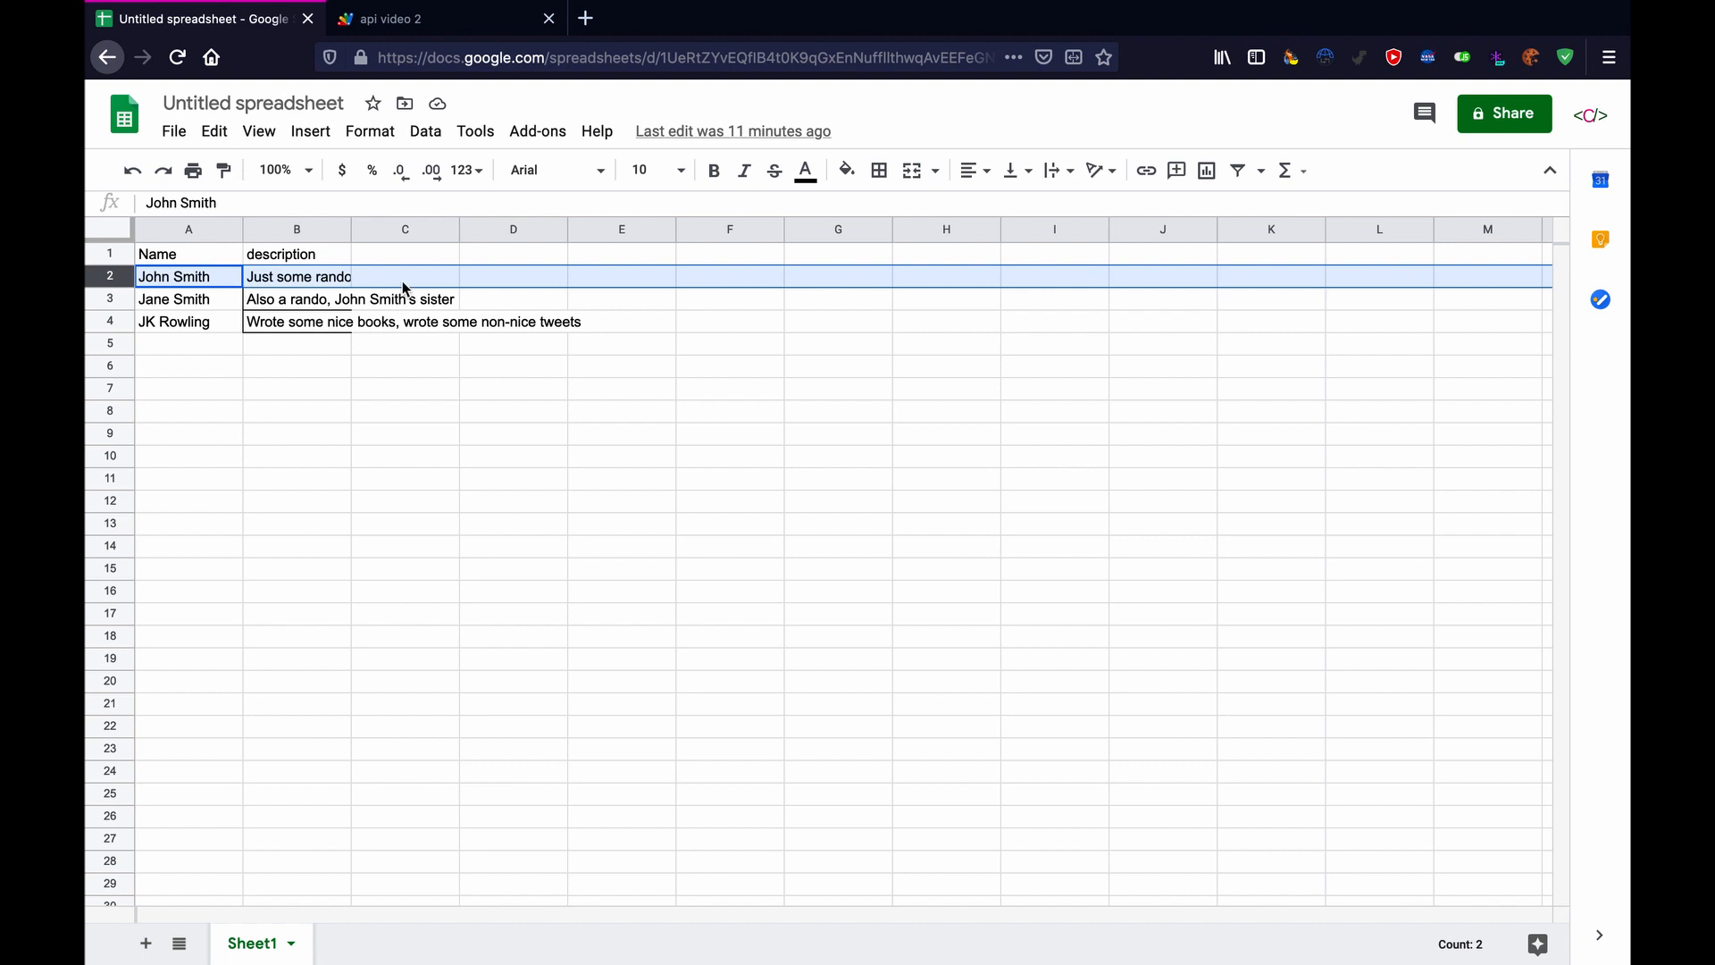
mouse_move(194, 282)
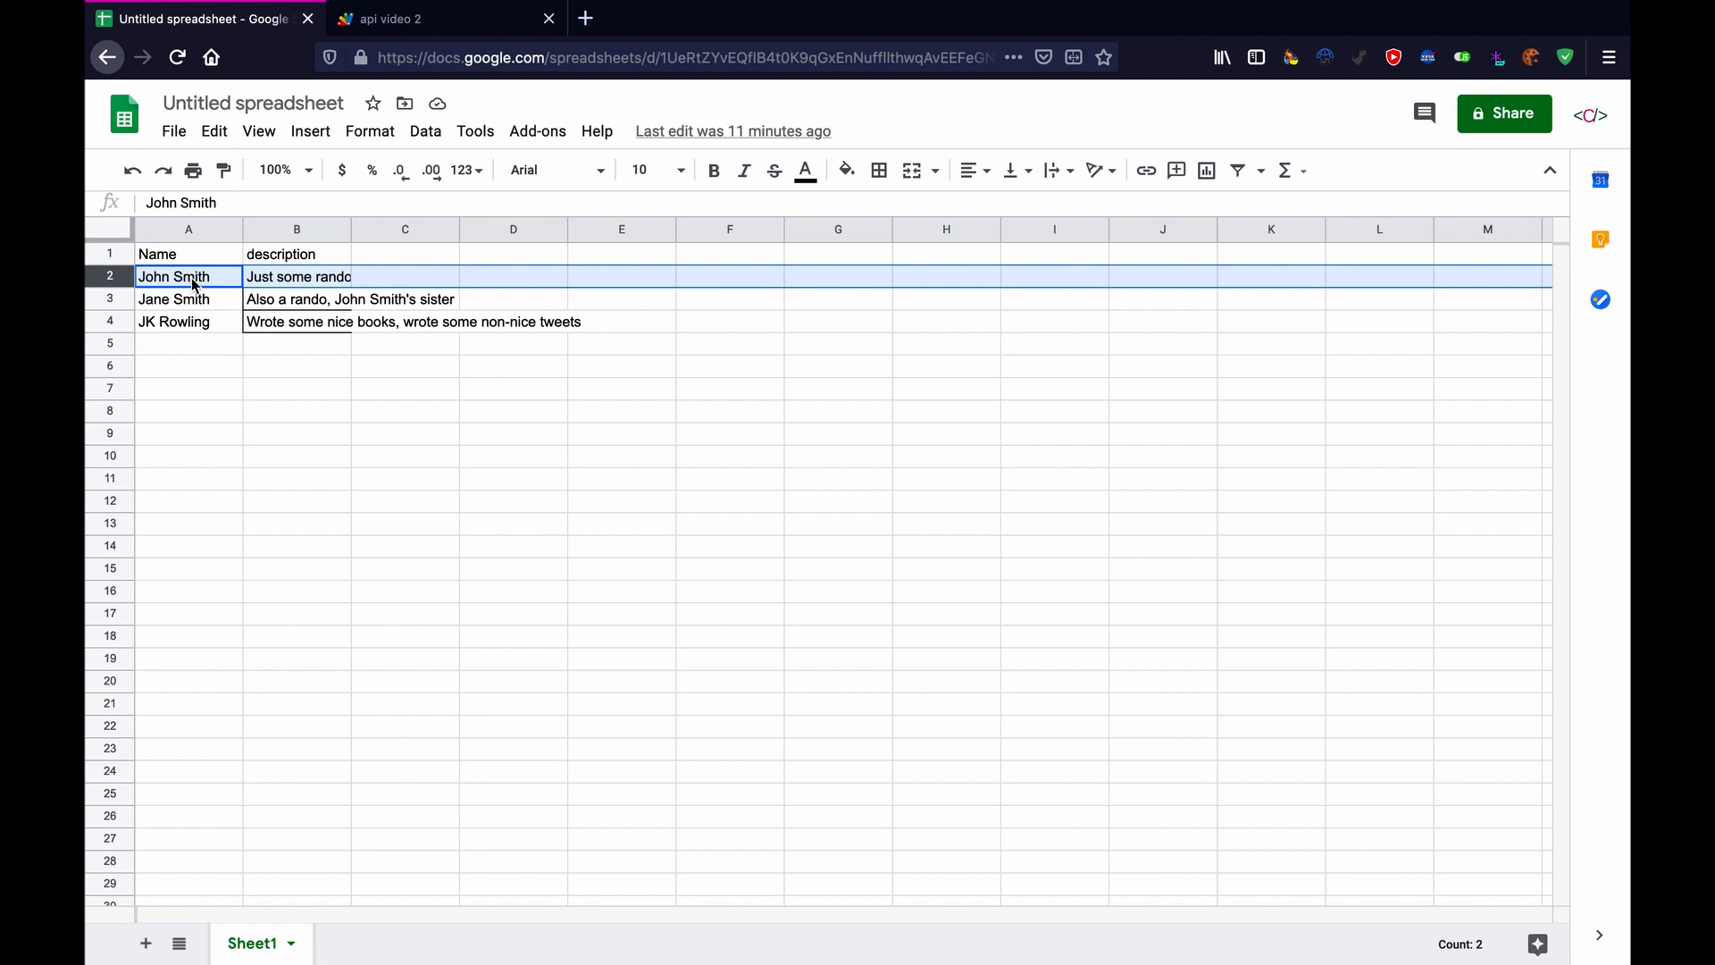
mouse_move(123, 297)
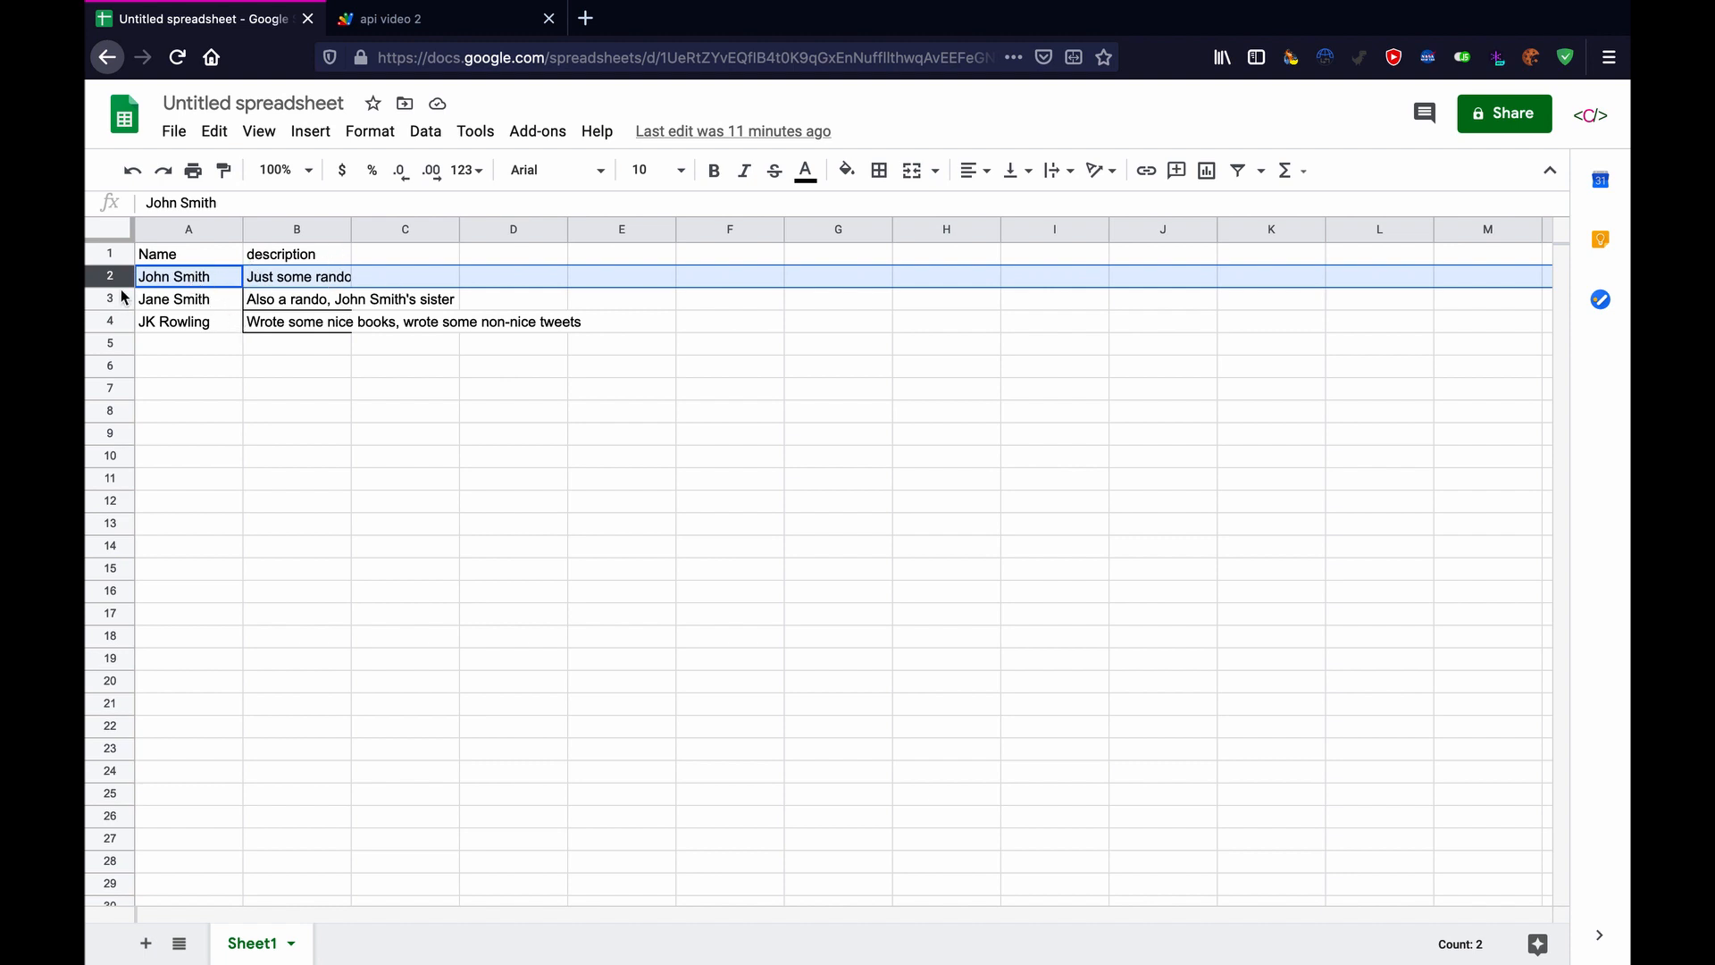
left_click(438, 19)
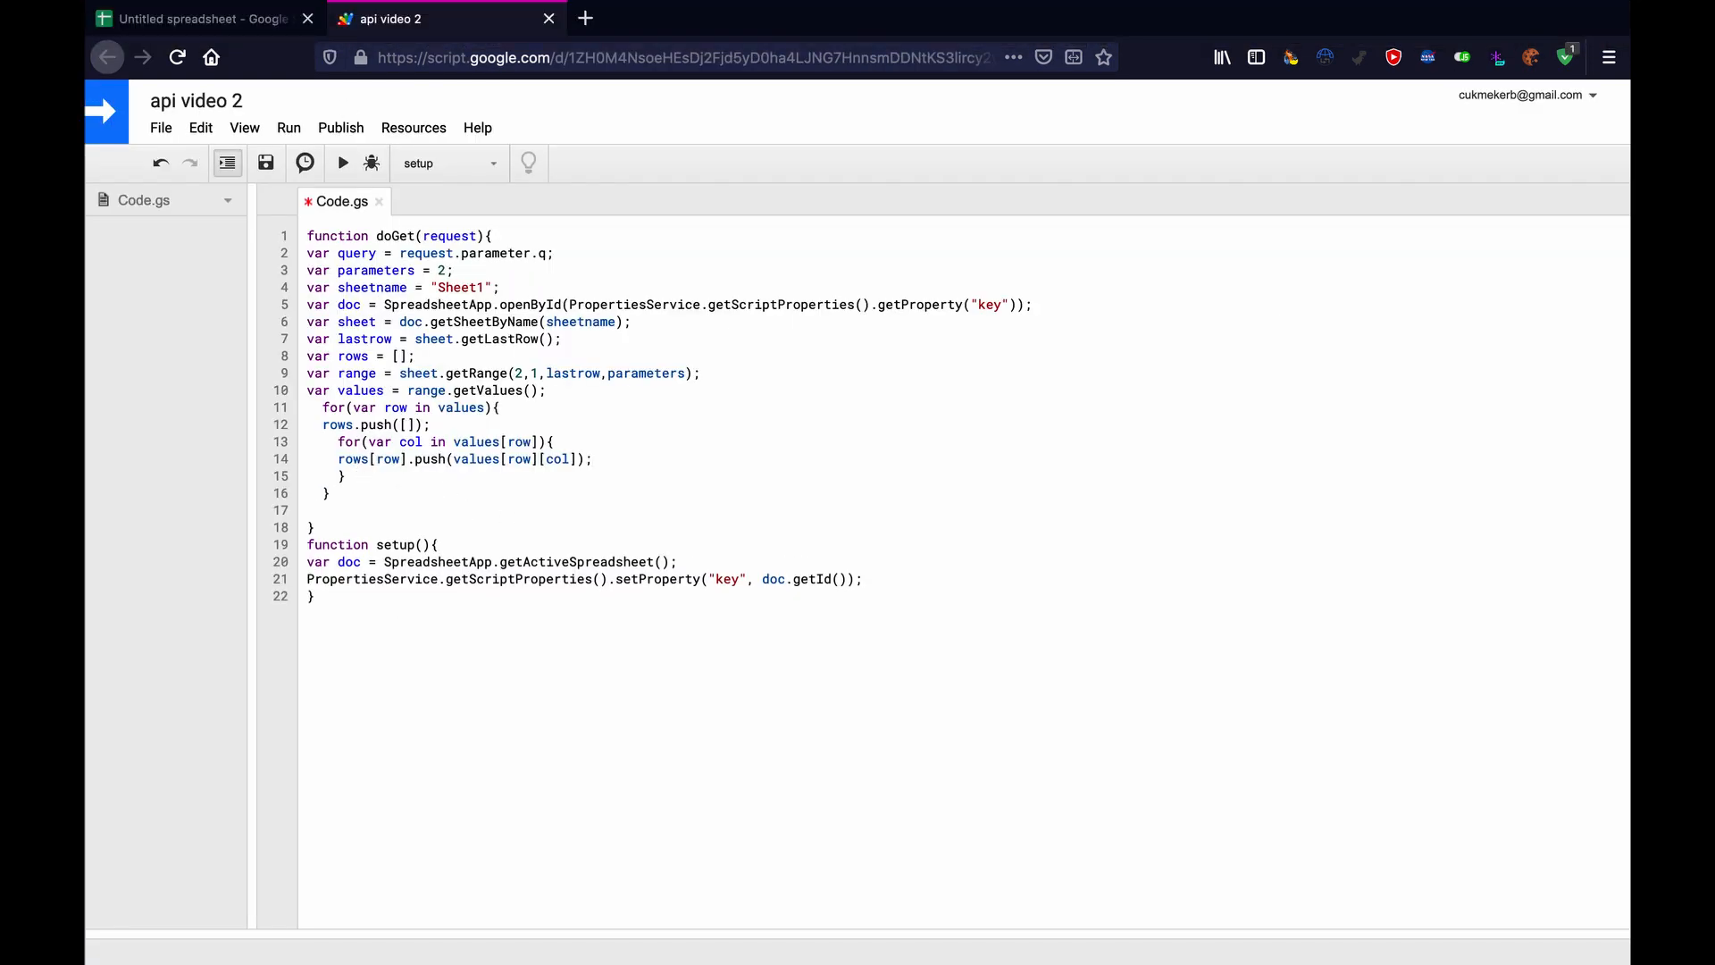
Below the loop, add an if(query != null) condition.
left_click(317, 510)
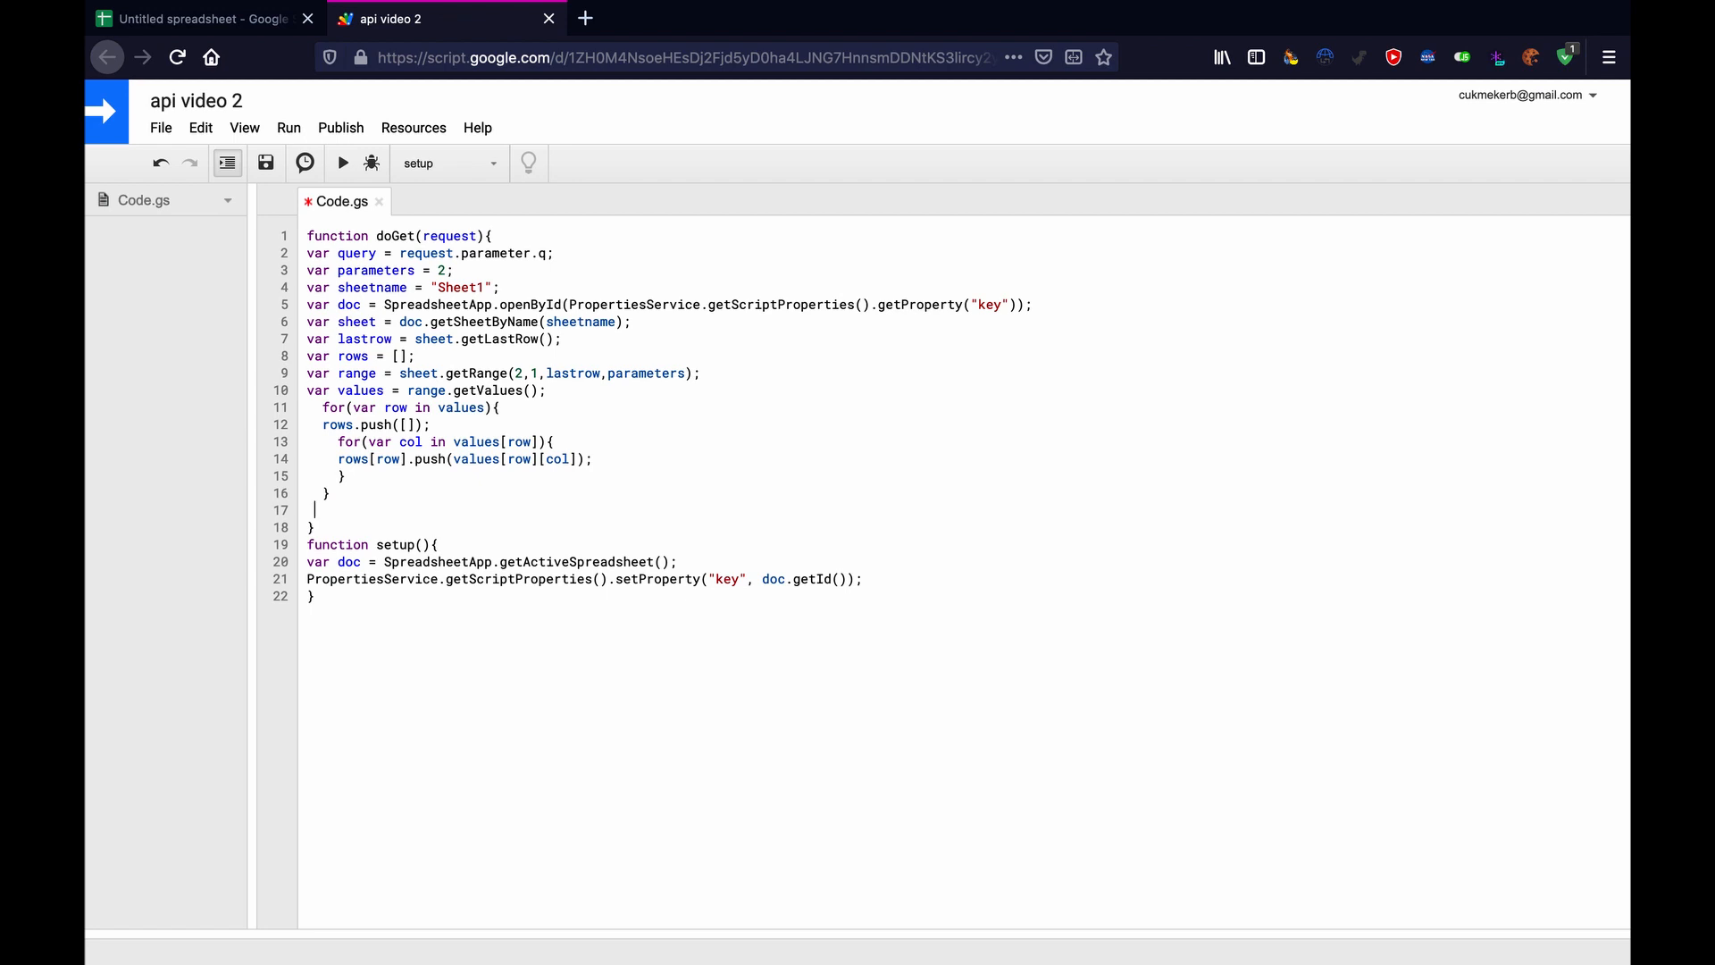
type("if(")
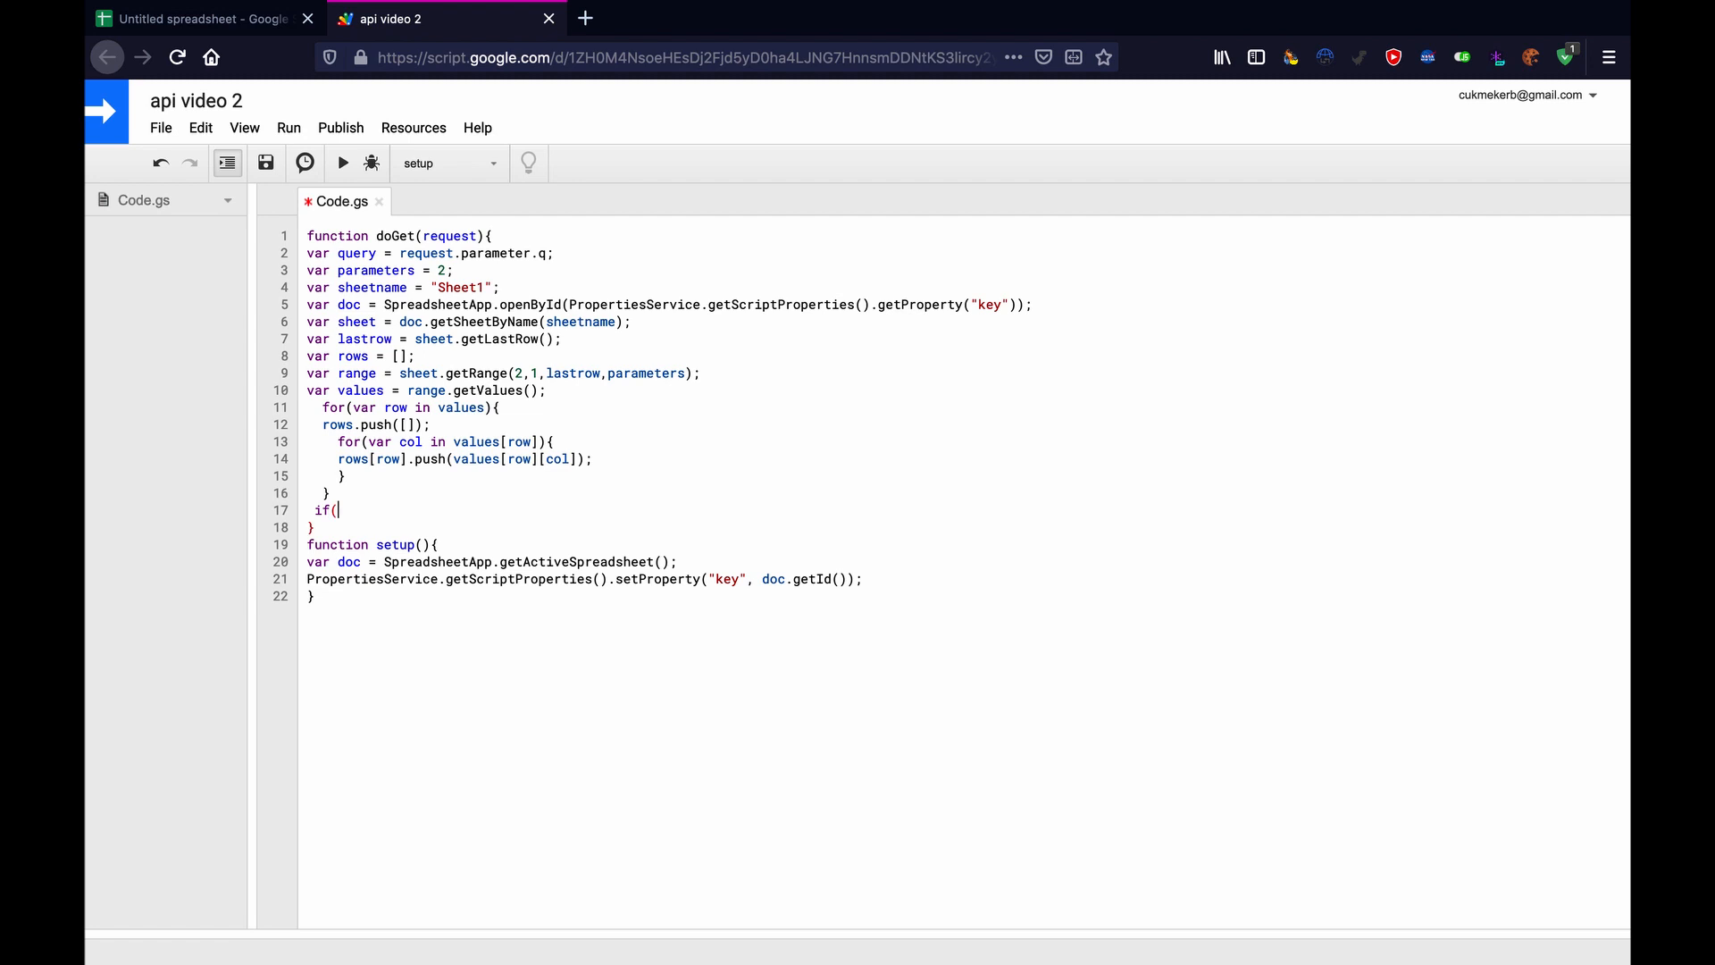
type("que")
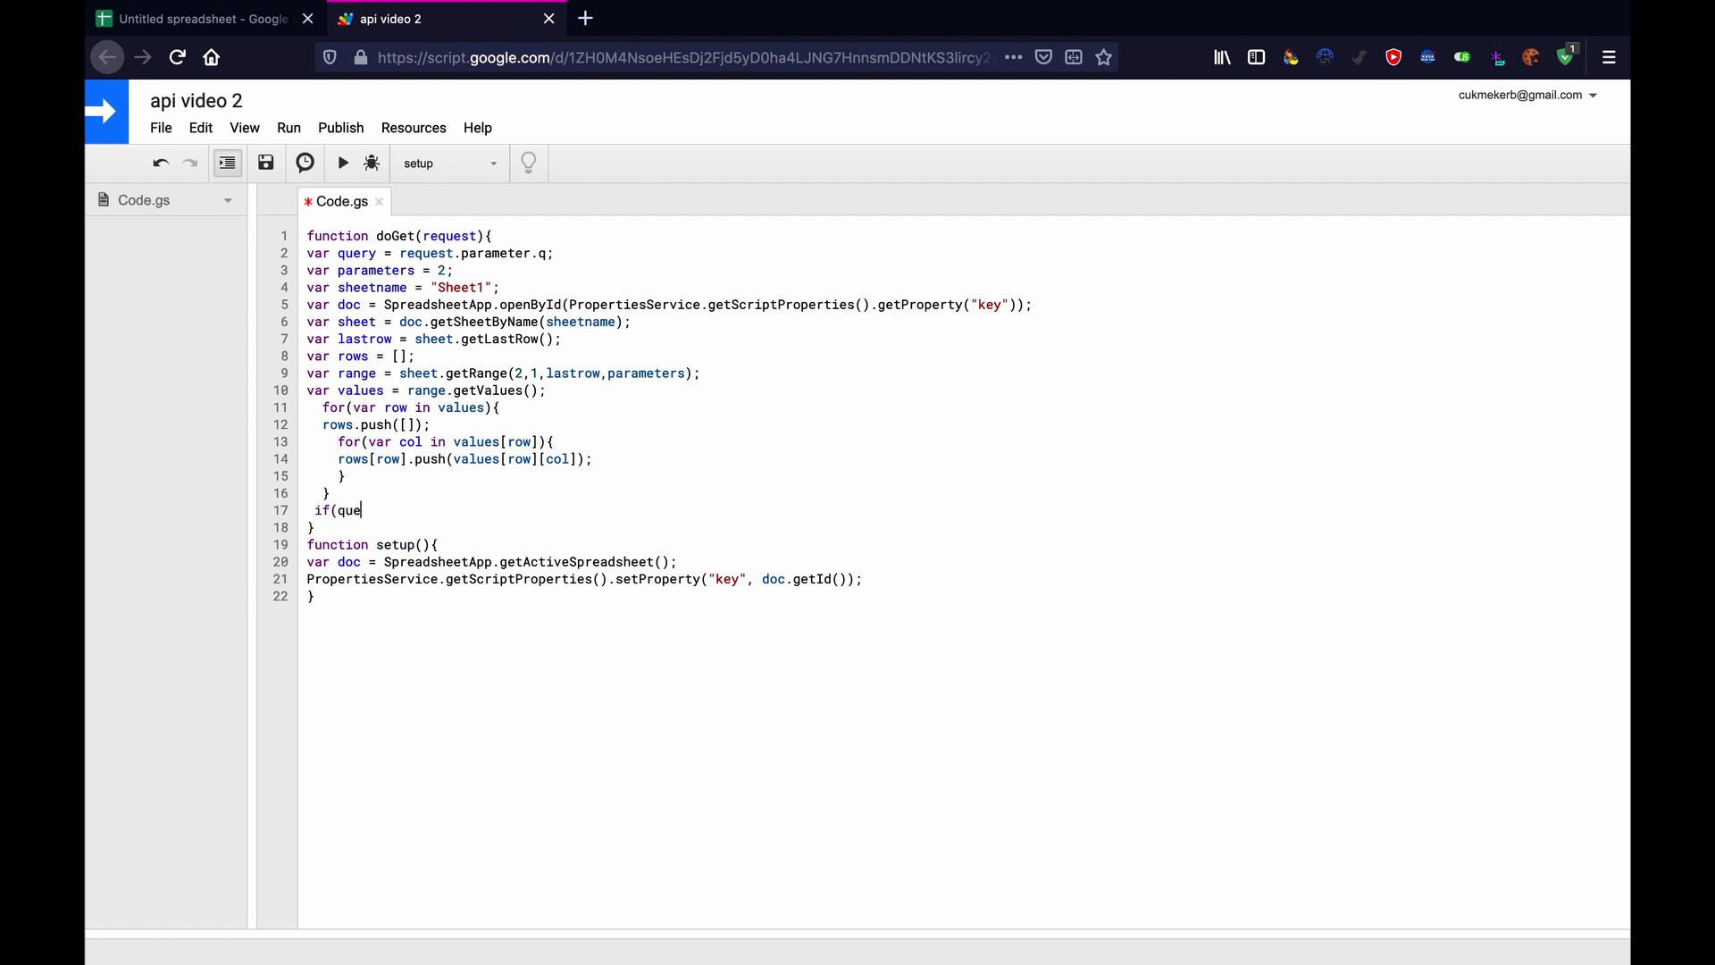
type("ry !")
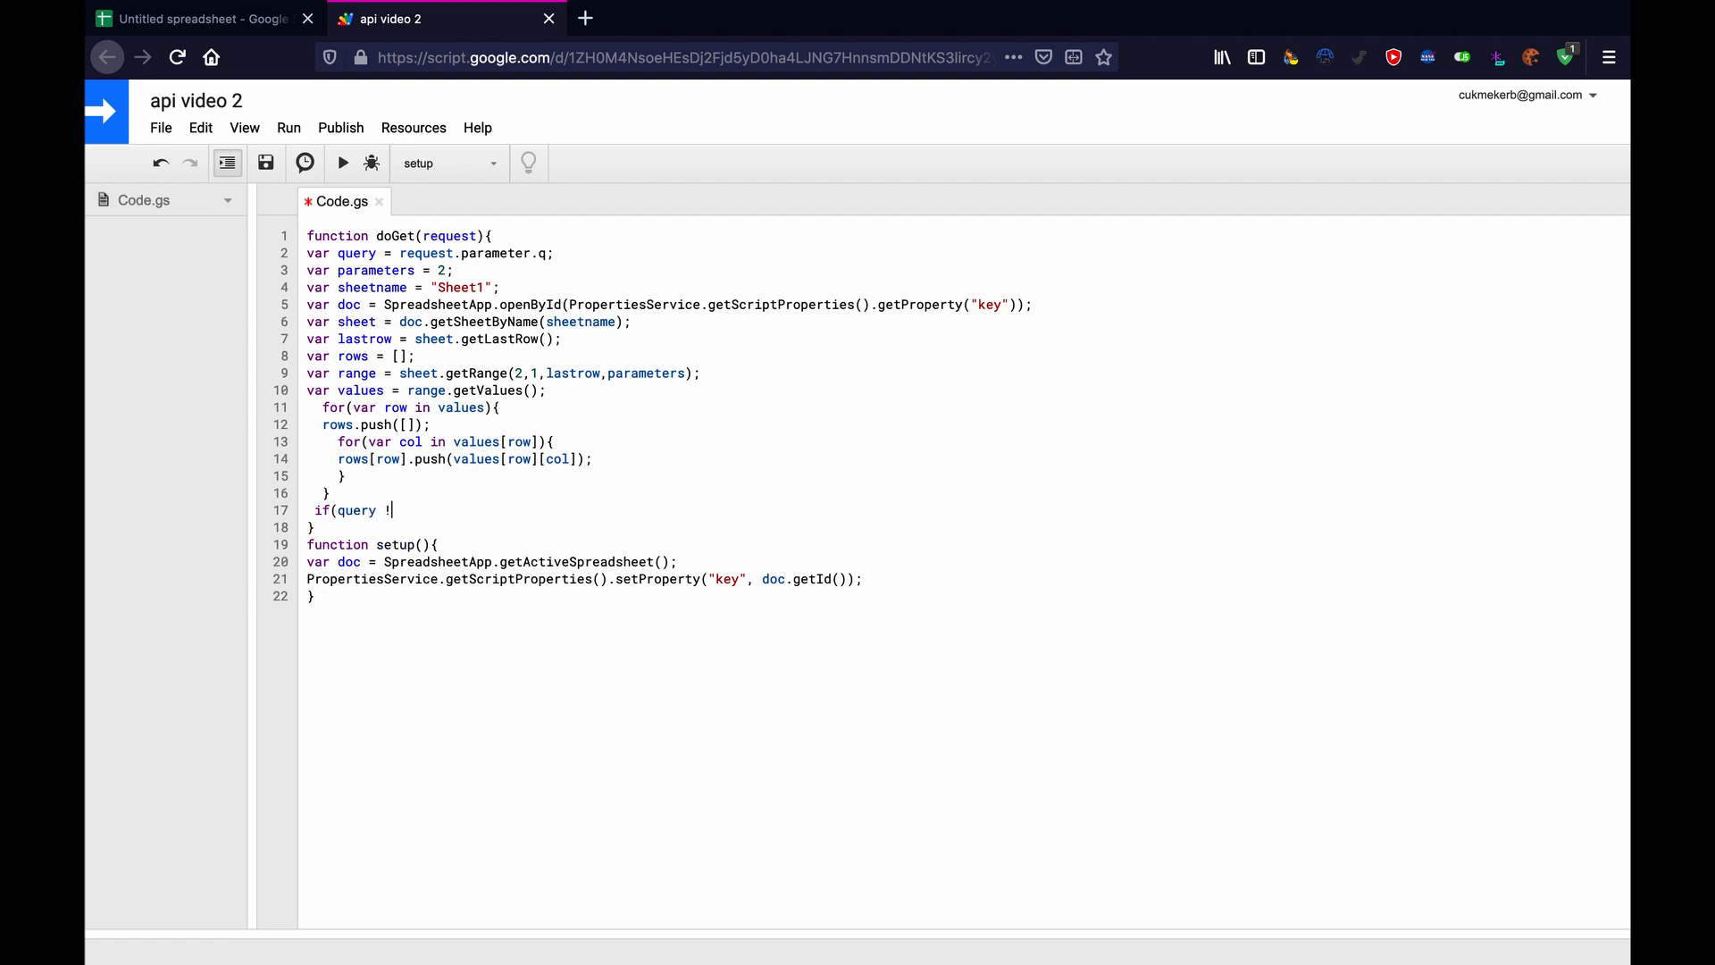
type("= null){")
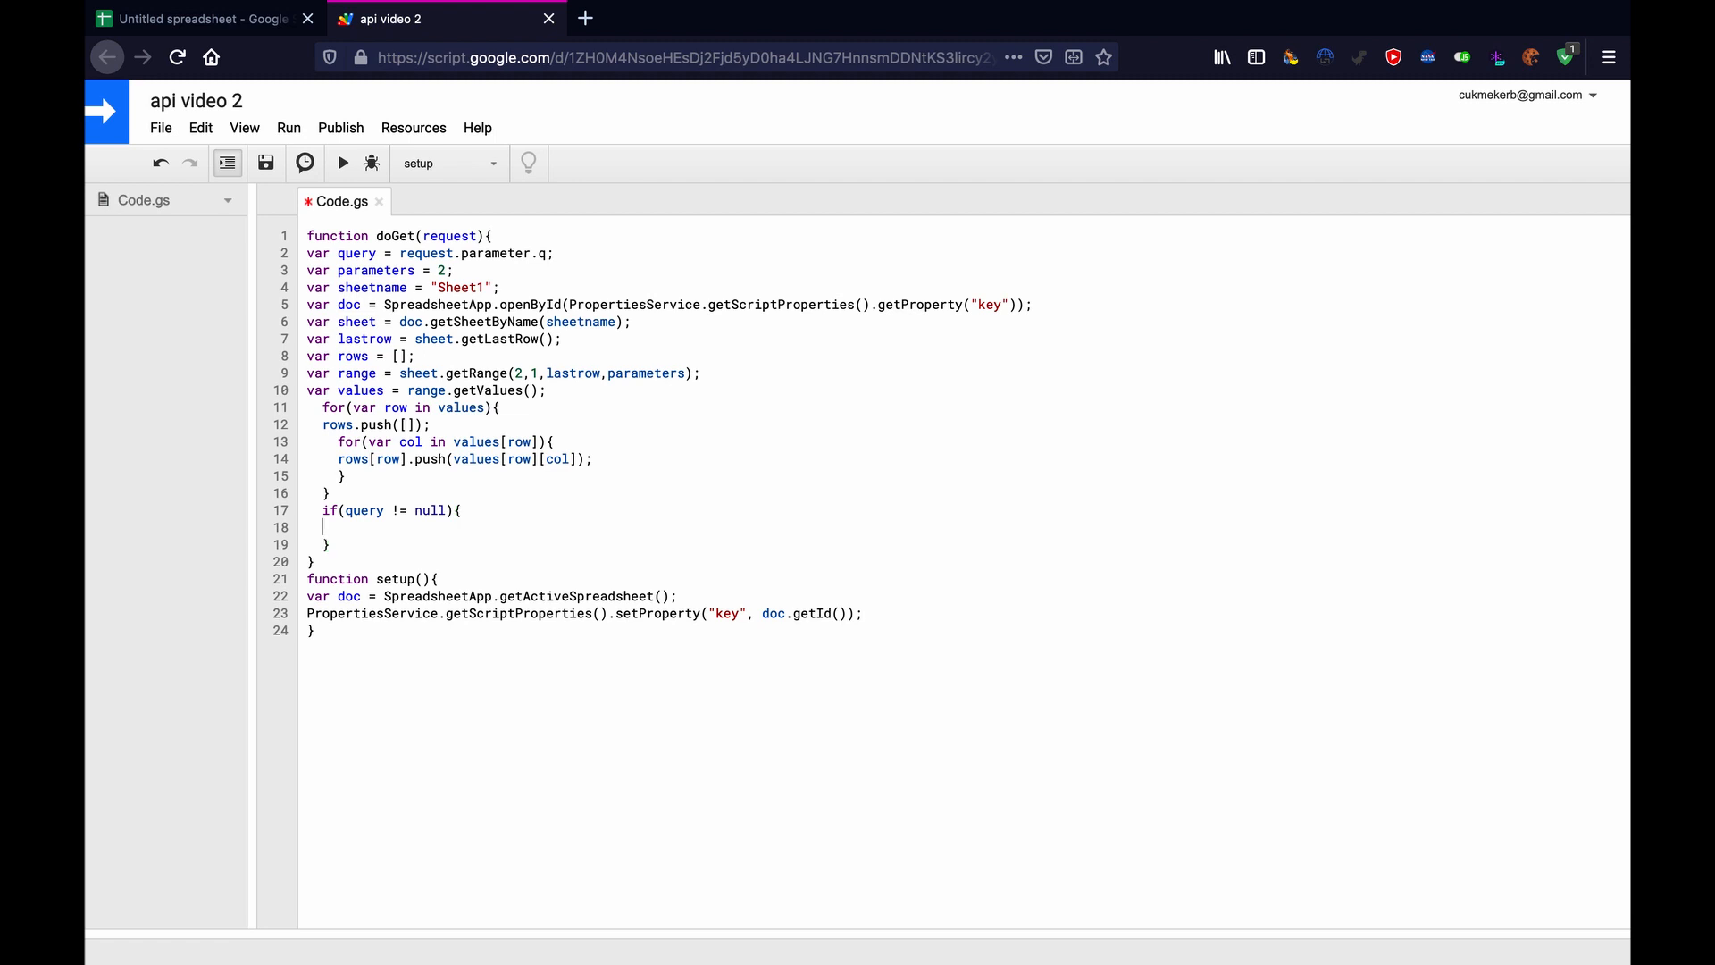
Set var rowstoreturn = rows.filter(a => a[0] == query) inside the if block.
type("vor")
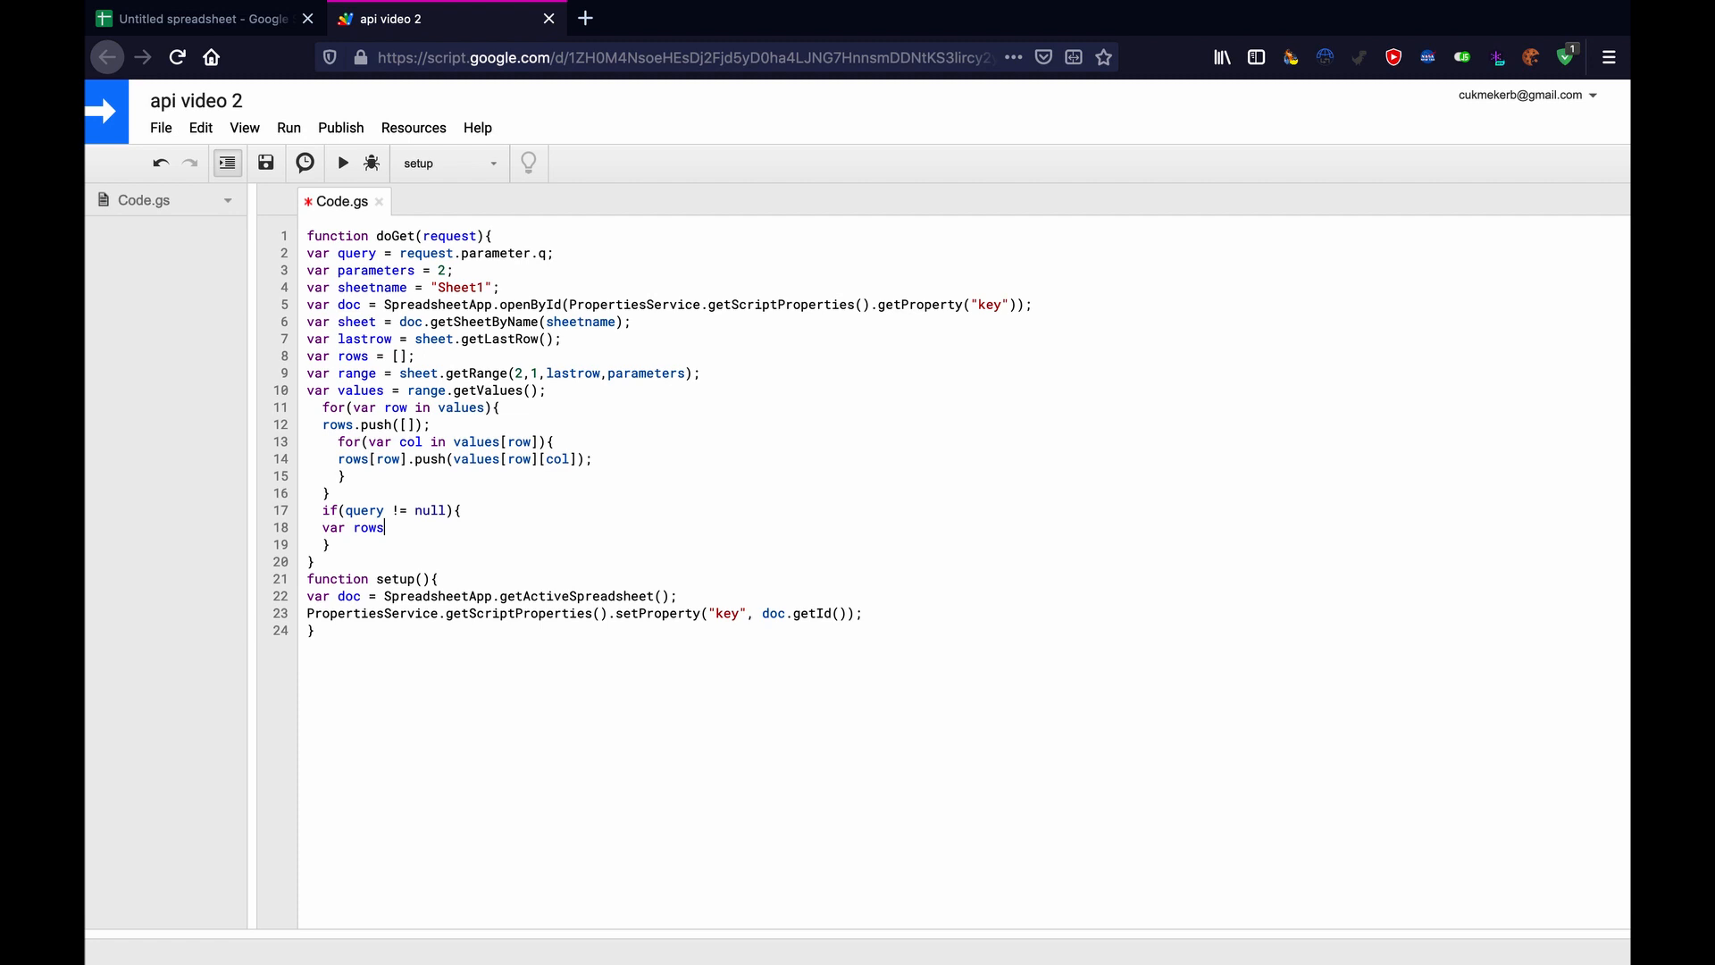
type("toreturn =")
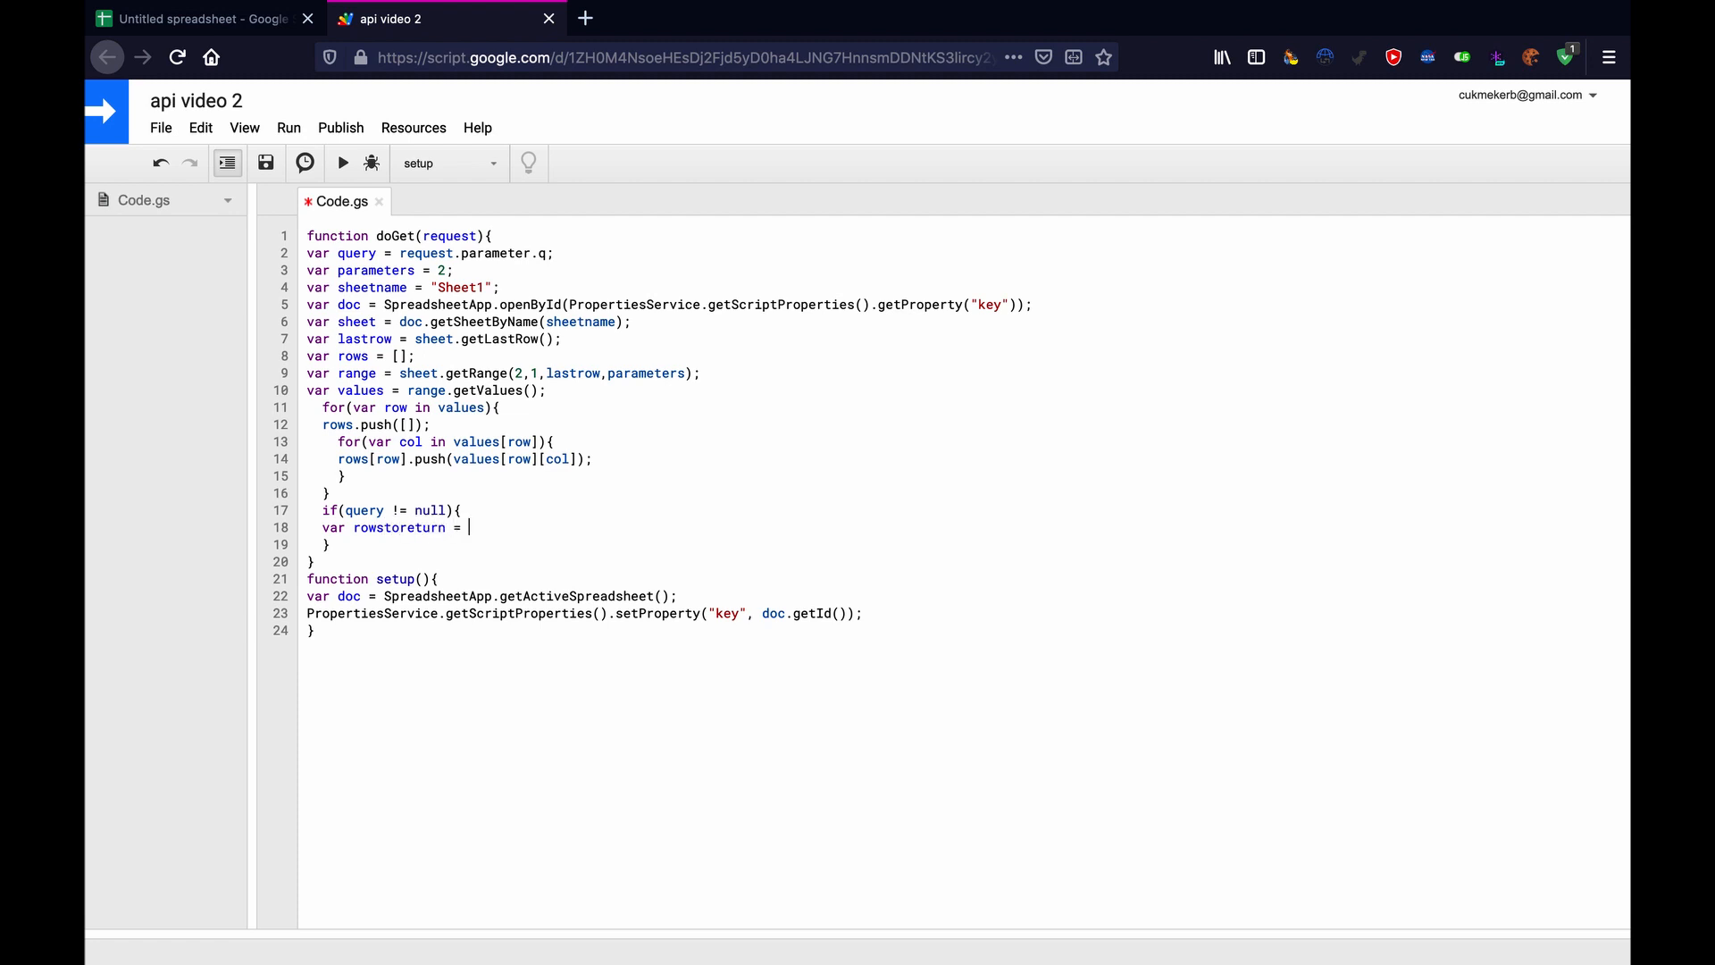
type("rows.")
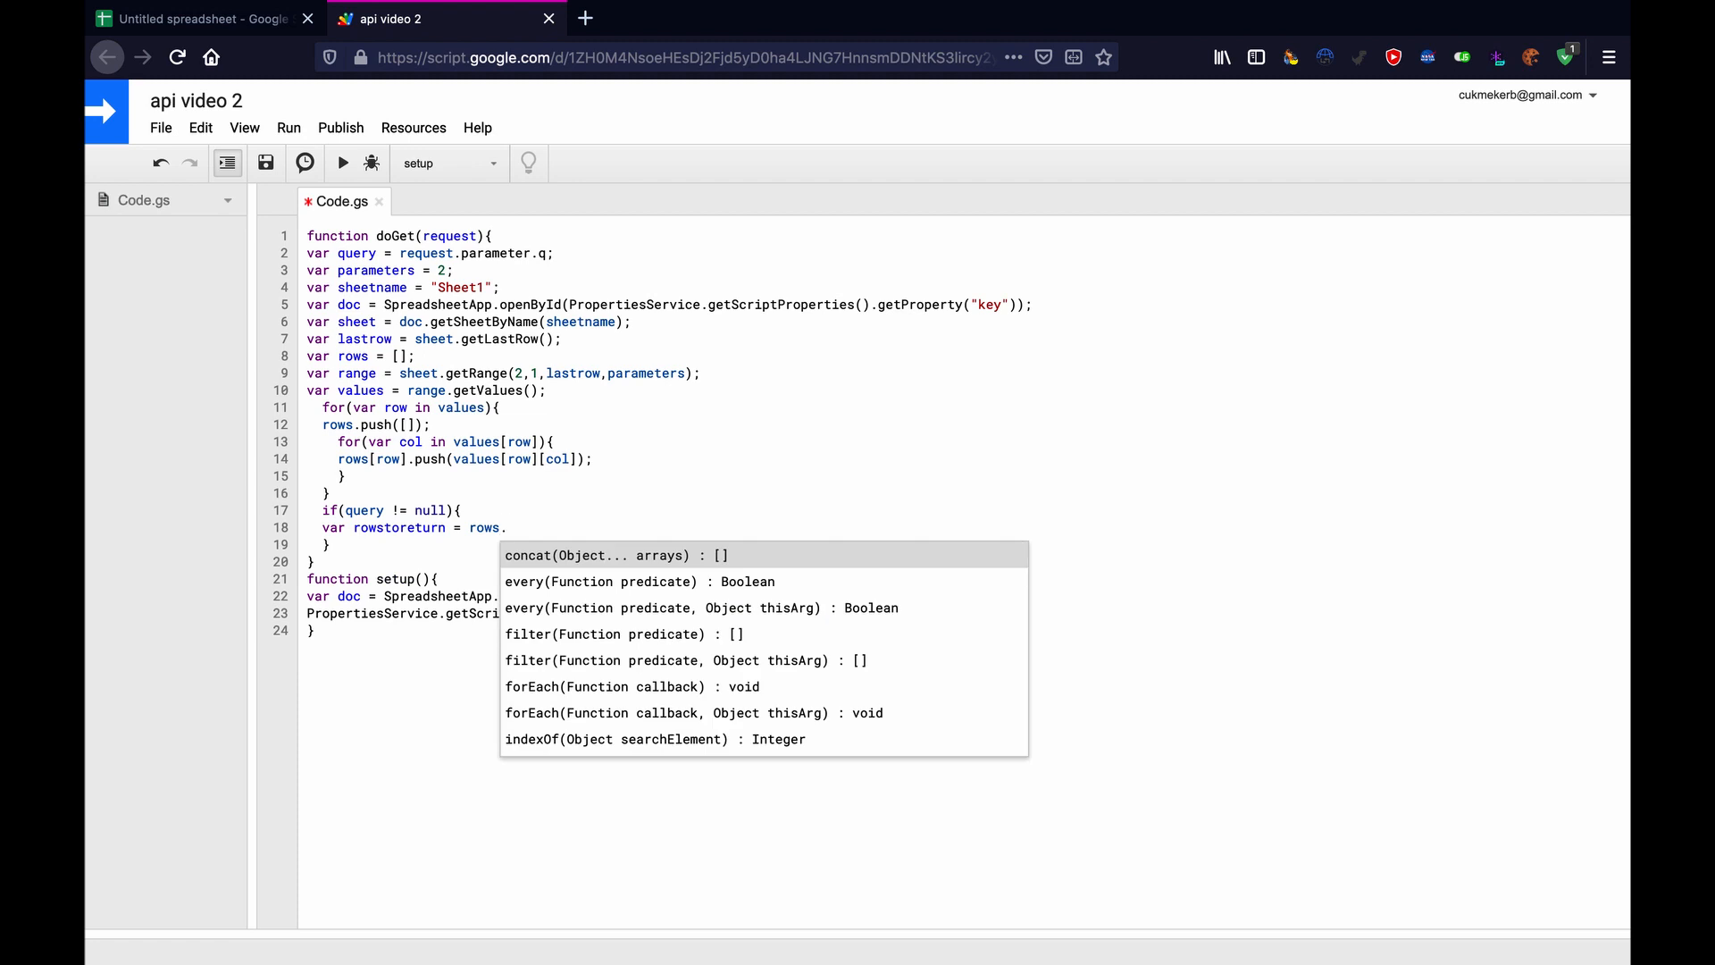
left_click(624, 635)
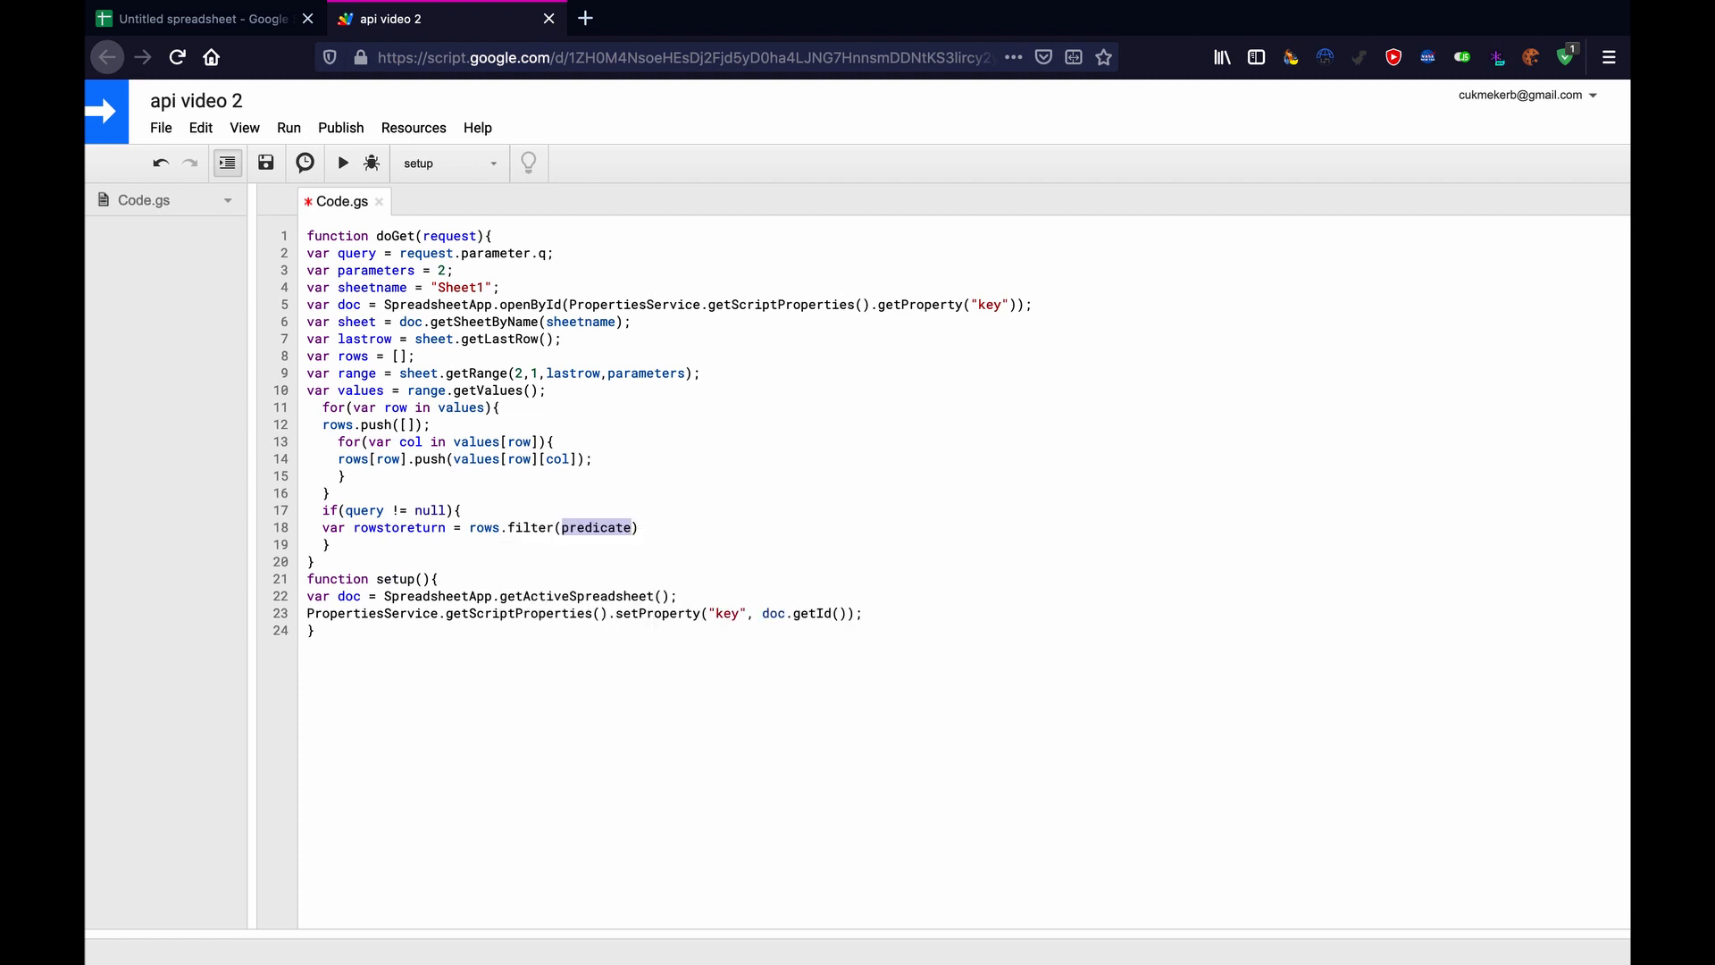
type("a =")
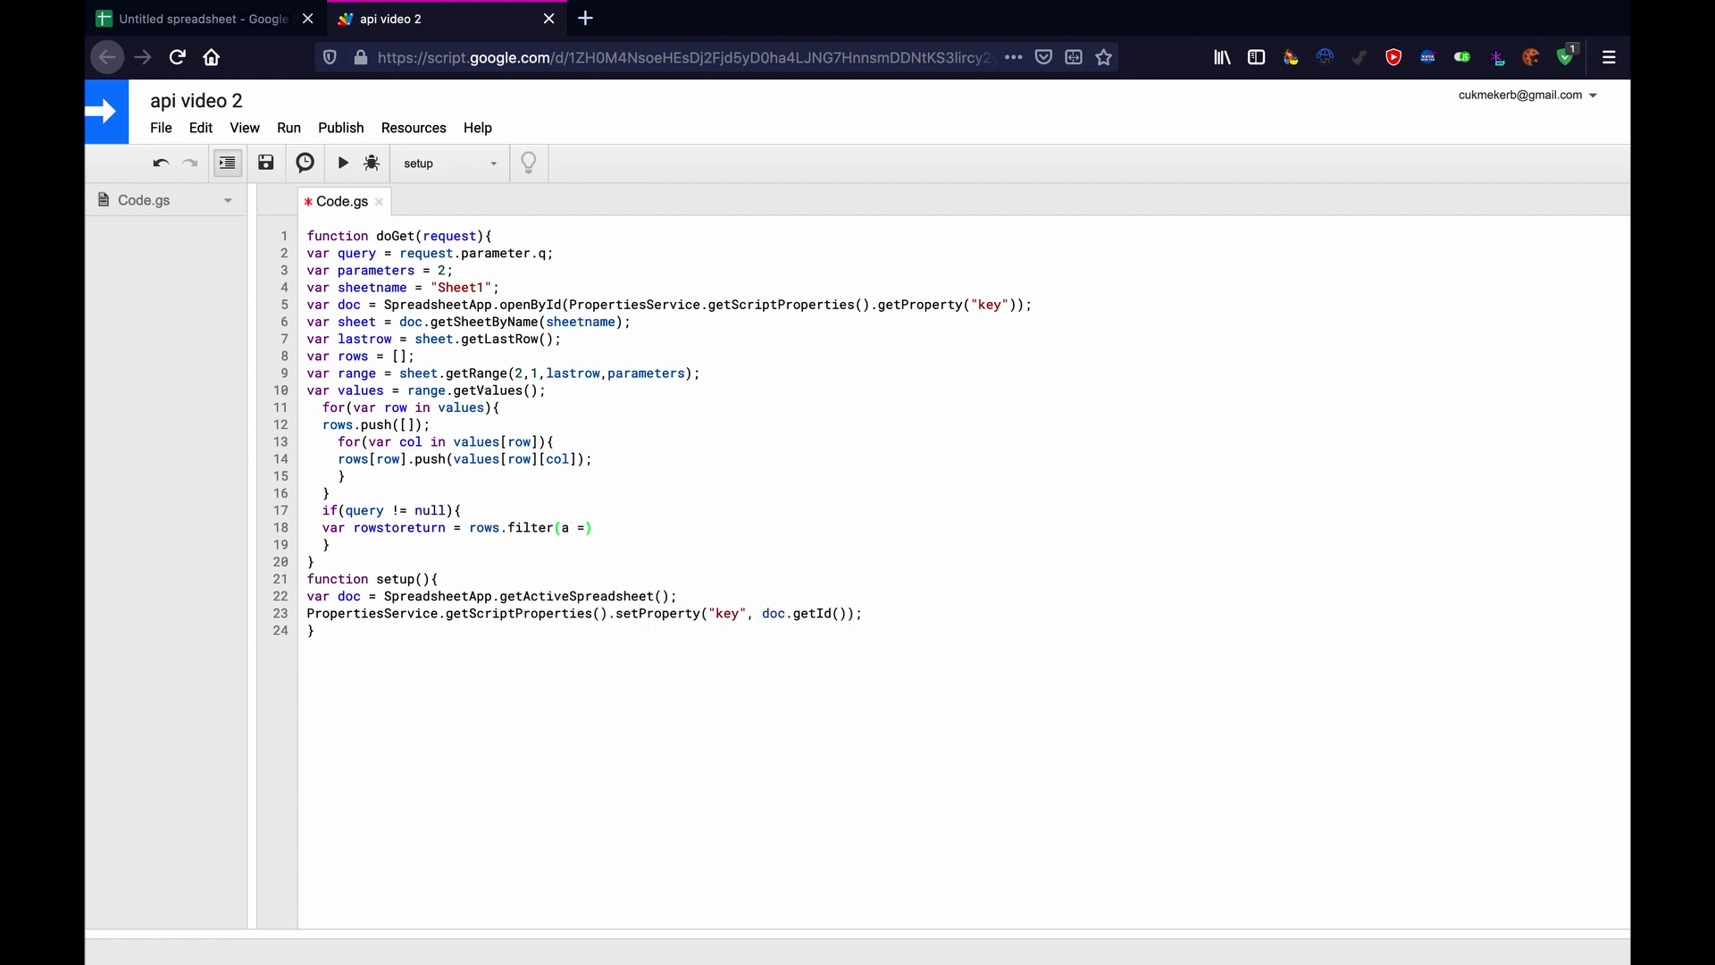
type("=>")
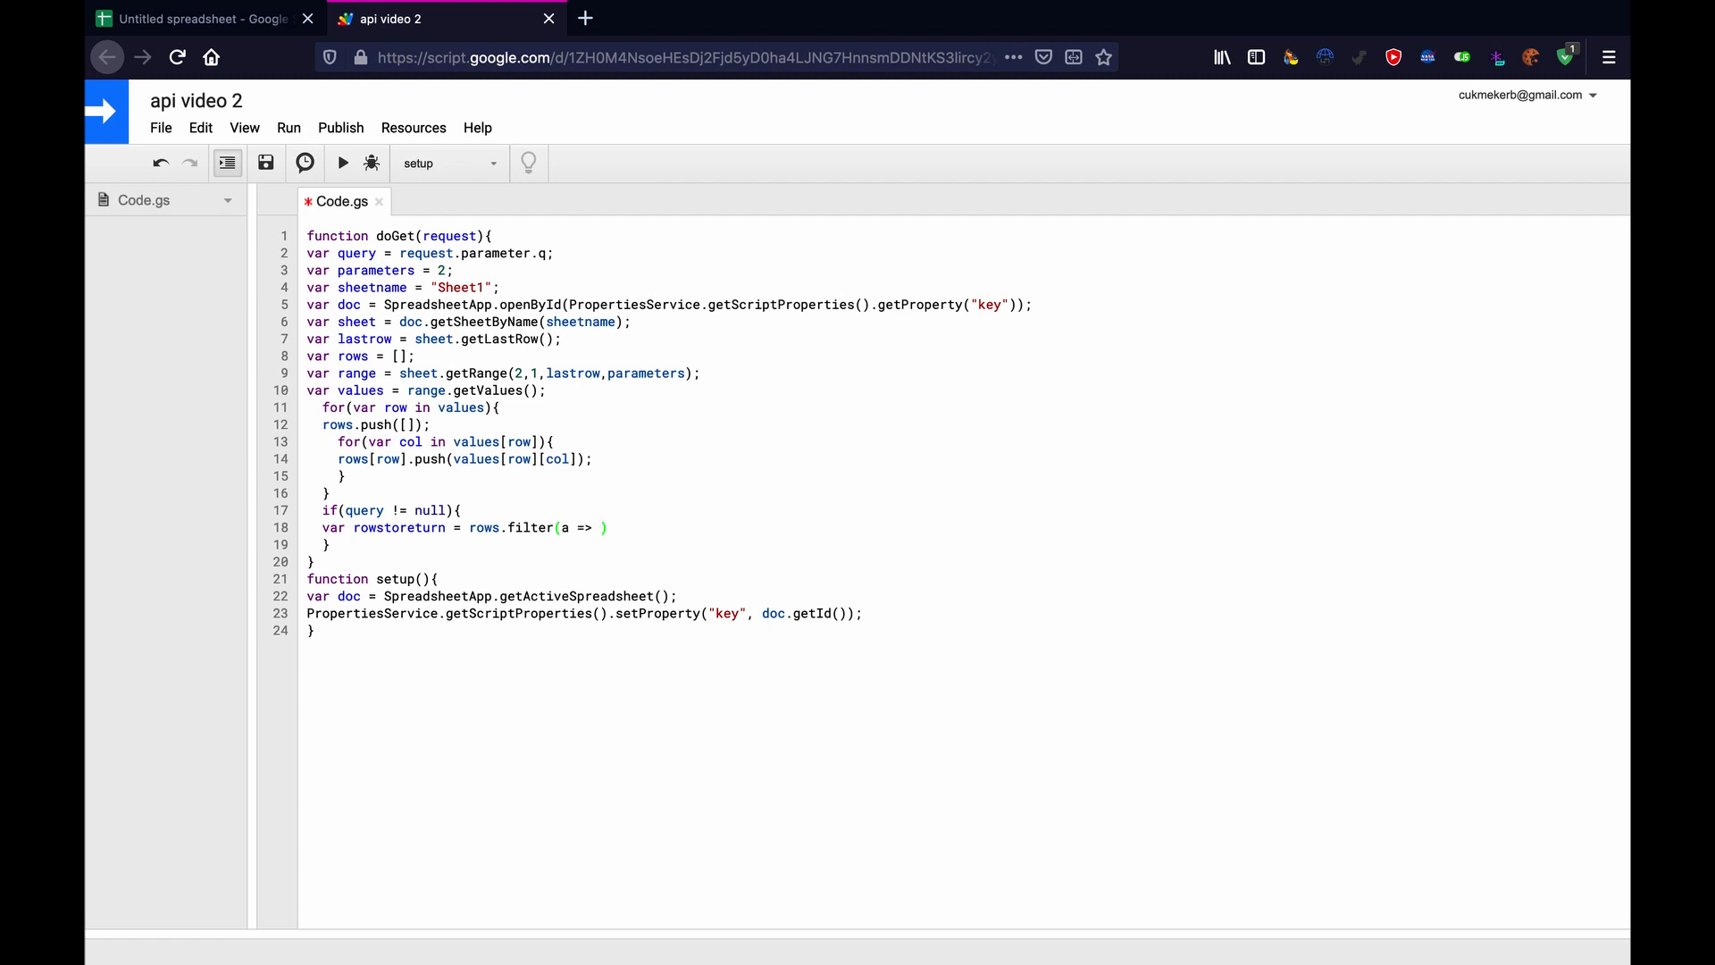
type("a[")
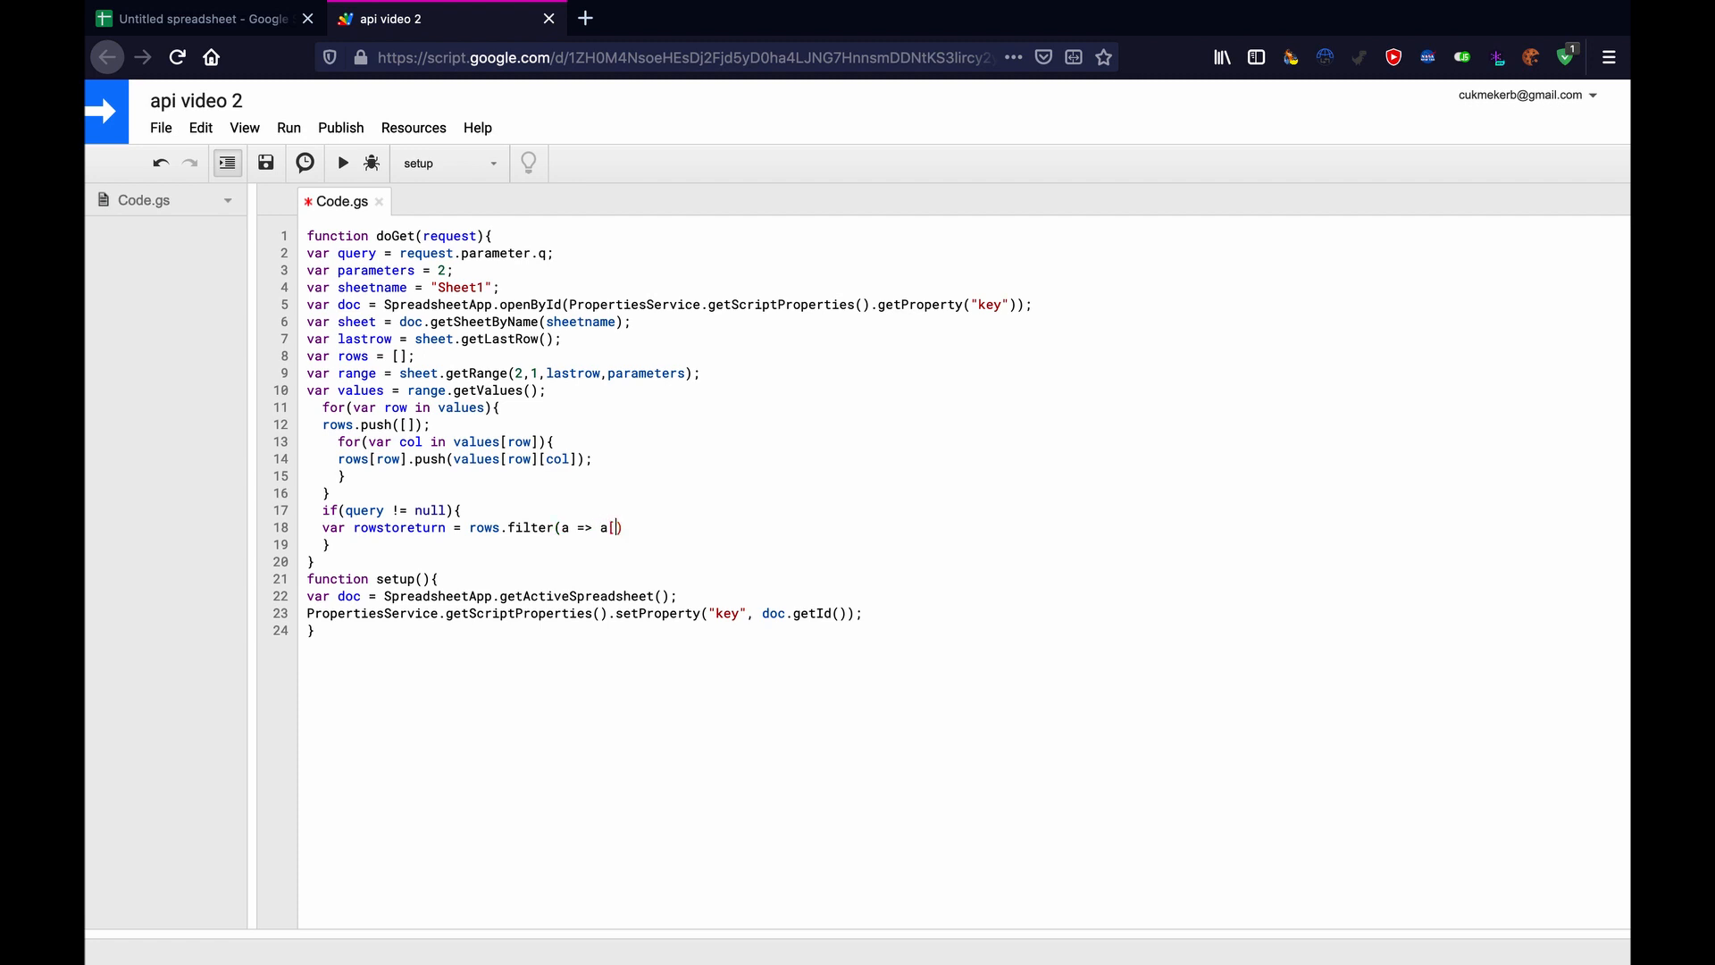
type("0")
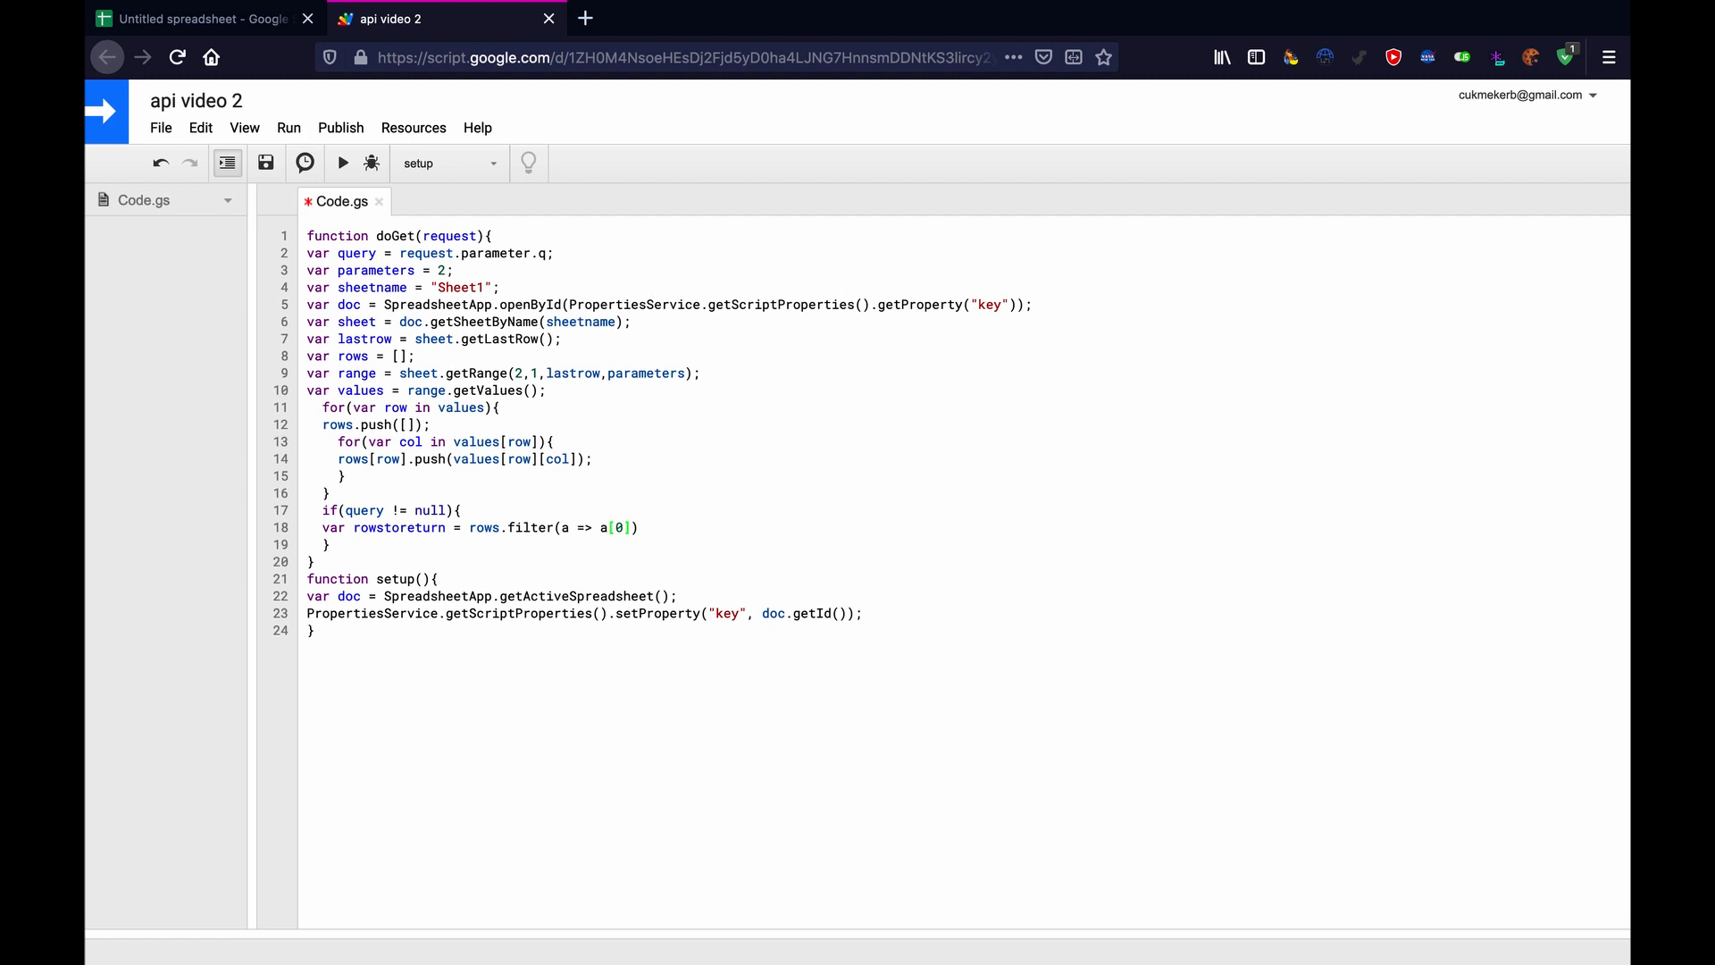
type("== que")
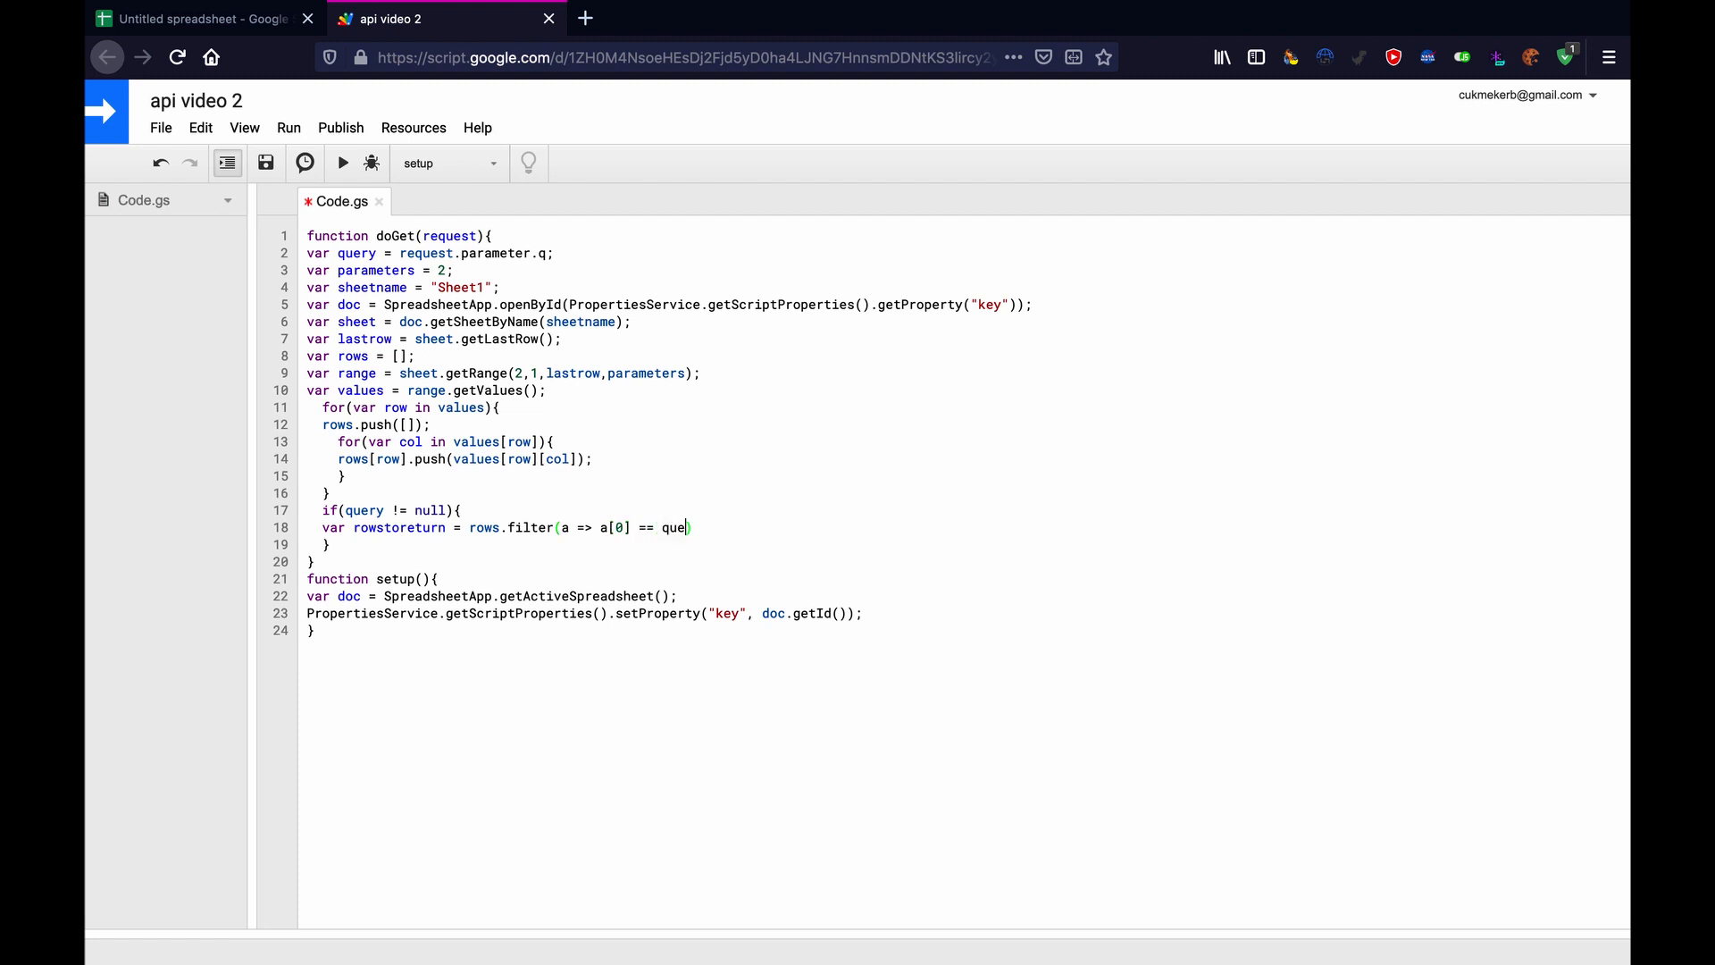
type("ry)")
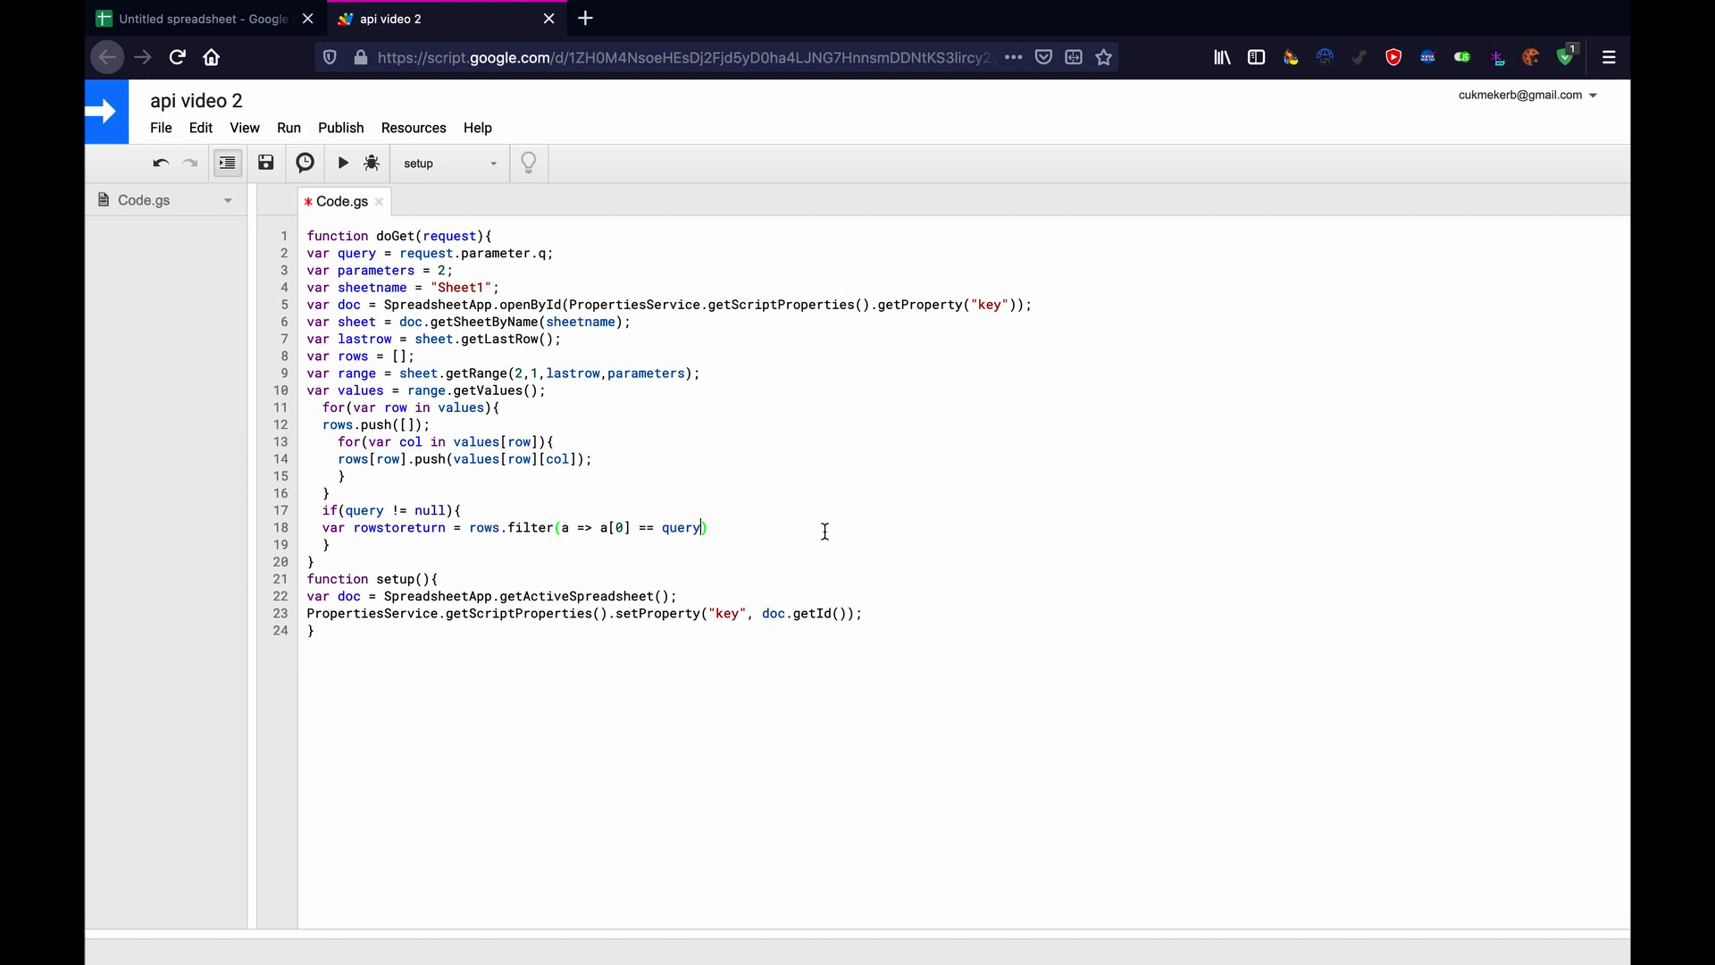
left_click(197, 19)
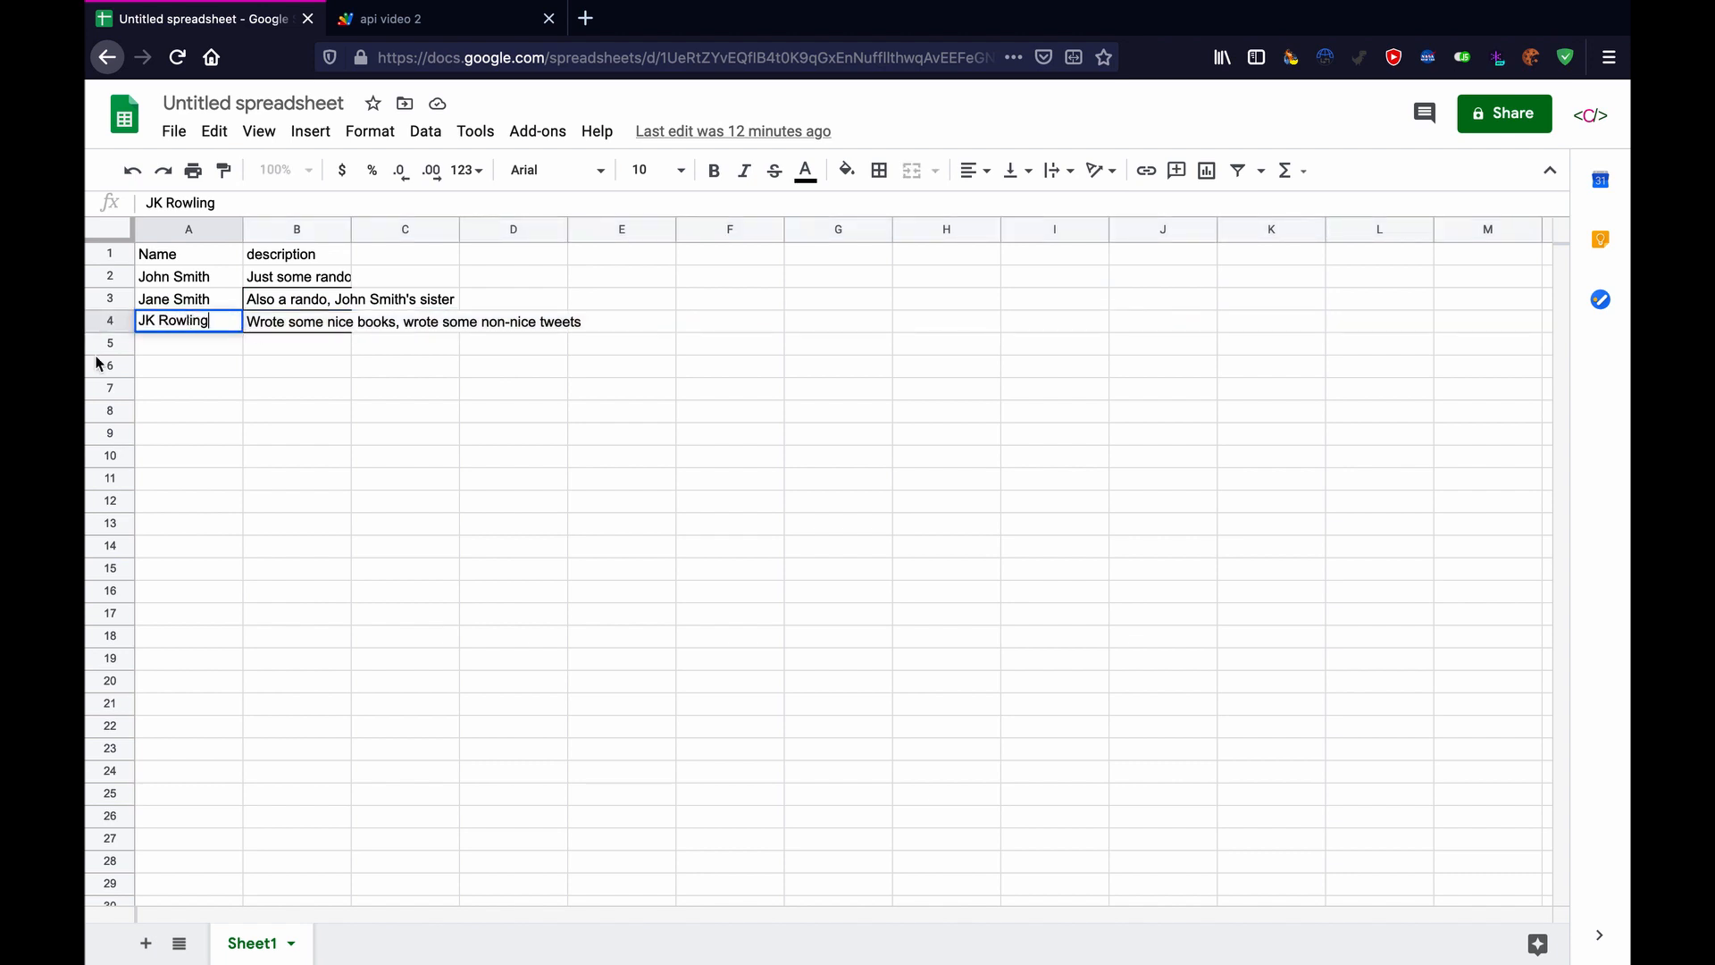
Write a return ContentService call wrapping JSON.stringify on line 19 of the query branch.
left_click(391, 19)
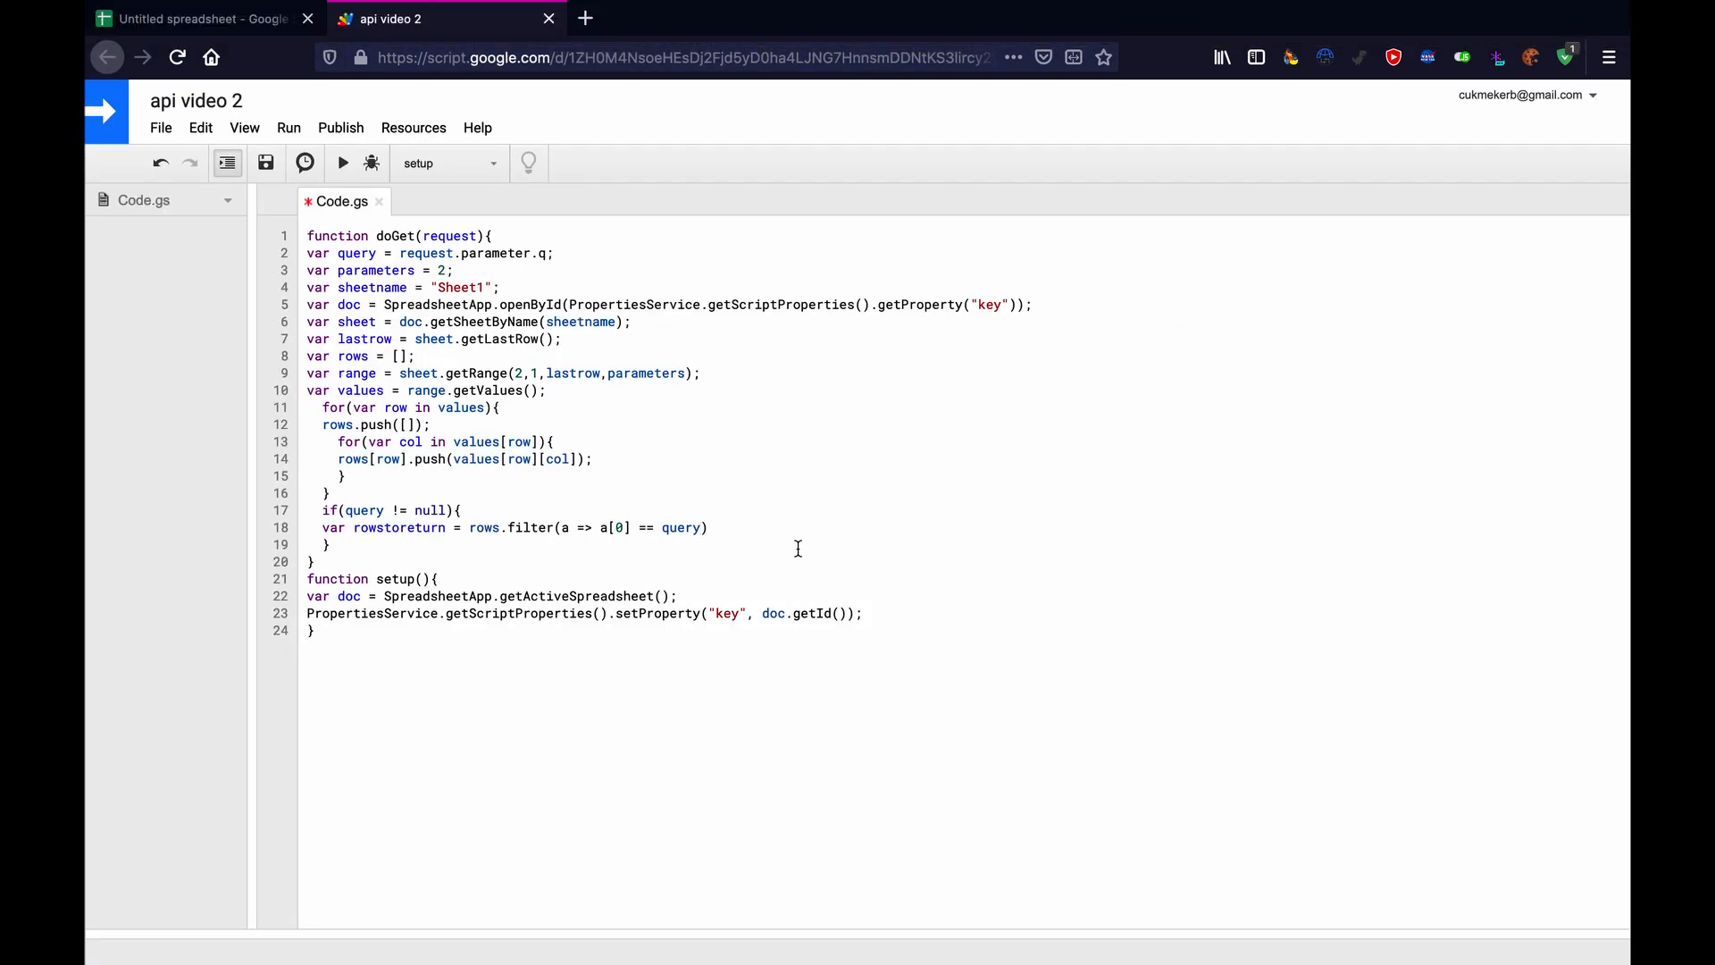
type(";")
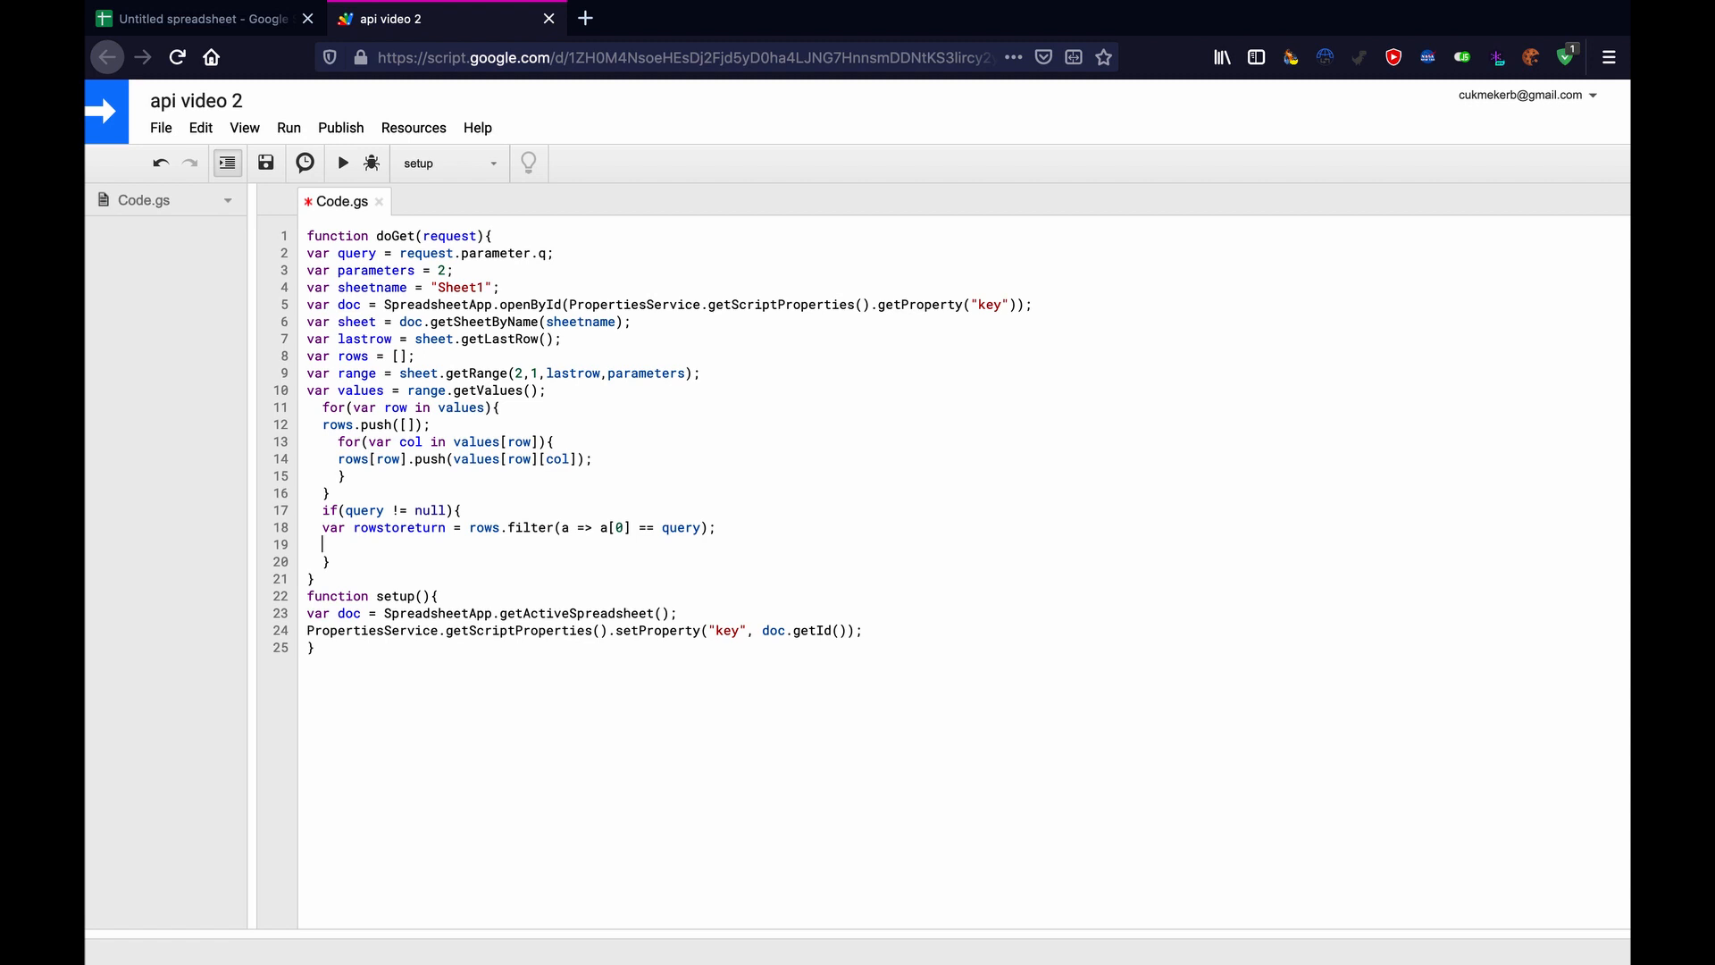
type("ret")
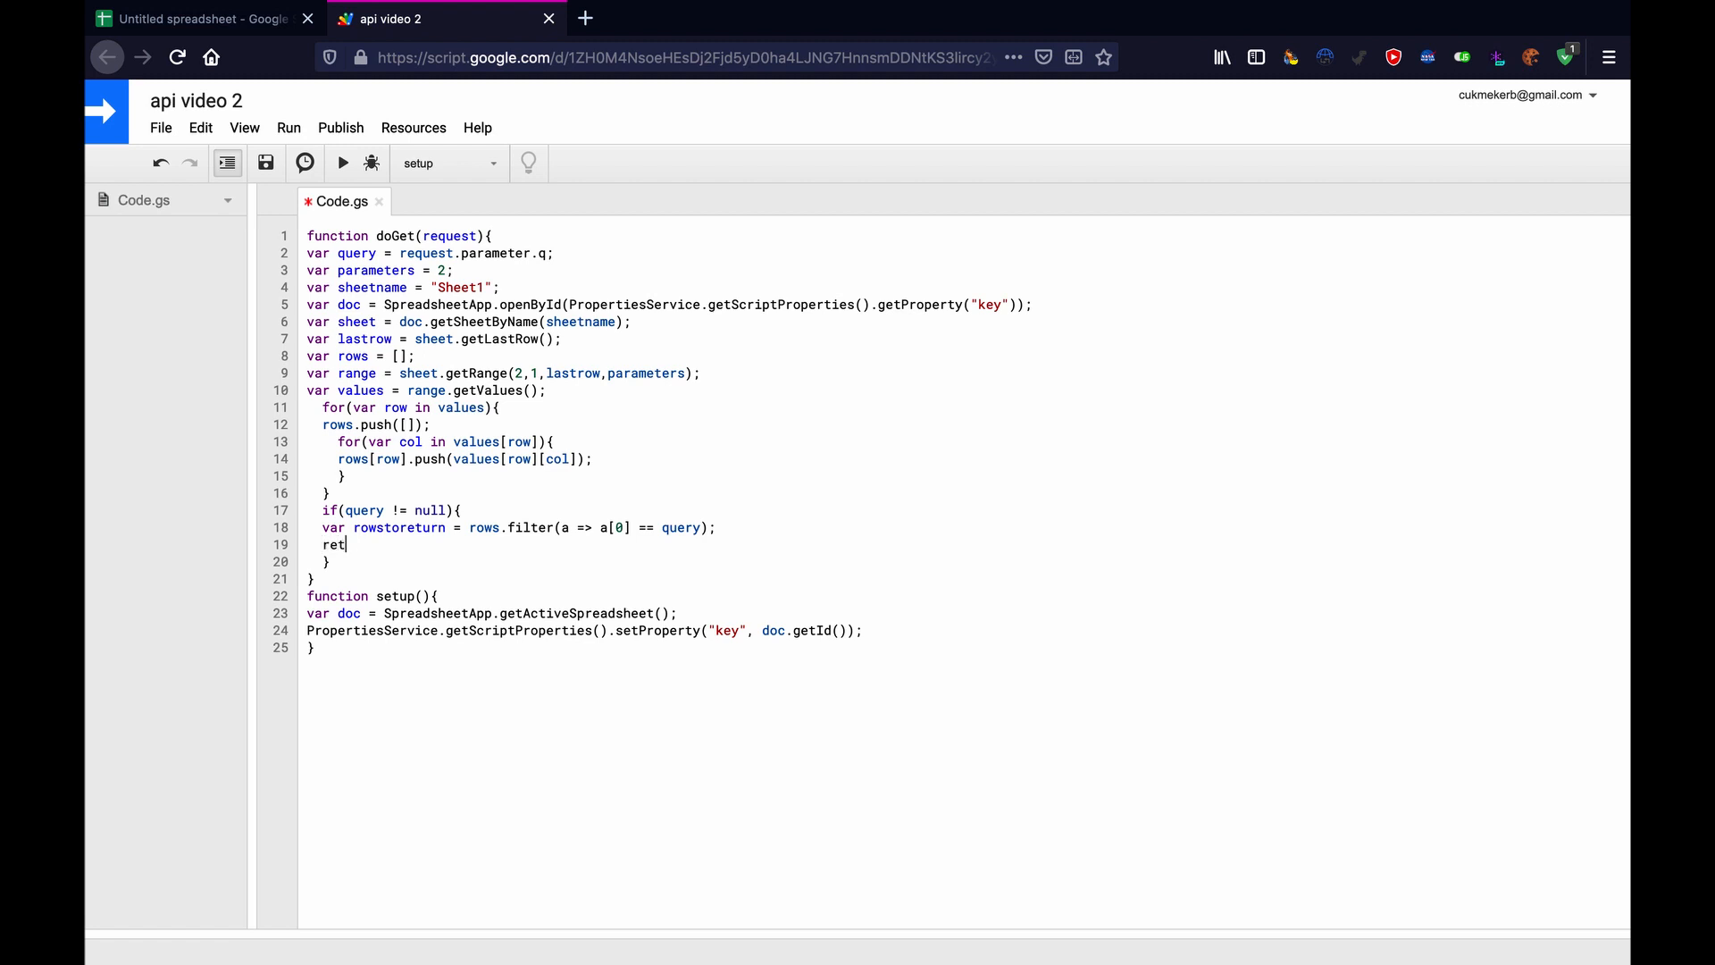
type("urn")
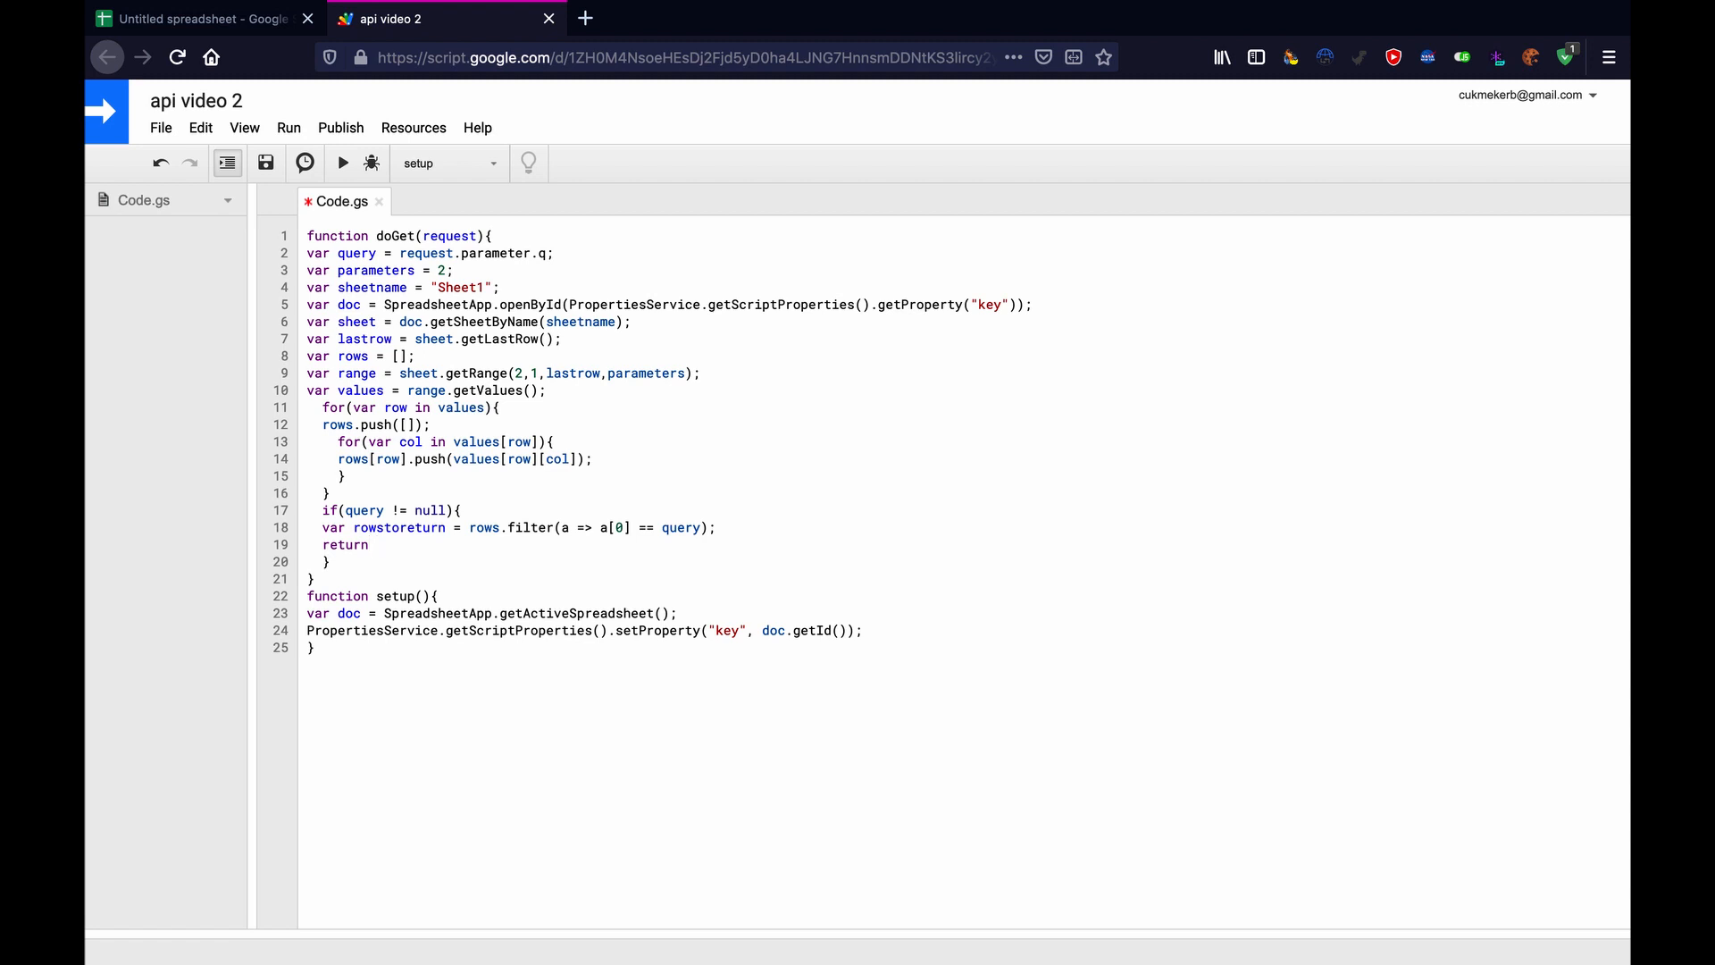
type("ContentS")
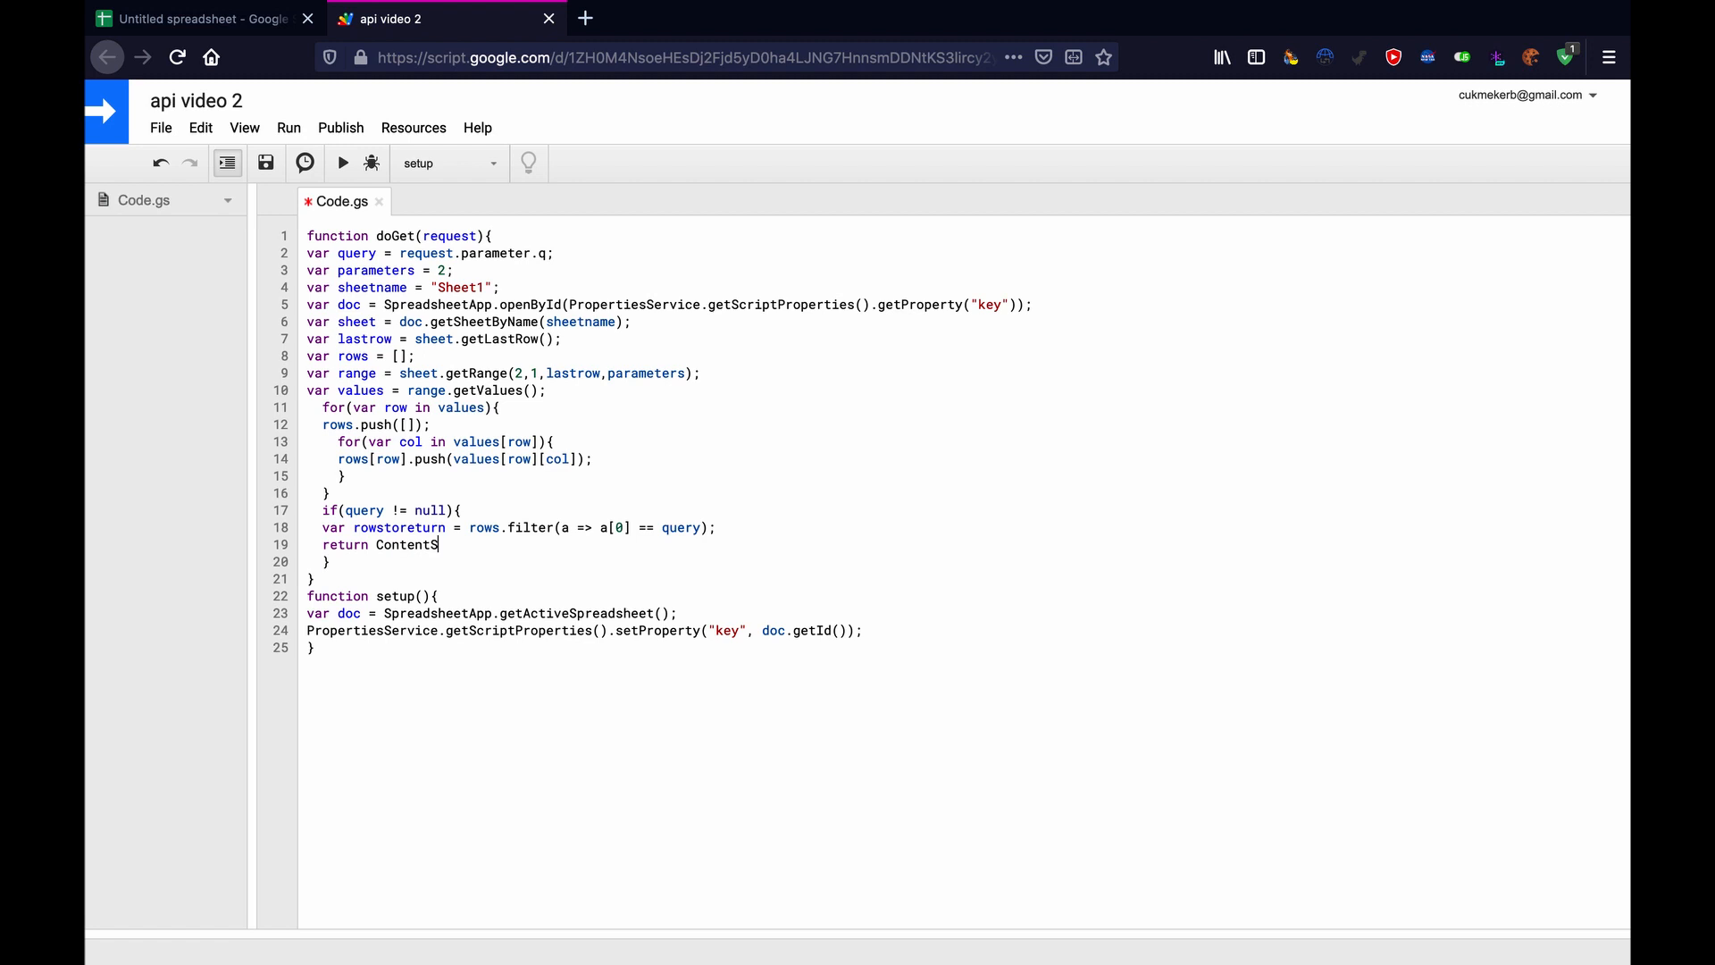
type("er")
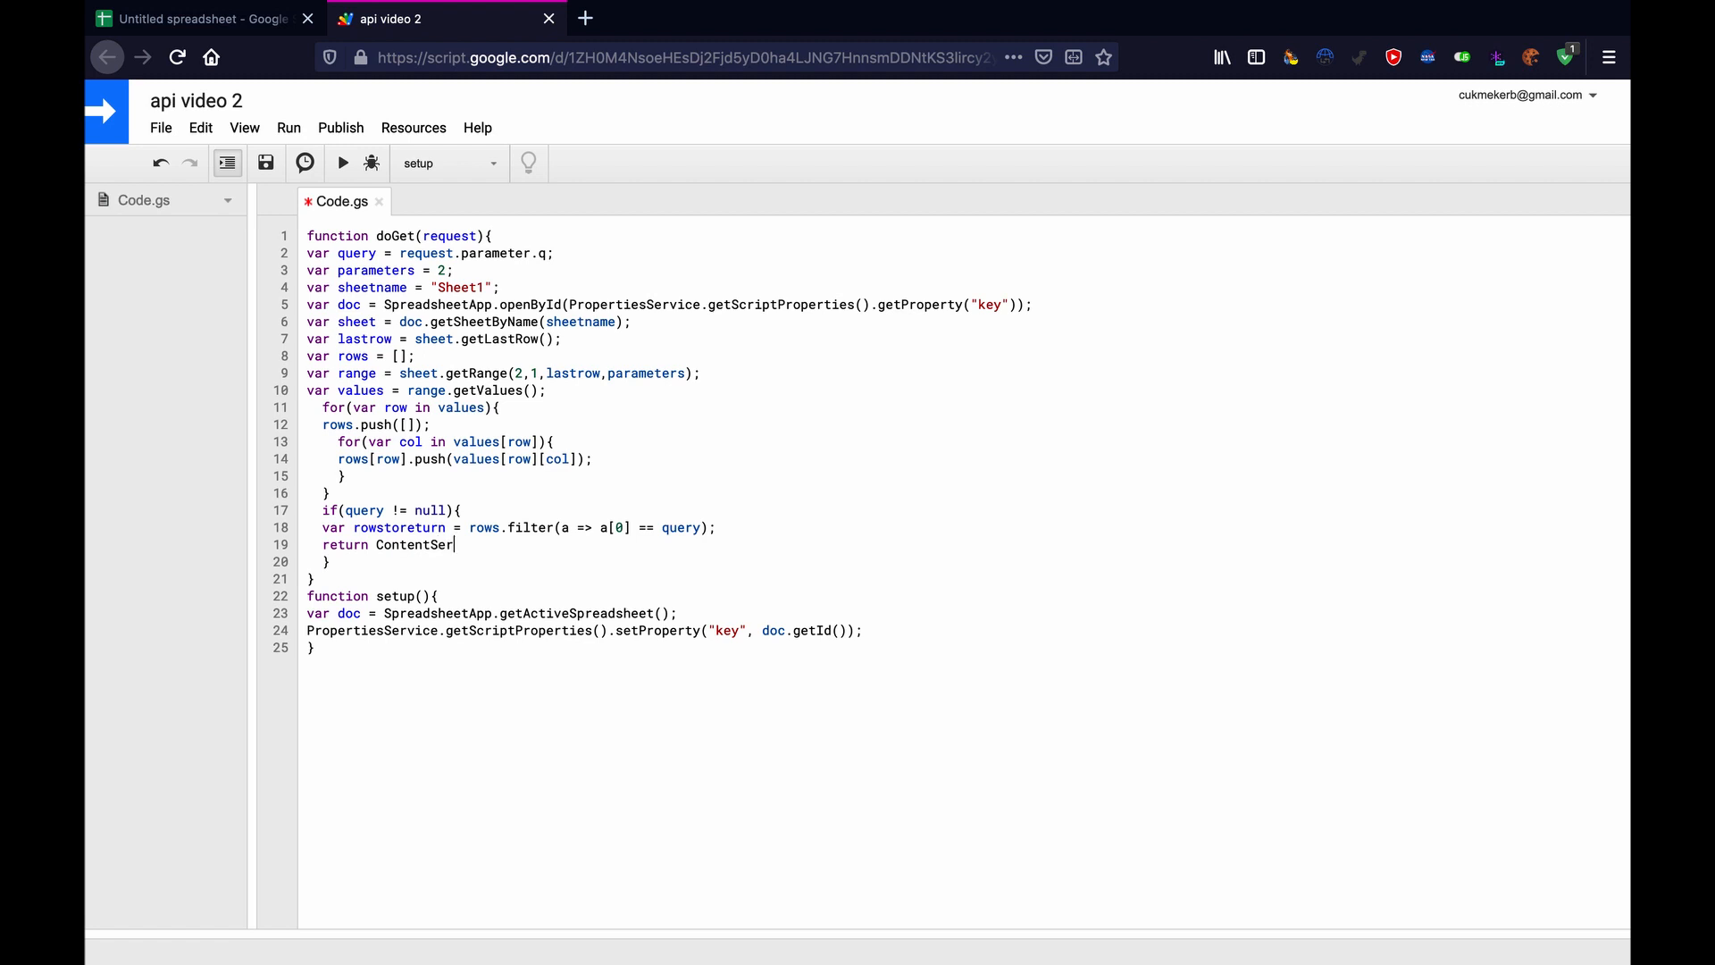
type("vice")
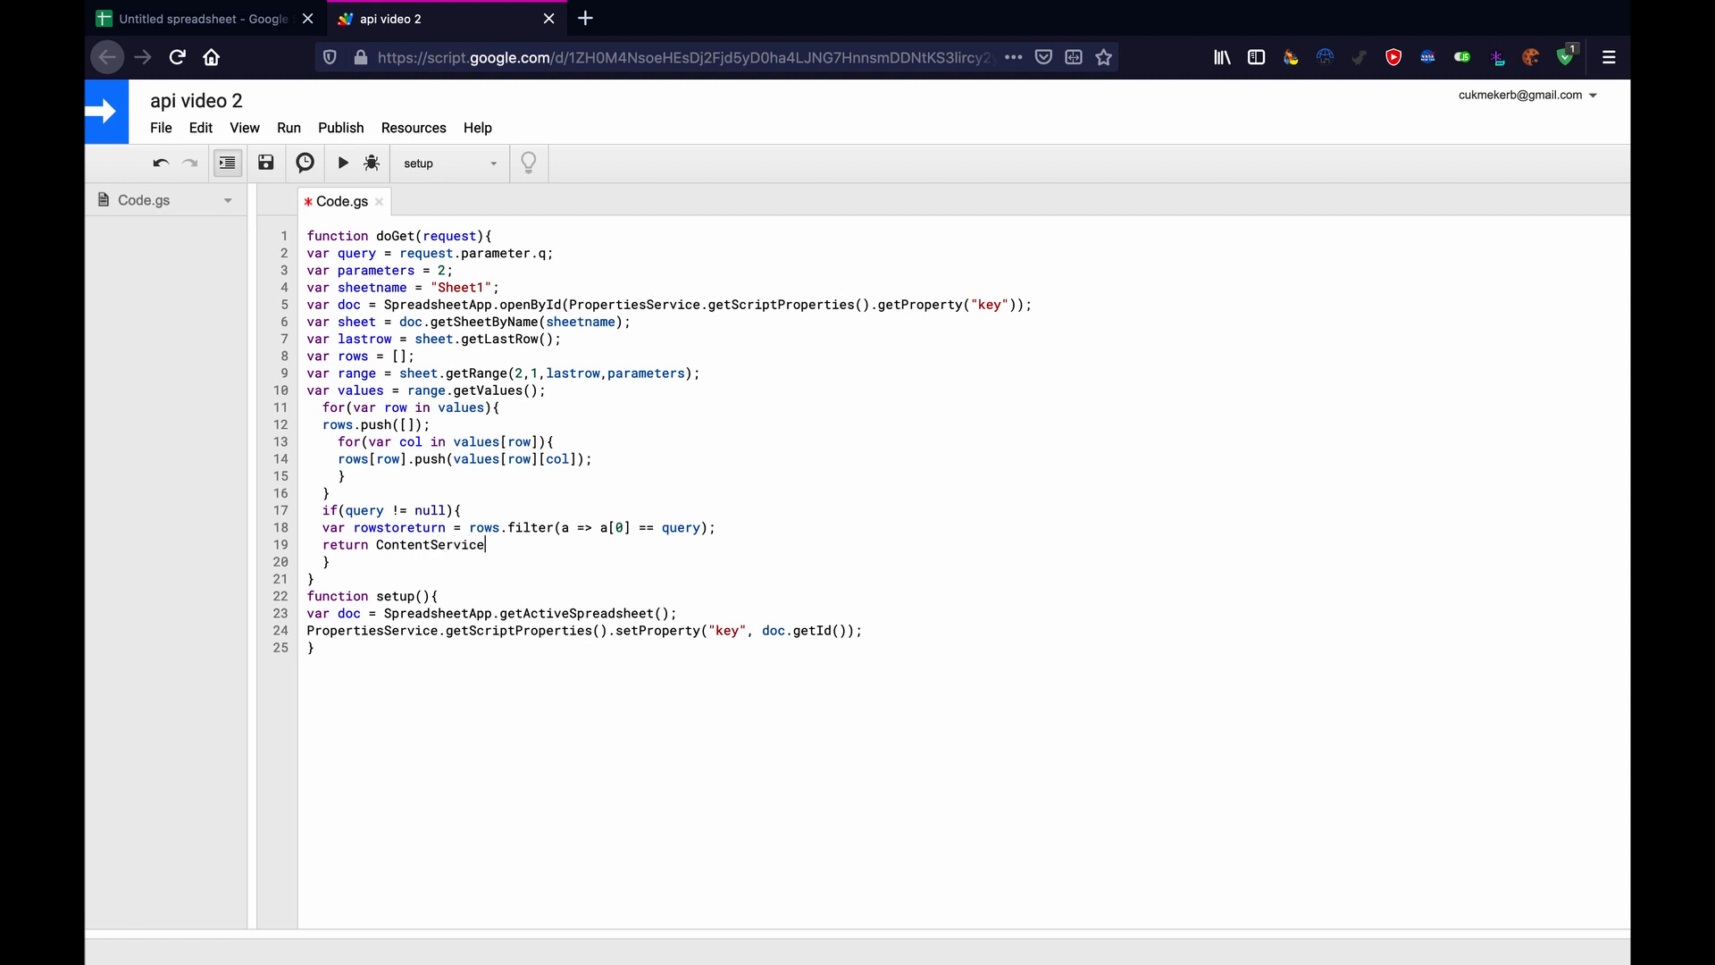
type(".createTextOutput(")
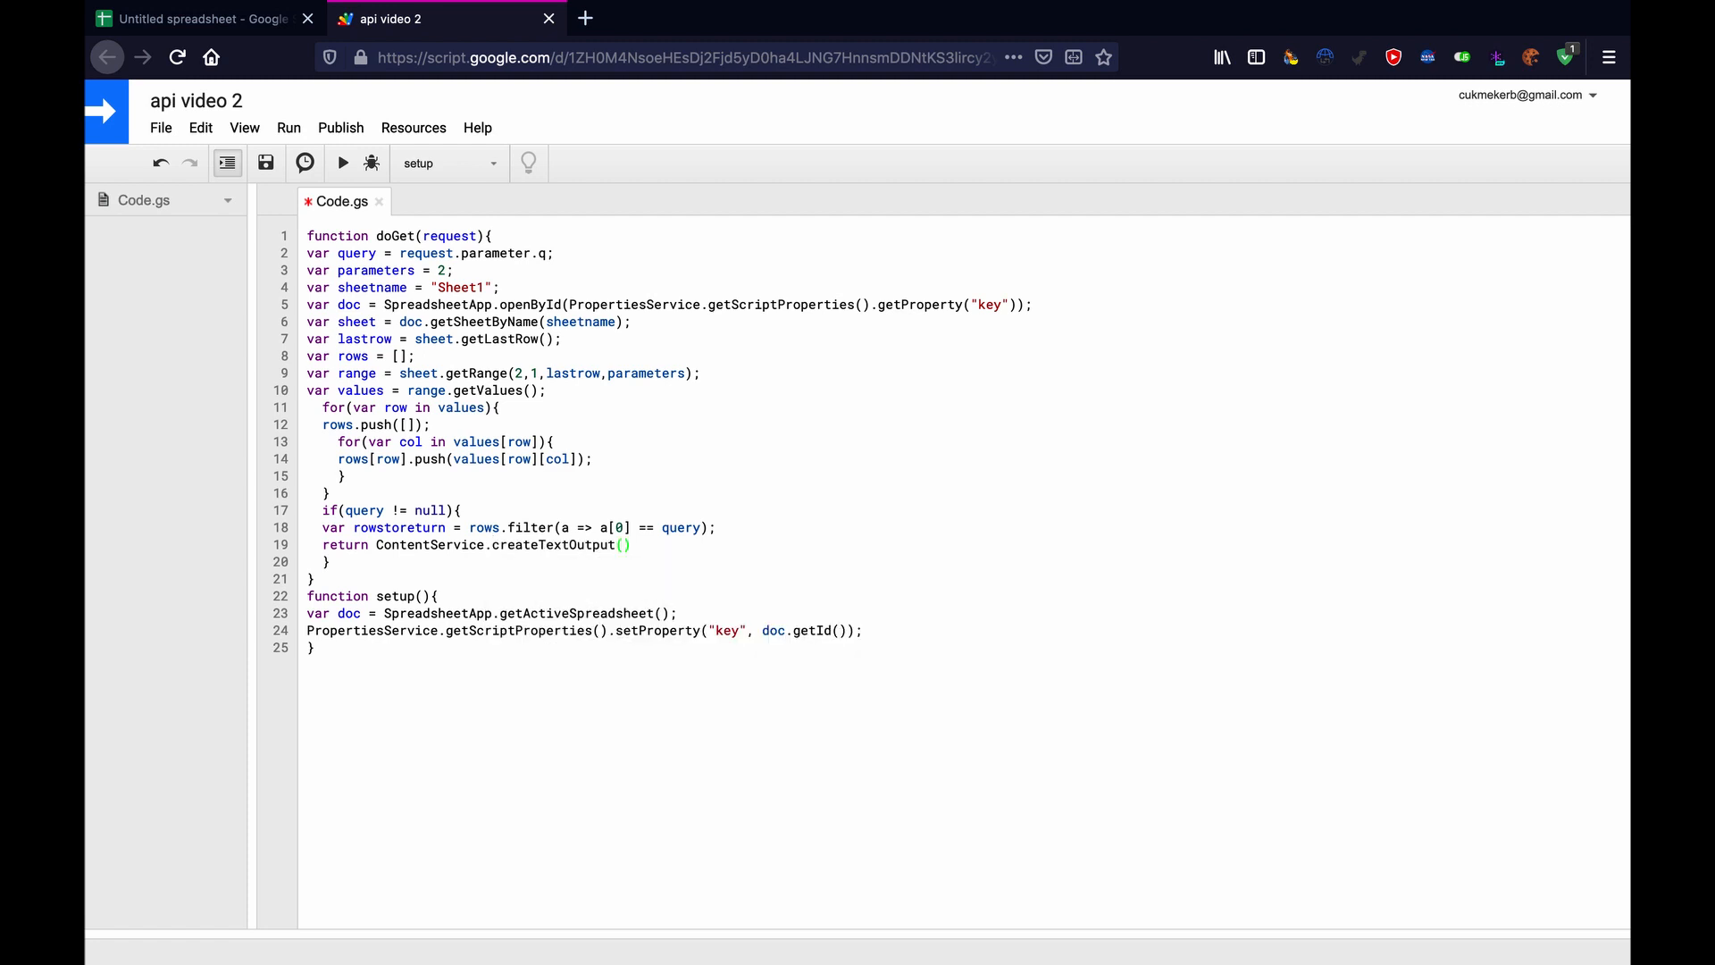
type("JS")
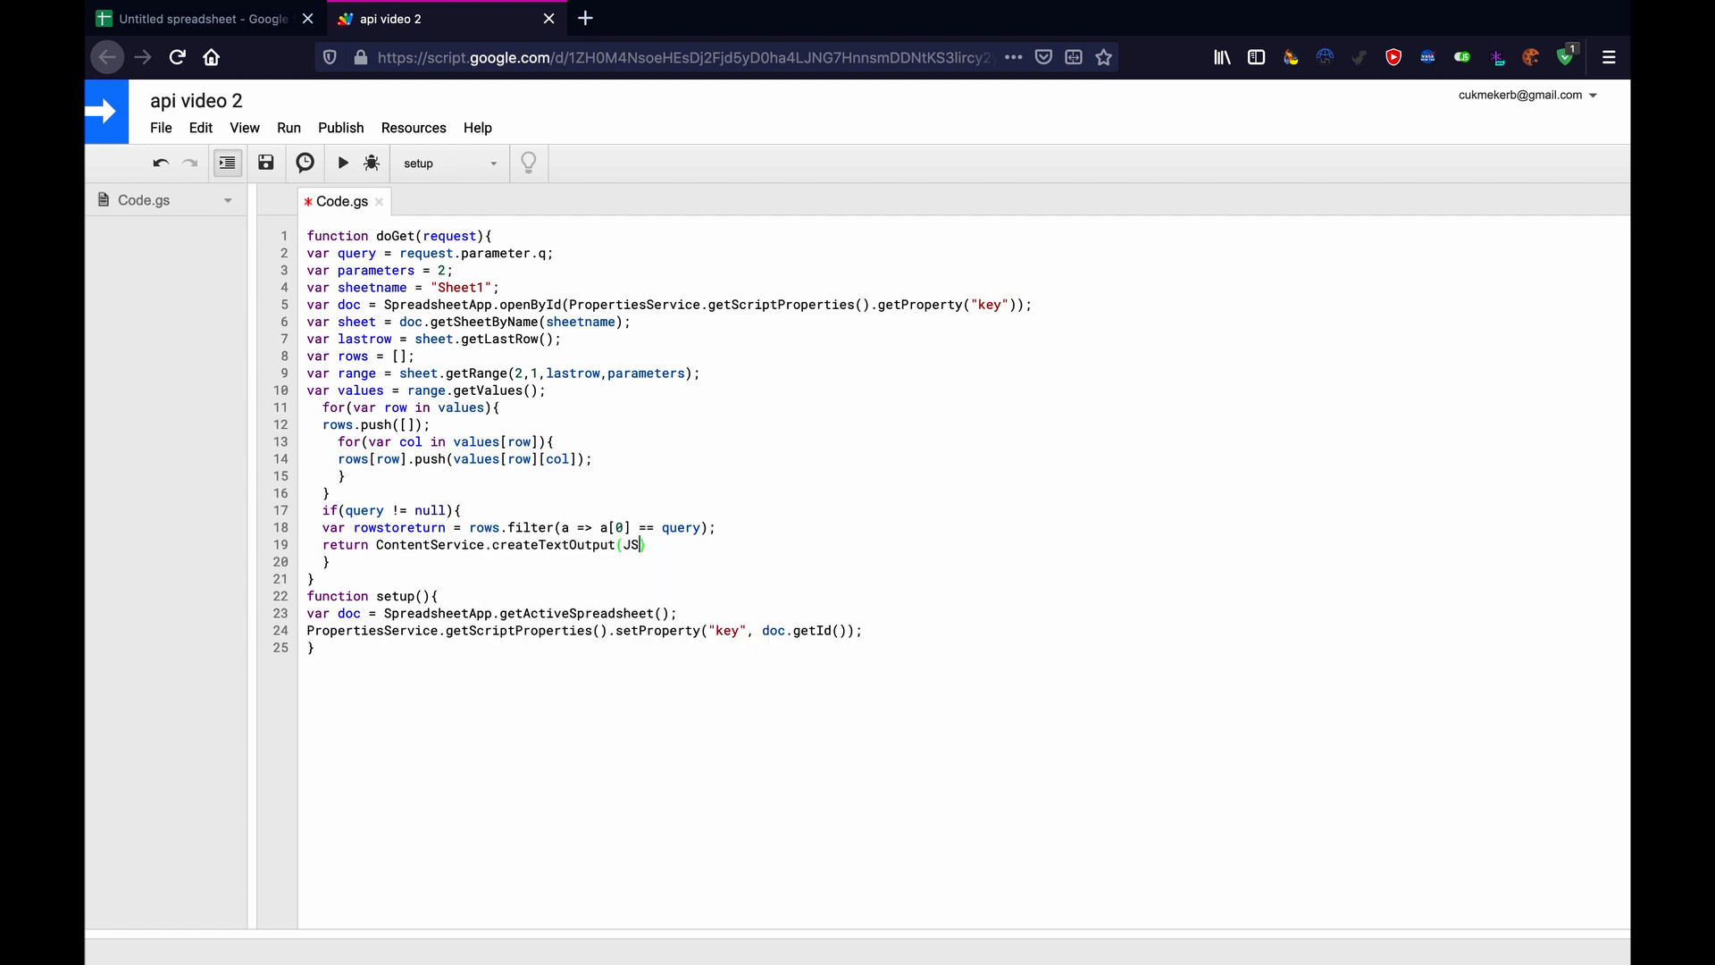
type("SON")
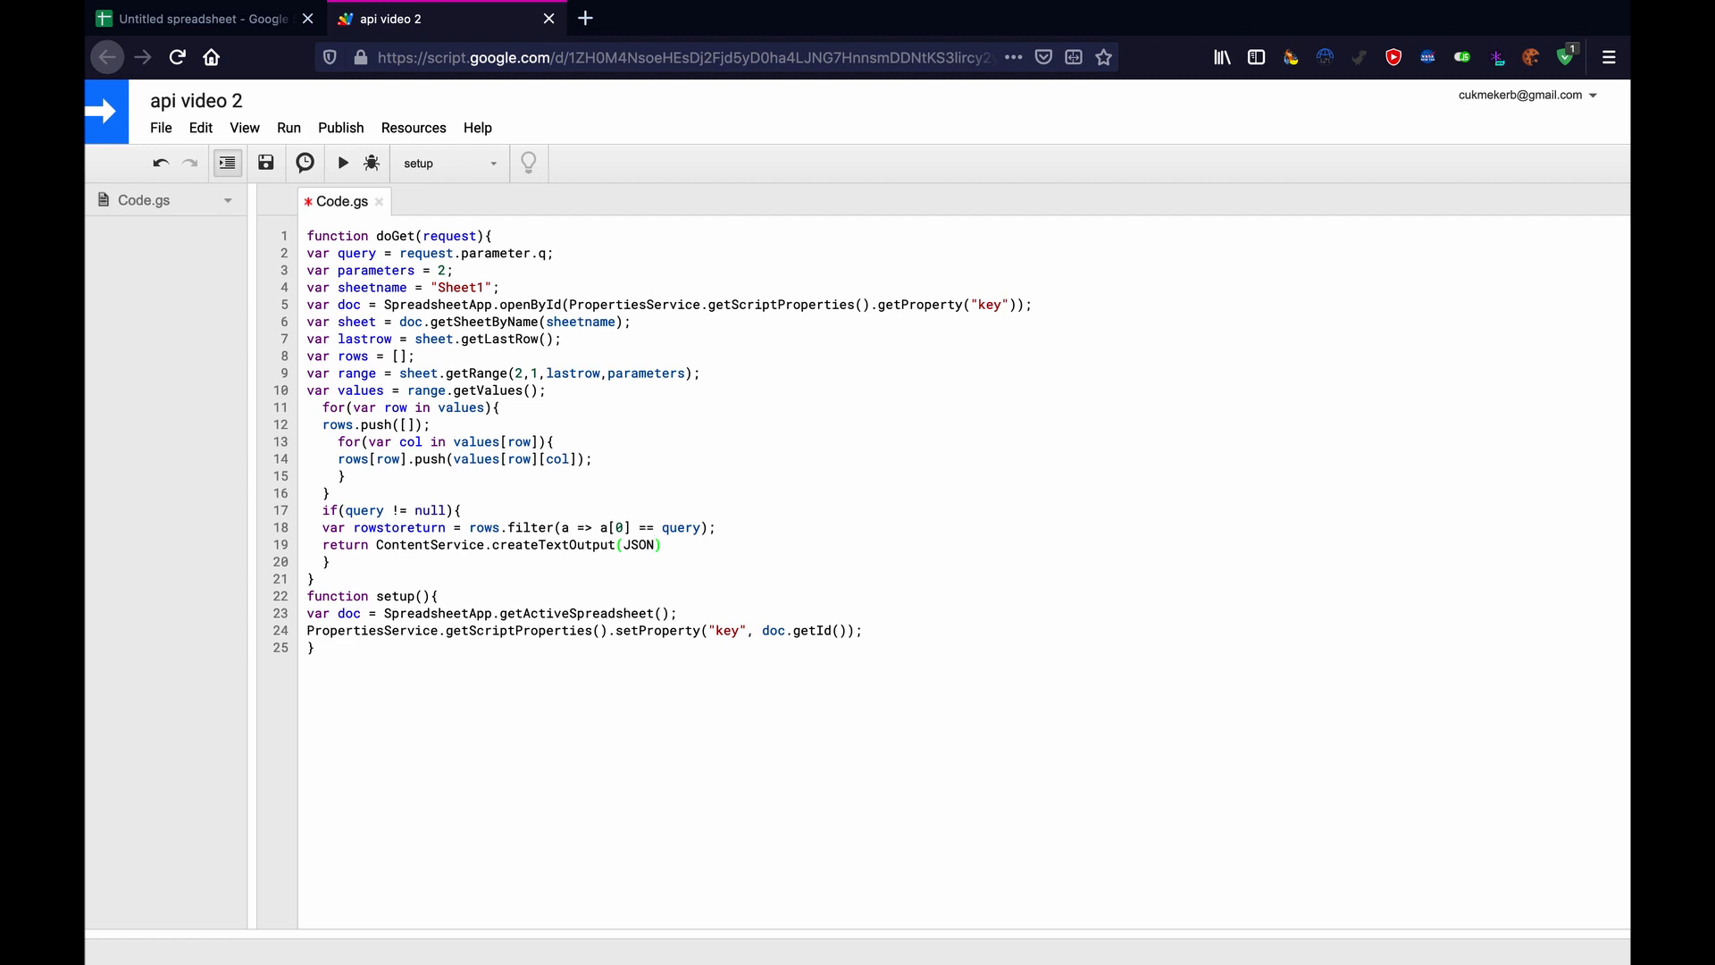
type(".stringify(value")
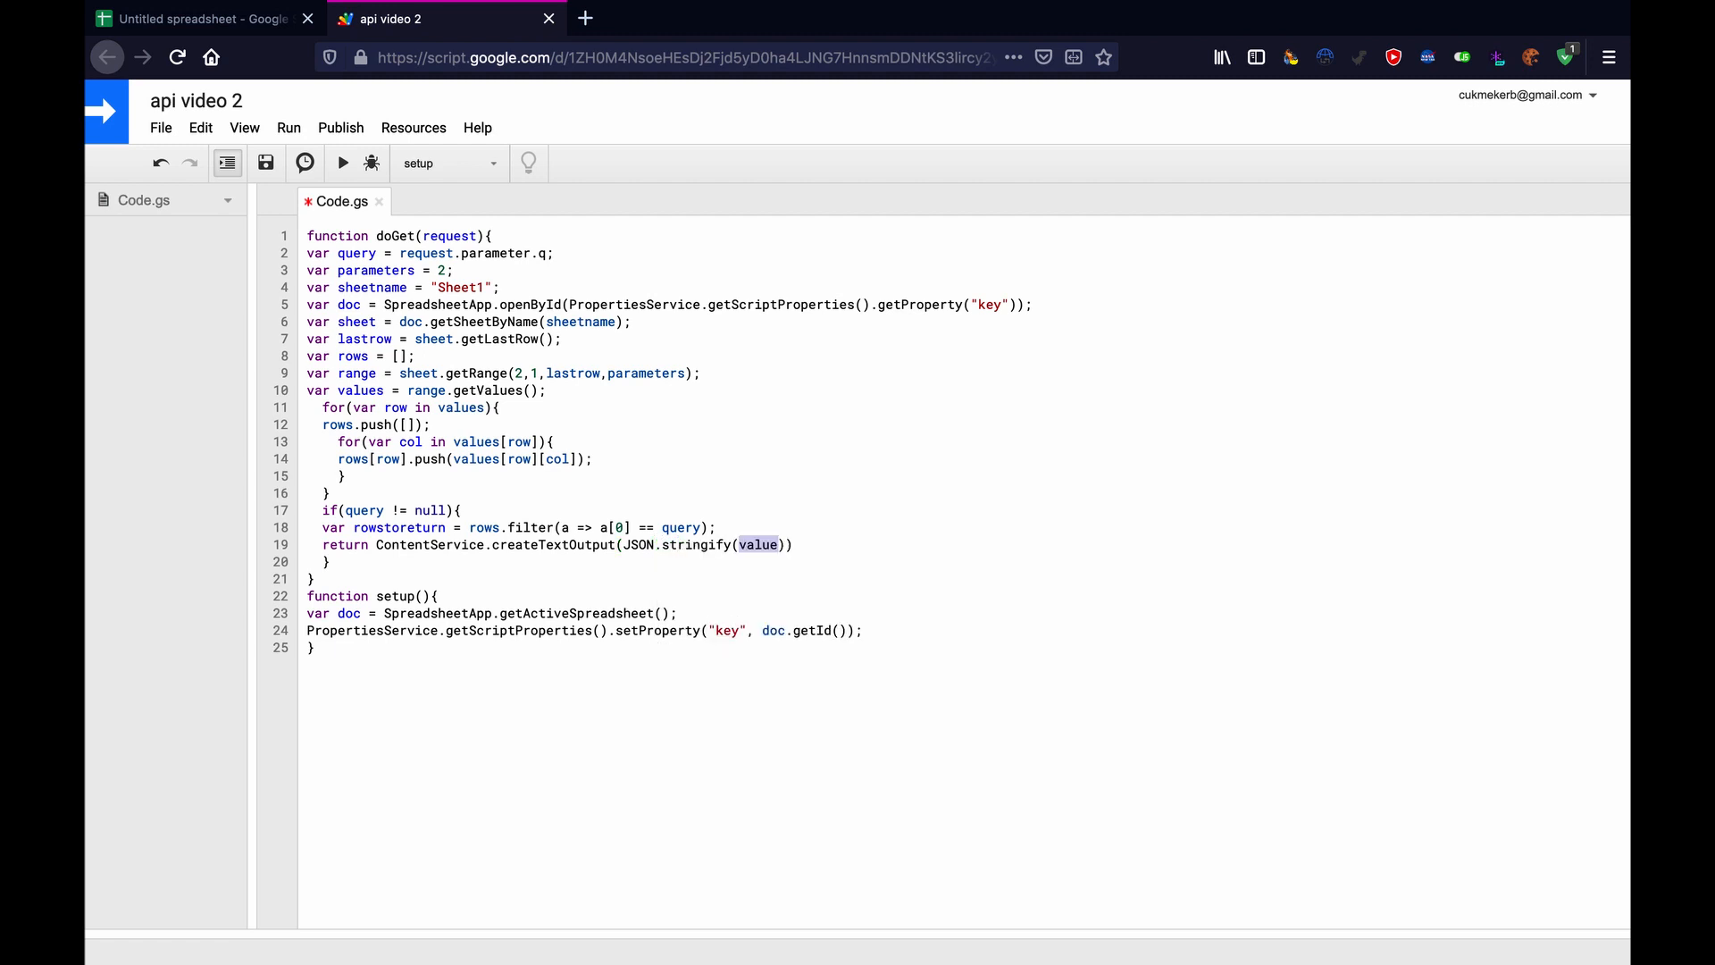
Fill the stringify argument with {"data": rowstoreturn, "error": false}.
key("Backspace")
type("{\"d")
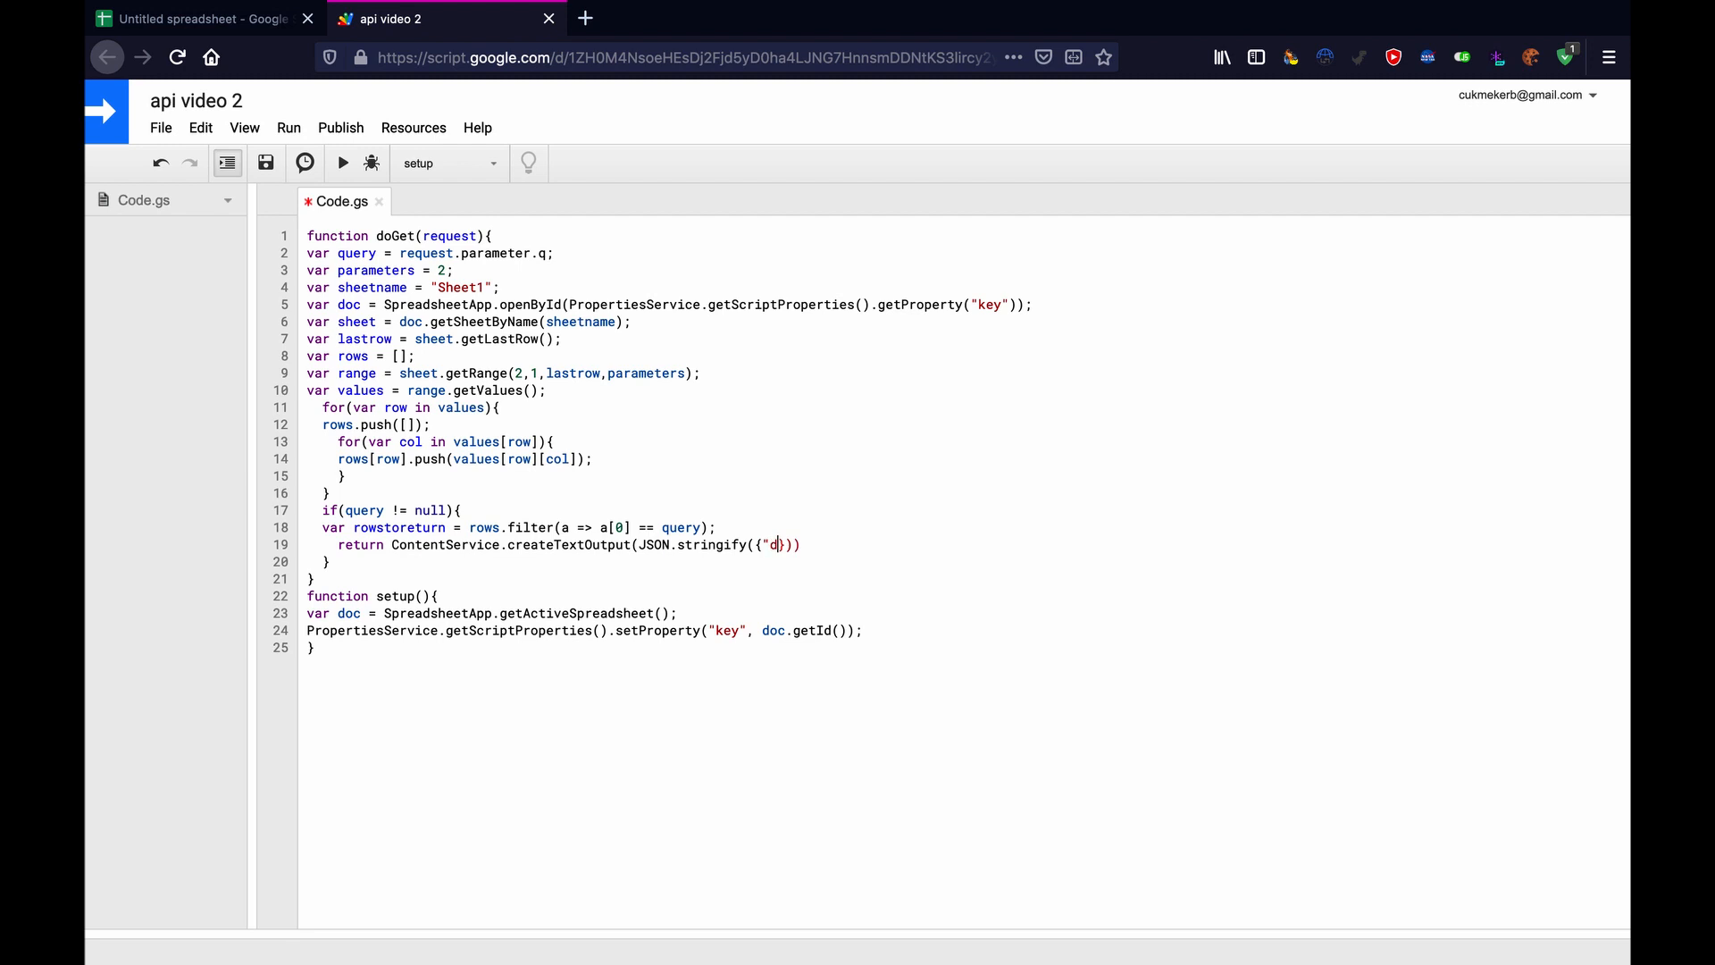
type("ata\"")
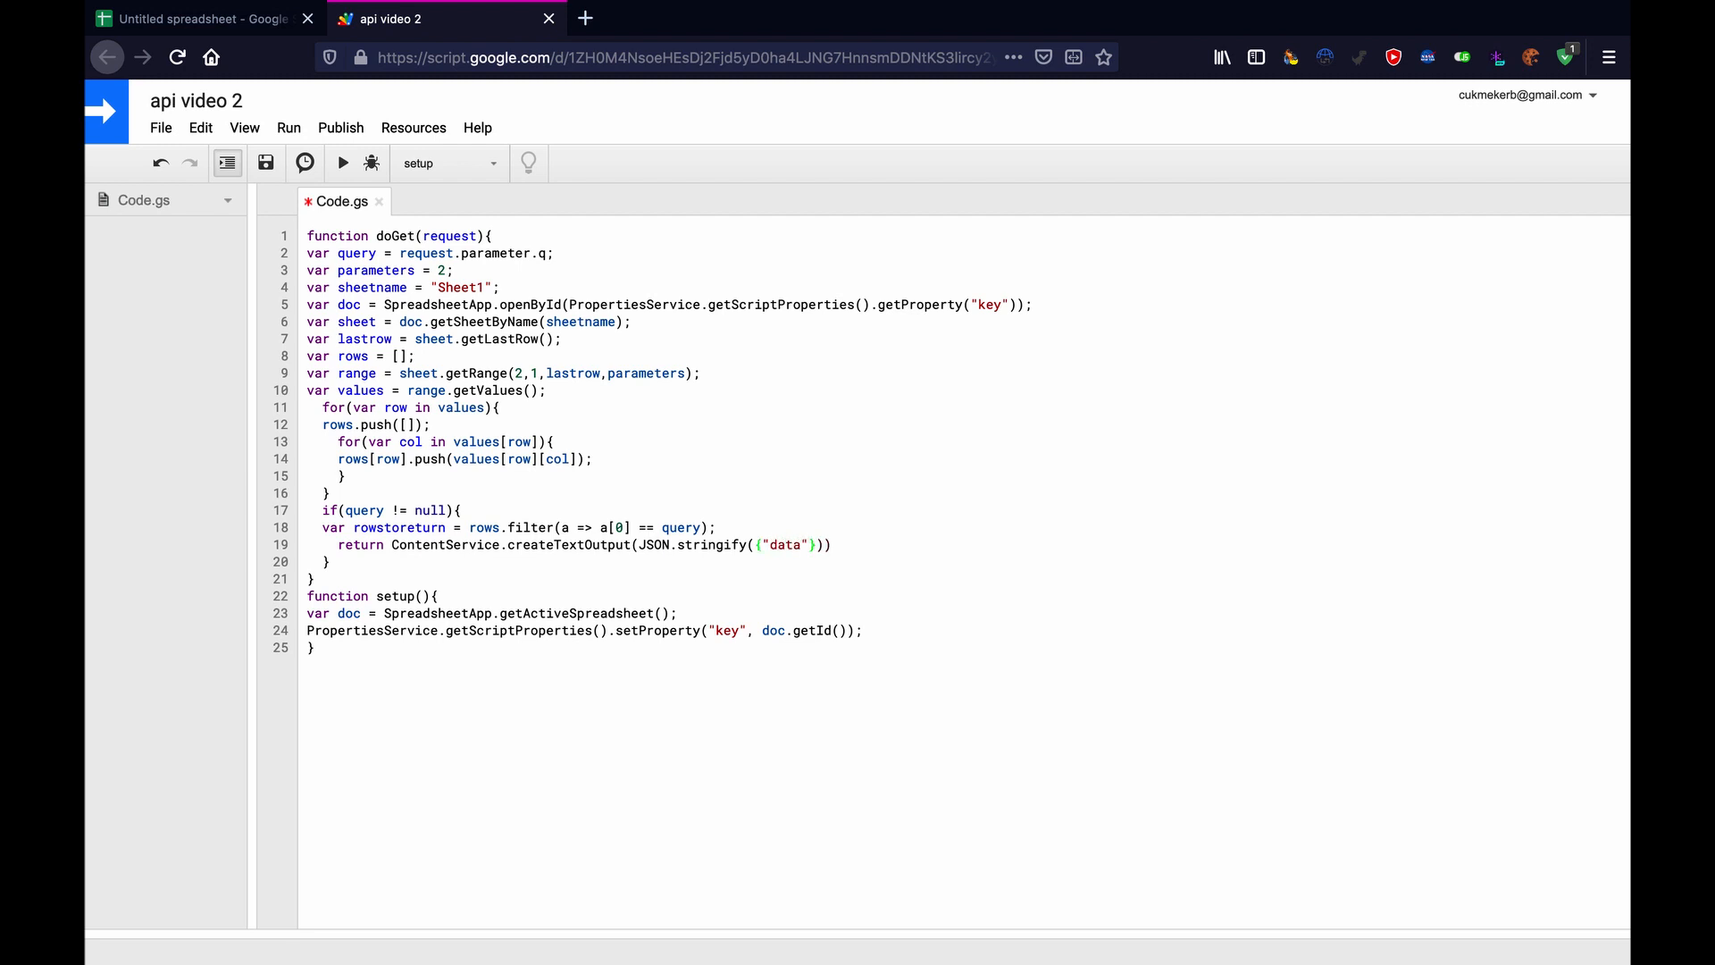
type(":")
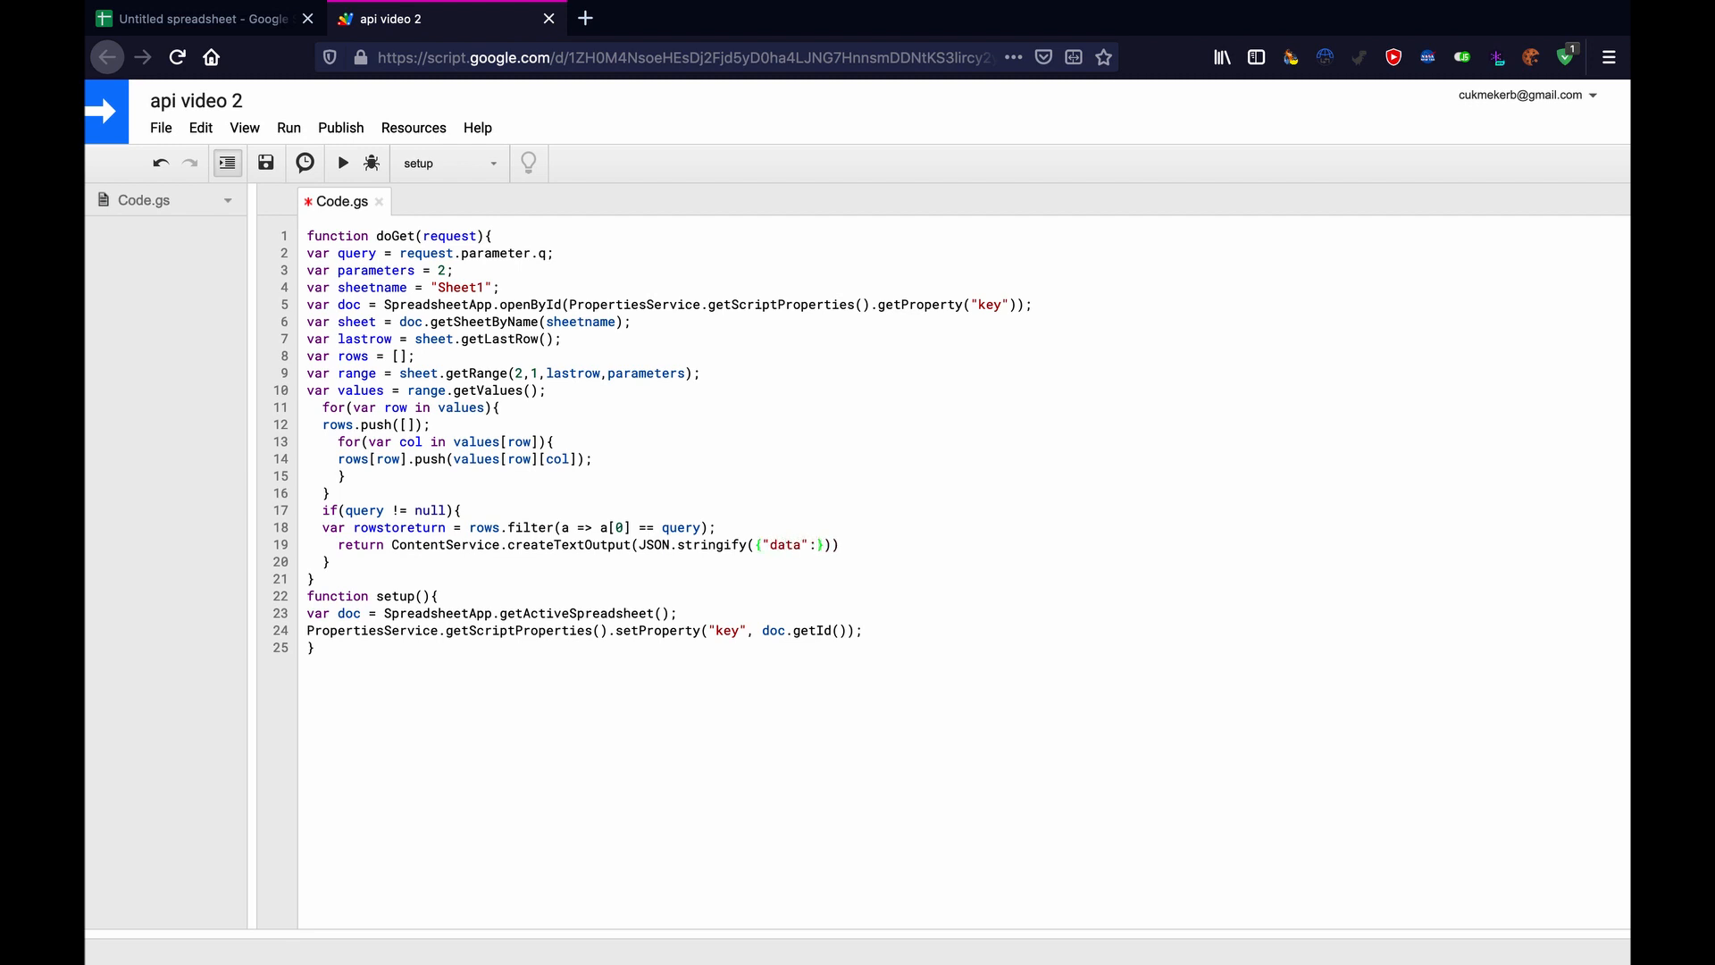
type("rowstoreturn,")
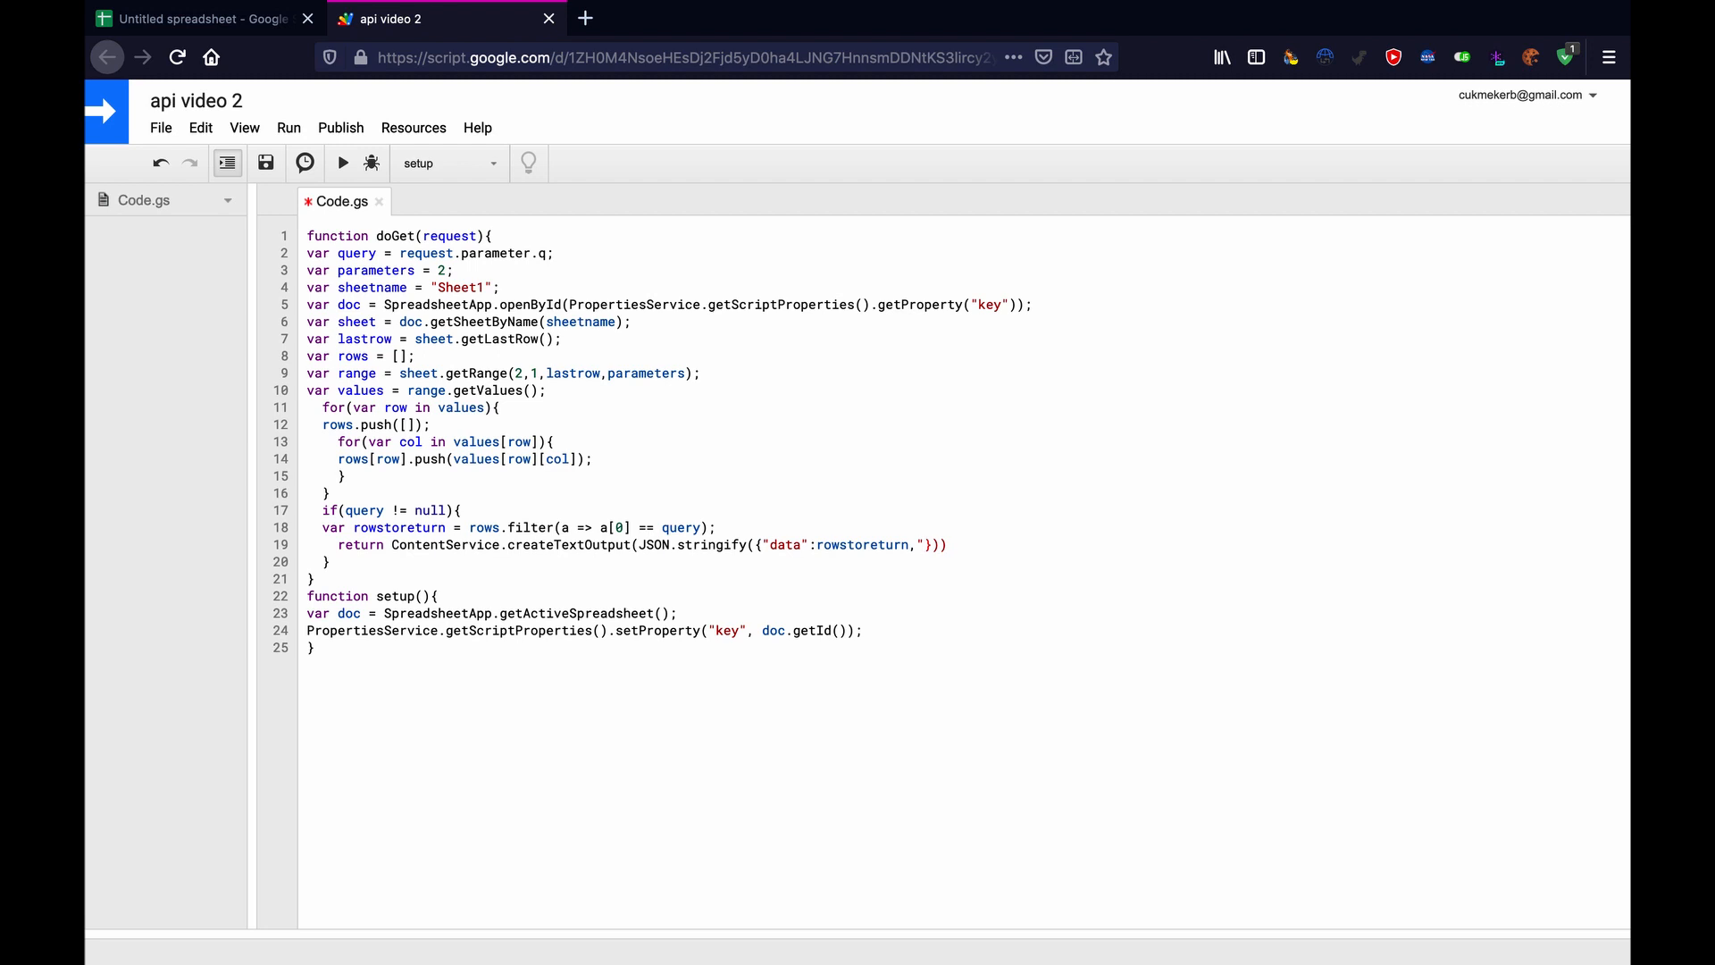
type("\"error\"")
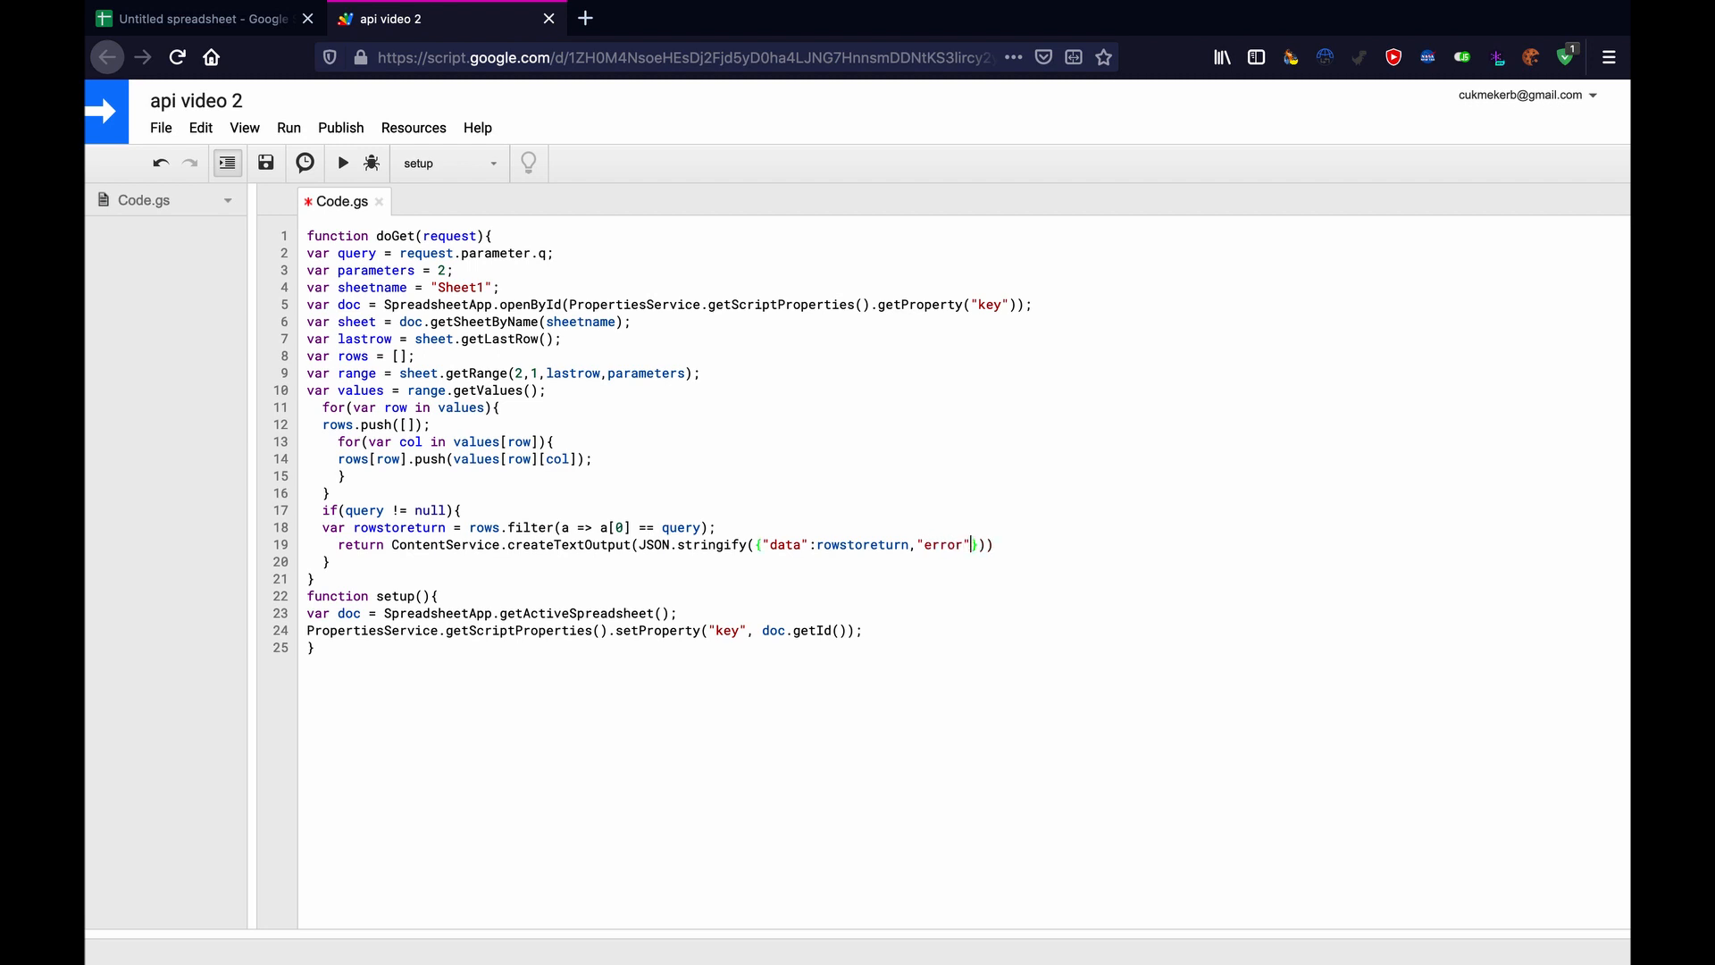
type(":")
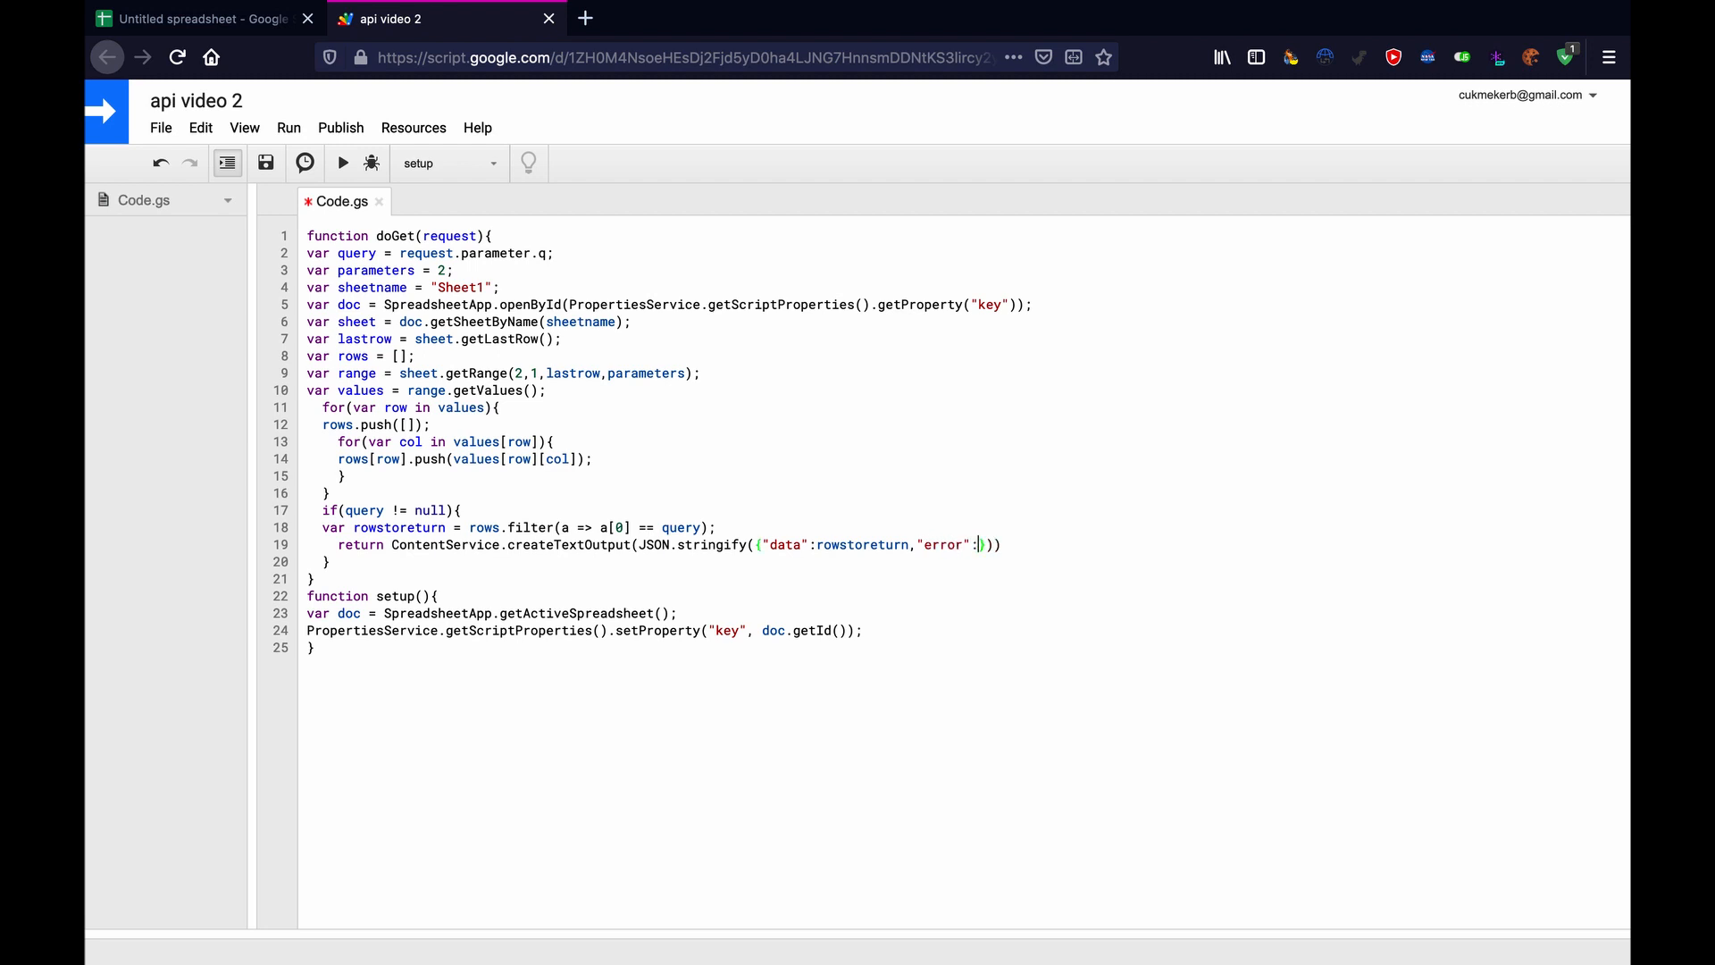
type("false")
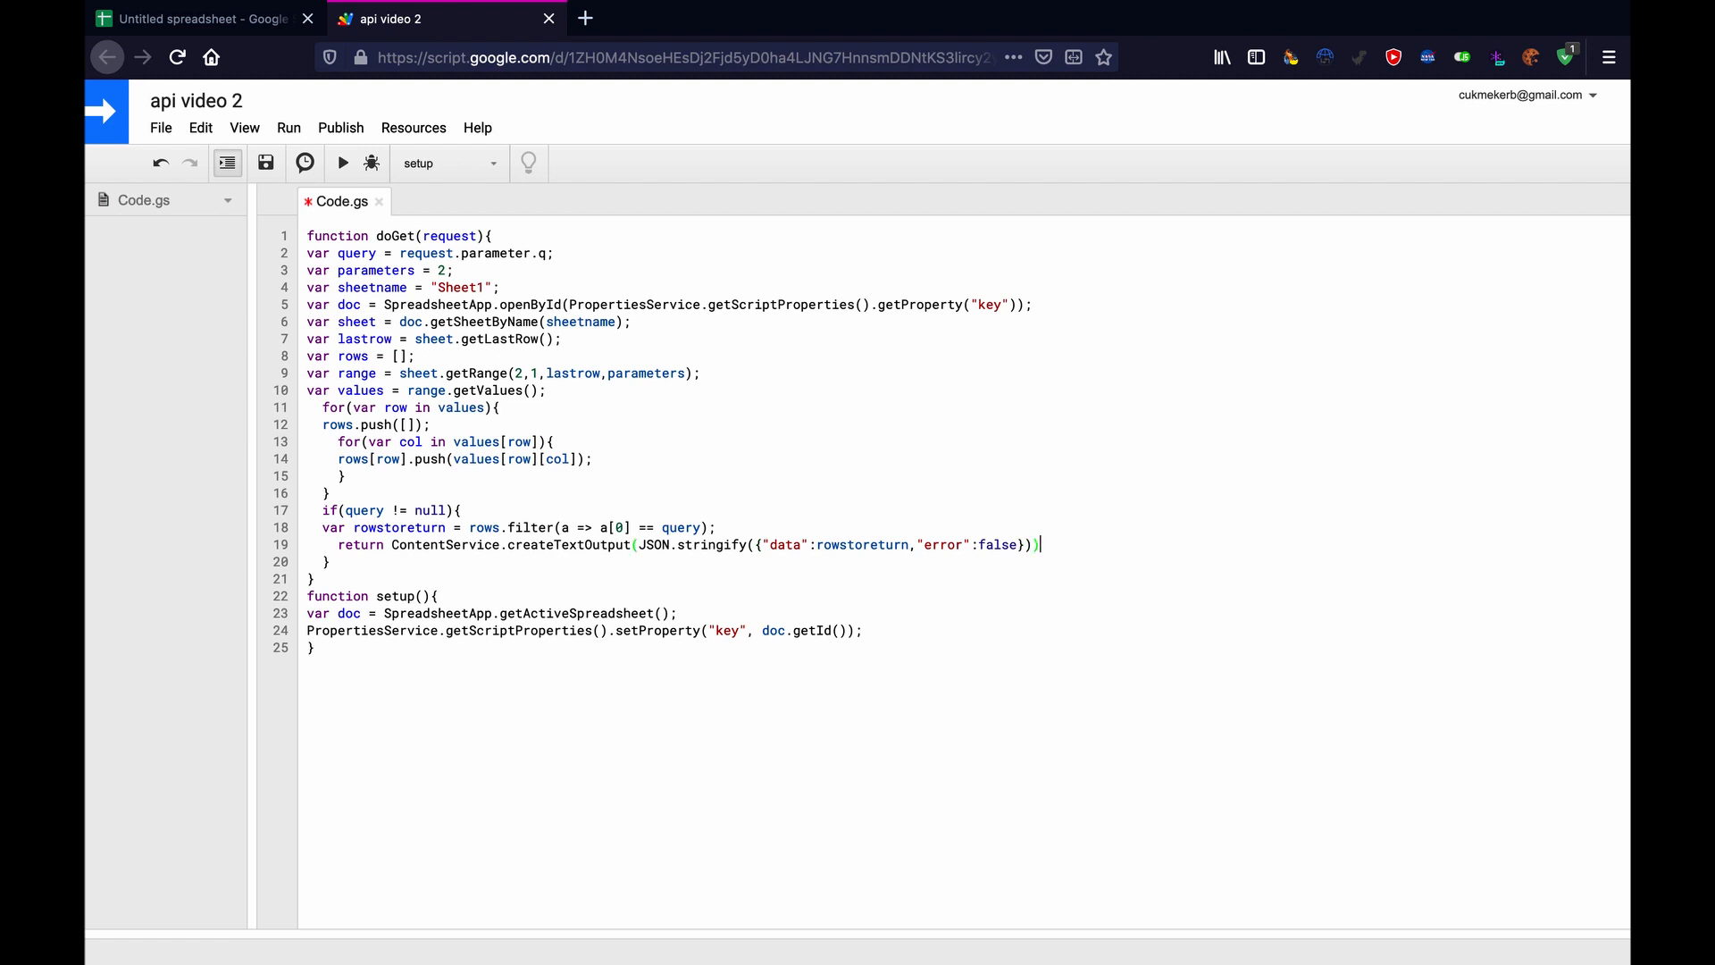
Append .setMimeType(ContentService.MimeType.JSON); to line 19's return statement.
type(".set")
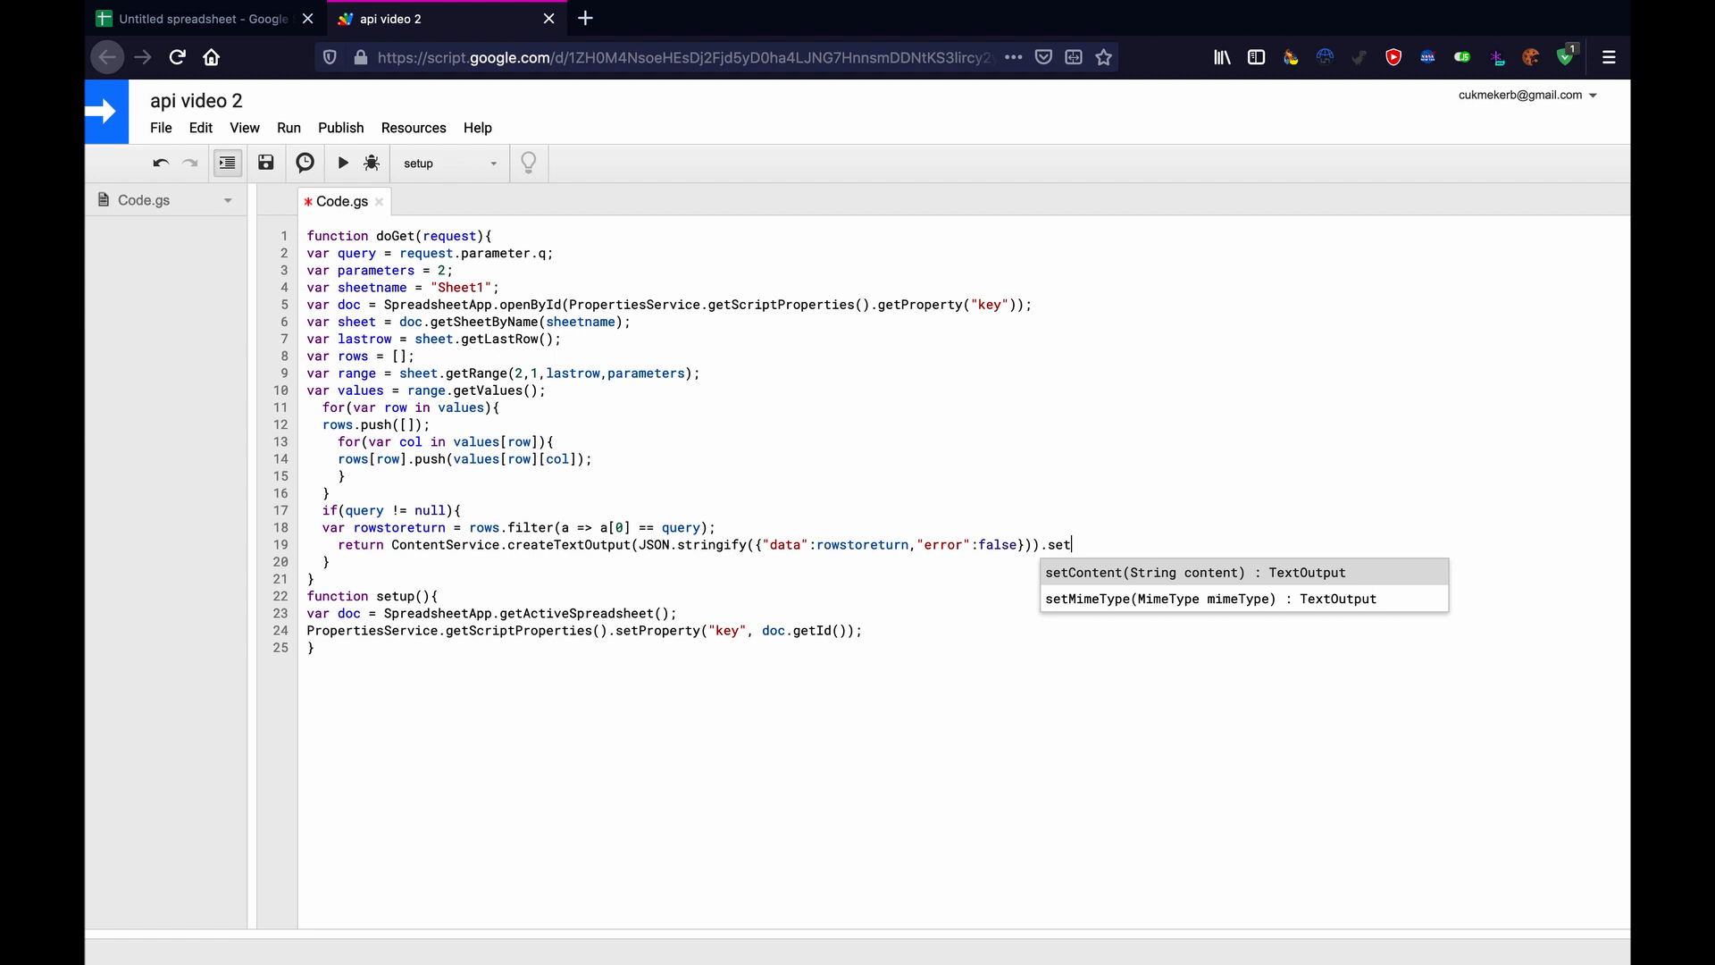
left_click(1157, 599)
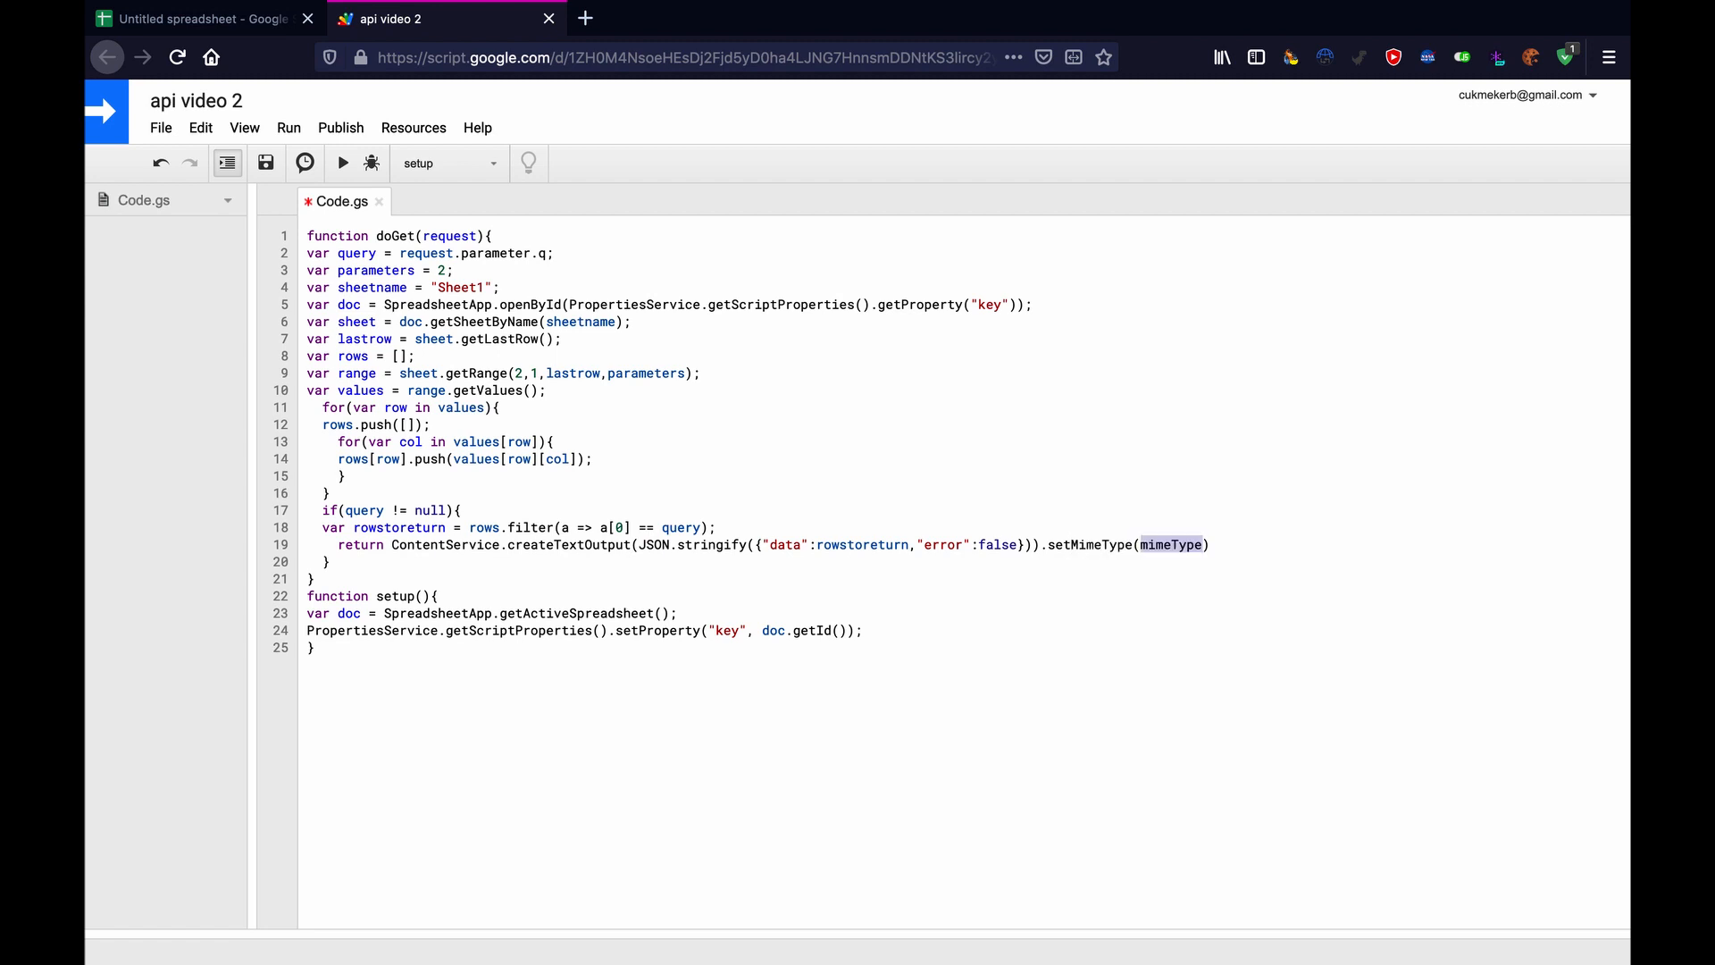
type("con")
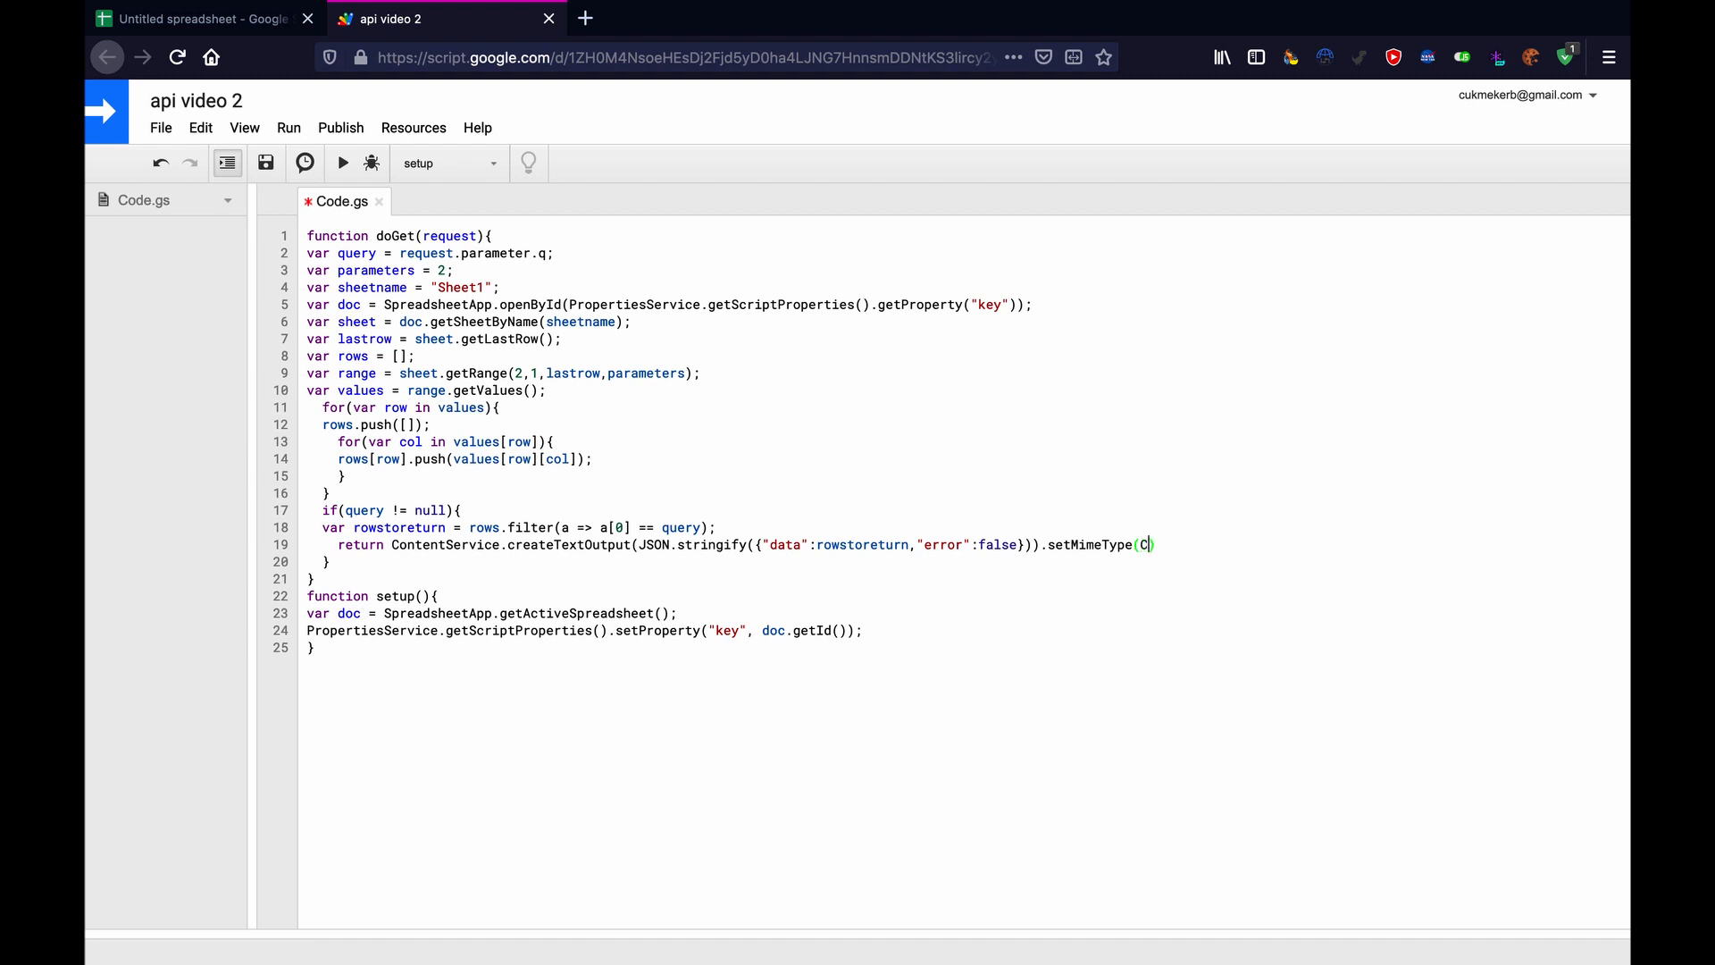
type("ontentServ")
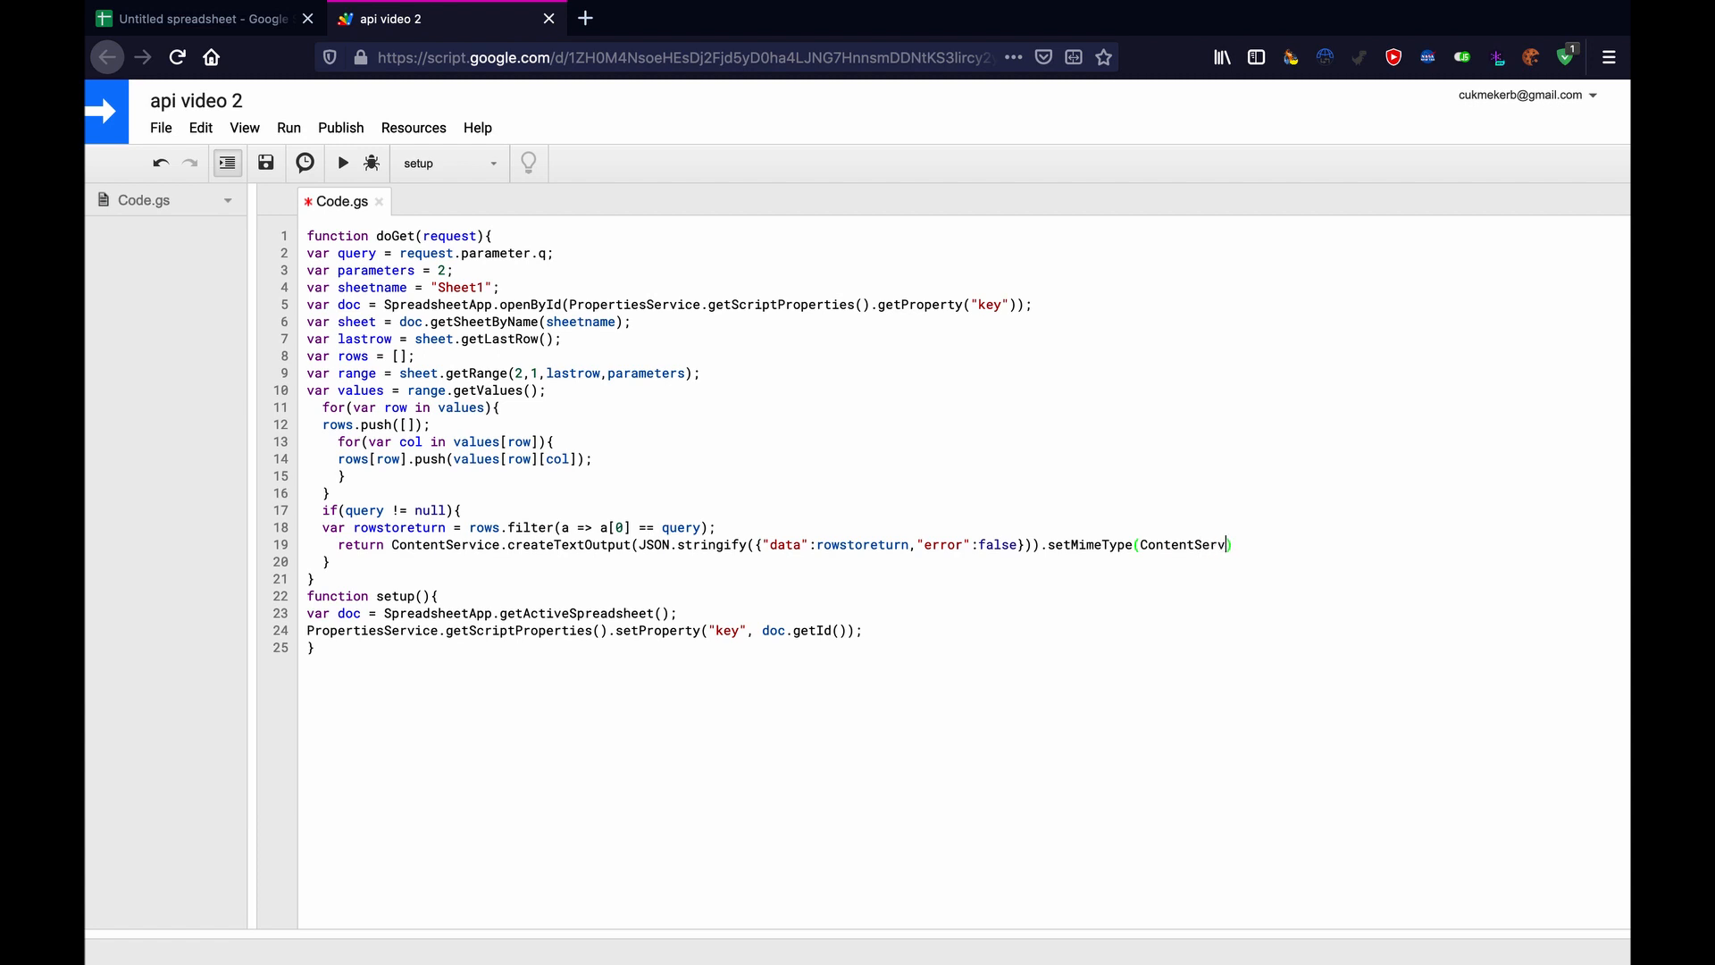
type(".")
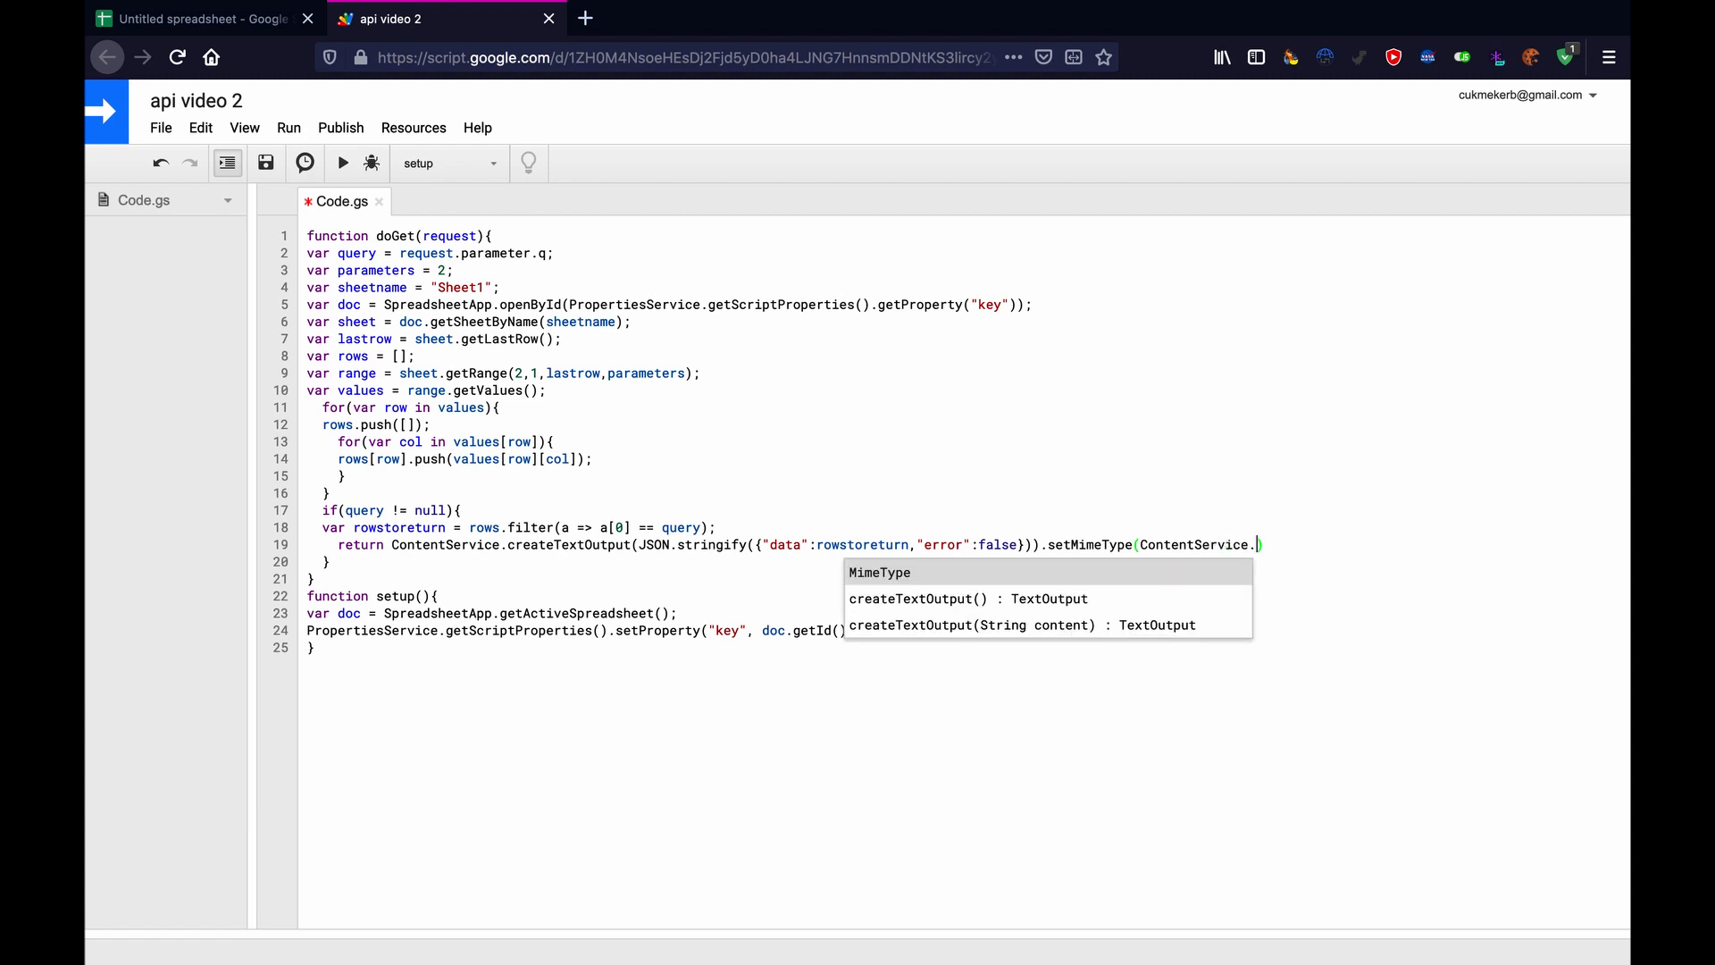
type("MimeType")
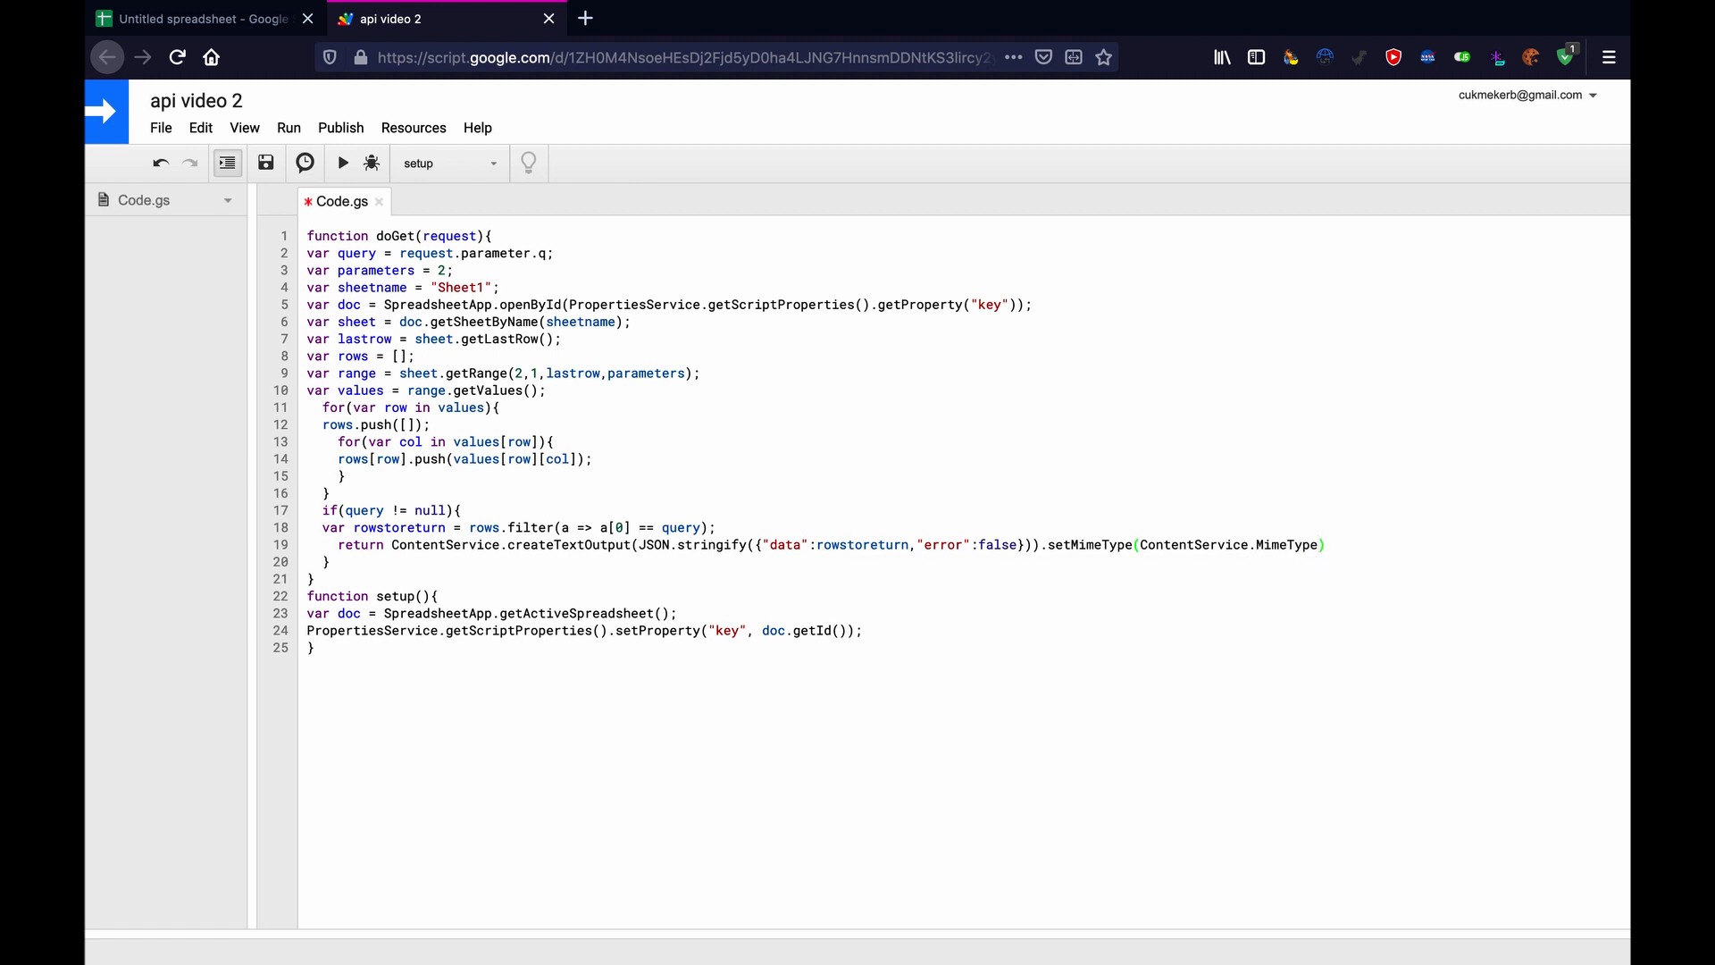
type(".")
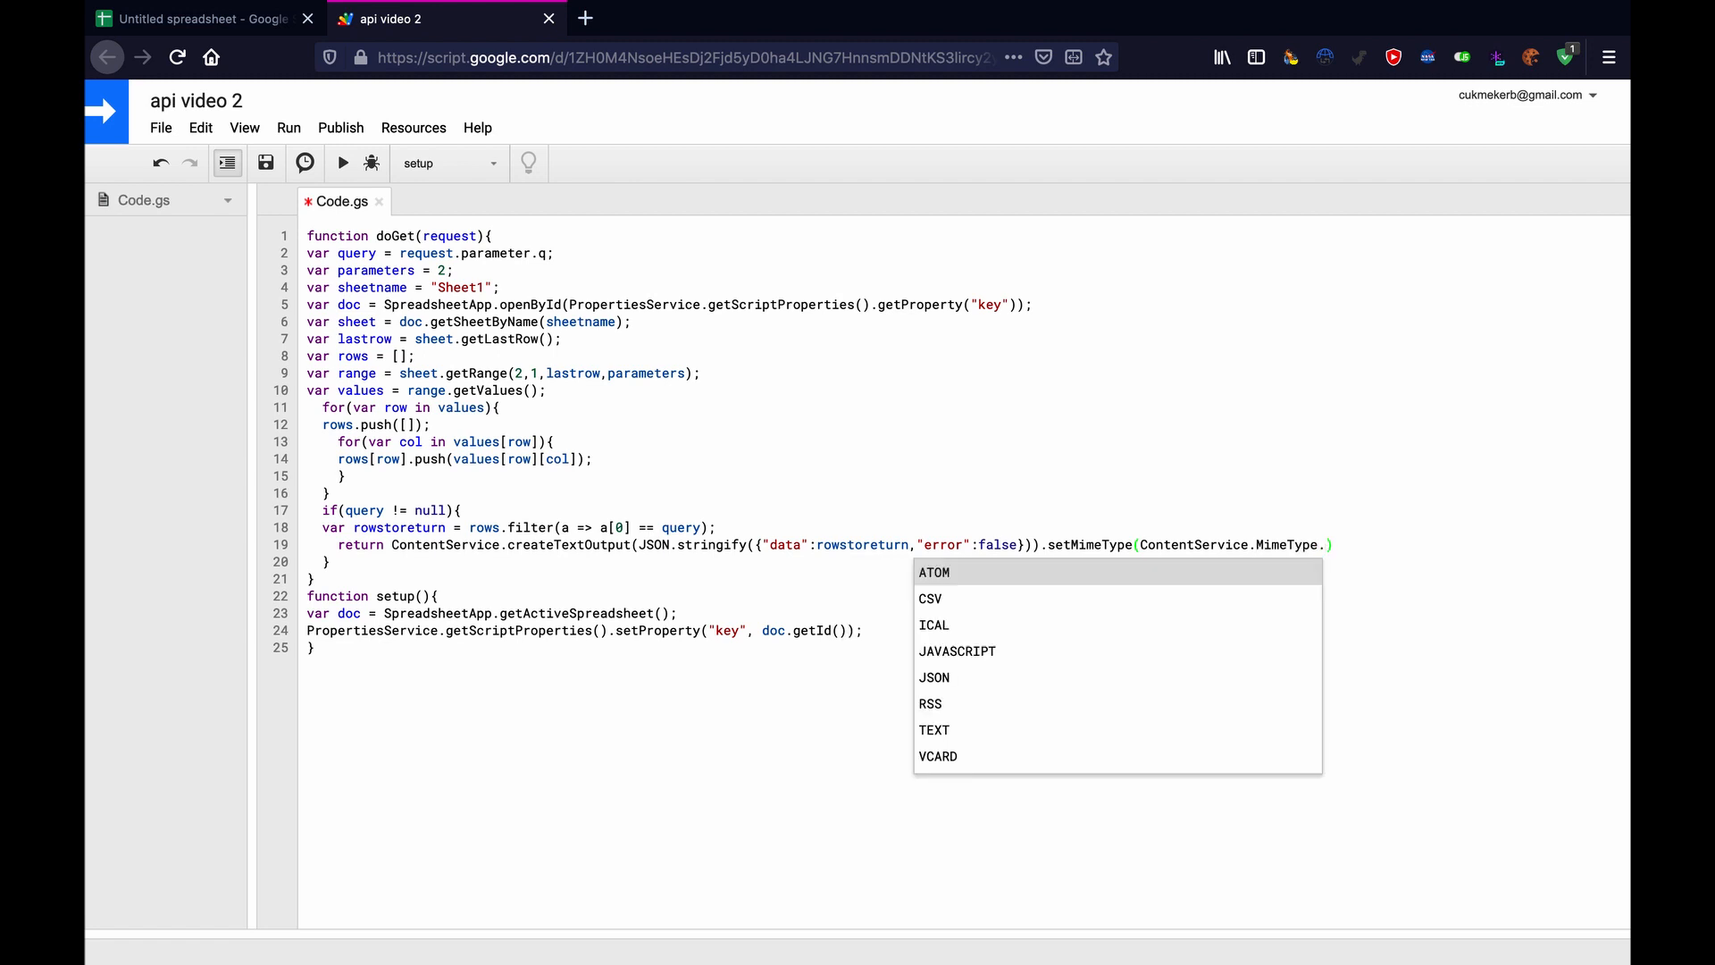
left_click(932, 677)
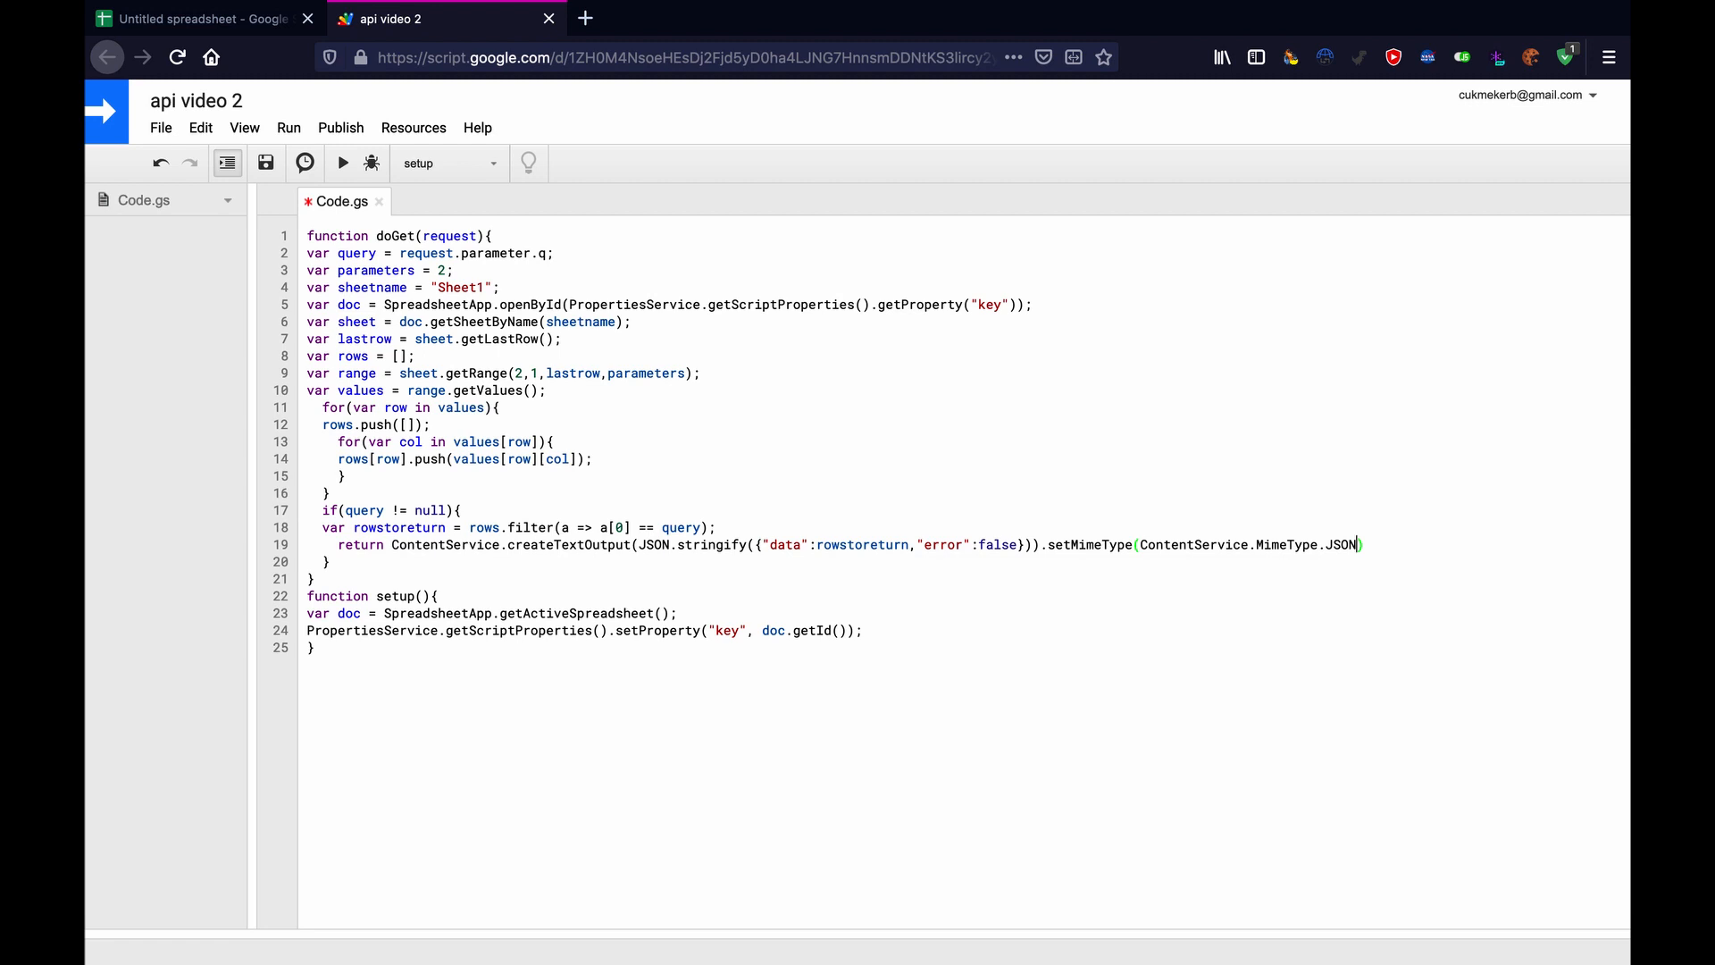
type(";")
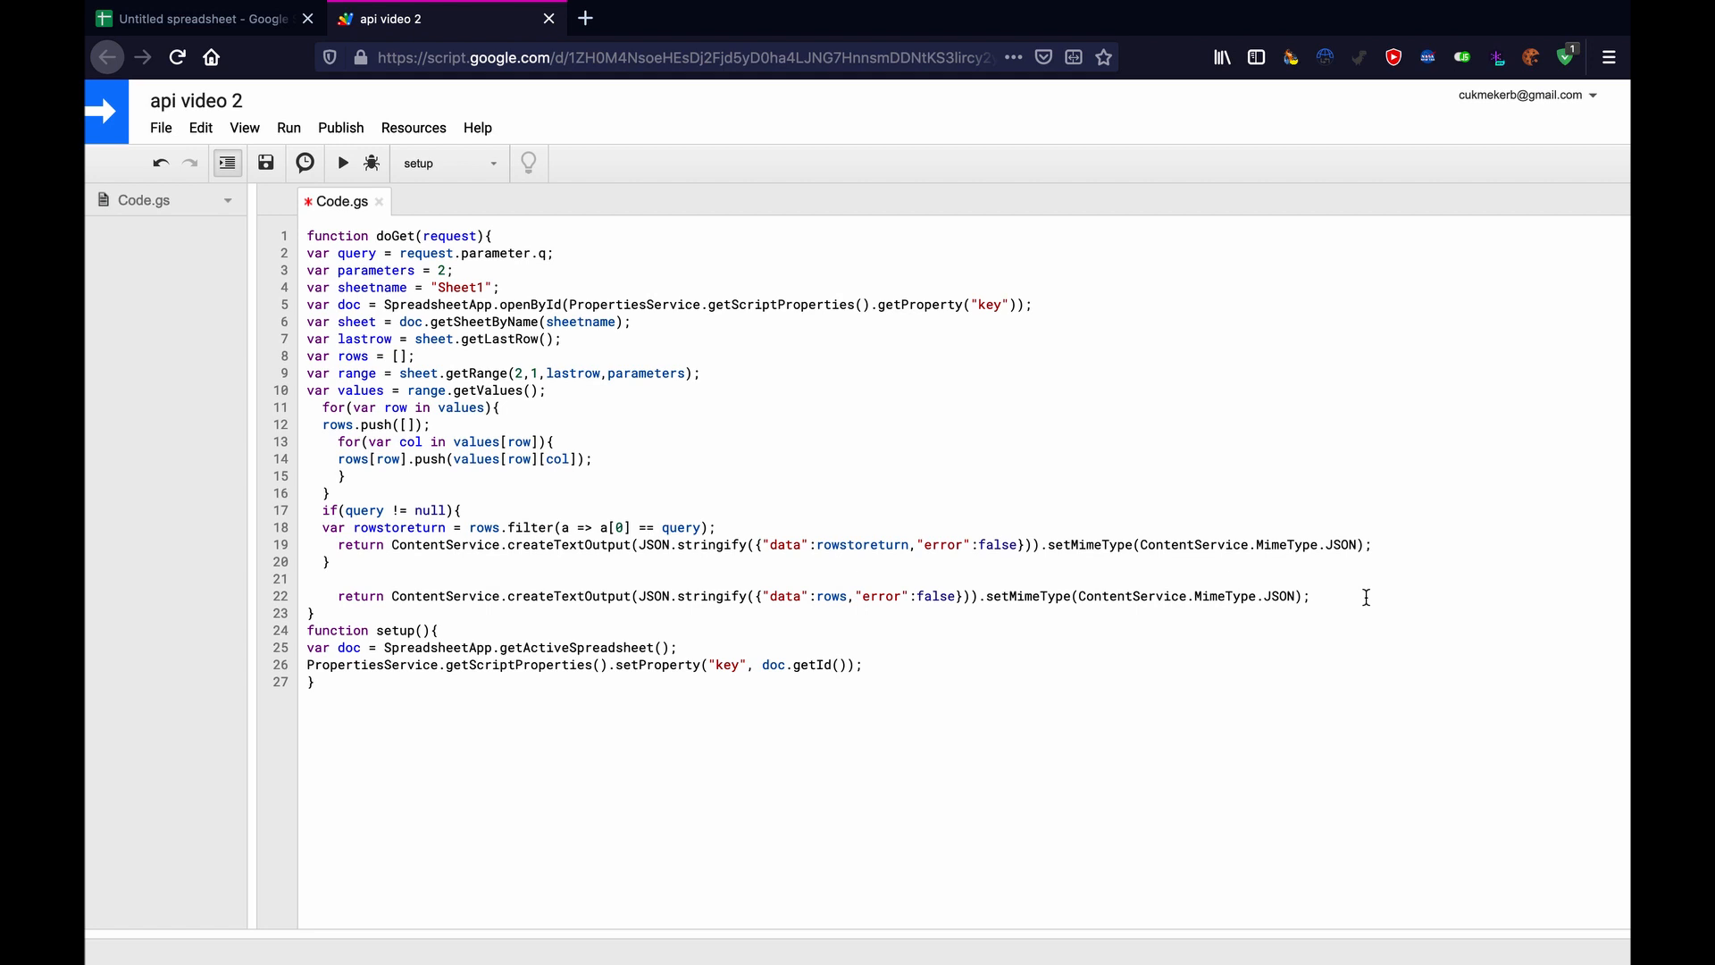
Add a fallback return of JSON.stringify({"data": rows, "error": false}) as JSON, then save.
left_click(1309, 596)
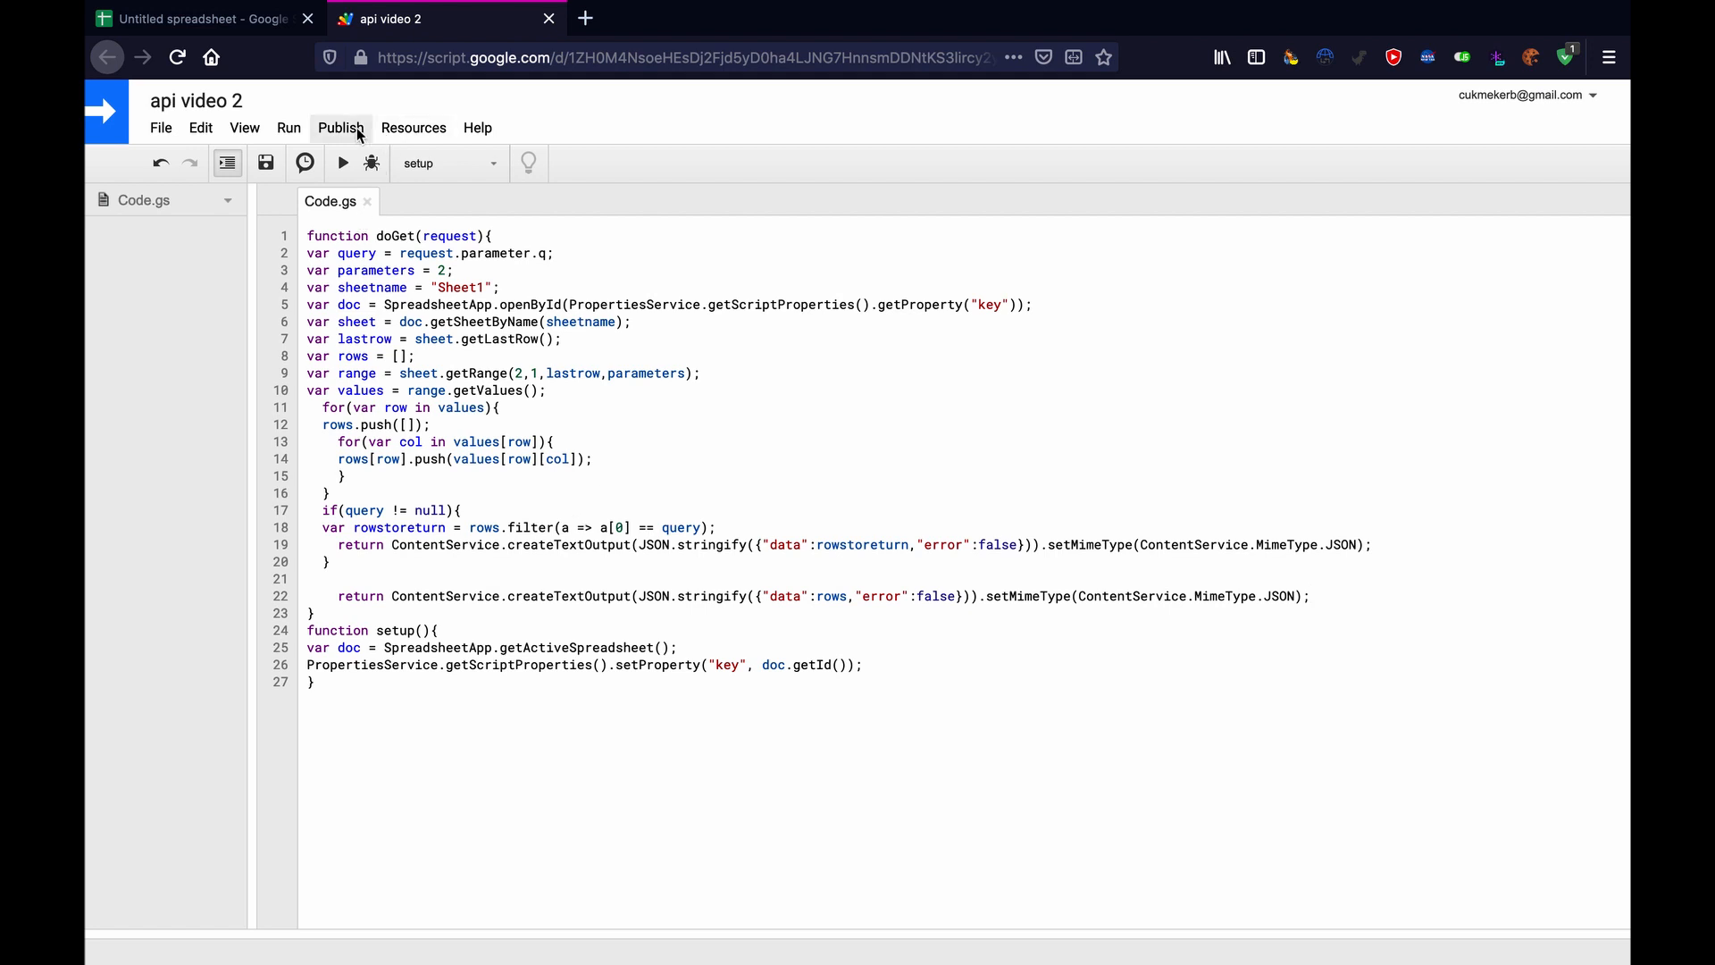
Deploy as a web app open to anyone, even anonymous, and copy its URL.
left_click(341, 127)
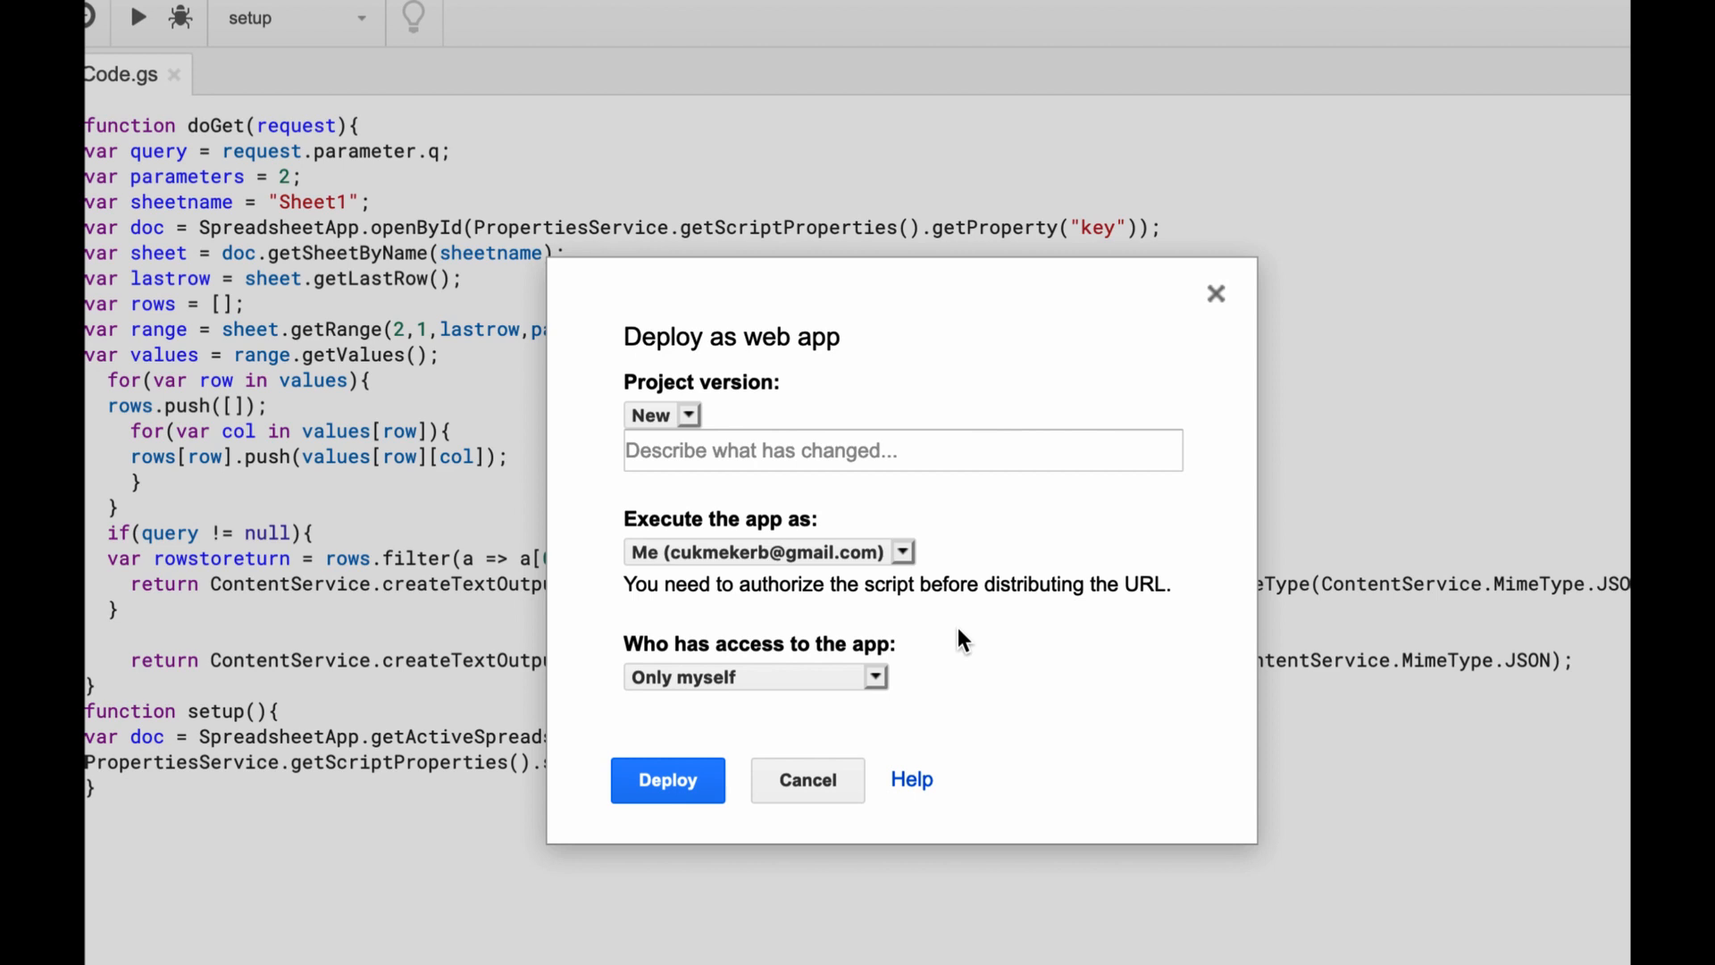
left_click(754, 676)
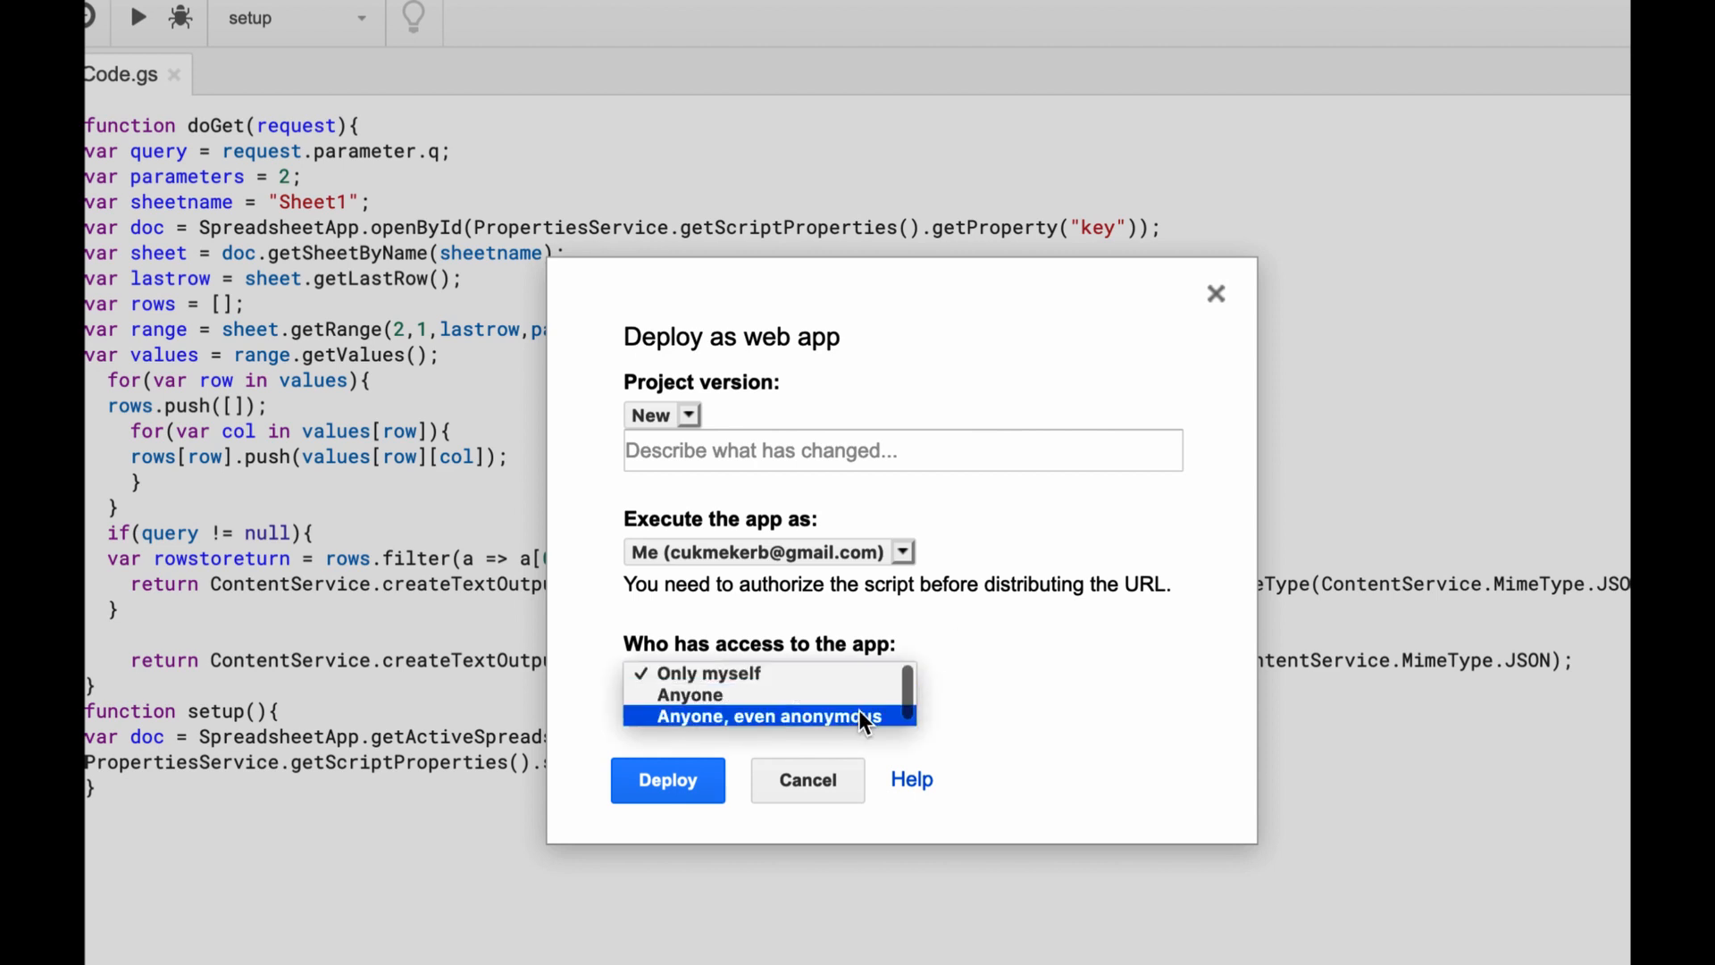
left_click(767, 716)
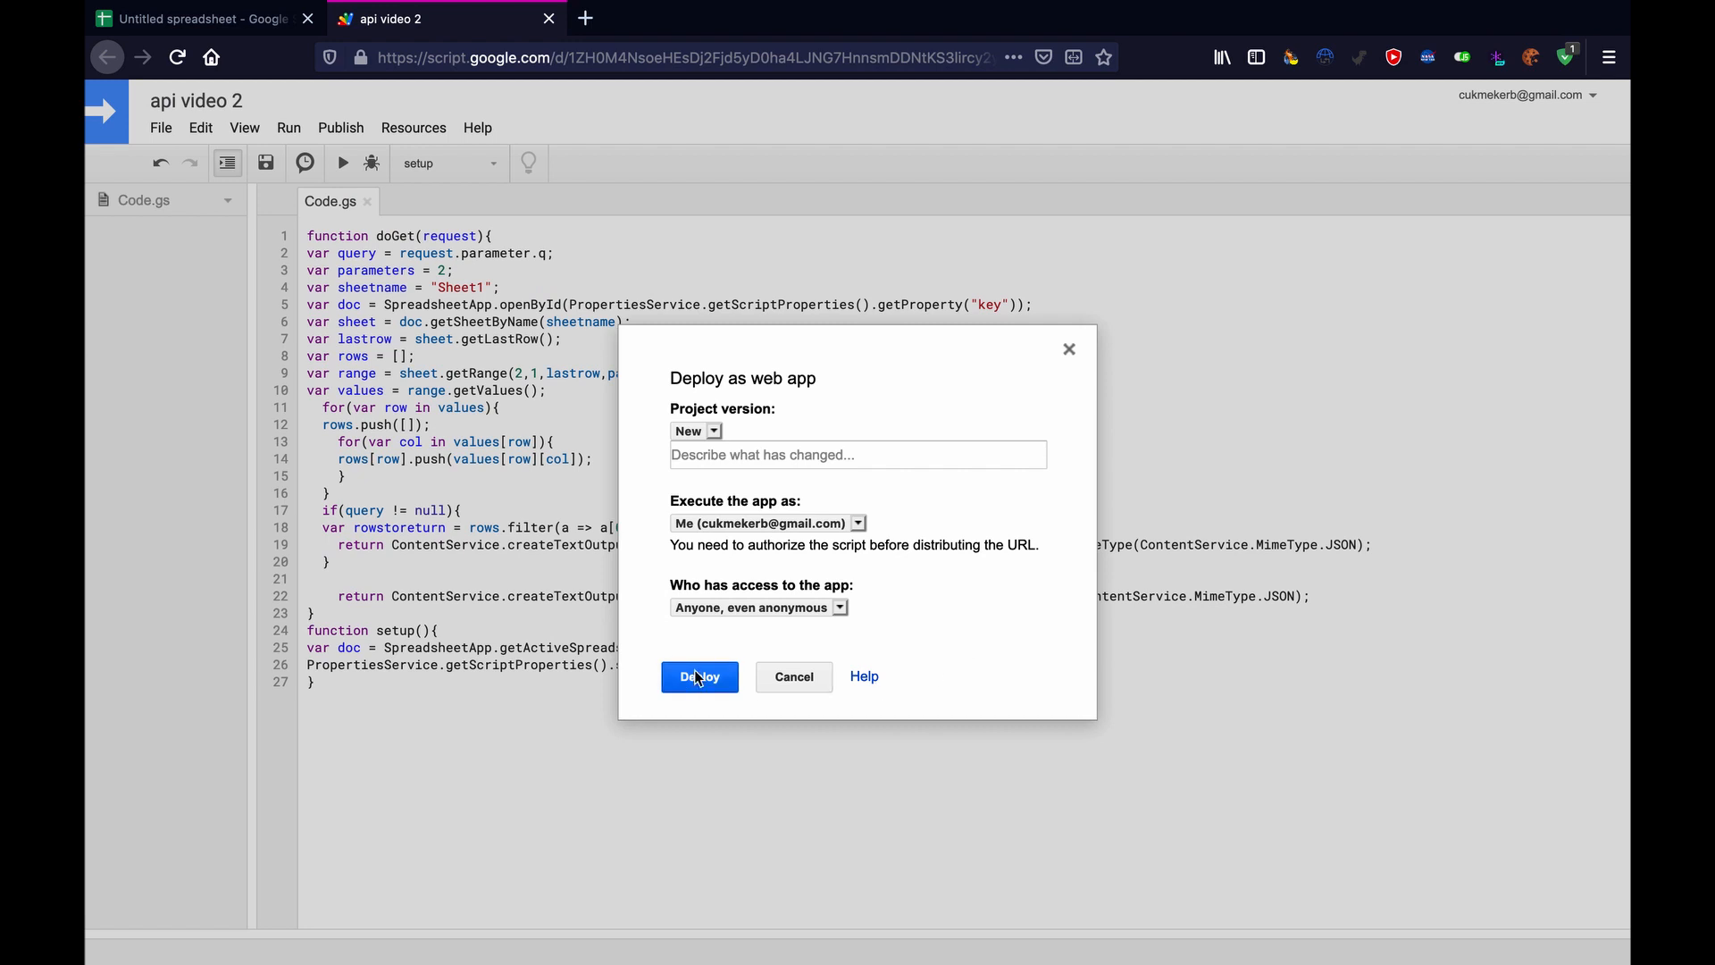
left_click(697, 676)
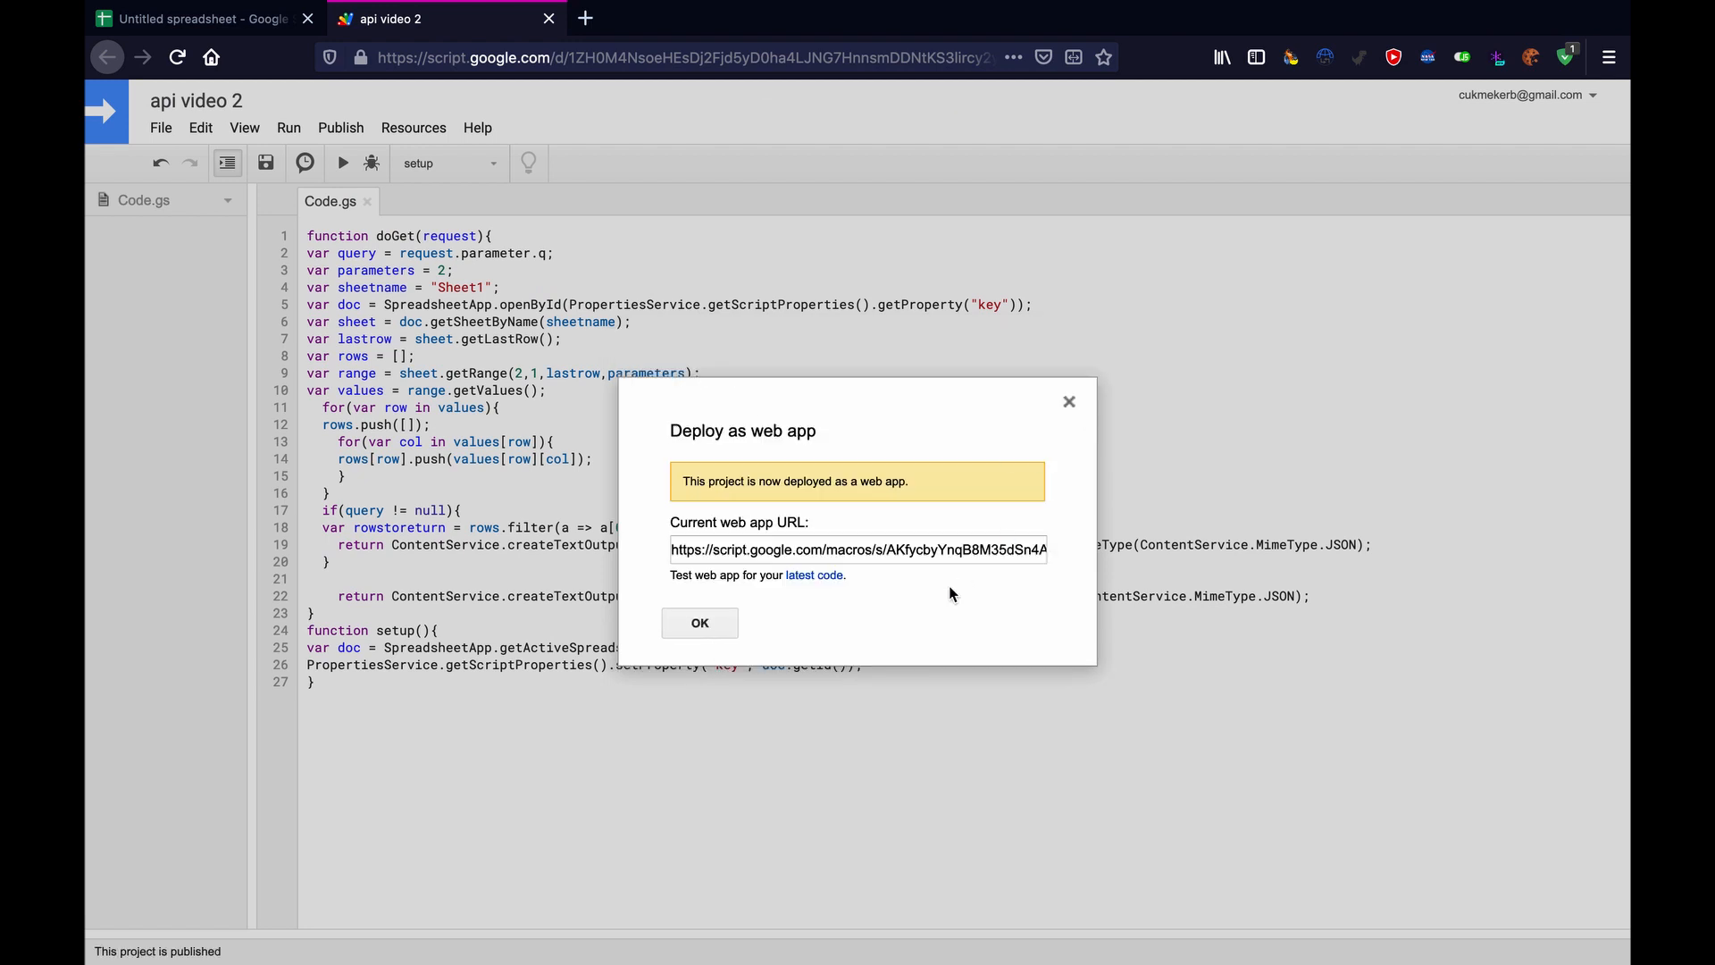
triple_click(857, 549)
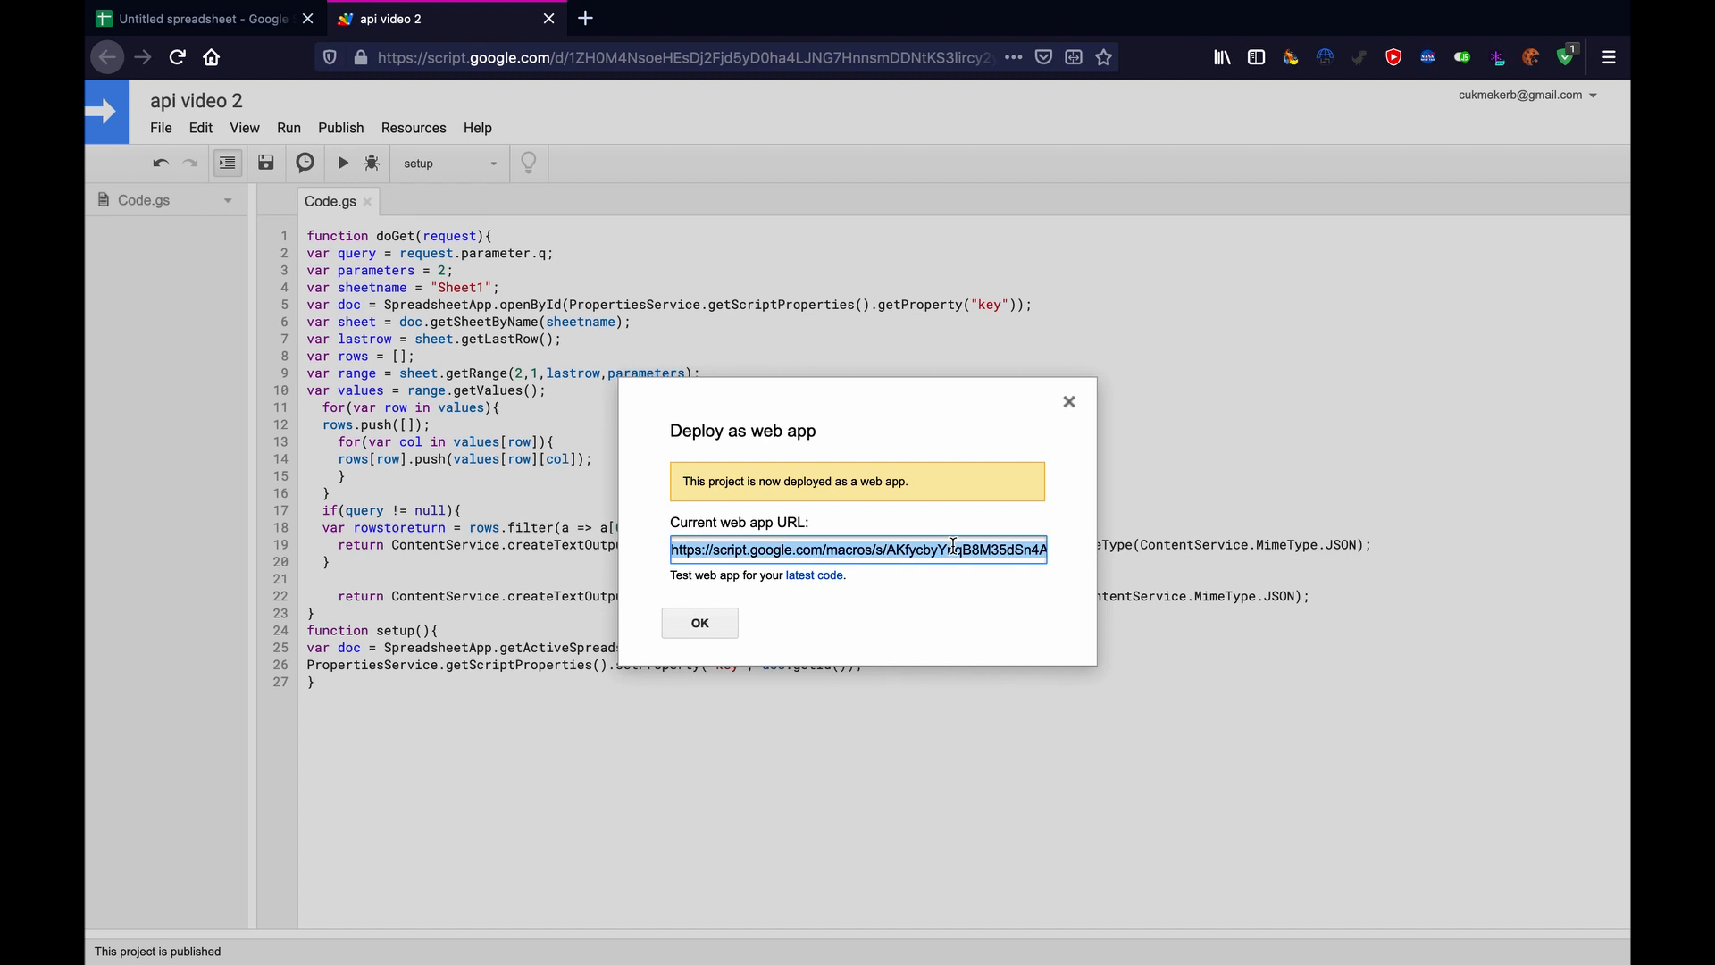
left_click(813, 574)
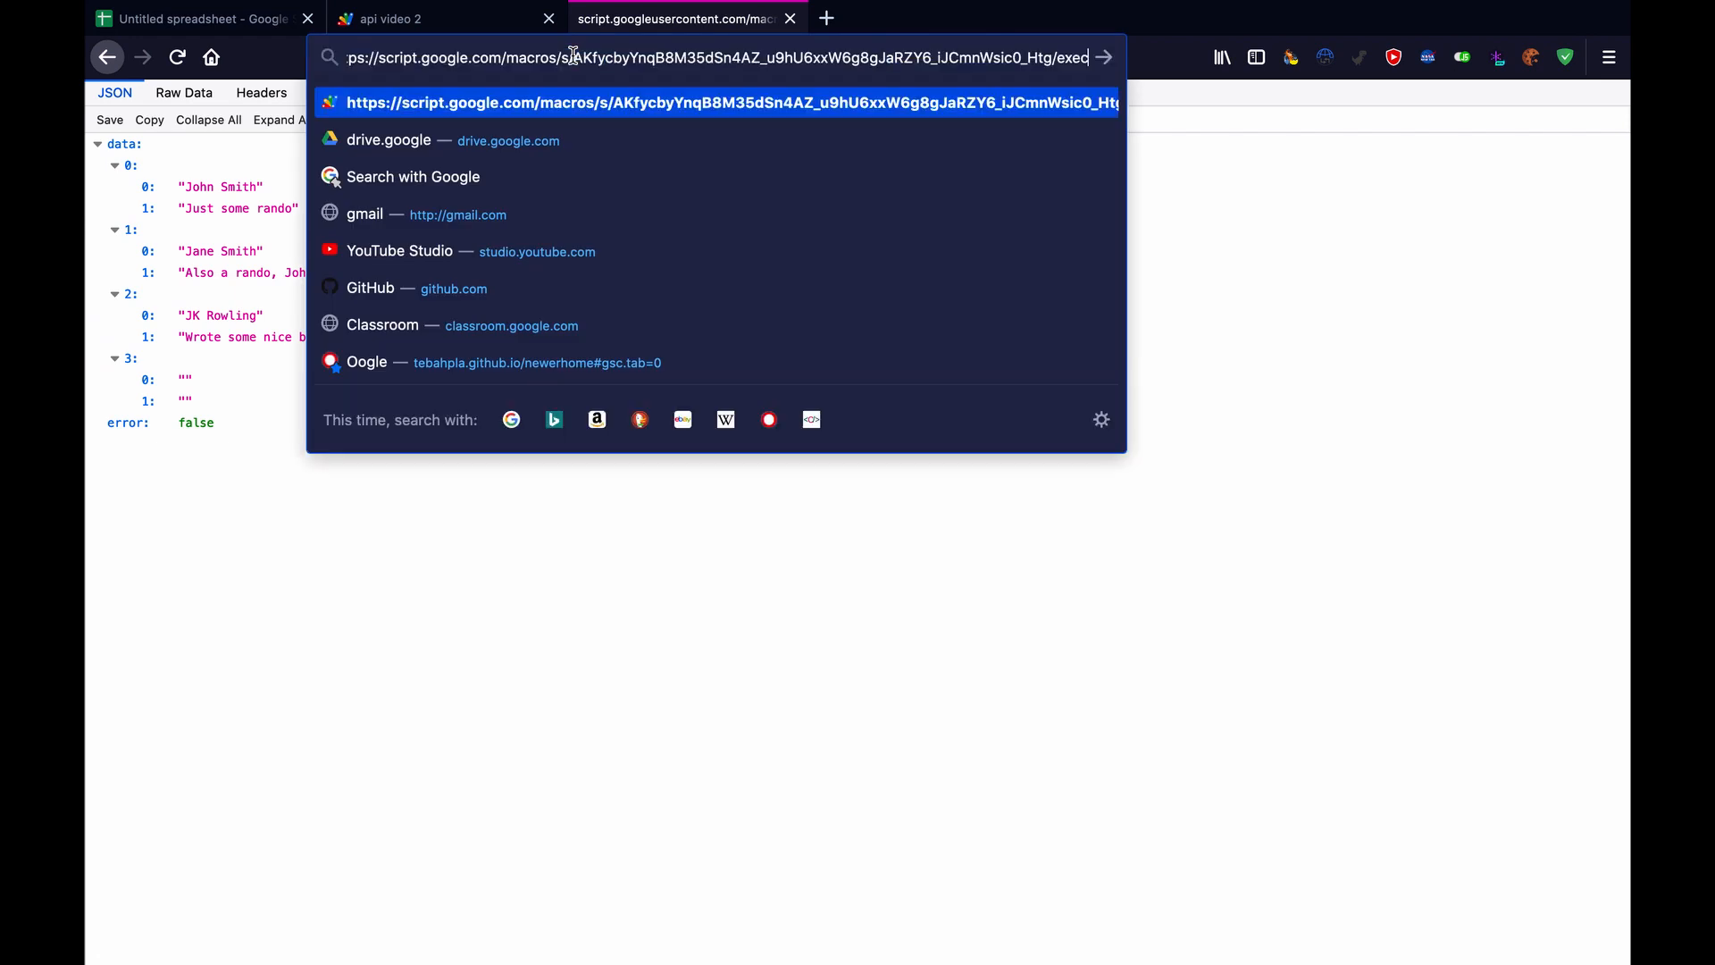
Load the web app URL with ?q=John appended in Firefox.
type("?")
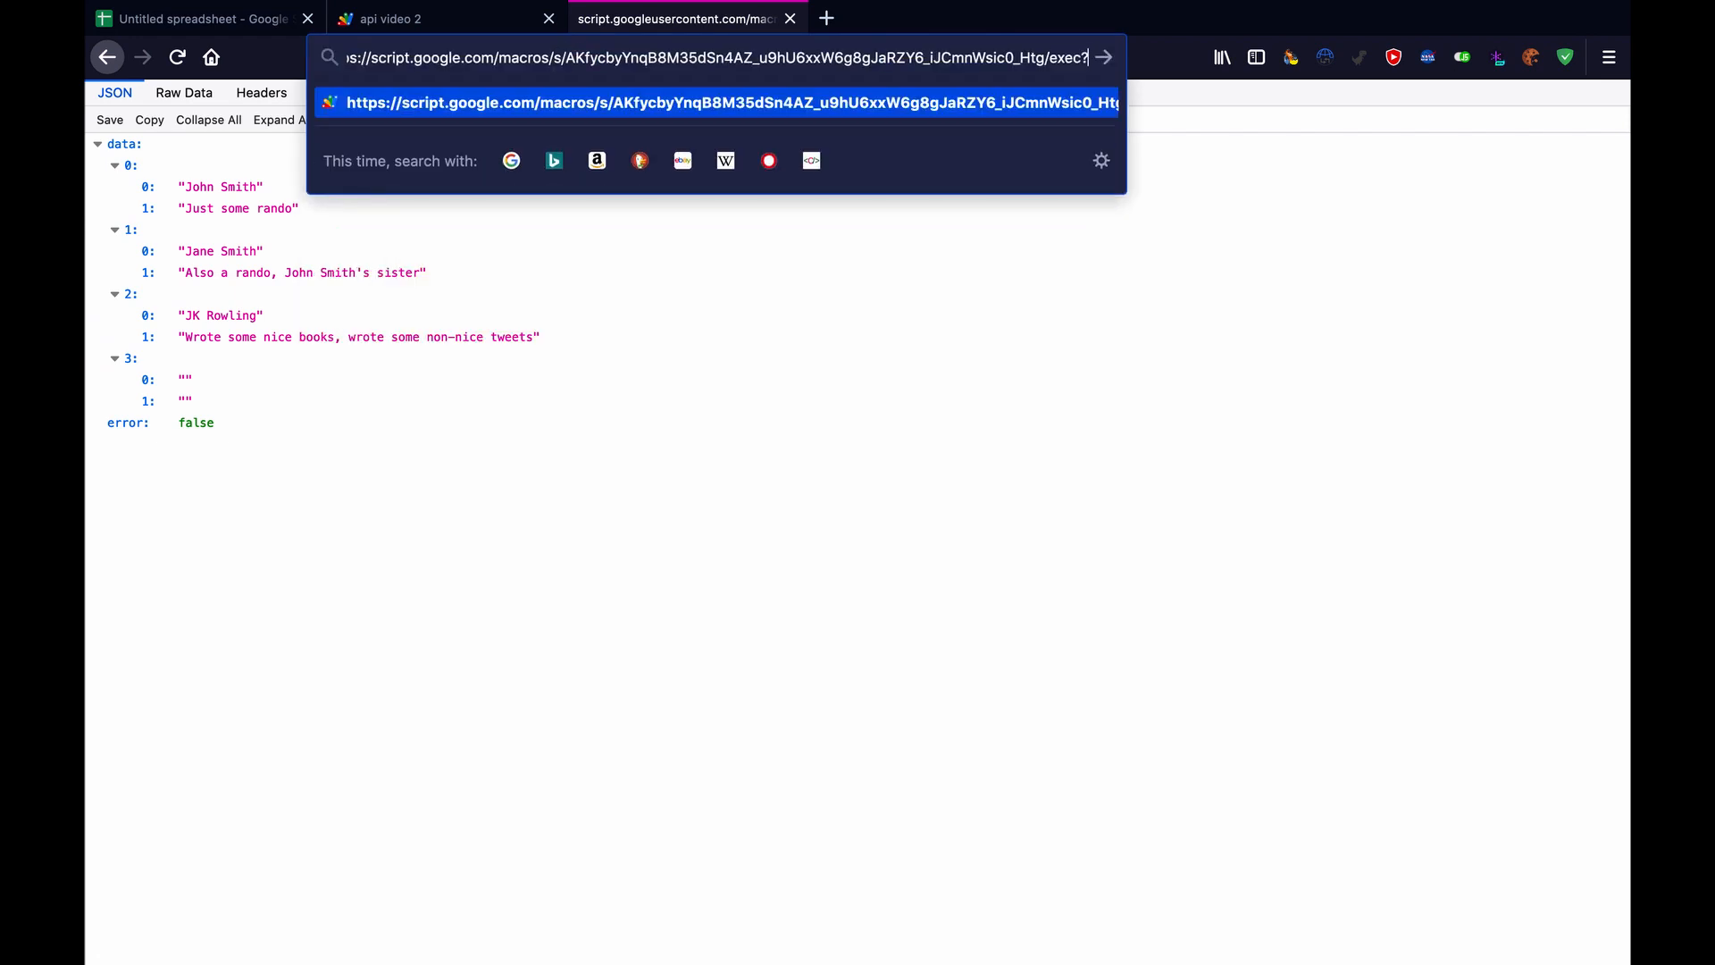
type("q=")
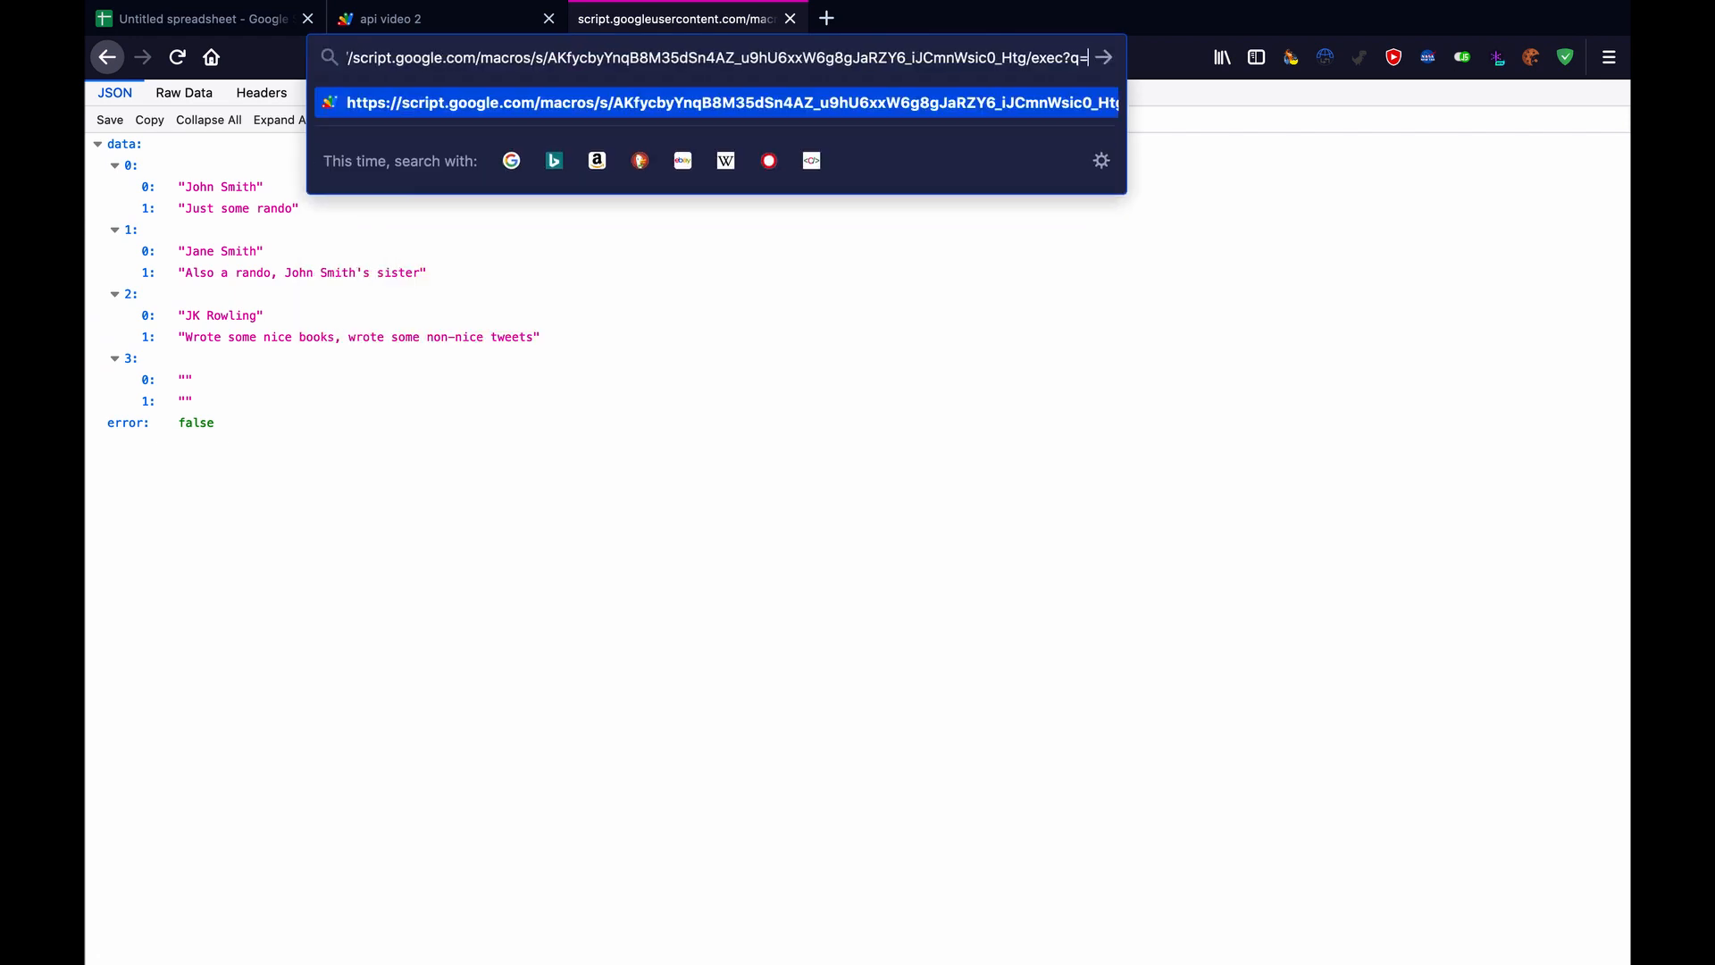
type("John")
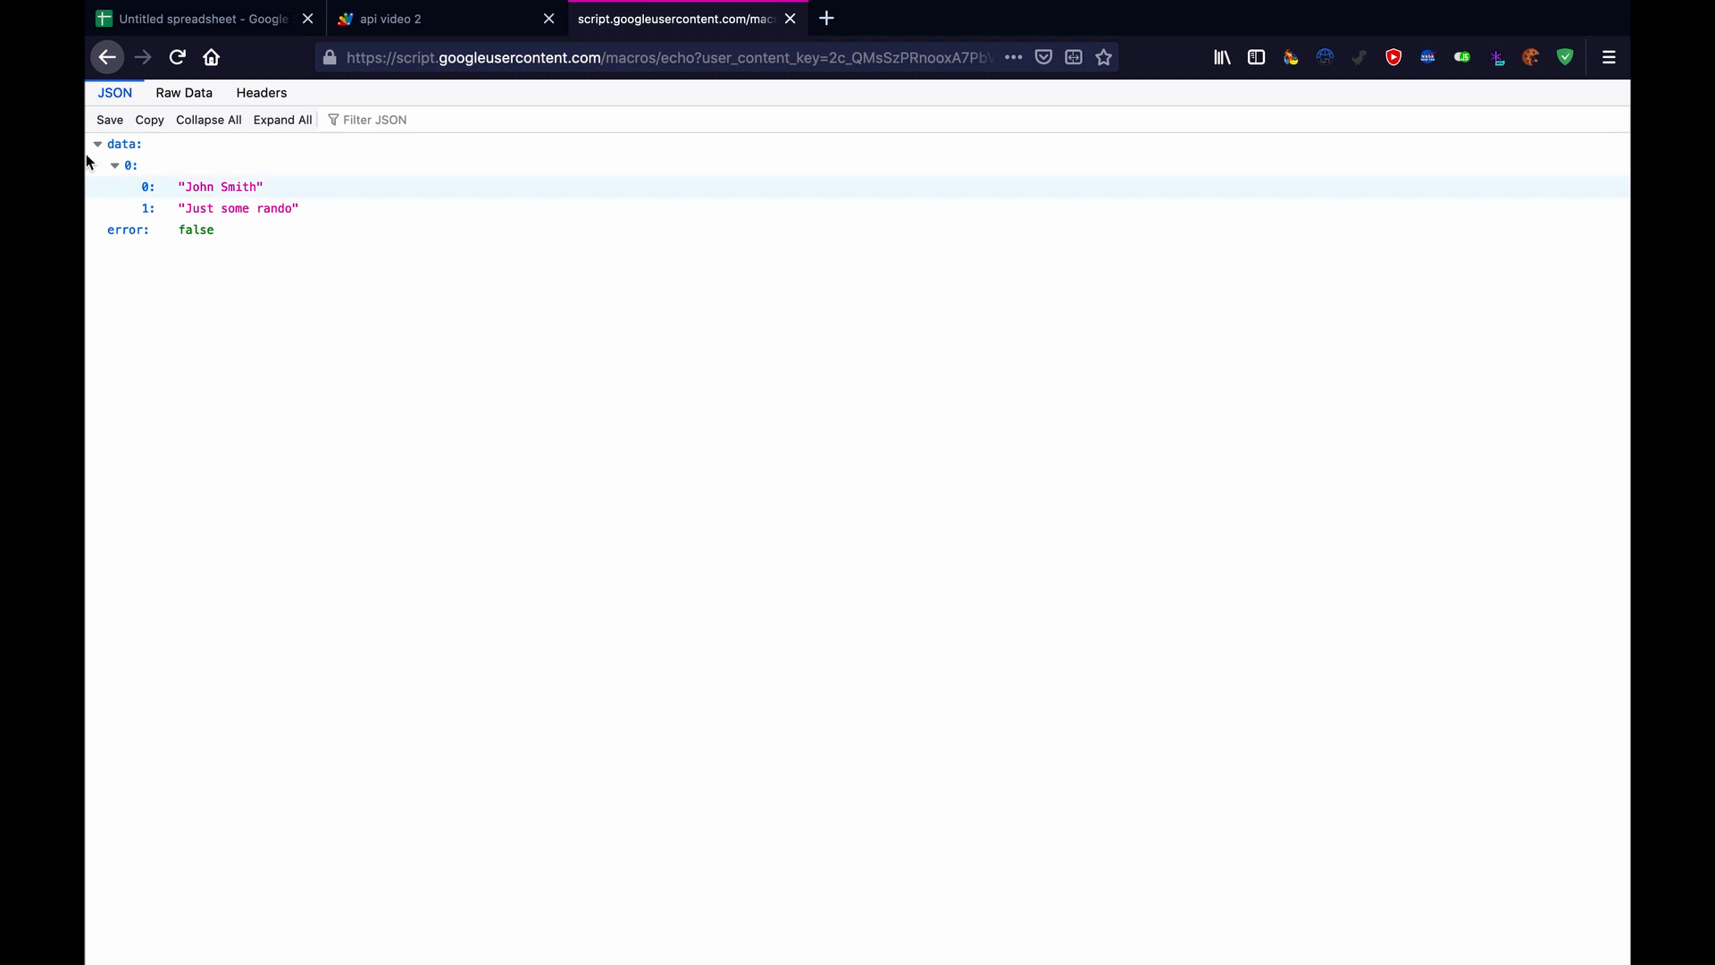
mouse_move(390, 205)
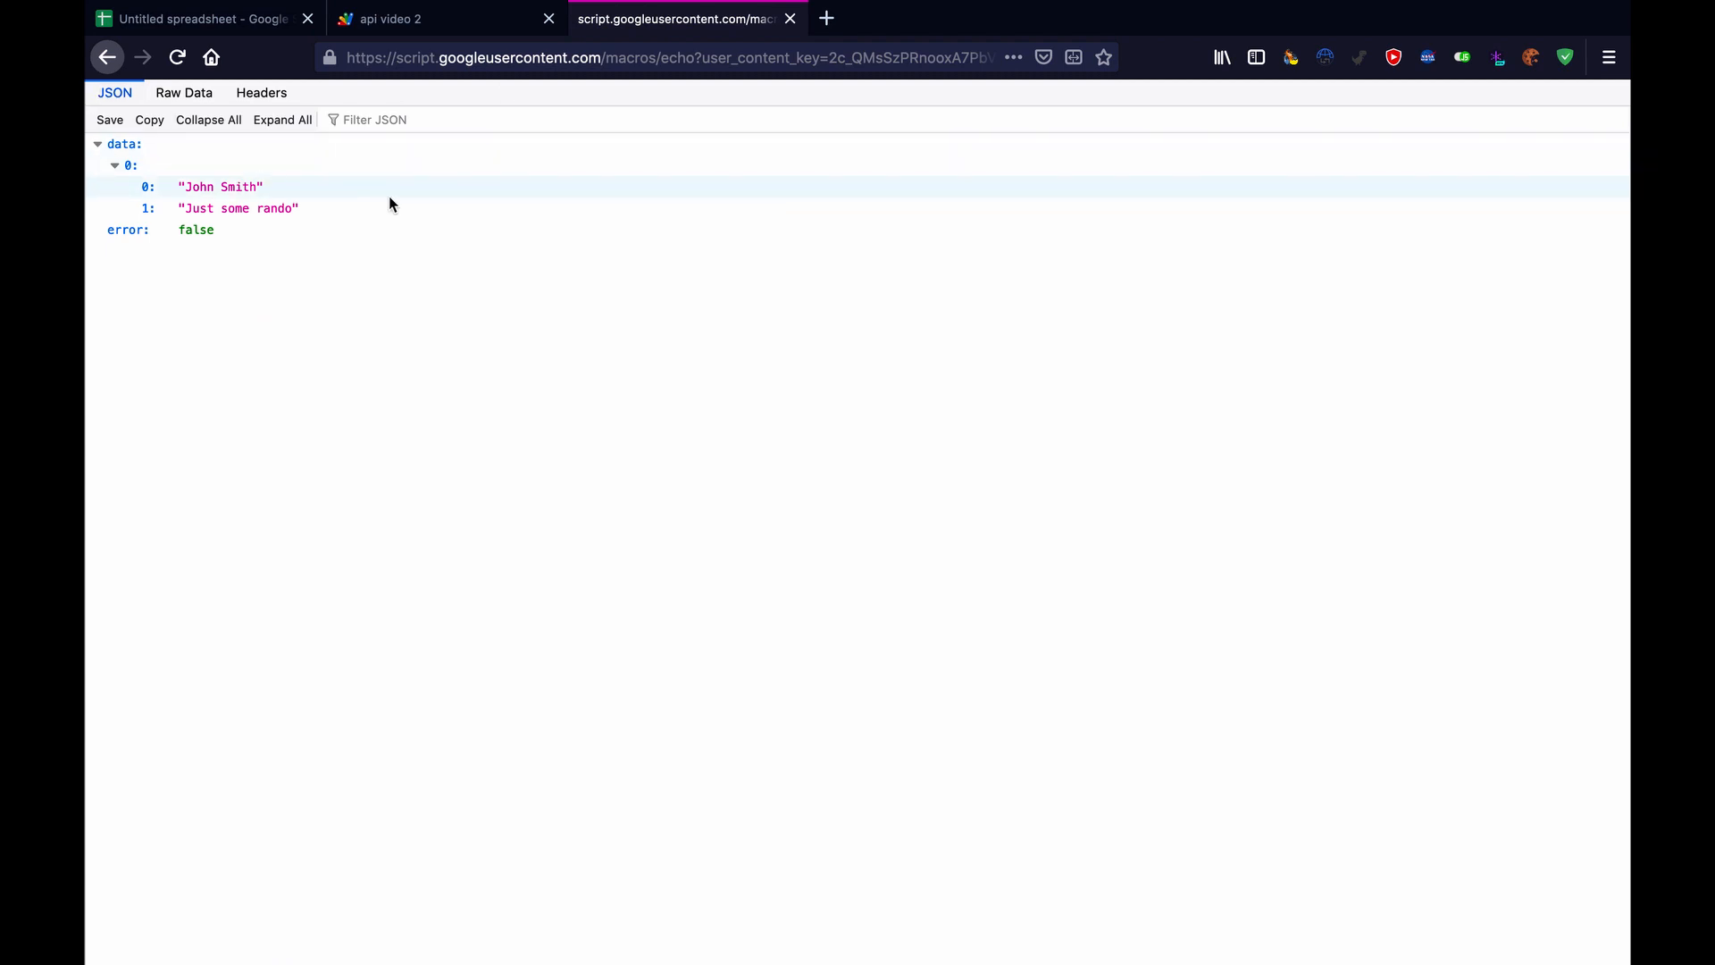